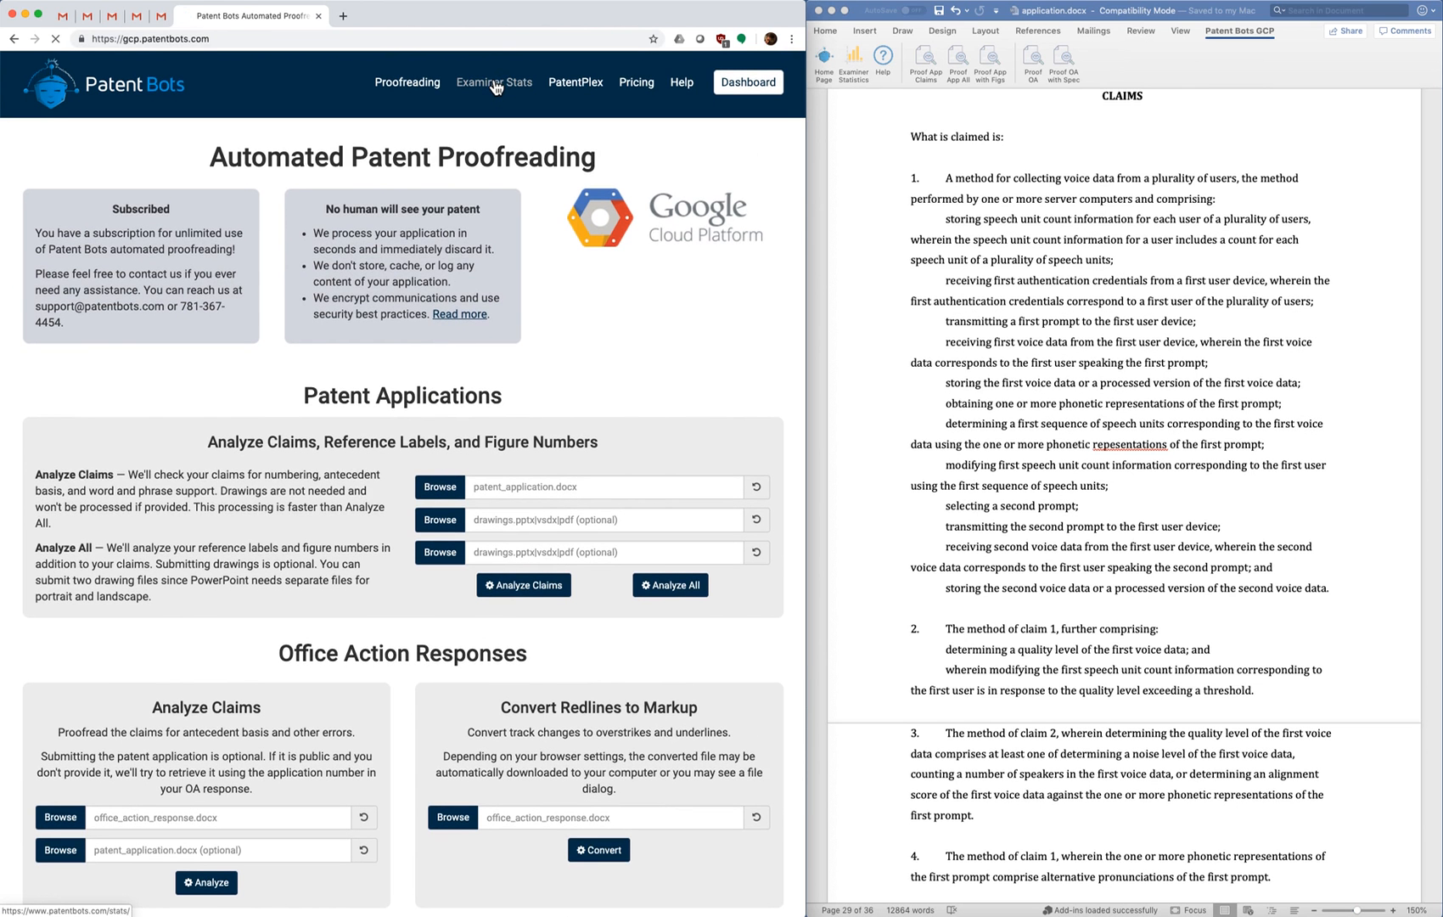
- Open Examiner Stats and search the examiner name box for 'alka'
left_click(493, 83)
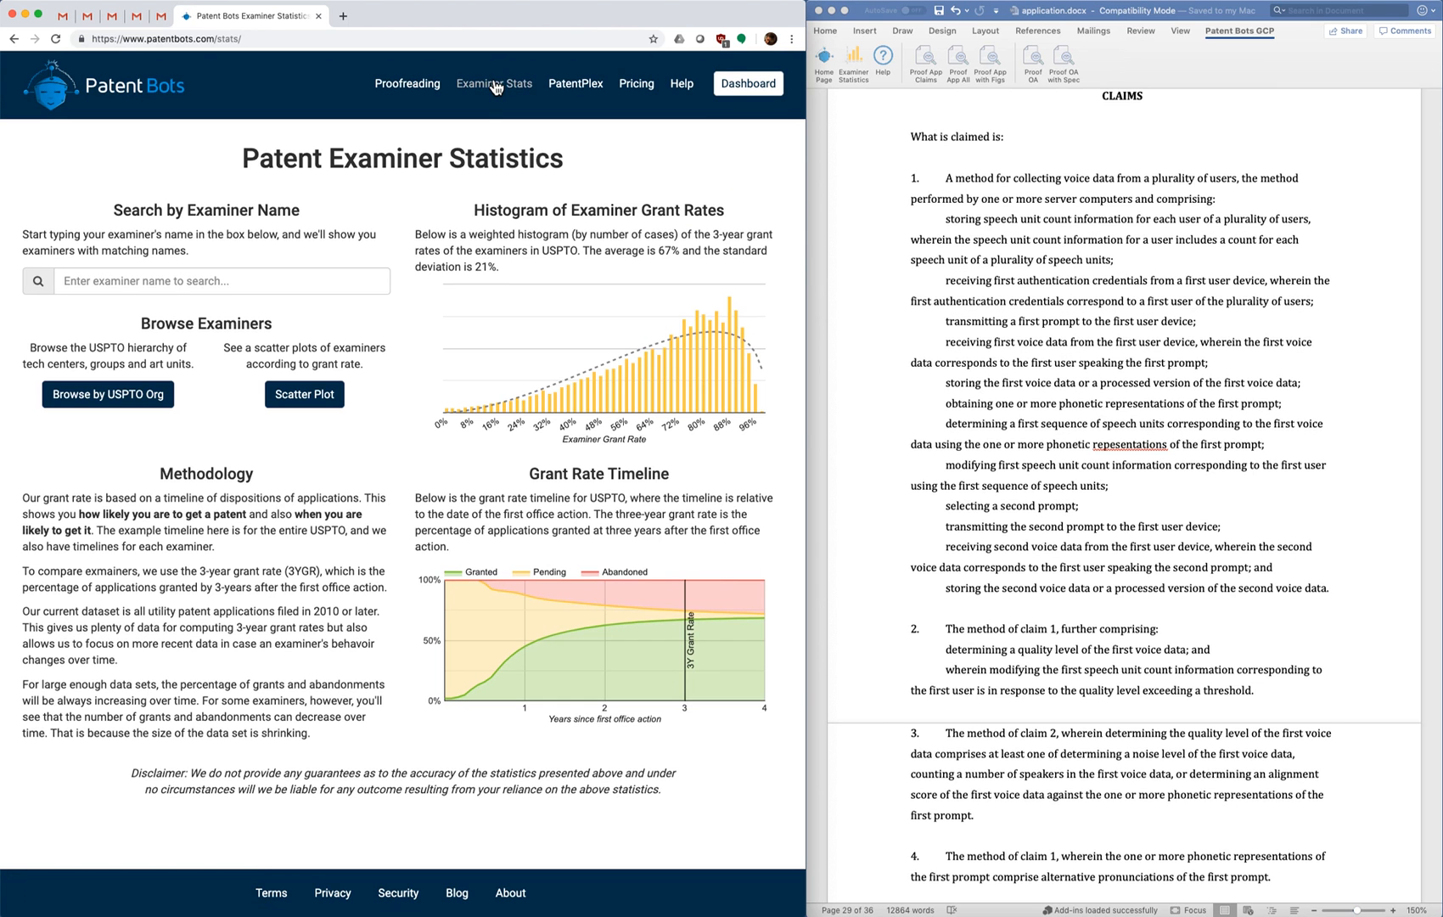
mouse_move(279, 188)
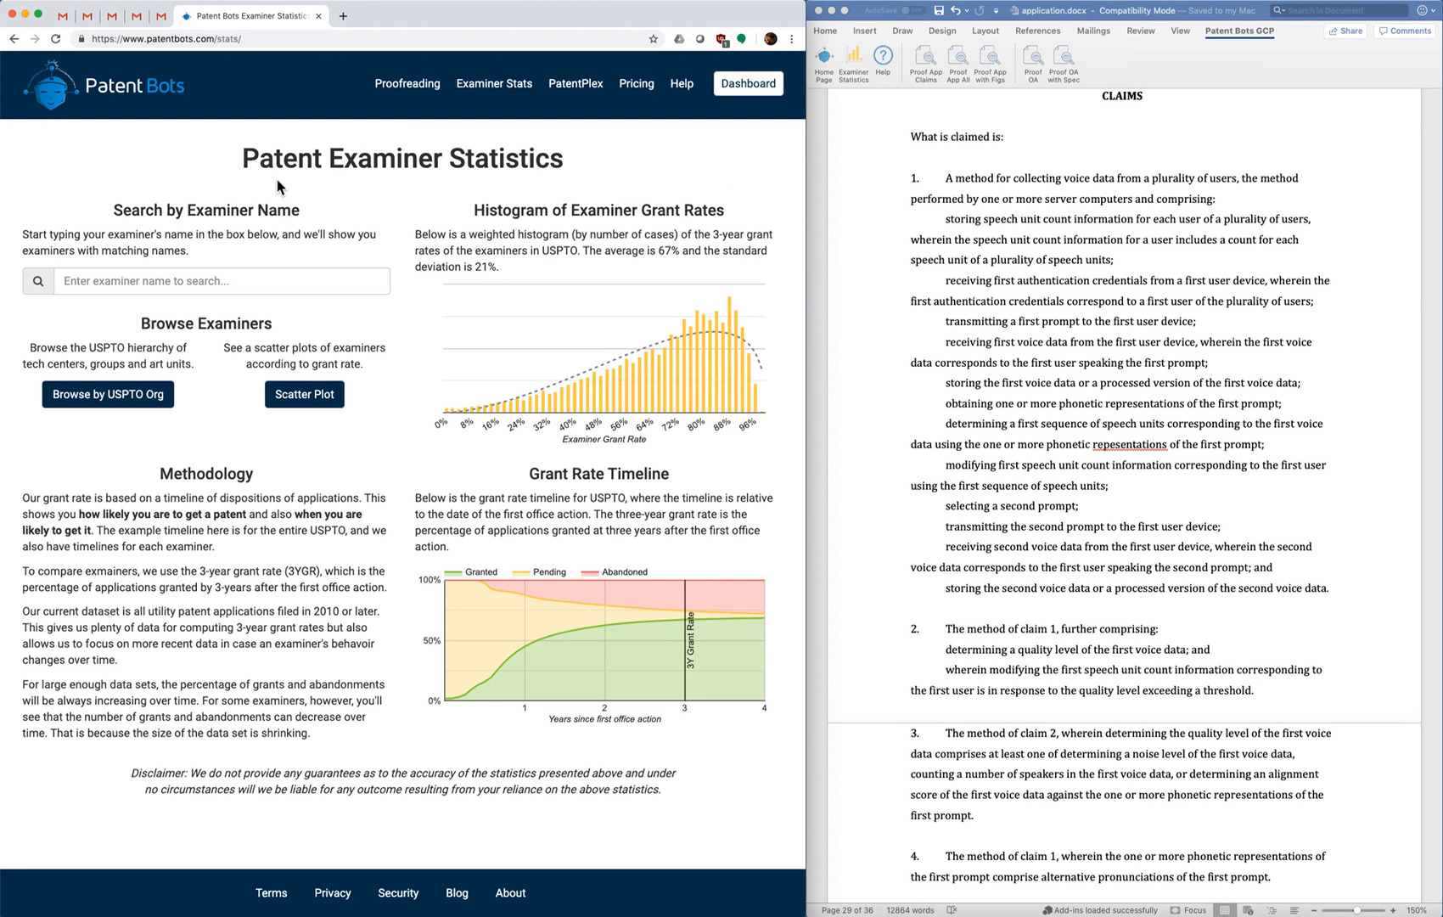
mouse_move(273, 304)
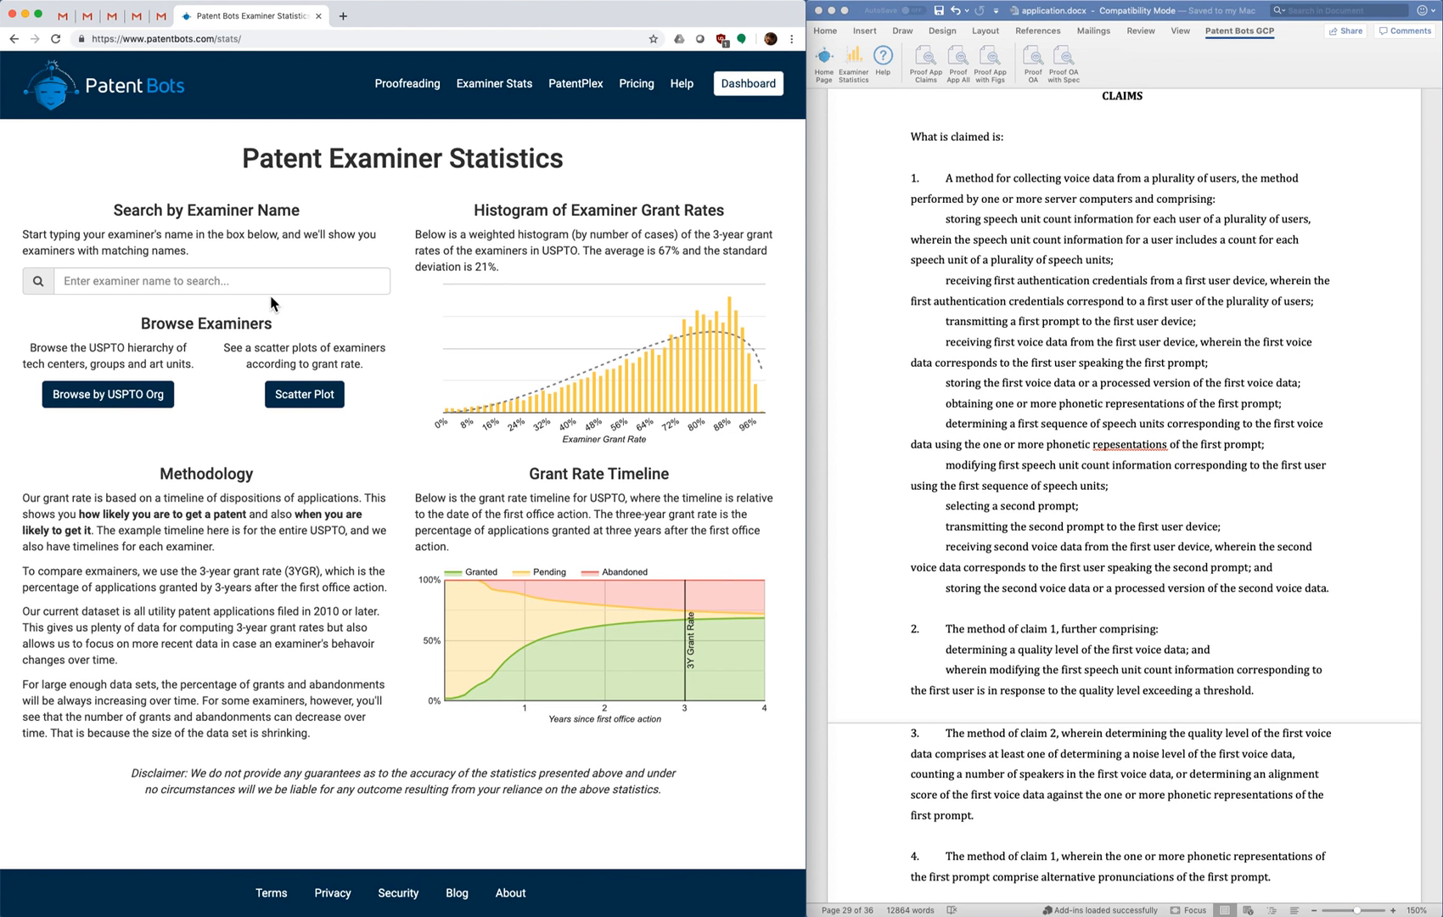
left_click(221, 281)
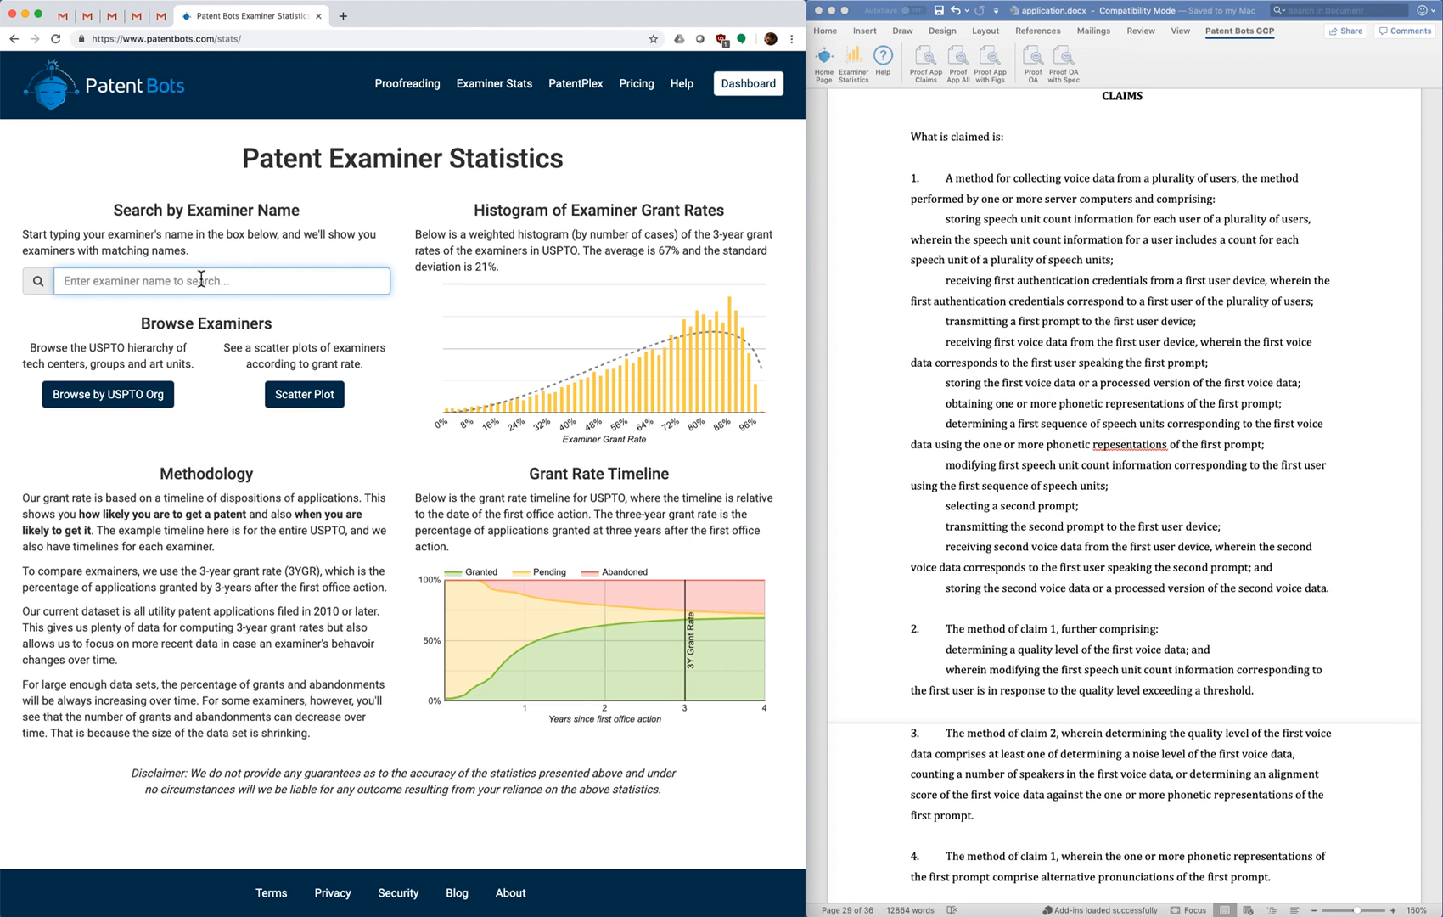
type("alkaf")
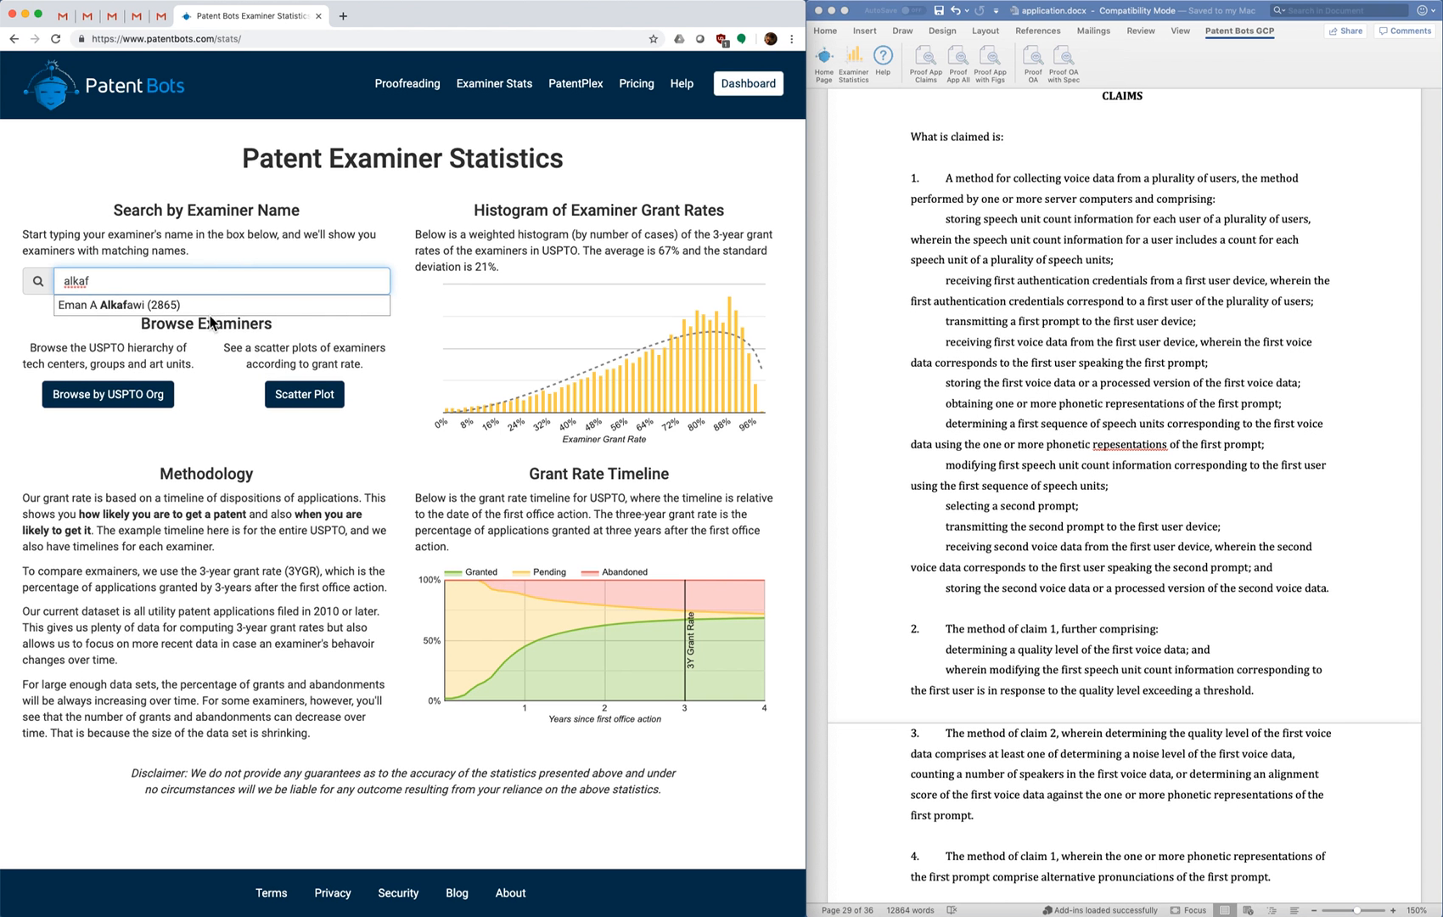
- Open the suggested Art Unit 2865 examiner's profile, showing a 41% three-year grant rate
left_click(118, 304)
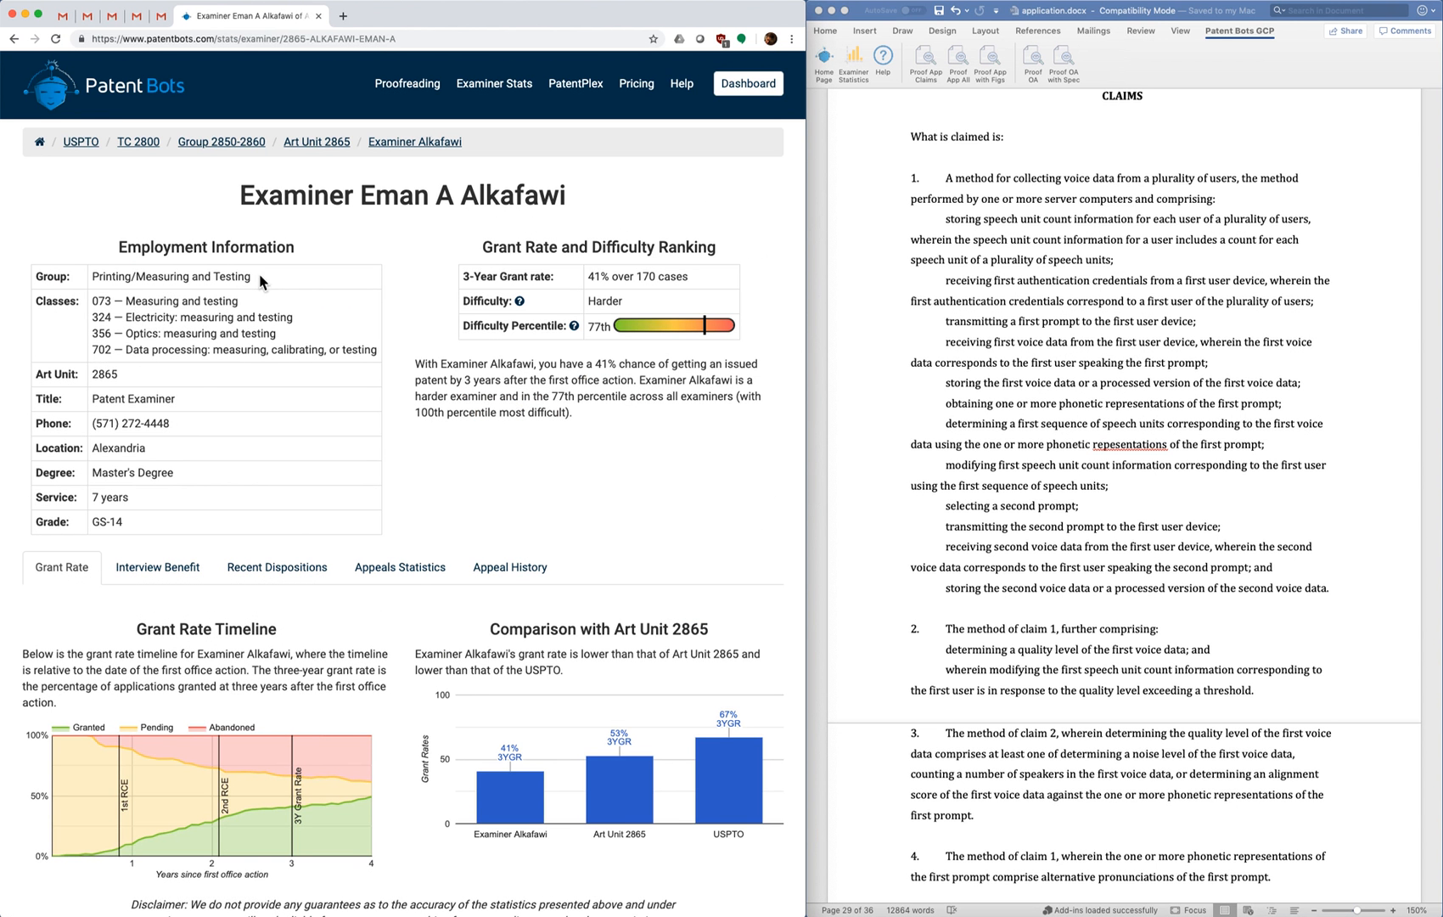
mouse_move(417, 303)
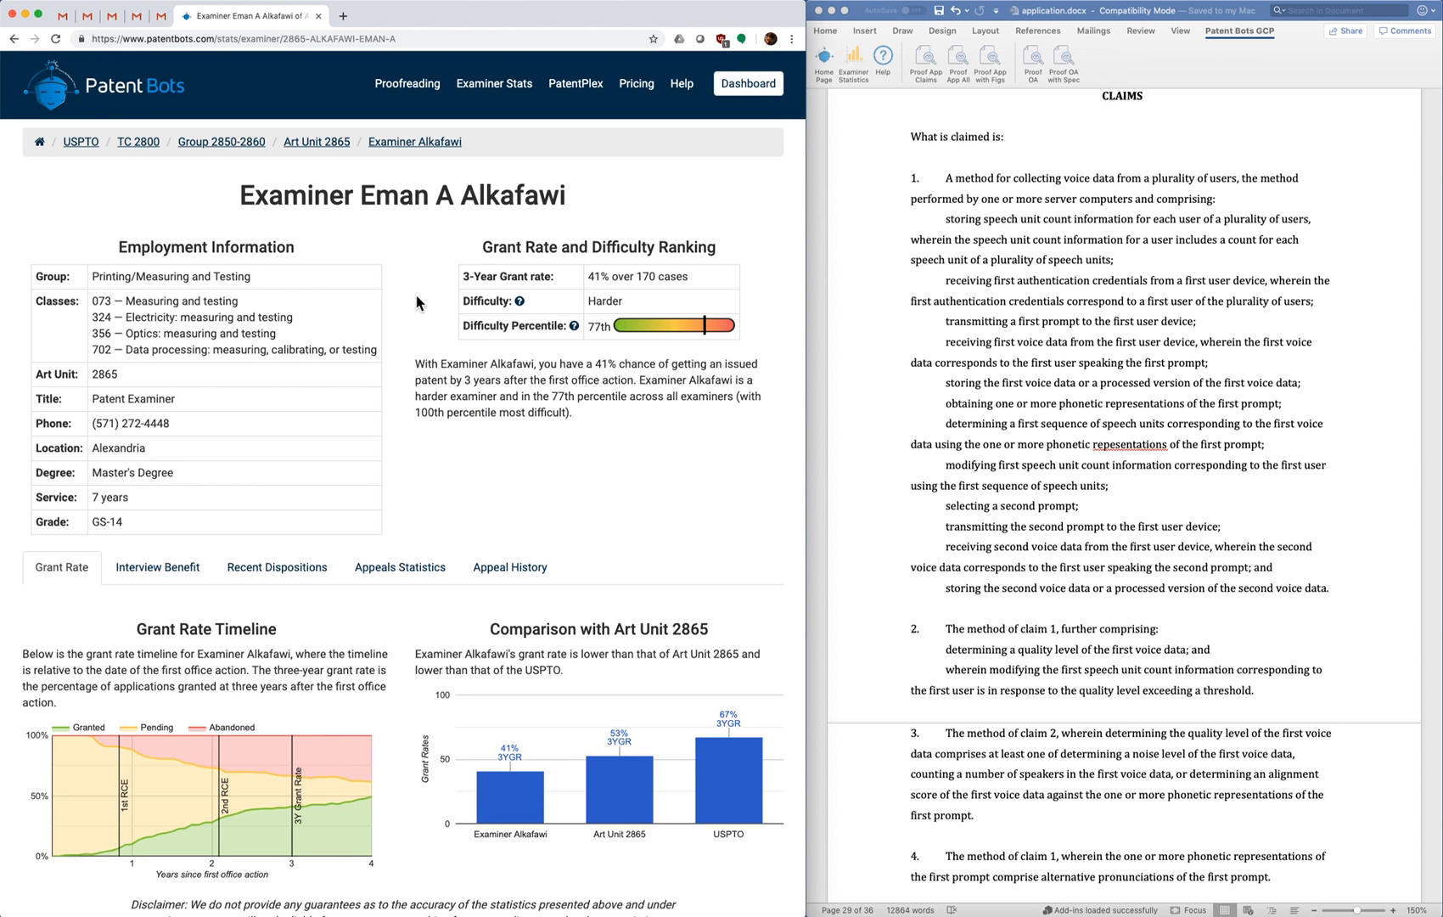
mouse_move(405, 274)
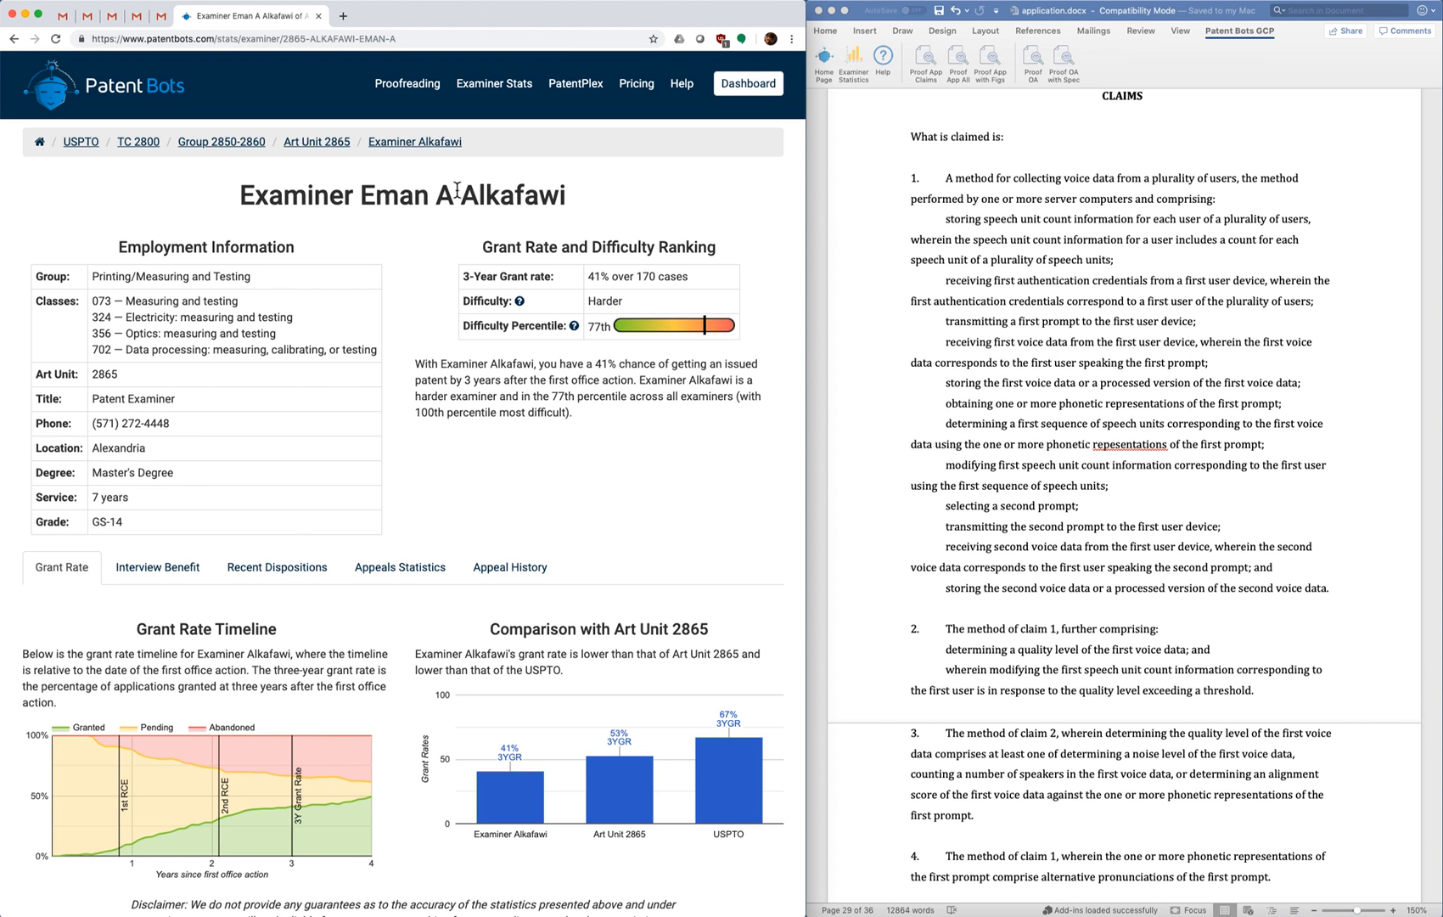
mouse_move(372, 154)
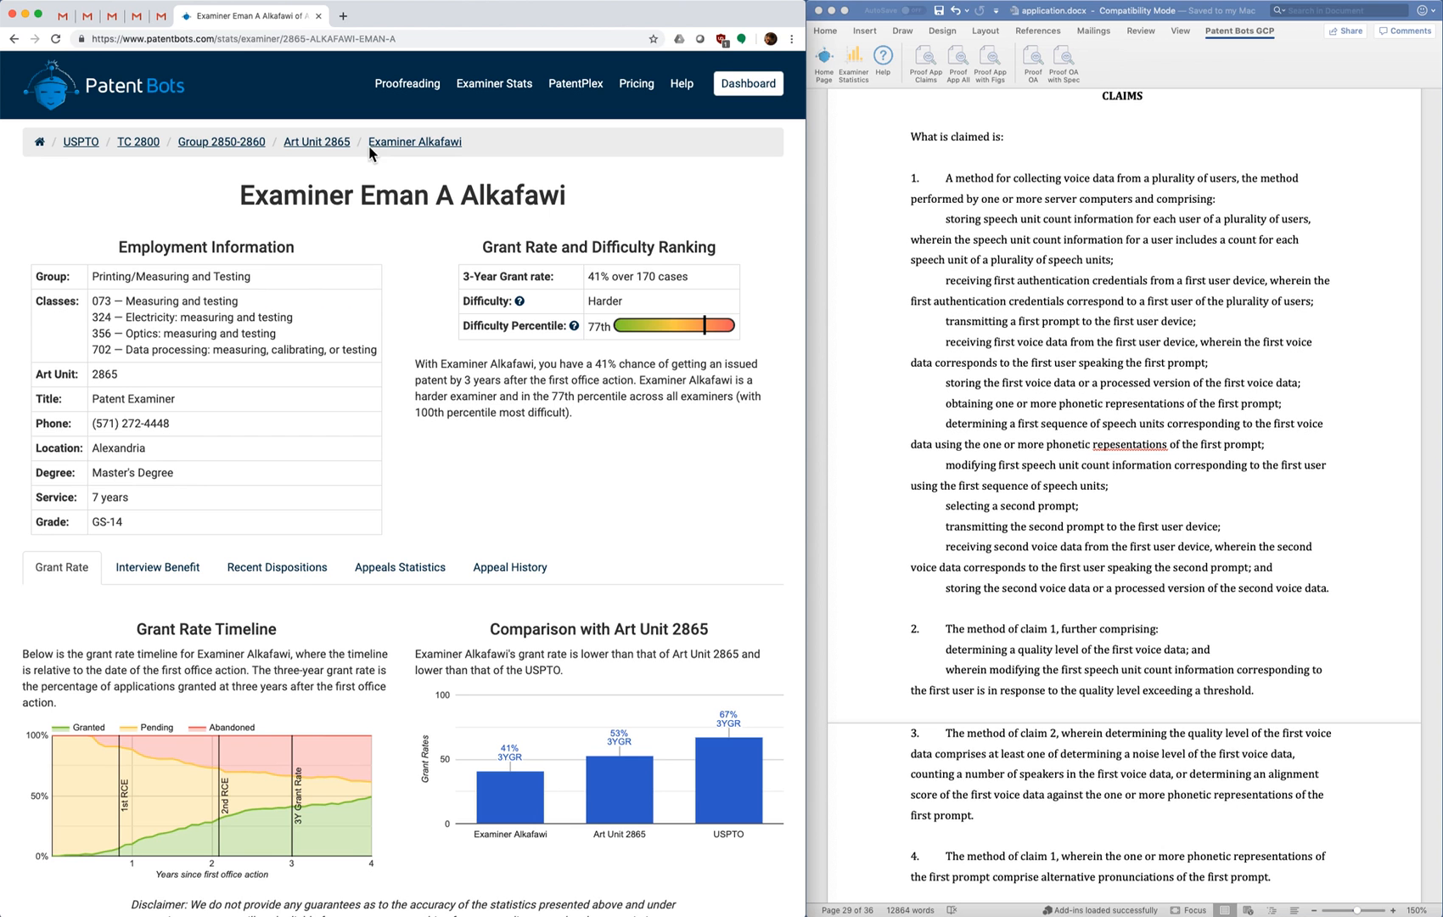
mouse_move(103, 143)
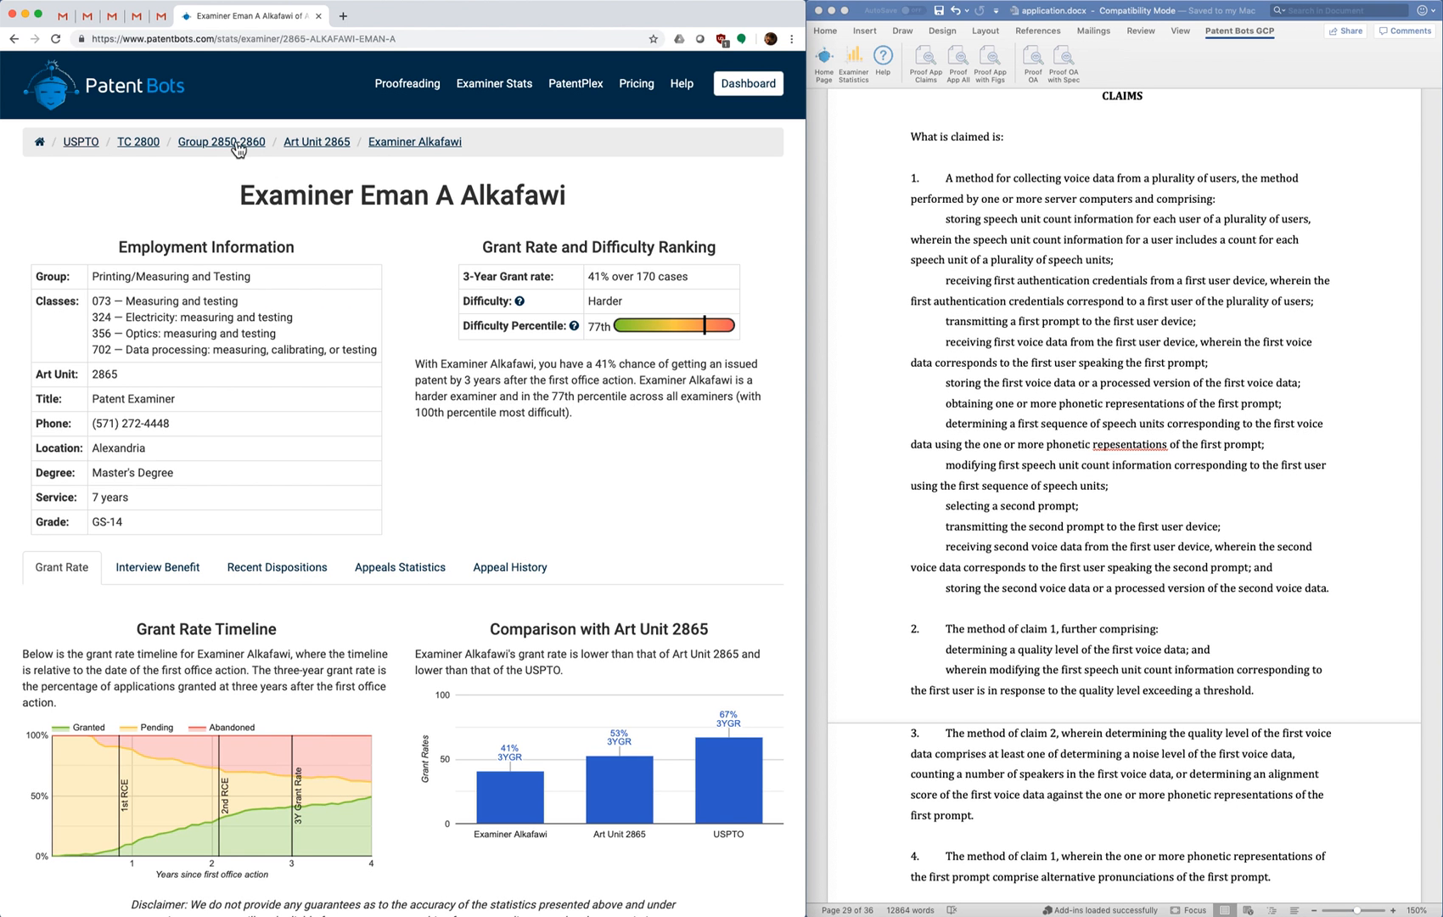
left_click(316, 142)
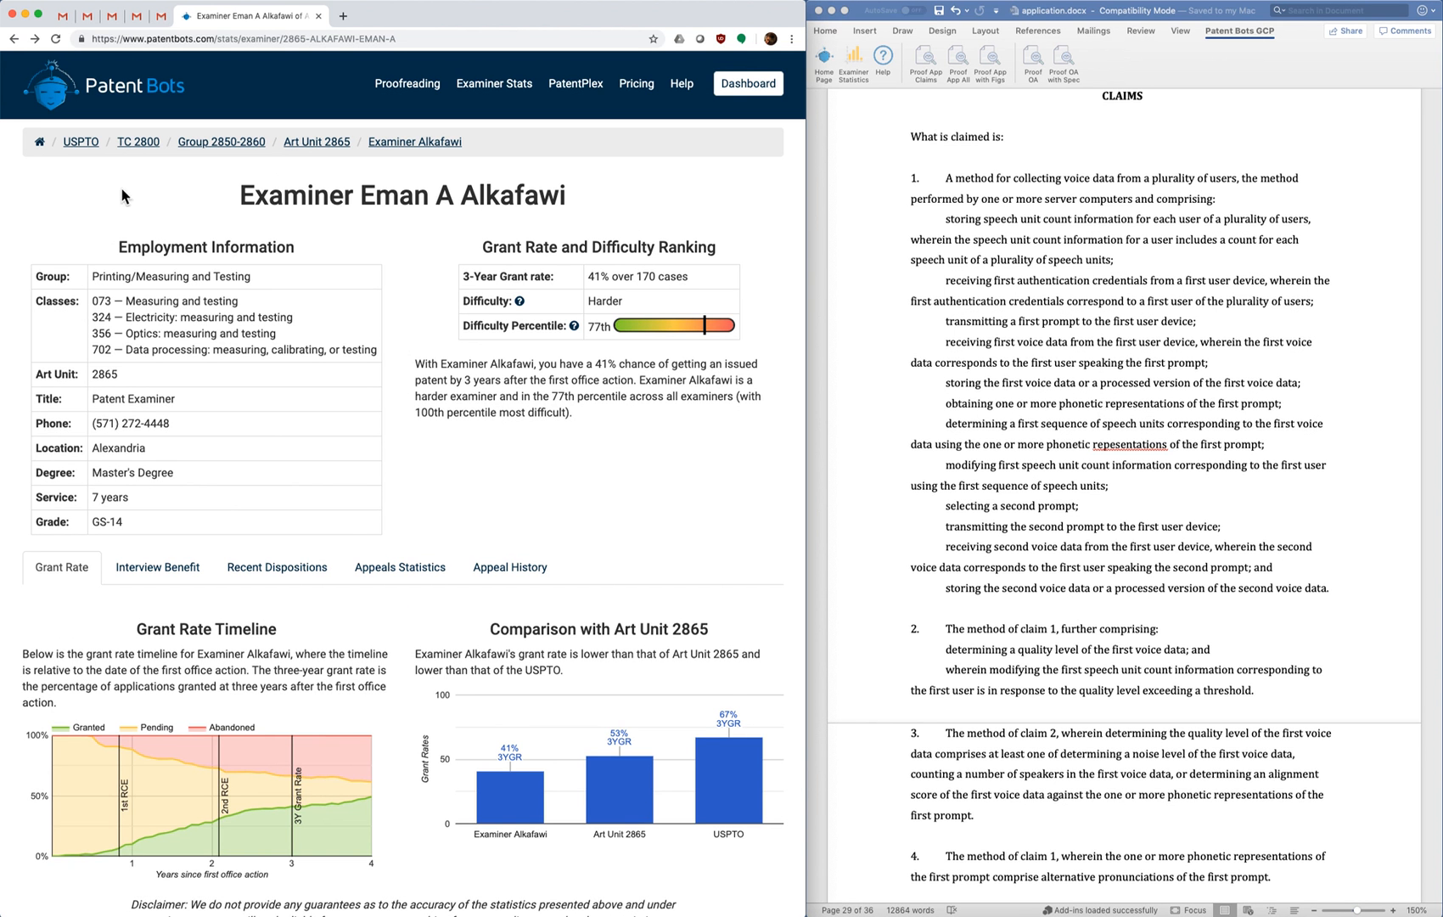
mouse_move(445, 246)
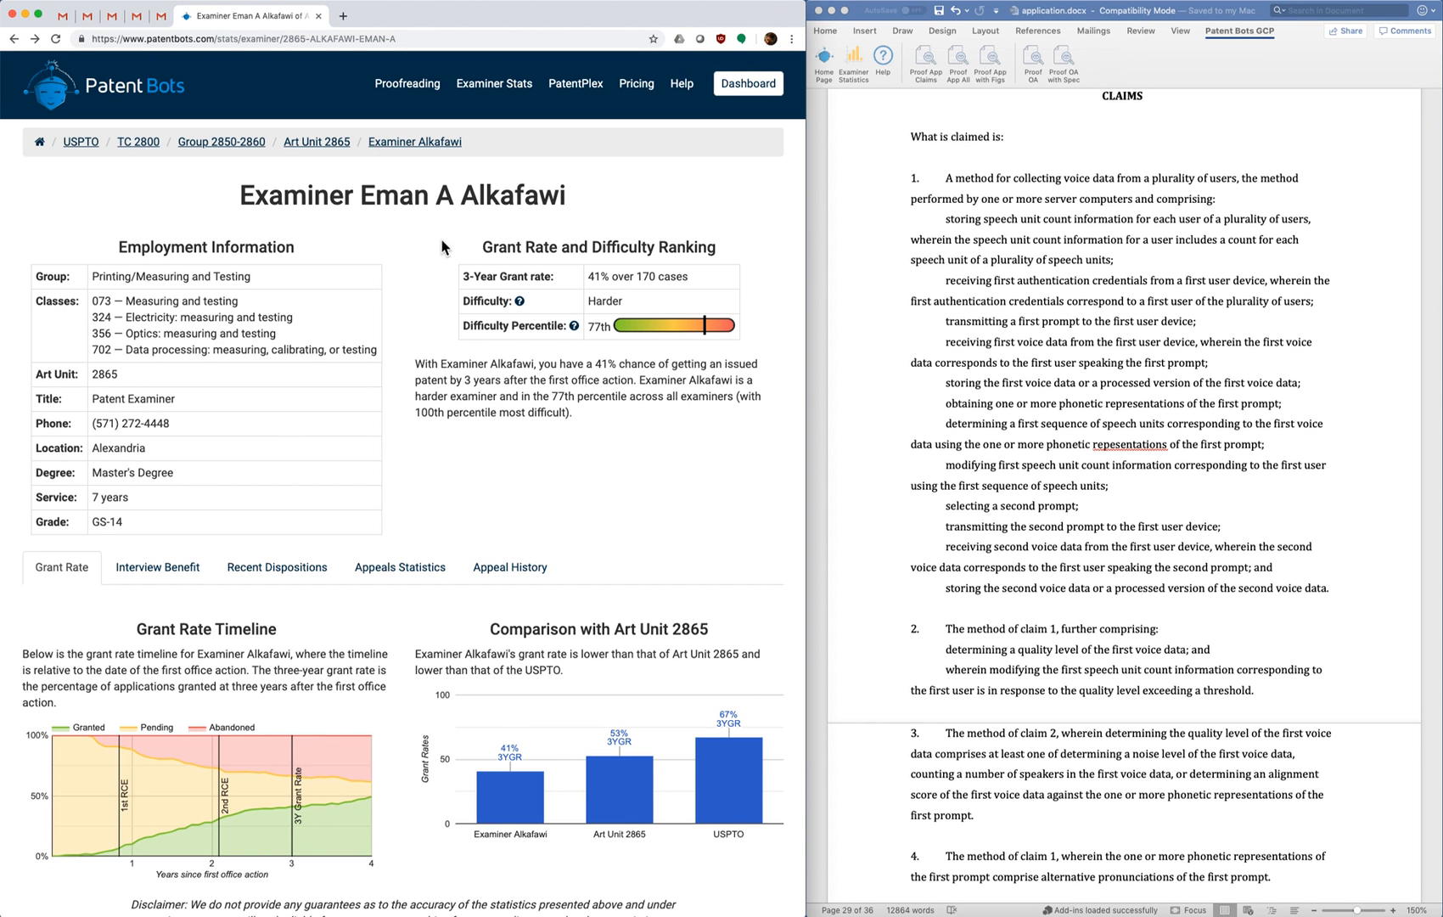
mouse_move(271, 434)
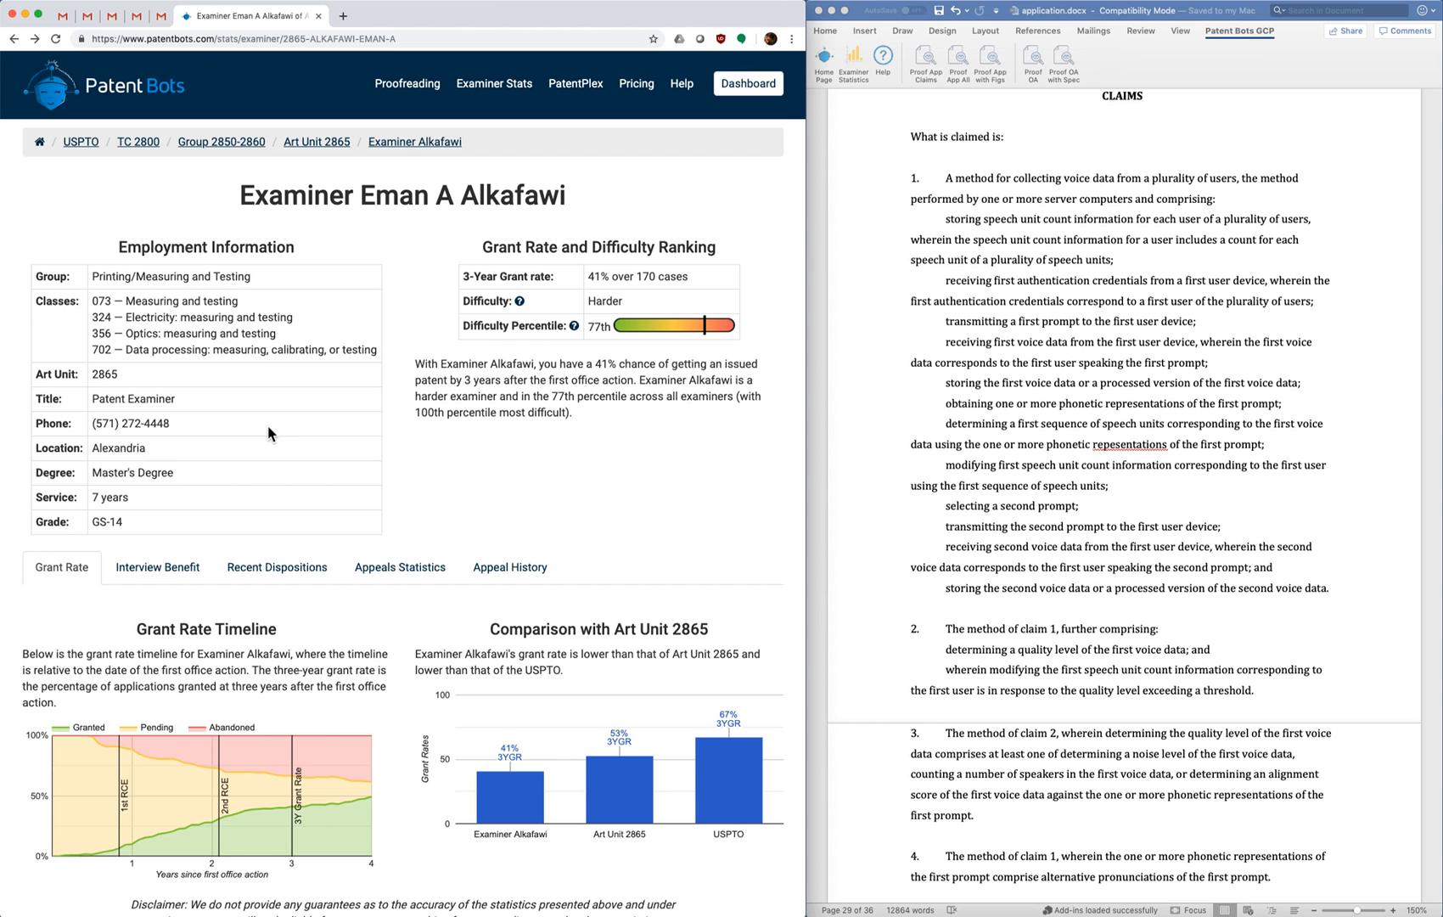
mouse_move(296, 444)
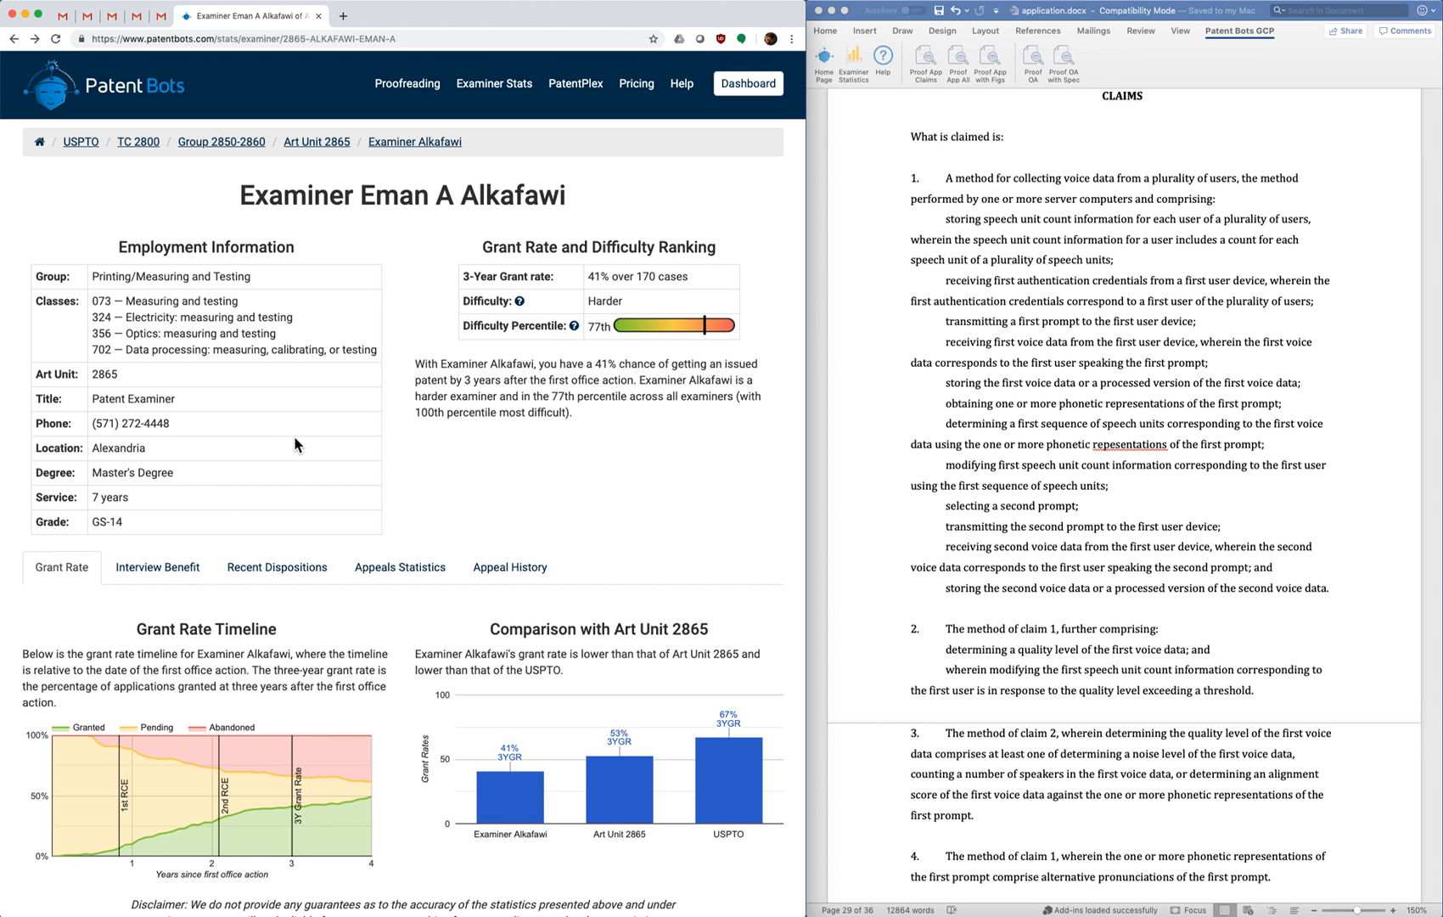
mouse_move(483, 247)
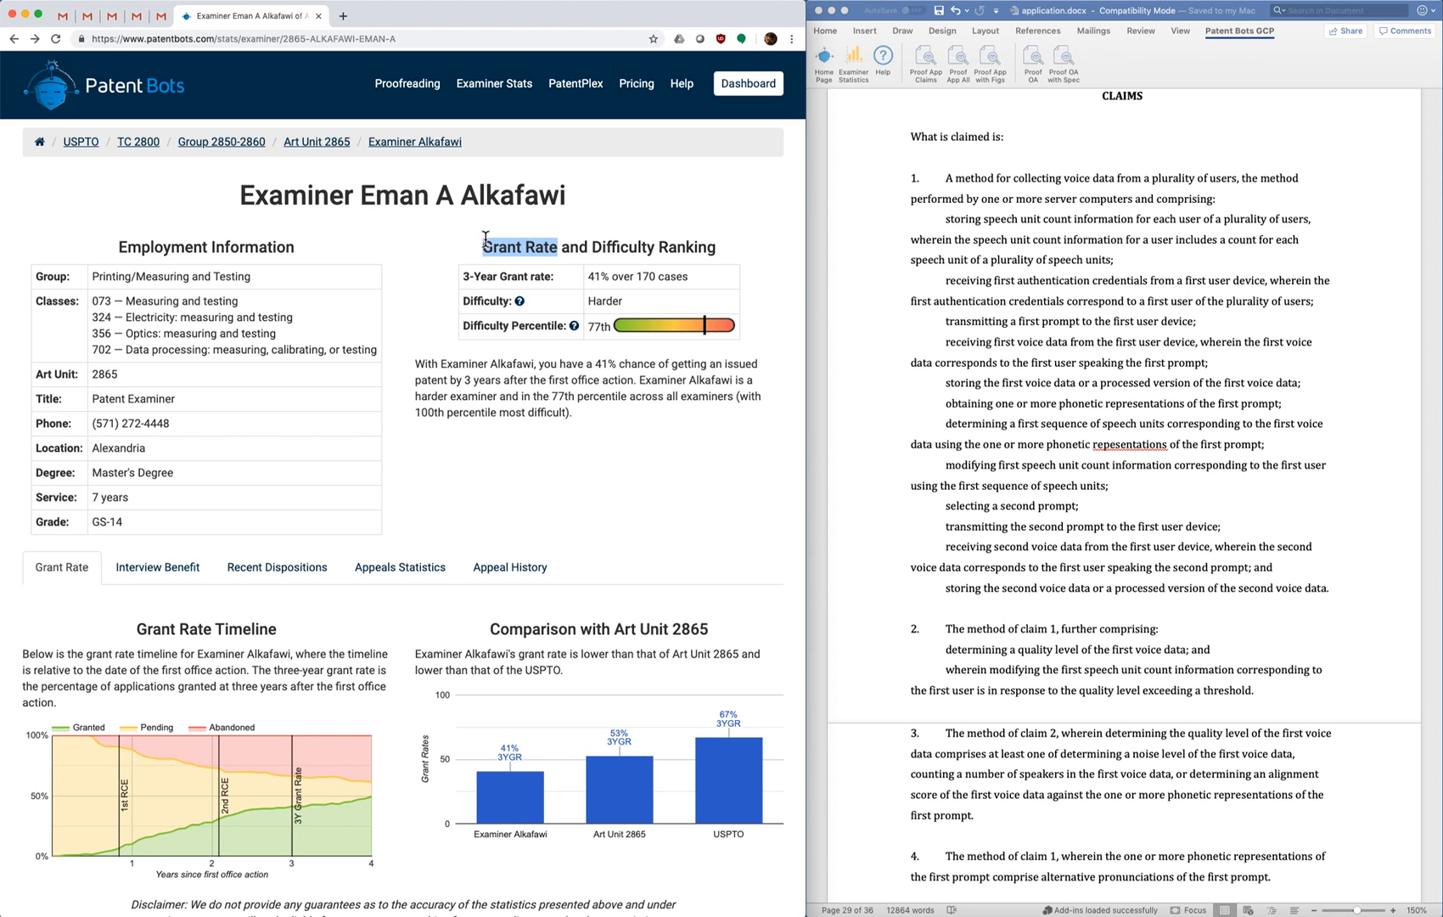
mouse_move(539, 295)
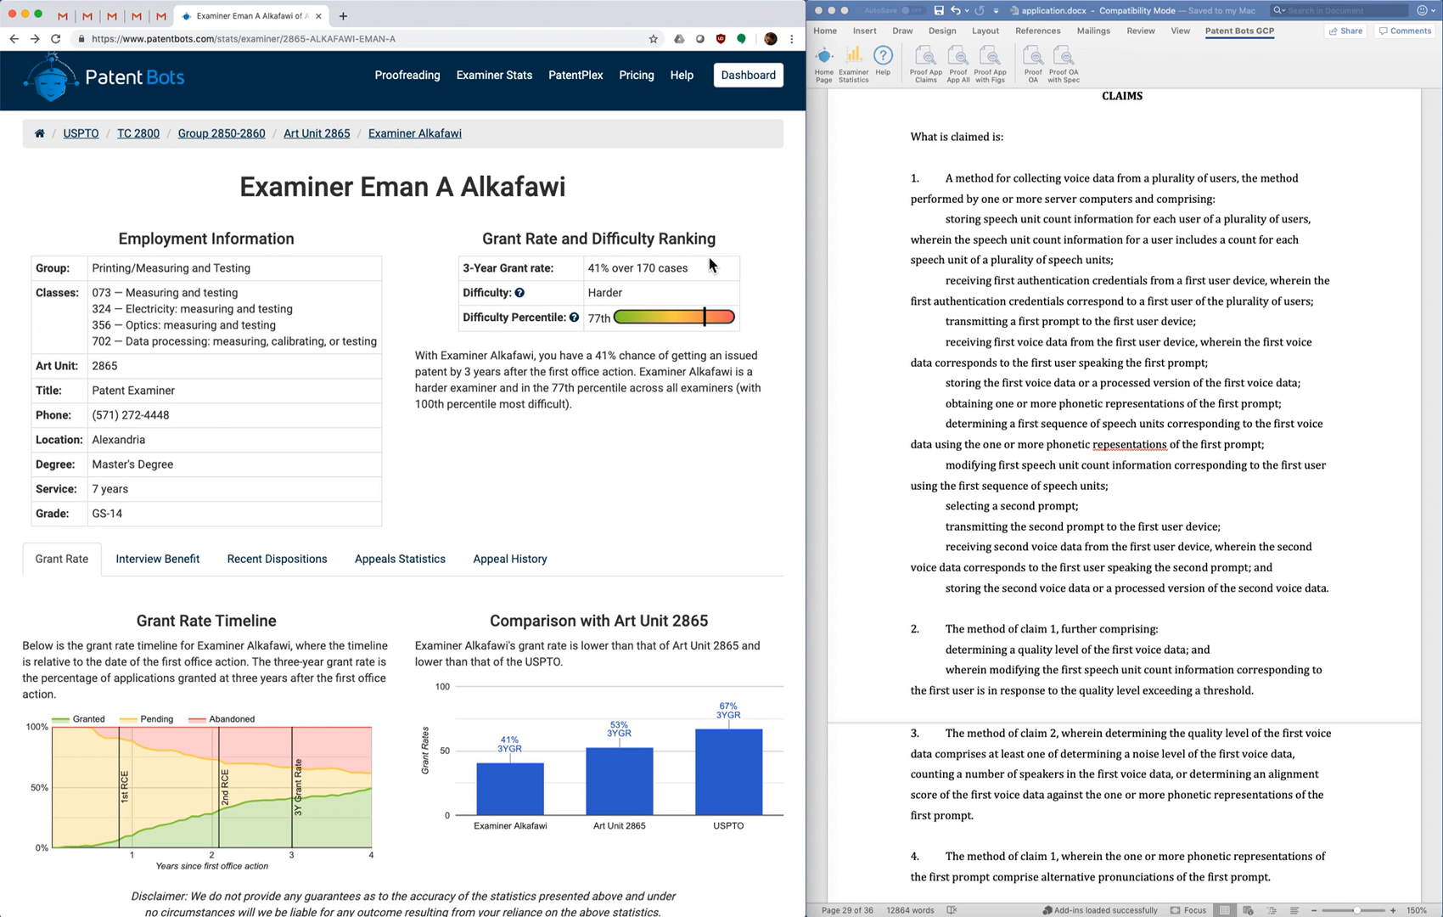
mouse_move(581, 239)
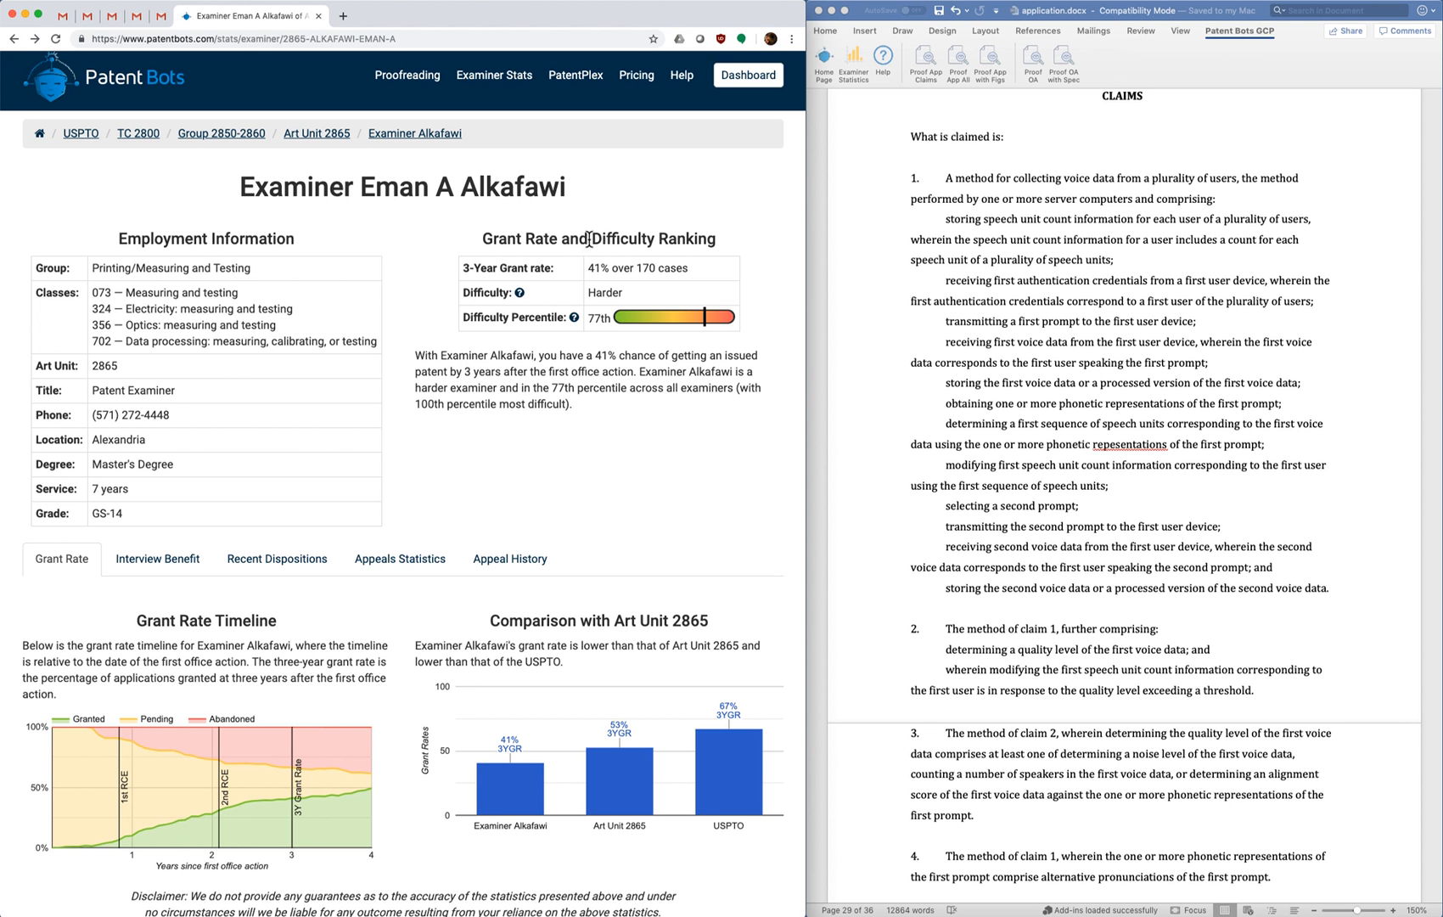
mouse_move(551, 348)
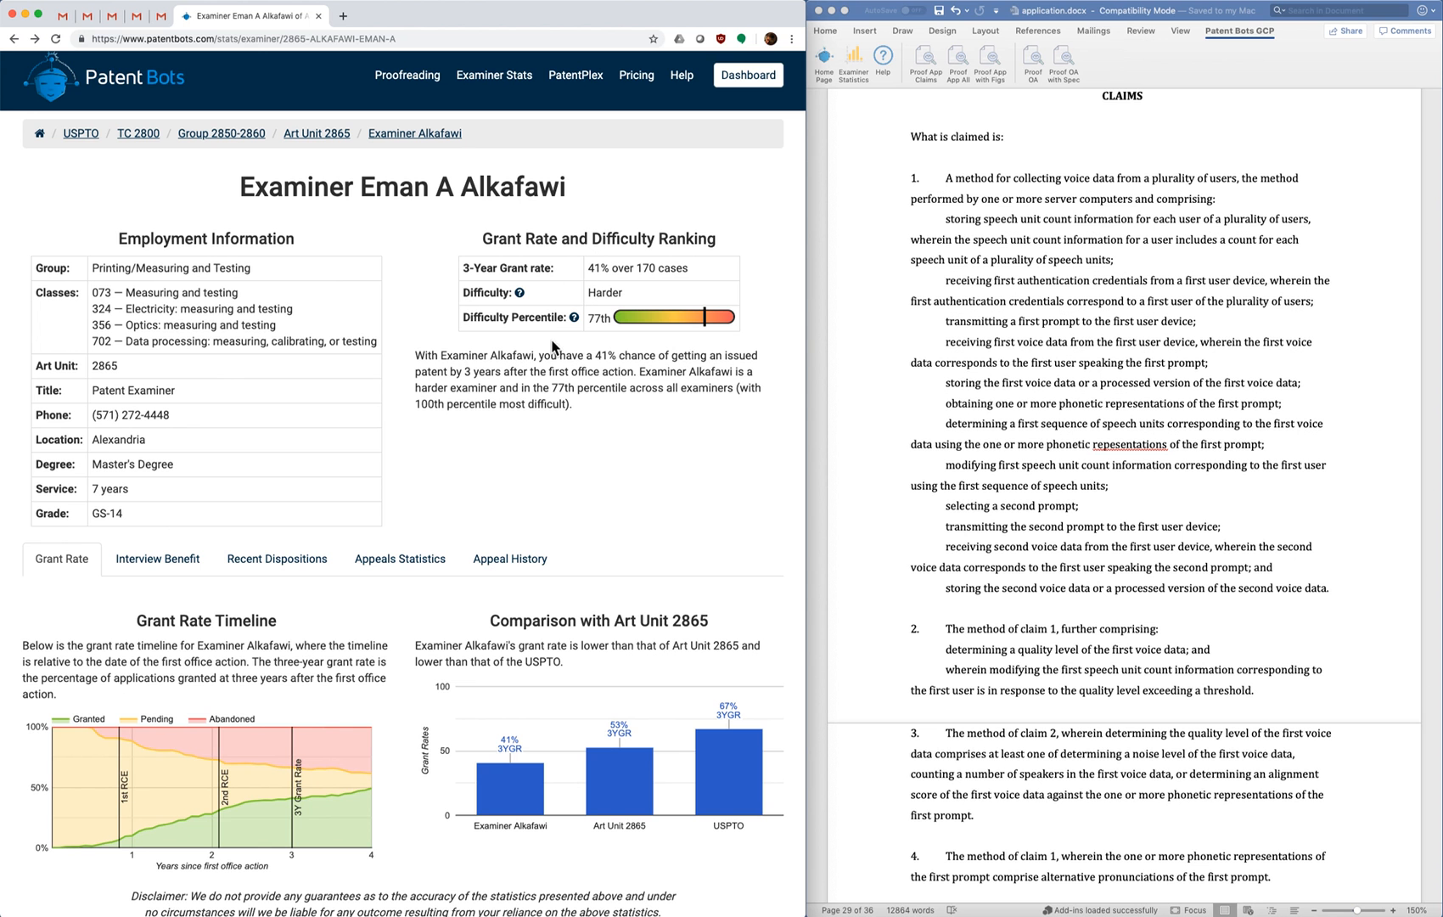
mouse_move(572, 351)
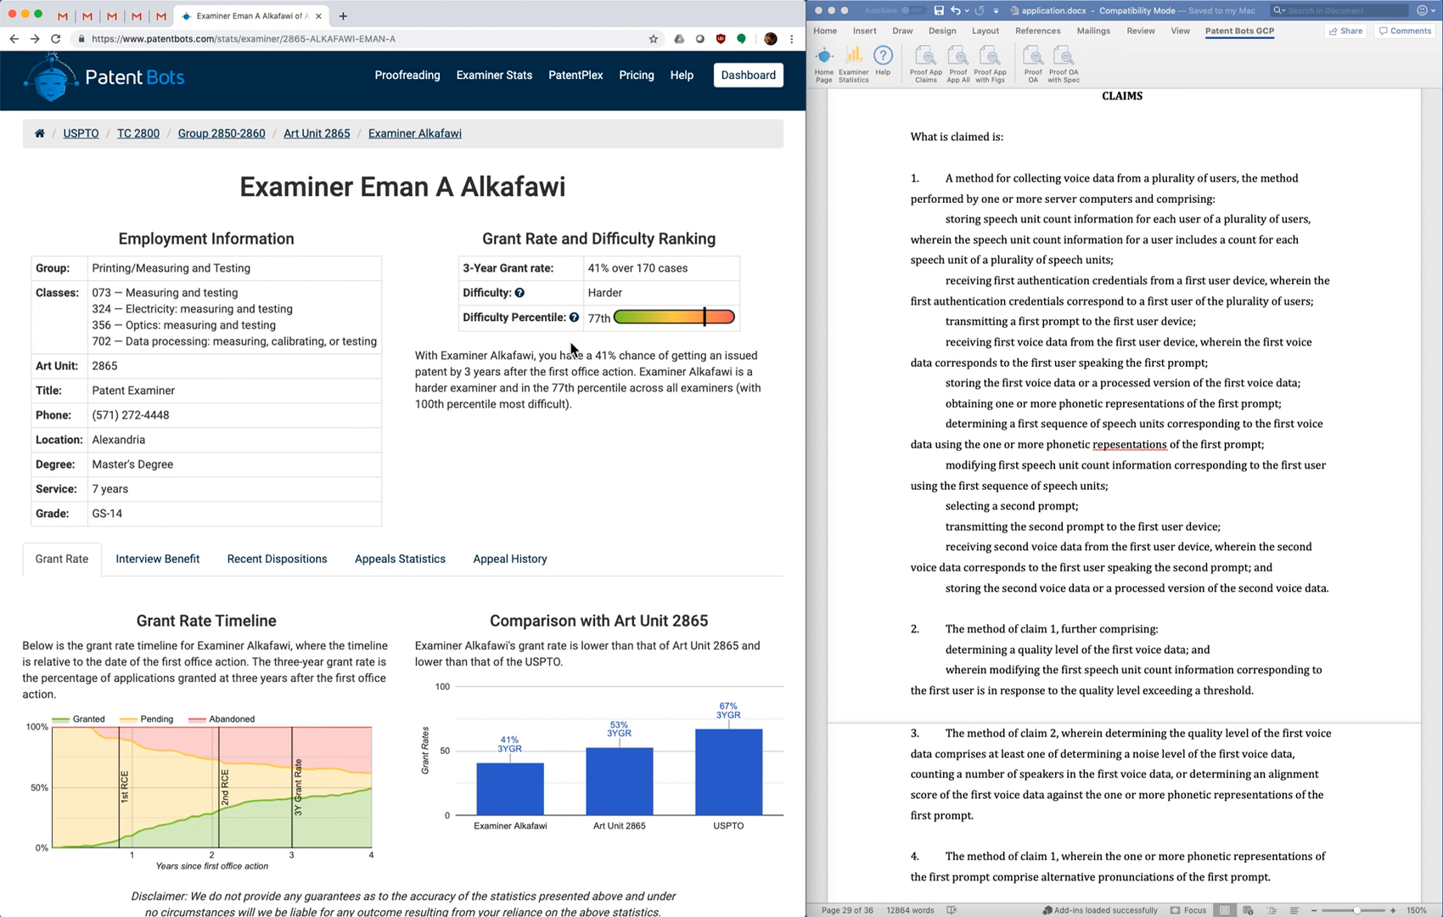
double_click(597, 317)
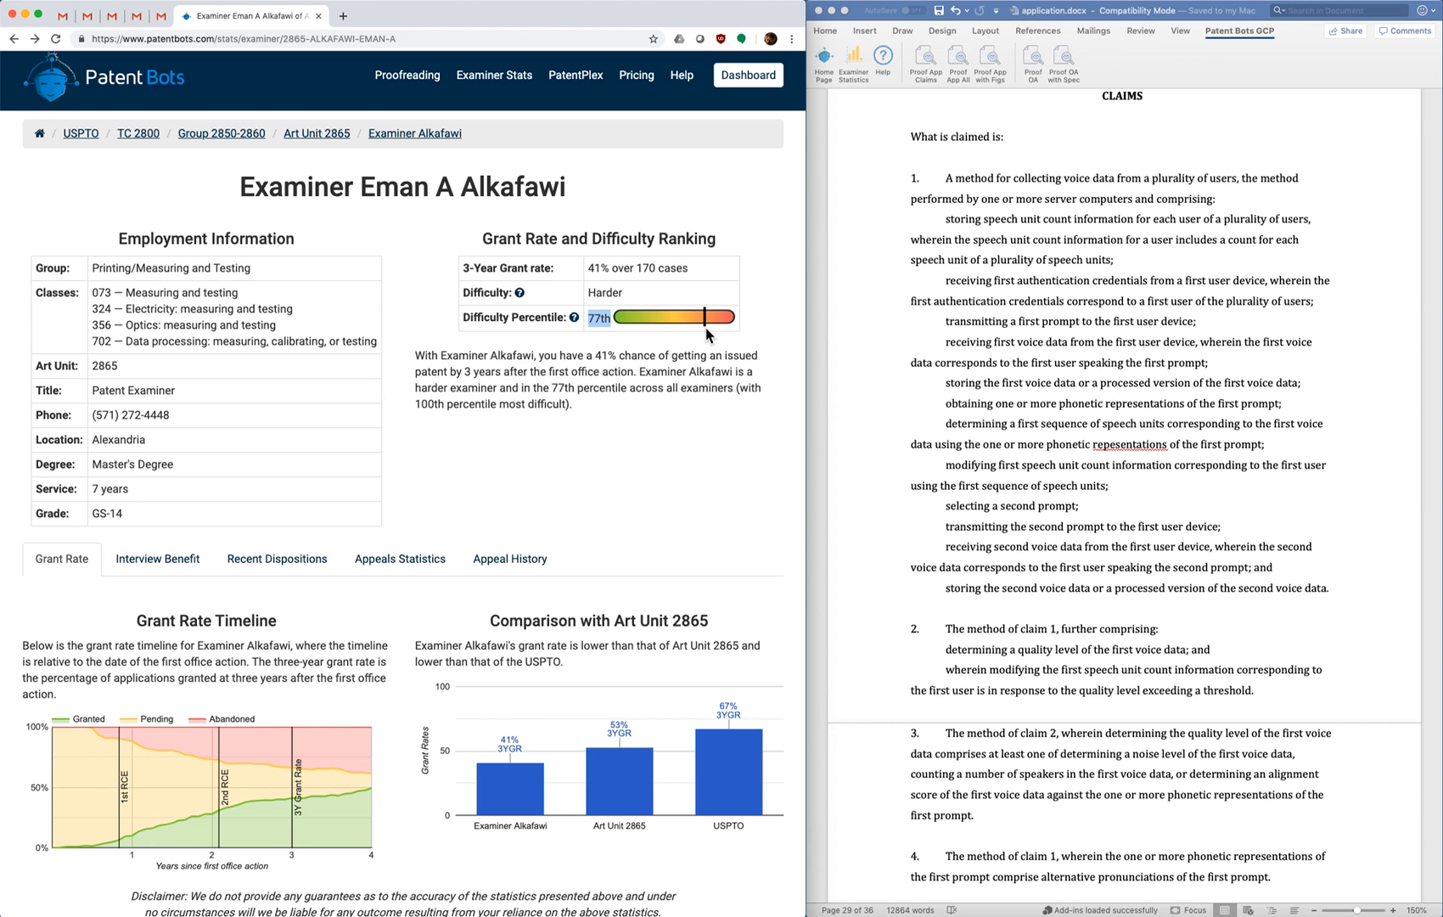
mouse_move(701, 330)
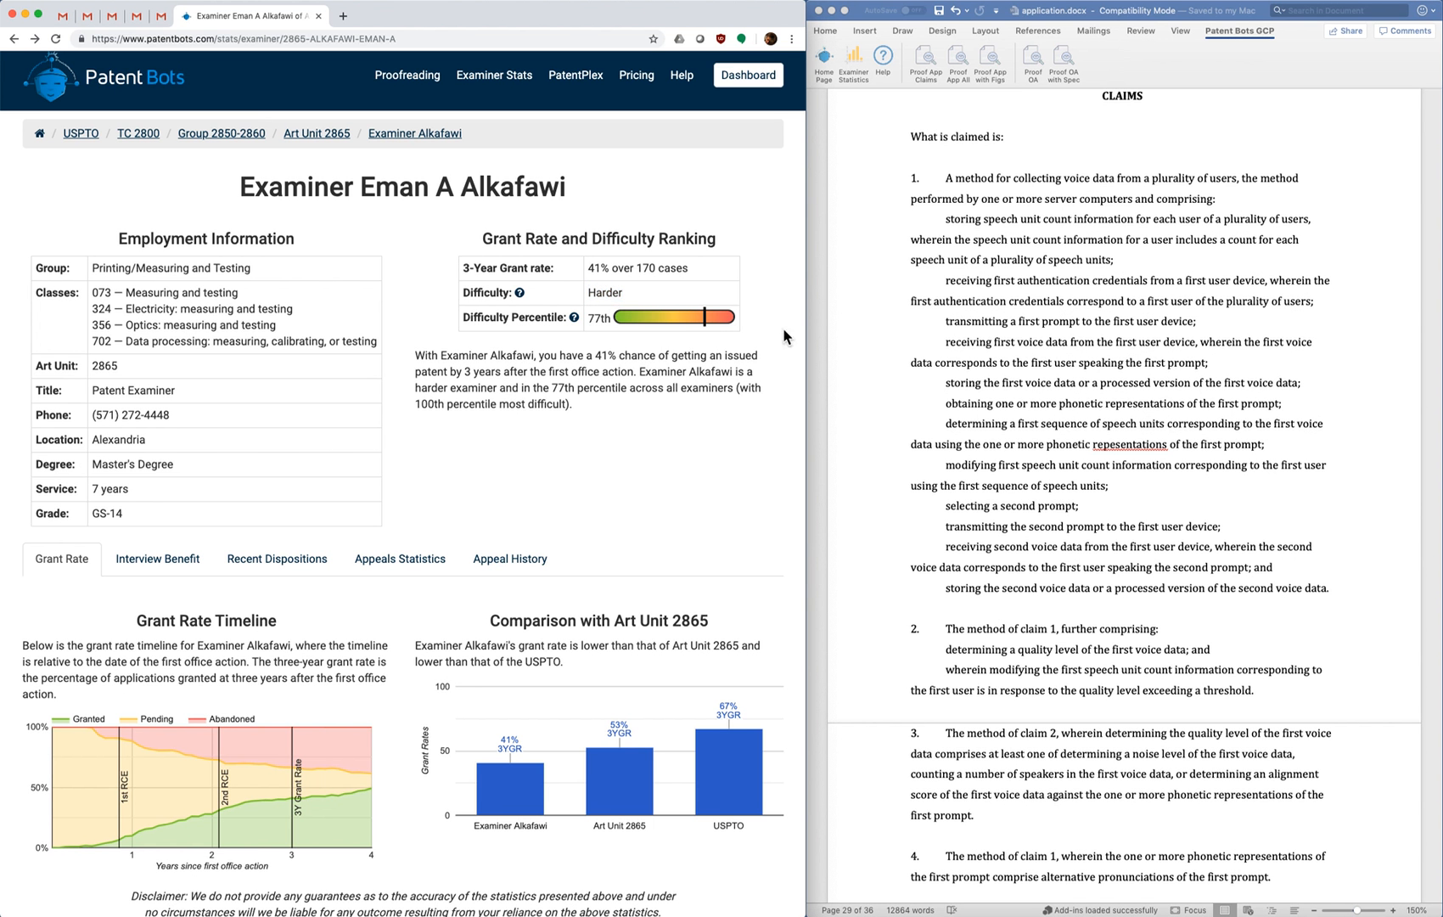
mouse_move(736, 326)
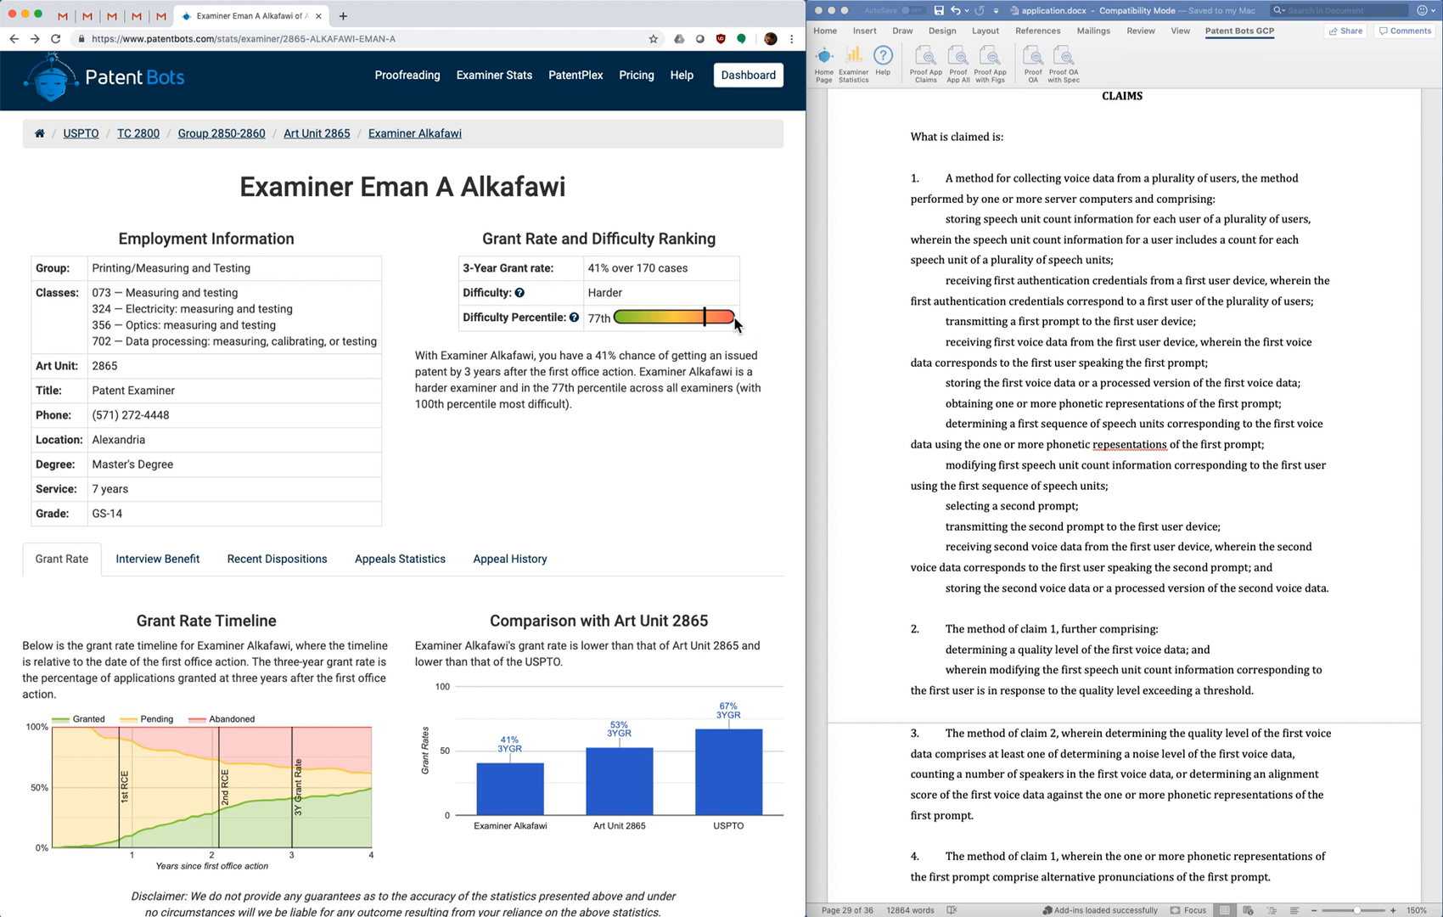
mouse_move(731, 323)
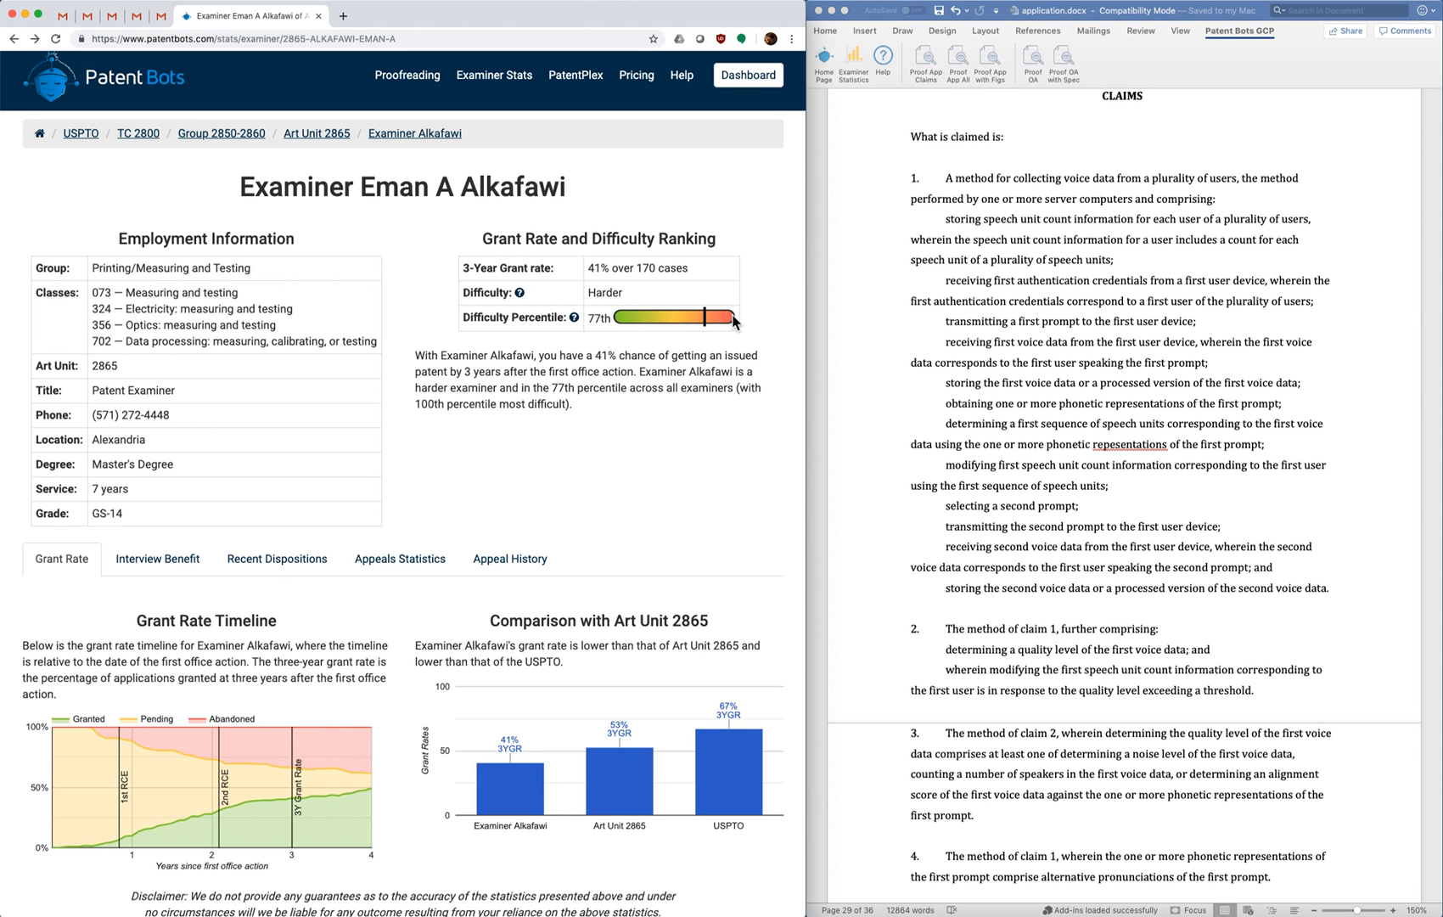
mouse_move(723, 375)
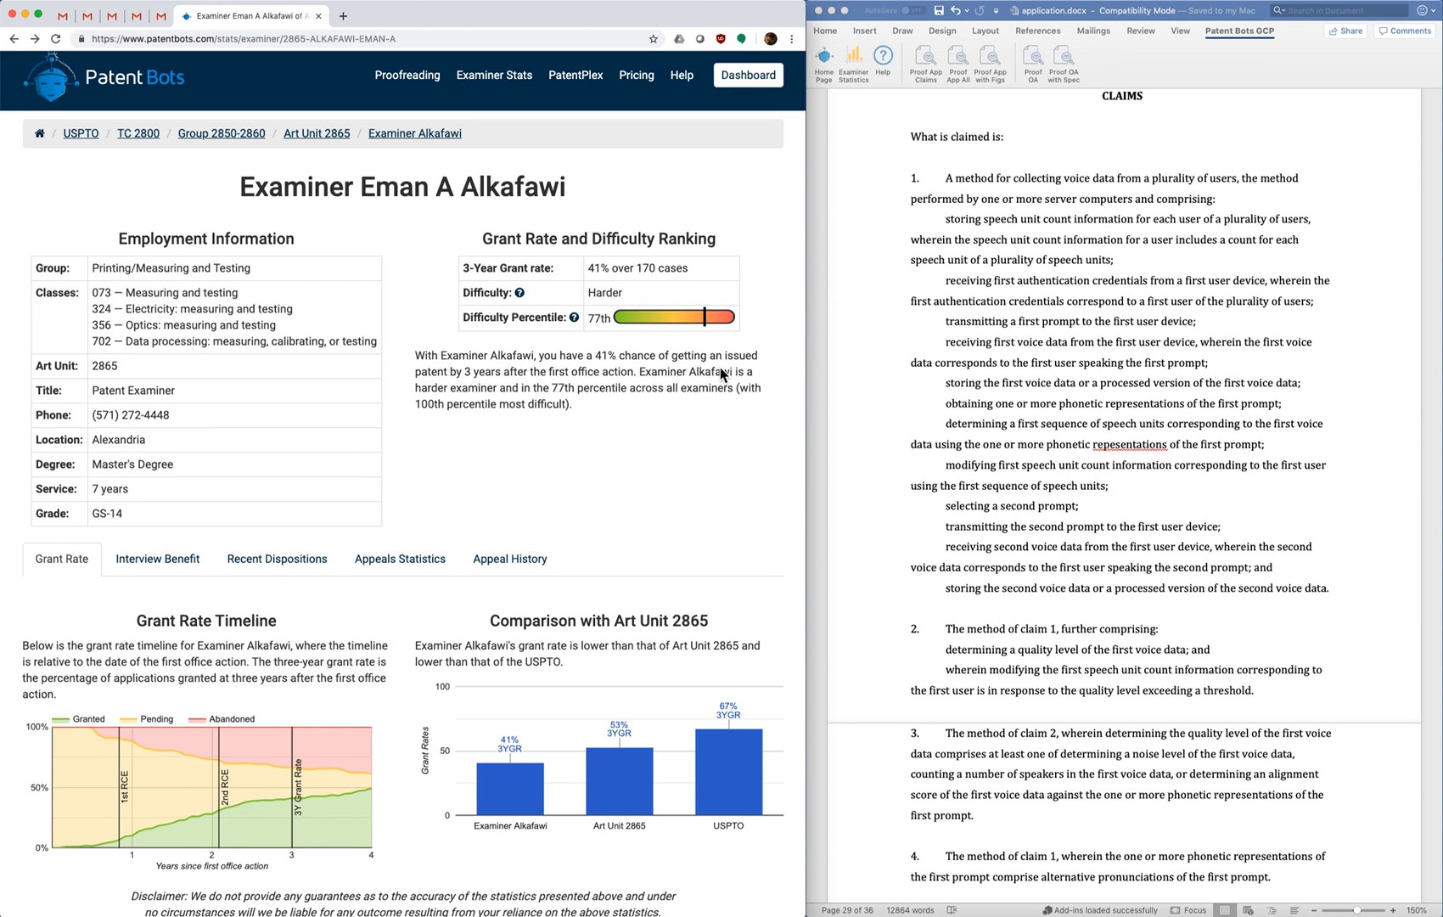
mouse_move(566, 354)
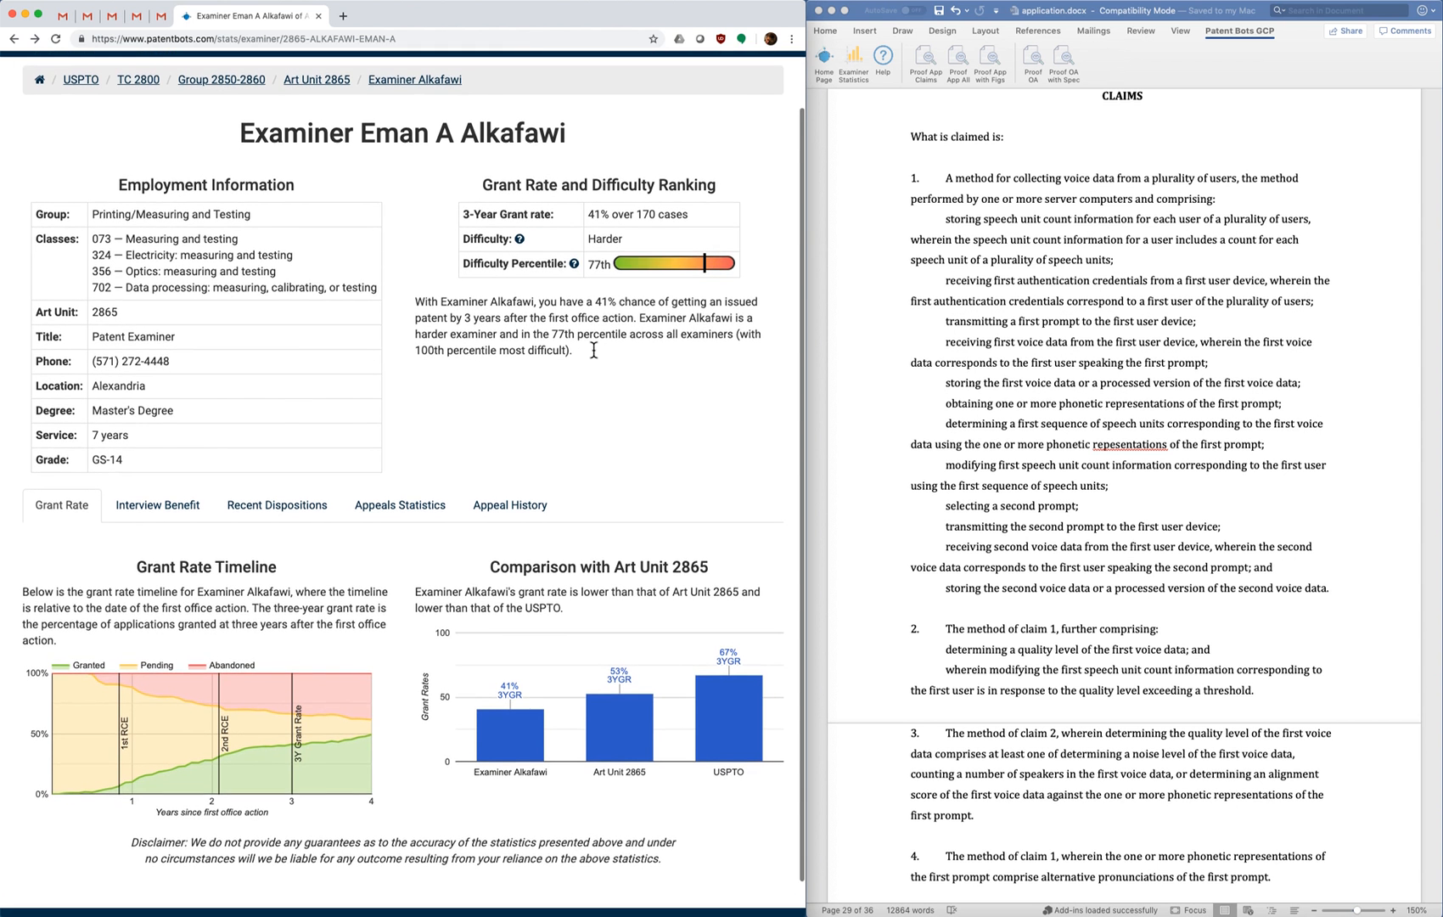
scroll("down", 3)
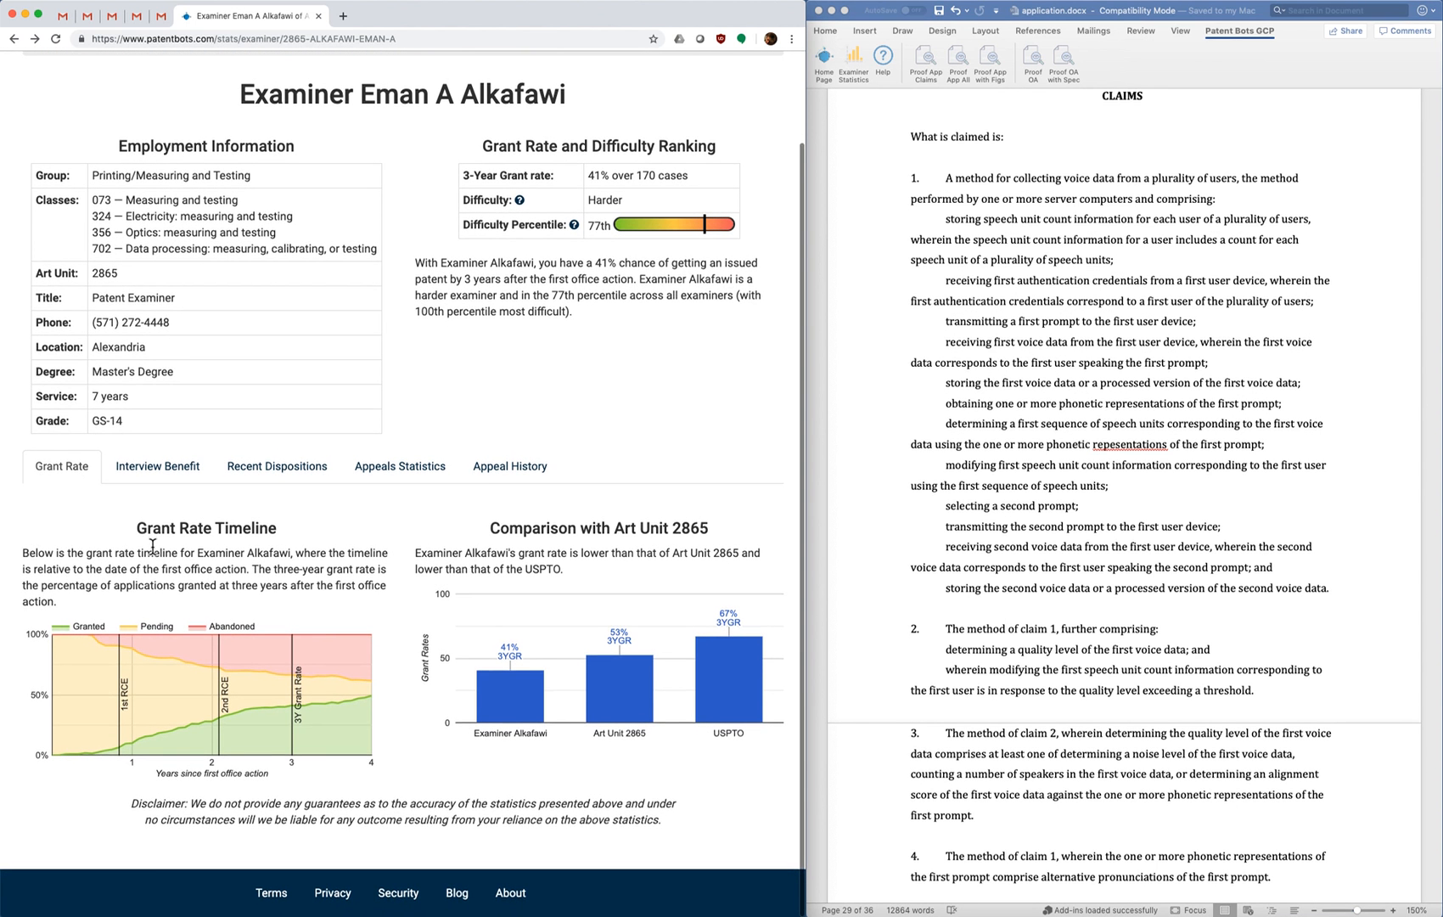
double_click(143, 527)
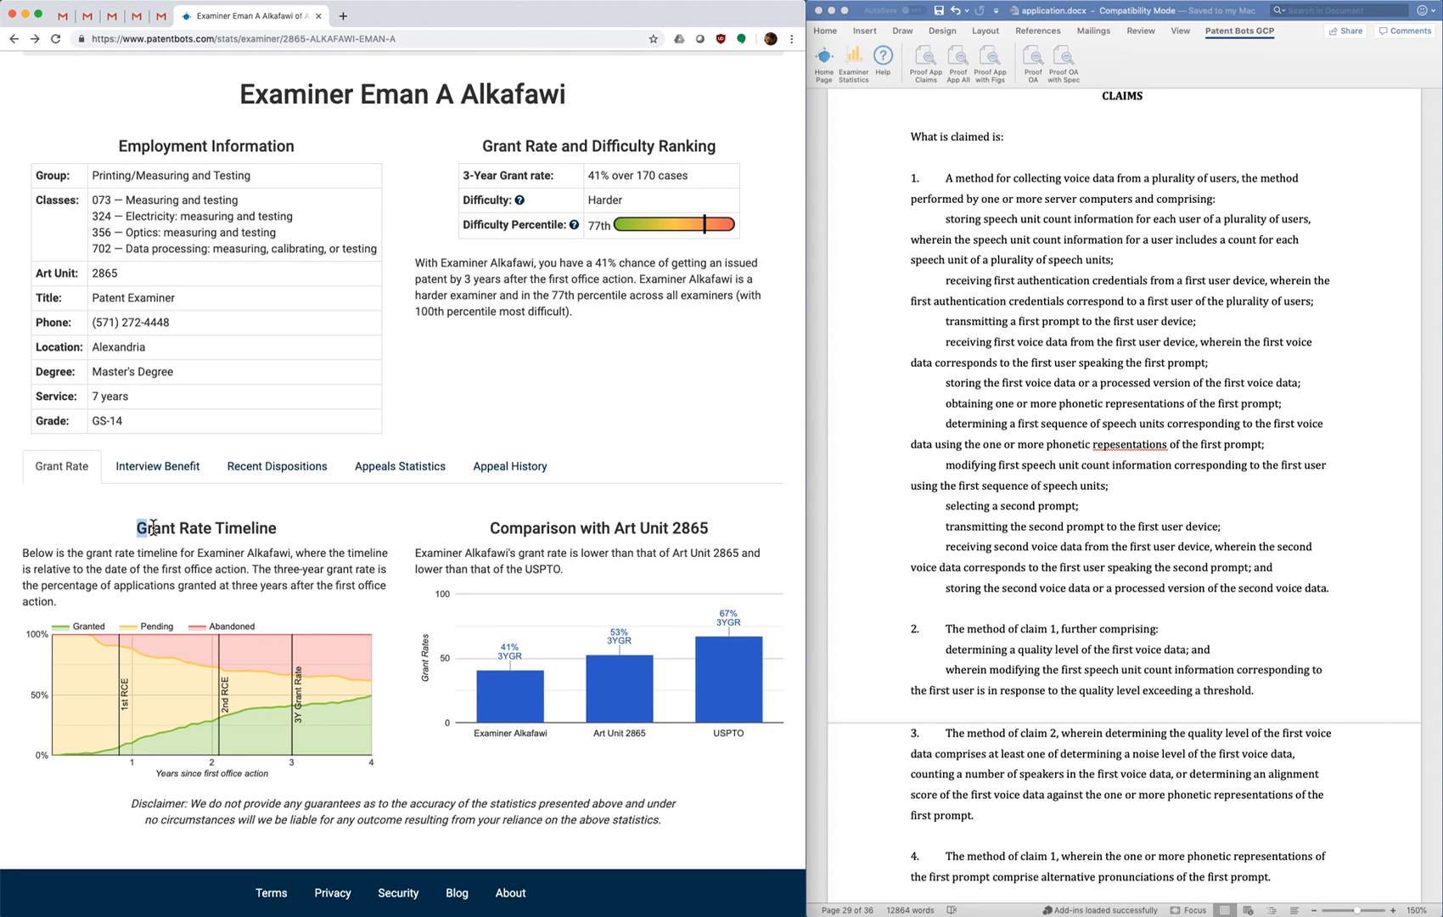
double_click(206, 529)
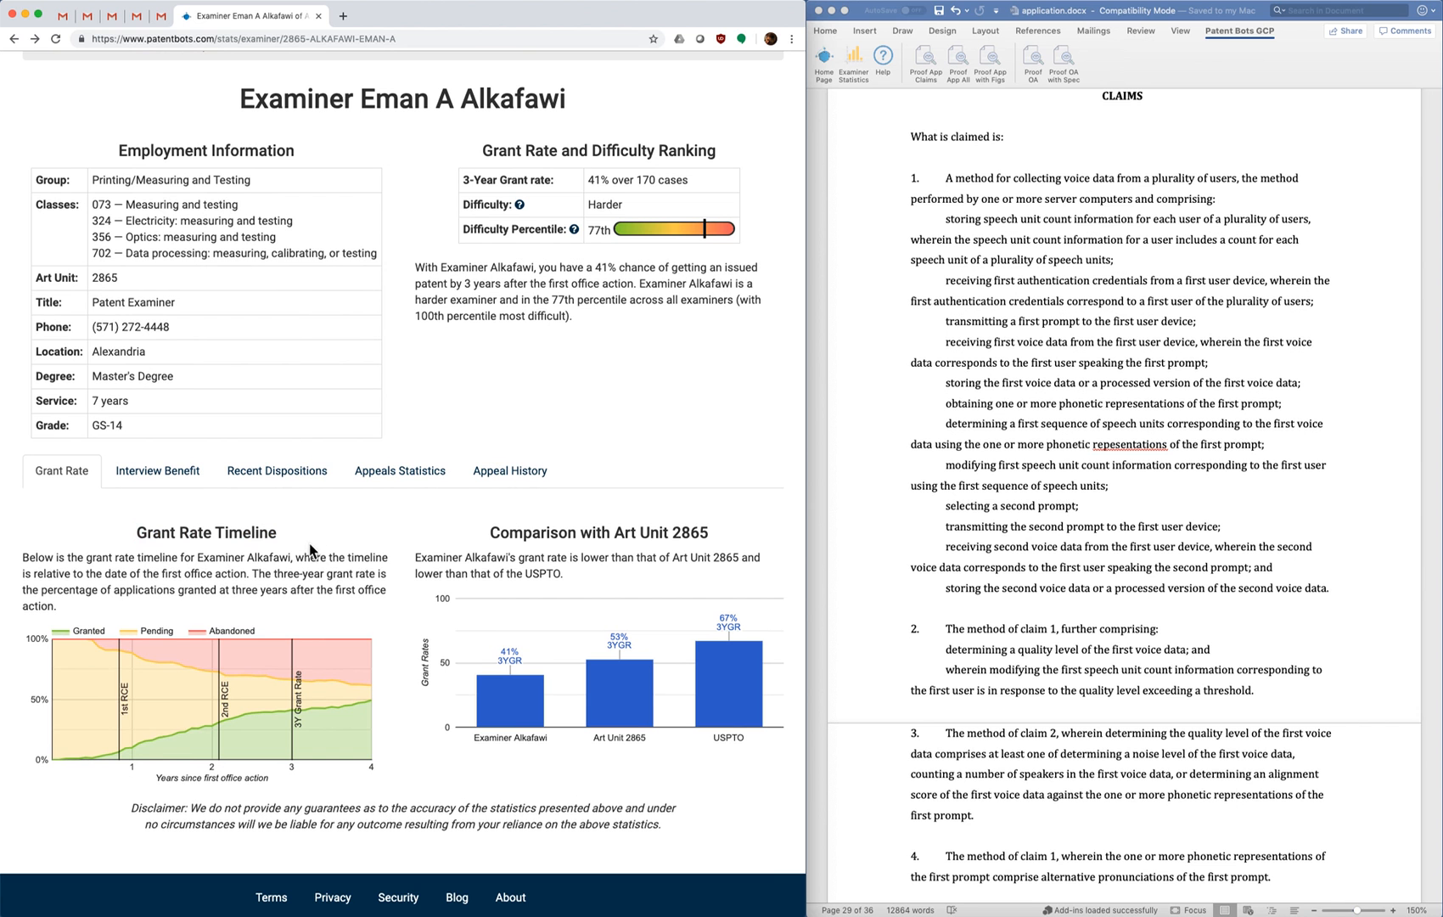
mouse_move(107, 805)
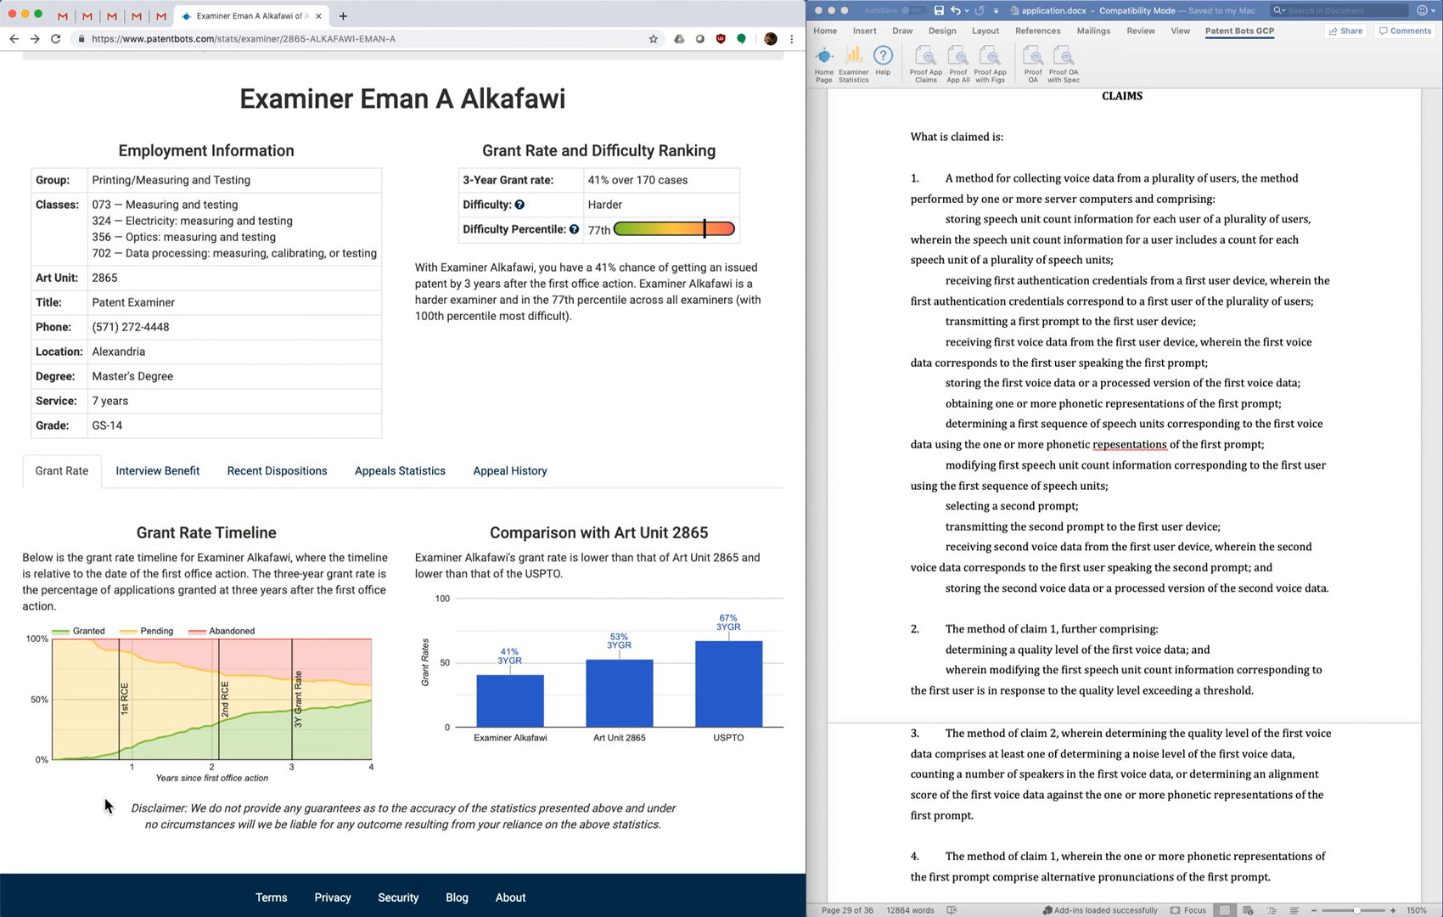
mouse_move(51, 773)
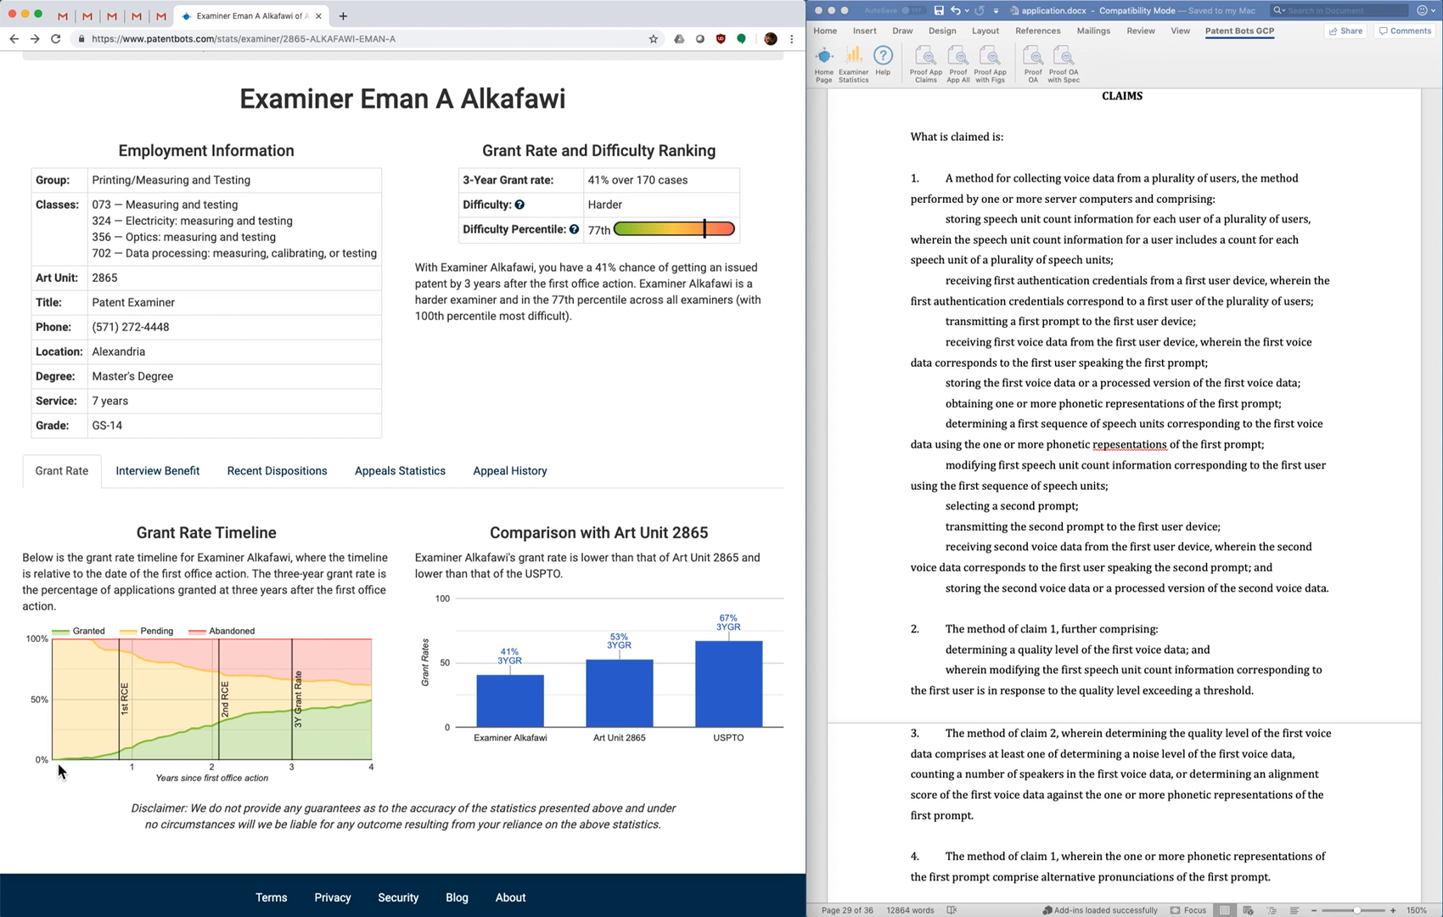
mouse_move(136, 771)
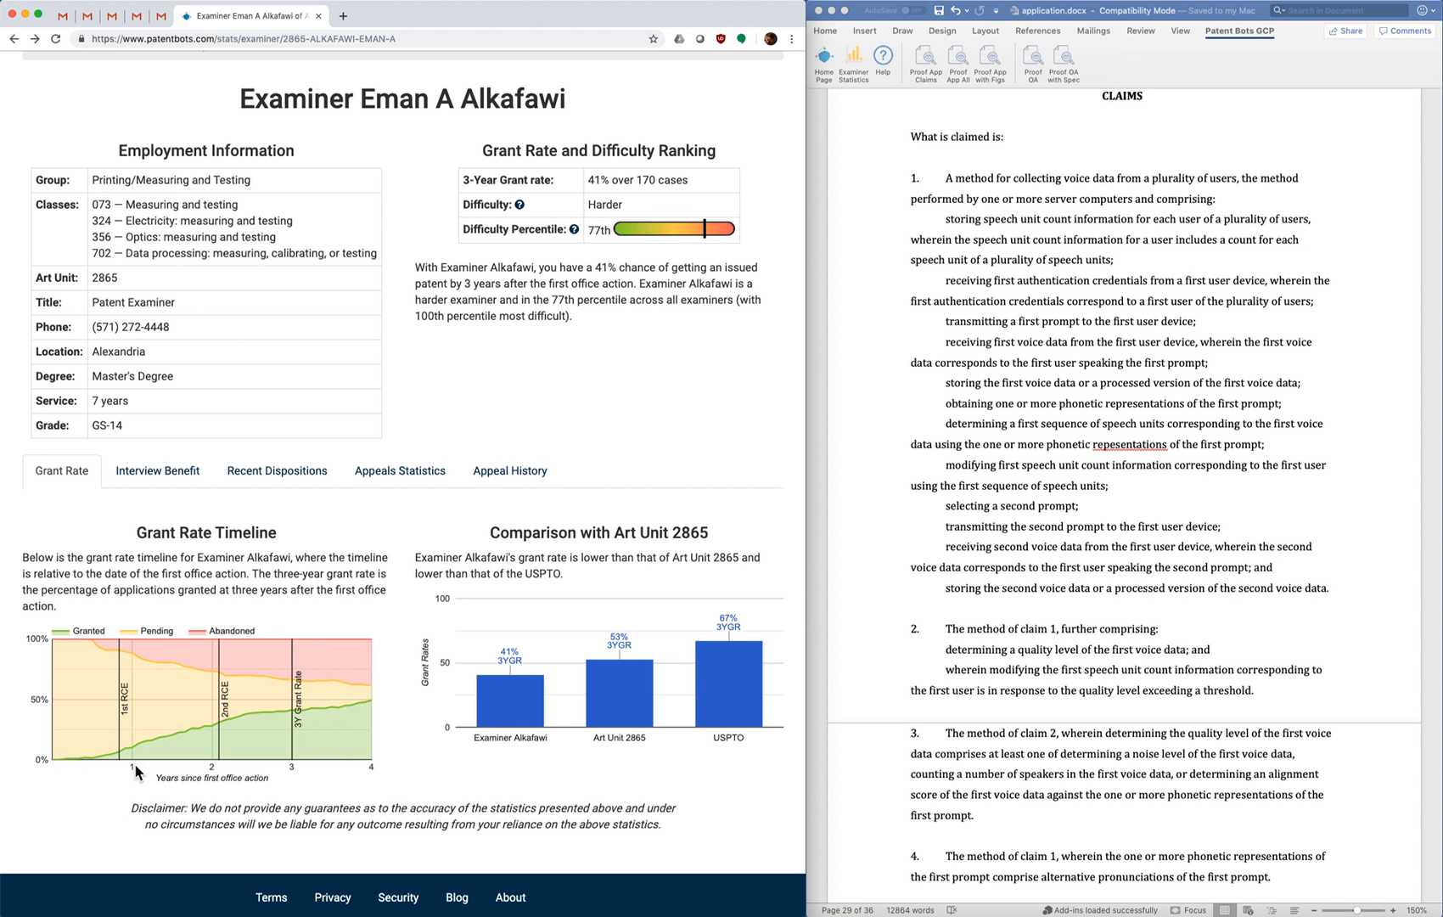
mouse_move(124, 784)
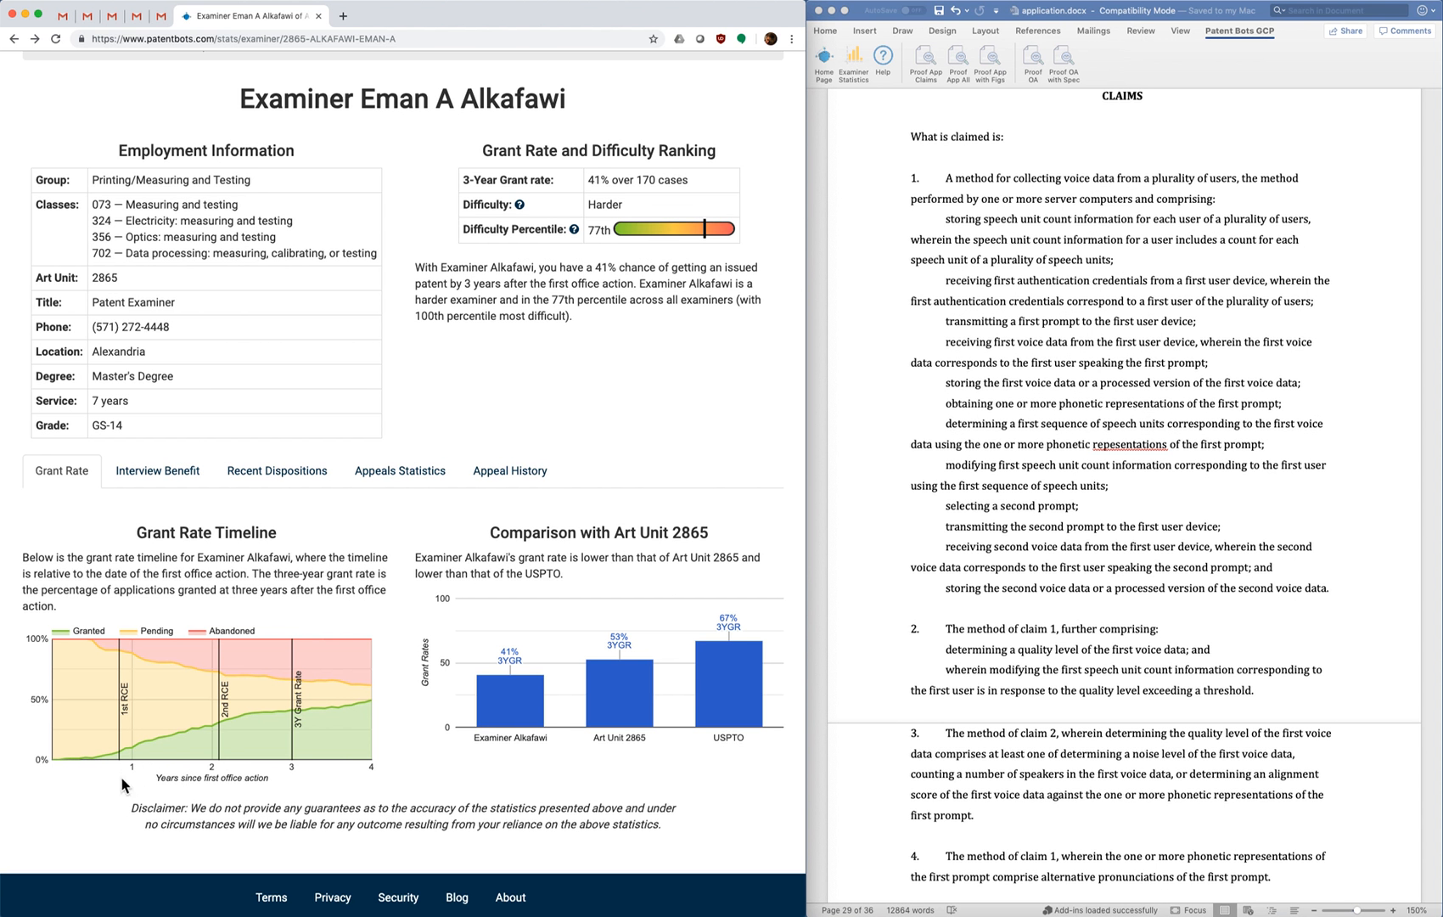
mouse_move(206, 801)
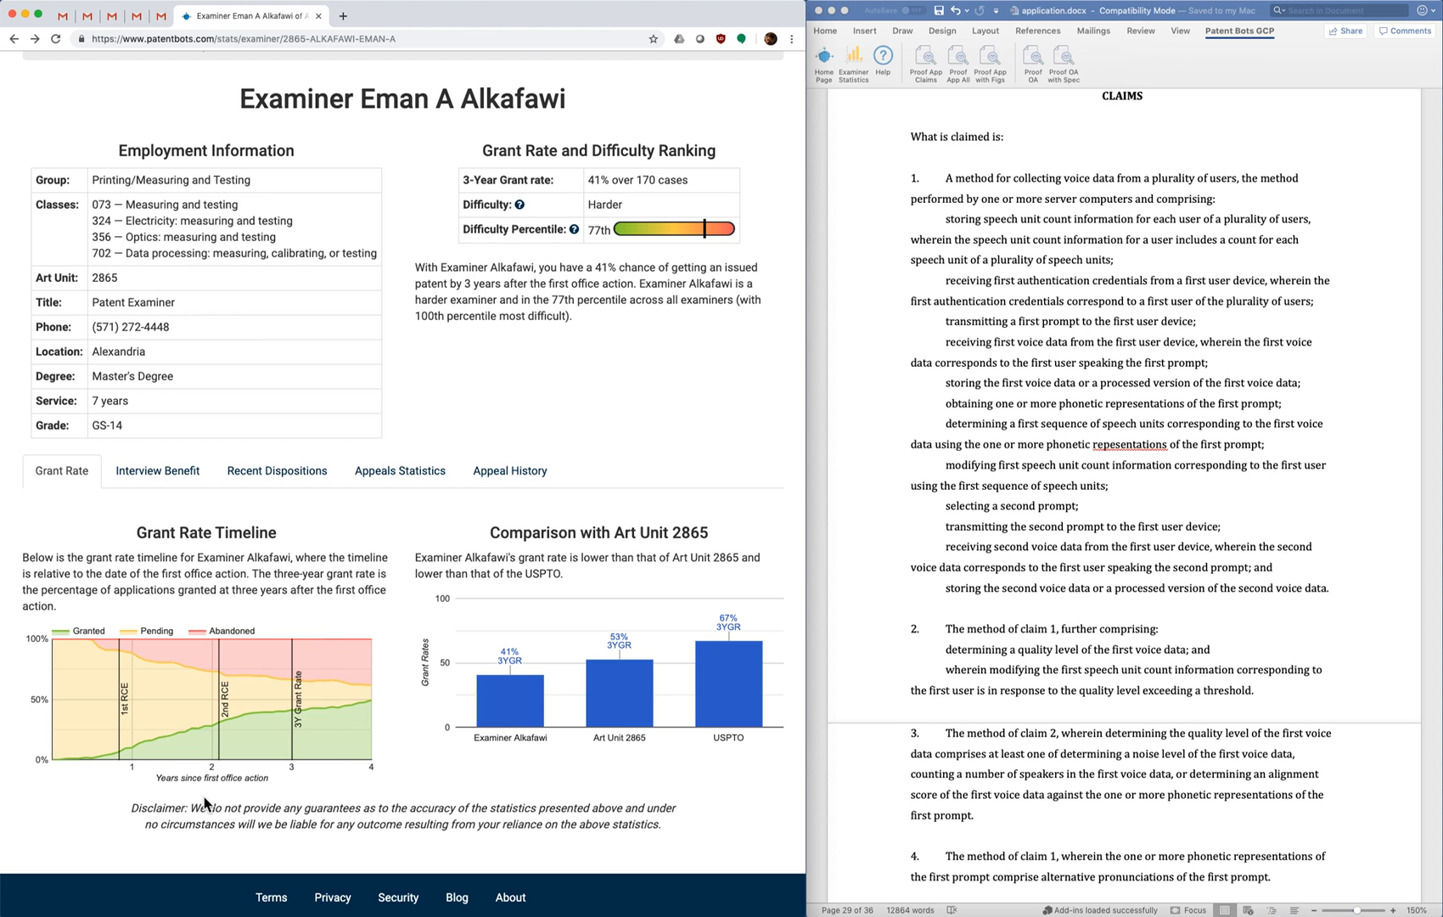
mouse_move(350, 745)
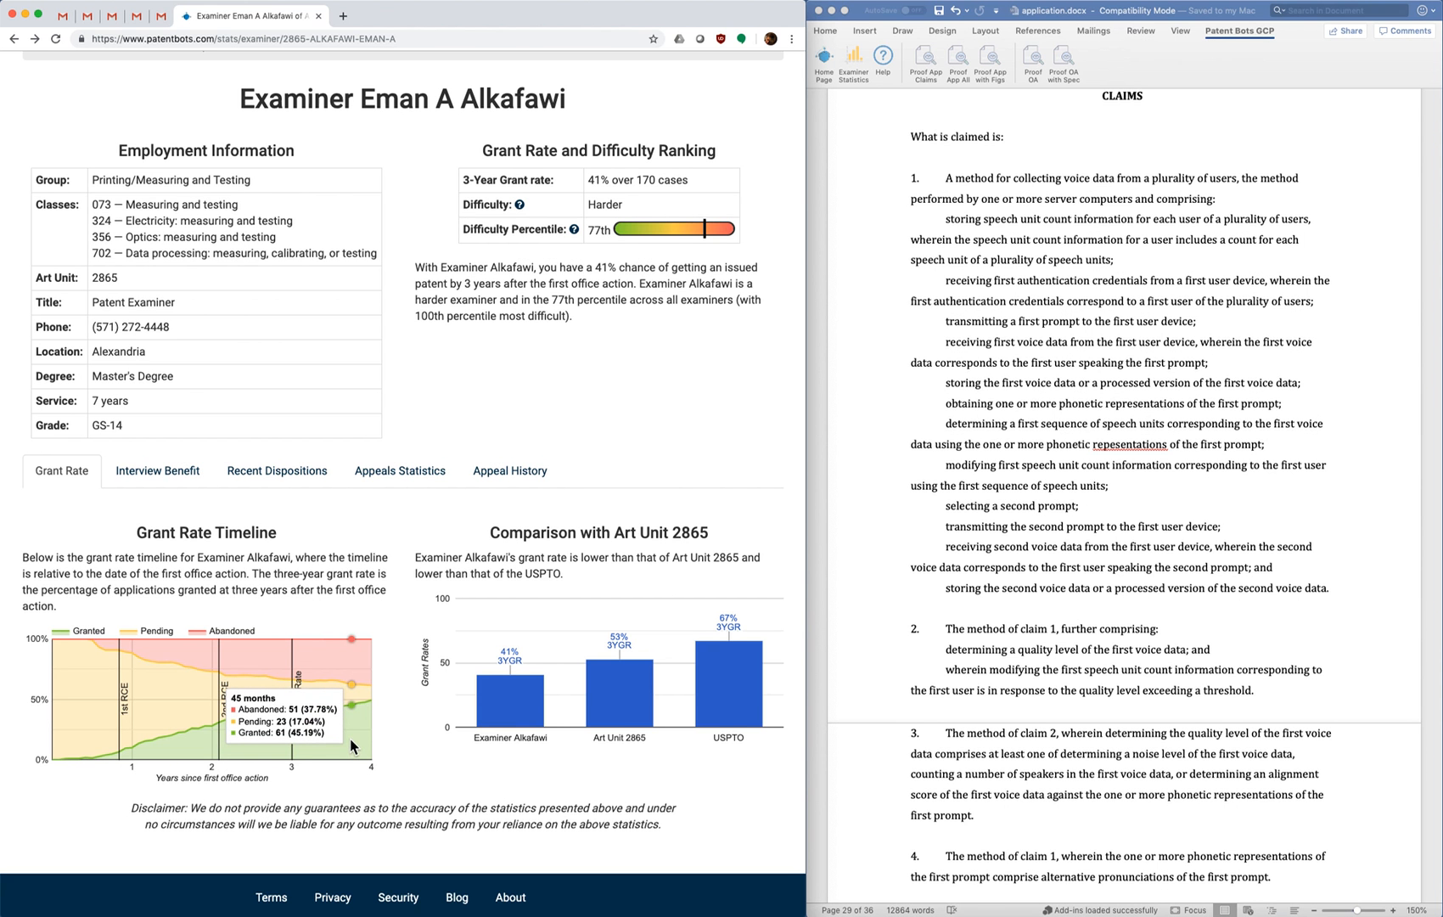
mouse_move(325, 686)
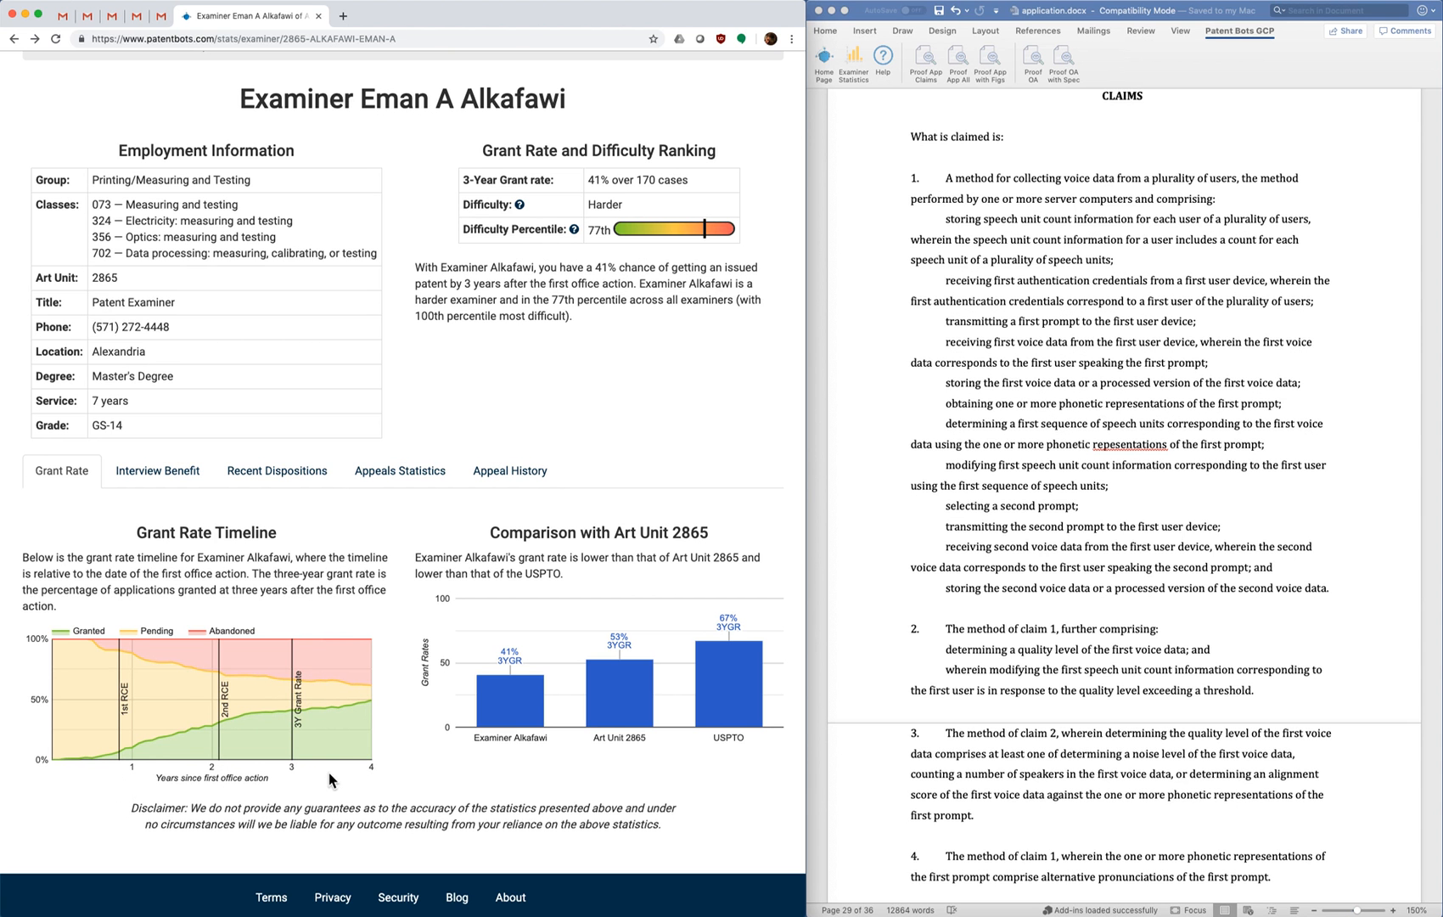
mouse_move(406, 729)
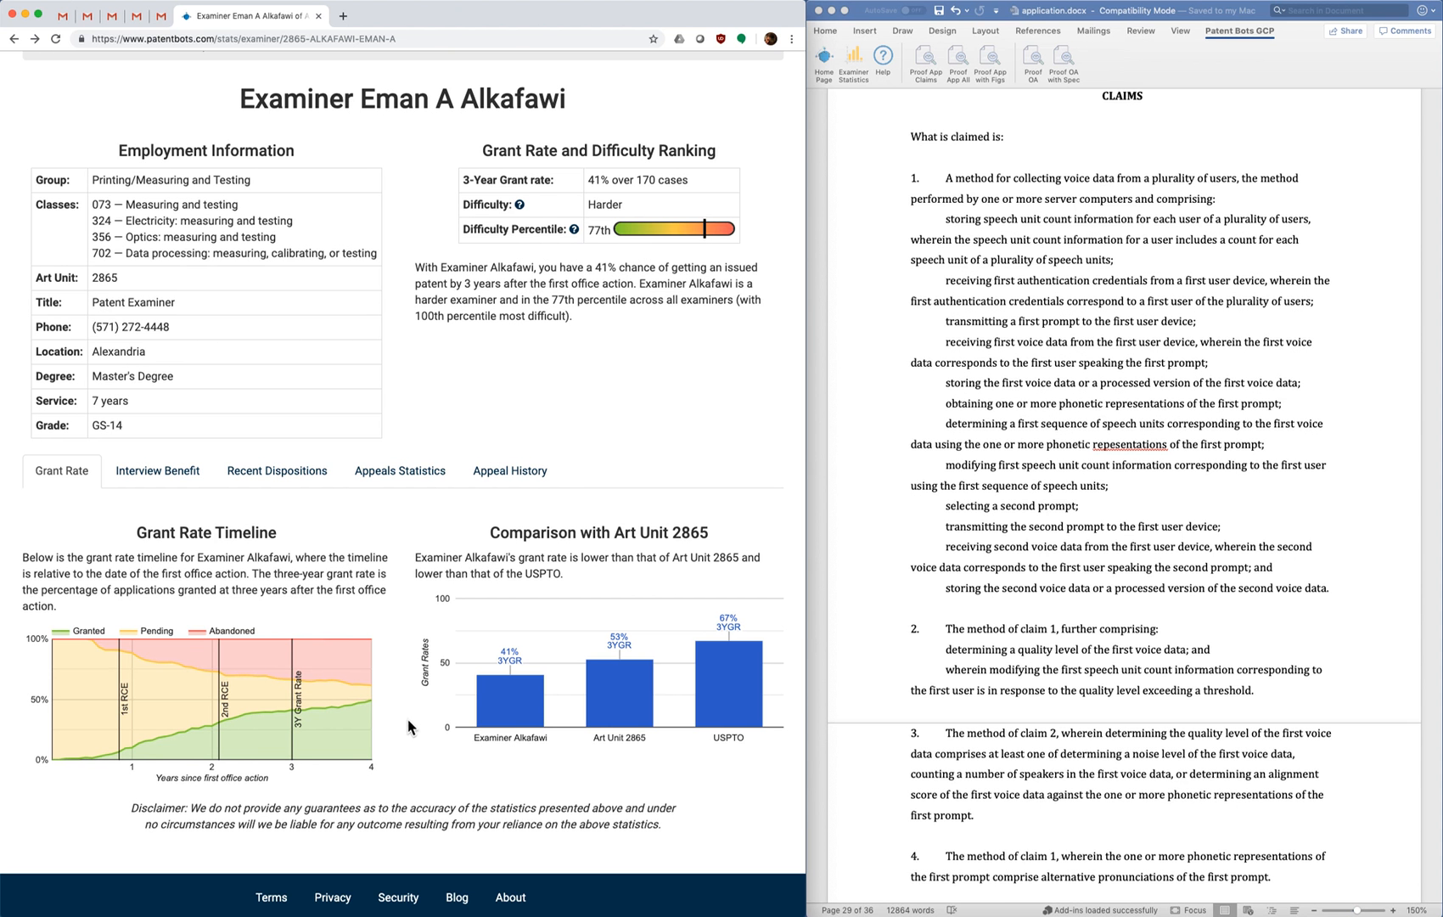
mouse_move(98, 838)
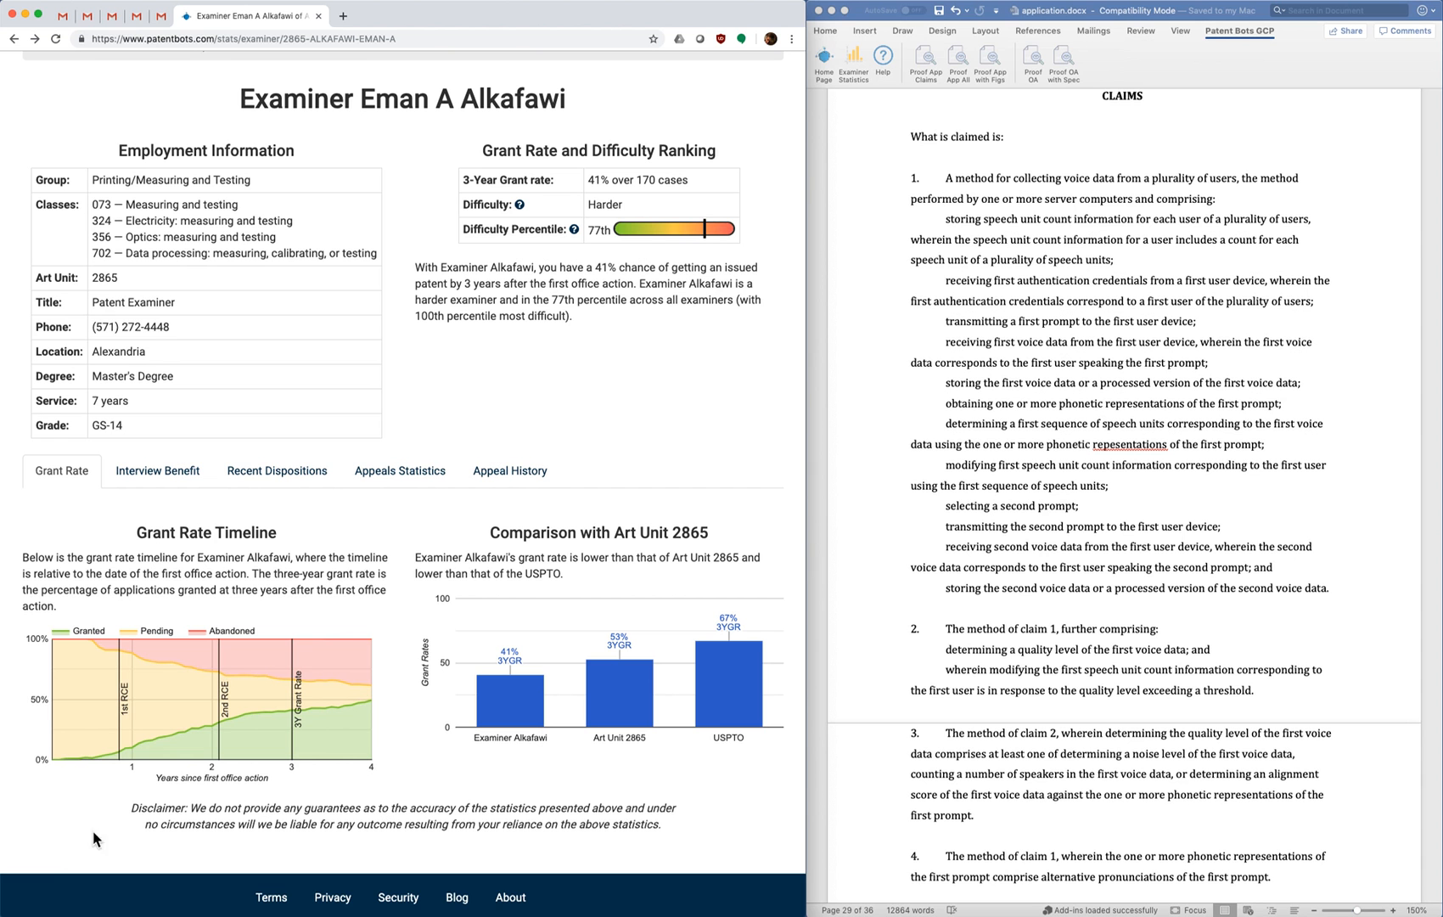
mouse_move(124, 808)
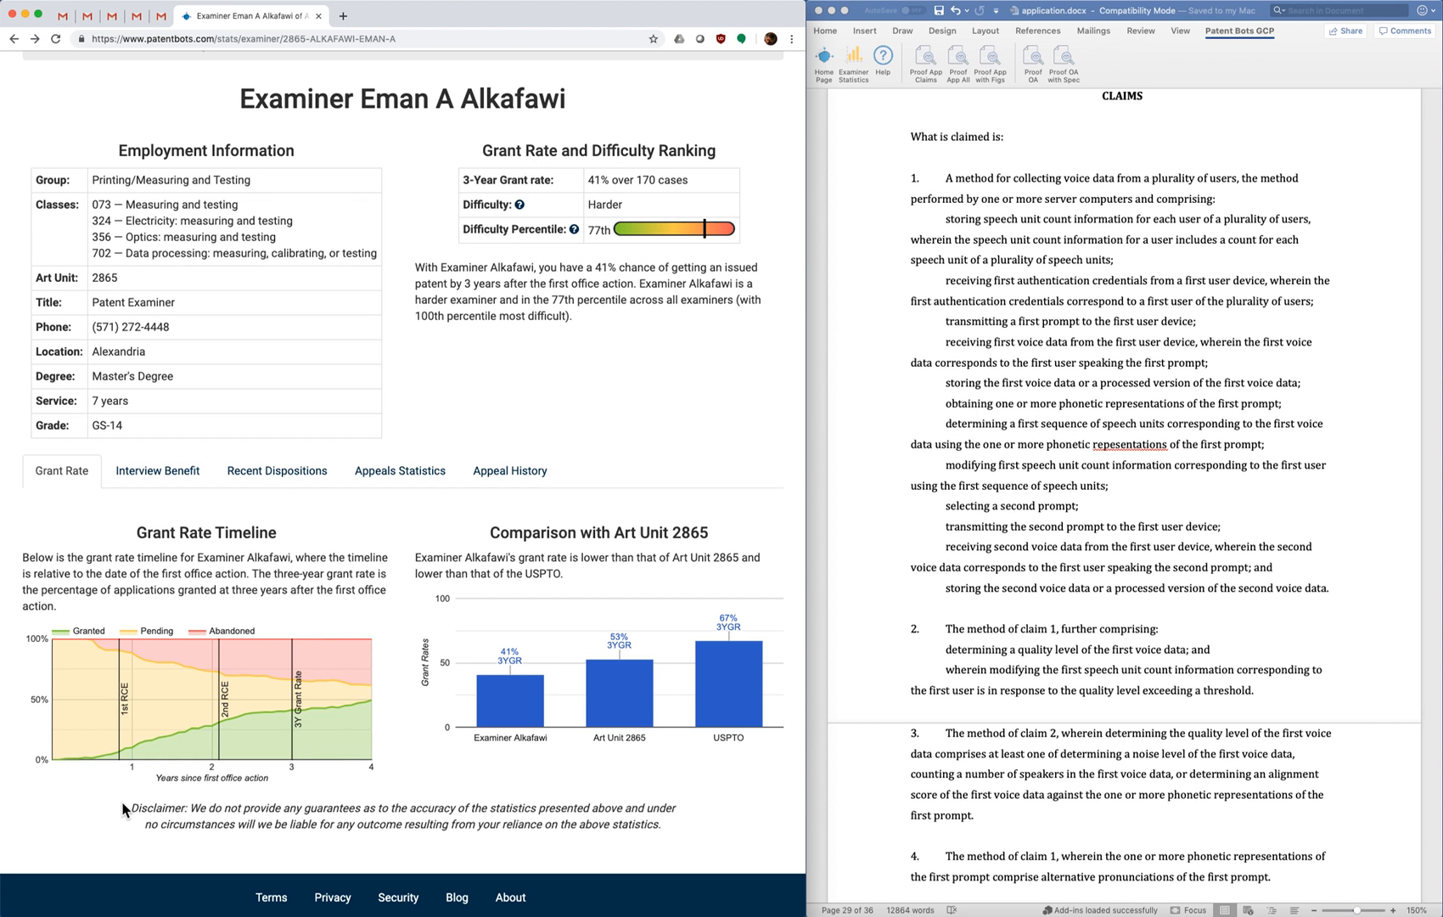
mouse_move(61, 828)
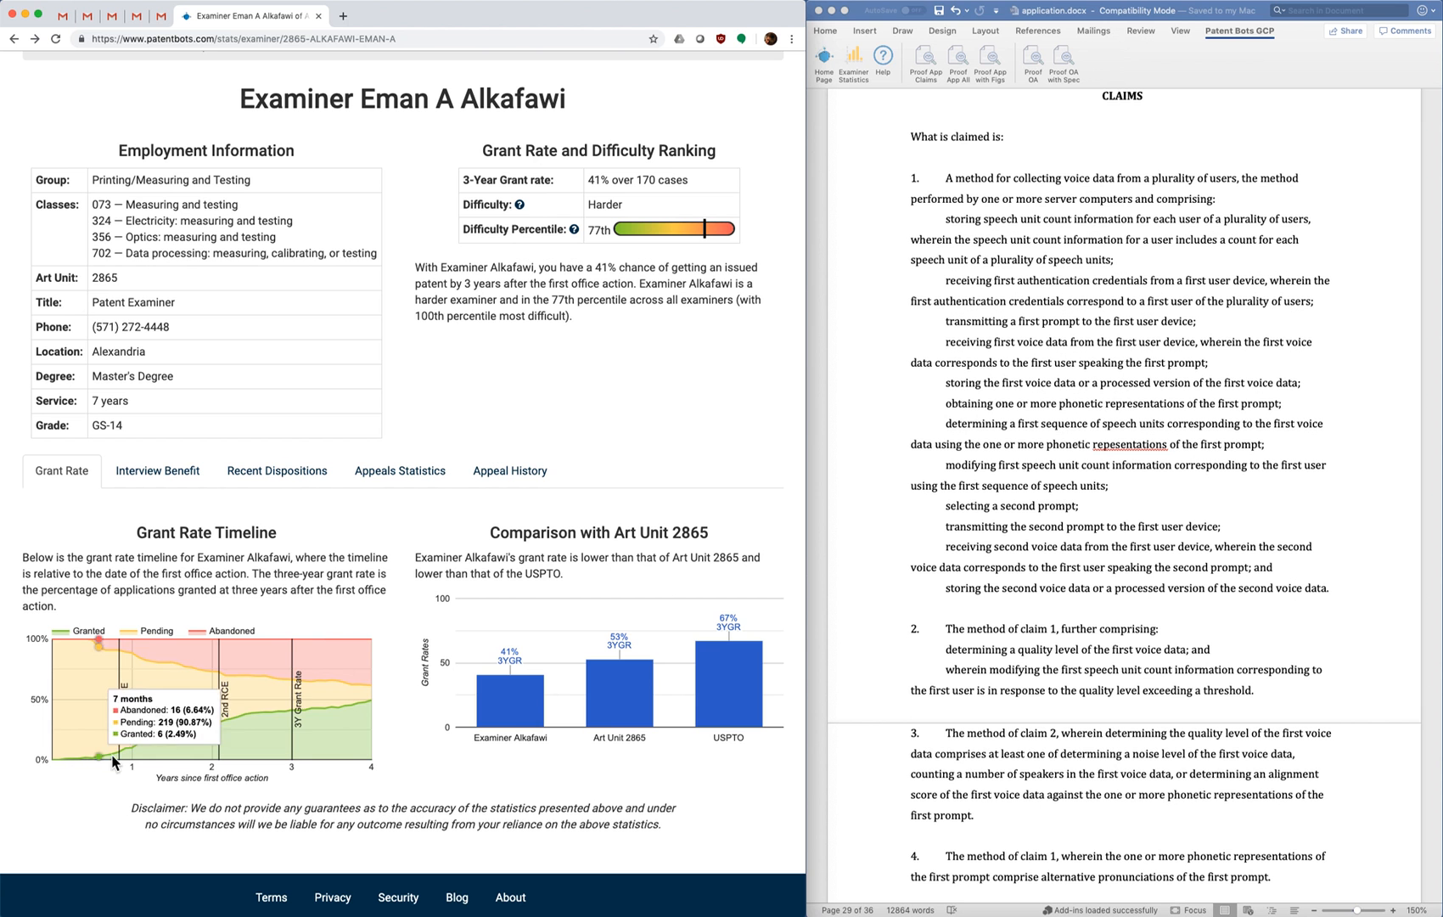
mouse_move(346, 758)
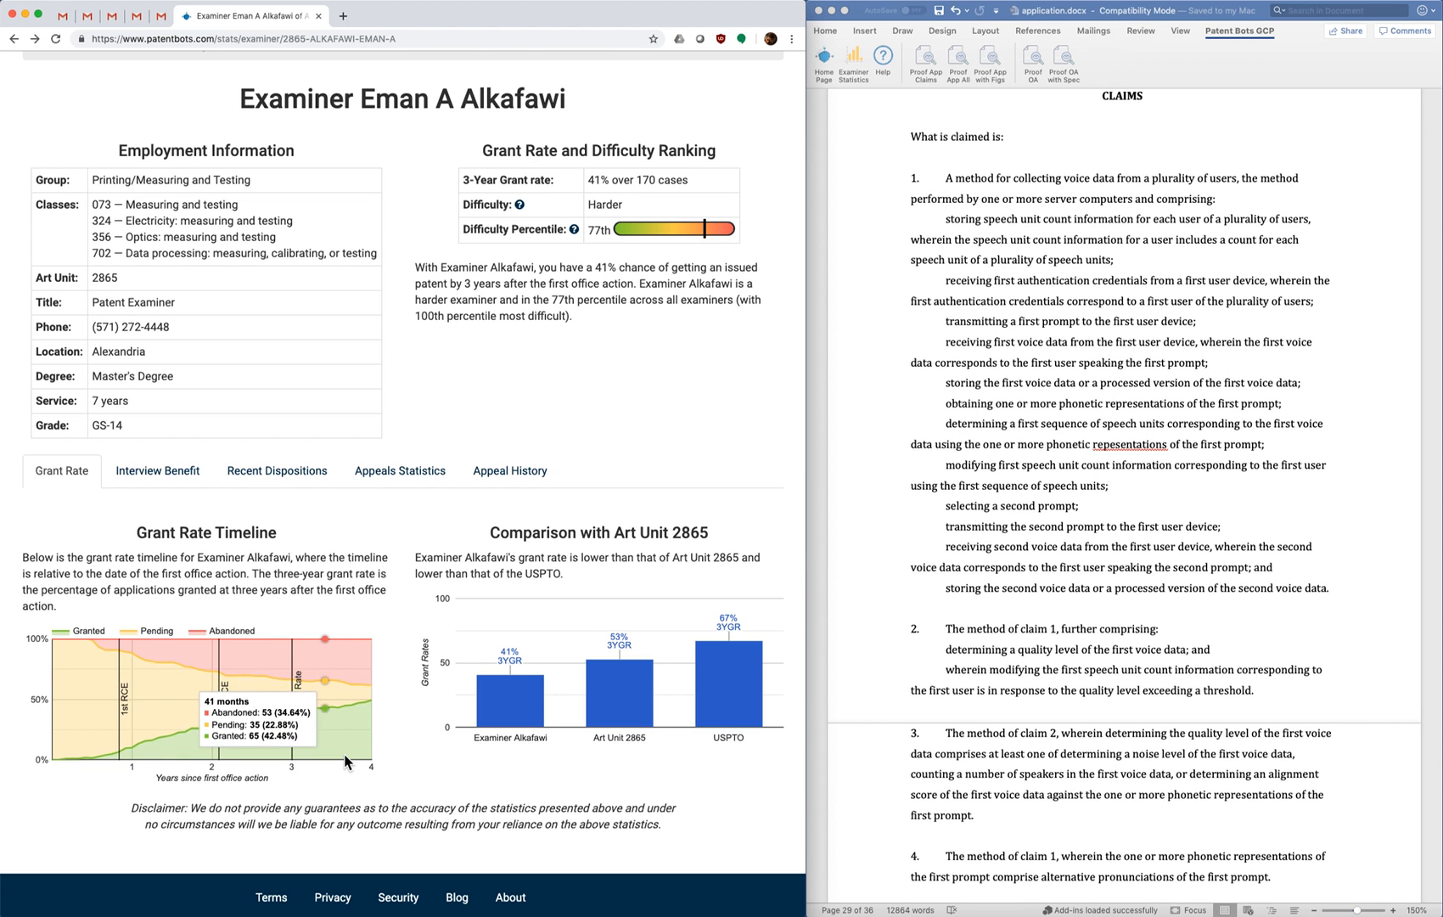
mouse_move(166, 738)
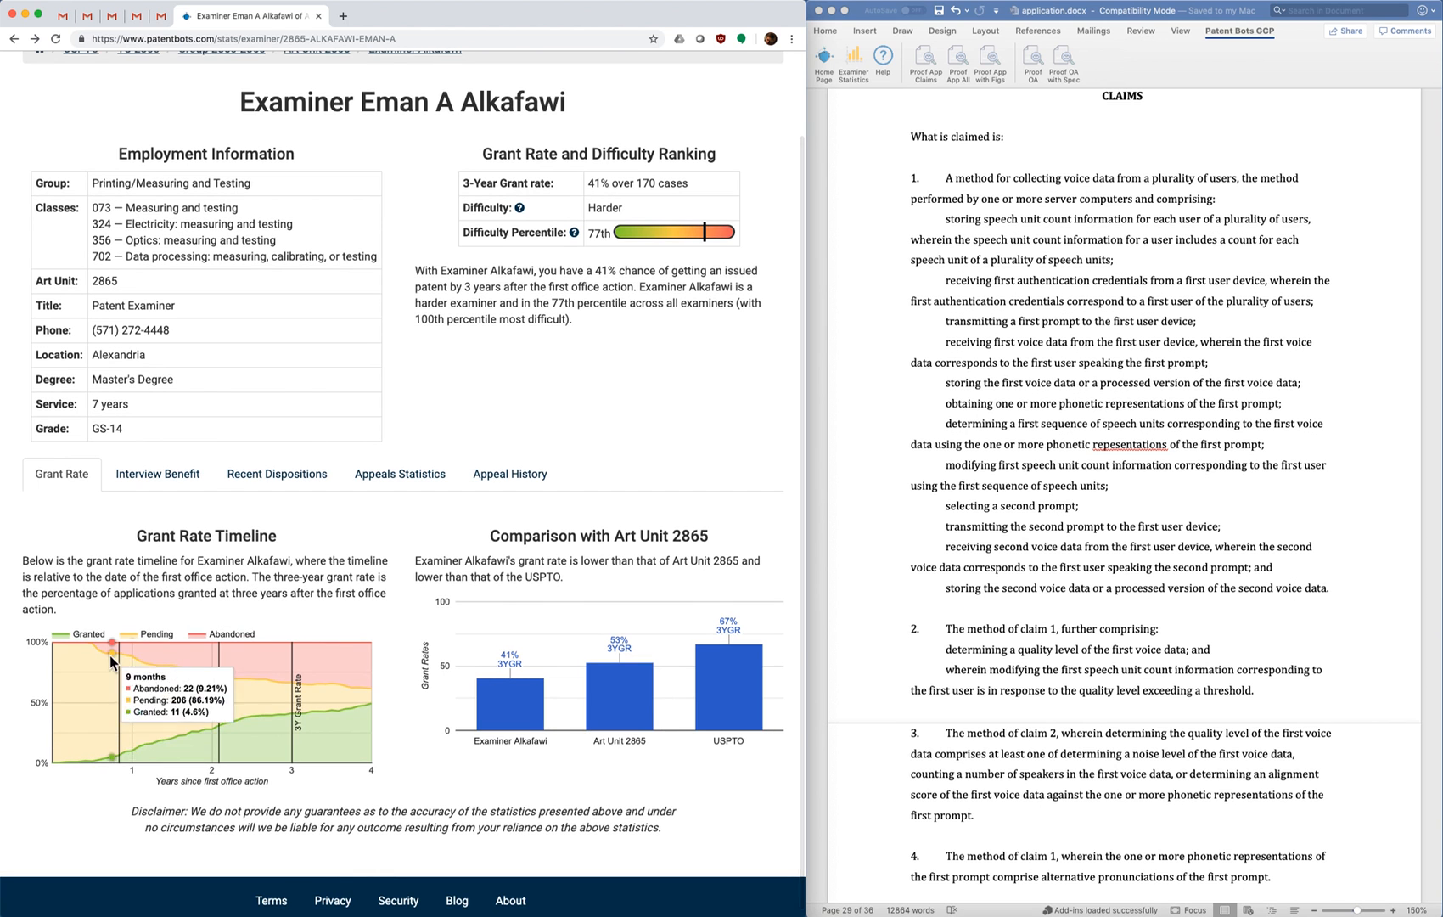
mouse_move(47, 837)
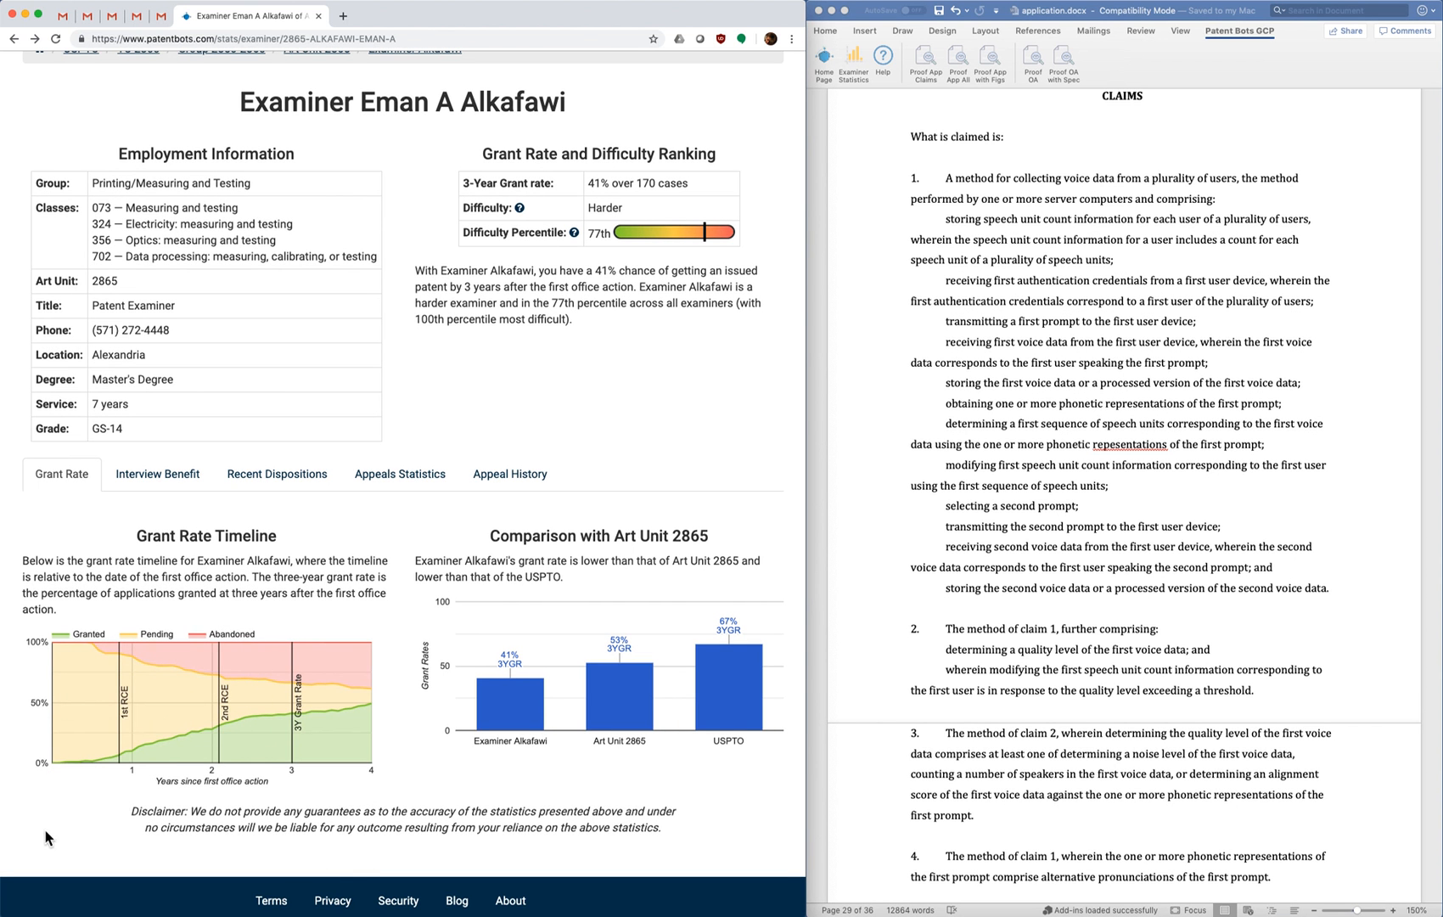
mouse_move(50, 793)
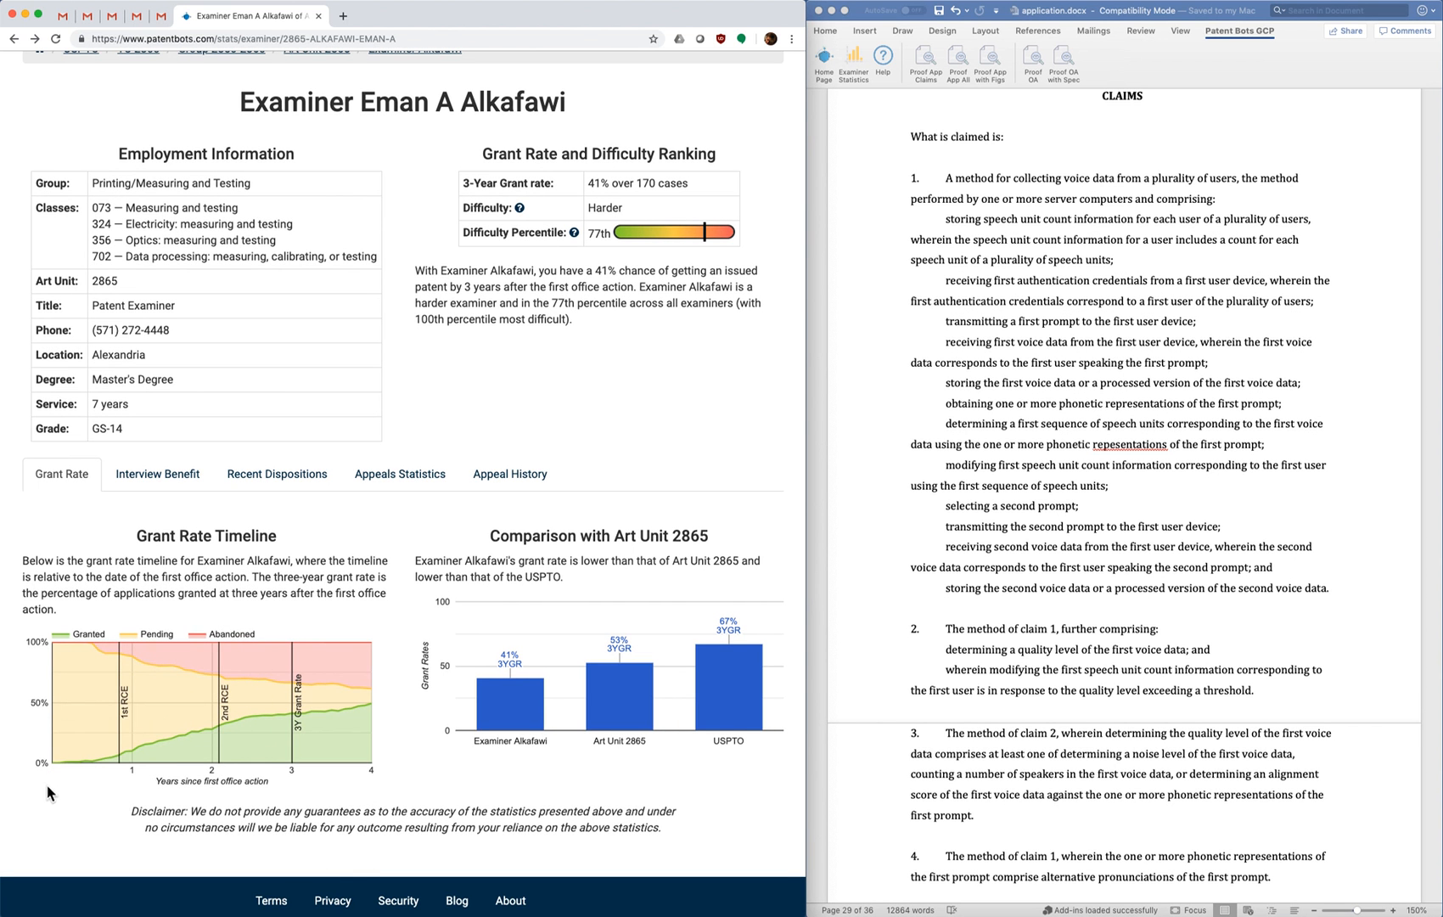
mouse_move(54, 793)
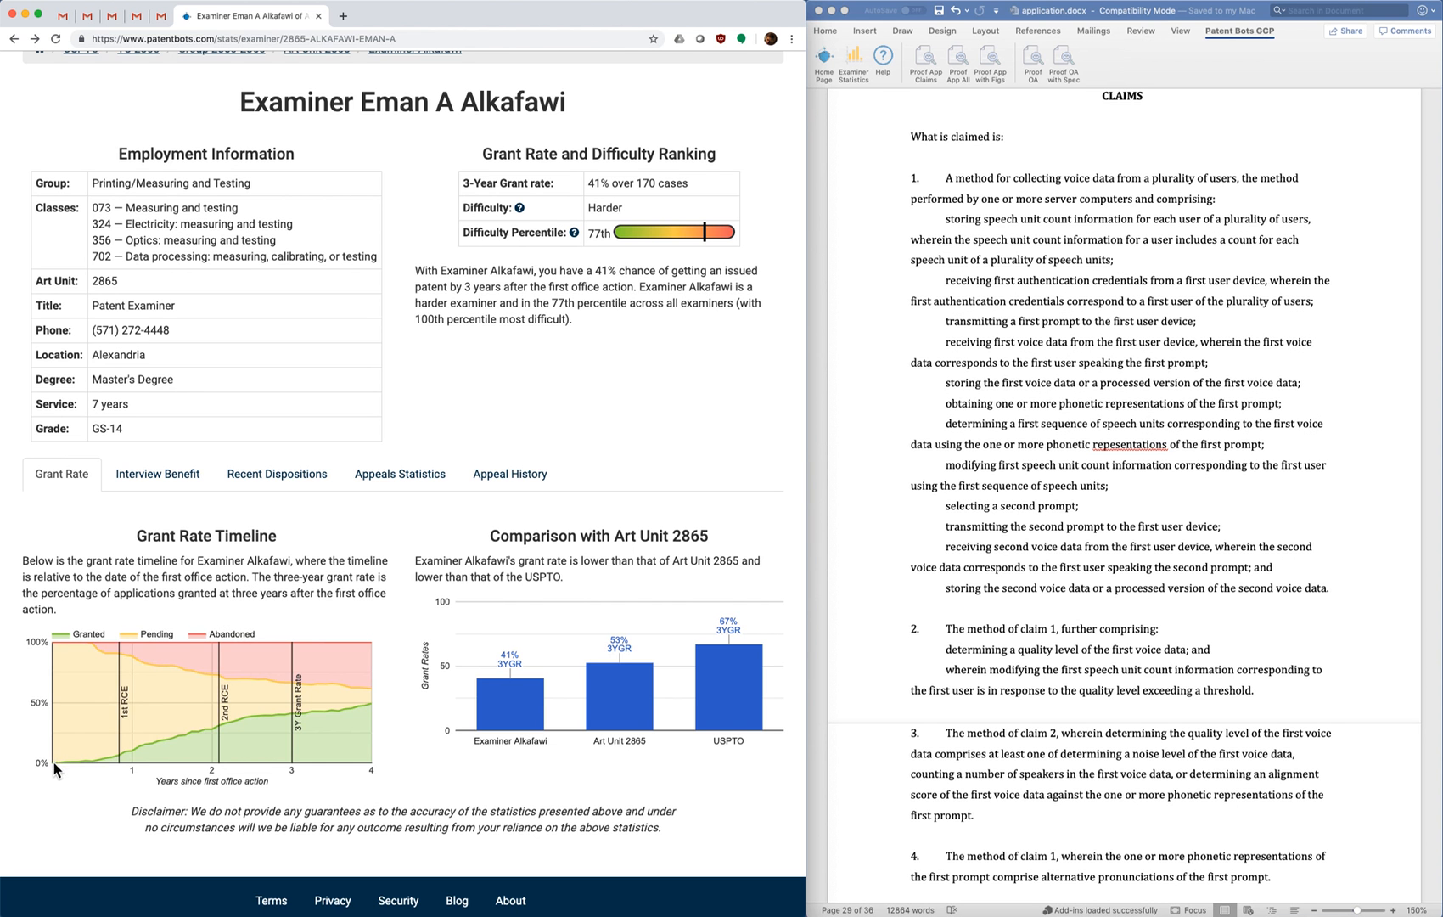
mouse_move(112, 736)
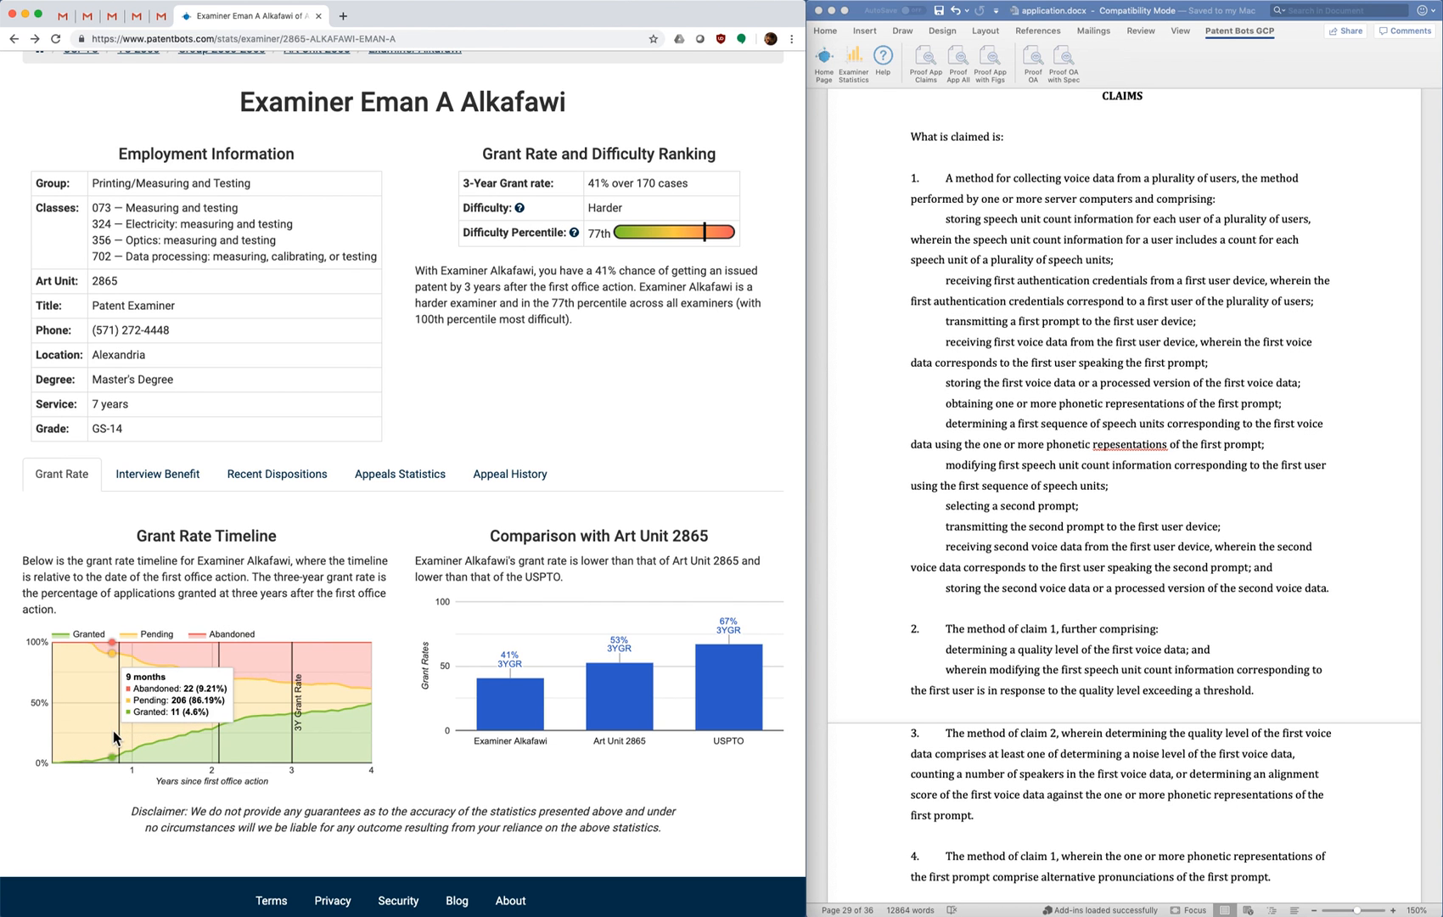
mouse_move(136, 739)
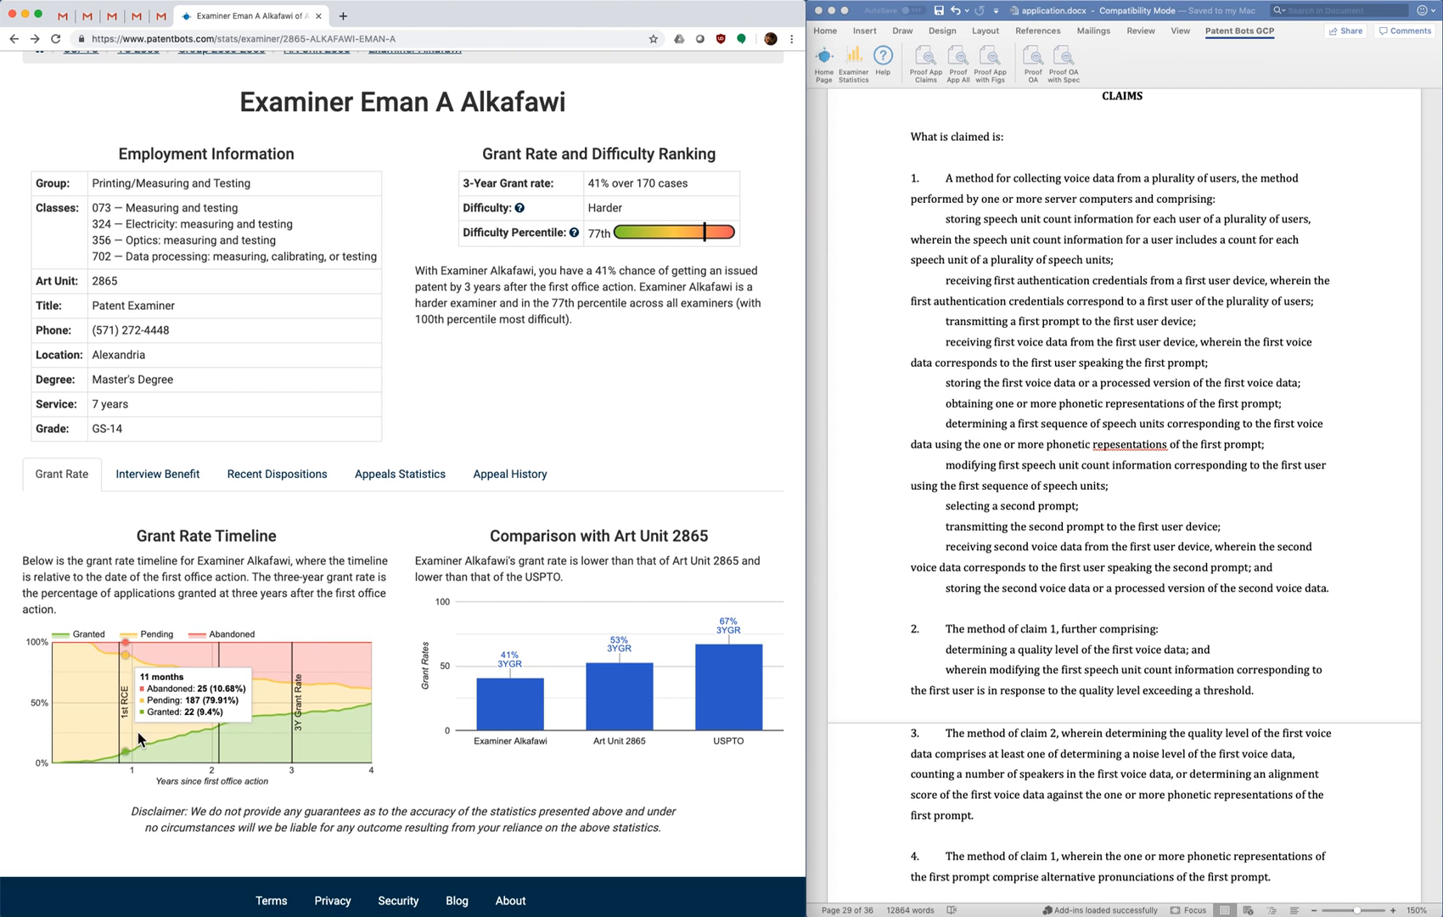
mouse_move(308, 738)
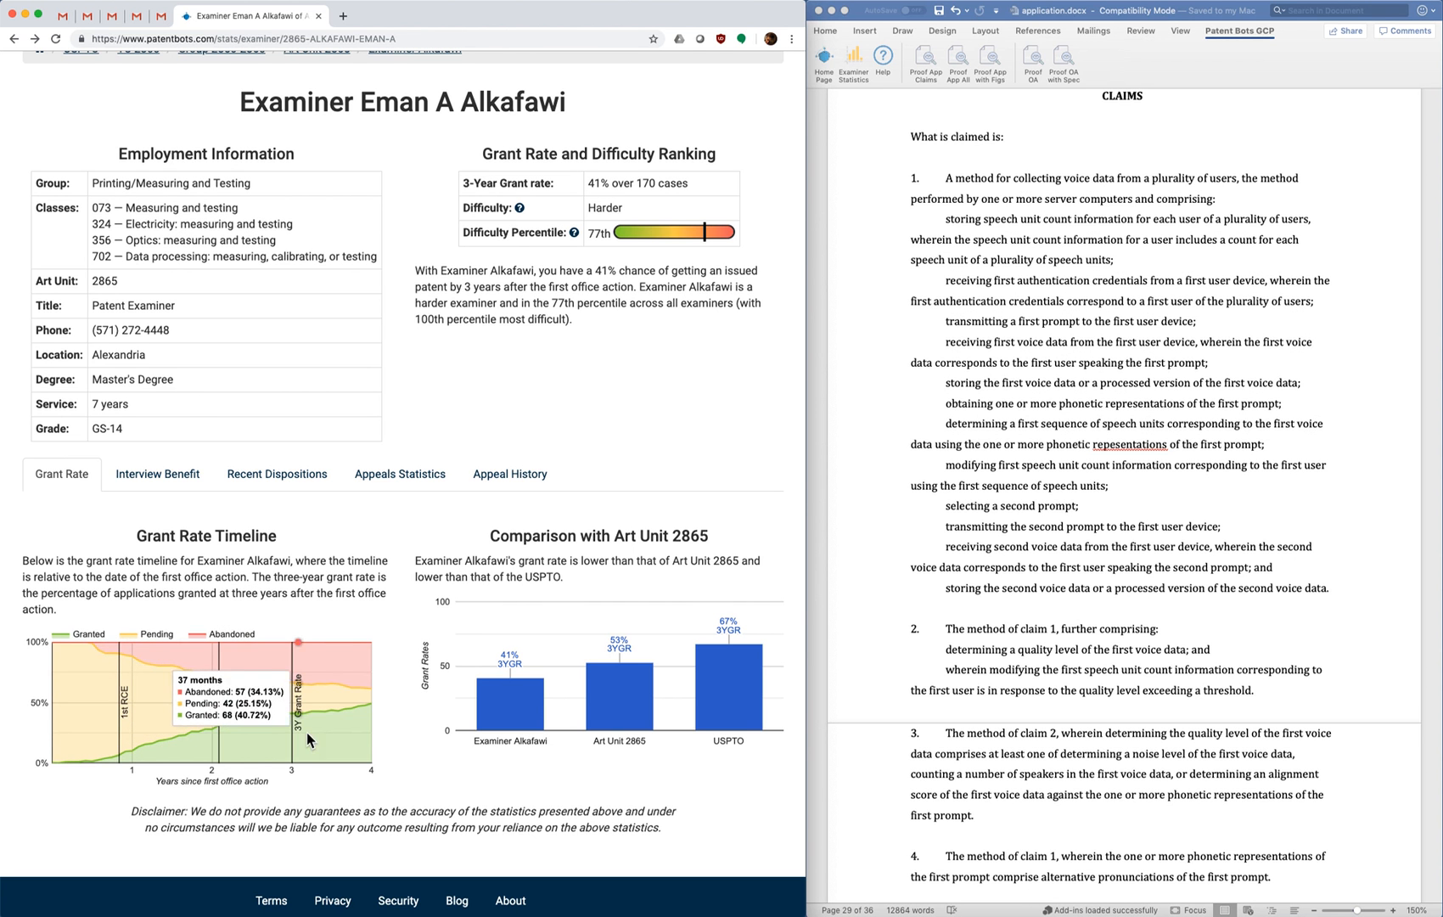
mouse_move(415, 768)
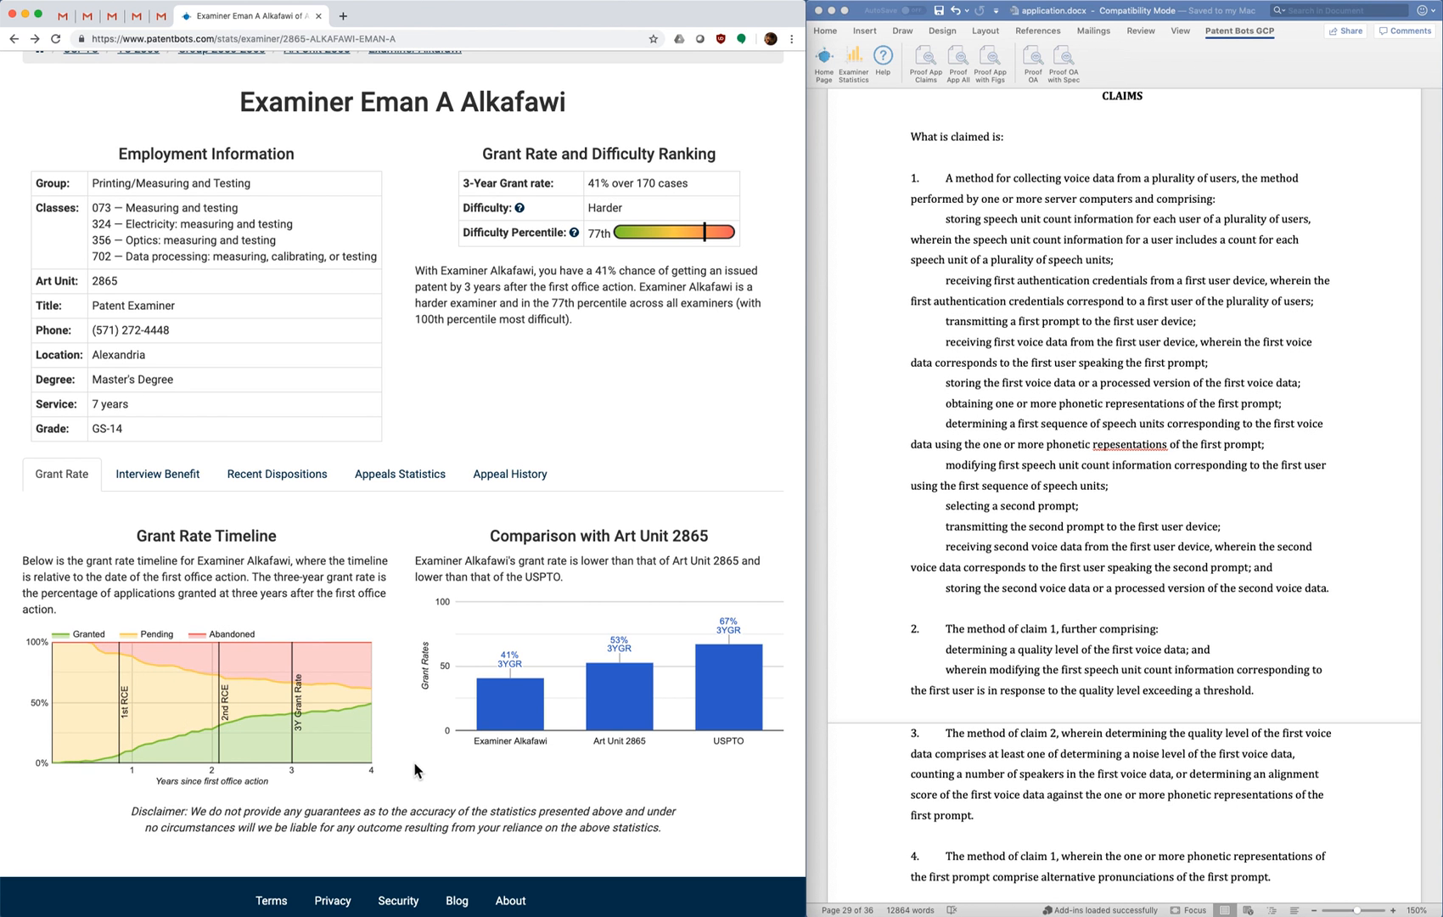
mouse_move(424, 782)
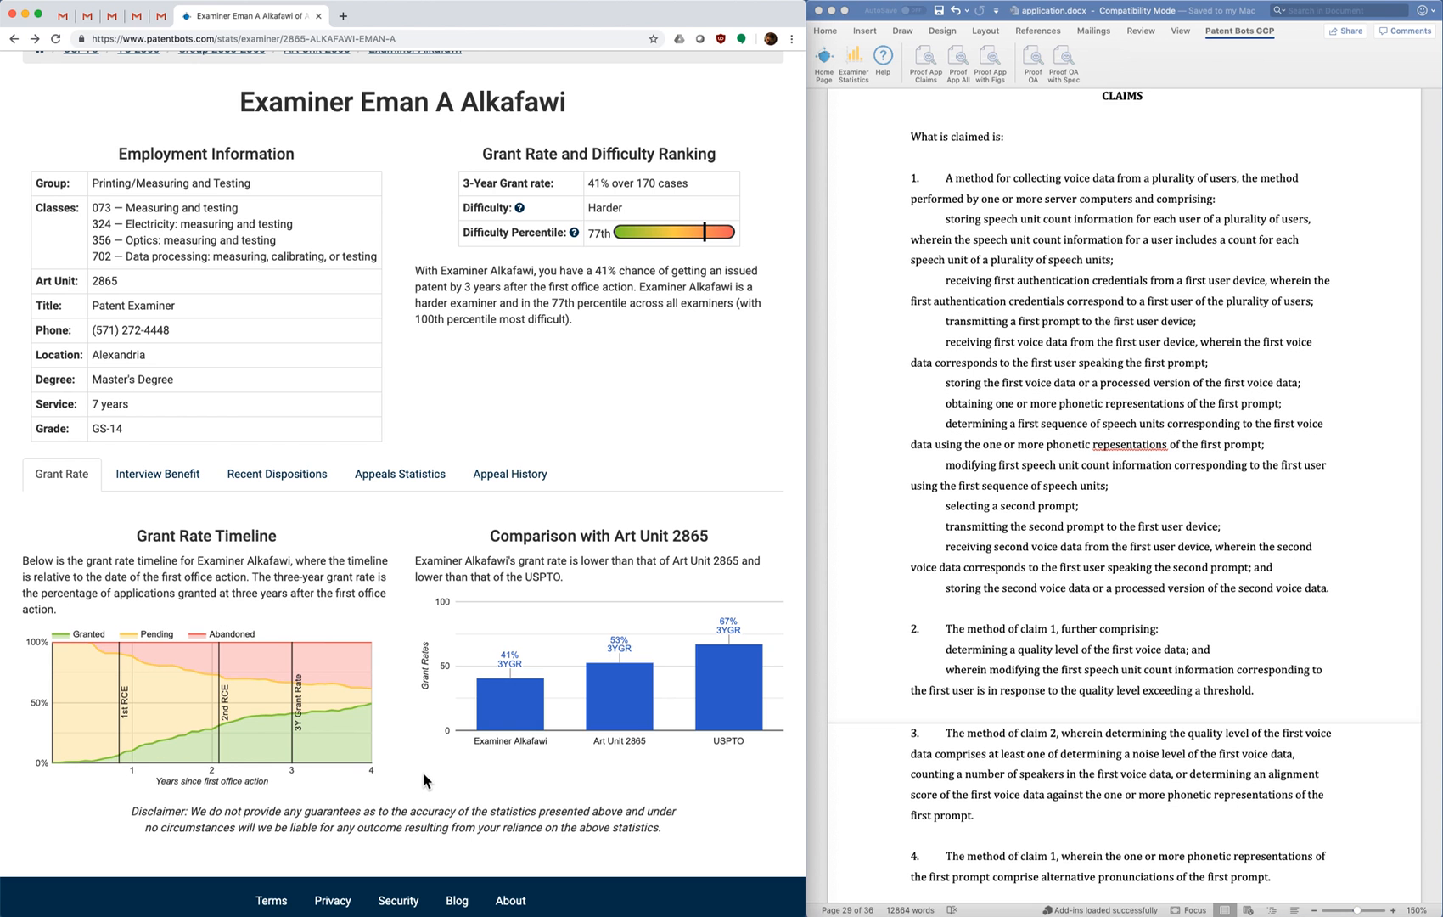
mouse_move(433, 764)
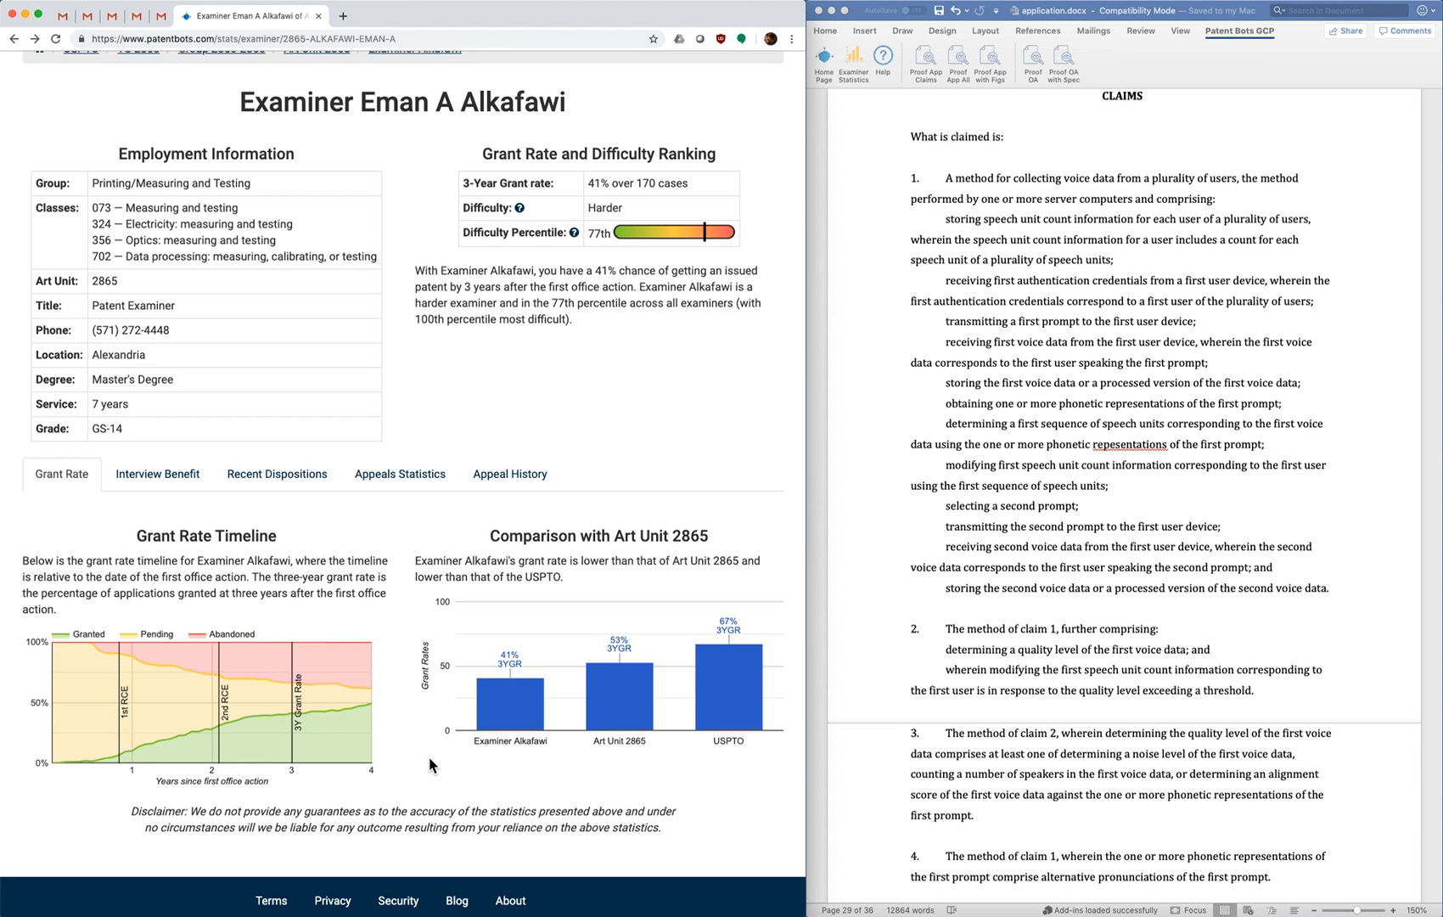
mouse_move(401, 772)
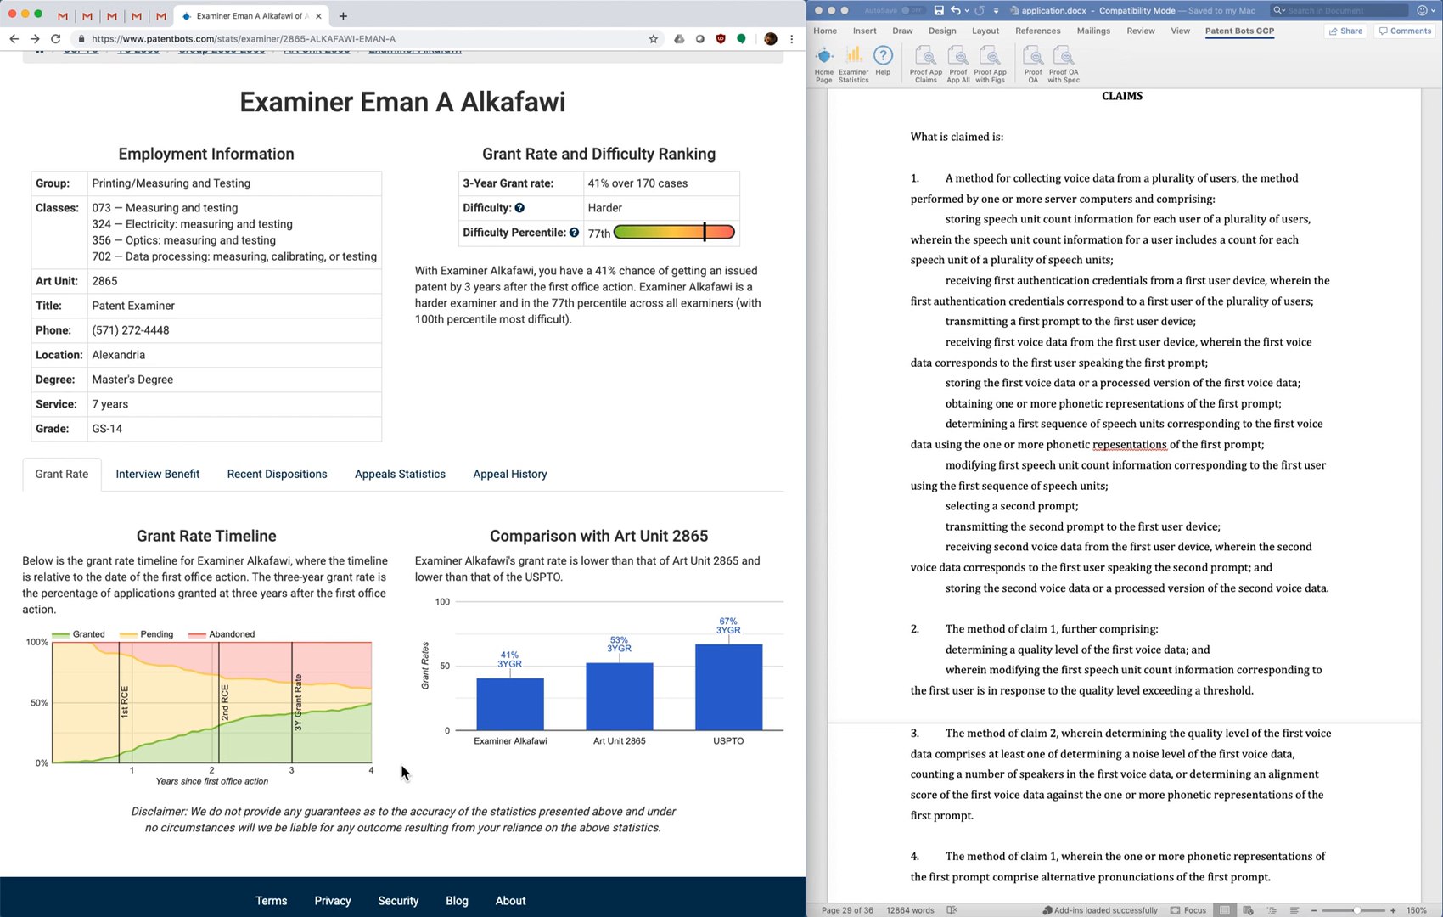
mouse_move(55, 776)
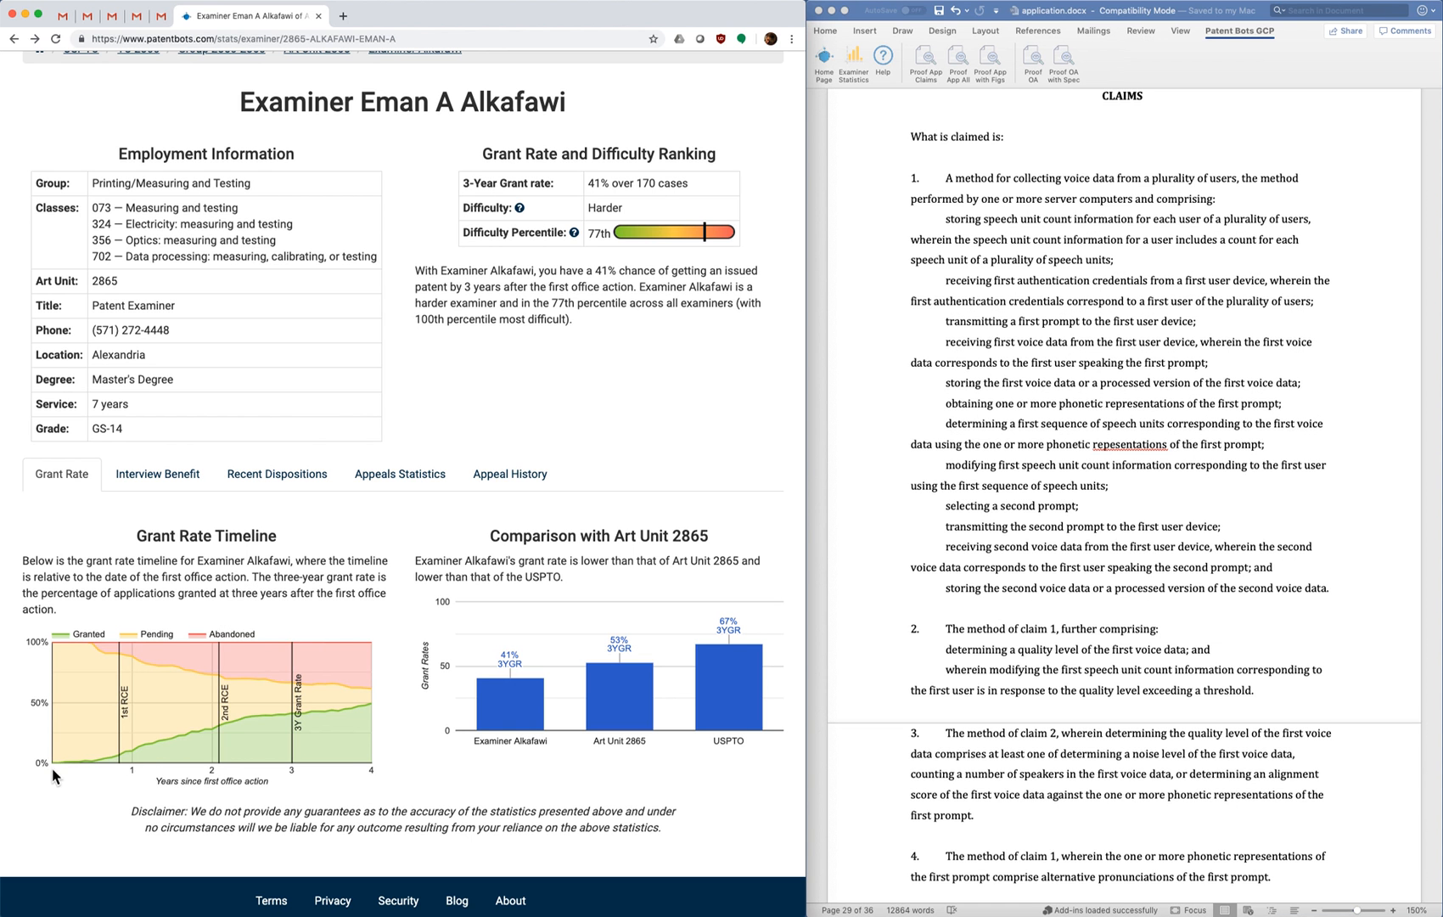
mouse_move(144, 766)
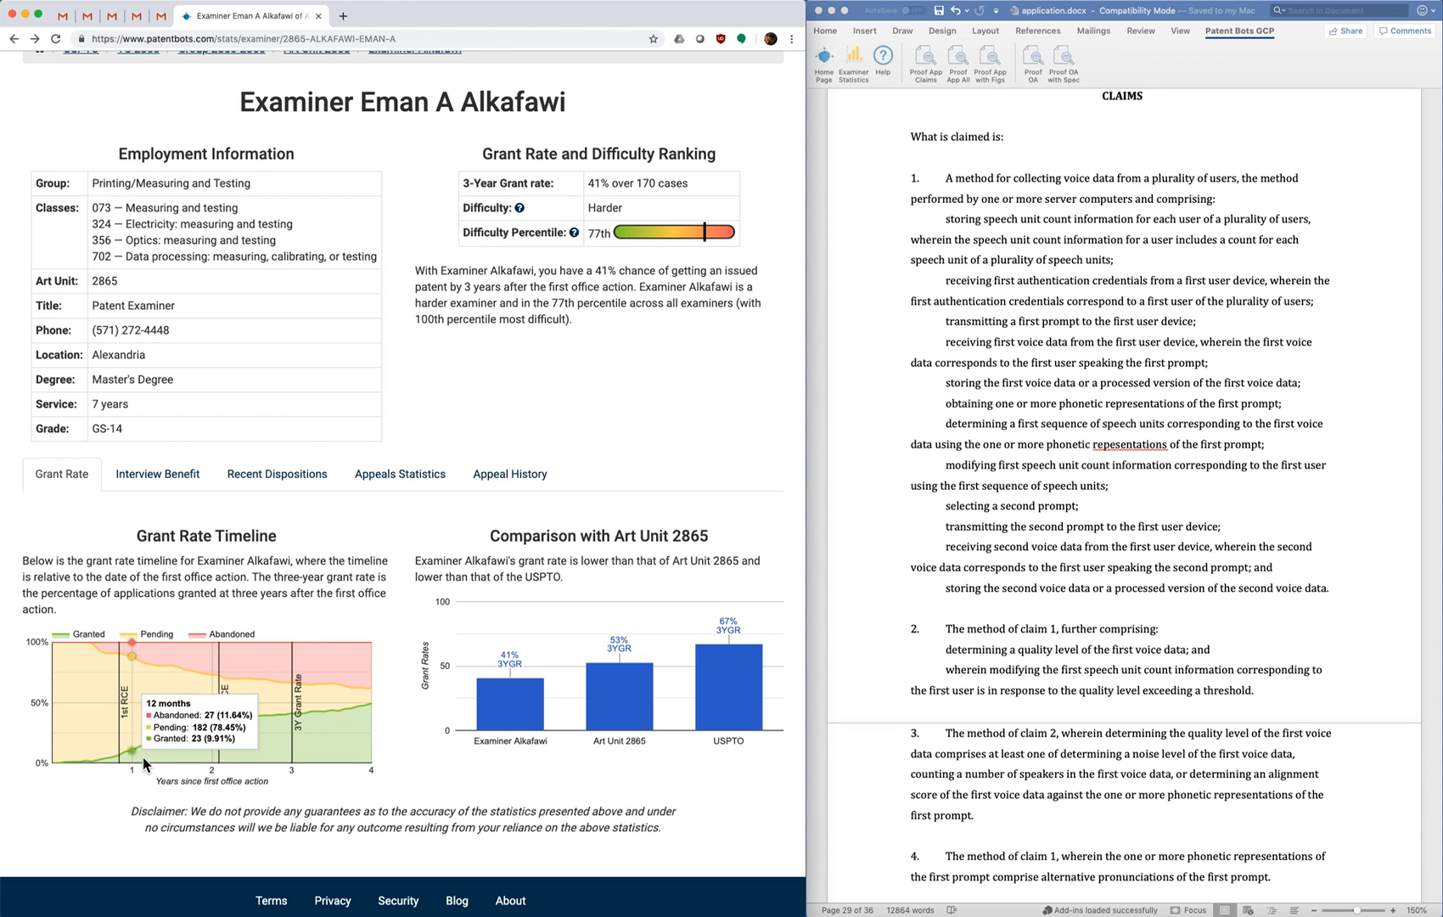
mouse_move(368, 688)
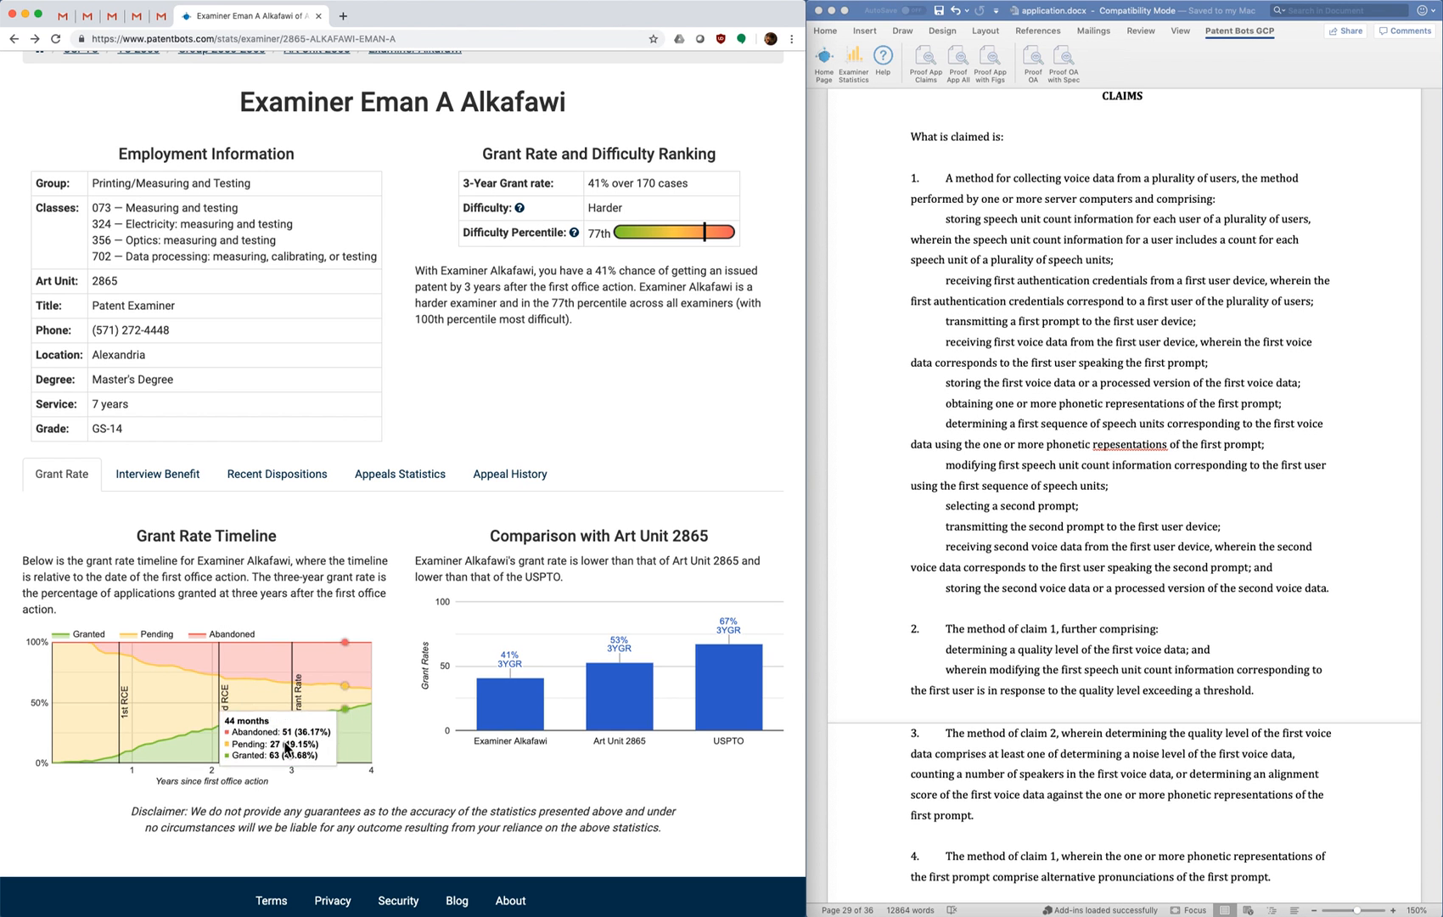
mouse_move(57, 858)
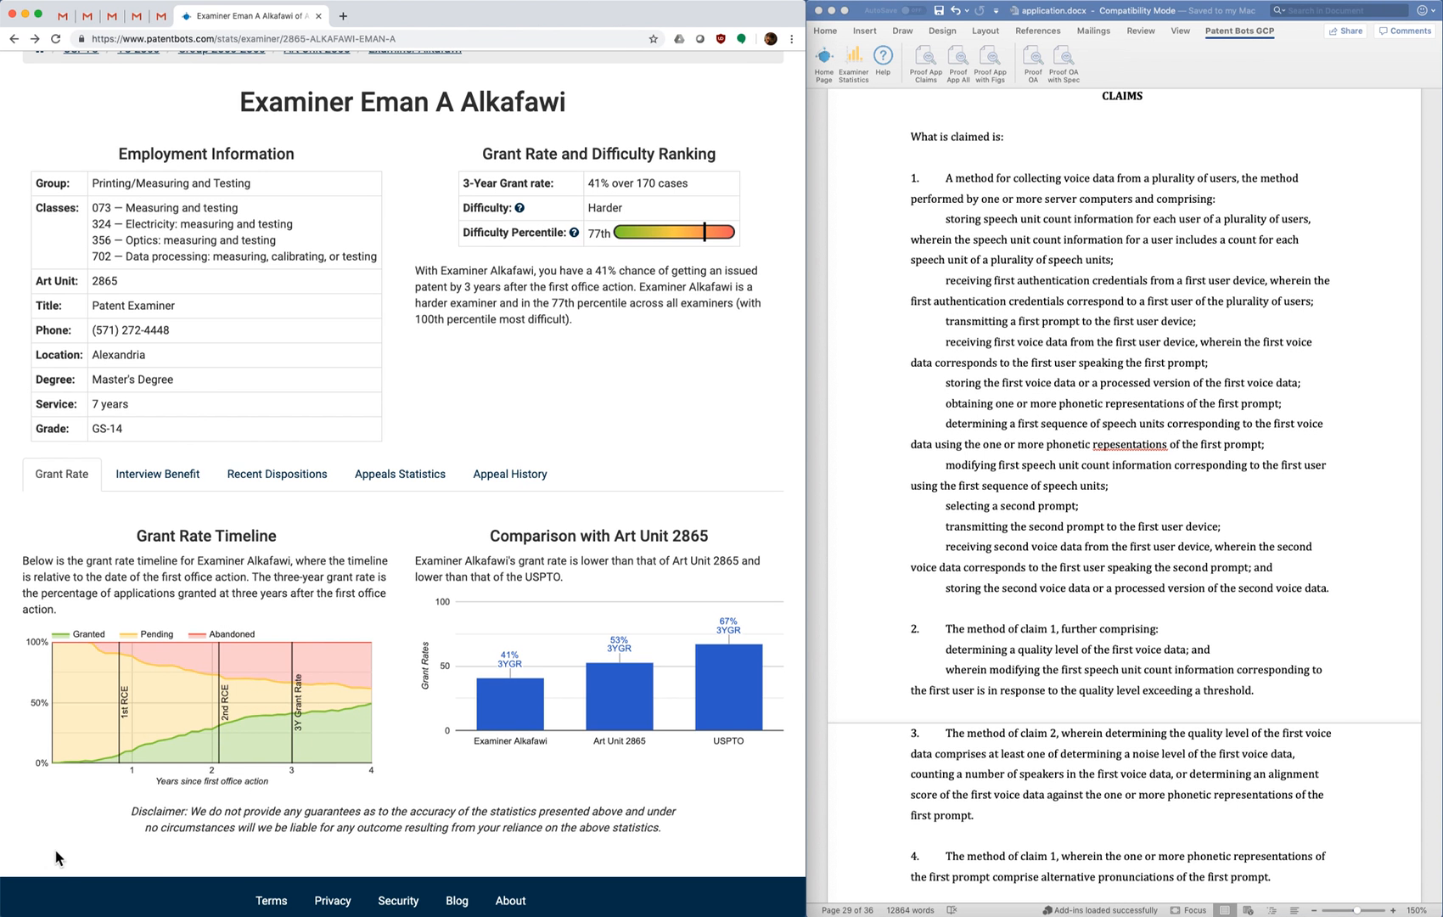
mouse_move(52, 830)
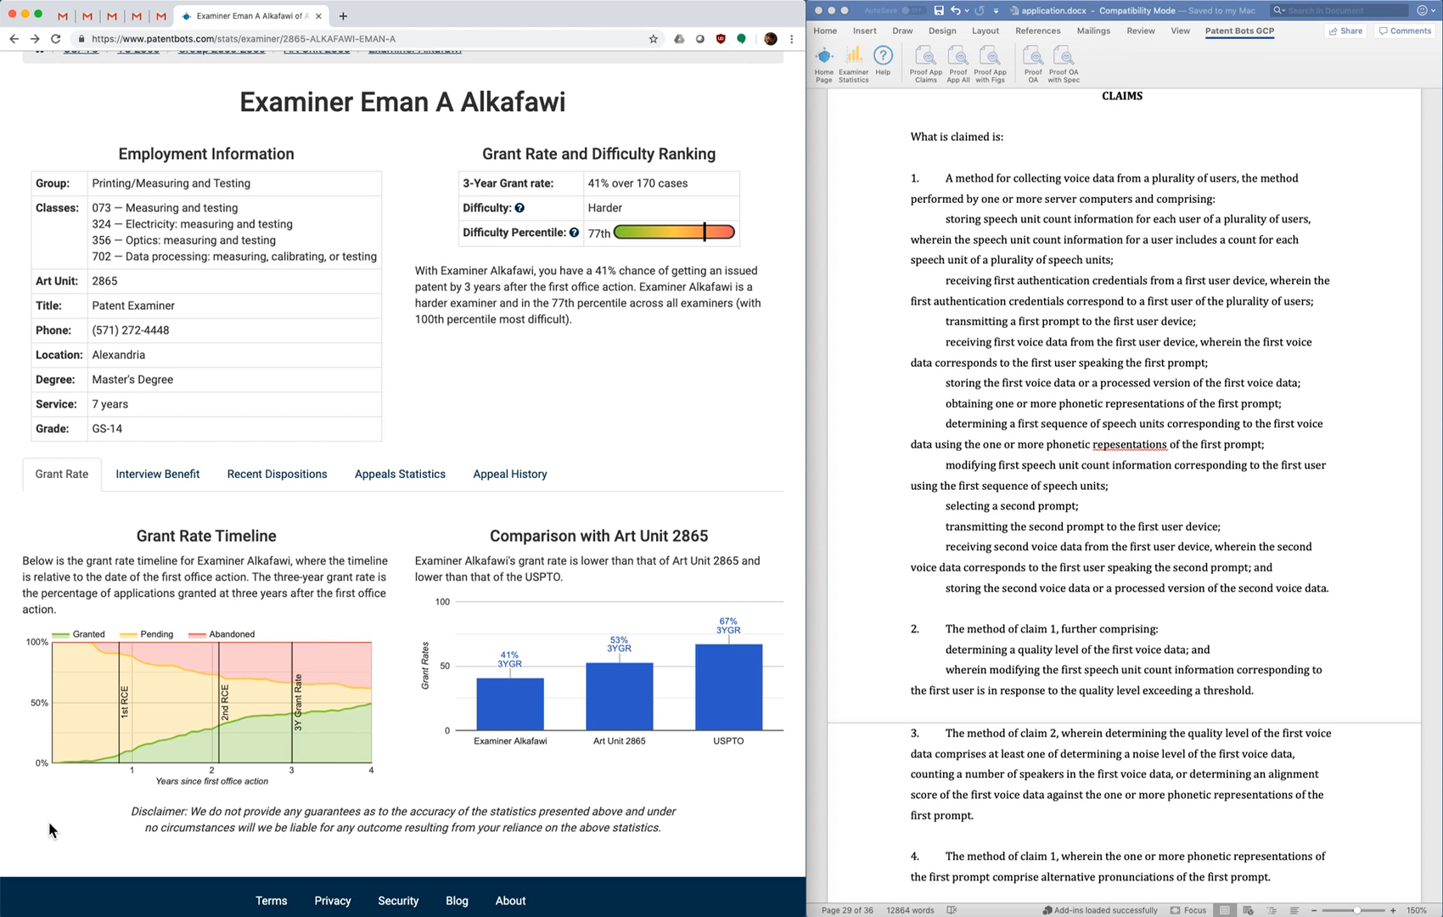
mouse_move(65, 810)
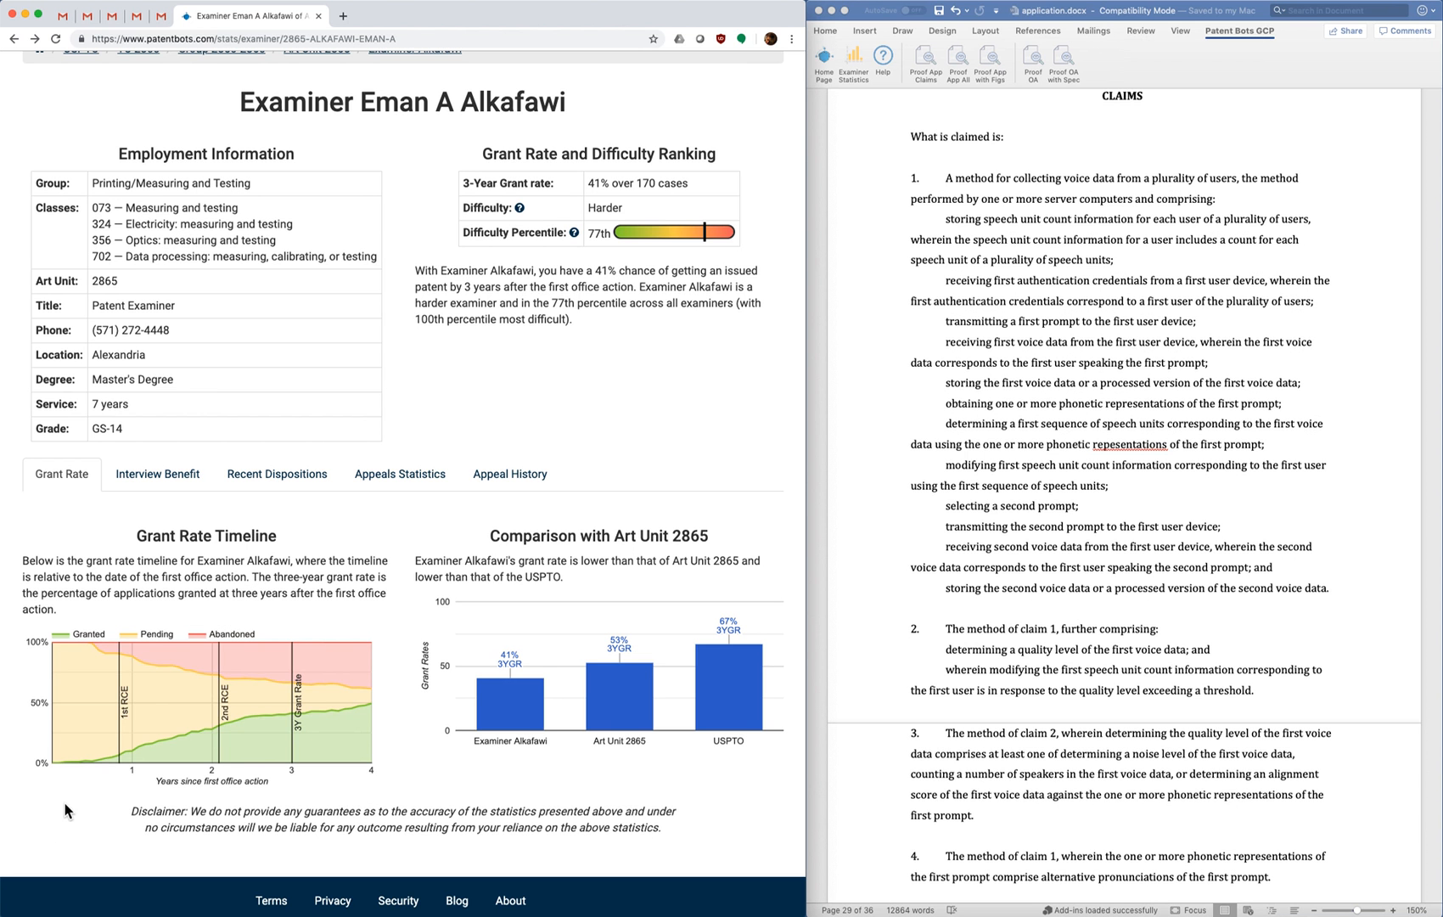
mouse_move(276, 747)
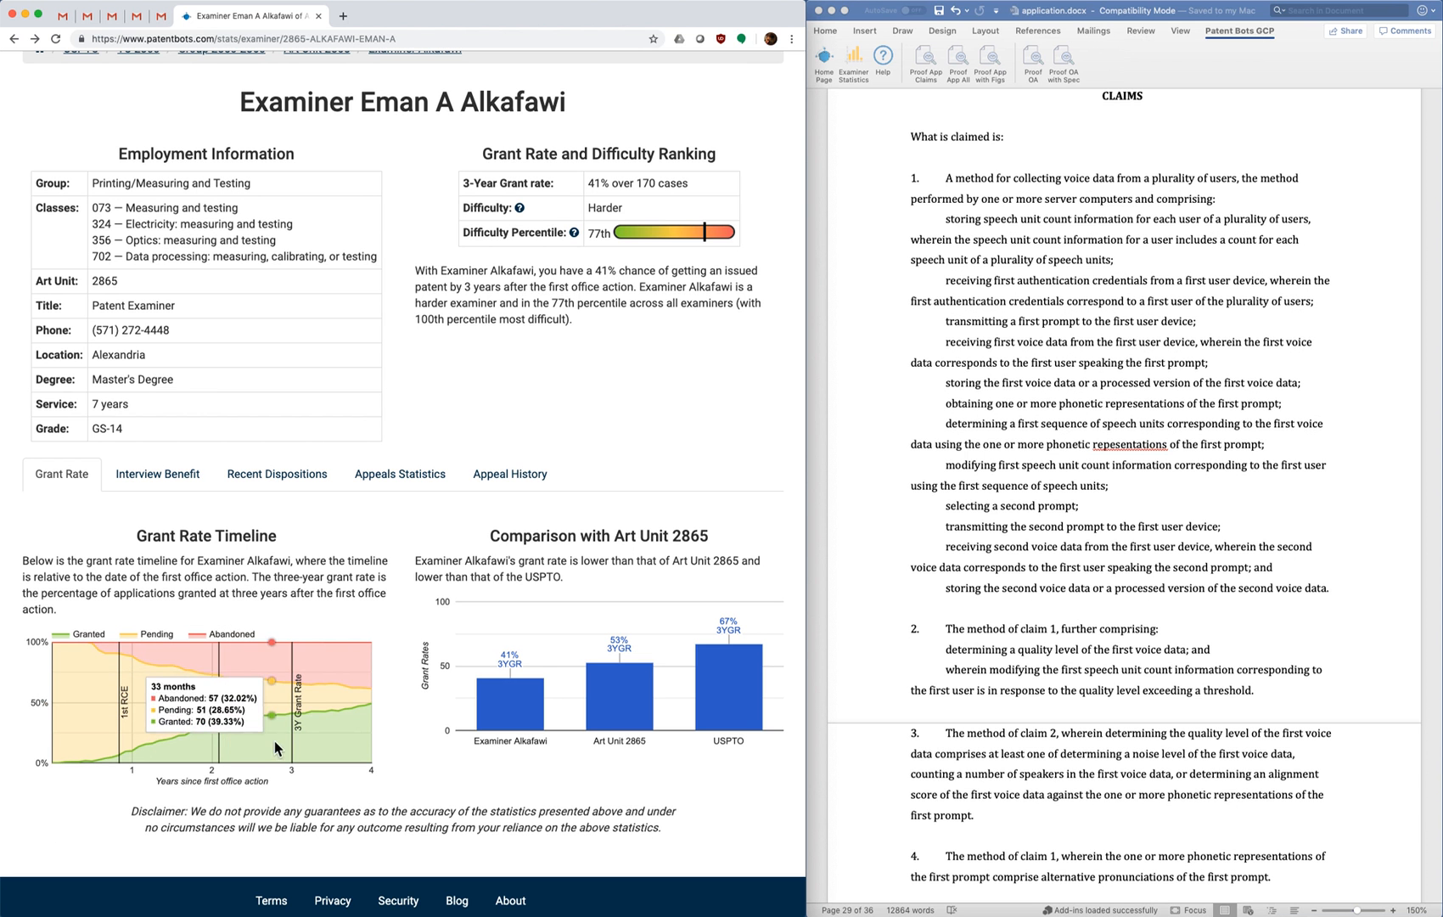
mouse_move(304, 747)
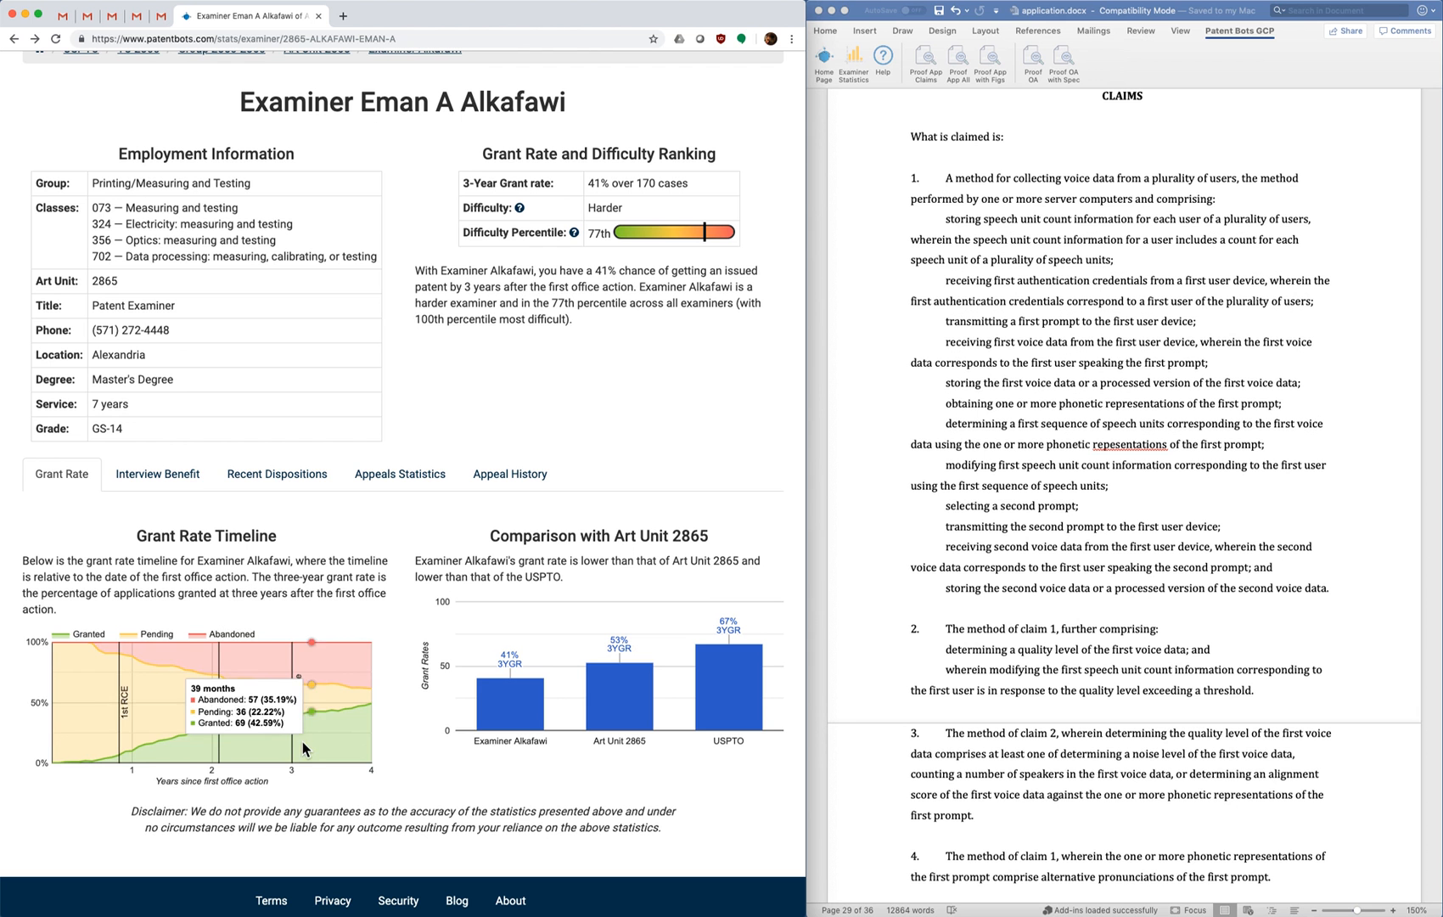
mouse_move(75, 817)
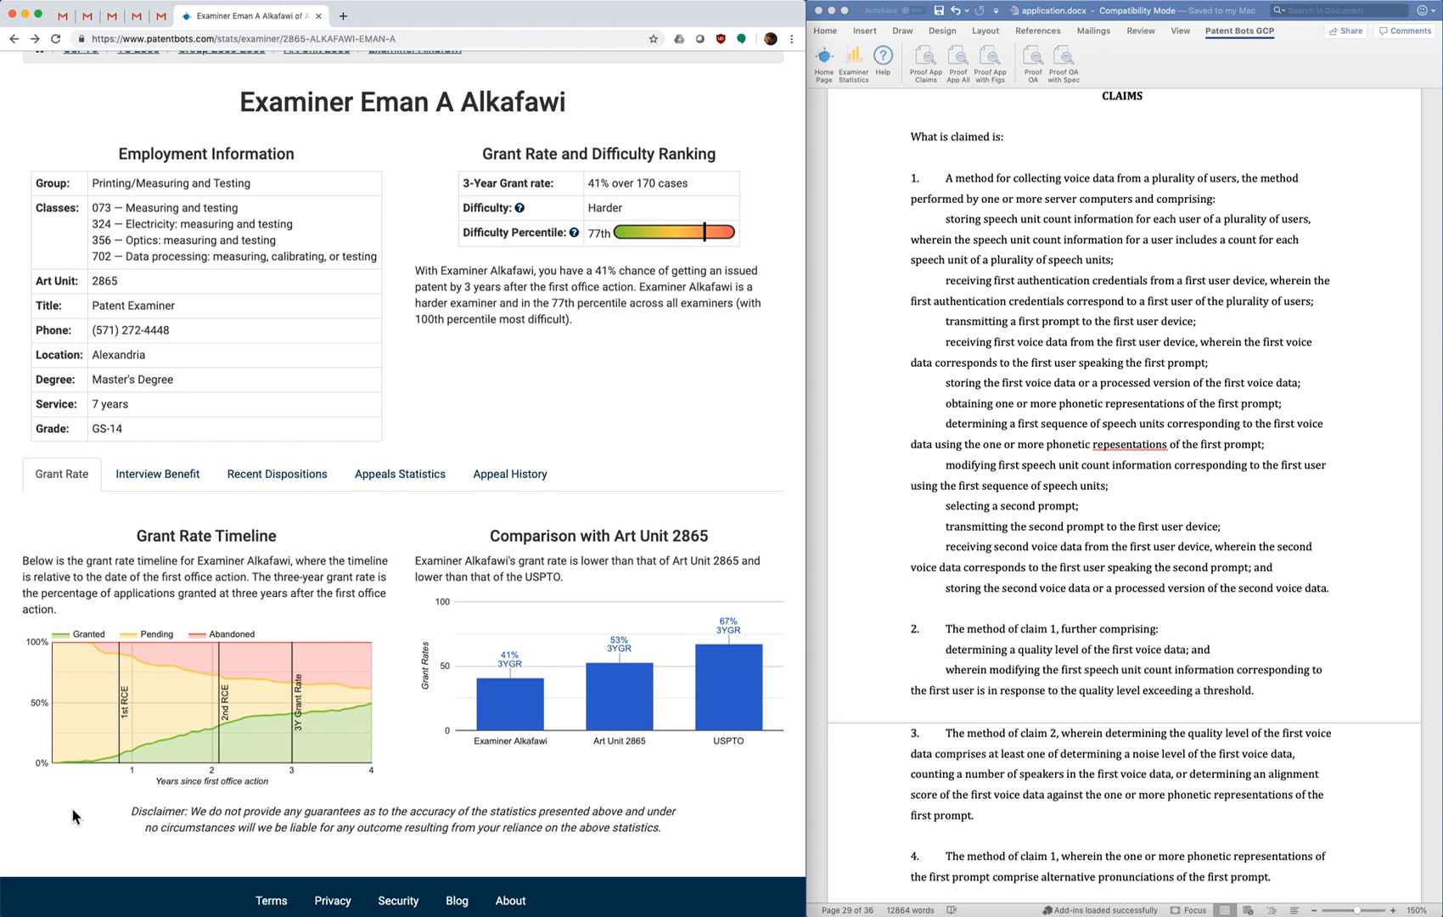
scroll("down", 3)
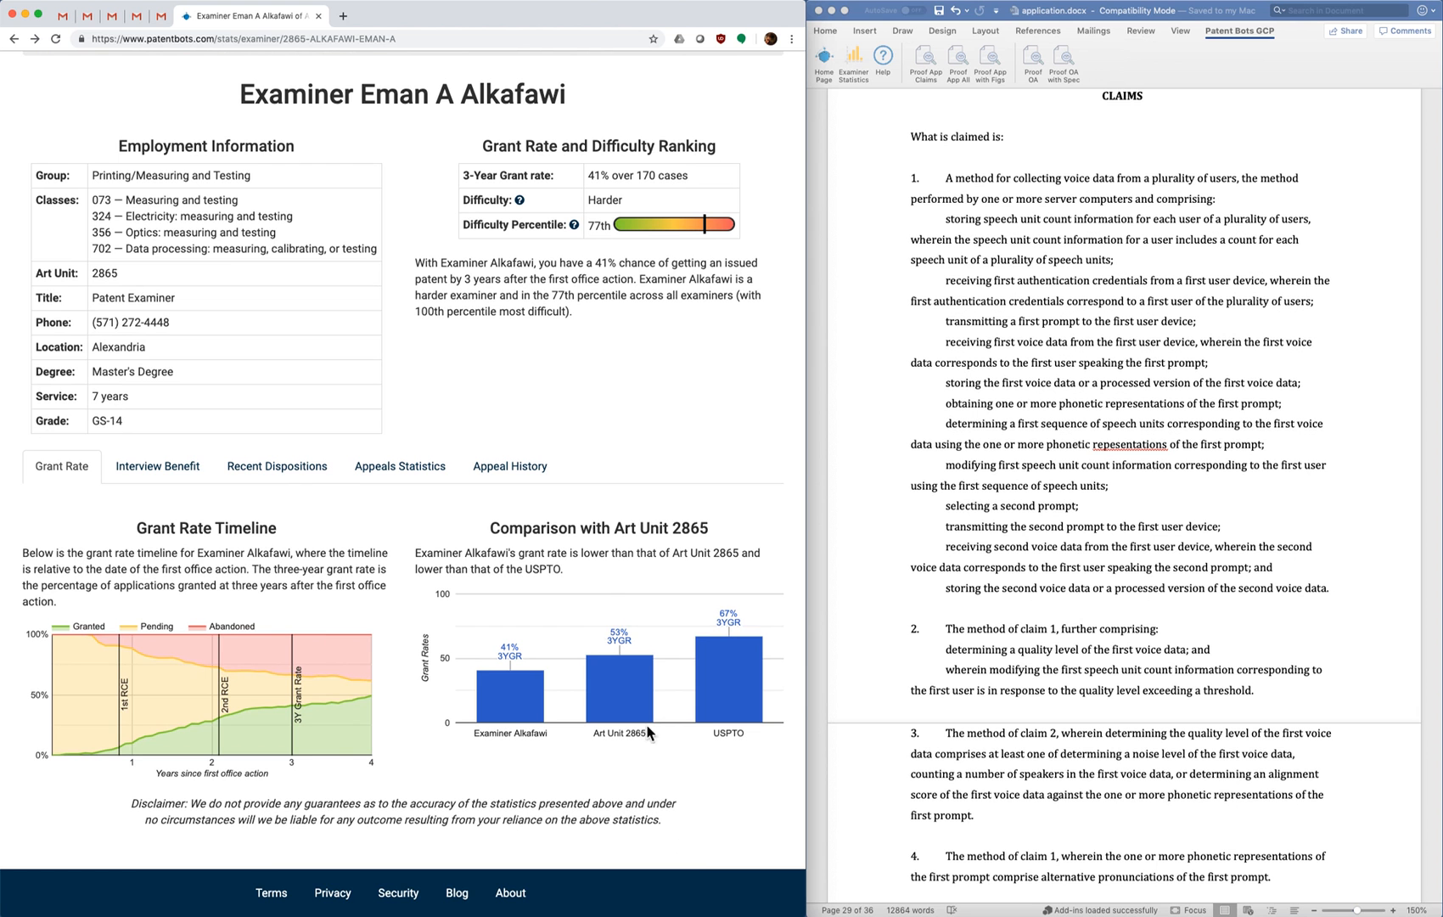
mouse_move(598, 767)
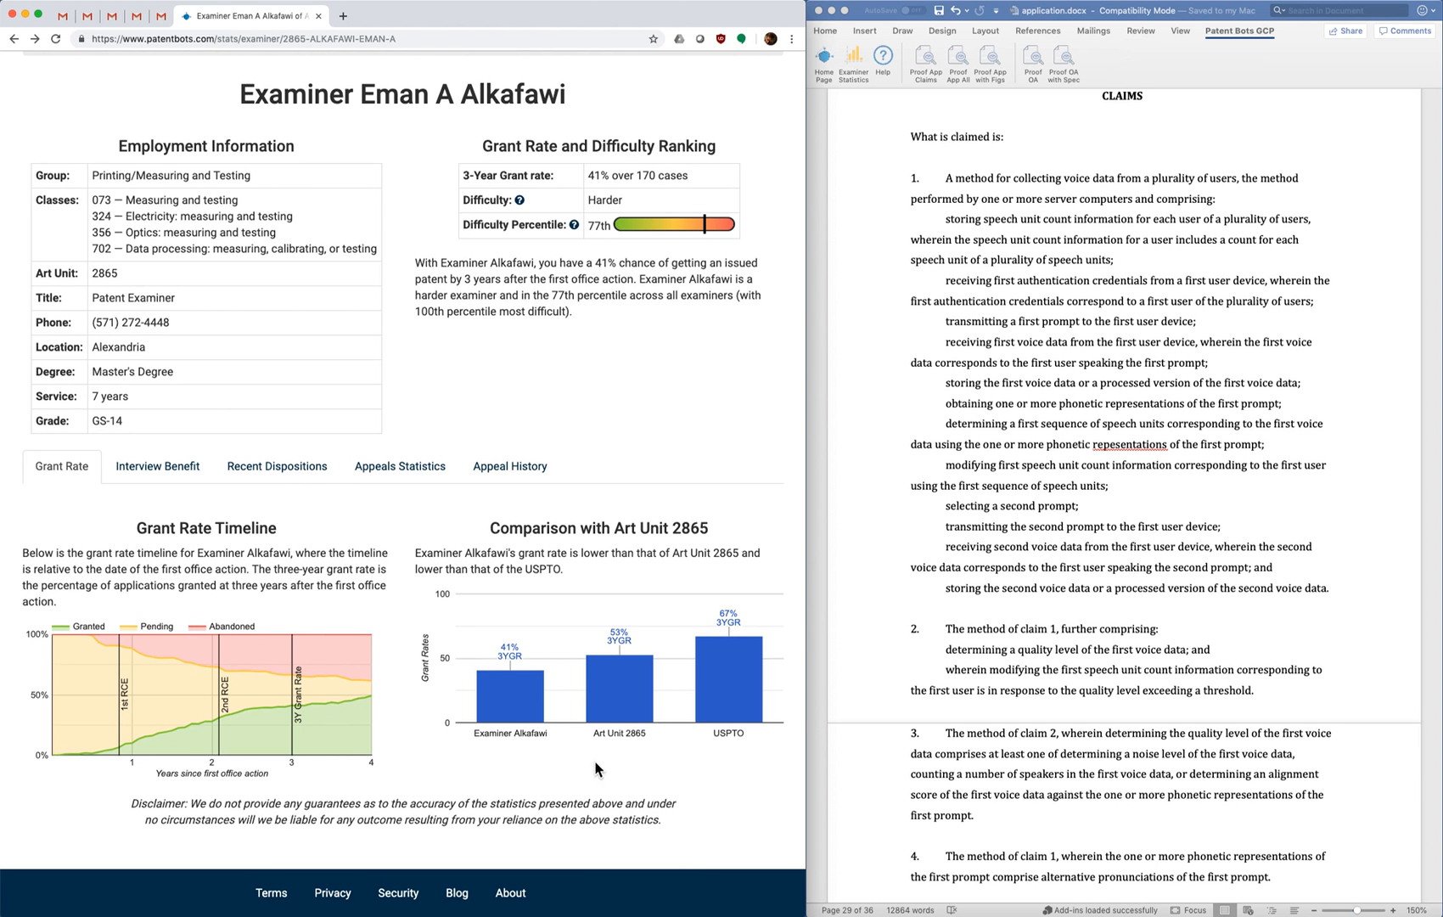
mouse_move(665, 739)
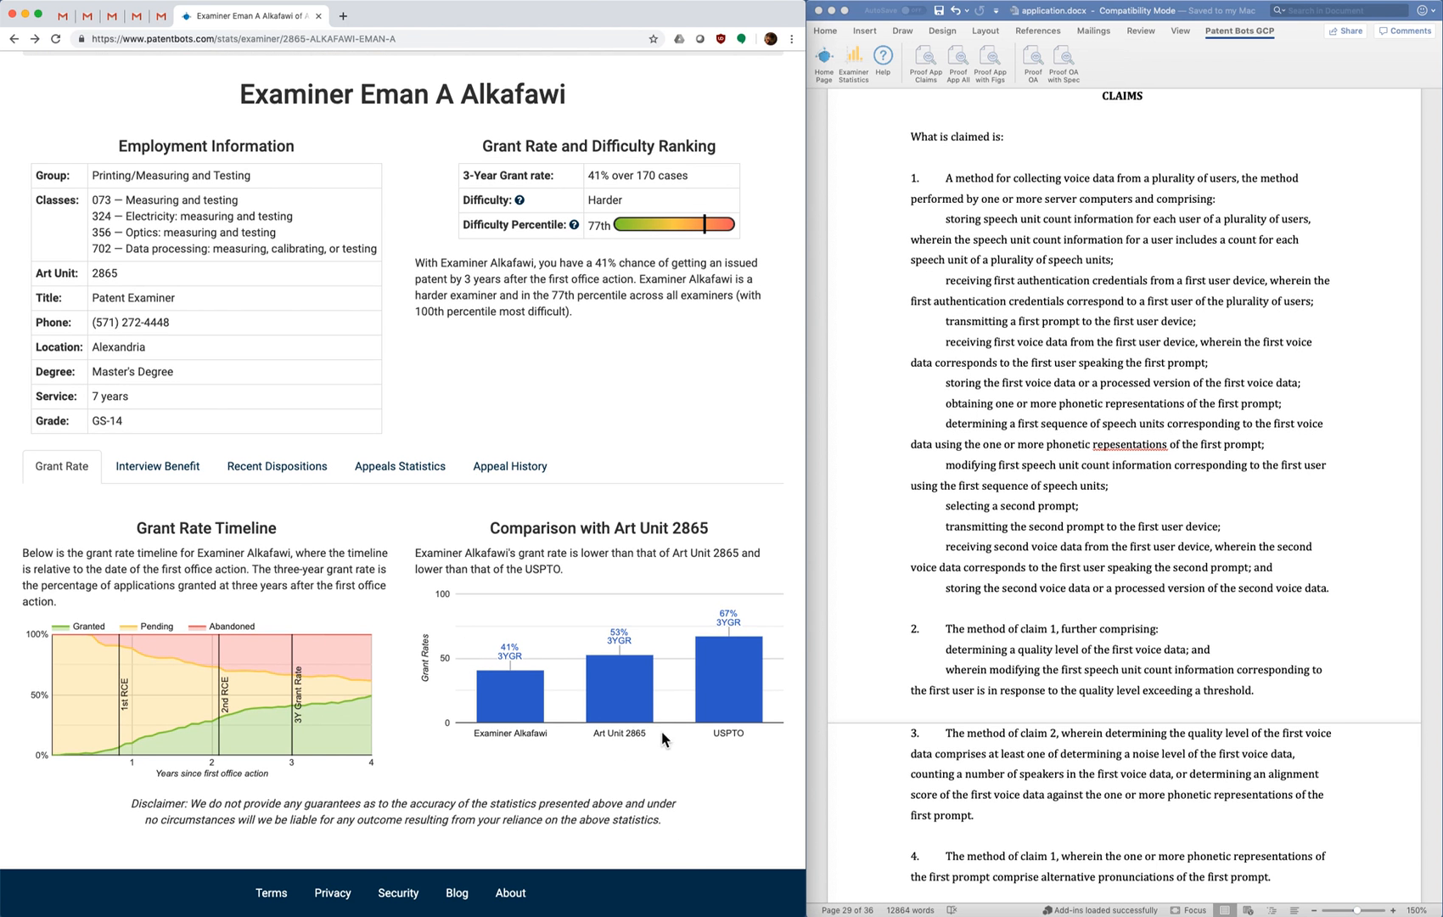
mouse_move(597, 753)
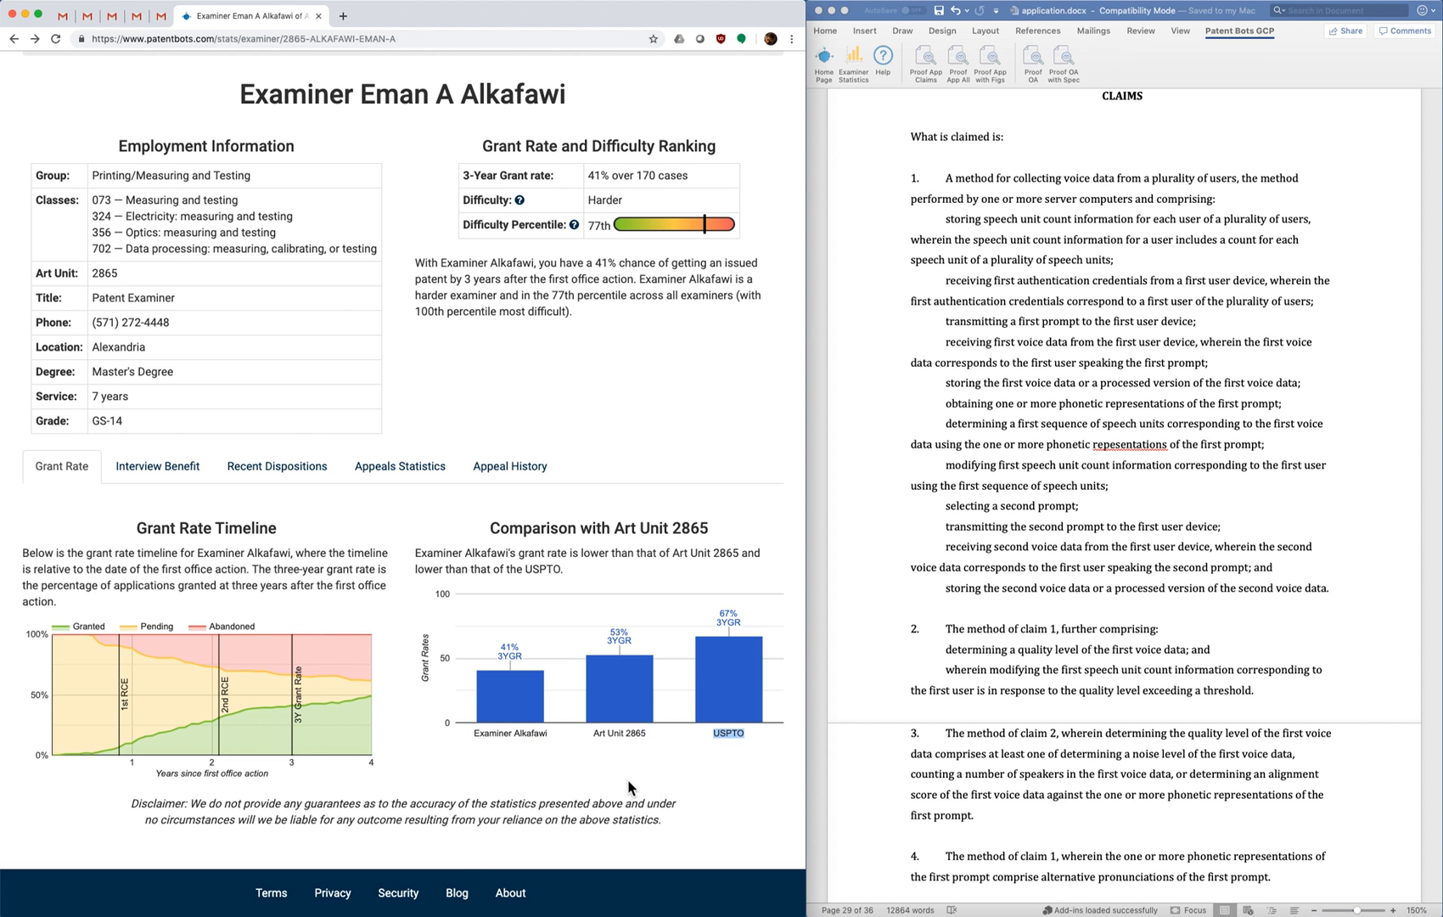
mouse_move(586, 664)
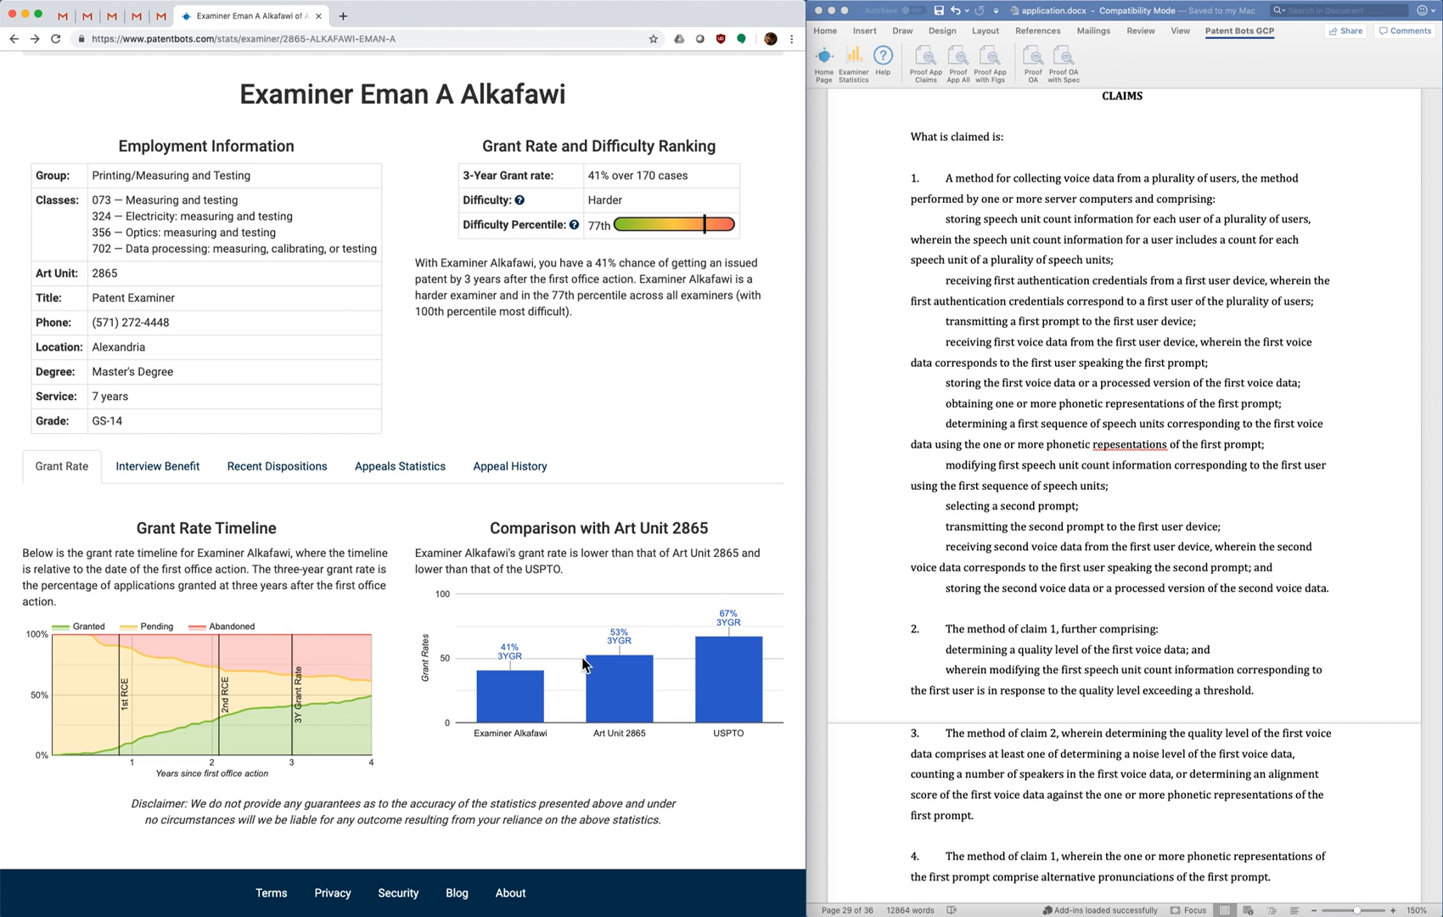
mouse_move(211, 504)
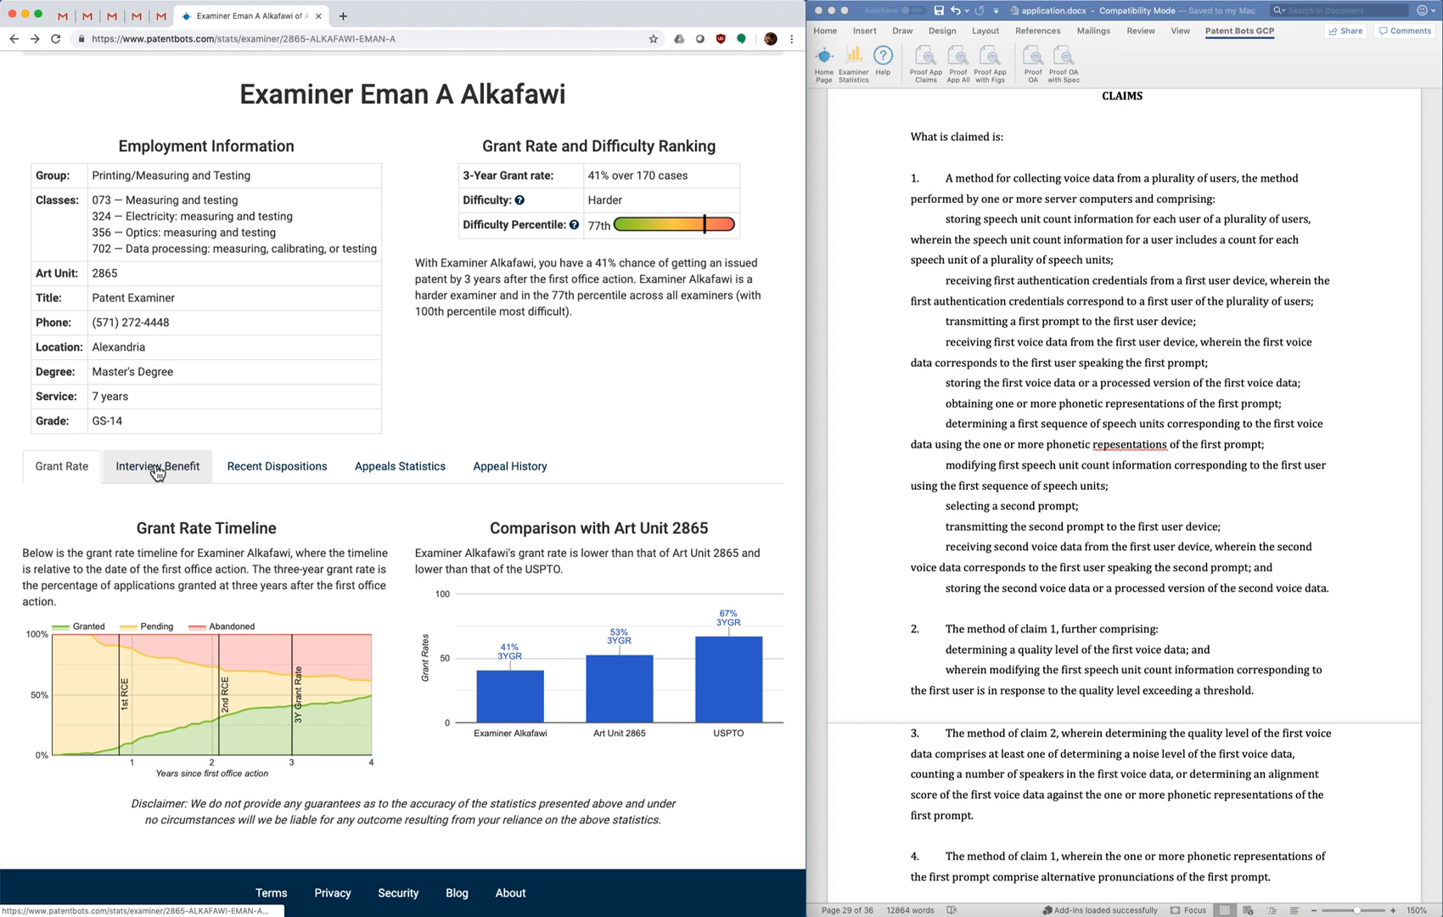
- Show Interview Benefit stats: 36% without interview, 47% with, 31% benefit
left_click(157, 466)
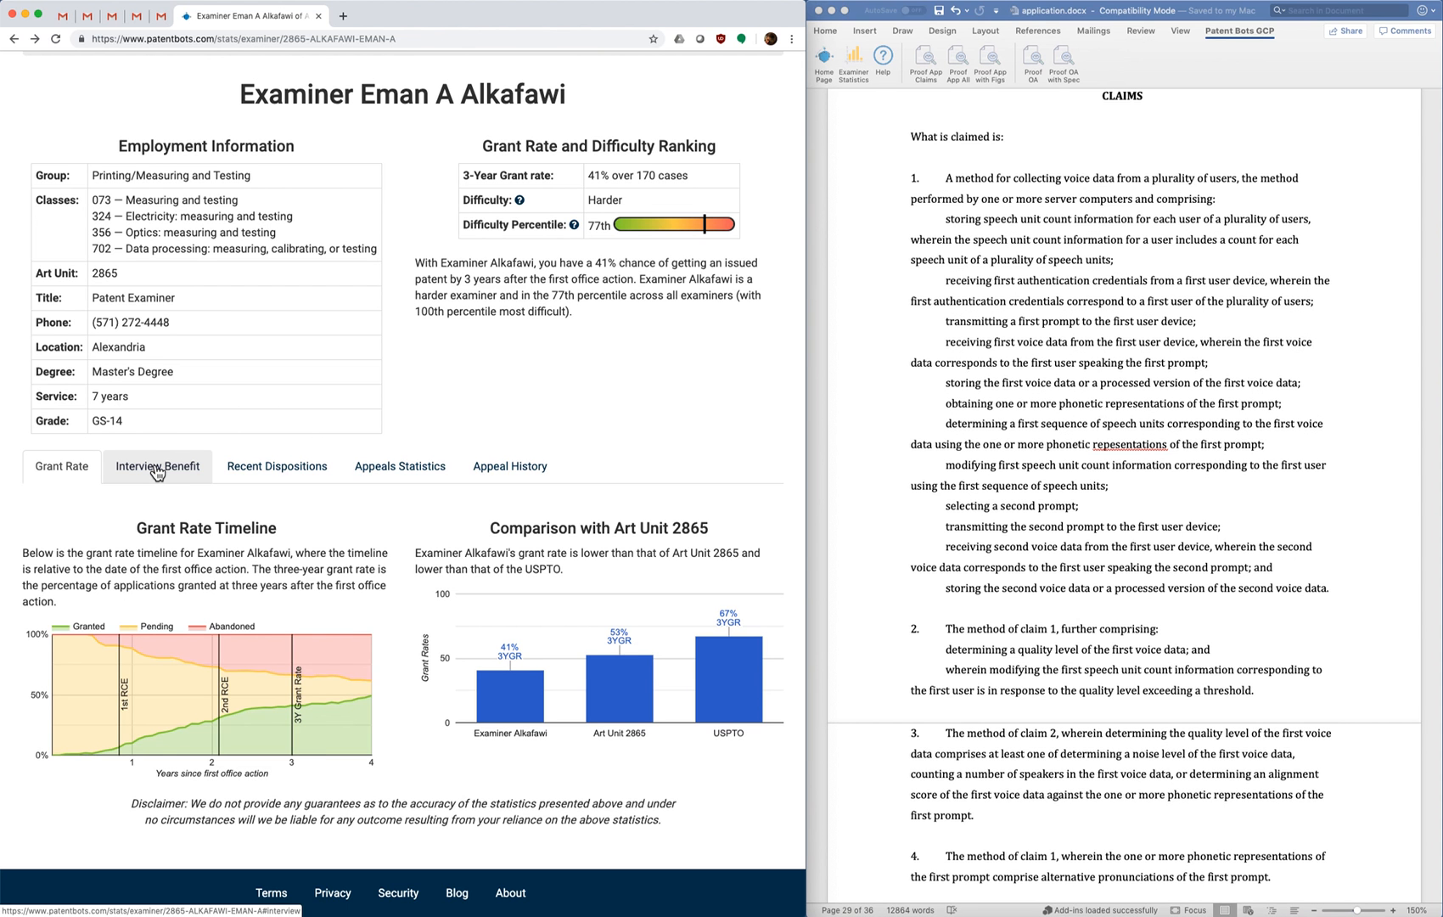
left_click(156, 466)
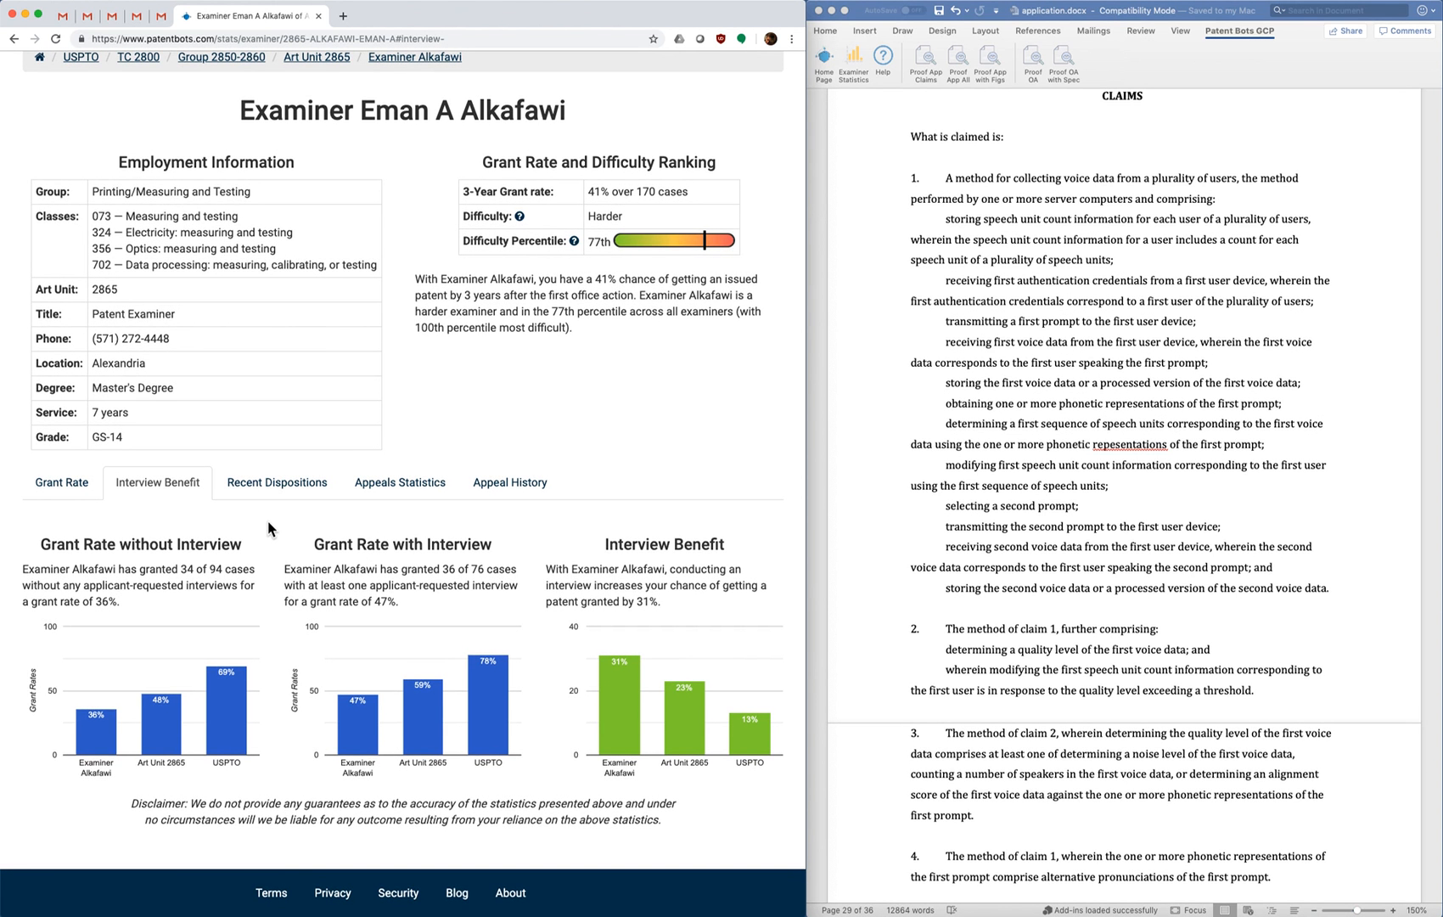
mouse_move(265, 527)
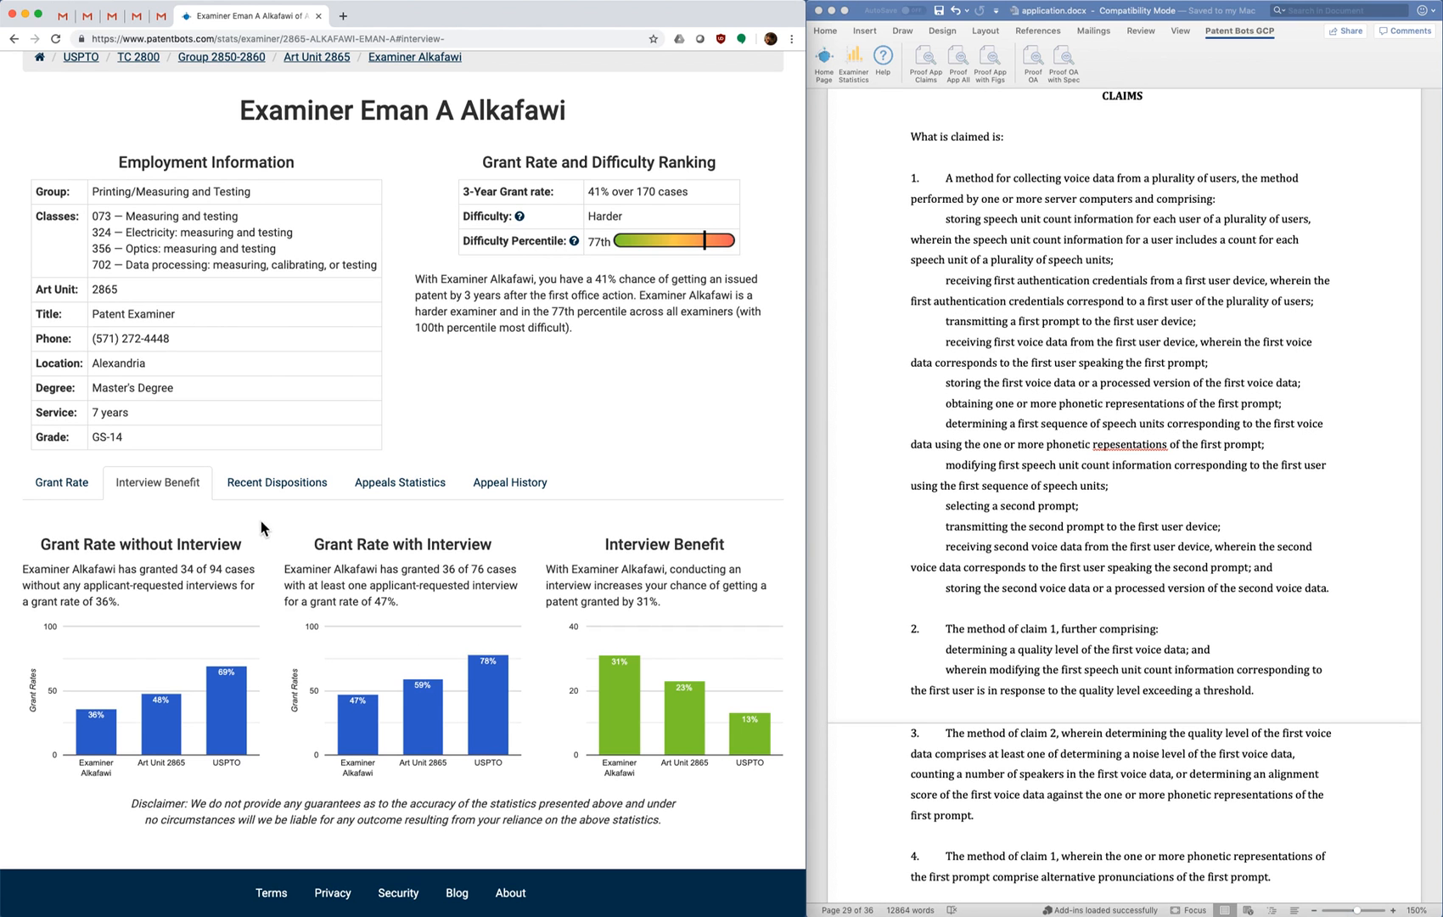
mouse_move(106, 571)
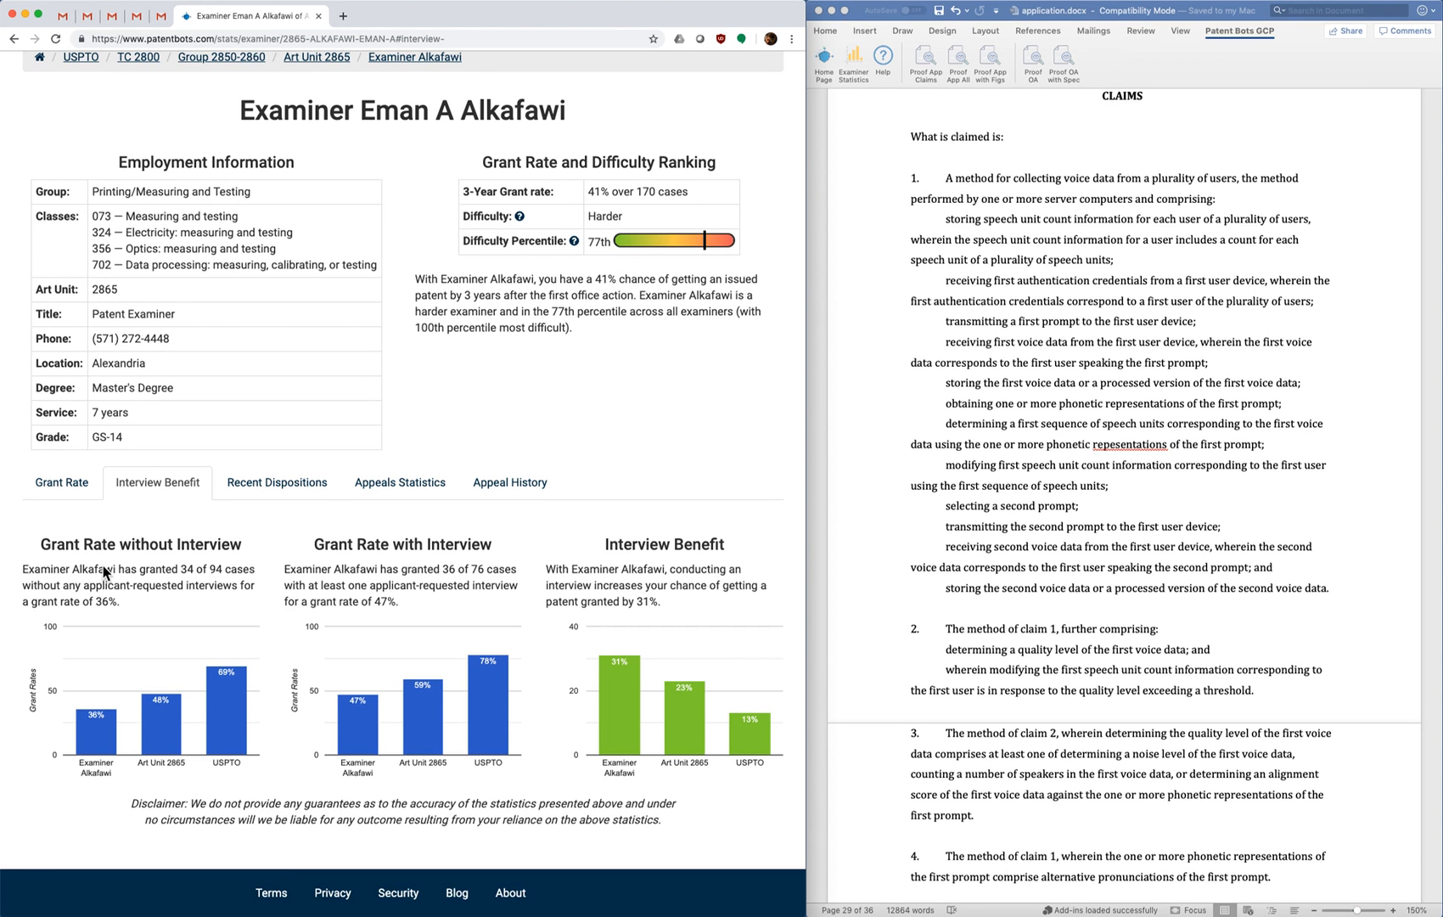
double_click(135, 544)
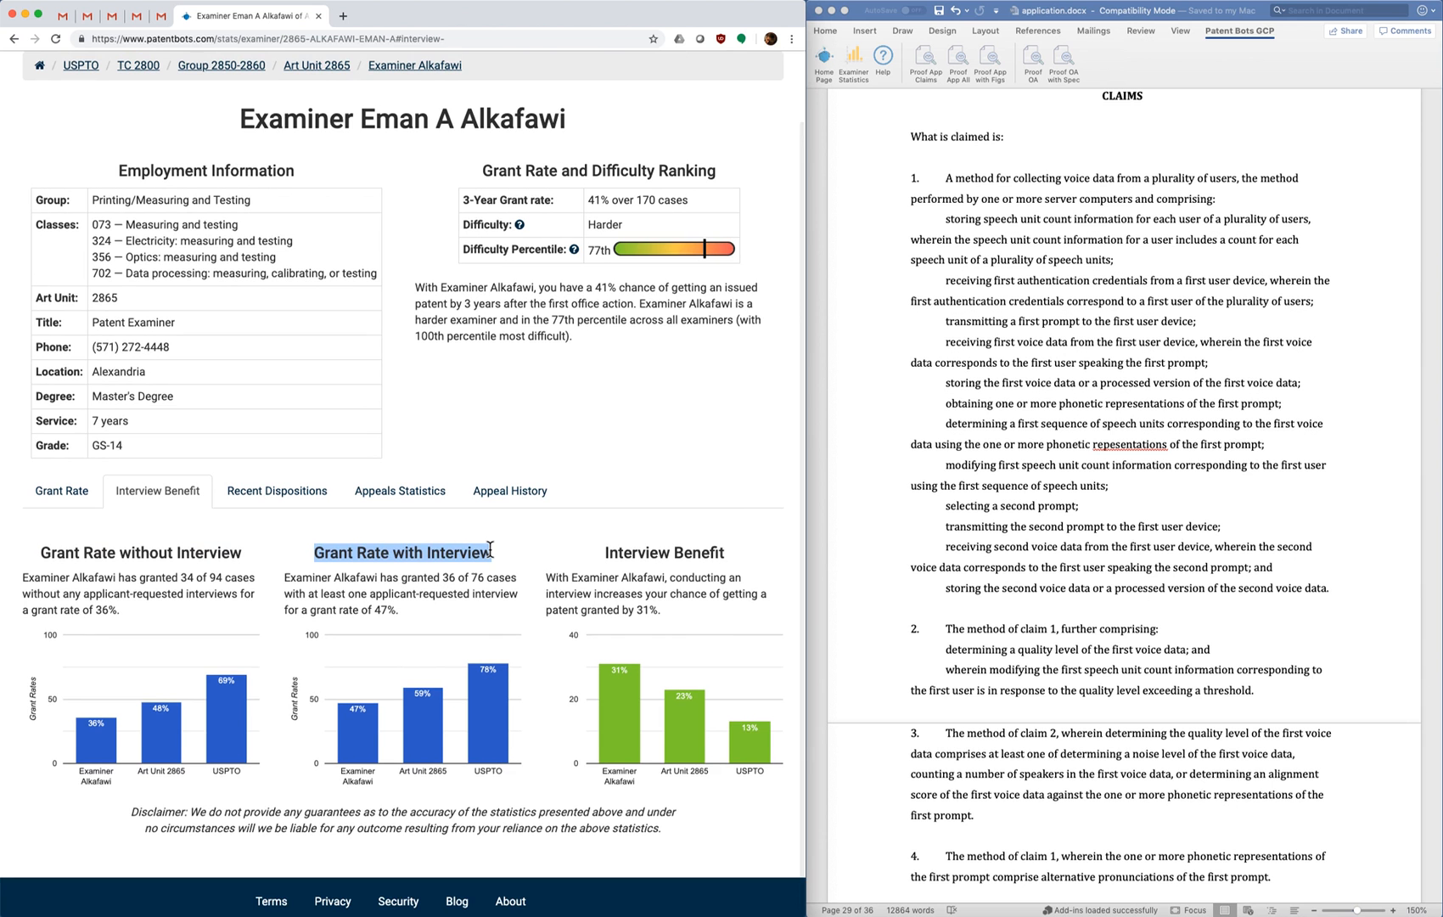
scroll("down", 3)
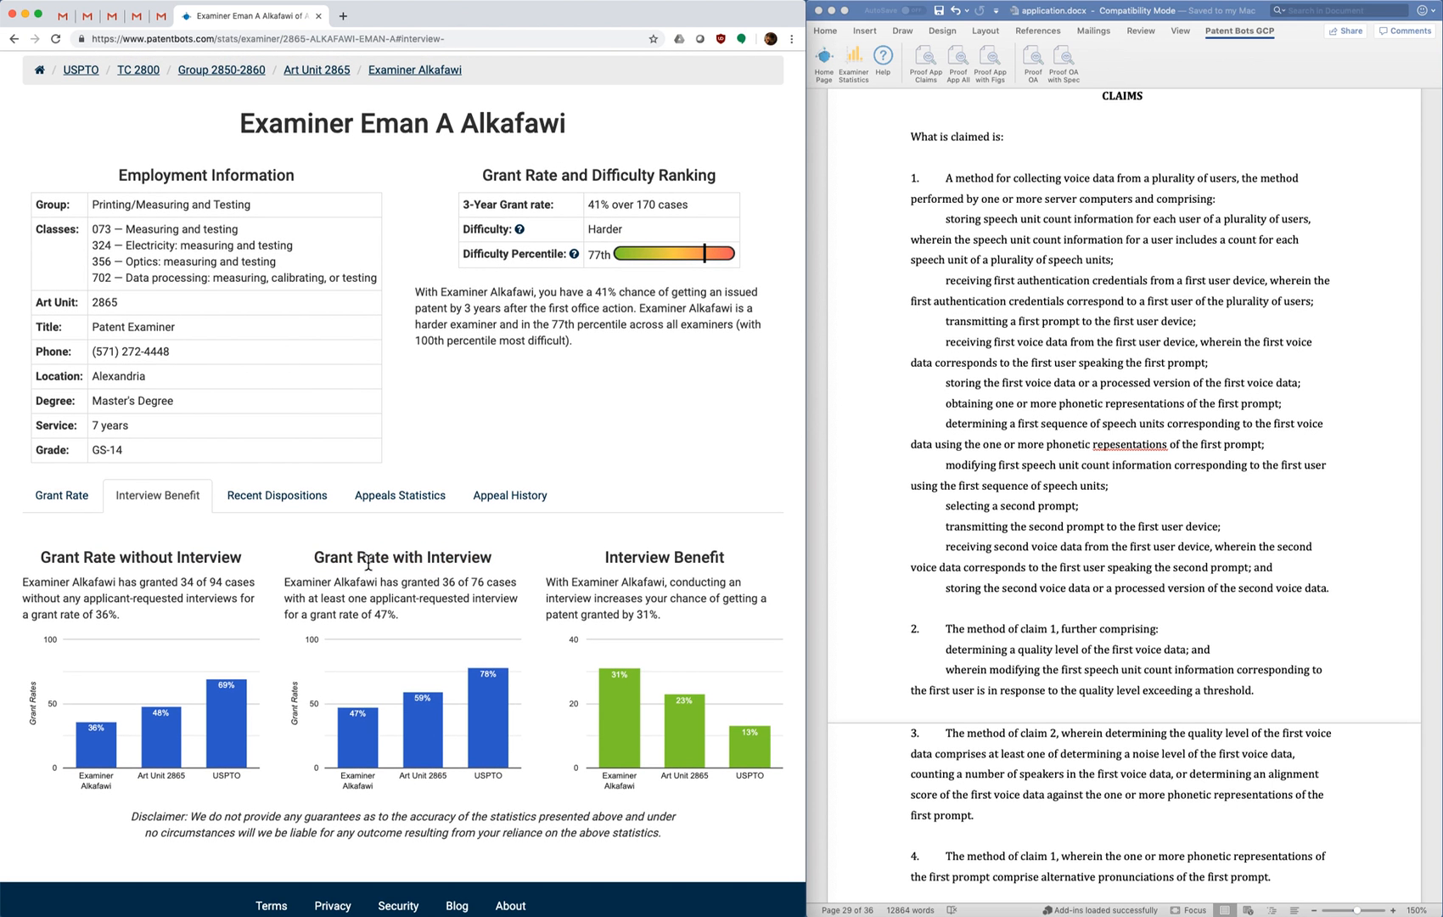
mouse_move(338, 578)
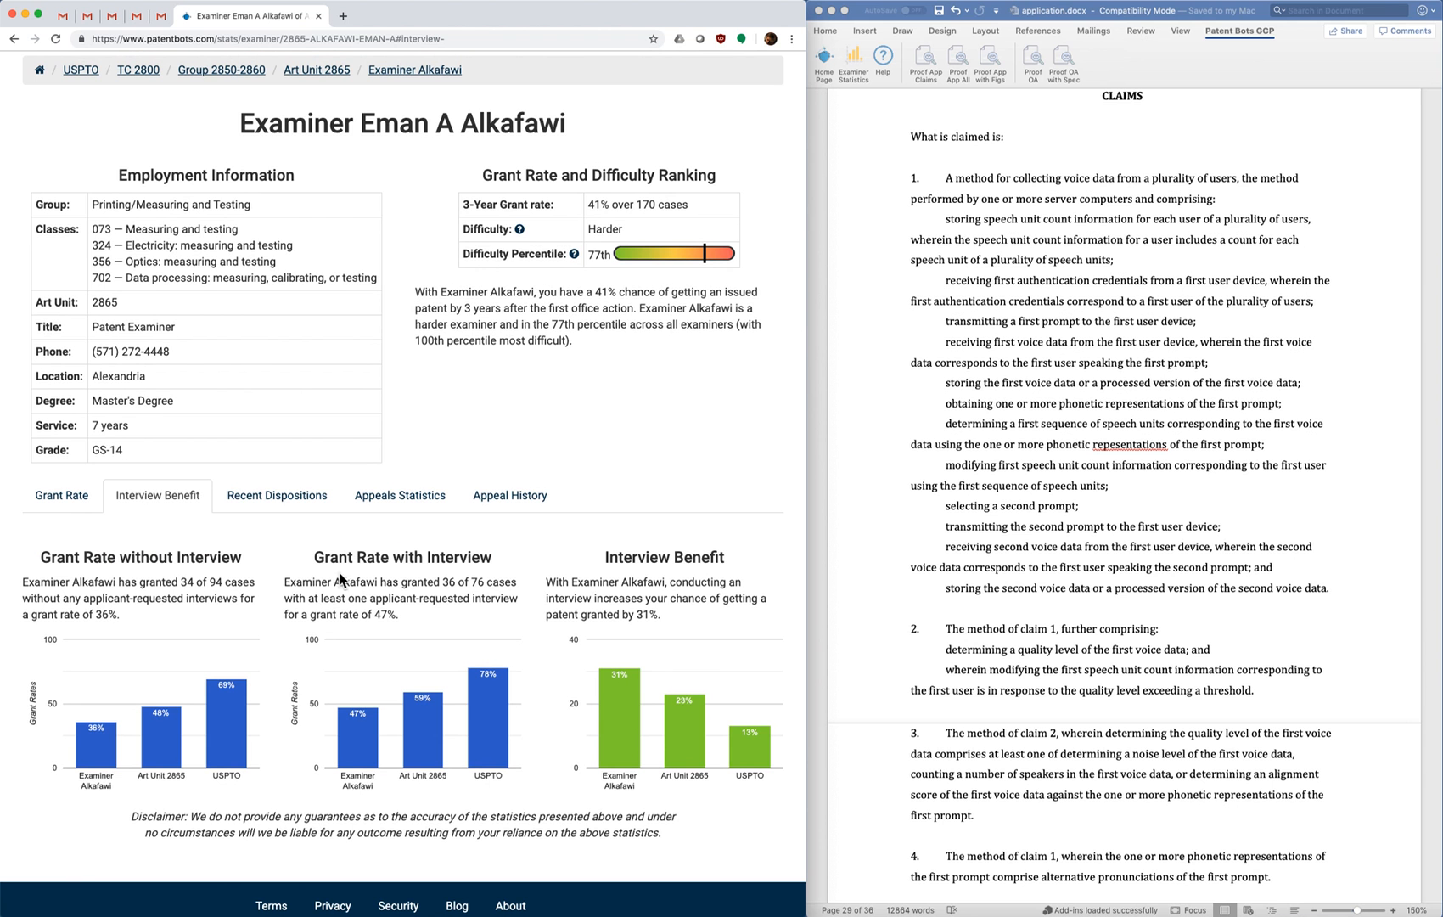
mouse_move(67, 823)
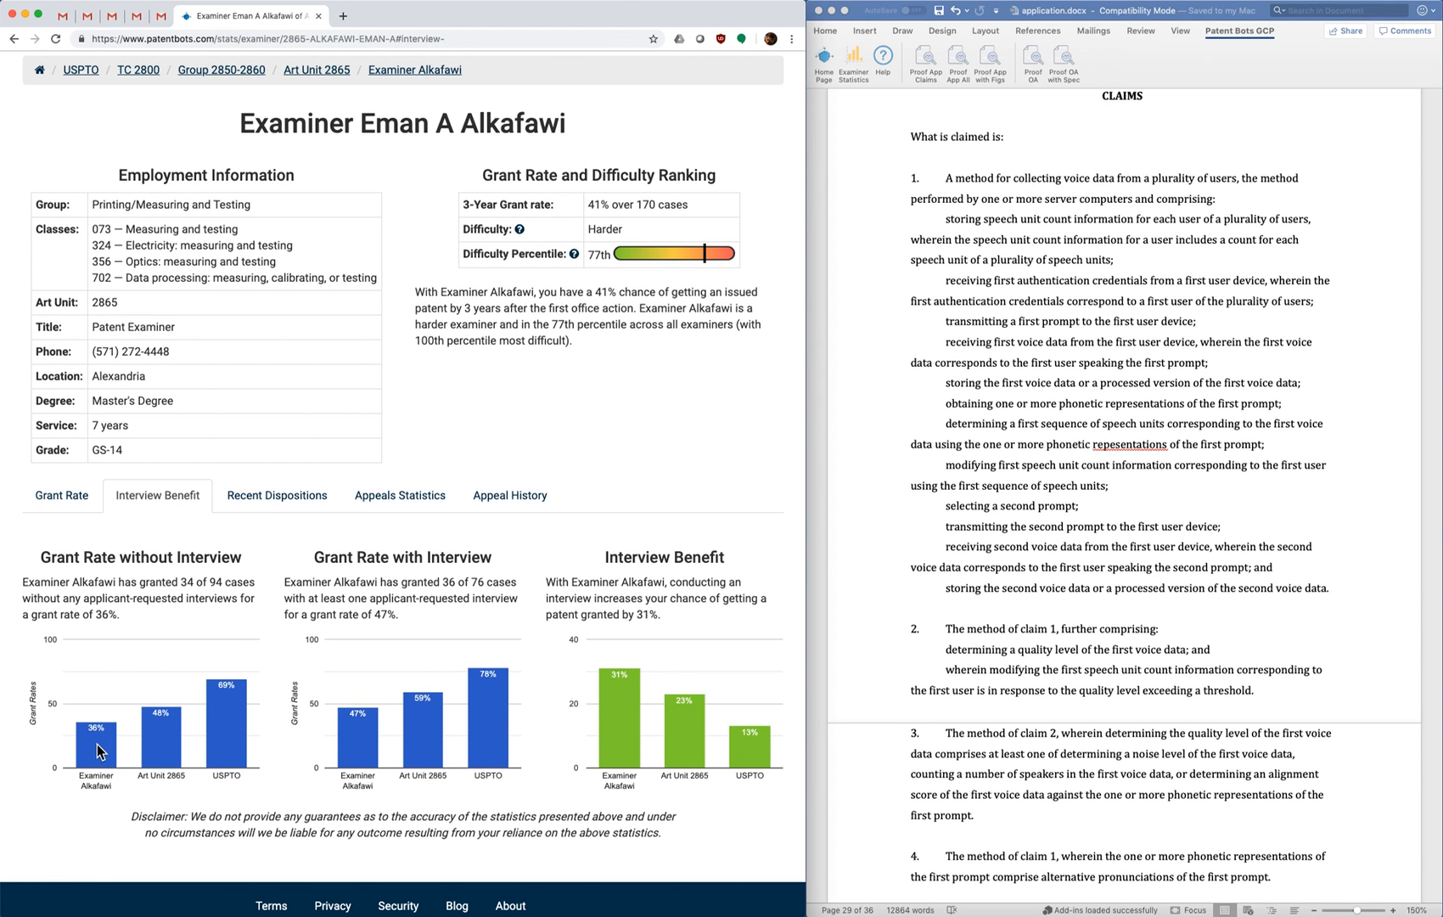
mouse_move(296, 753)
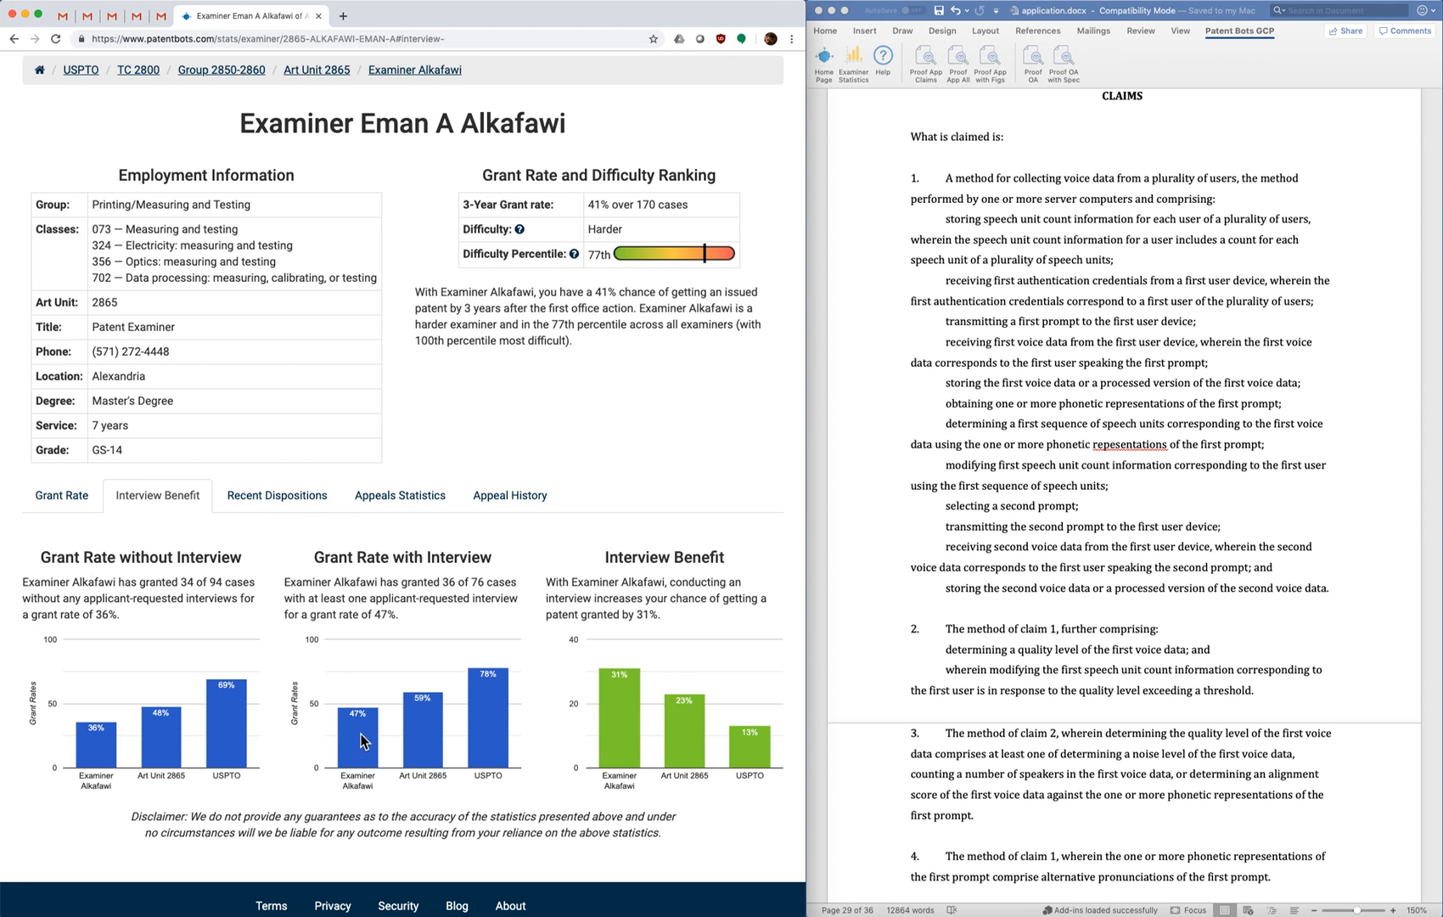
mouse_move(576, 740)
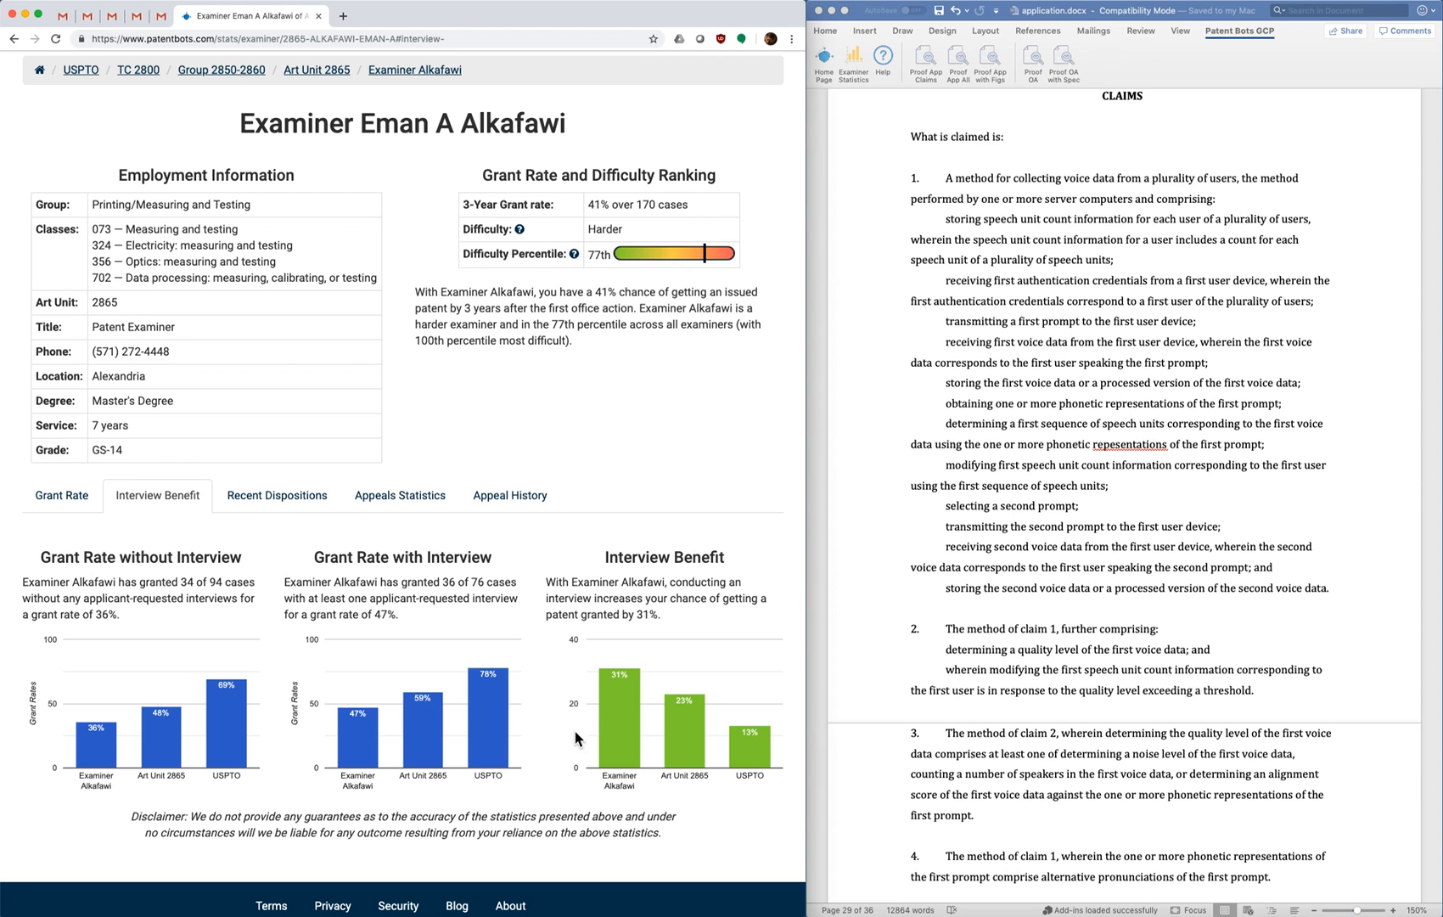
mouse_move(627, 731)
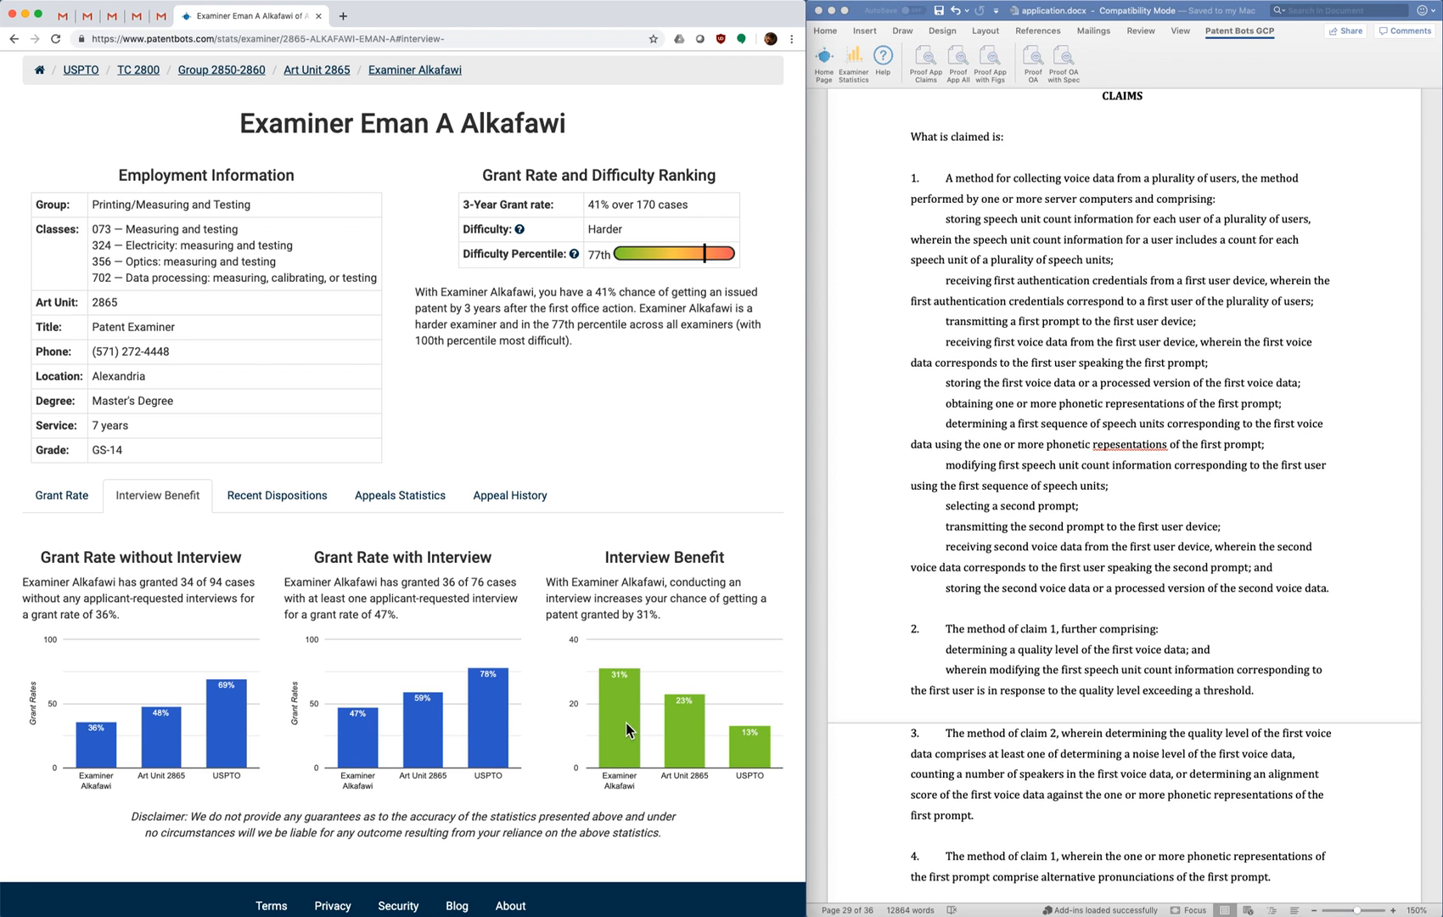
mouse_move(686, 741)
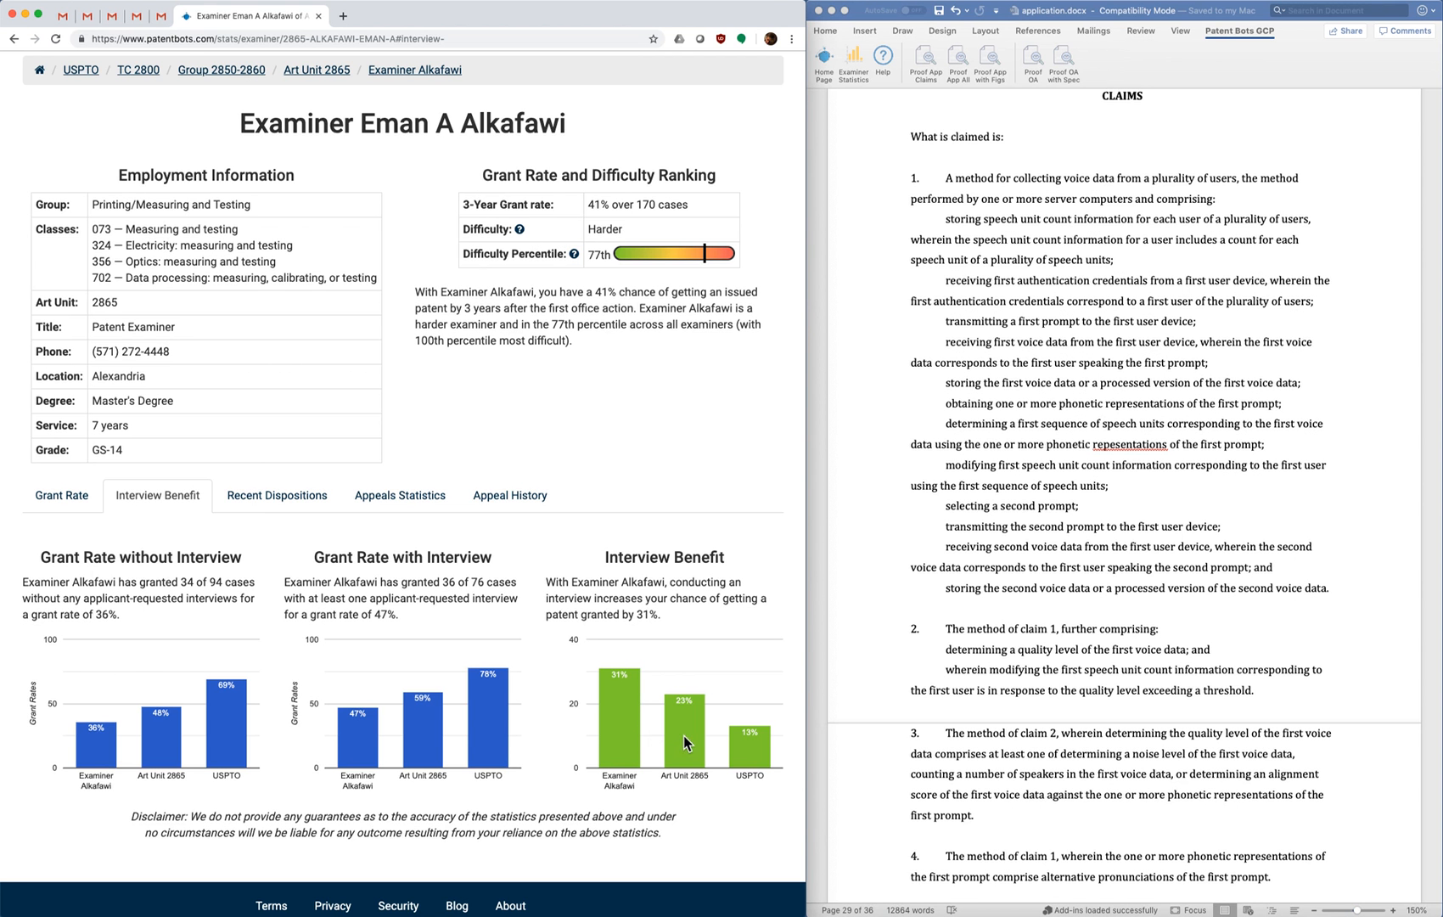
mouse_move(755, 757)
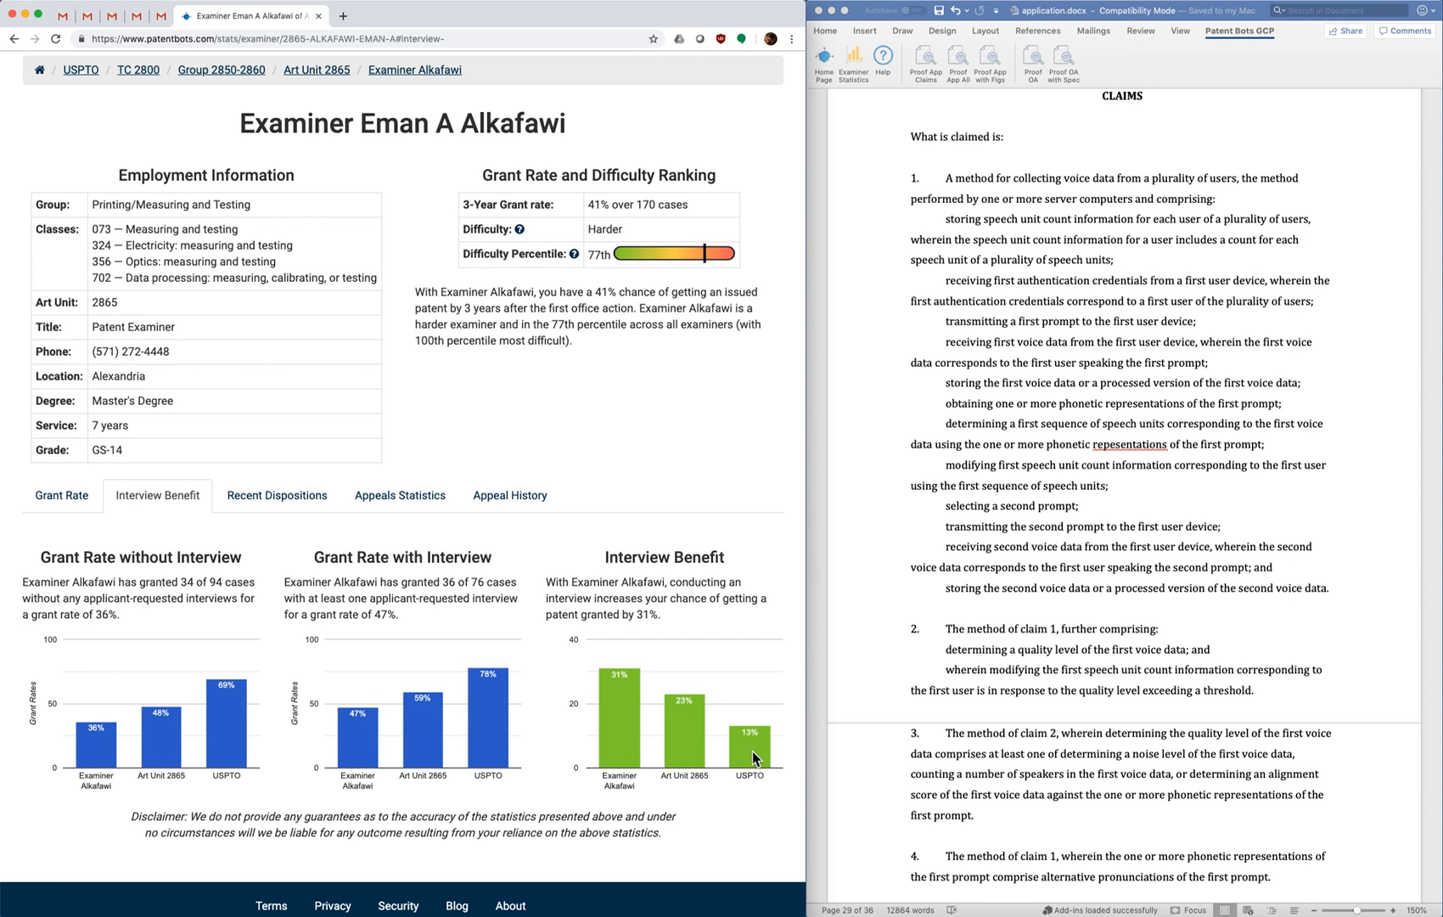
mouse_move(729, 701)
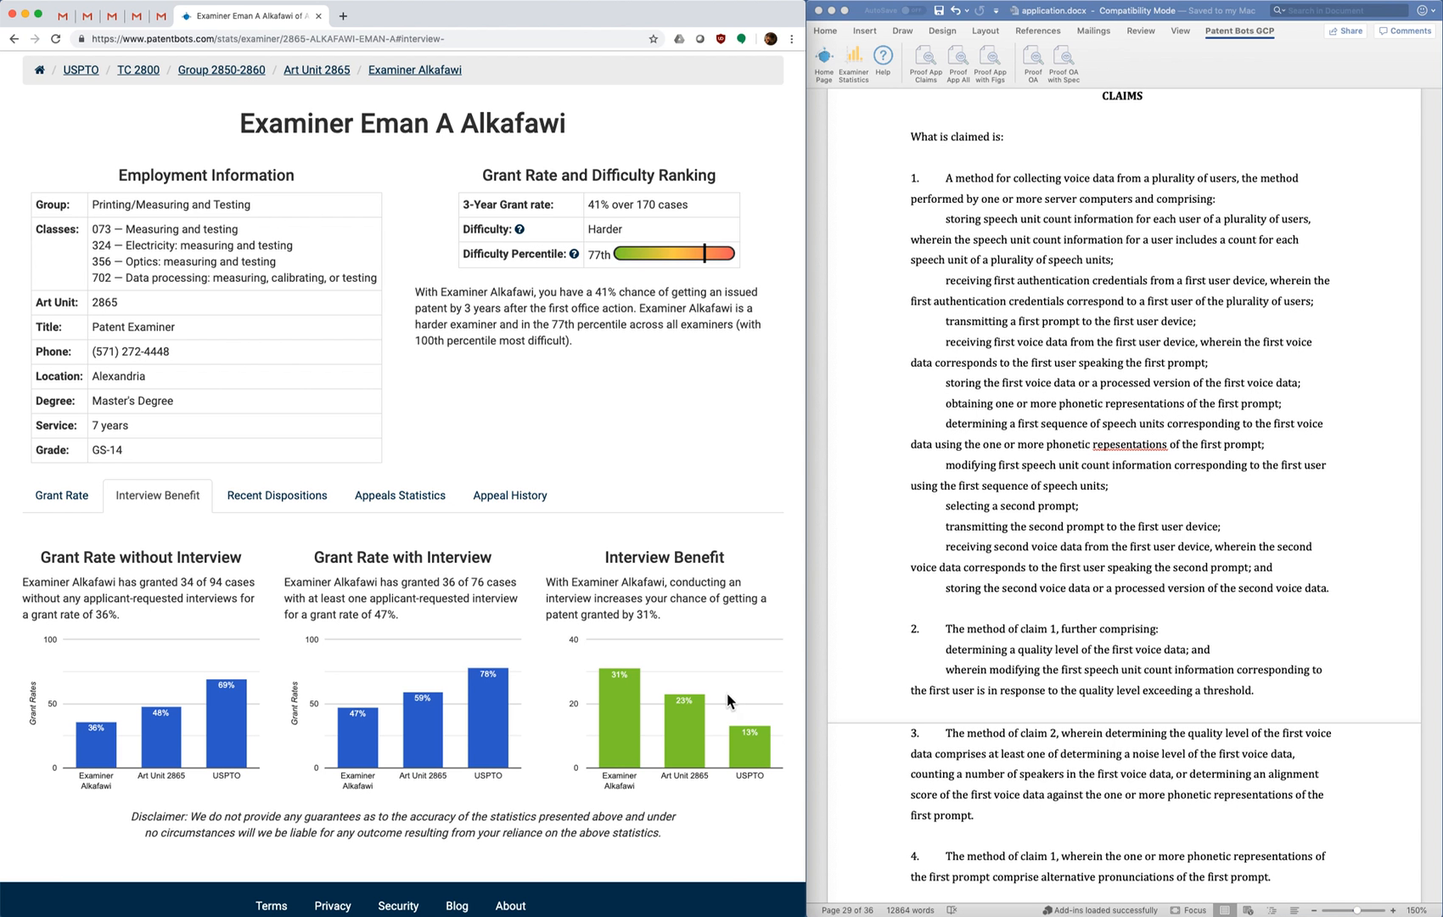
mouse_move(709, 651)
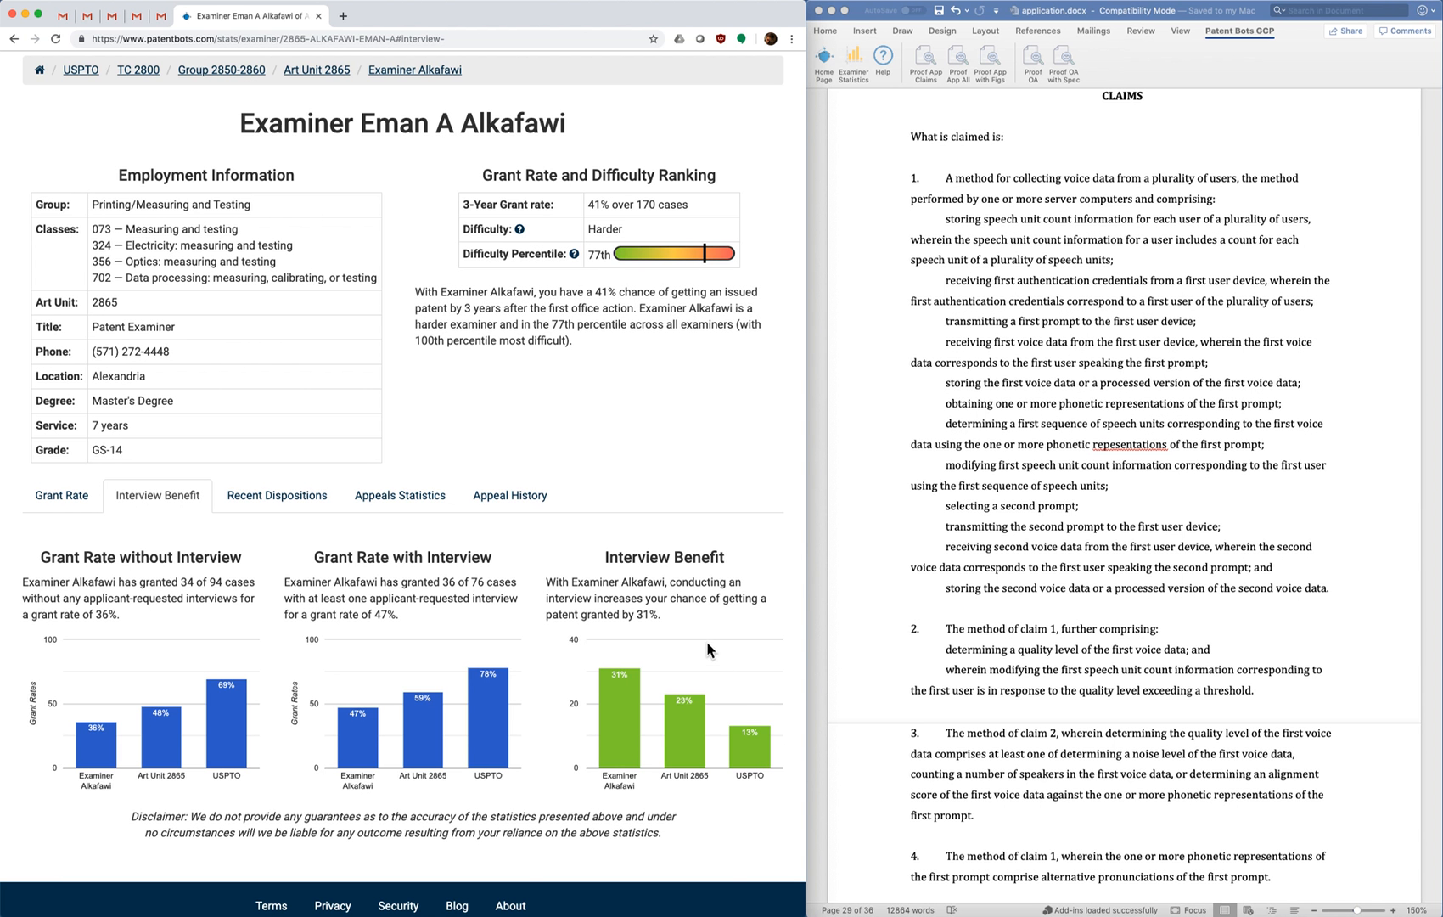
mouse_move(608, 736)
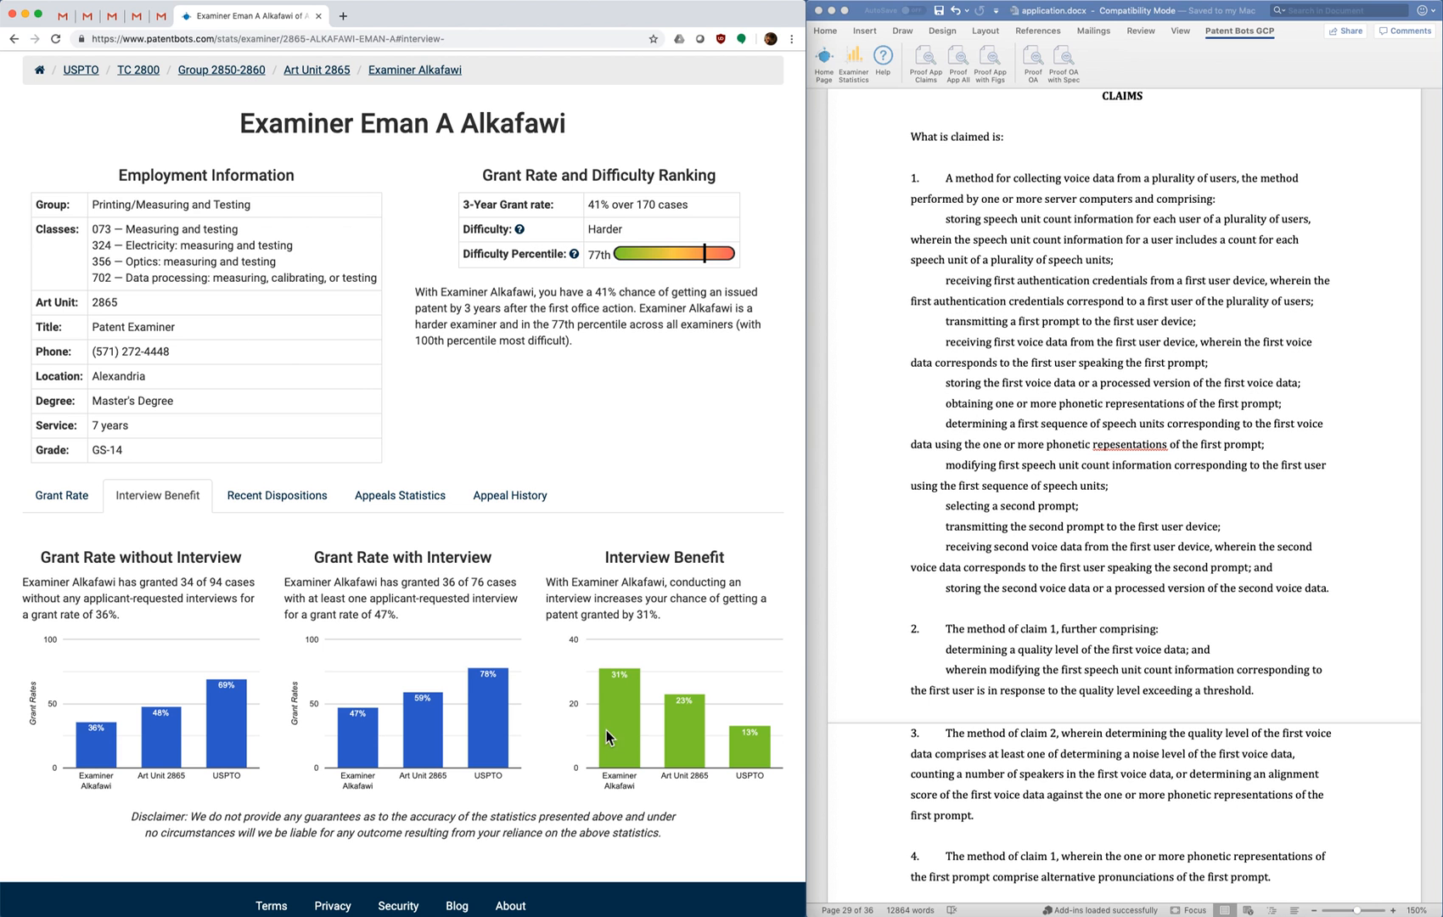
mouse_move(622, 778)
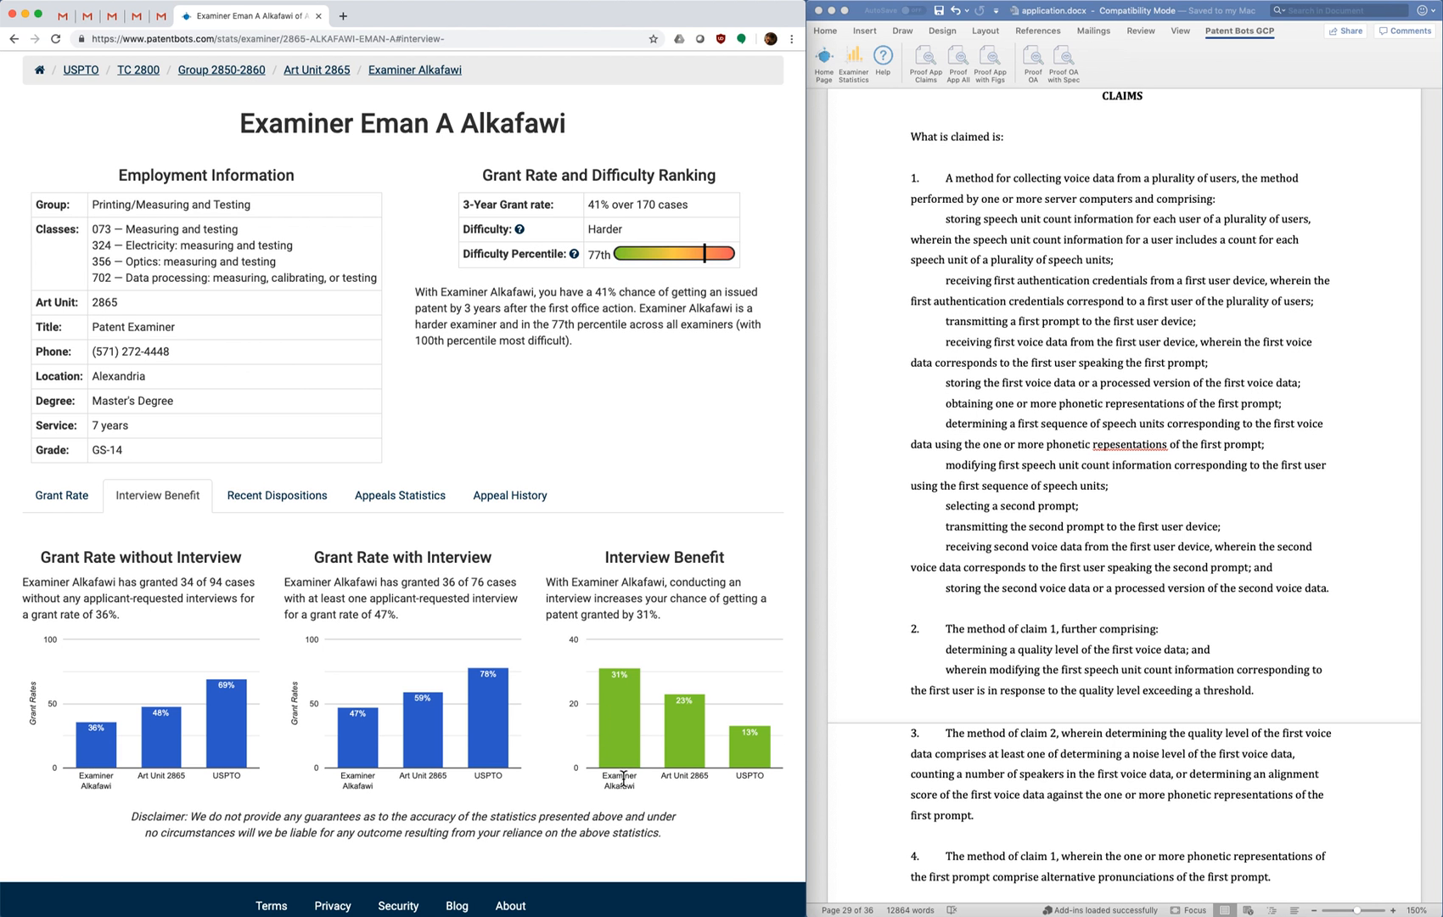
mouse_move(619, 556)
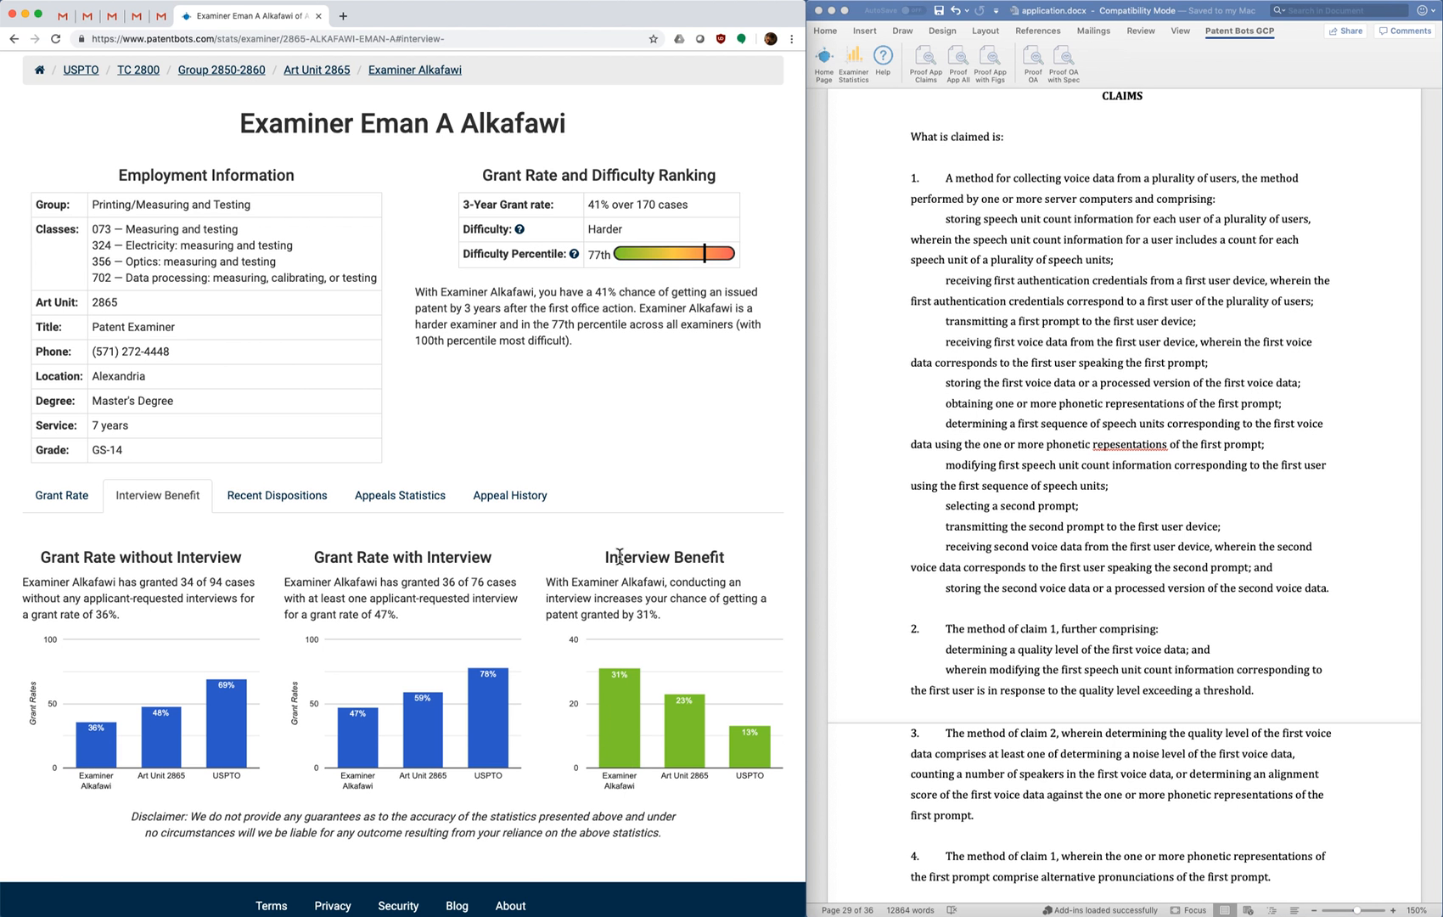
mouse_move(599, 599)
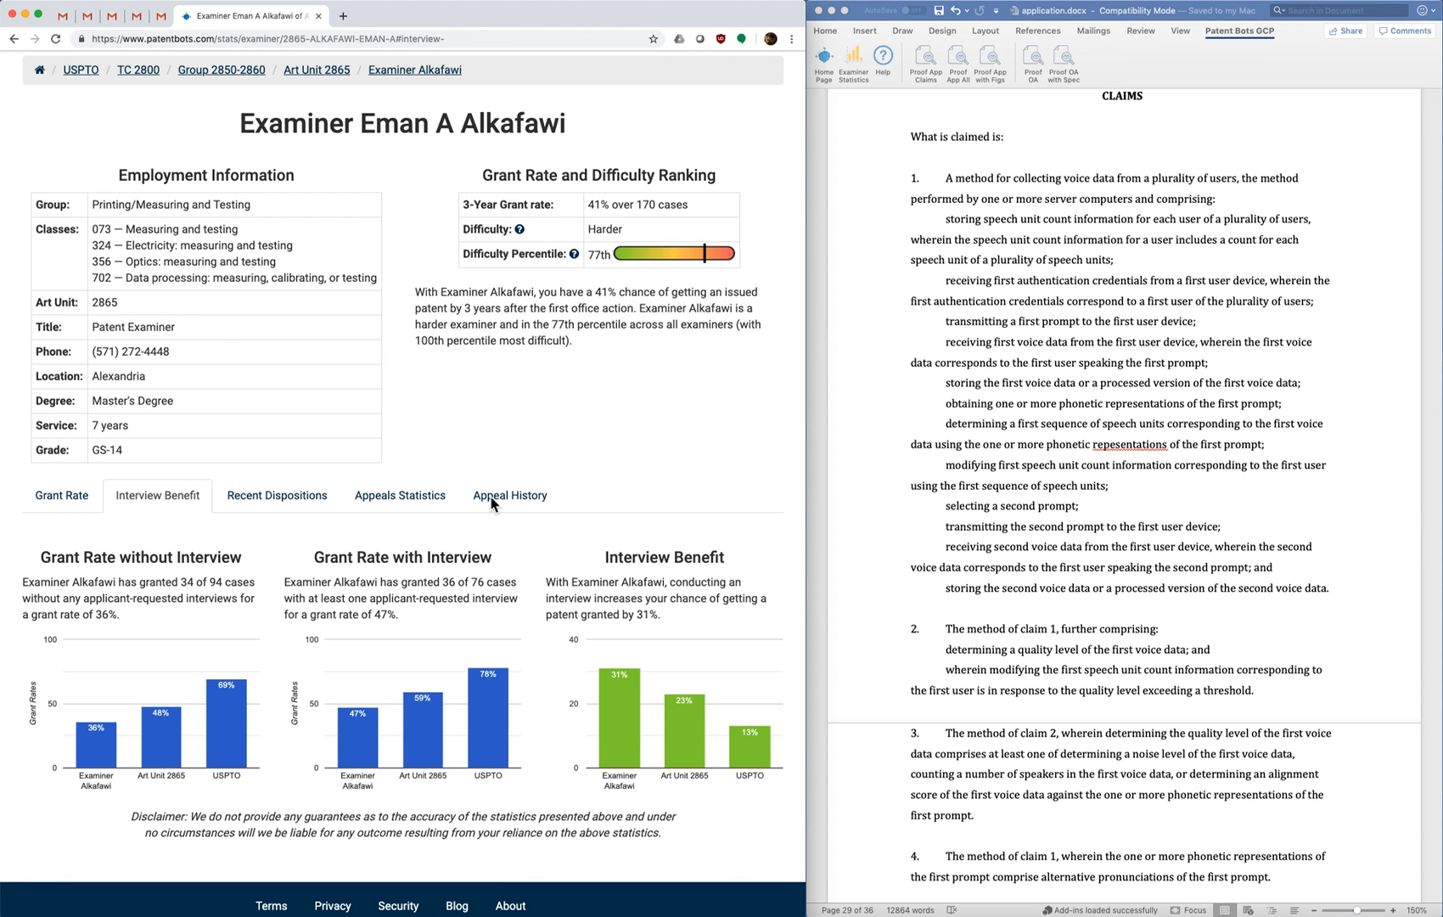
mouse_move(258, 534)
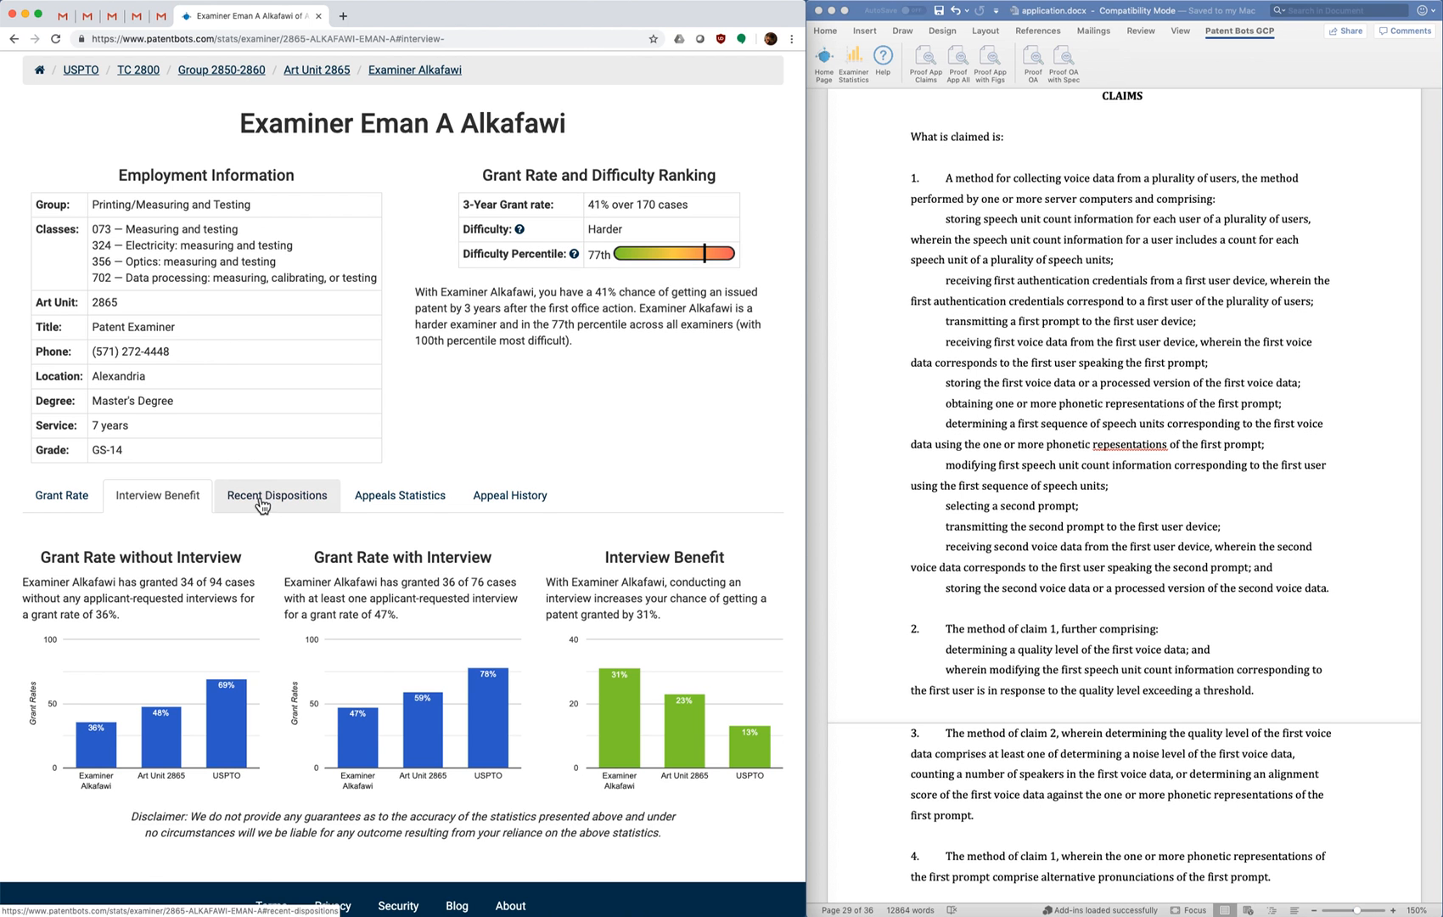
left_click(277, 494)
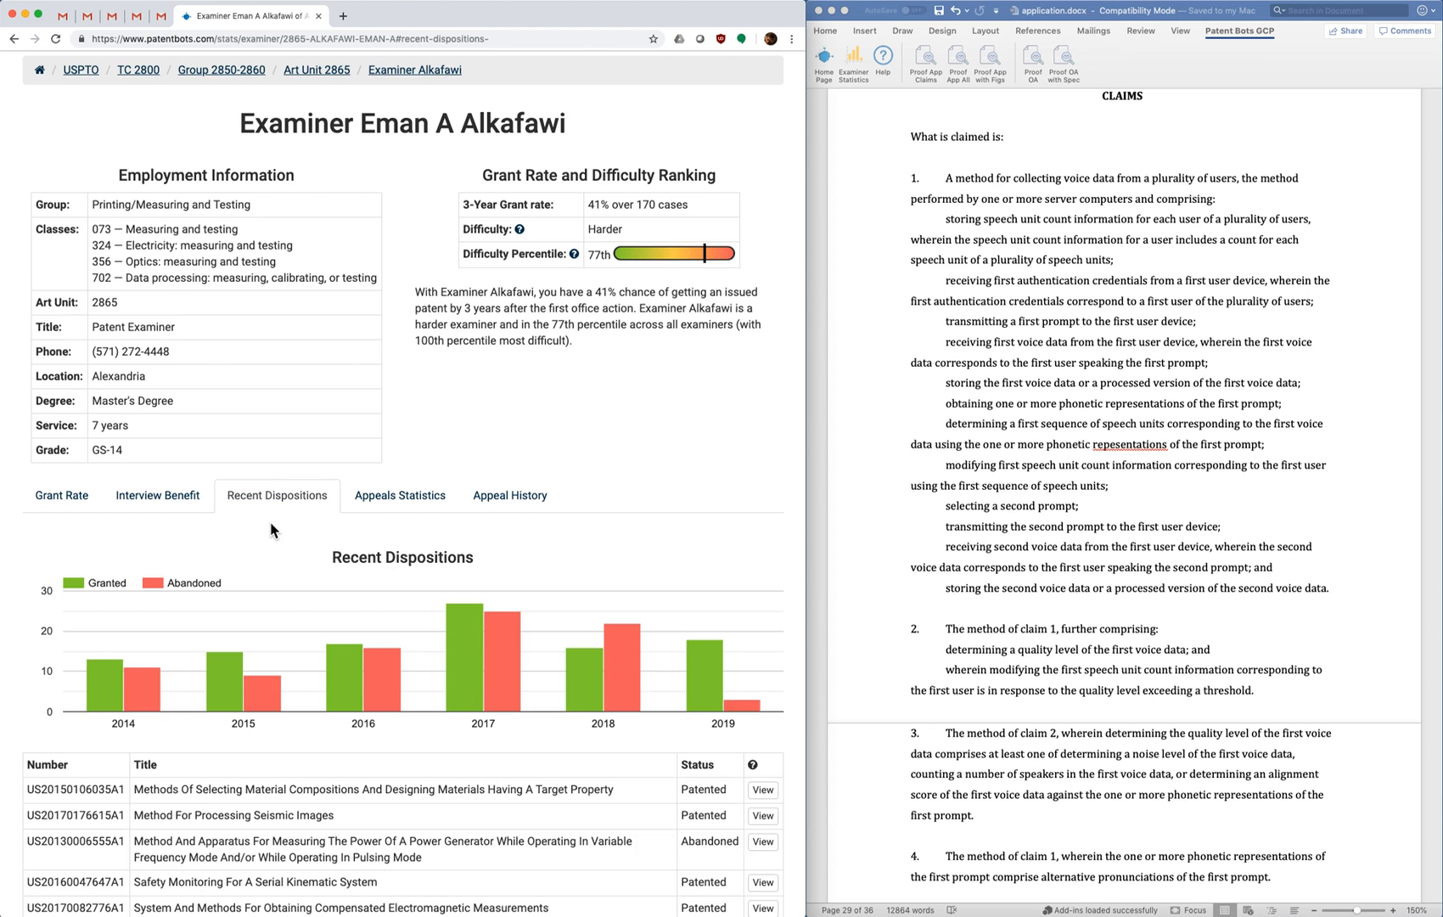
scroll("down", 3)
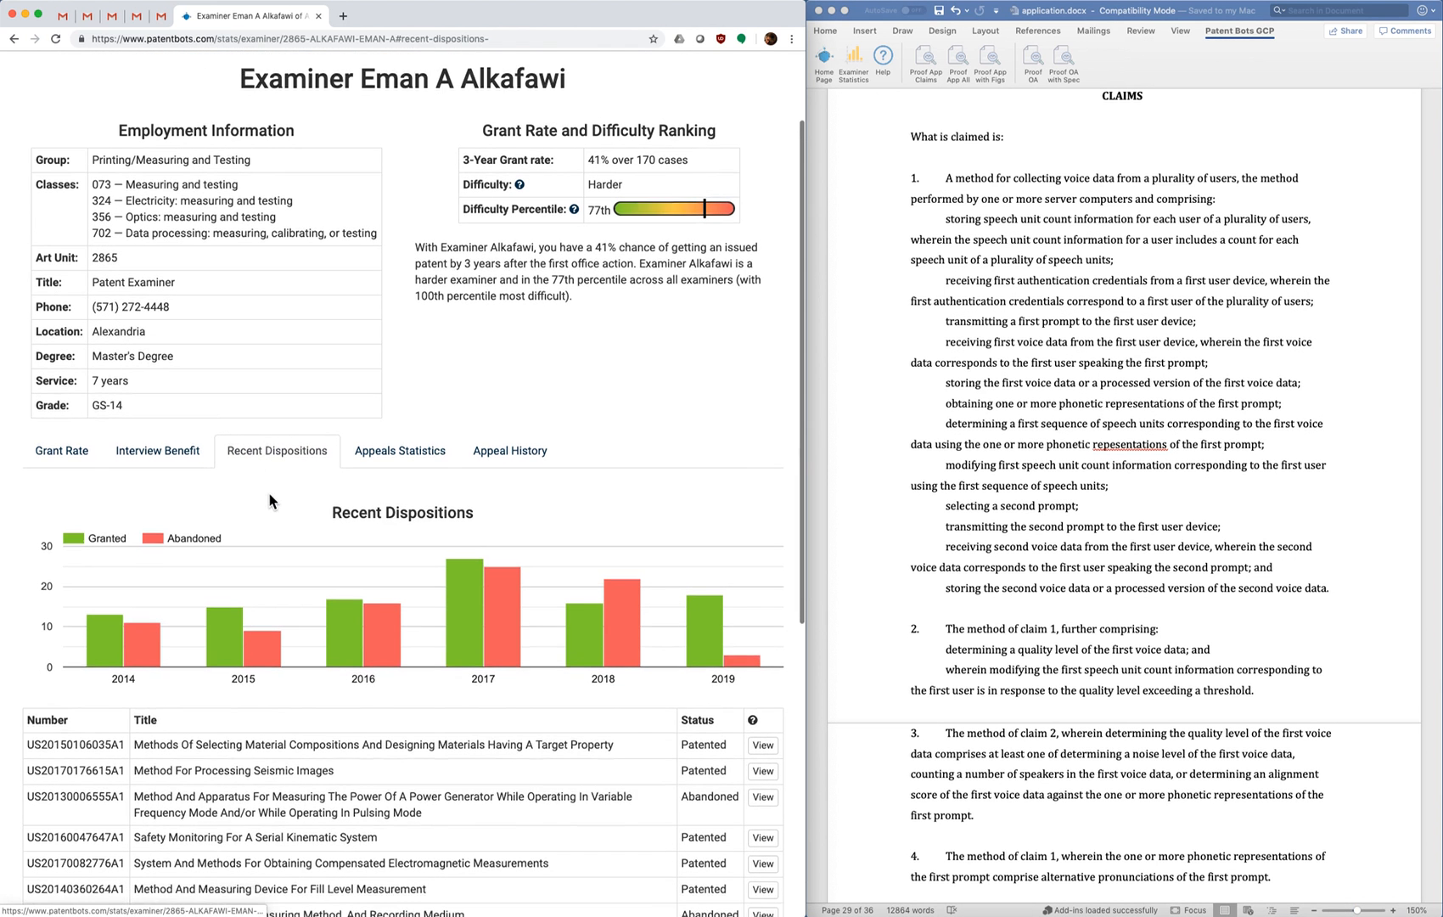
scroll("down", 3)
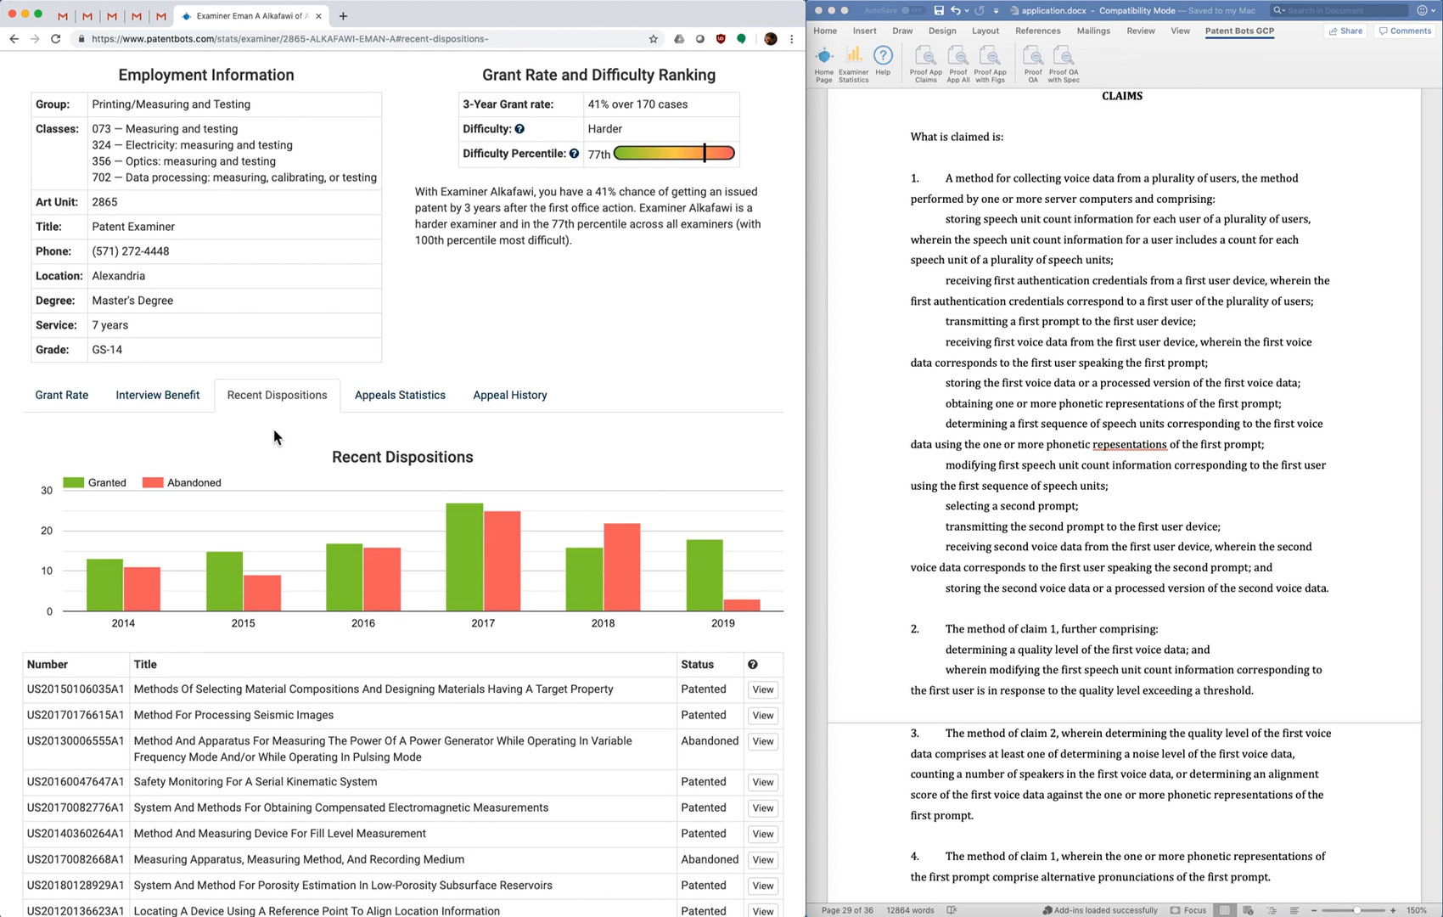
mouse_move(589, 571)
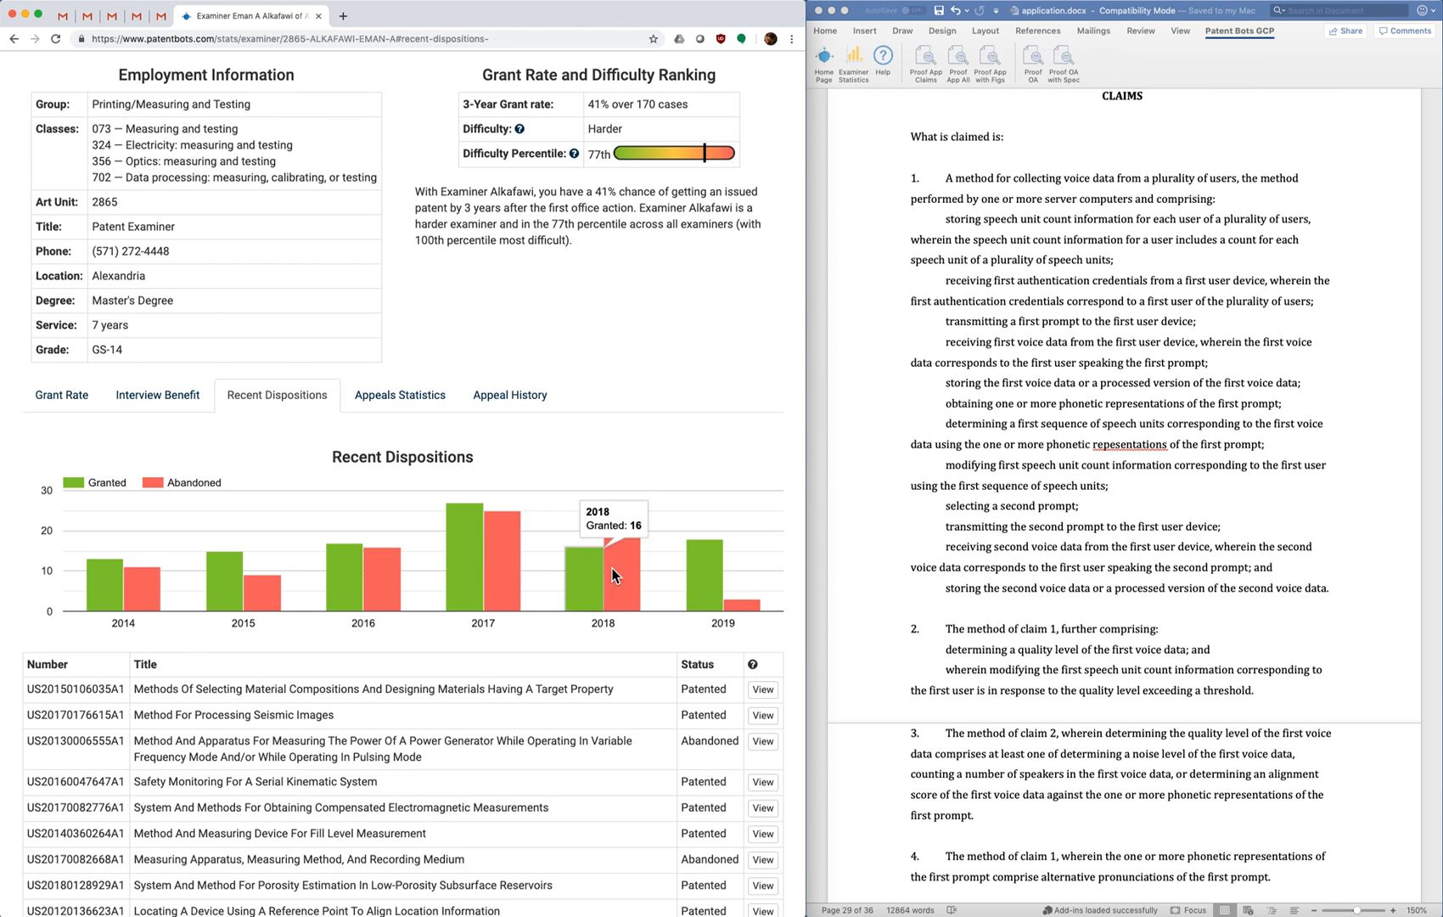
left_click(61, 394)
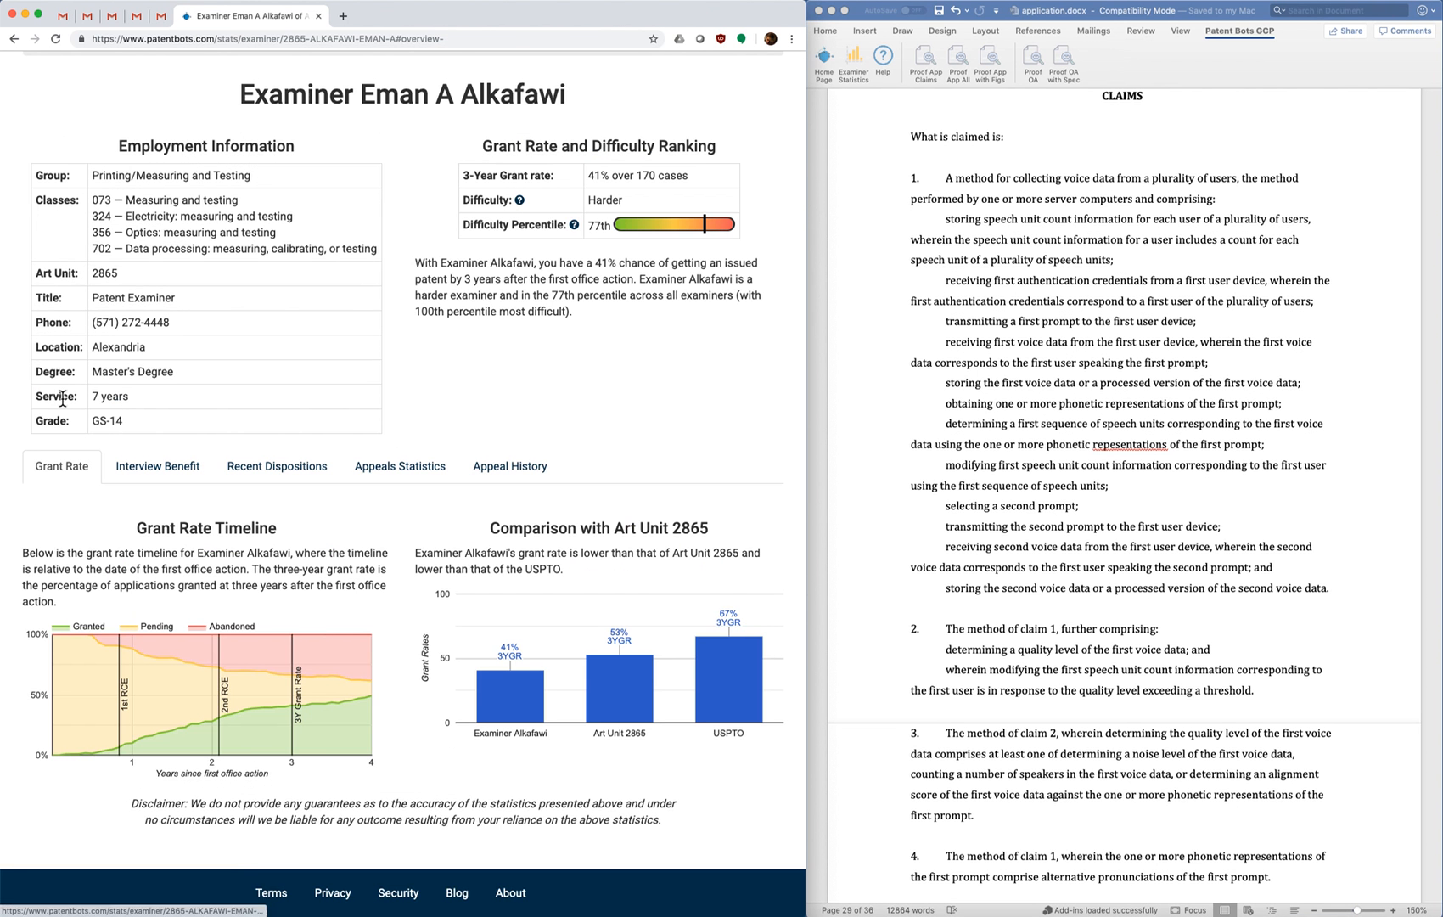
mouse_move(293, 536)
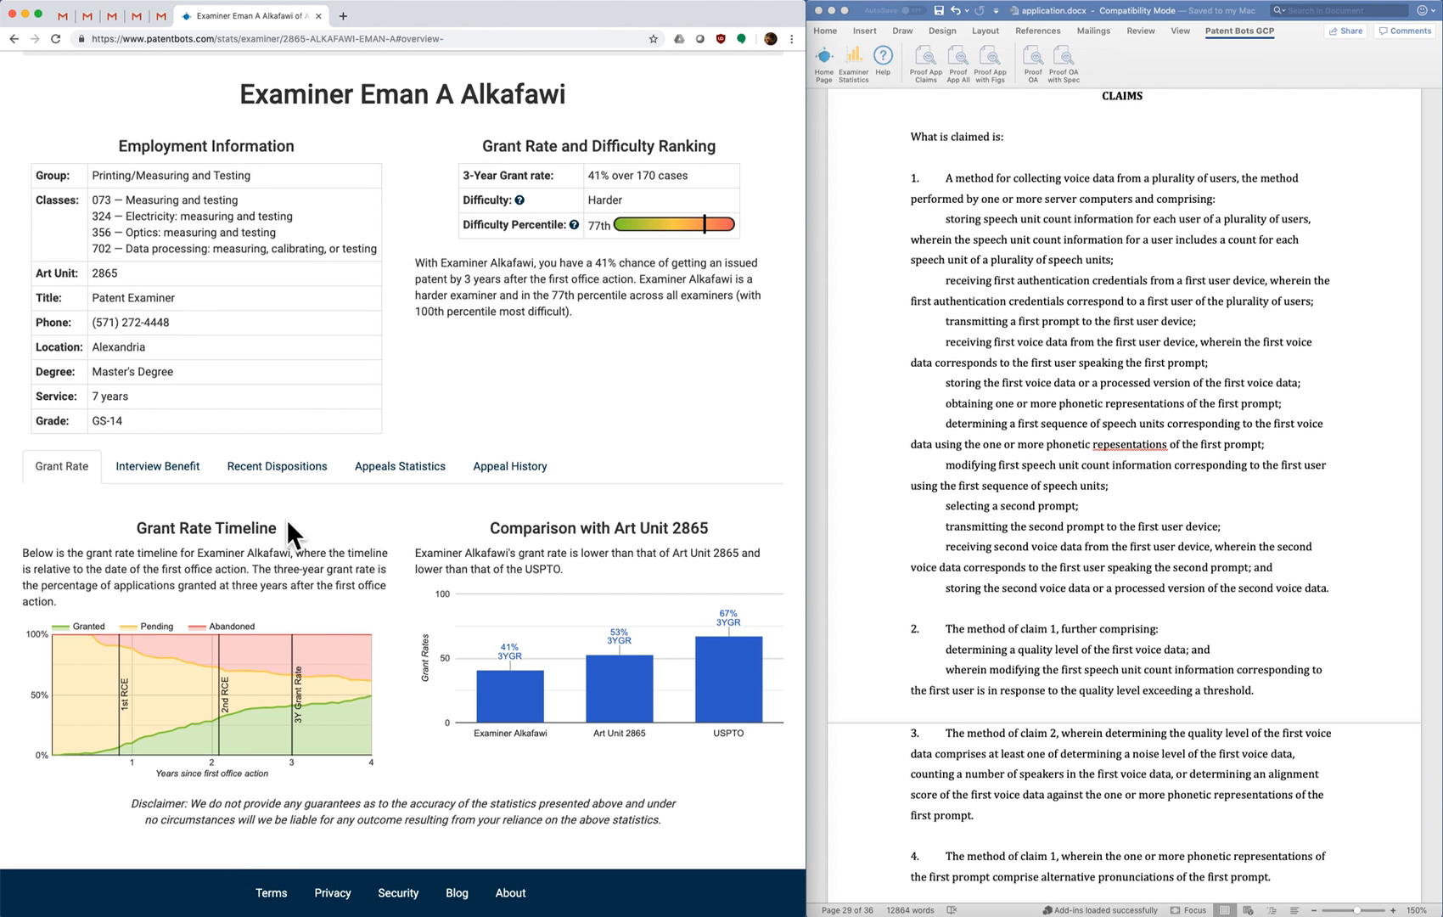
mouse_move(290, 563)
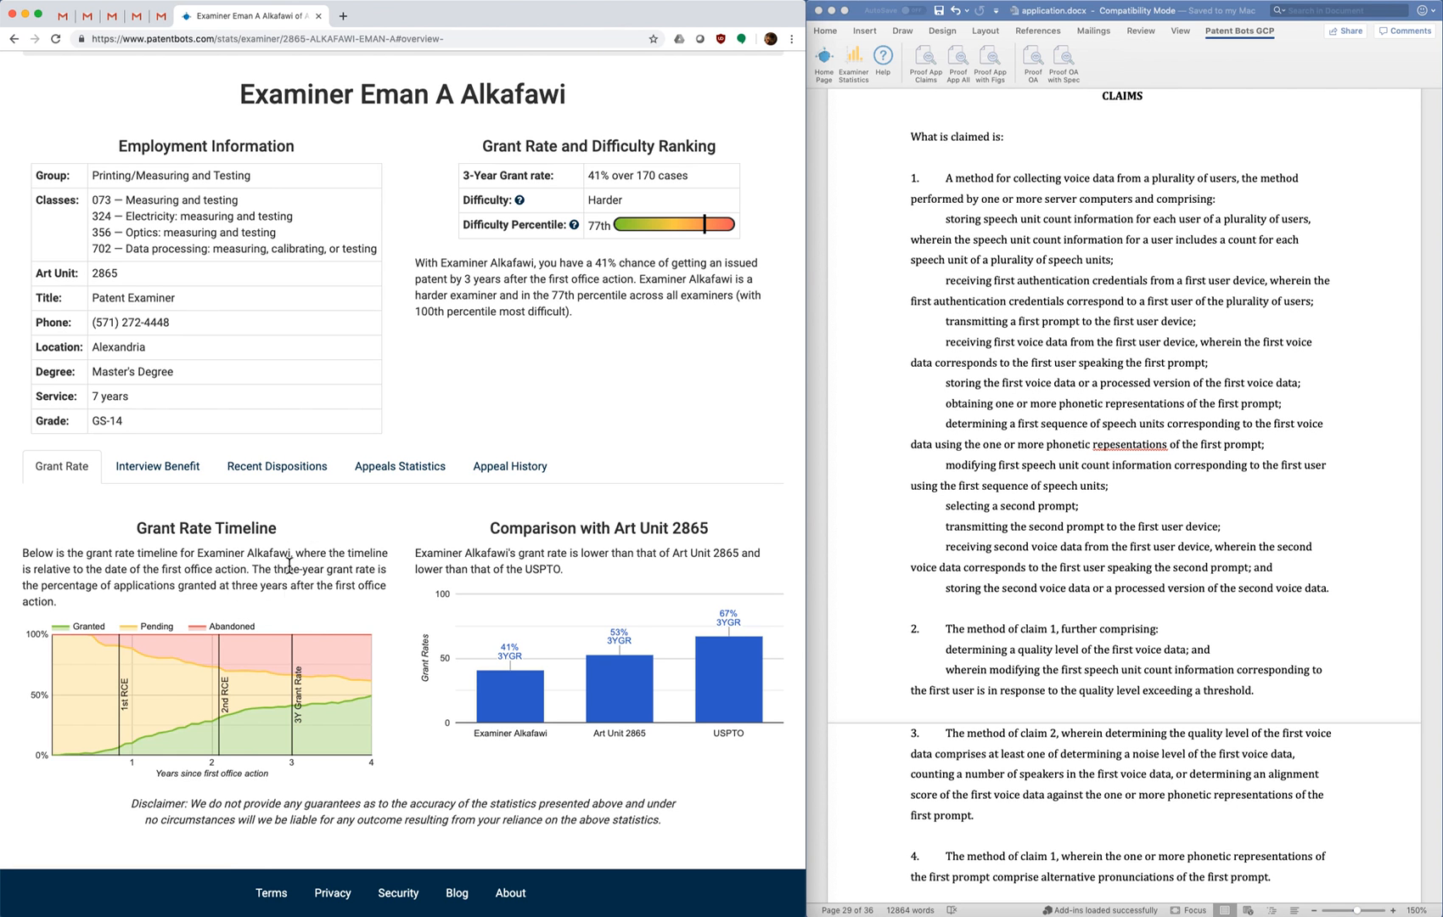
mouse_move(247, 718)
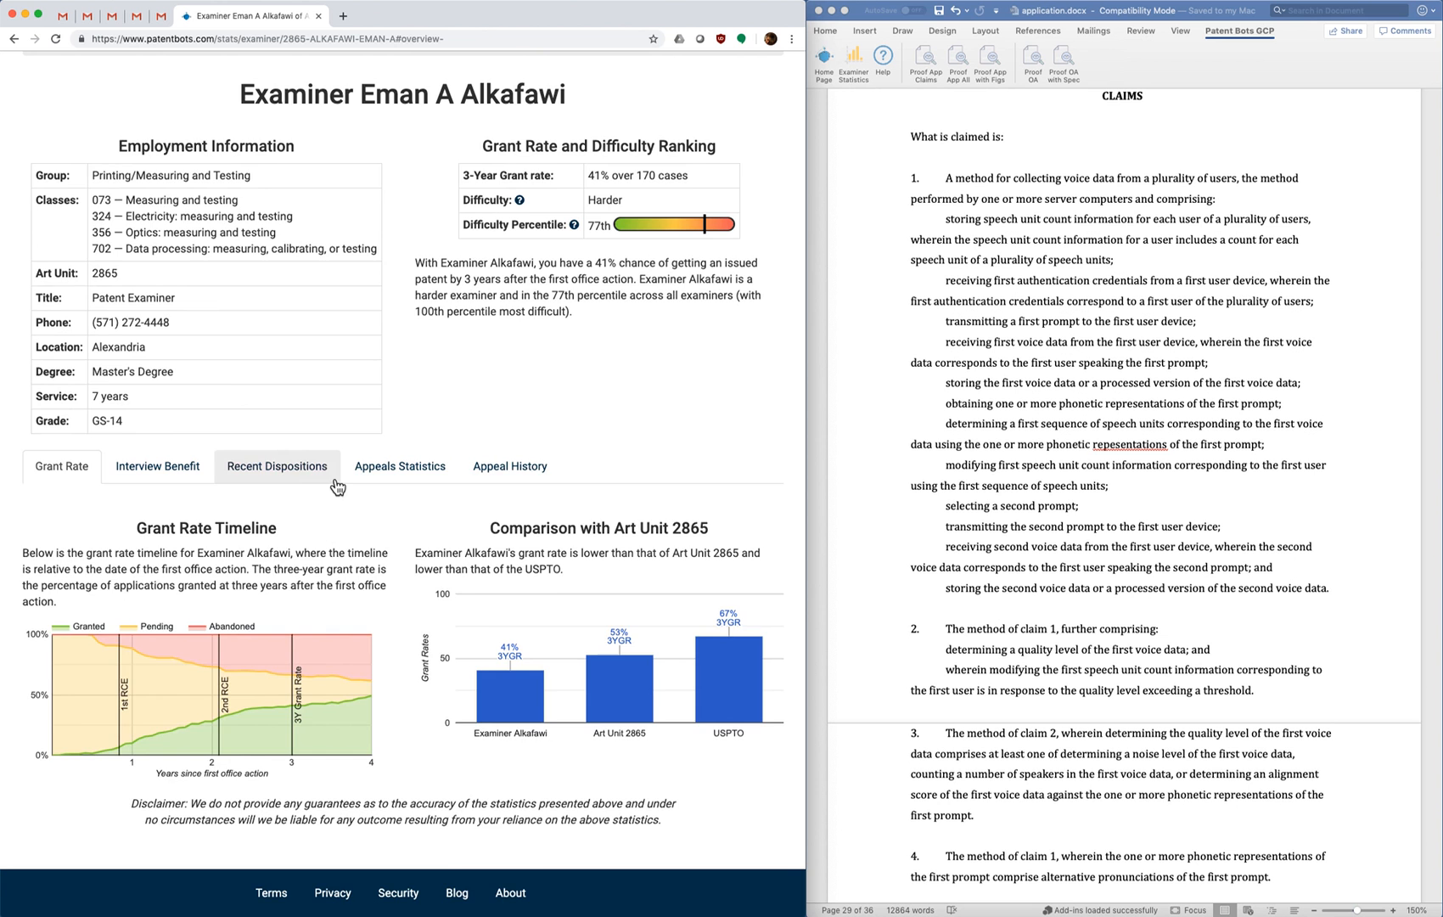
left_click(276, 466)
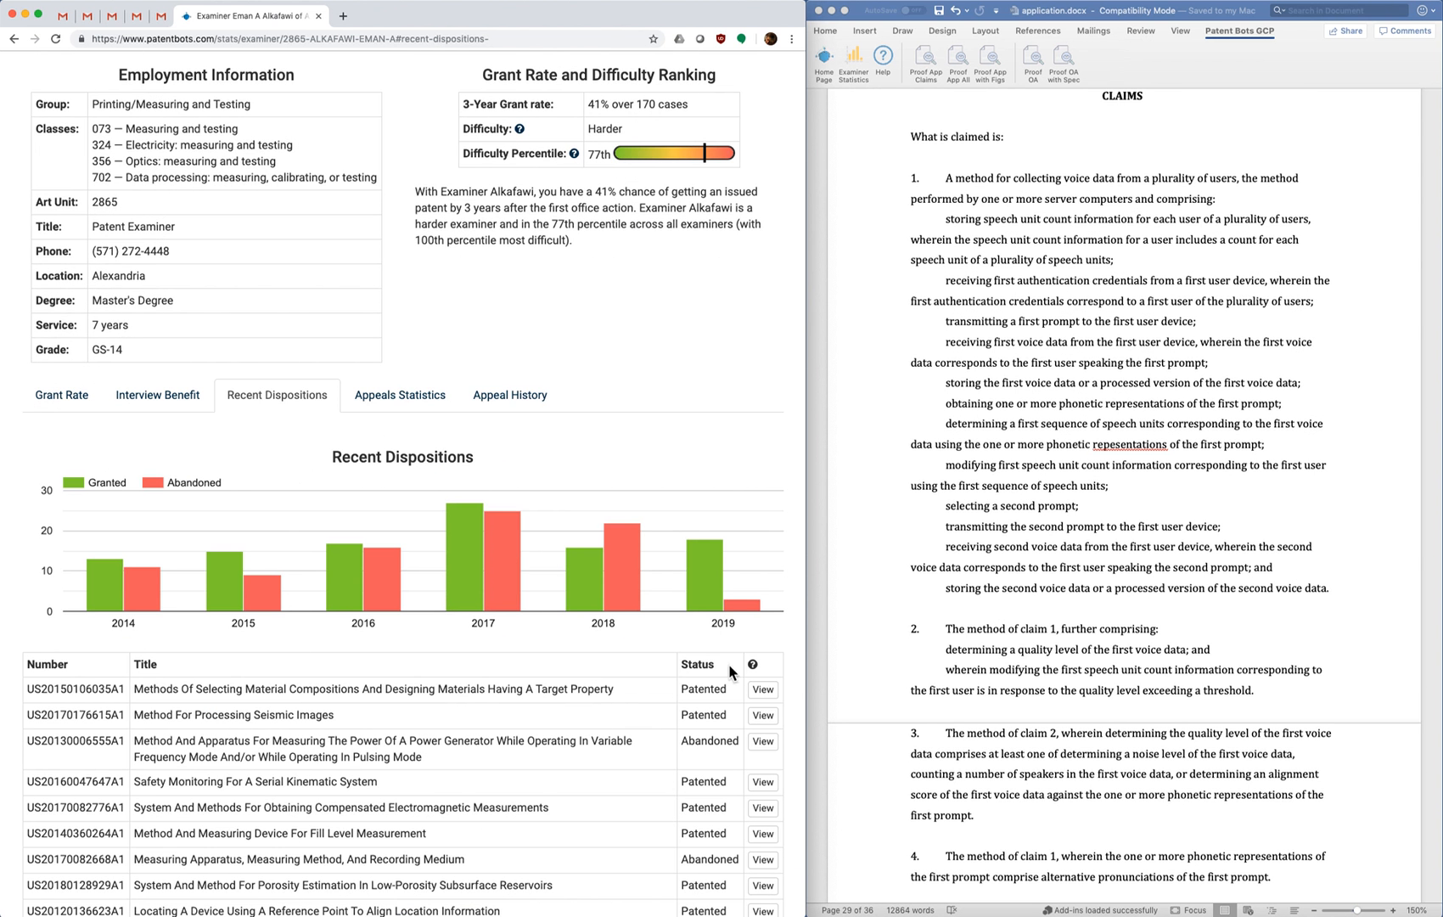
mouse_move(367, 634)
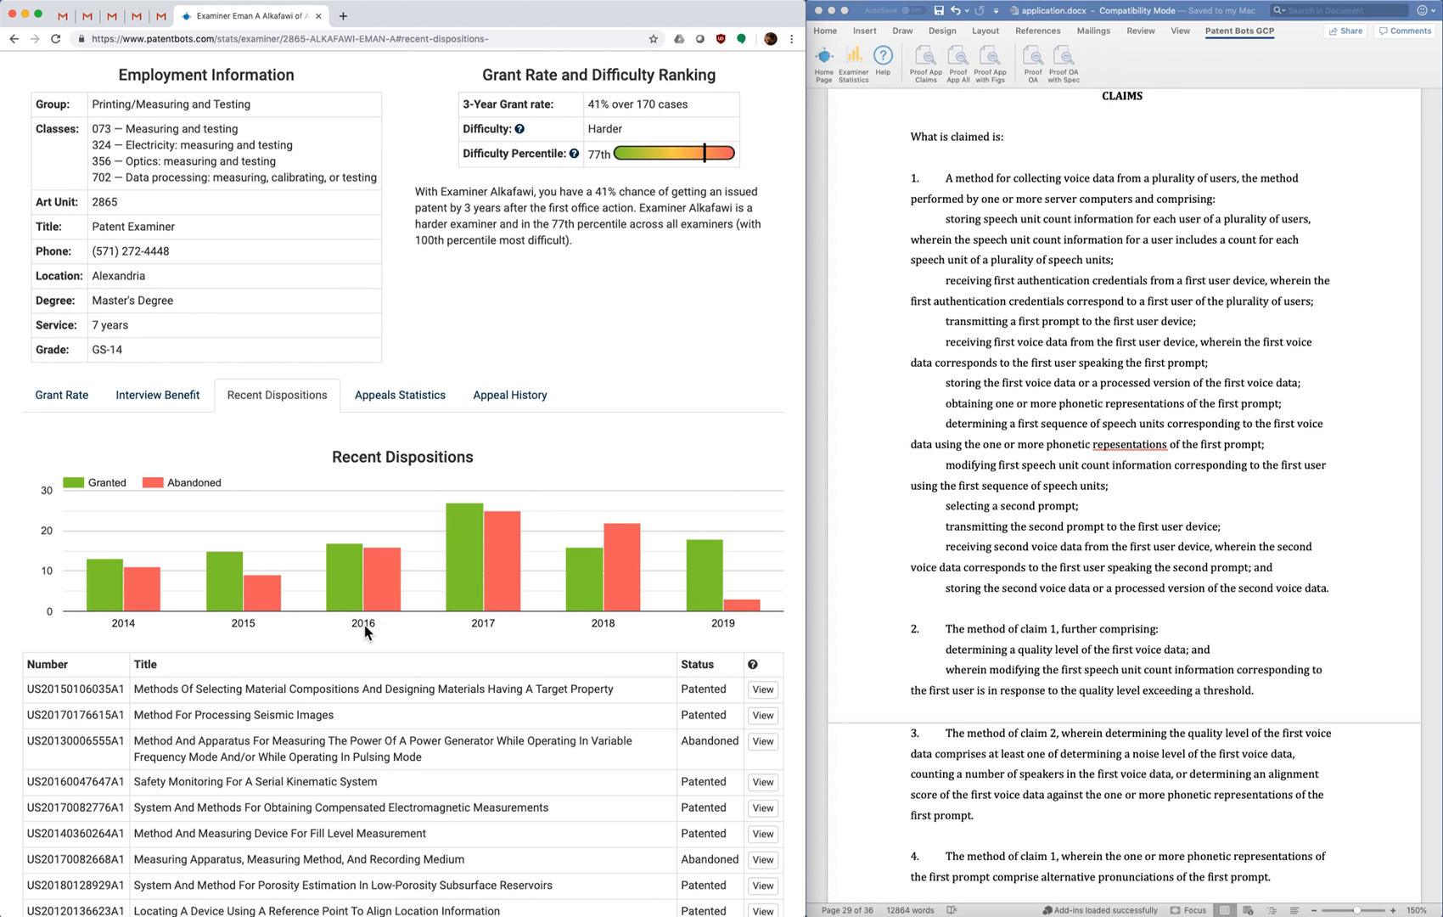
mouse_move(713, 630)
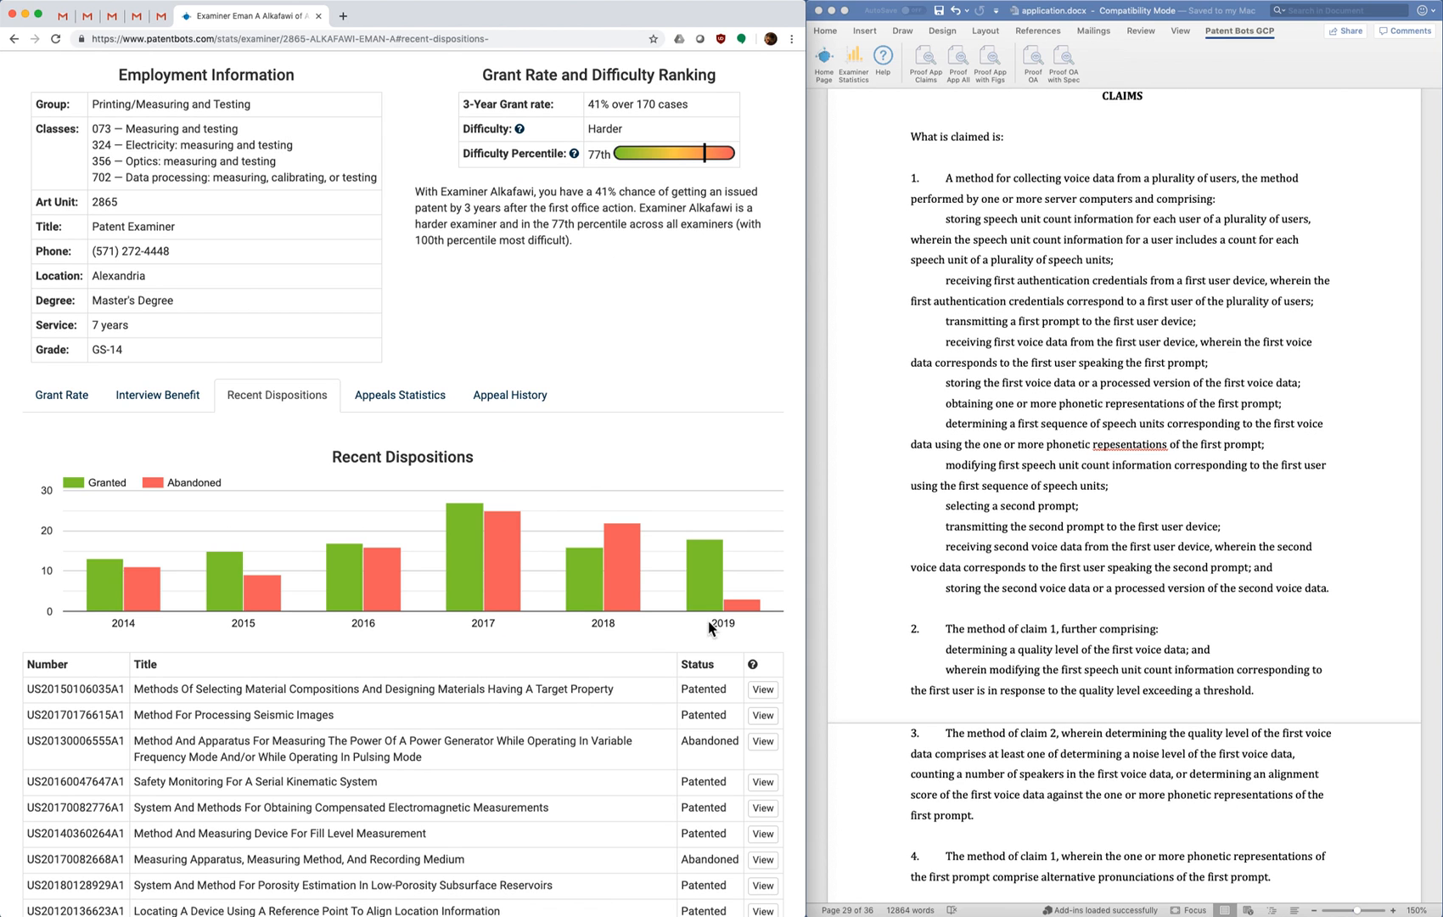
mouse_move(706, 571)
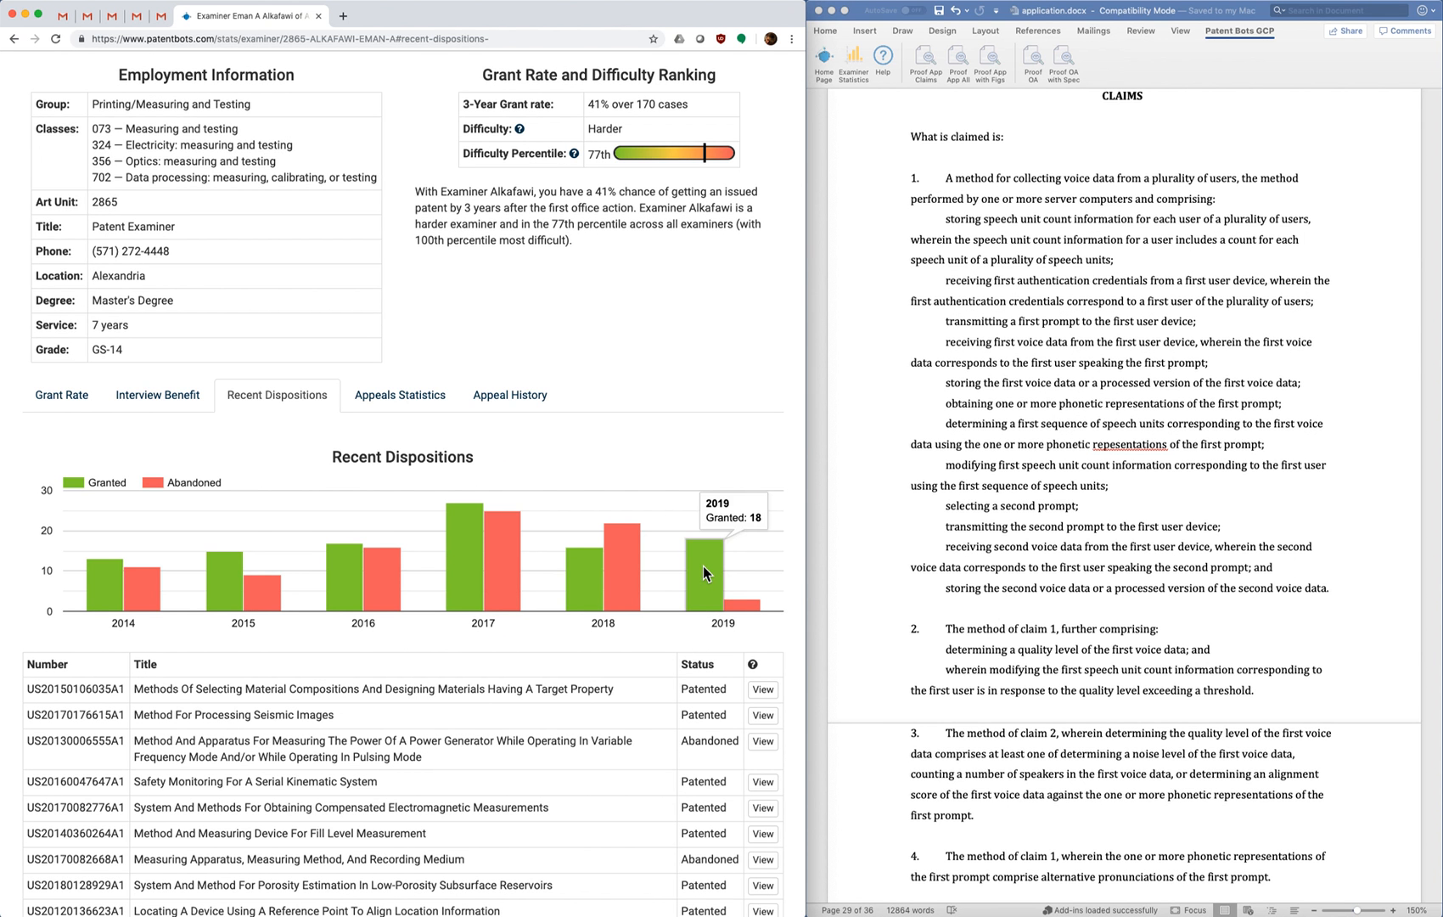
mouse_move(731, 605)
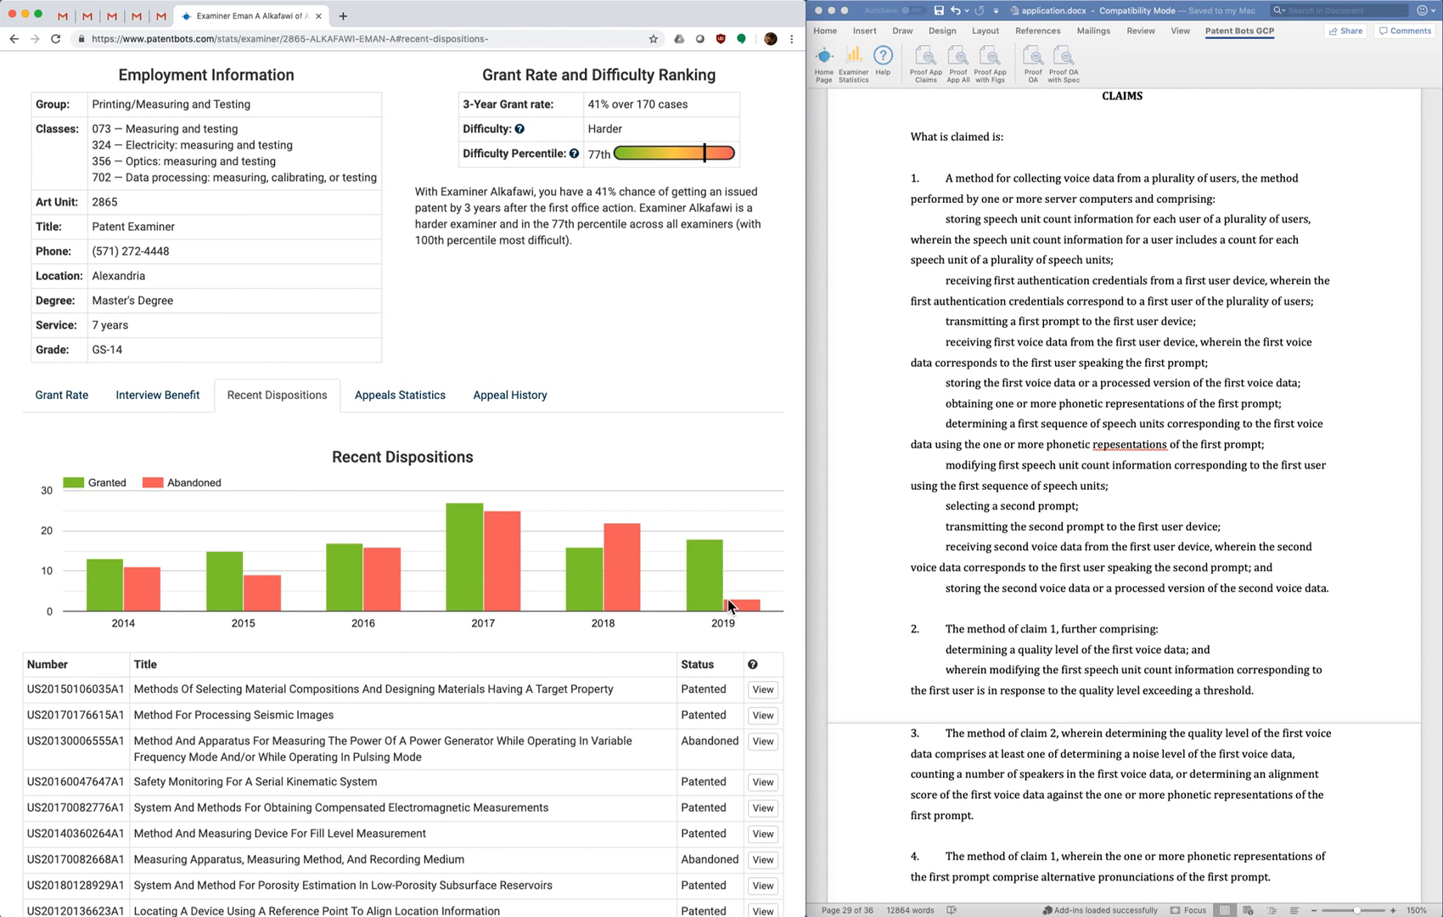
mouse_move(659, 599)
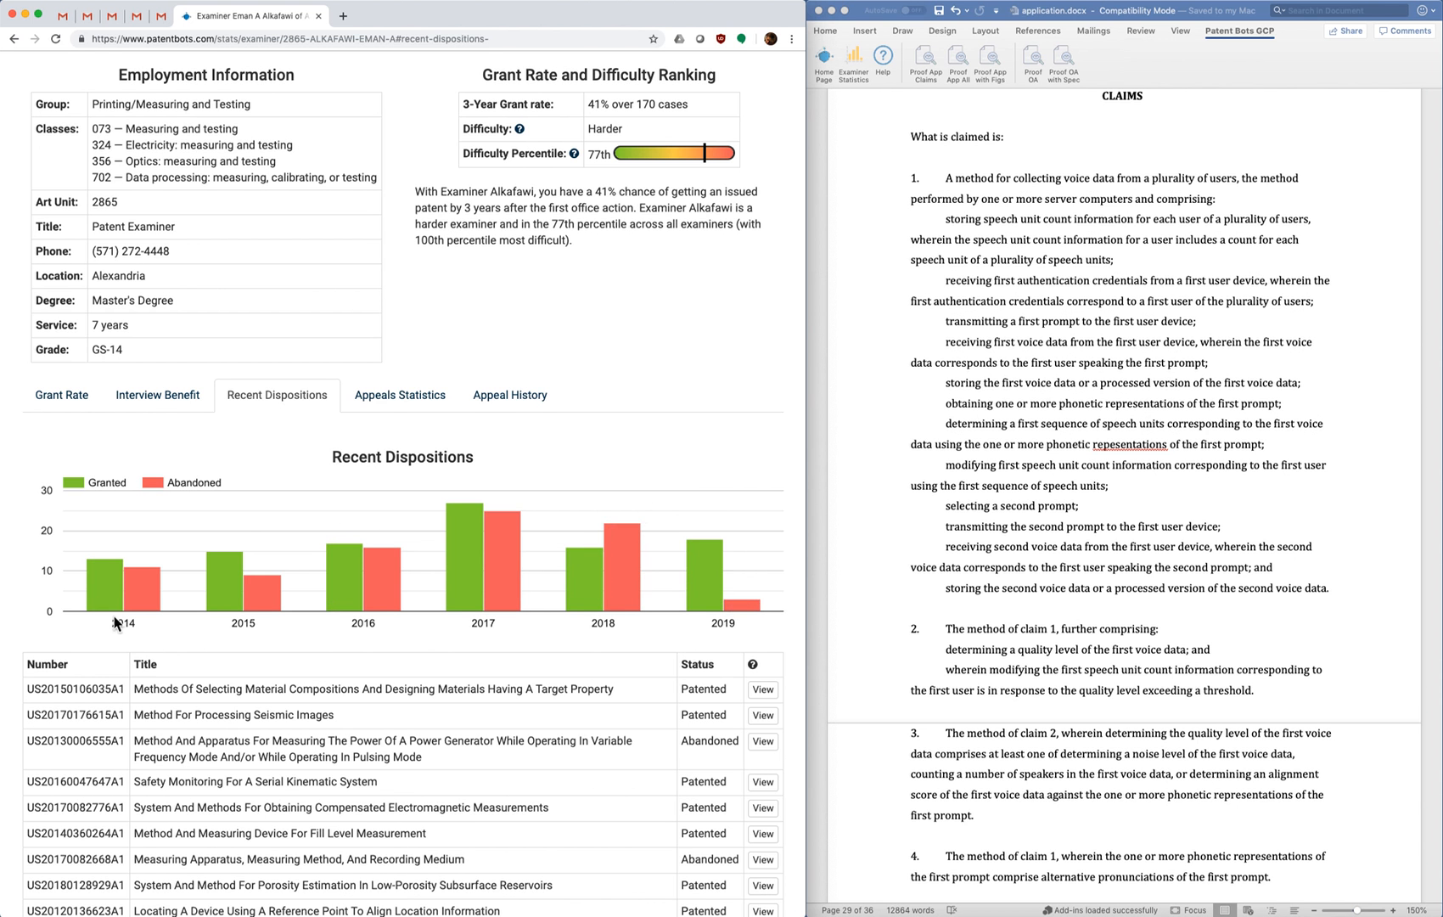
scroll("down", 3)
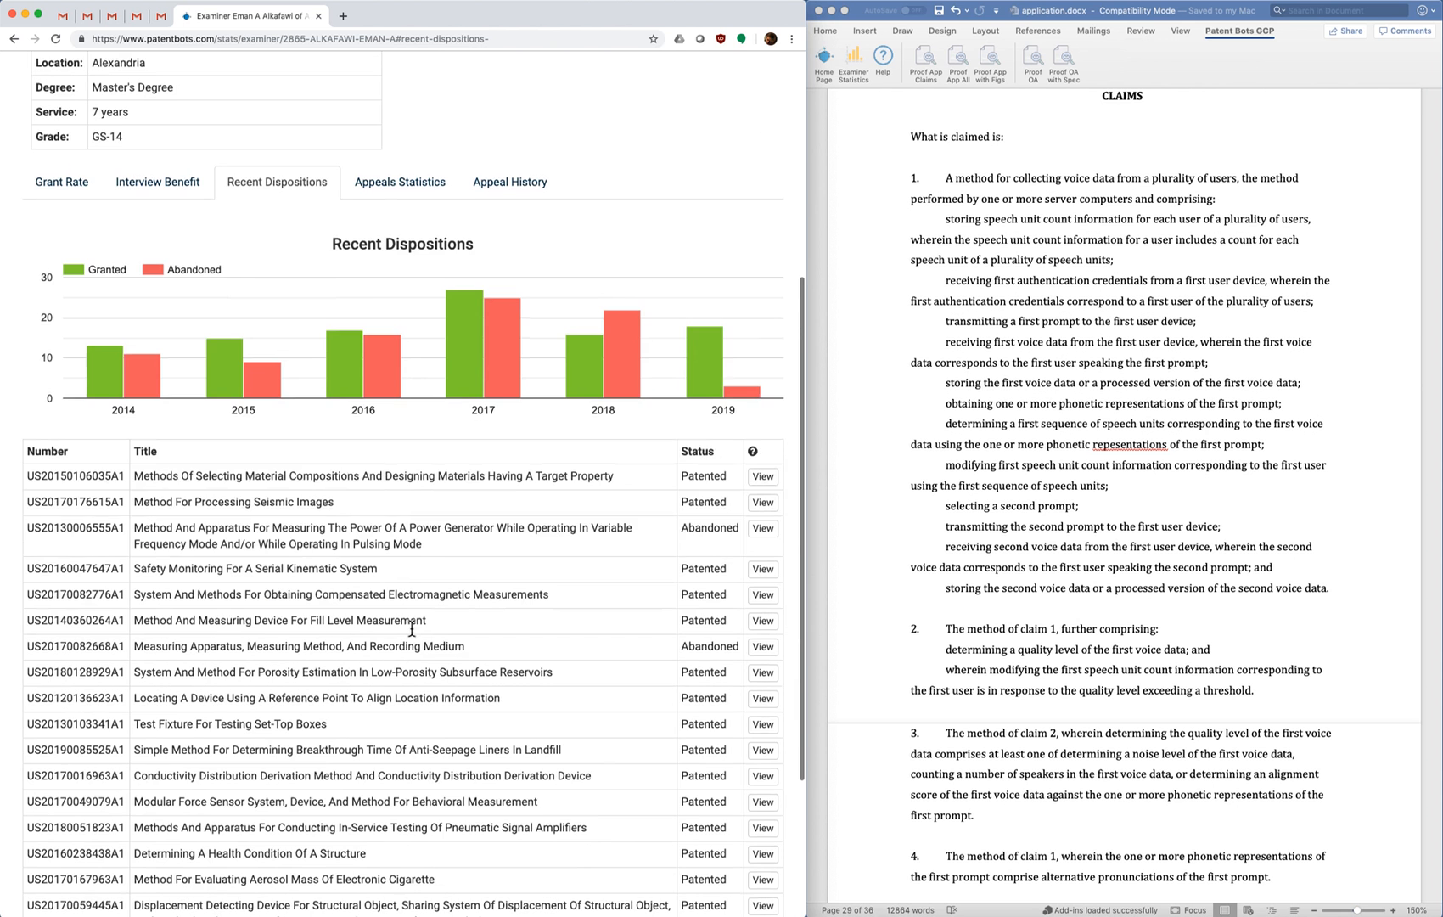
scroll("down", 3)
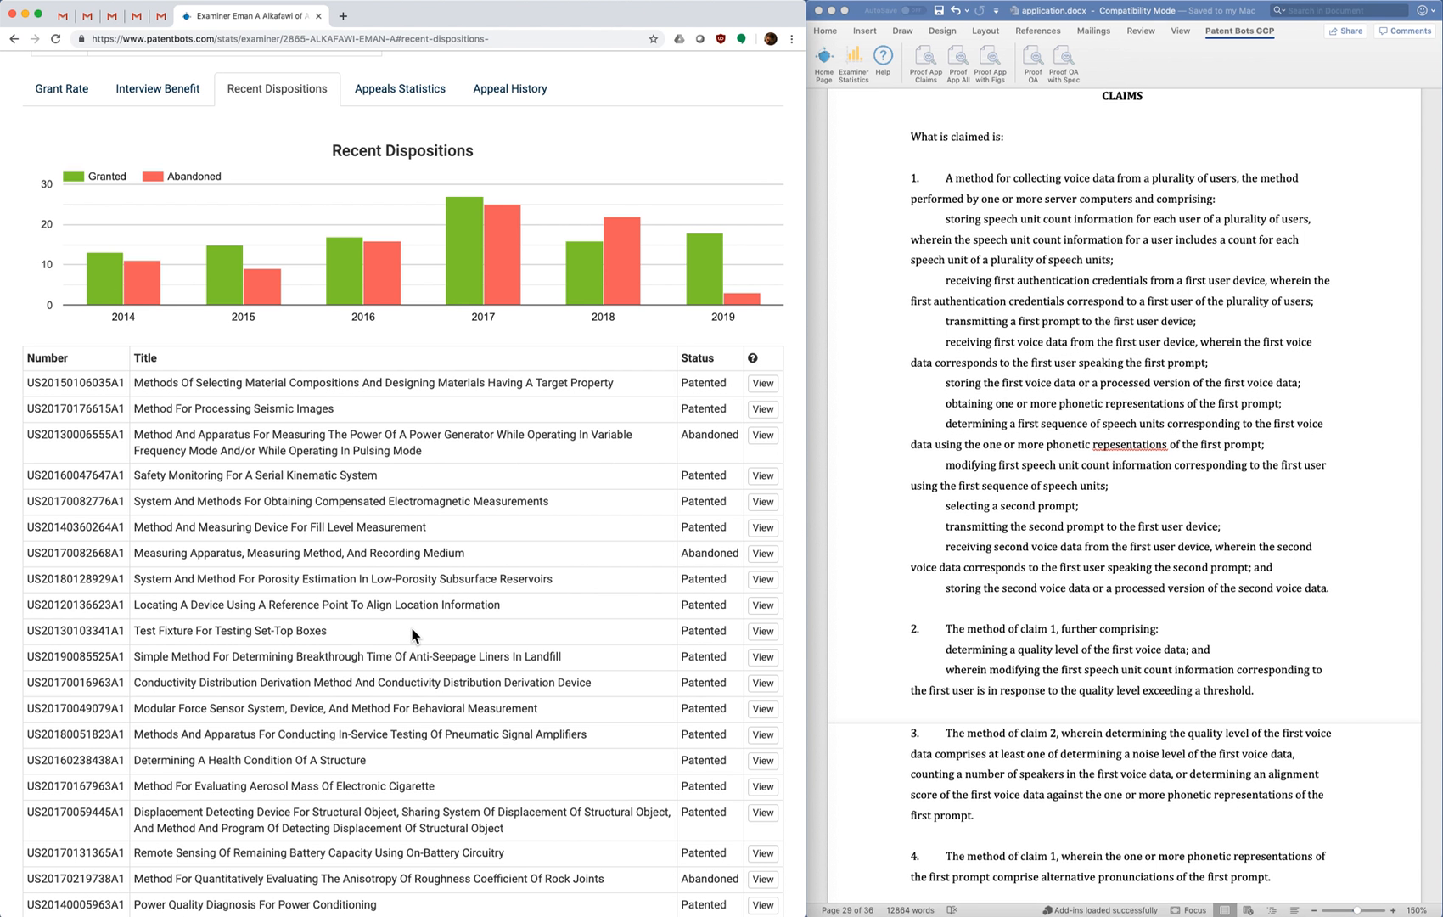
mouse_move(426, 634)
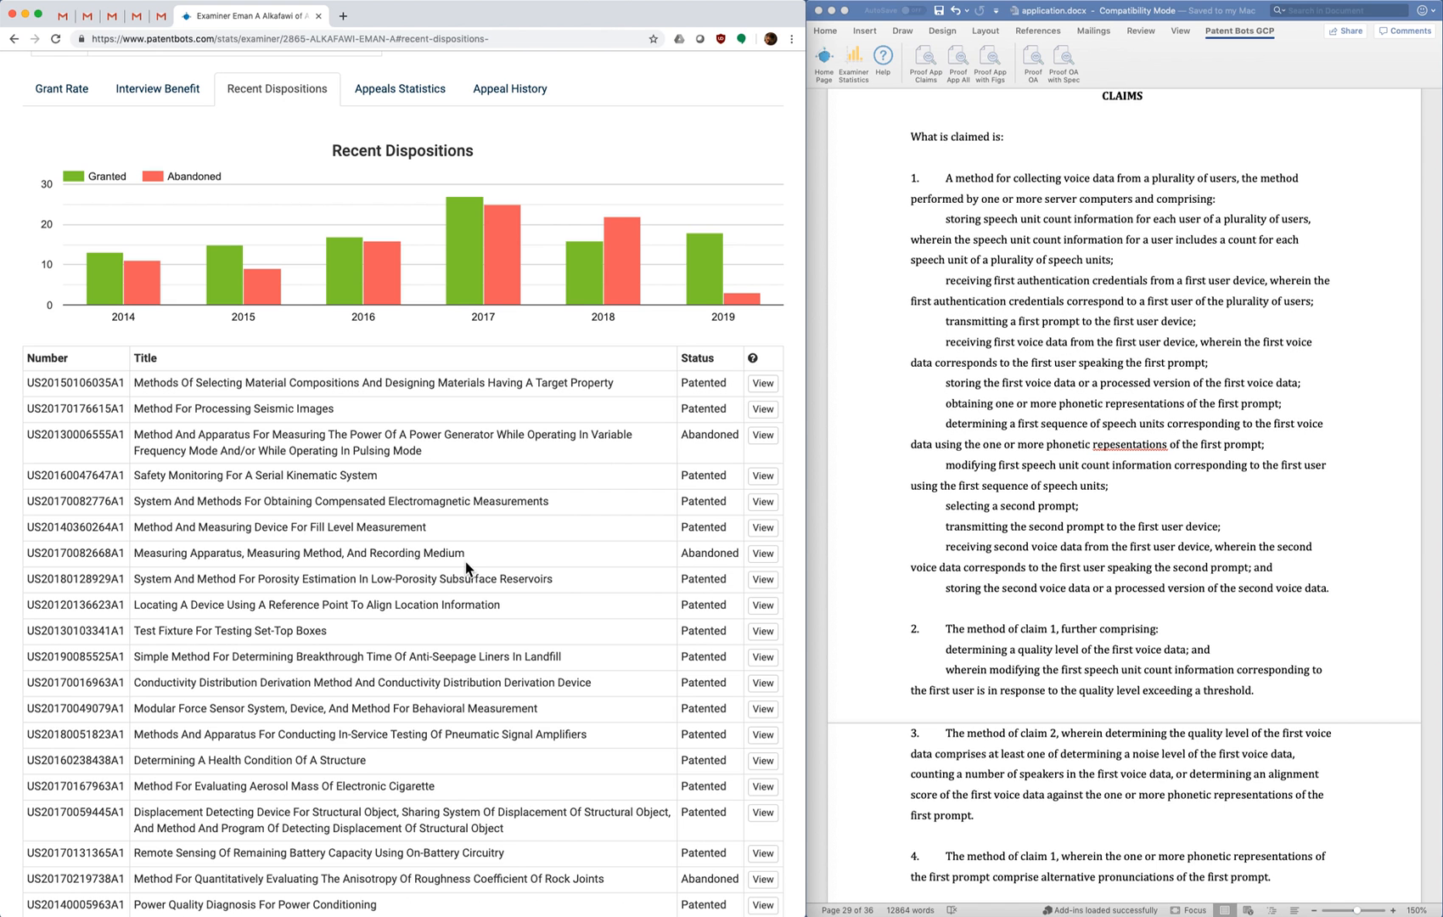
mouse_move(469, 569)
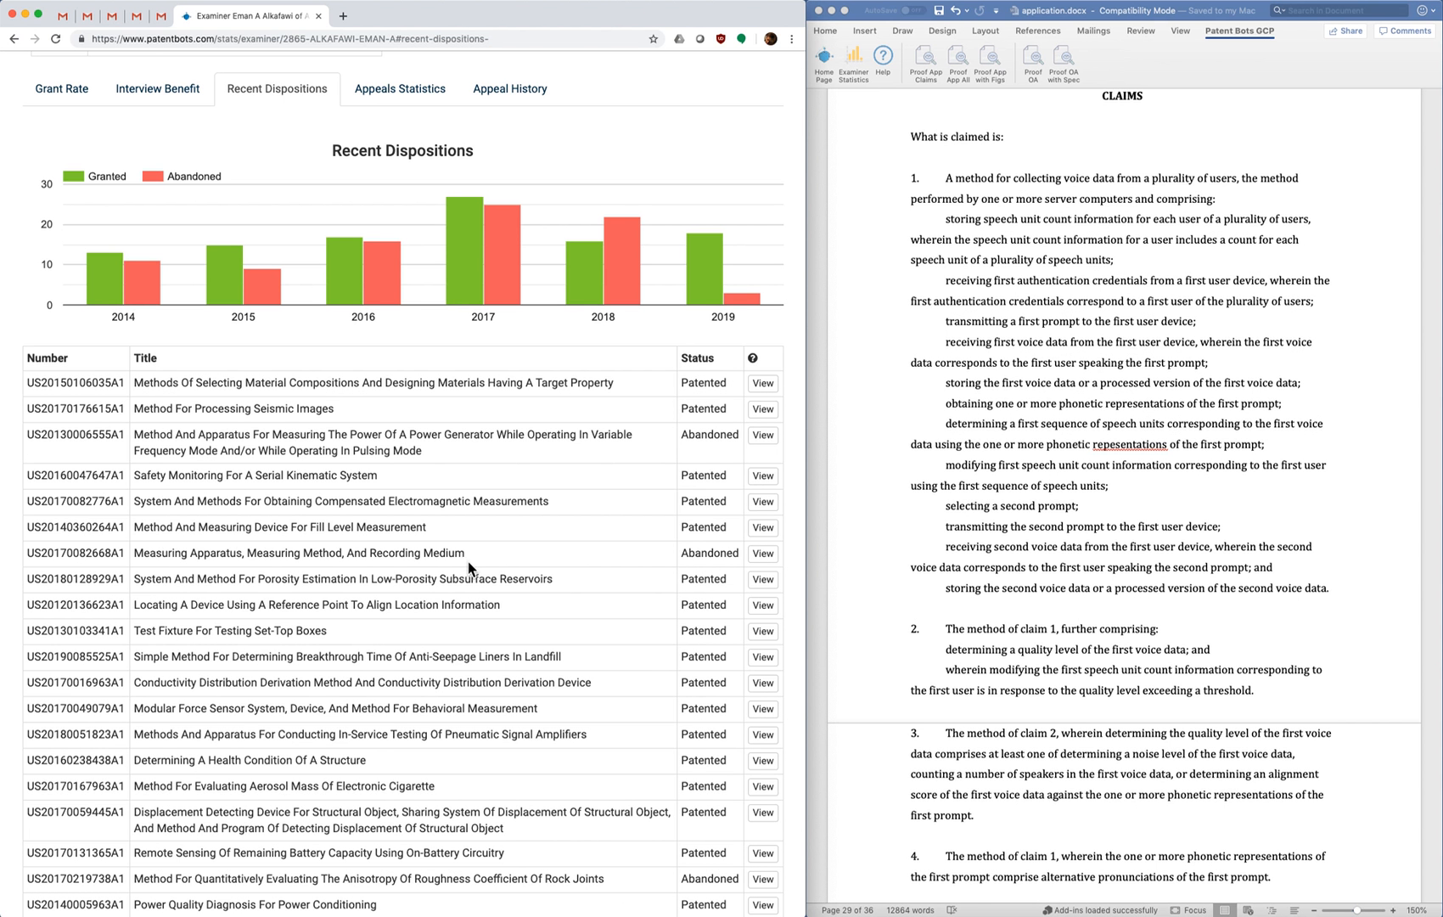
mouse_move(571, 466)
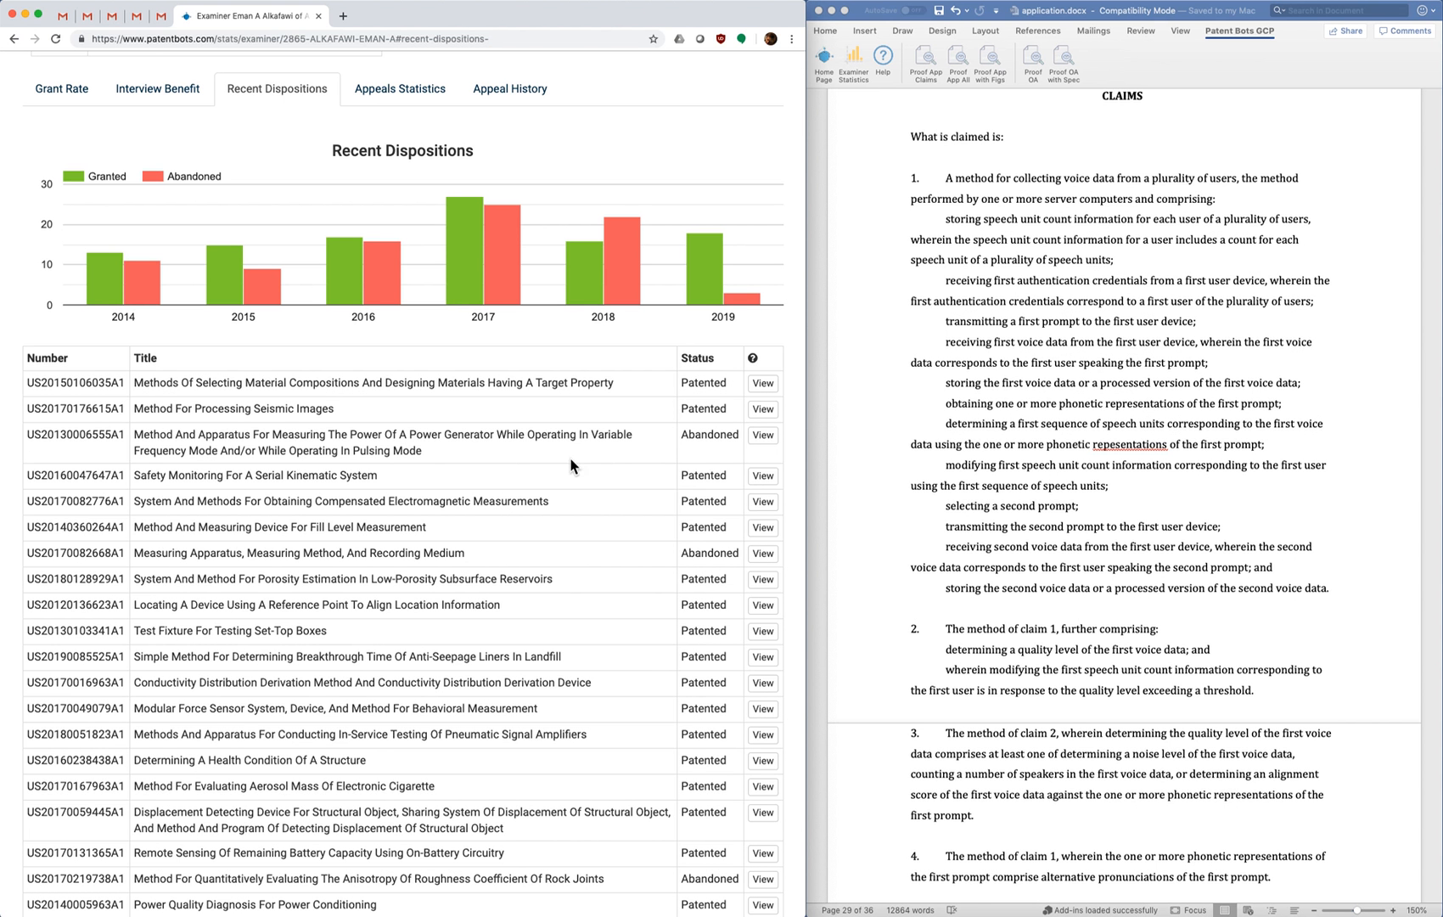
mouse_move(709, 281)
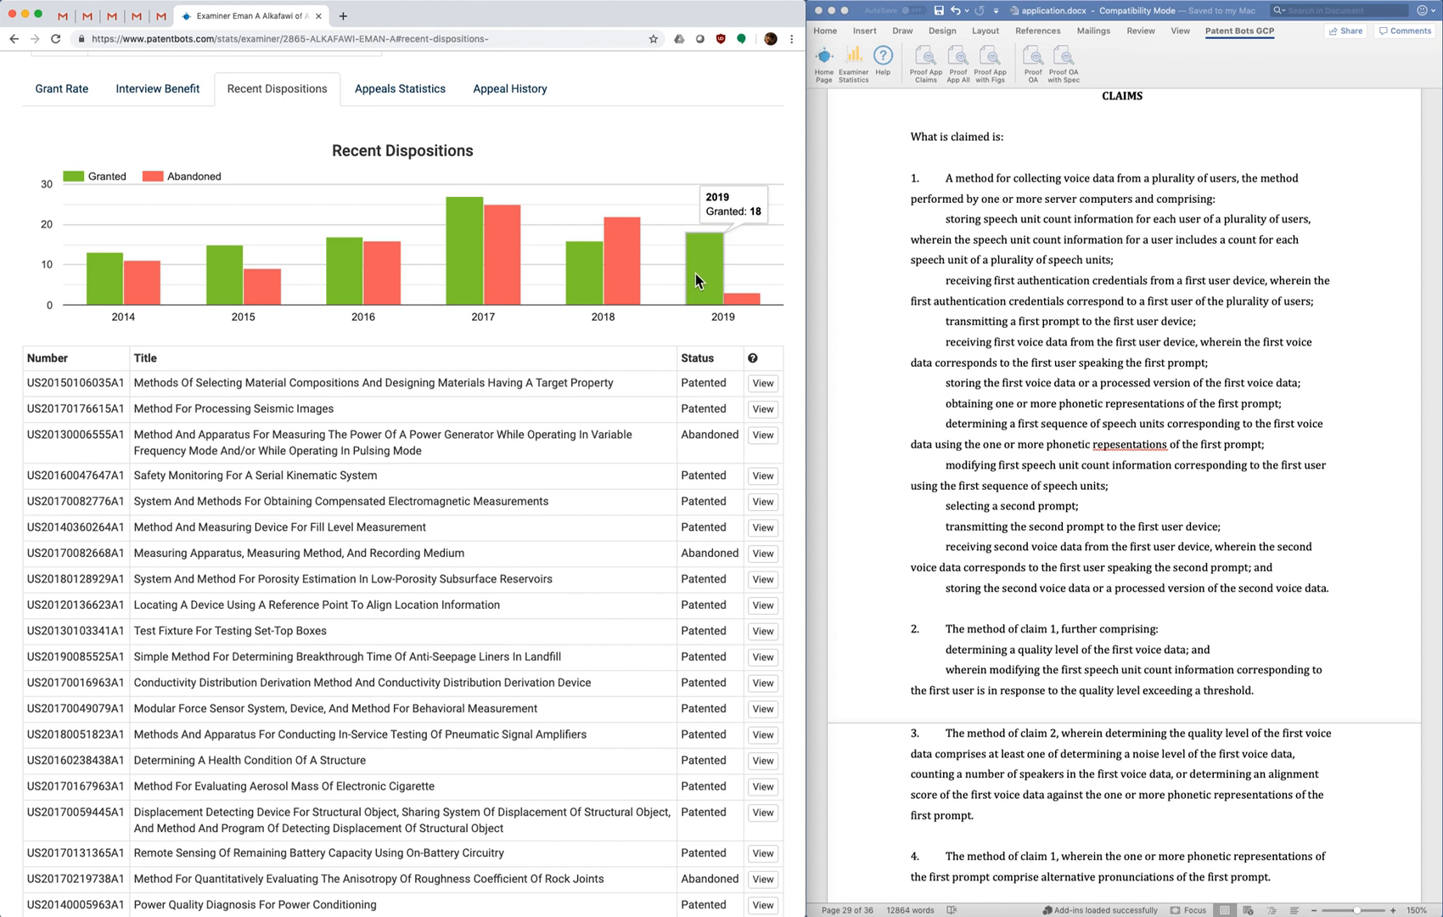
mouse_move(707, 301)
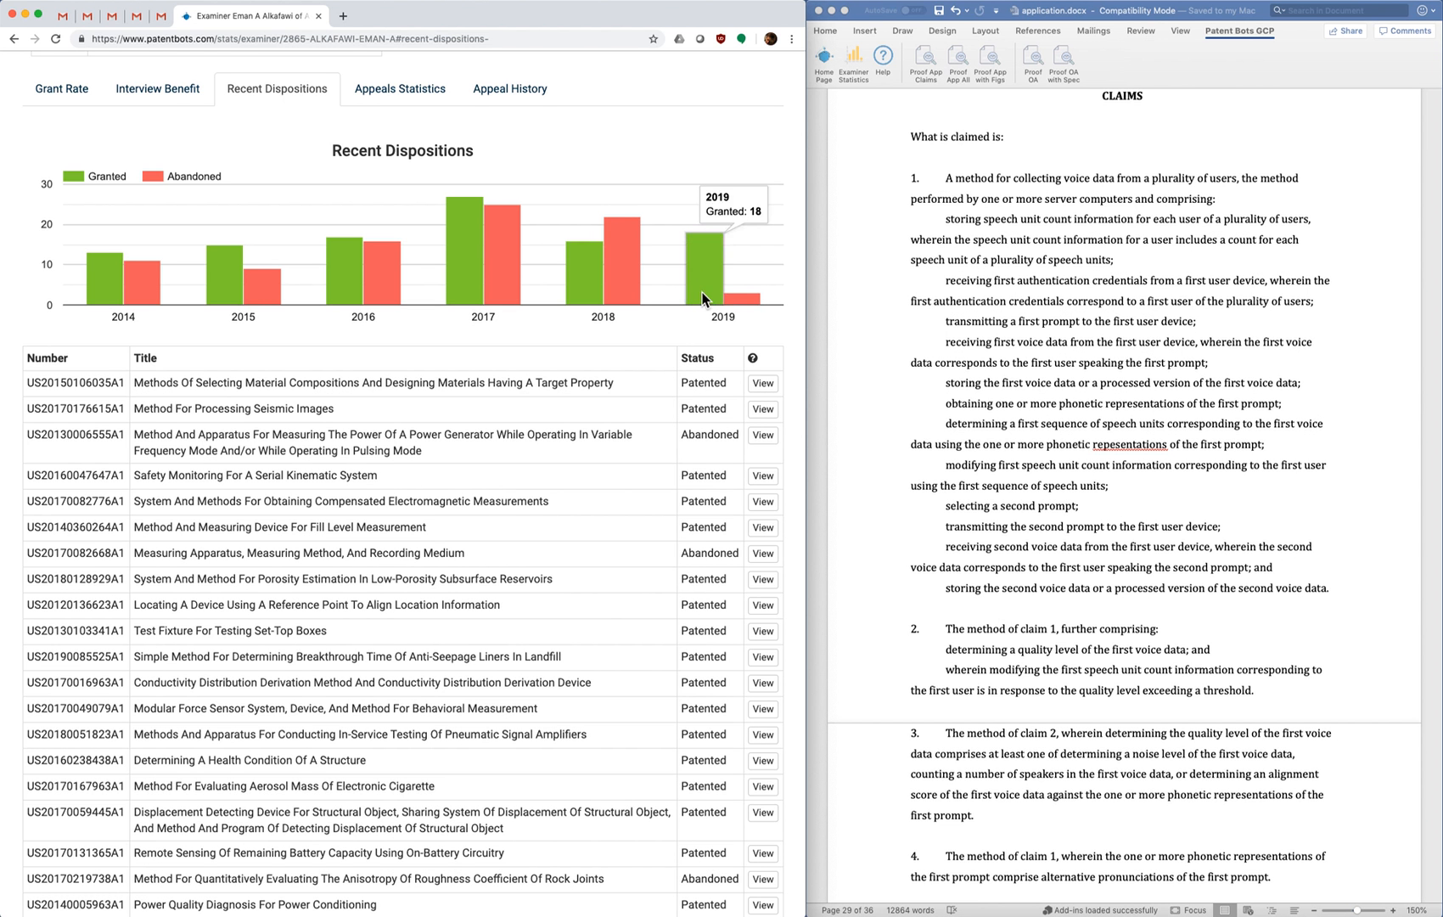
mouse_move(523, 313)
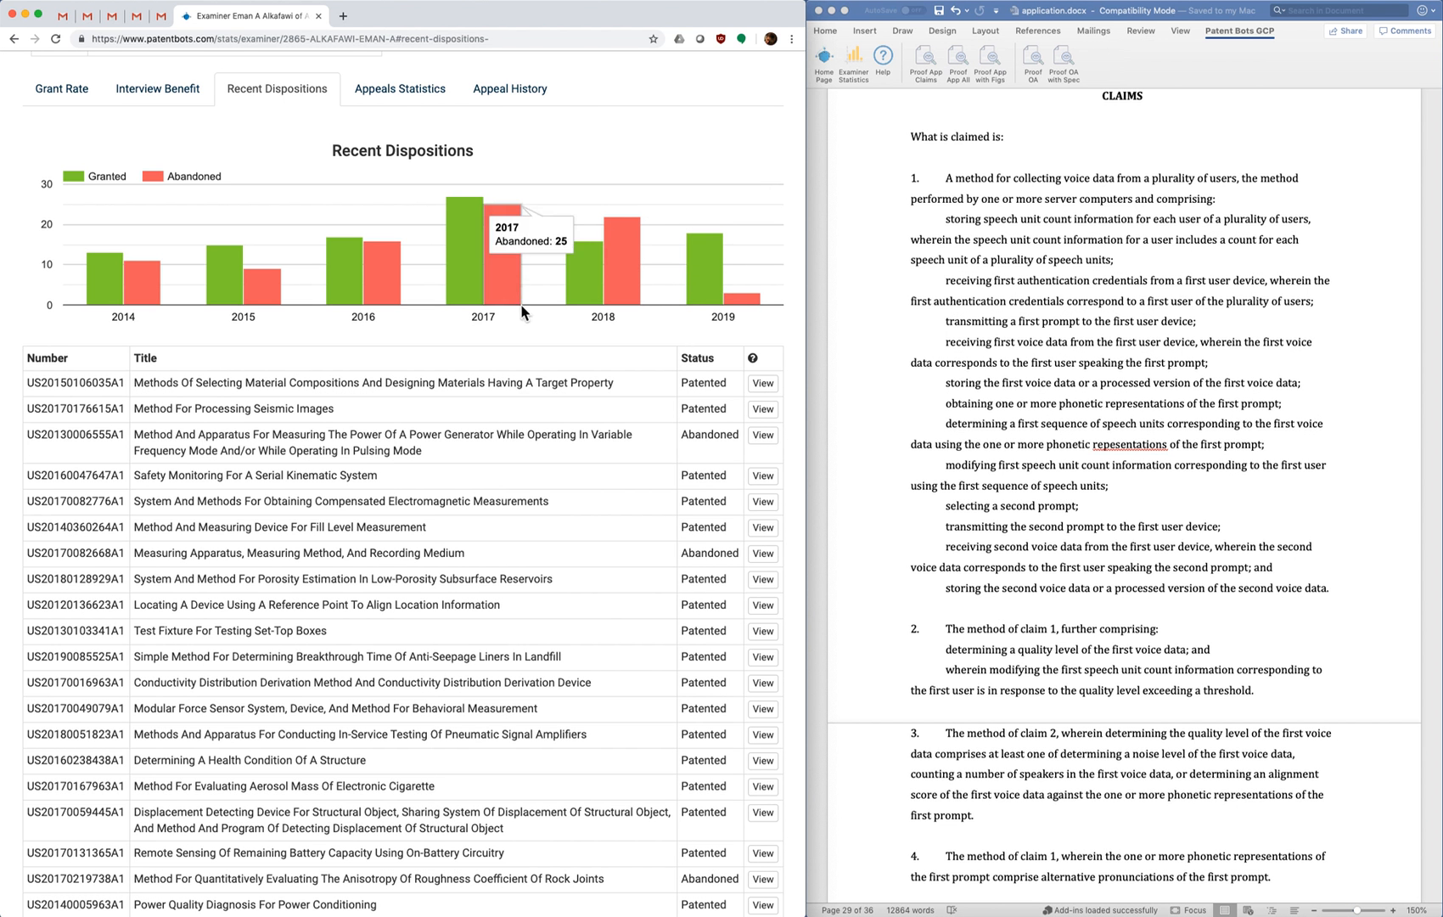
mouse_move(677, 325)
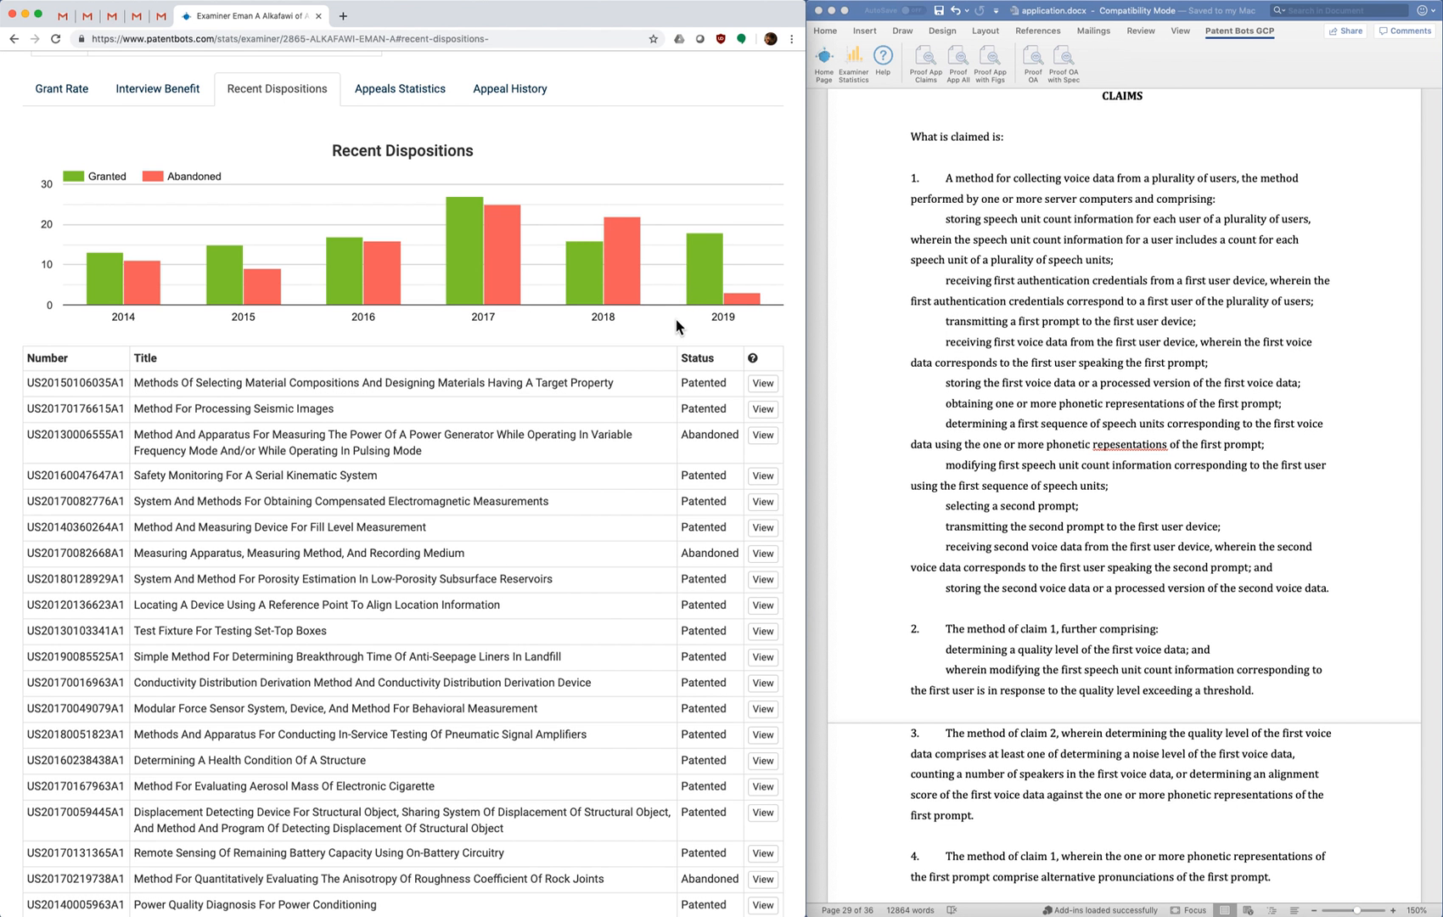
mouse_move(661, 332)
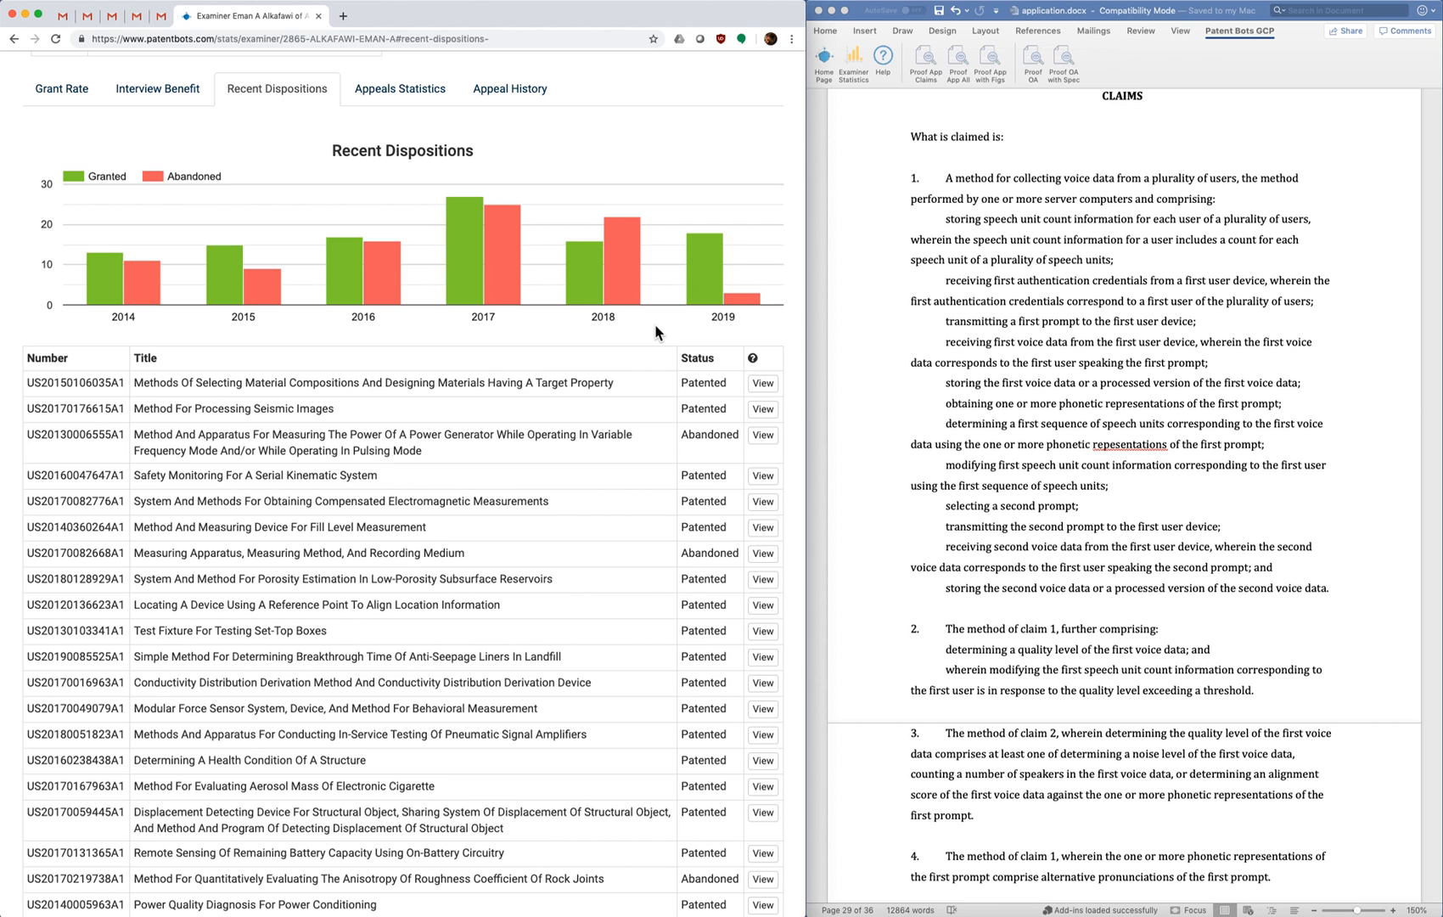
mouse_move(655, 333)
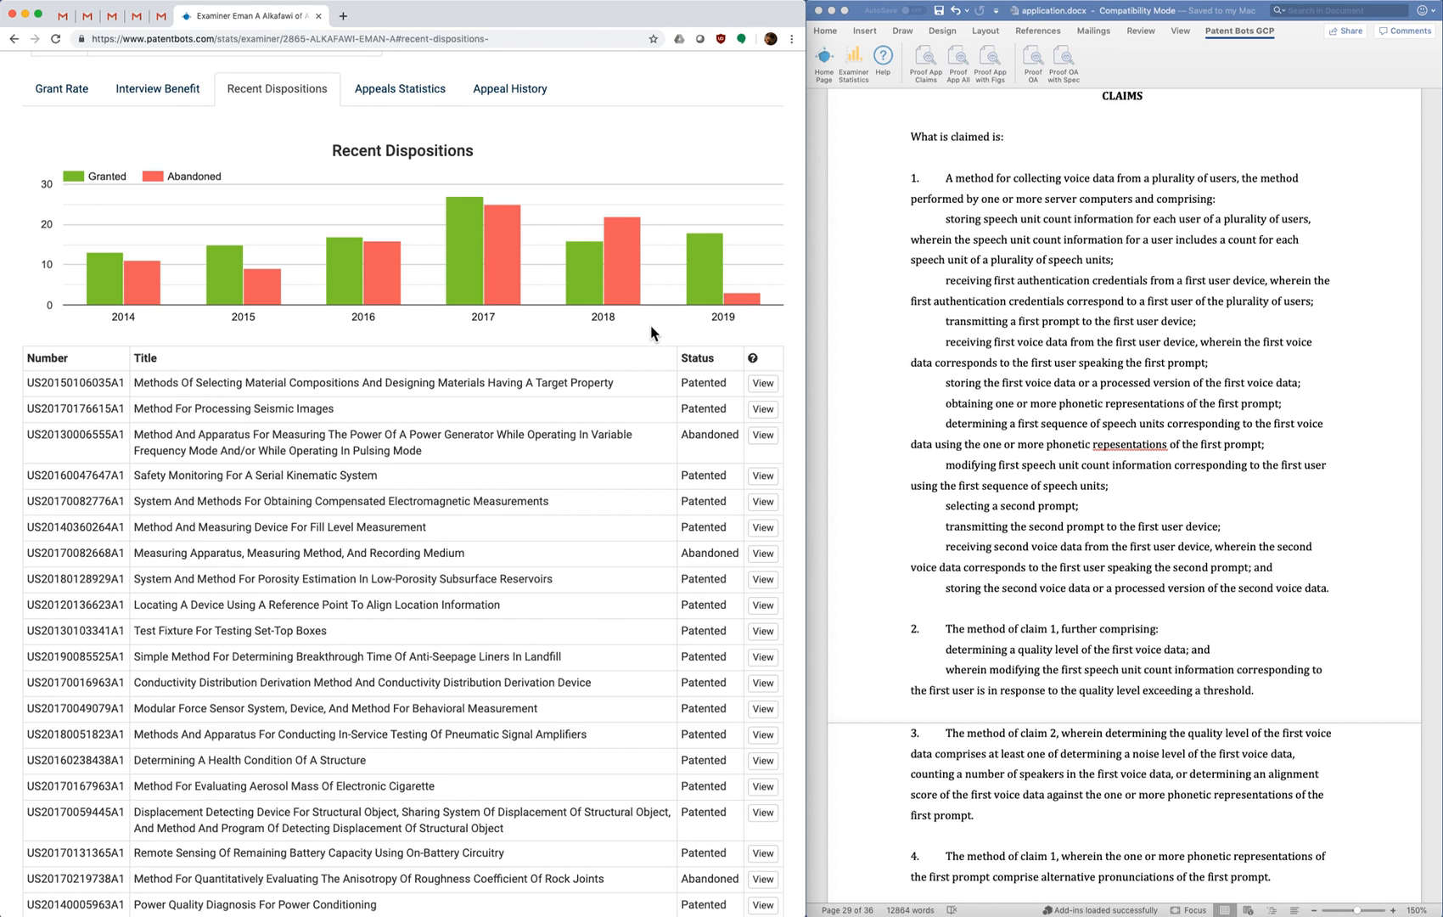
mouse_move(648, 334)
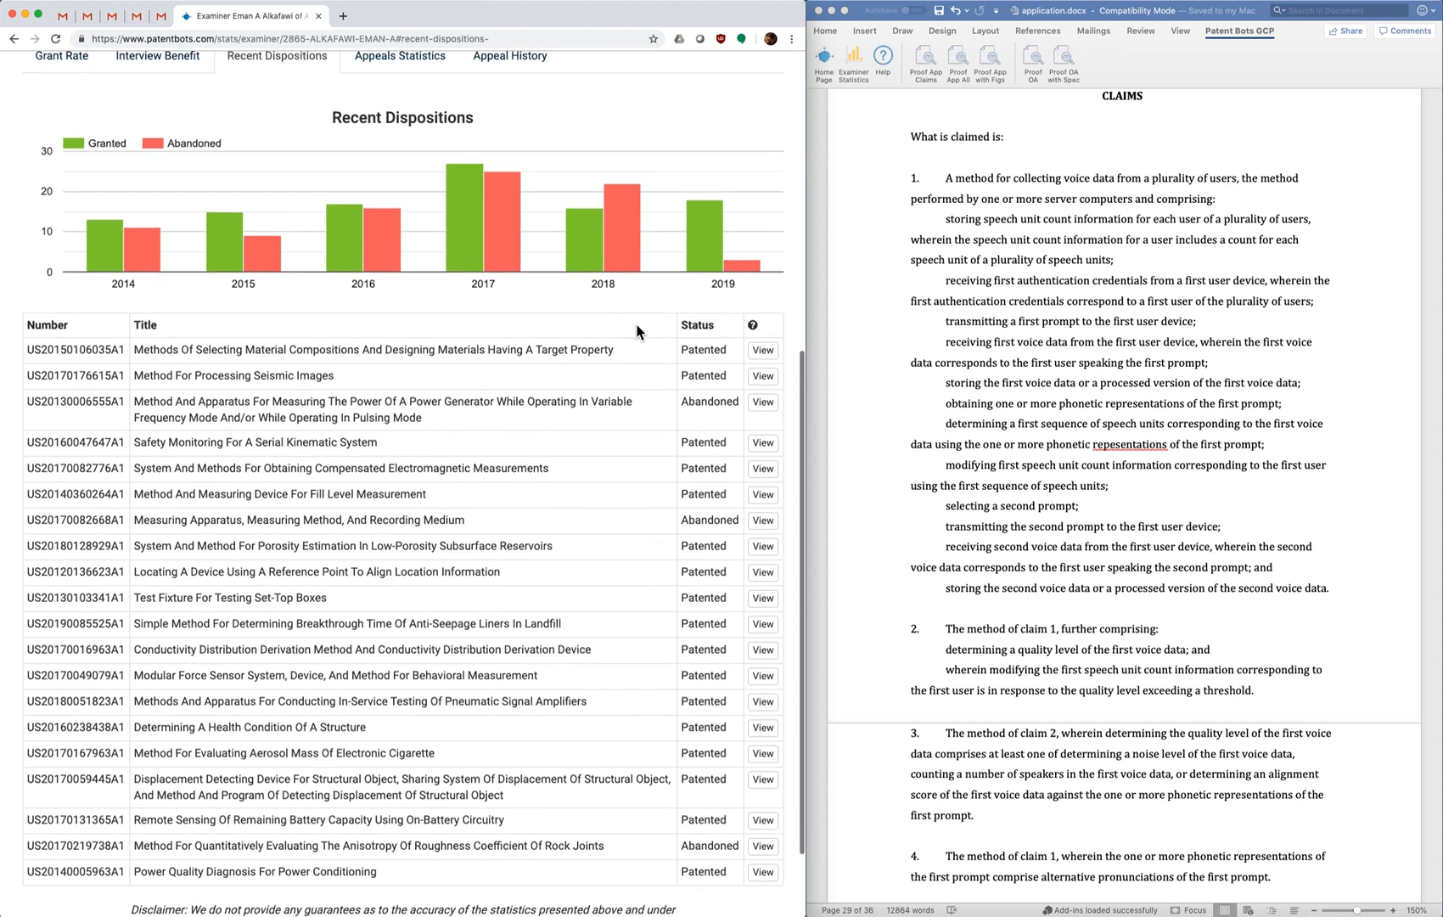
scroll("down", 3)
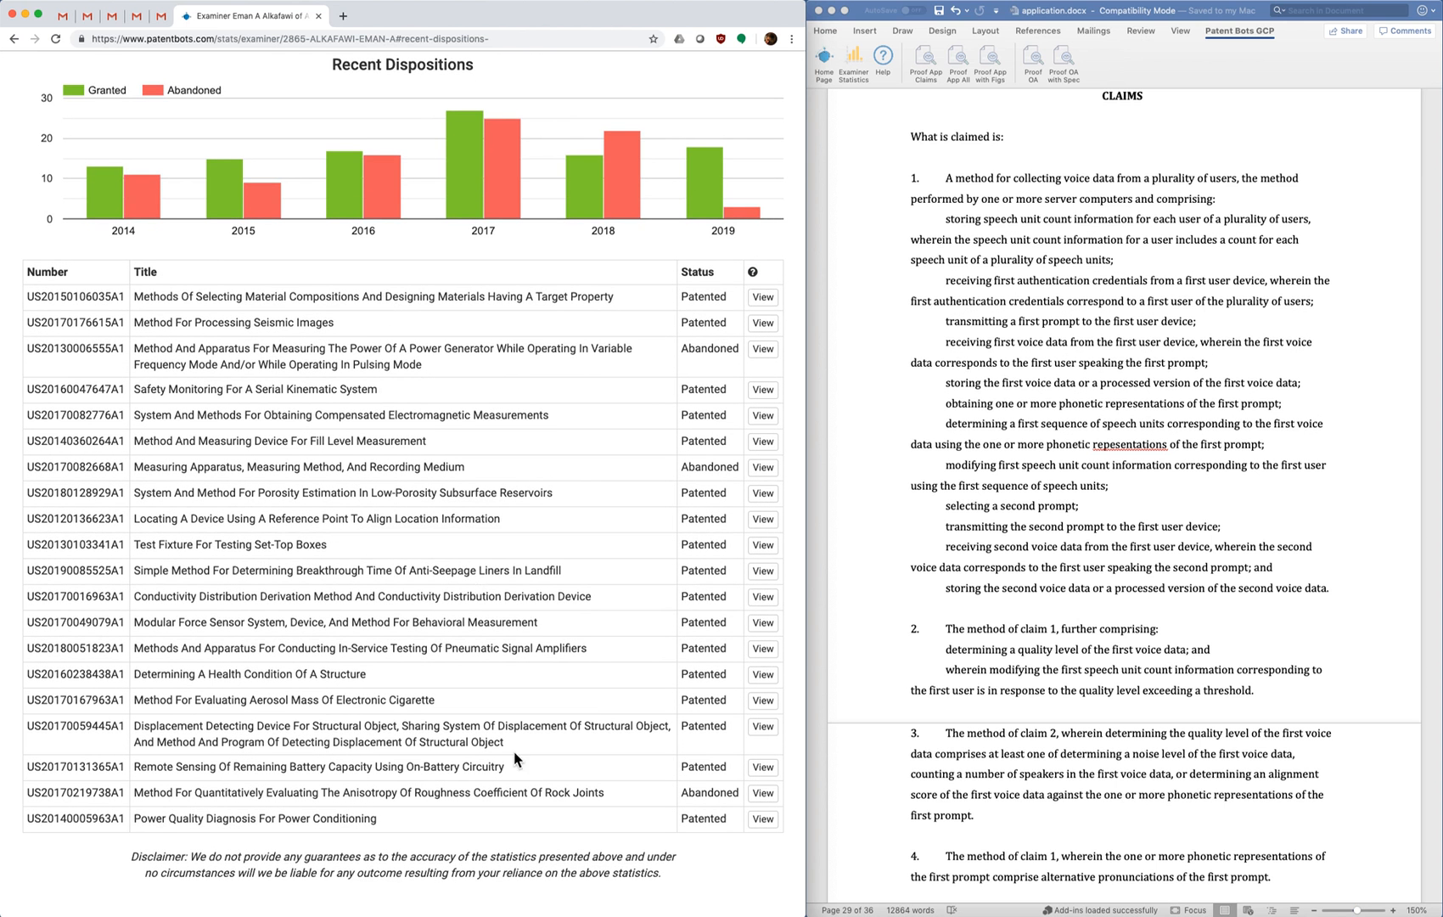
mouse_move(489, 407)
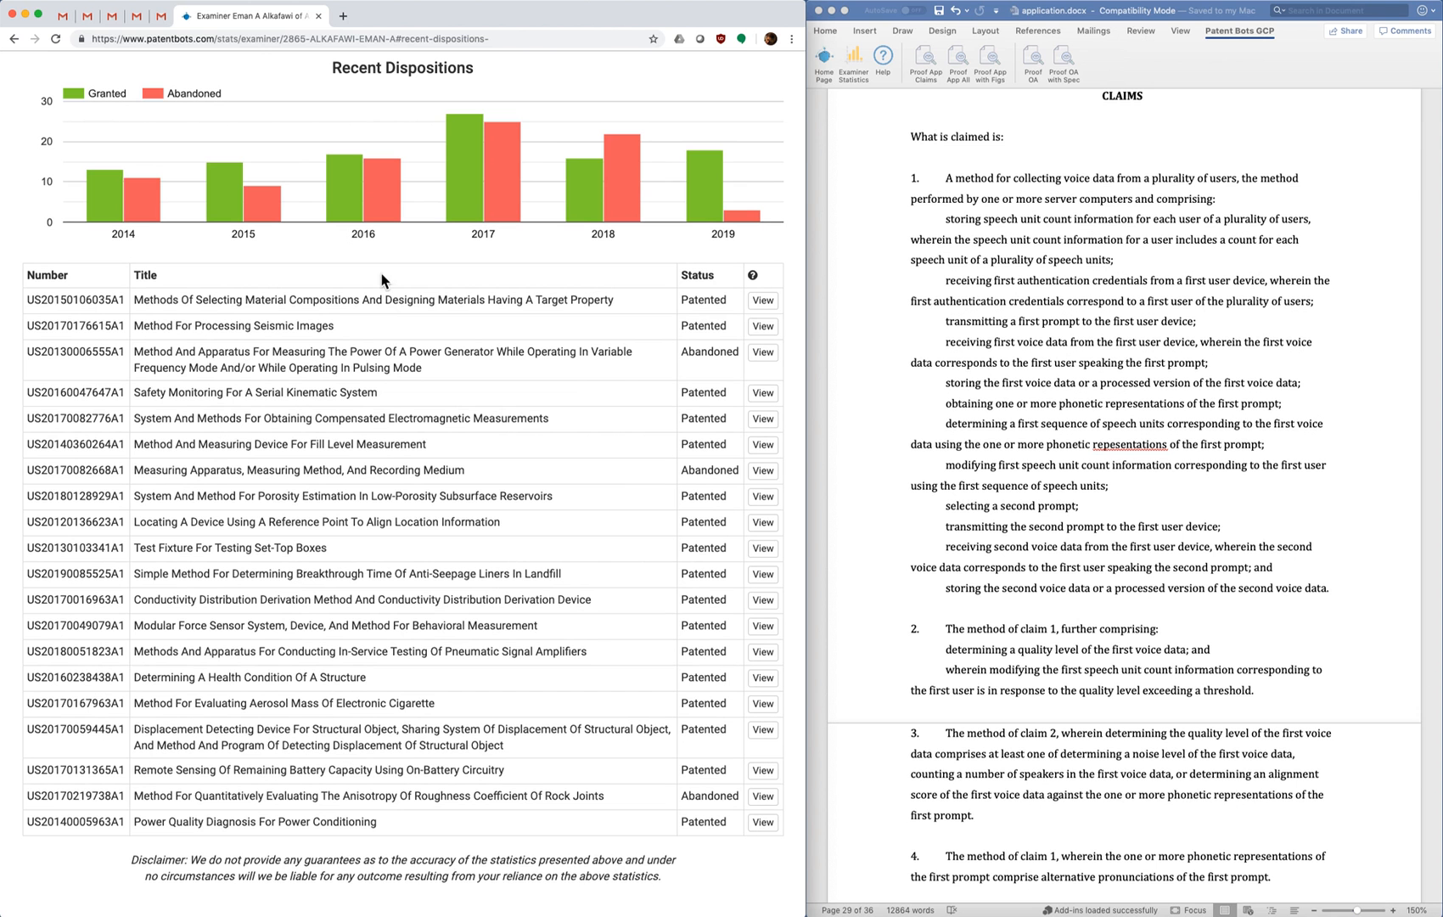
mouse_move(441, 299)
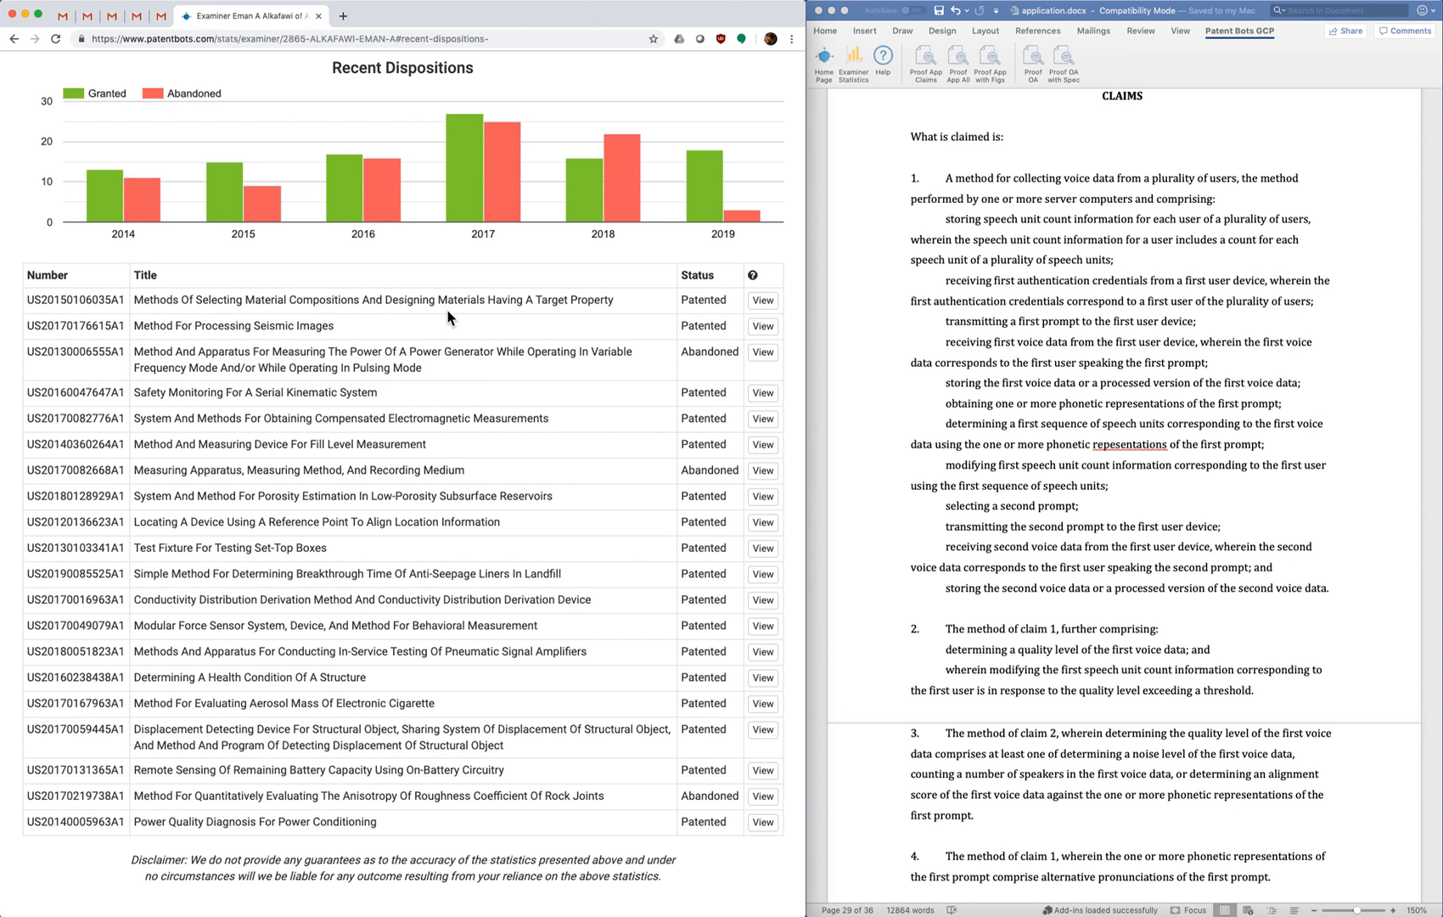
mouse_move(621, 311)
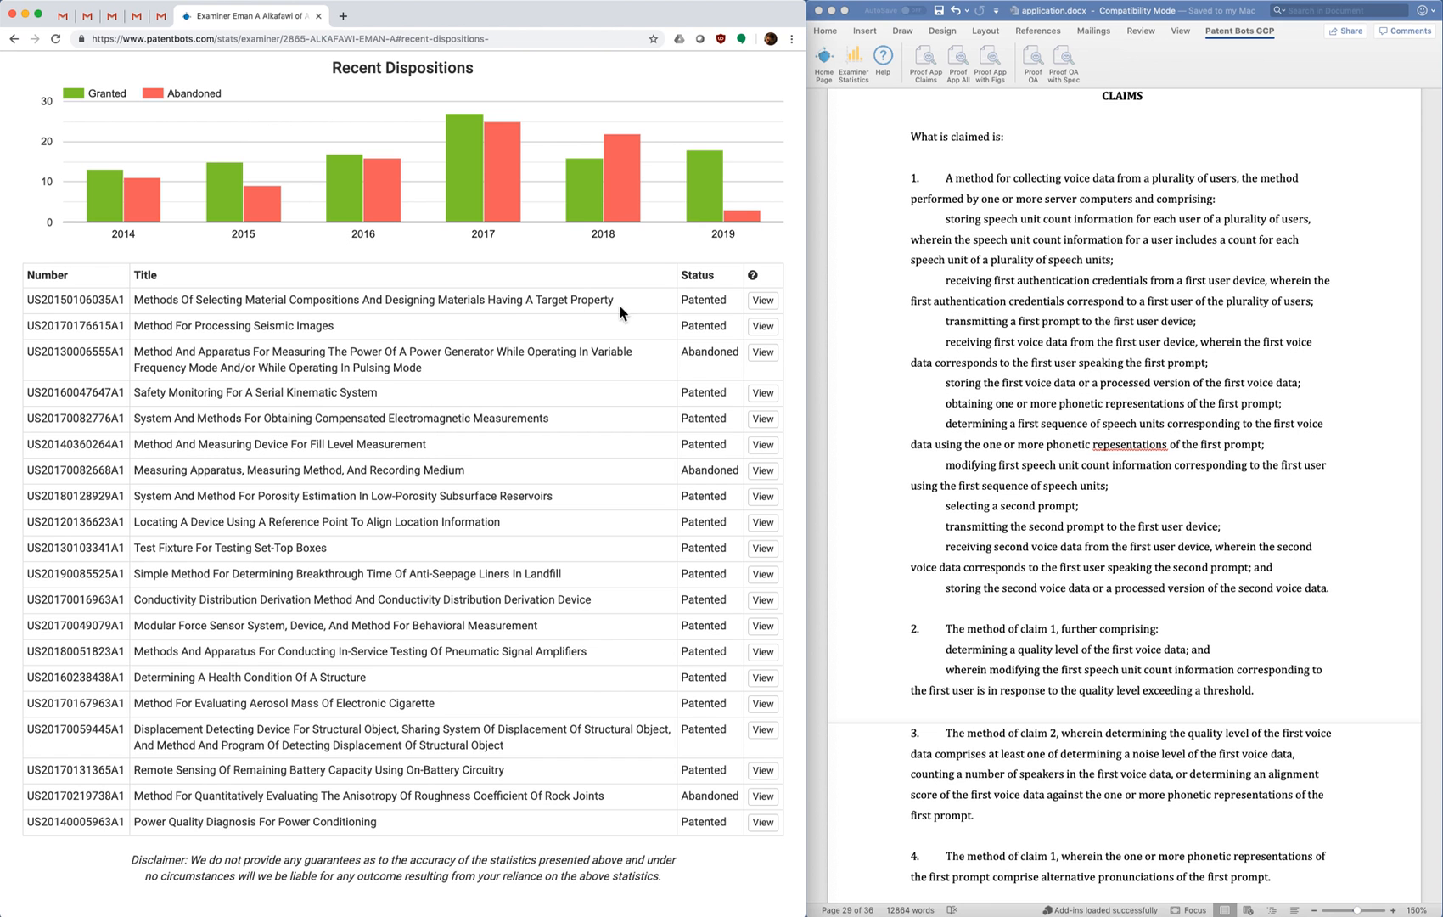
double_click(703, 299)
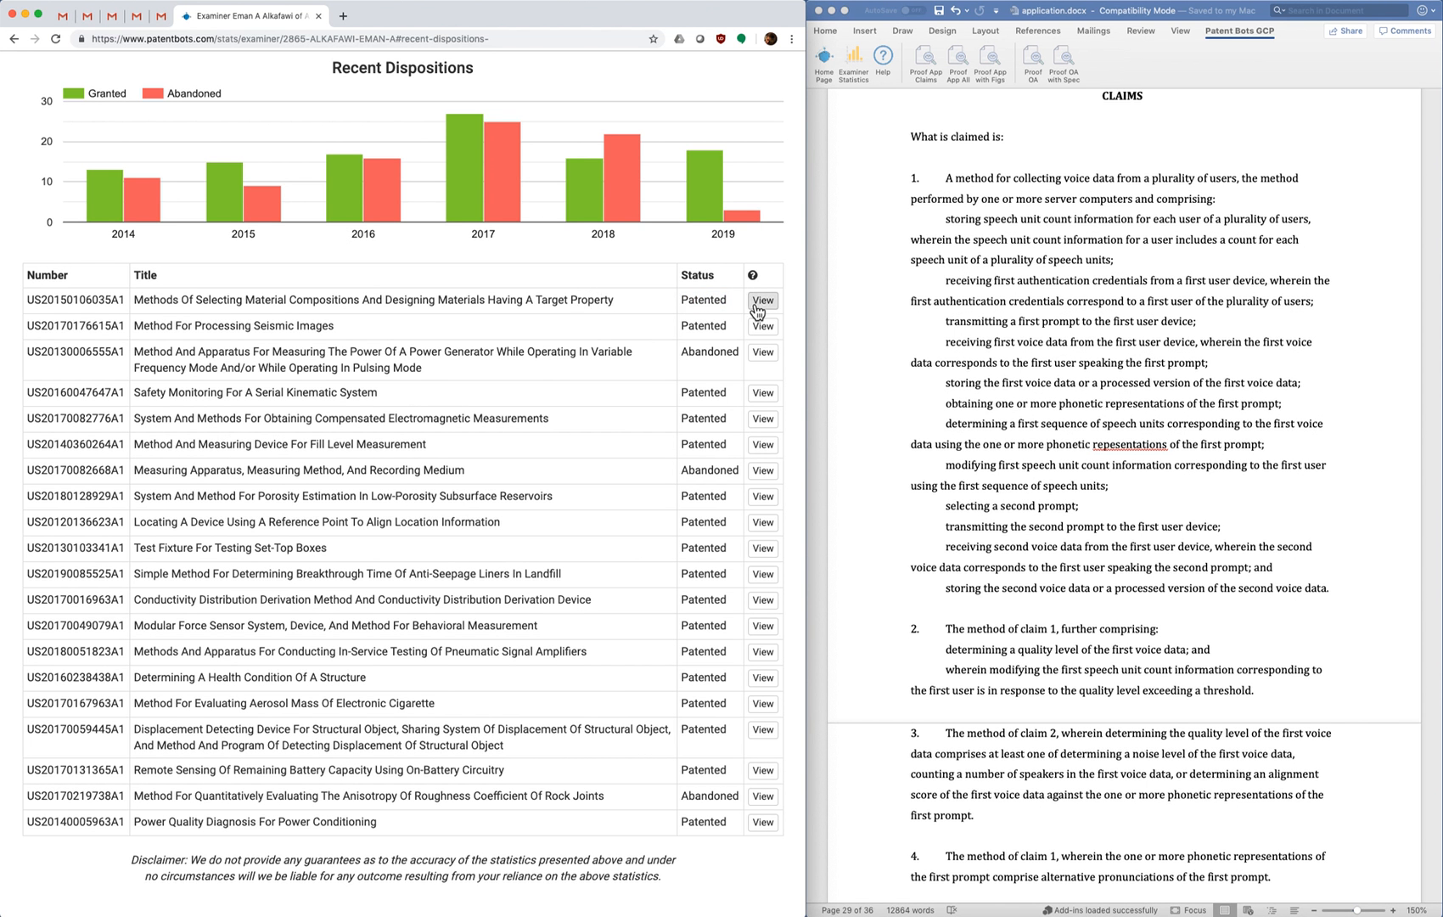
left_click(763, 300)
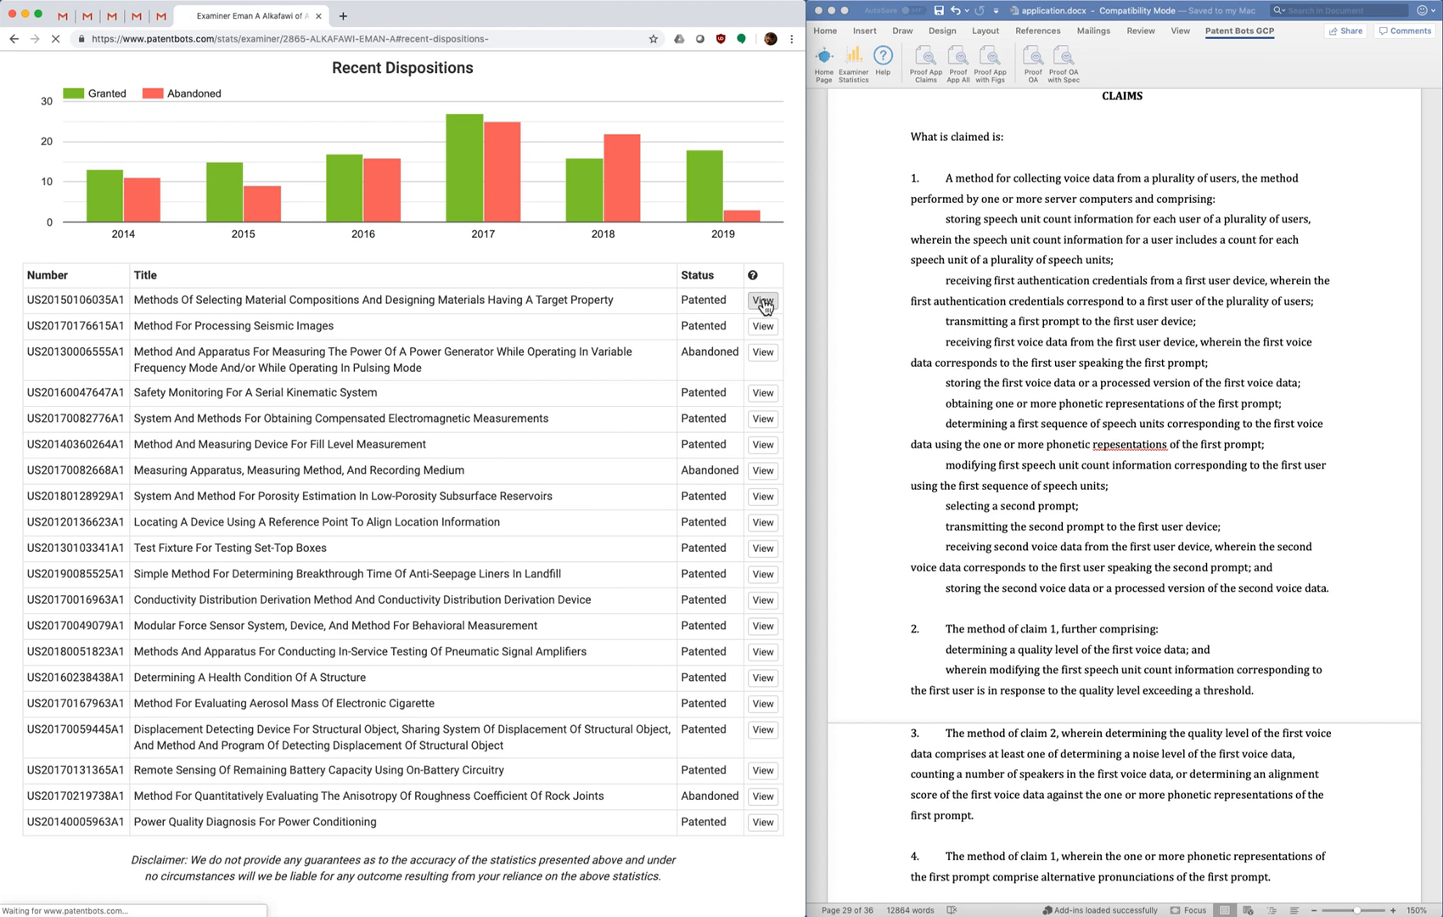
left_click(762, 302)
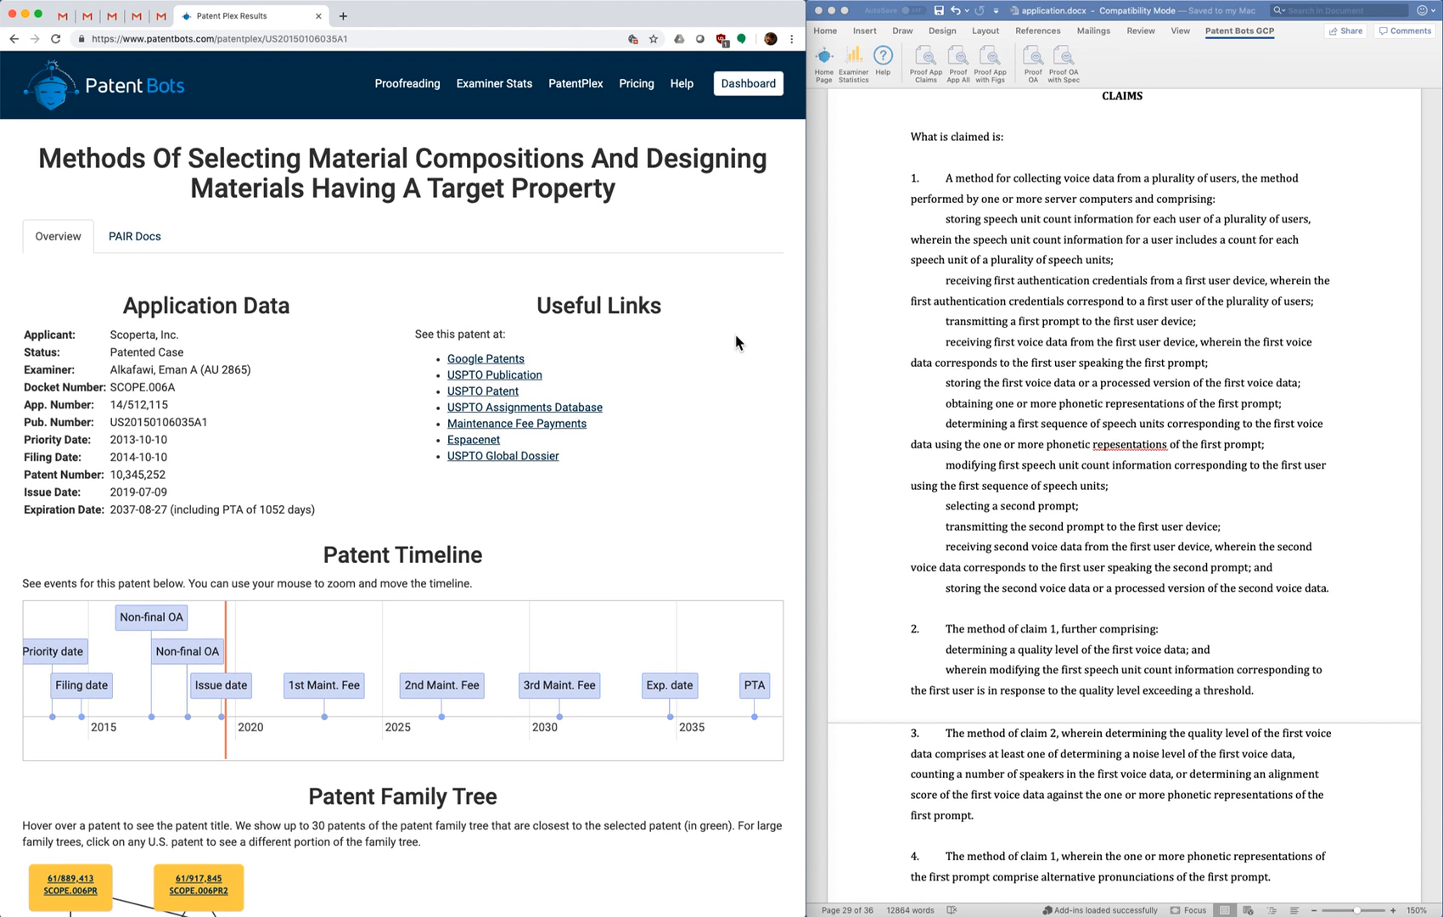
mouse_move(722, 400)
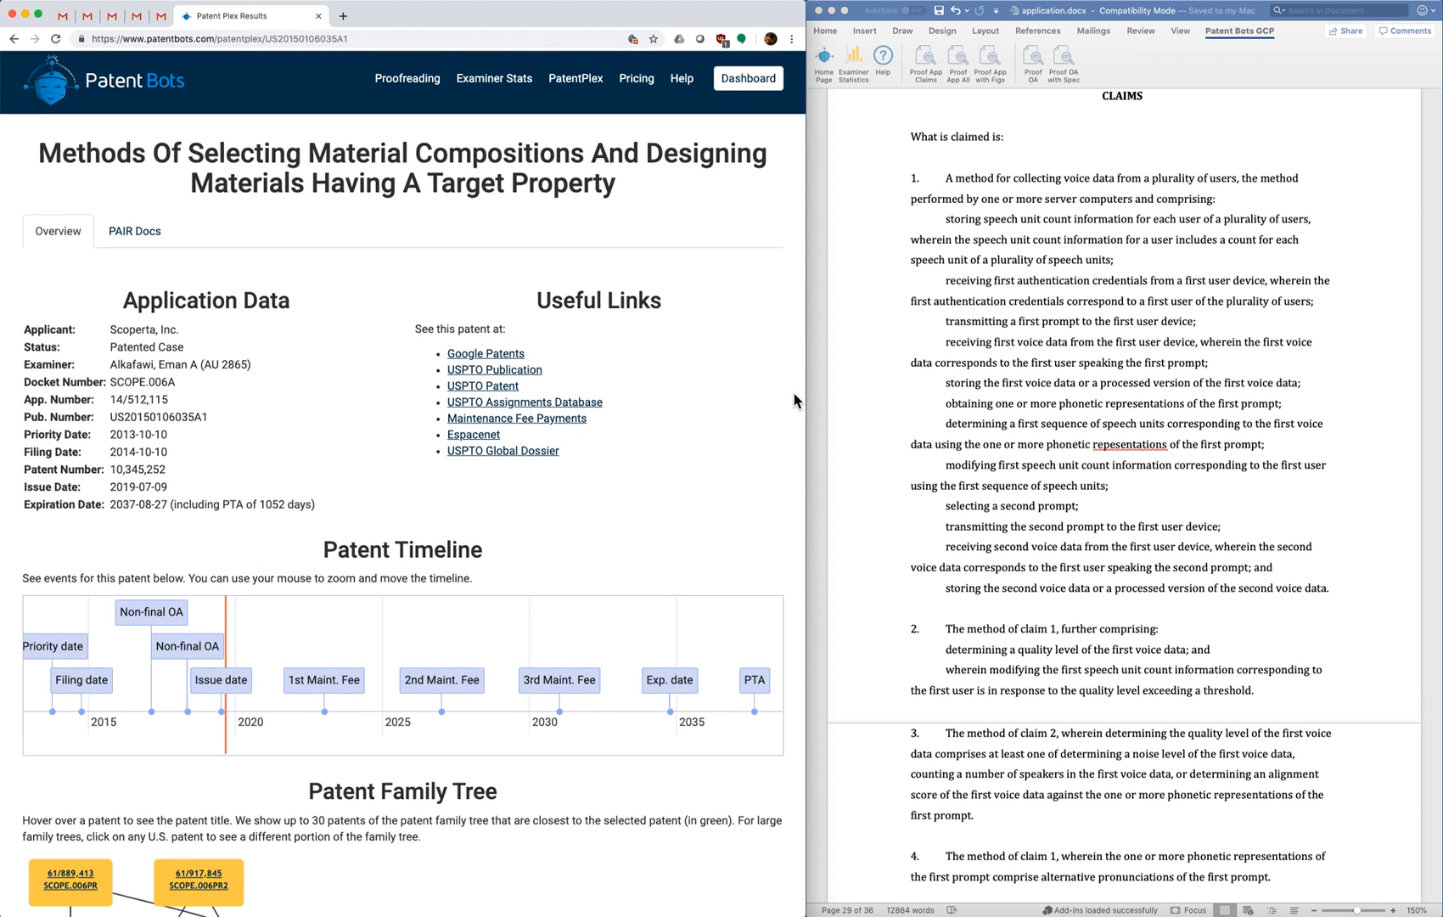
scroll("down", 3)
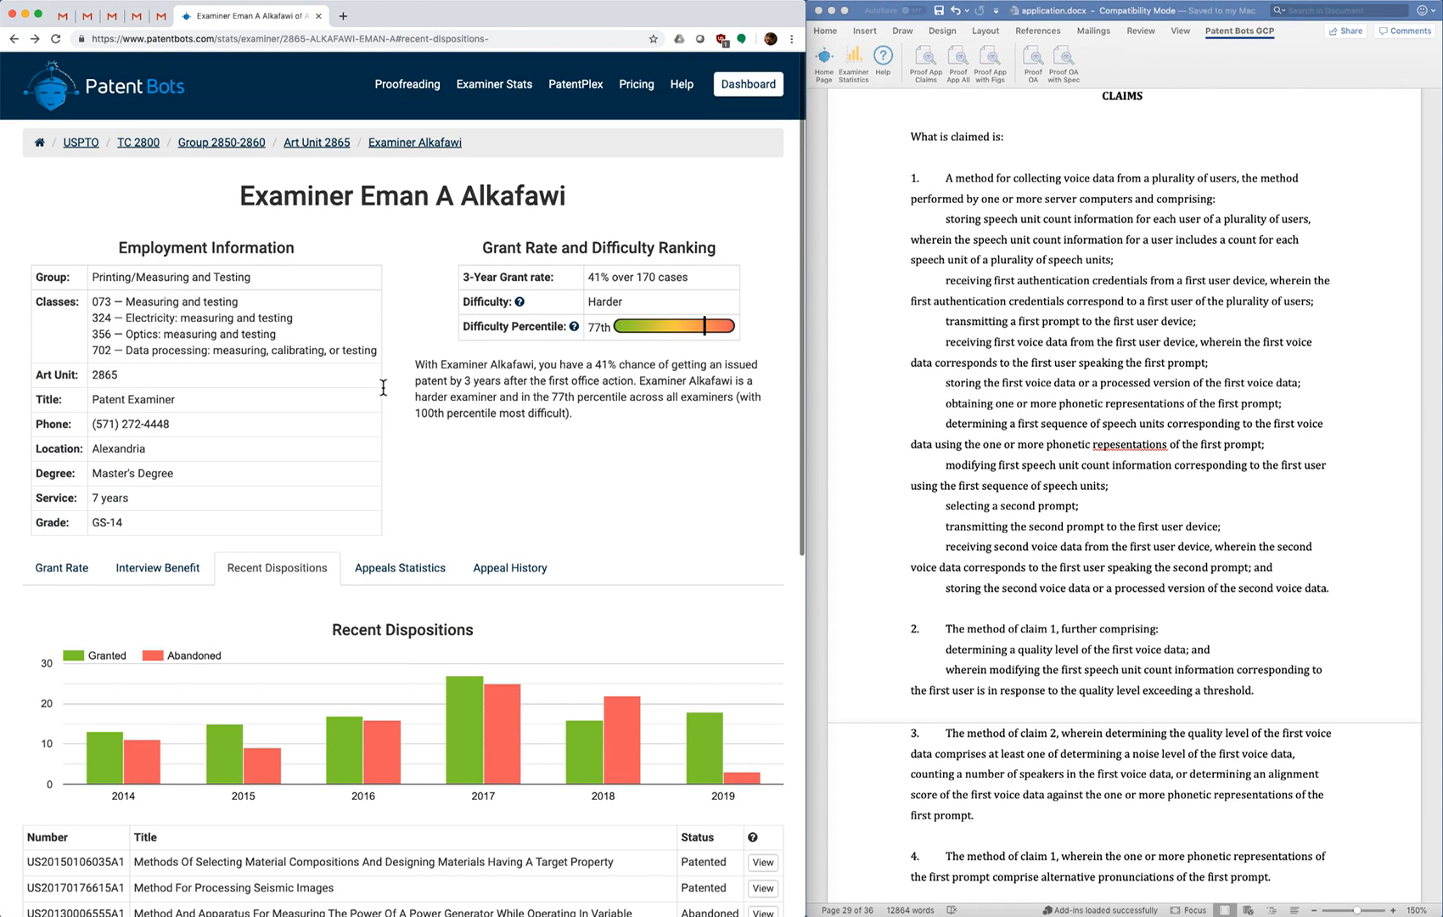
mouse_move(414, 394)
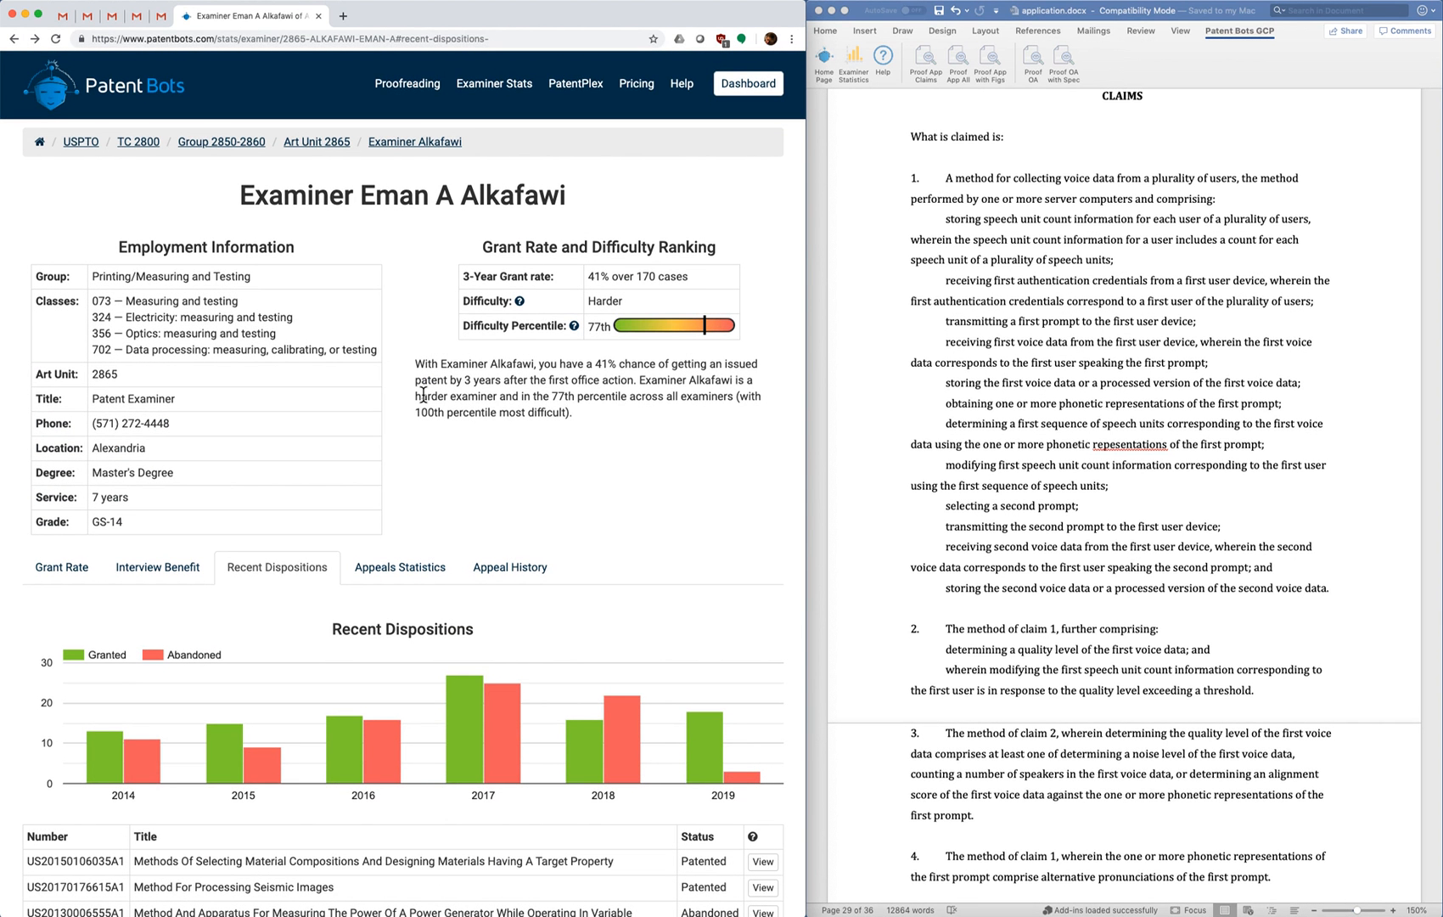
mouse_move(593, 488)
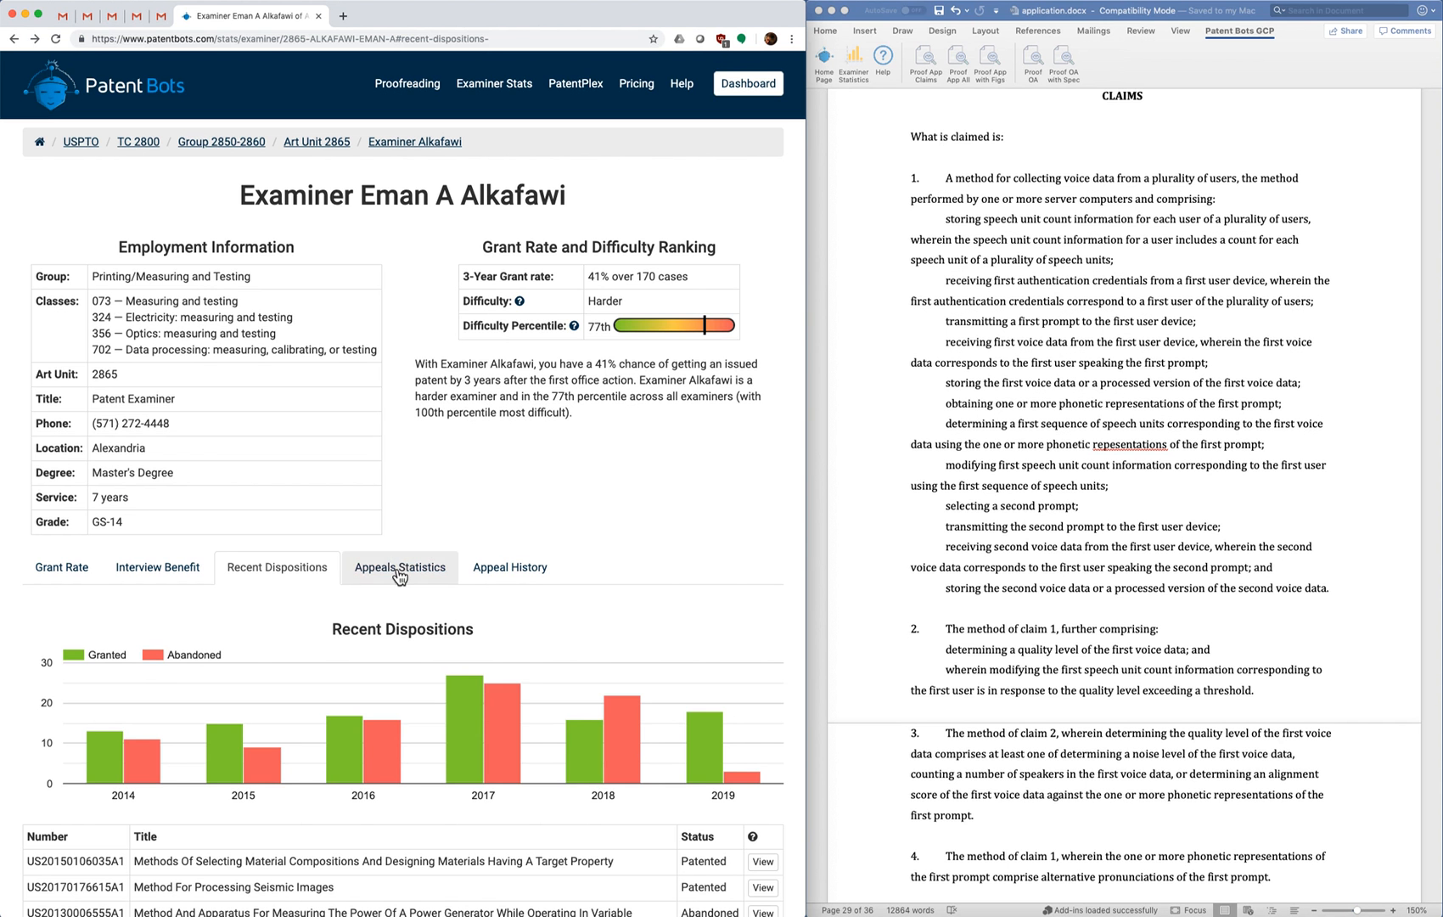
left_click(399, 567)
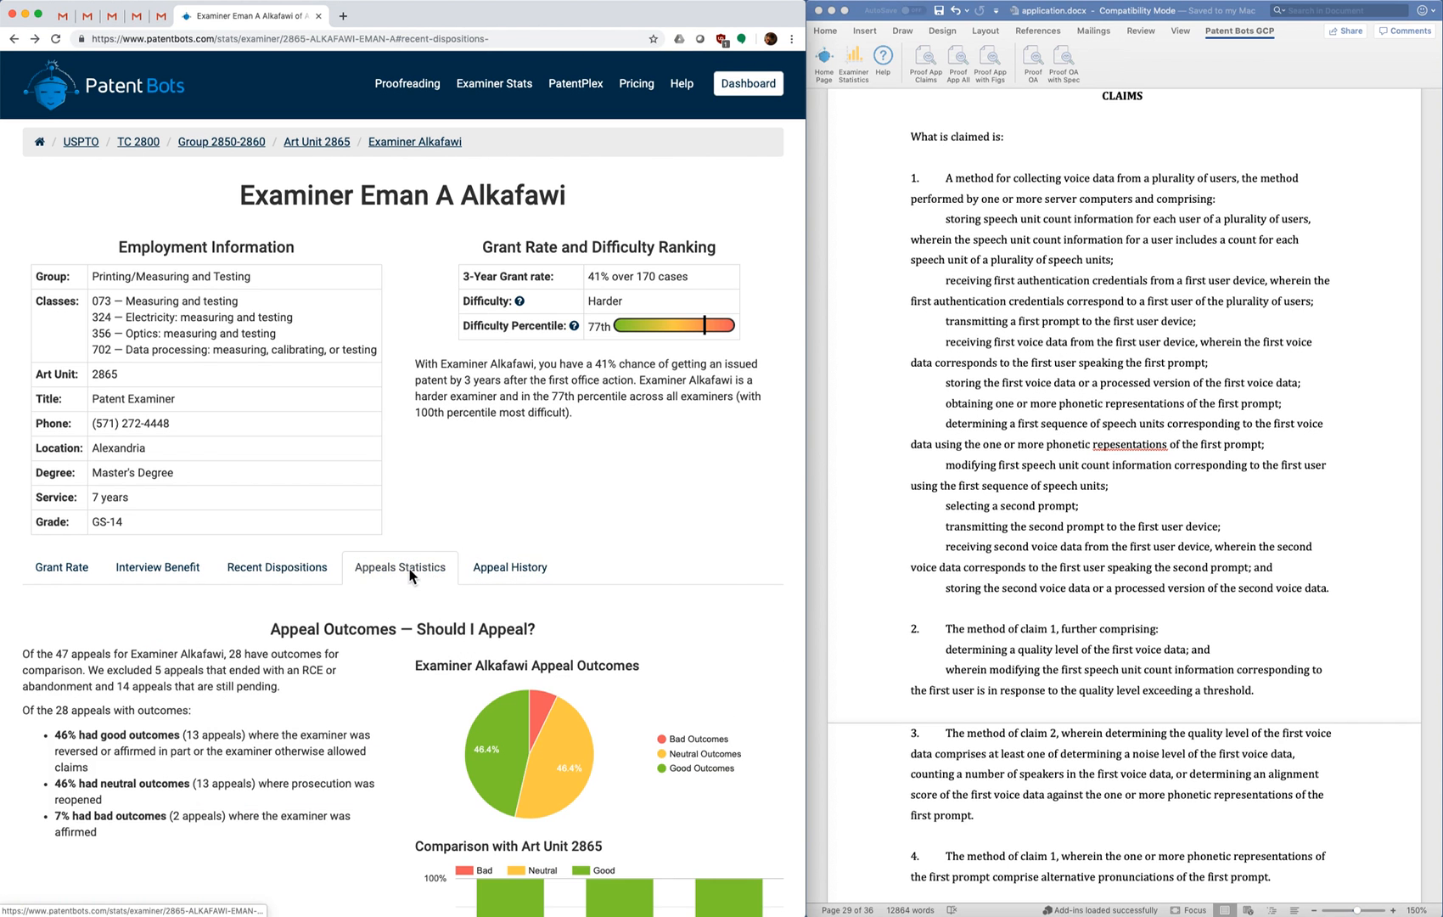
mouse_move(666, 484)
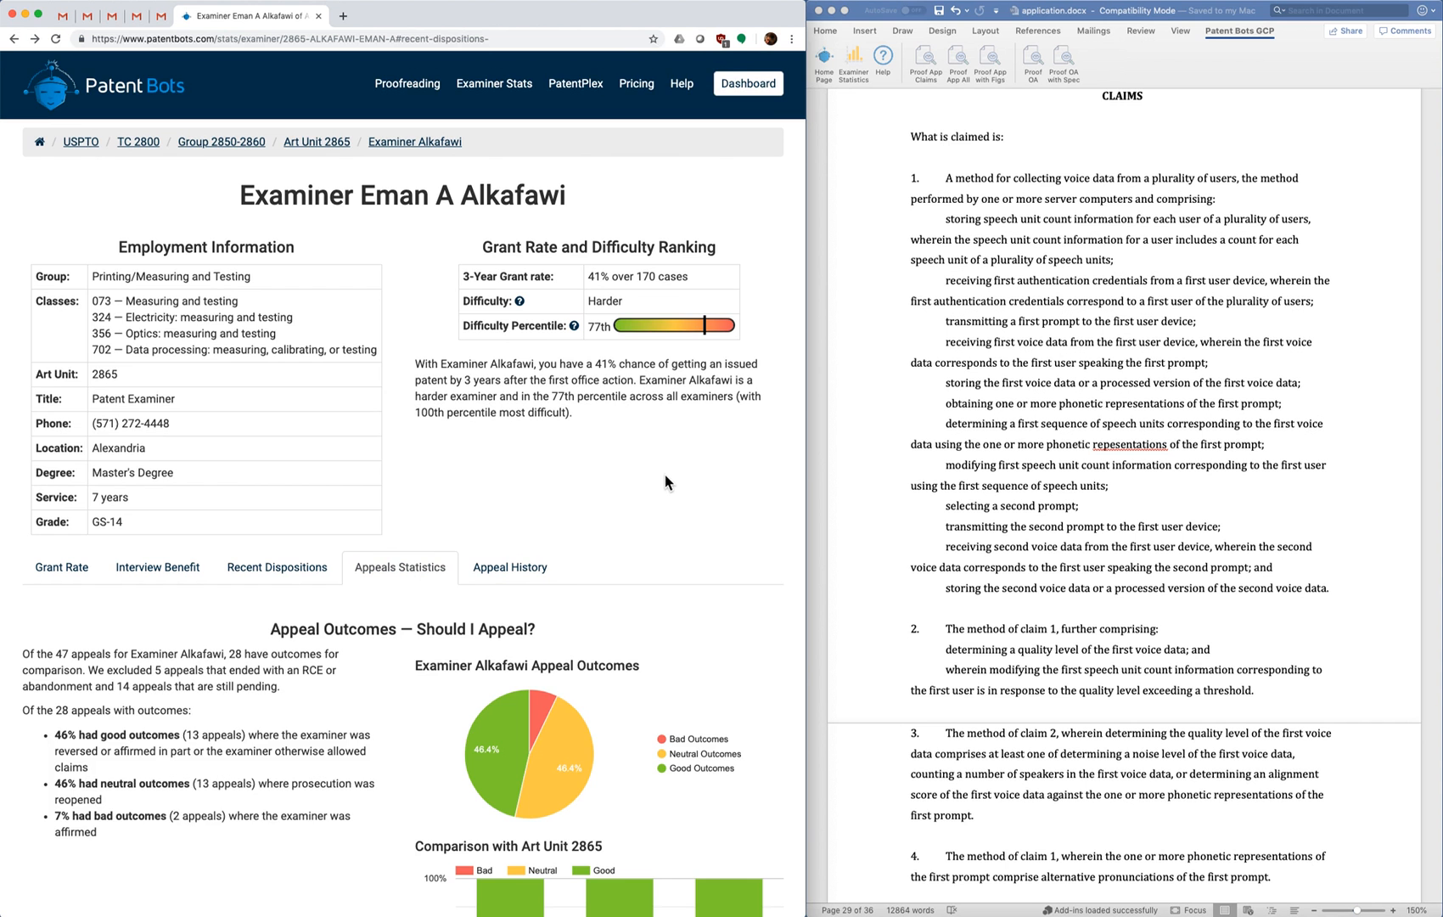
scroll("down", 3)
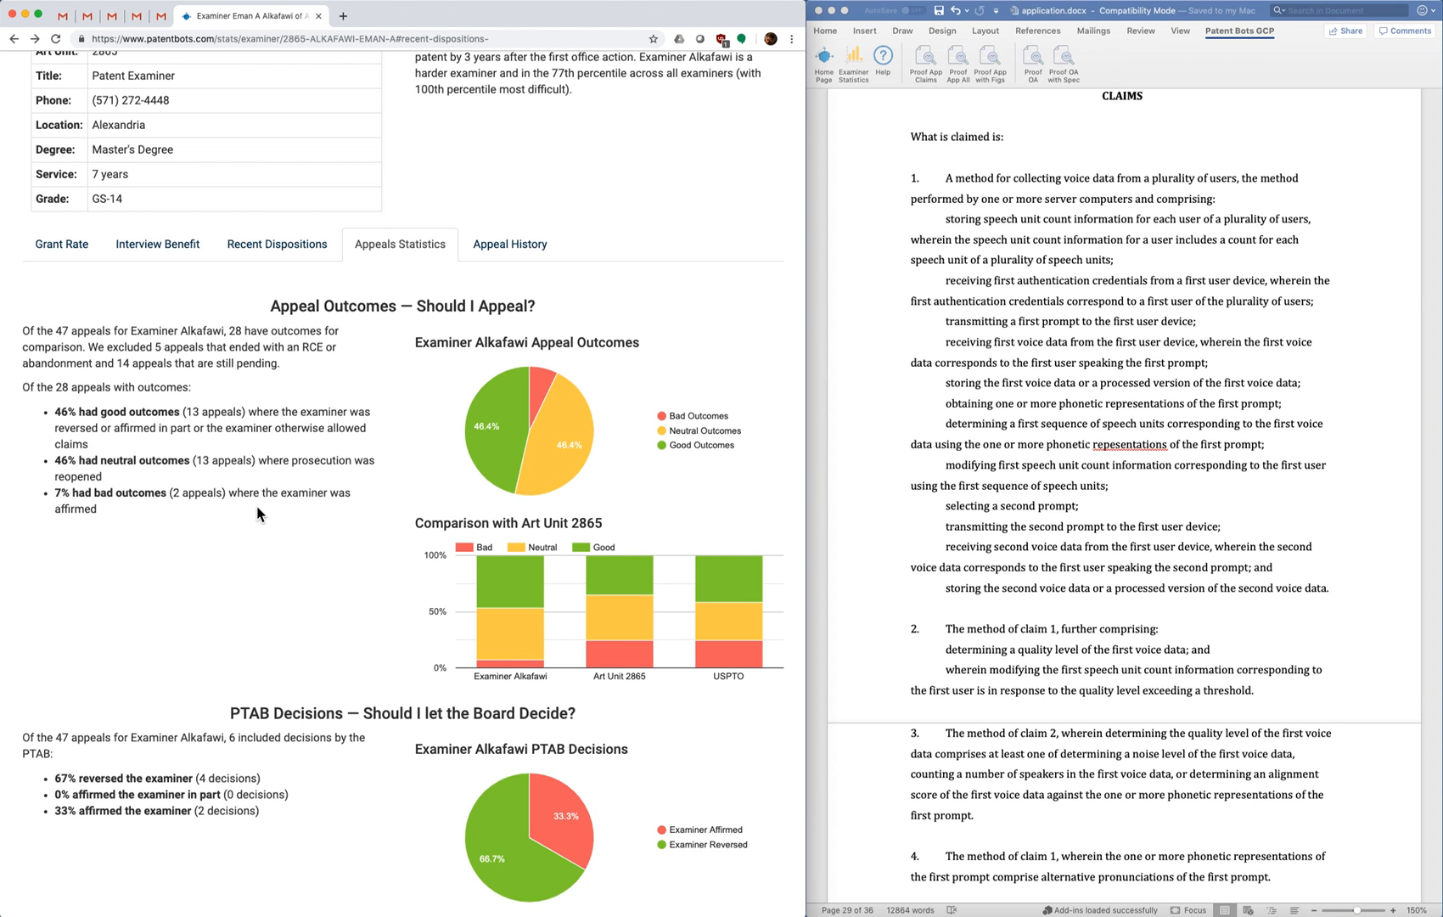
scroll("down", 3)
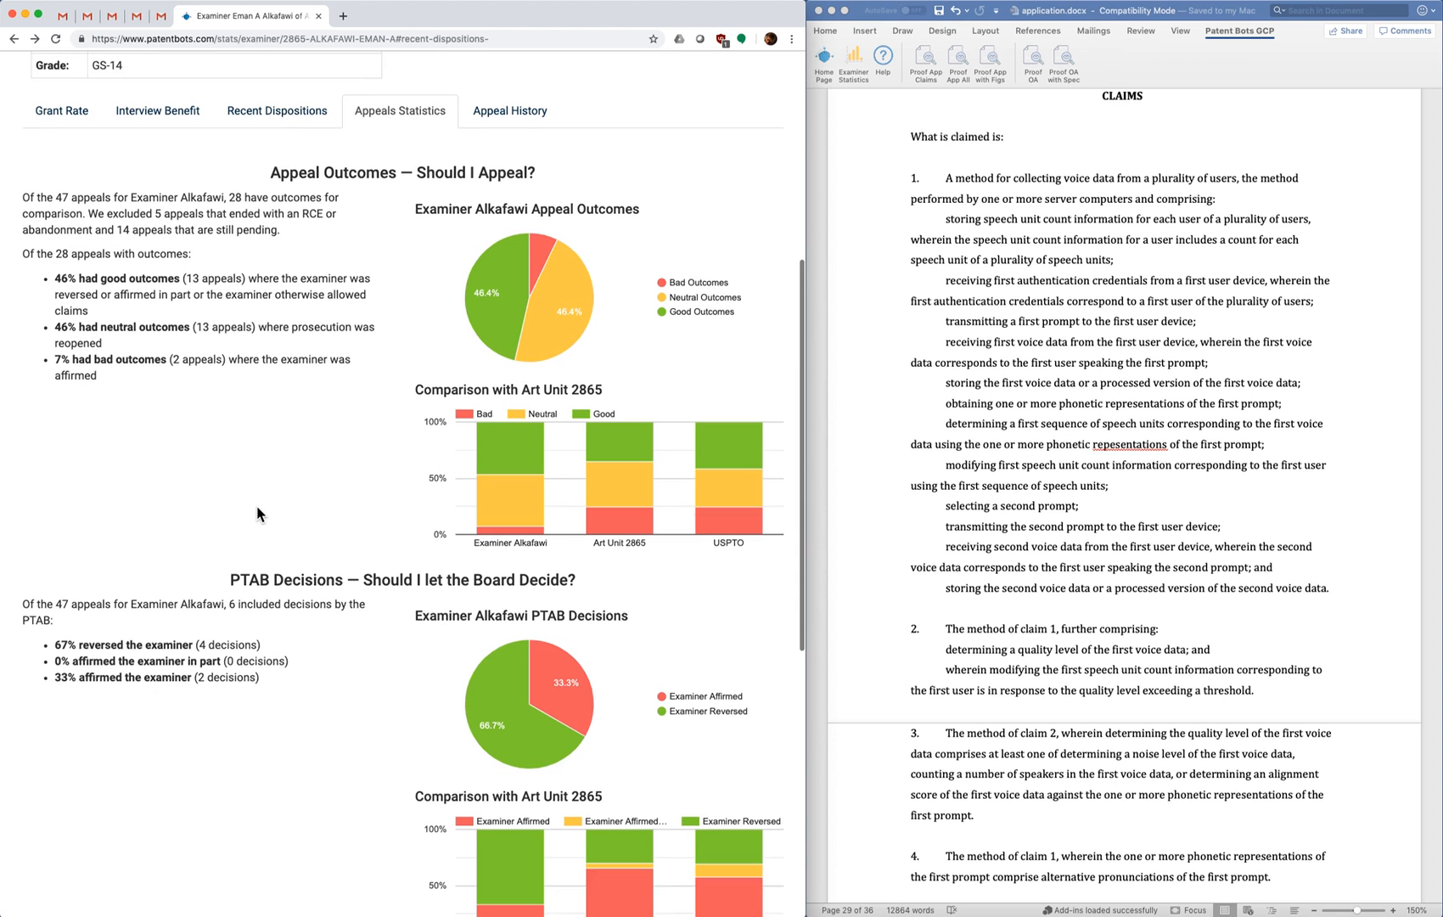
scroll("down", 3)
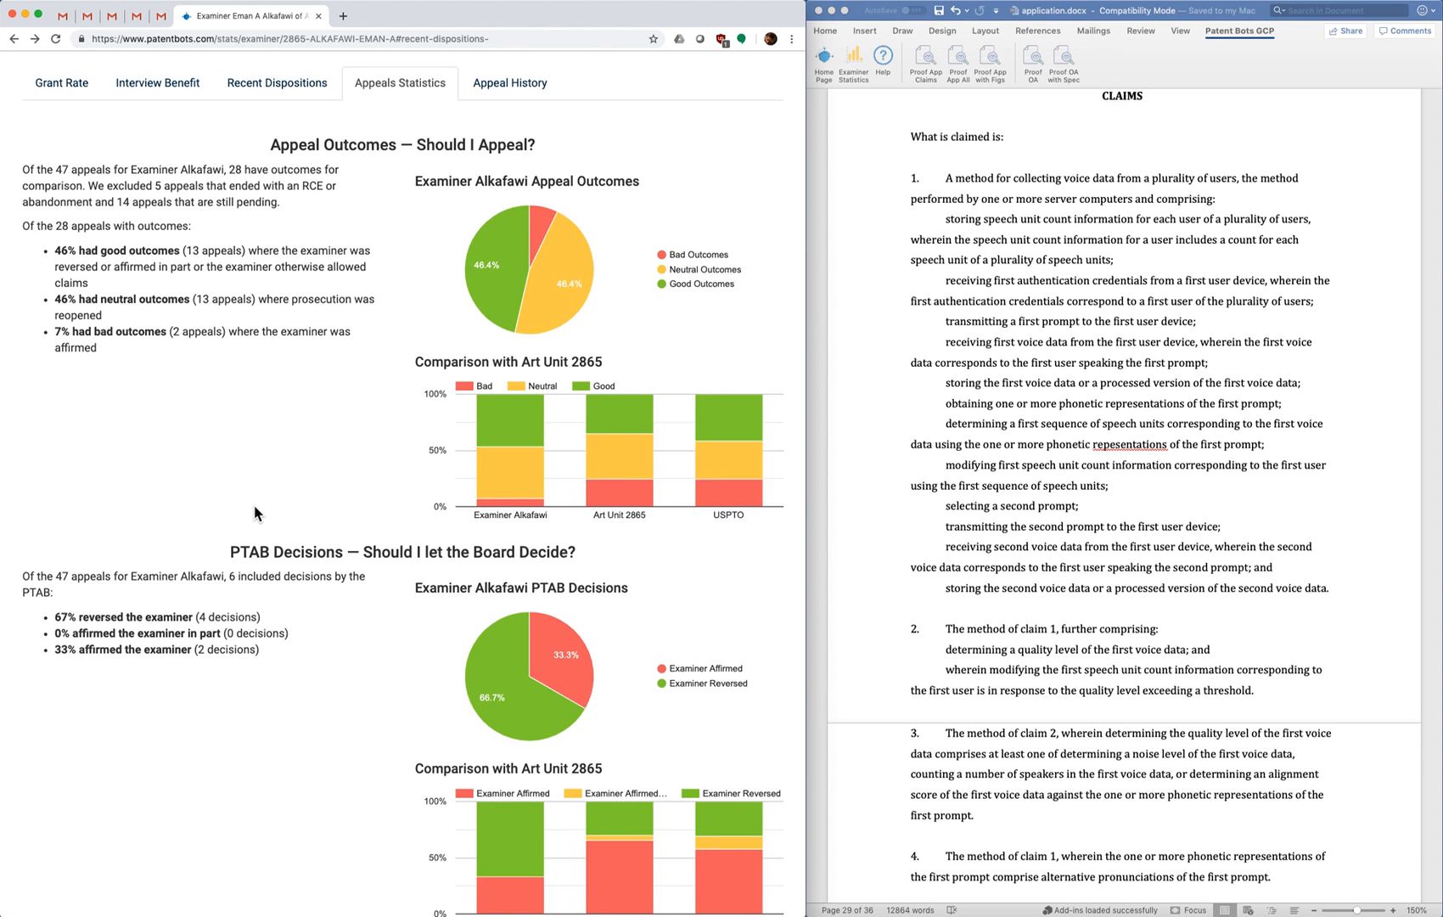
mouse_move(260, 506)
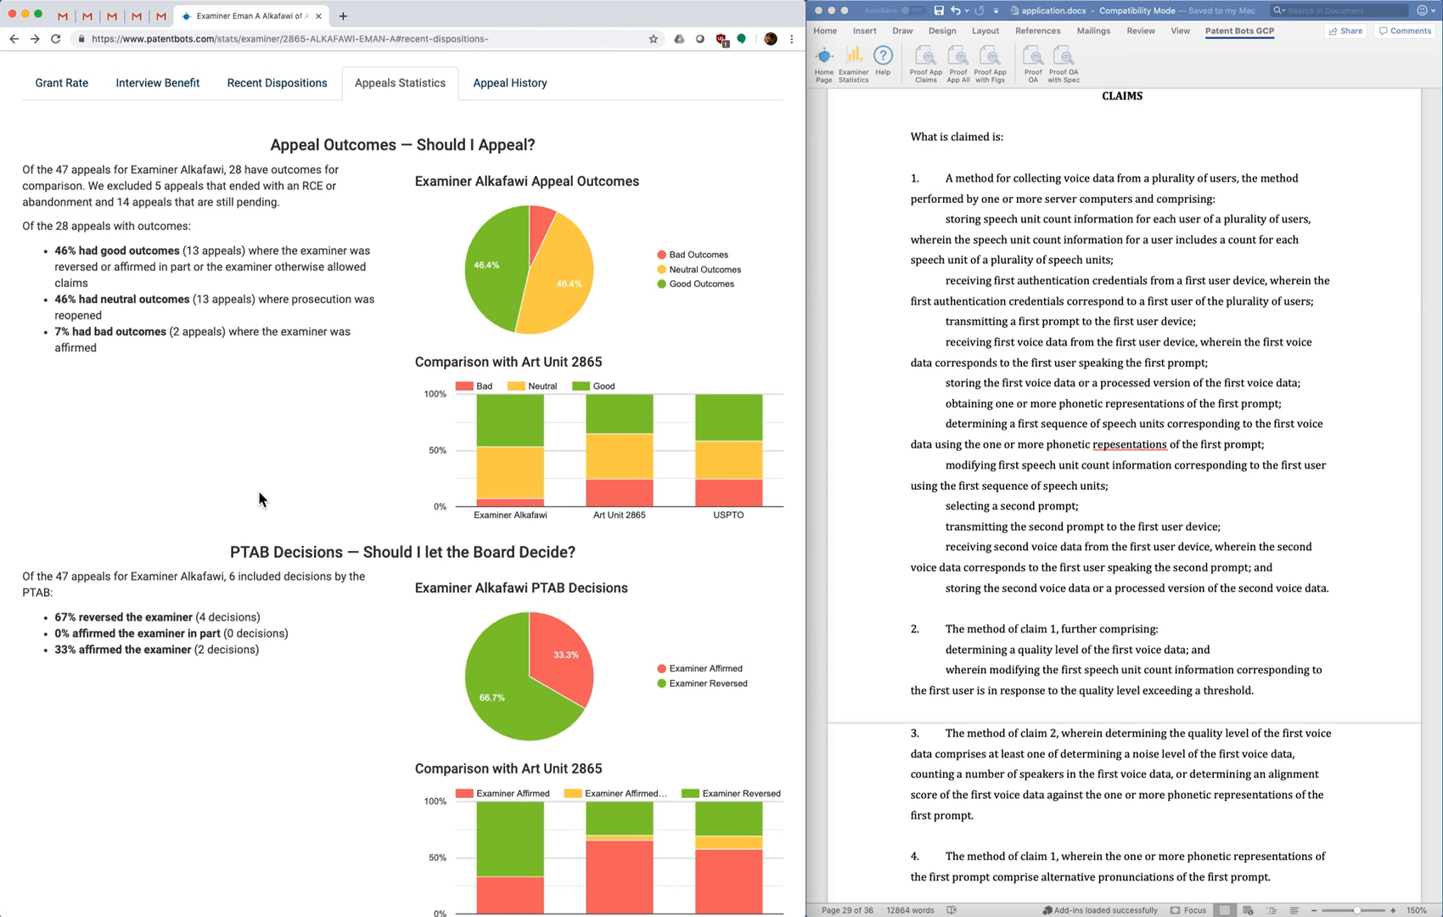
mouse_move(78, 362)
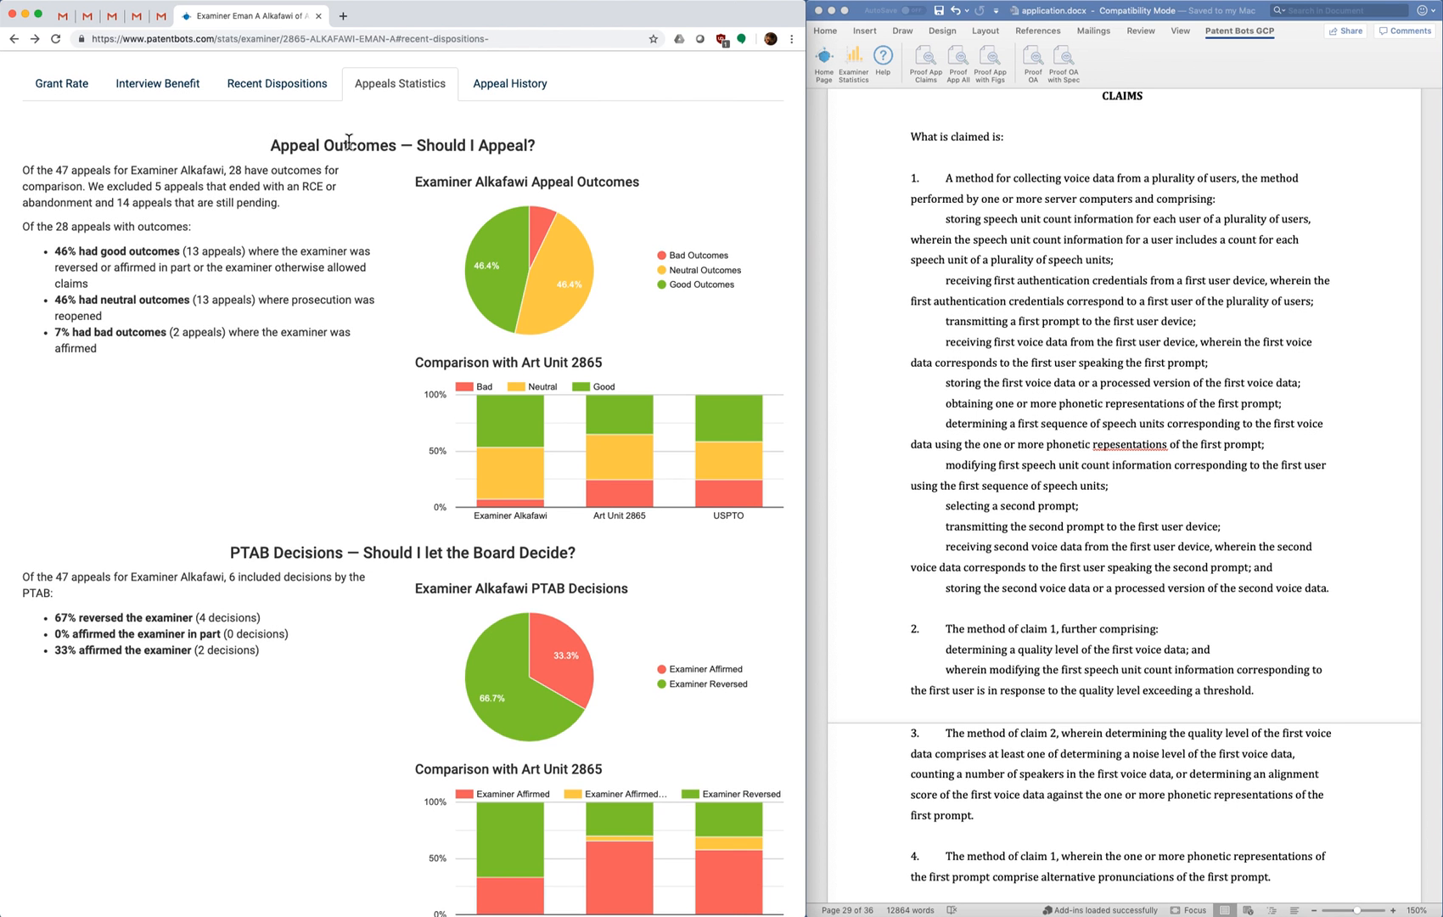
left_click_drag(345, 145, 502, 144)
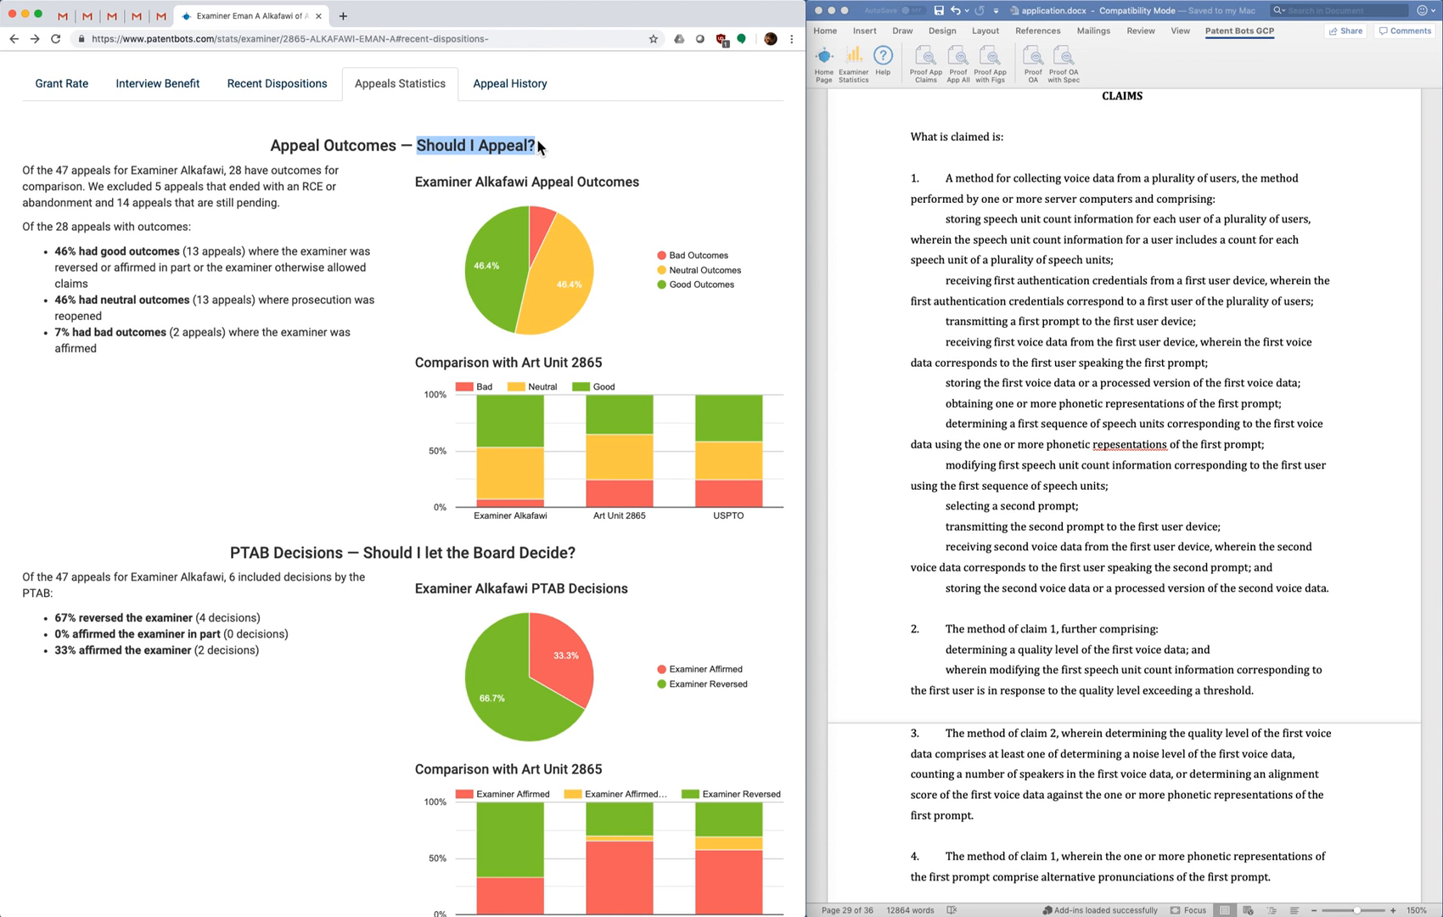
mouse_move(328, 218)
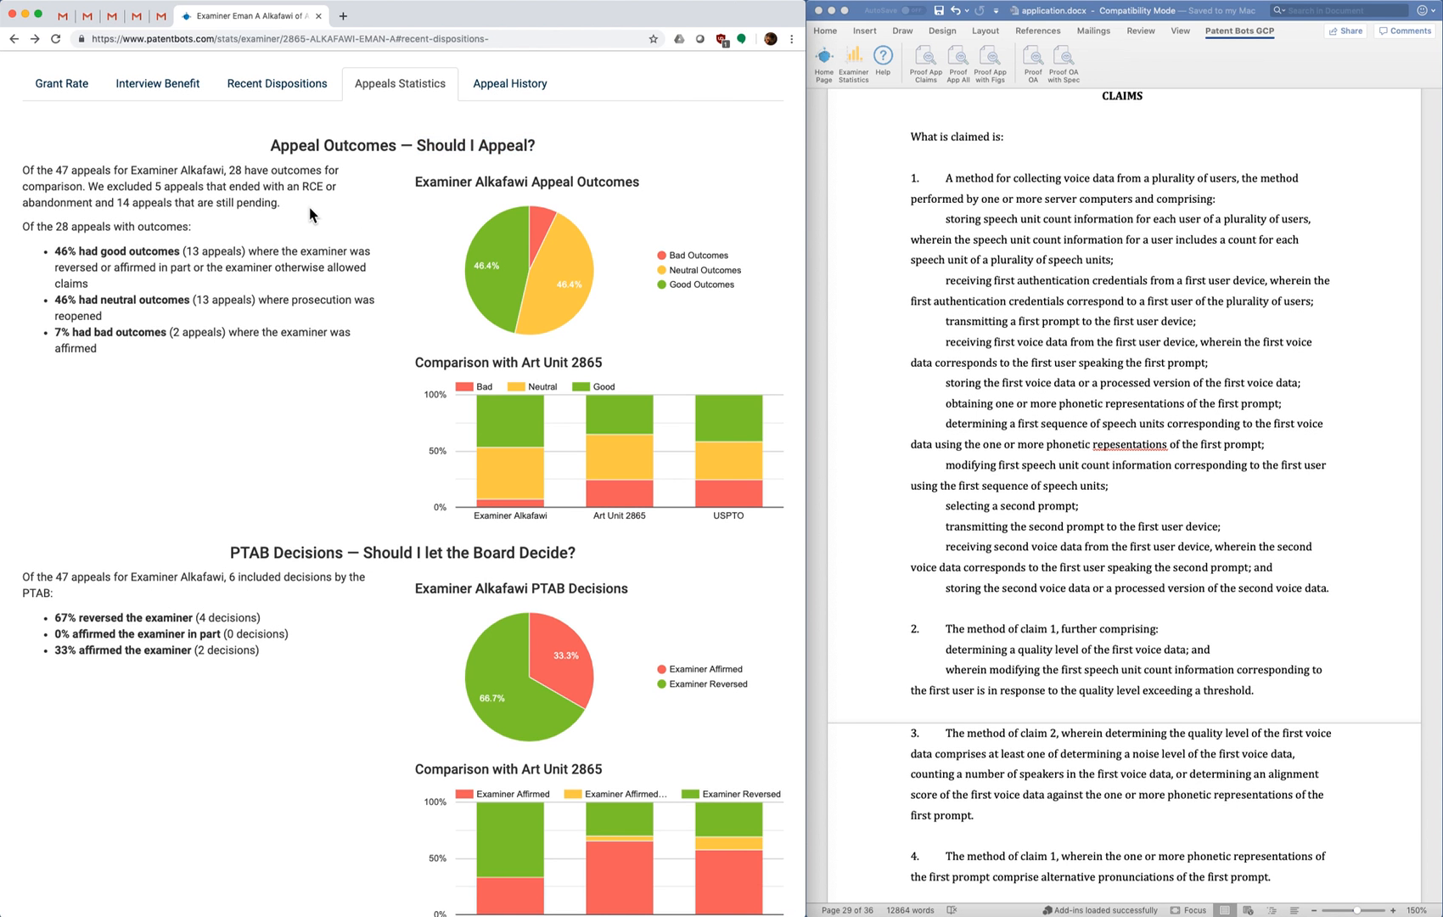
mouse_move(538, 154)
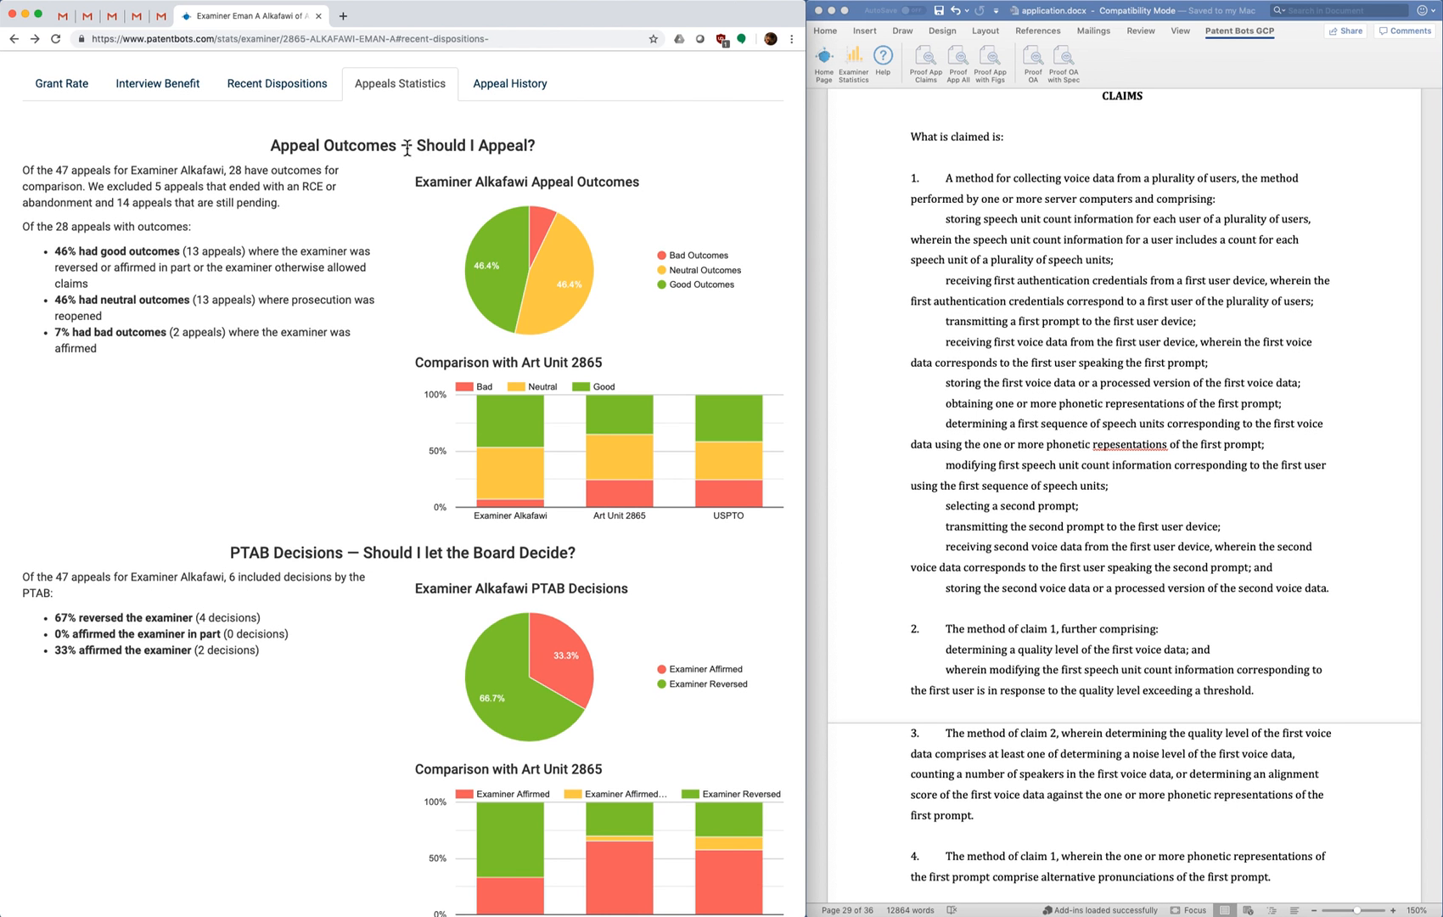
mouse_move(445, 208)
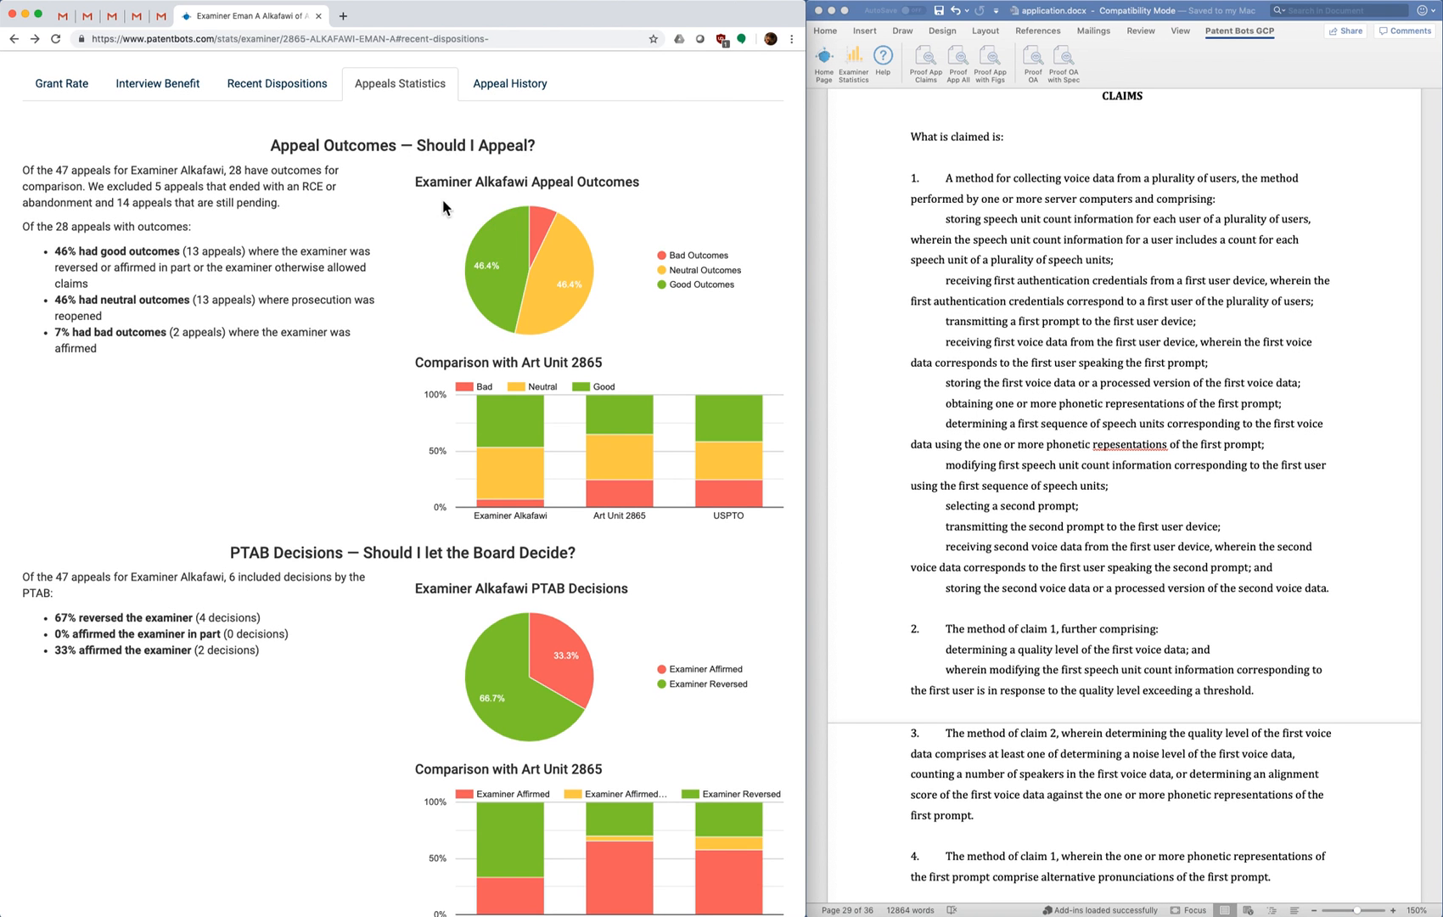
mouse_move(490, 296)
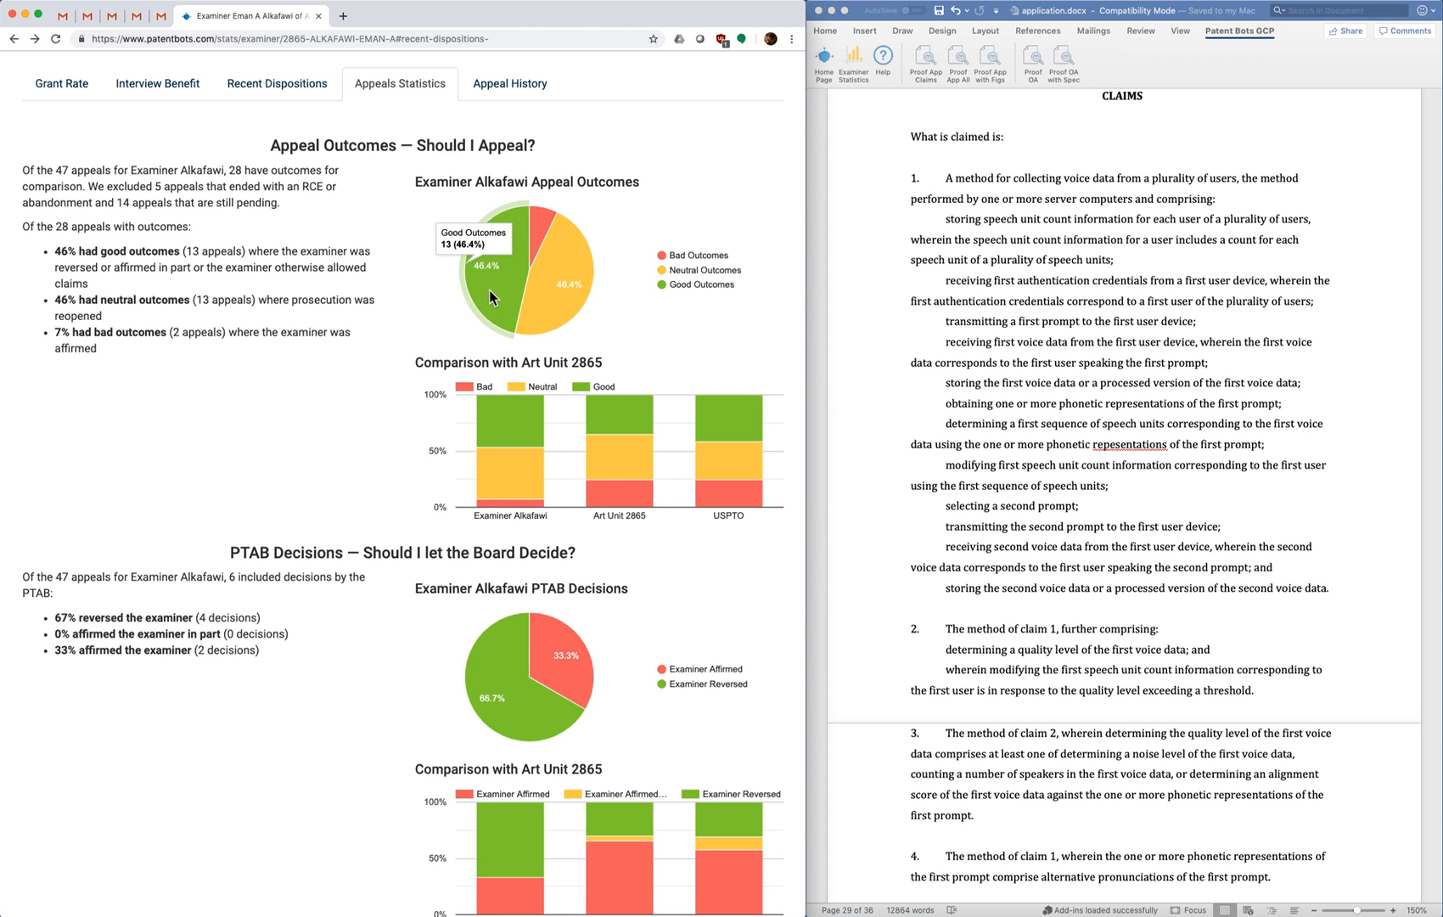
mouse_move(495, 304)
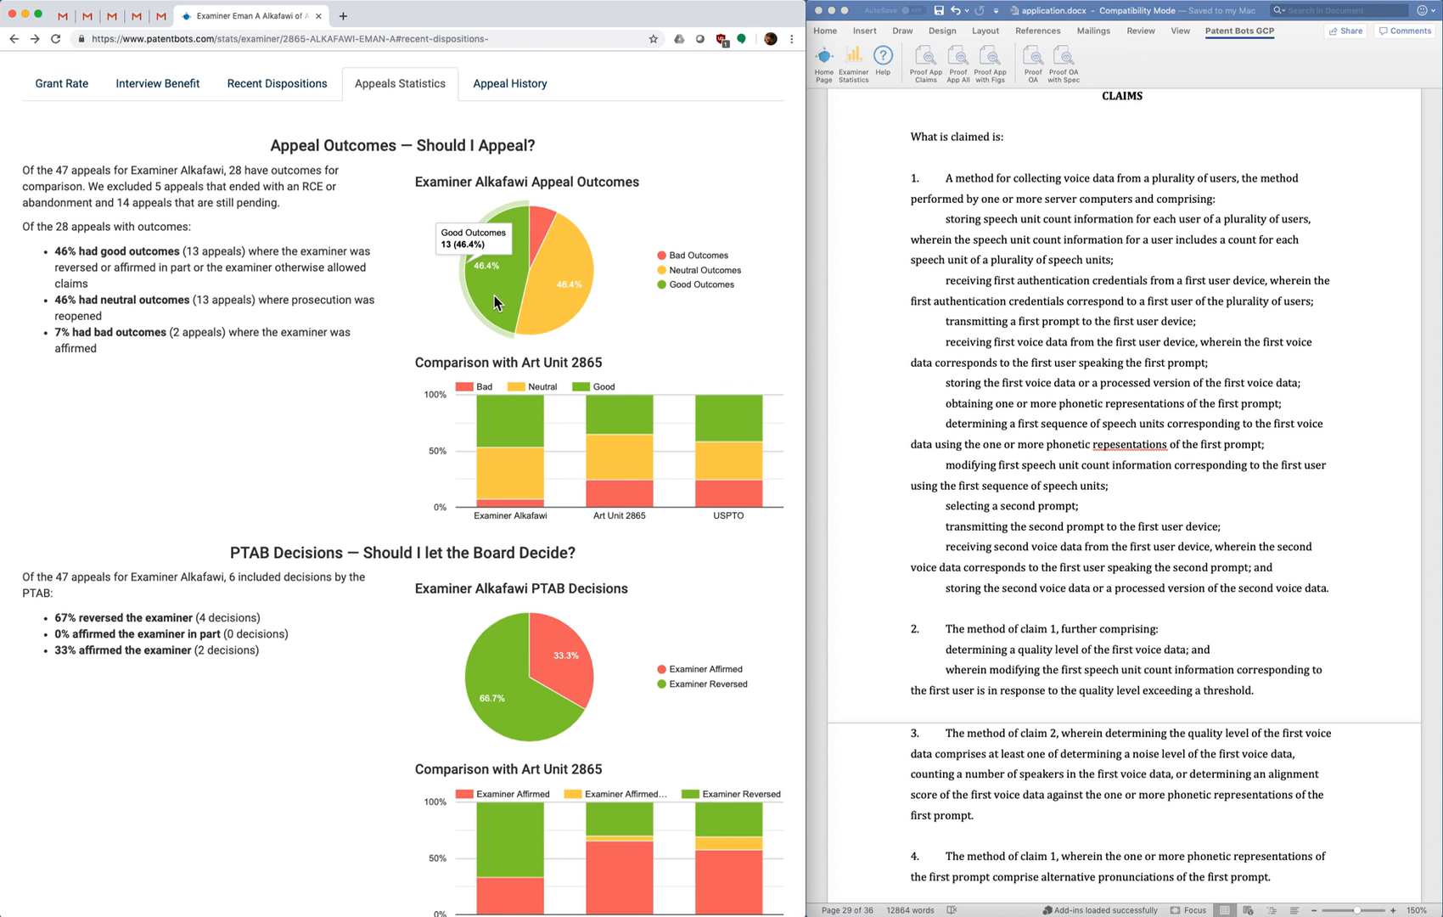
mouse_move(546, 310)
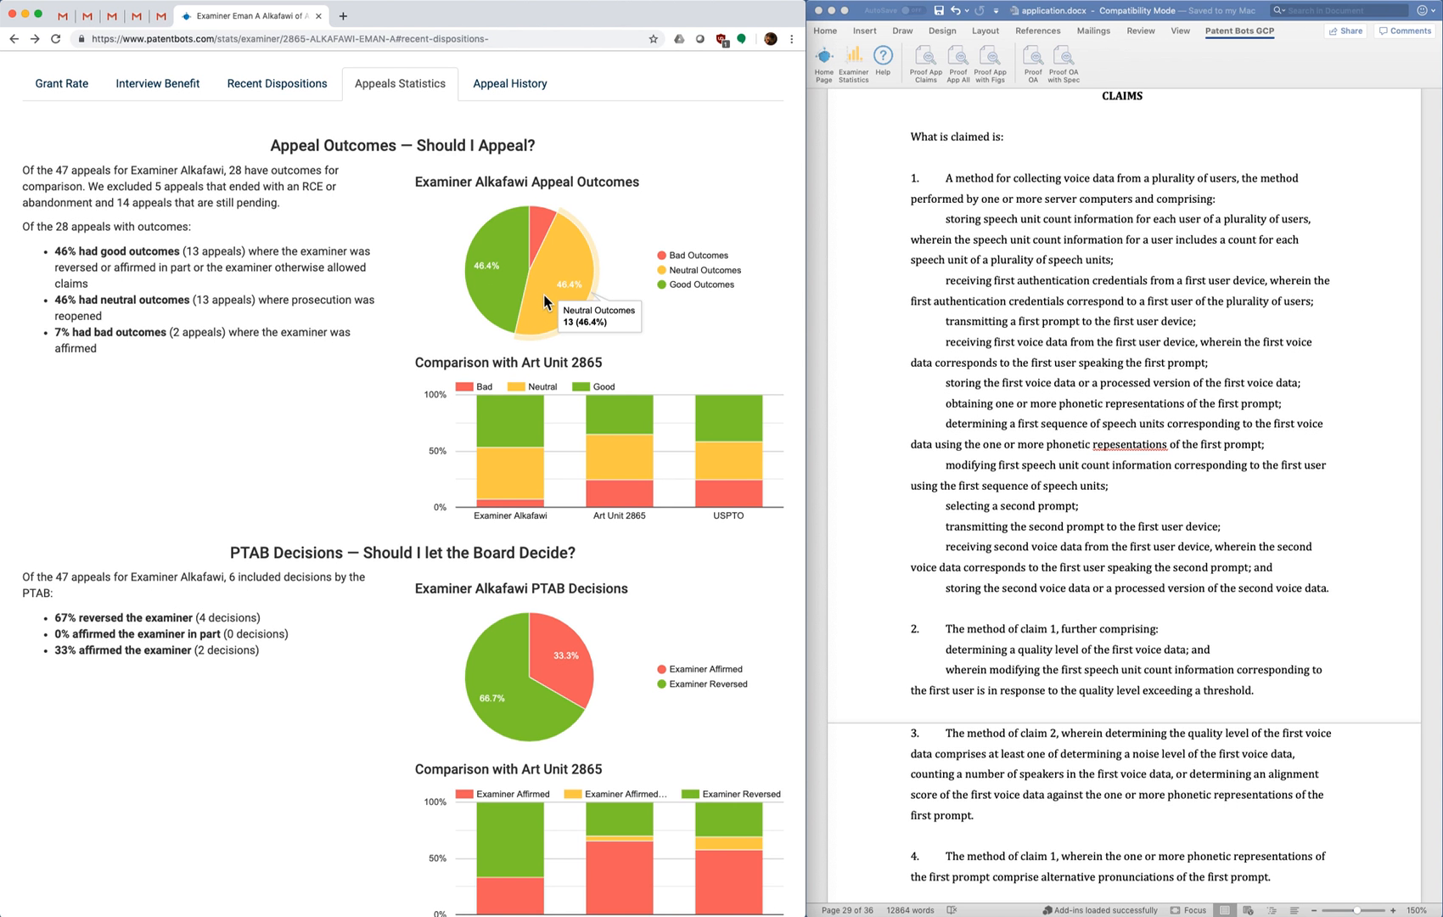
mouse_move(543, 223)
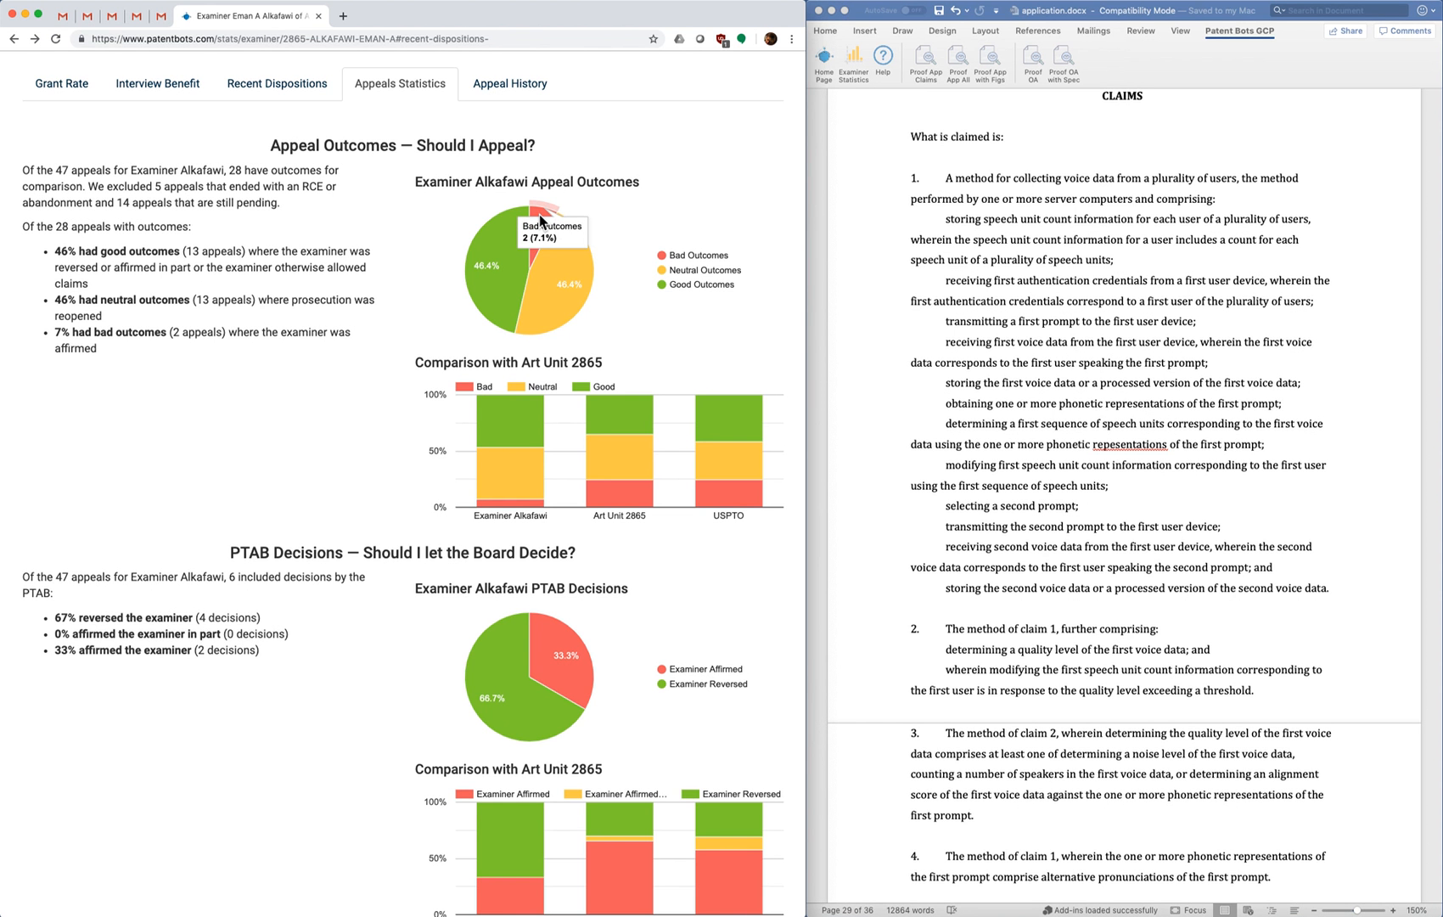
mouse_move(413, 242)
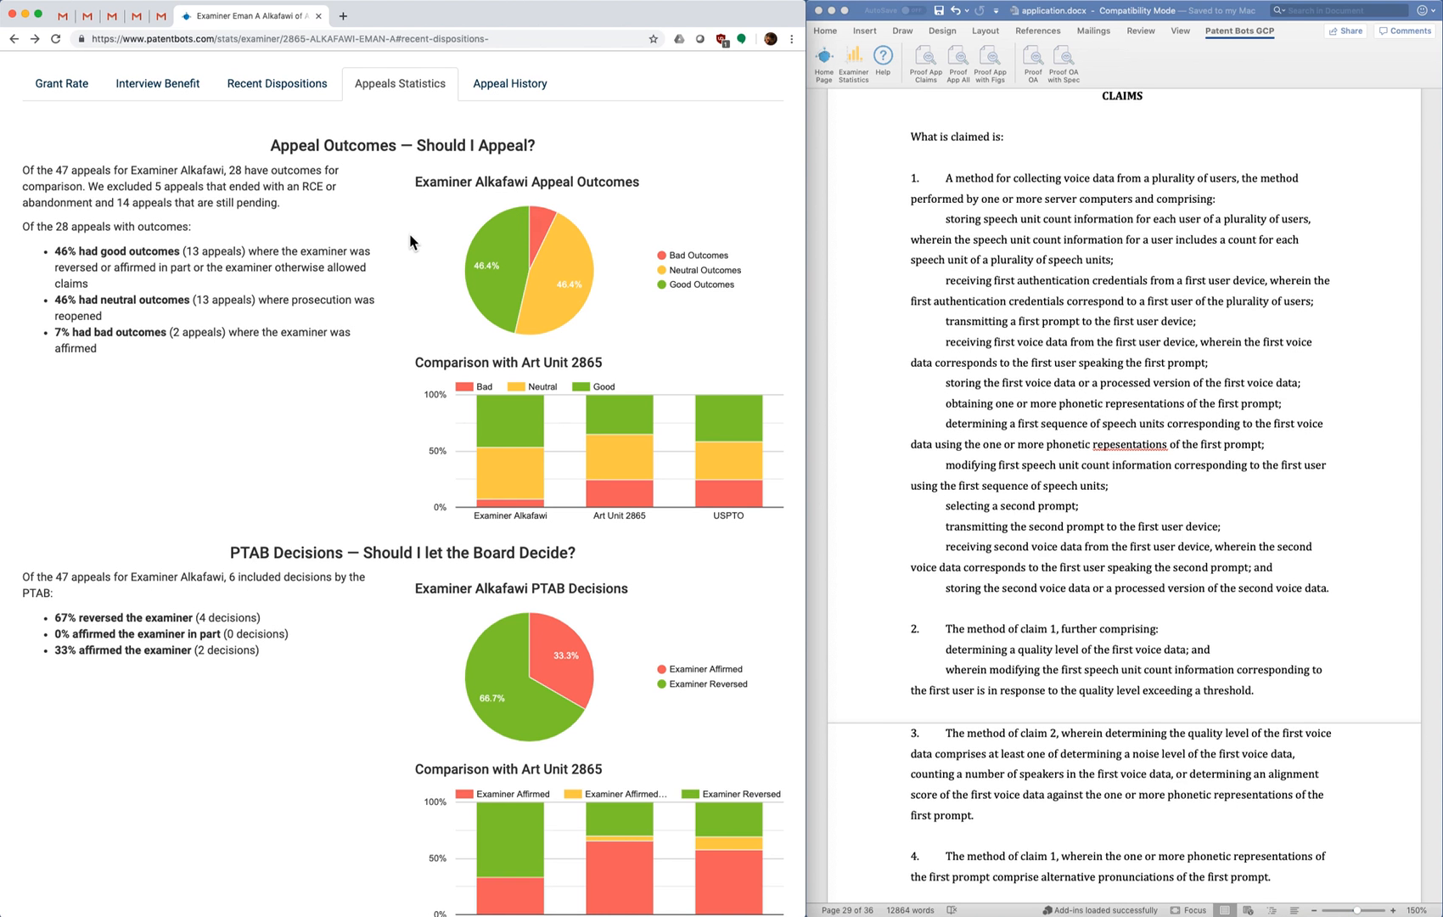
mouse_move(411, 229)
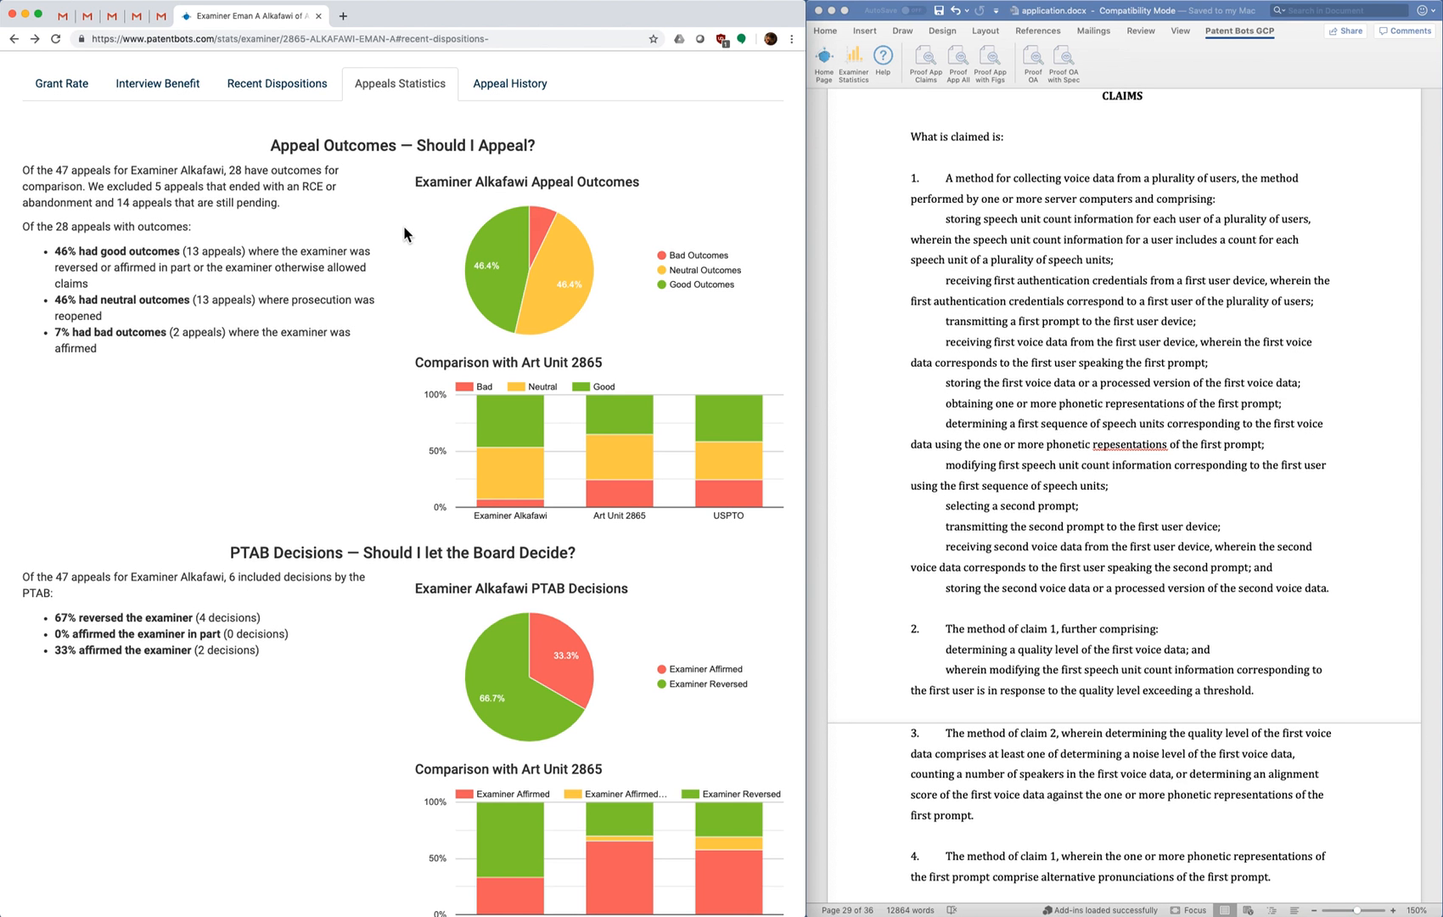
mouse_move(387, 305)
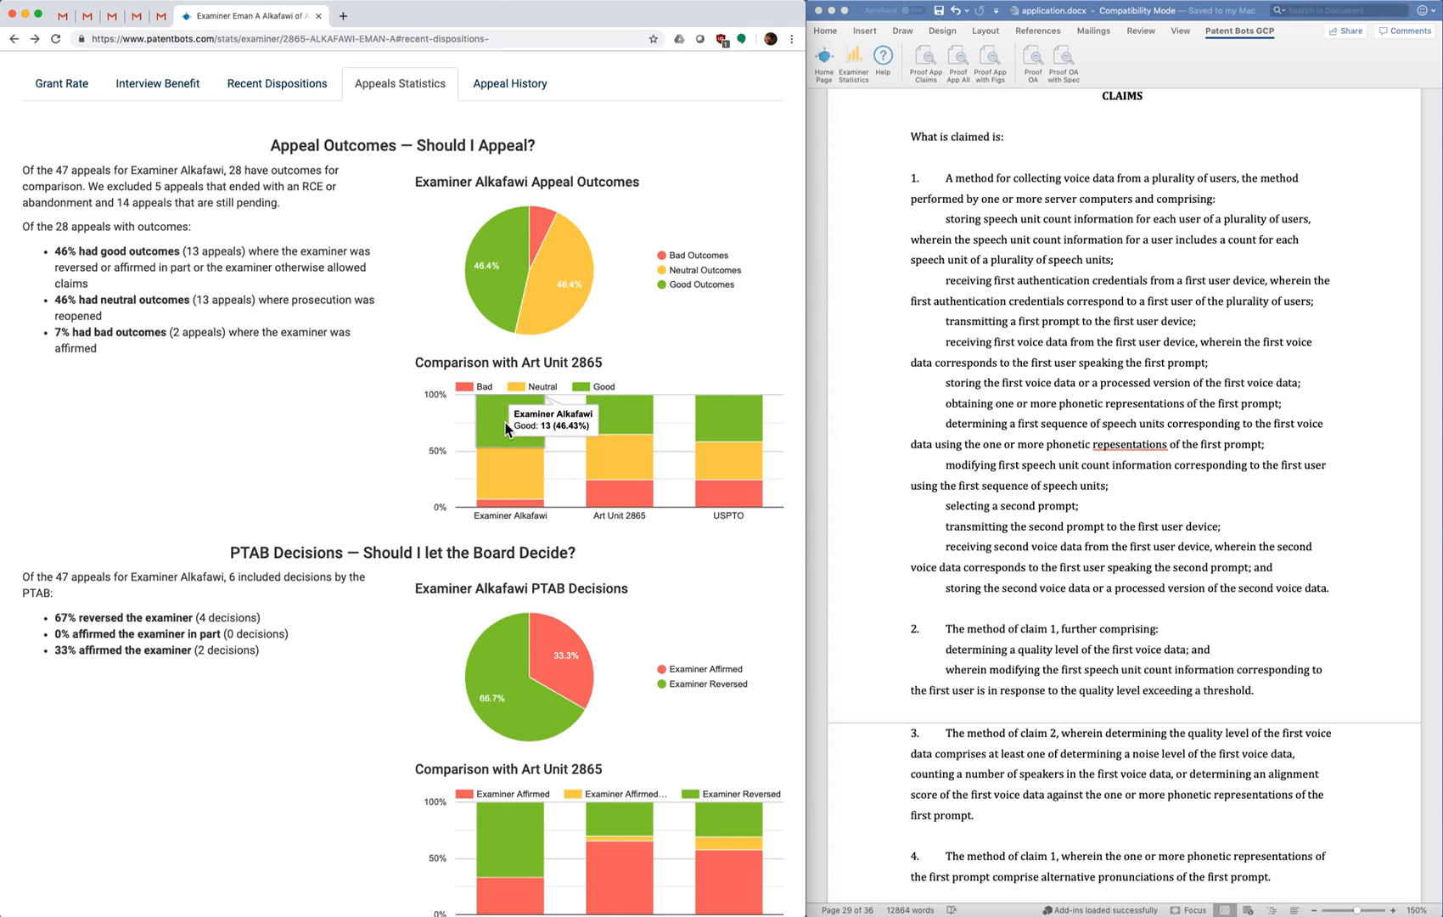
mouse_move(579, 437)
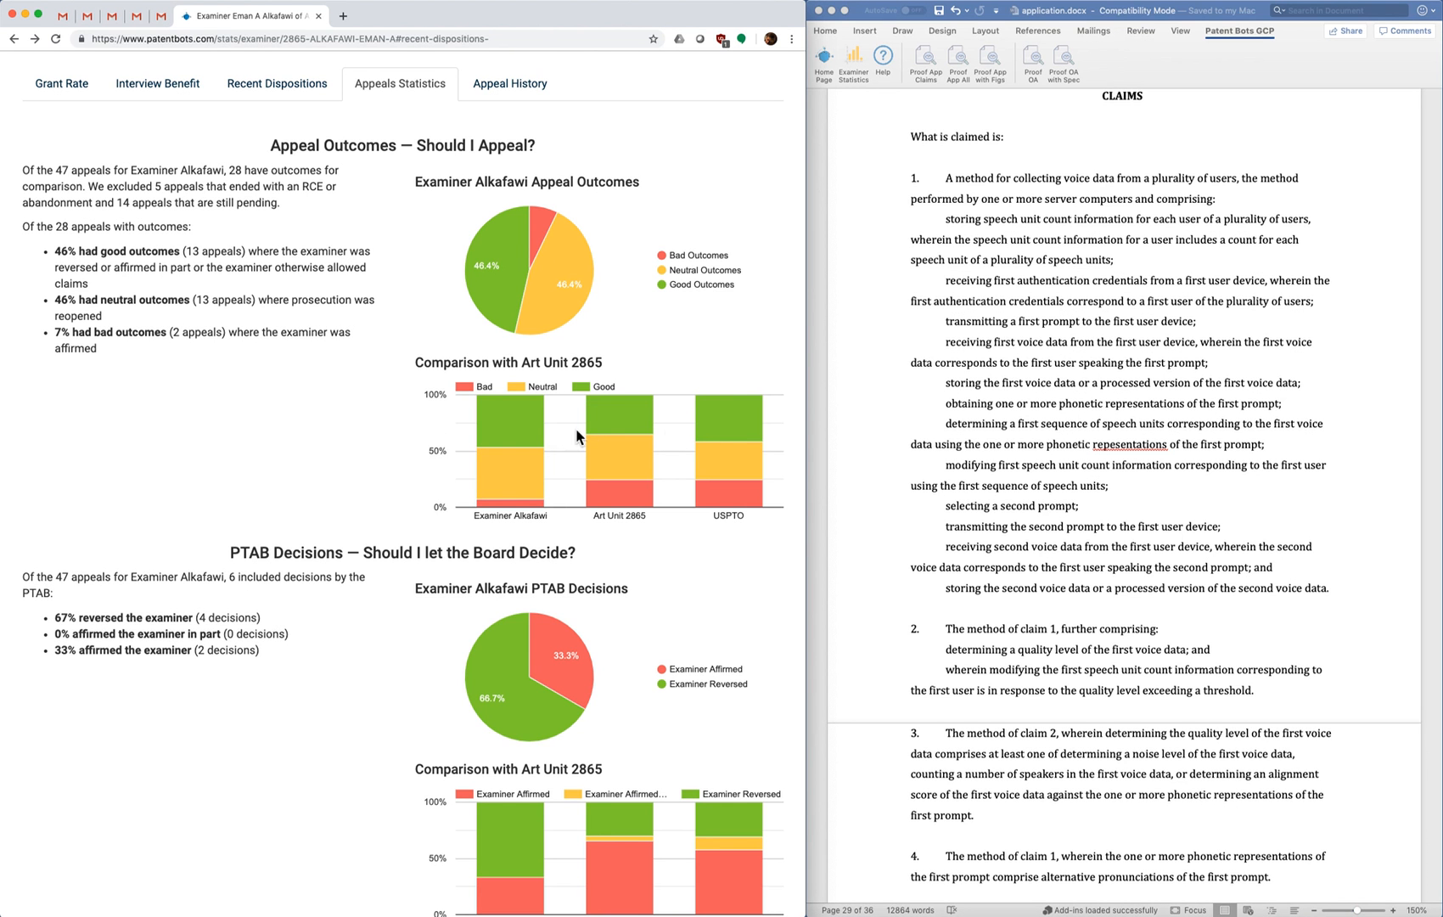
mouse_move(756, 433)
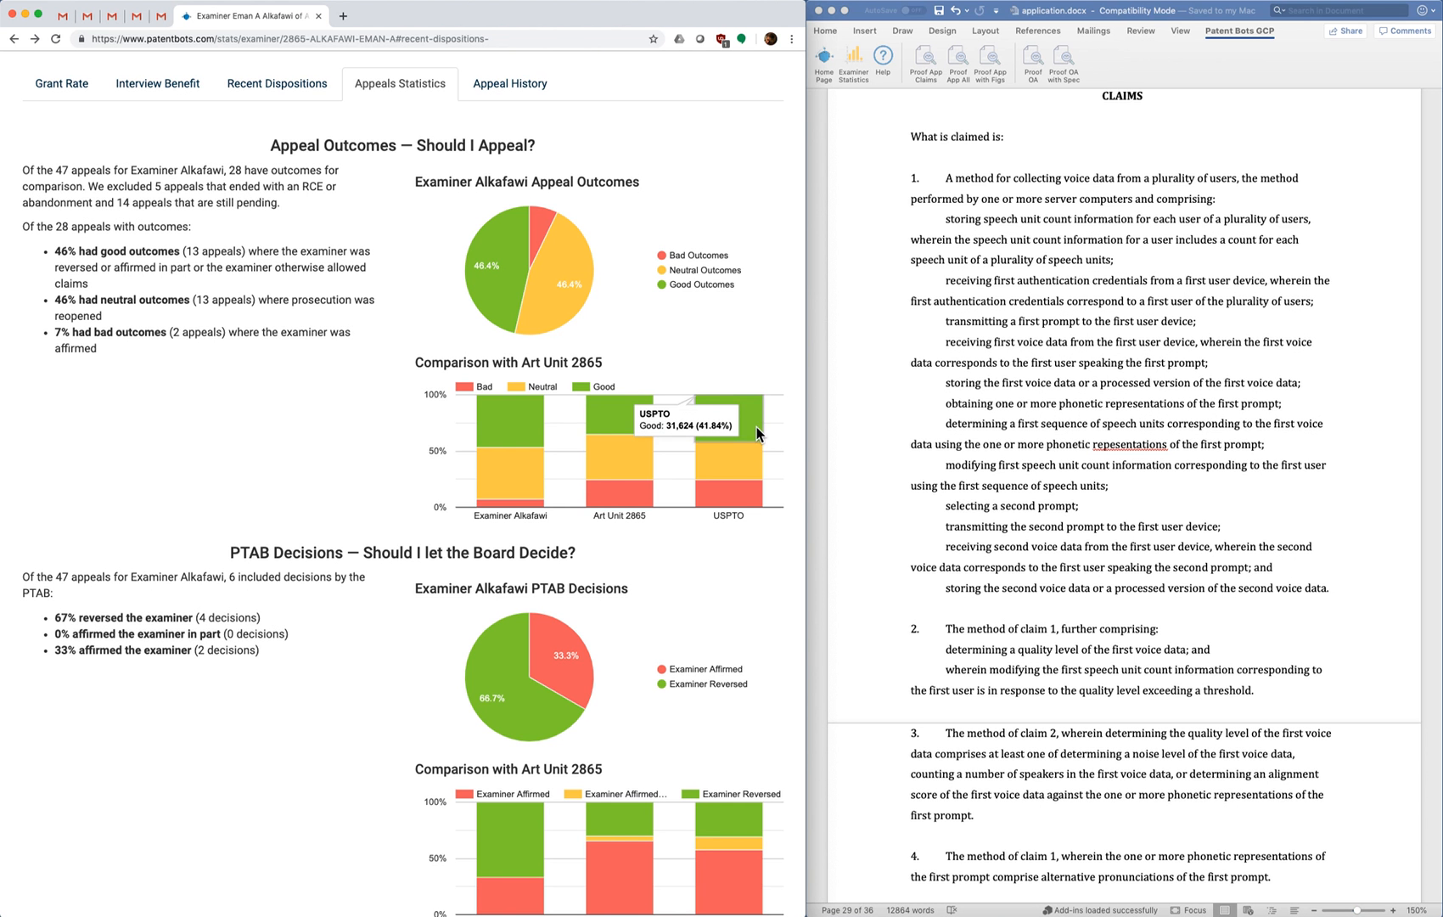
mouse_move(521, 520)
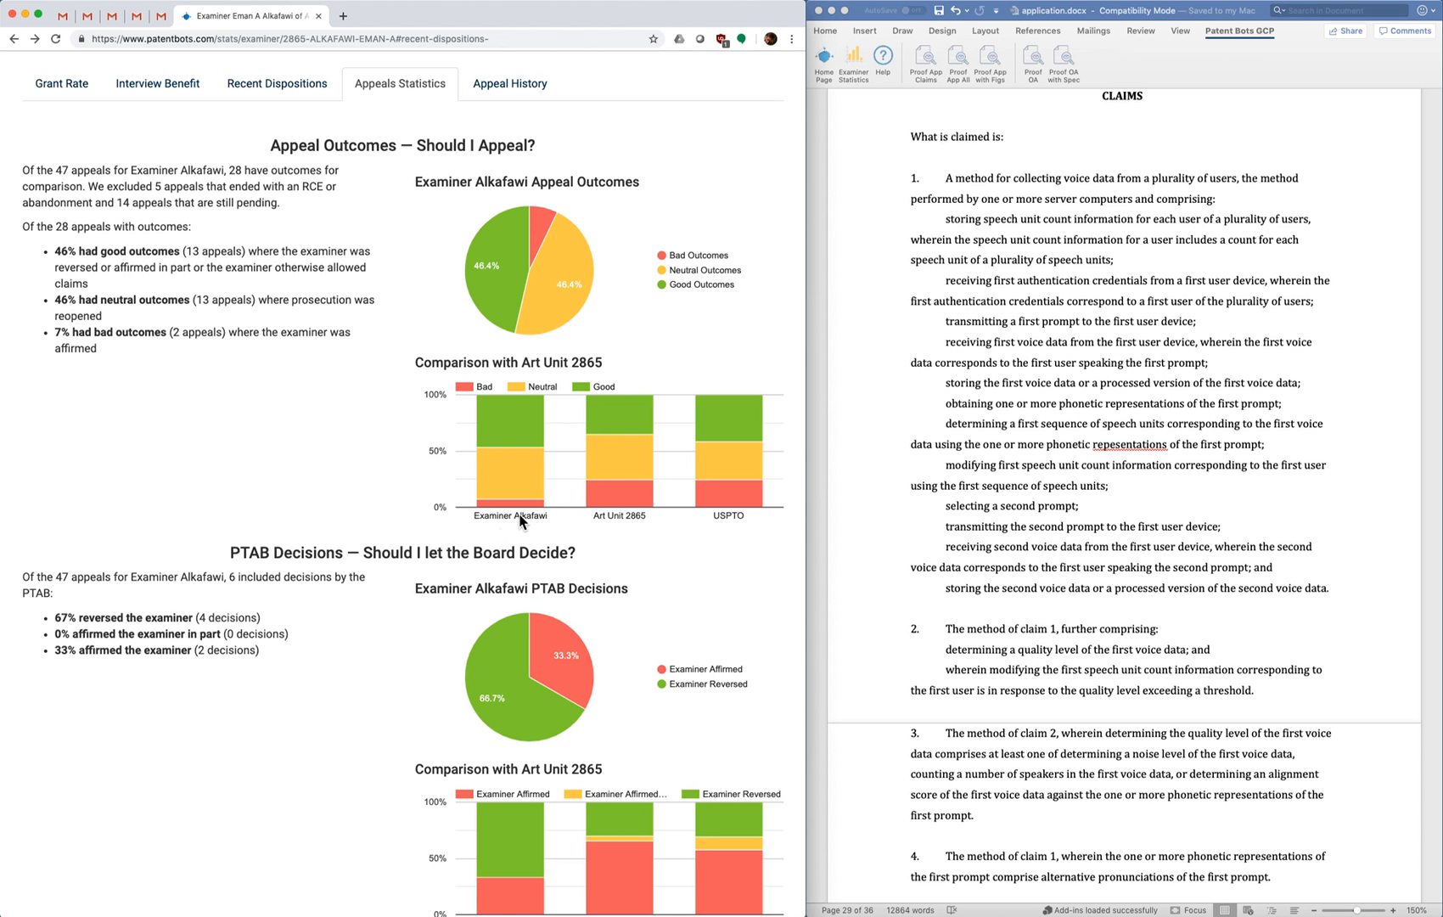
mouse_move(510, 501)
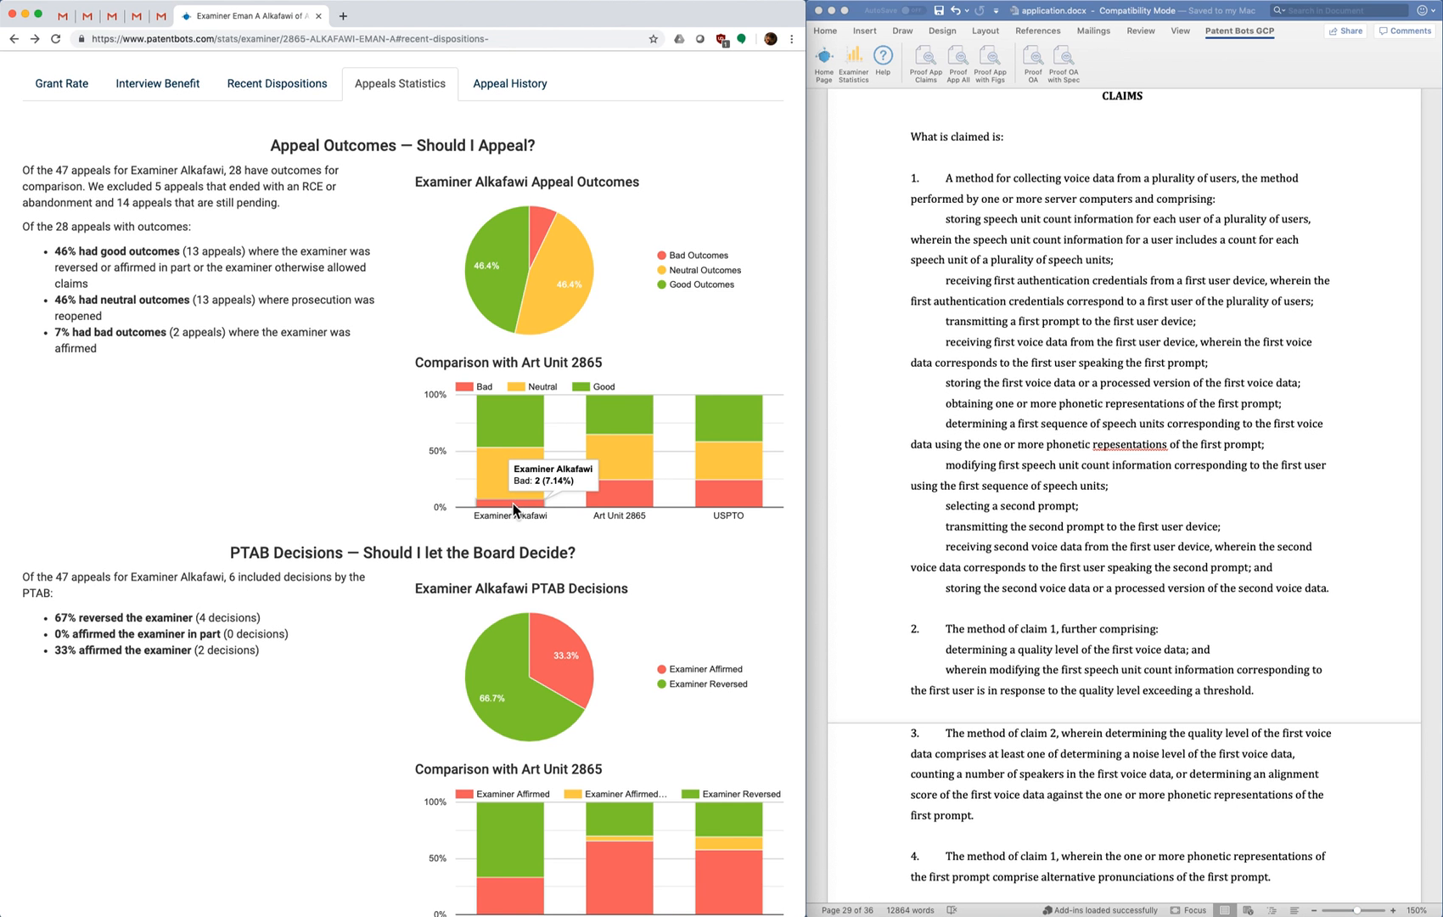
mouse_move(425, 451)
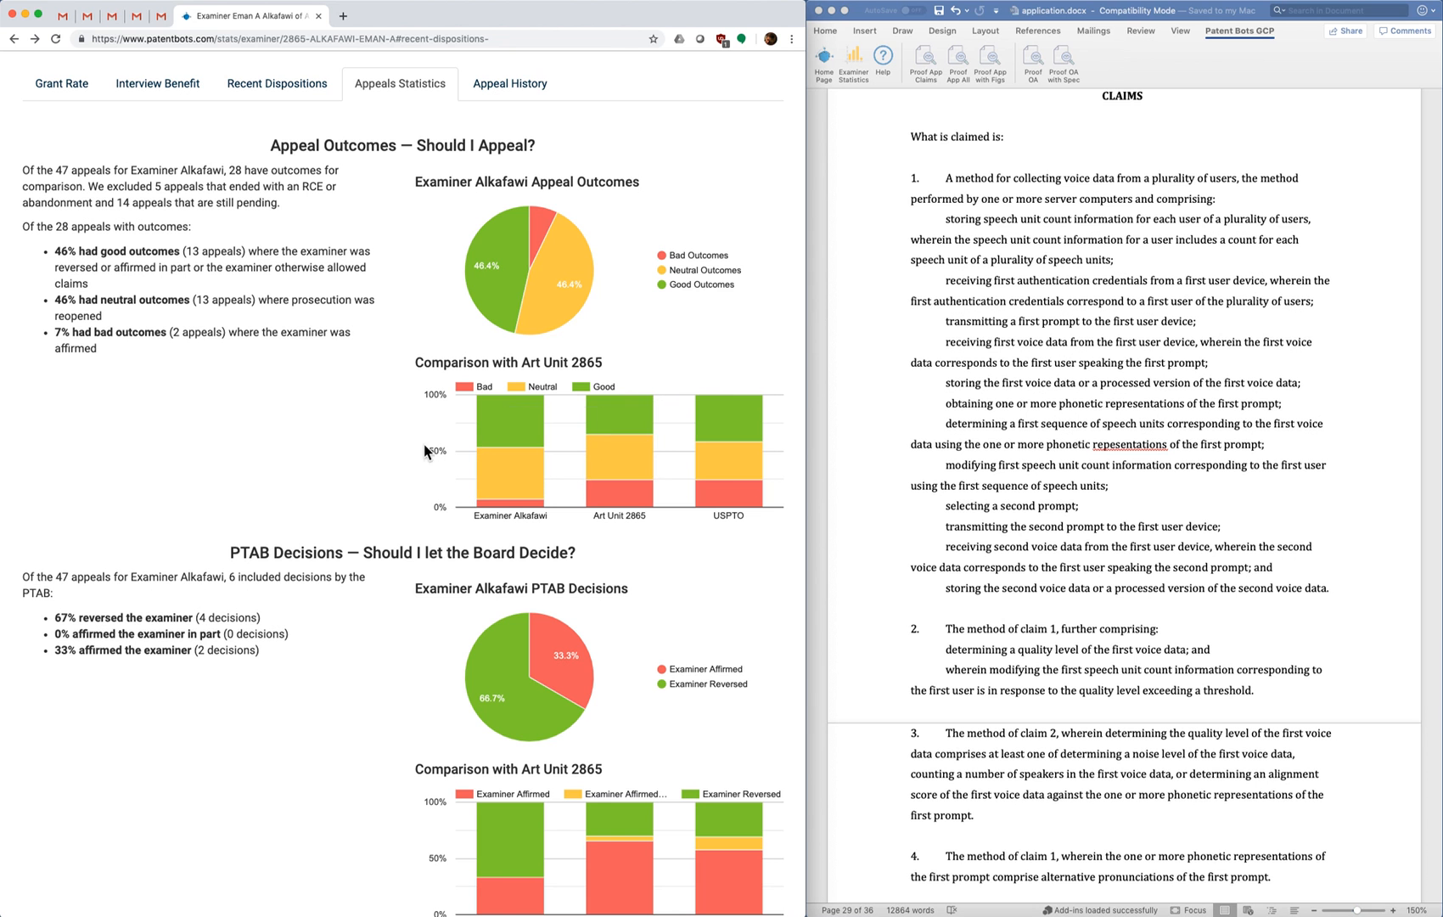
mouse_move(266, 374)
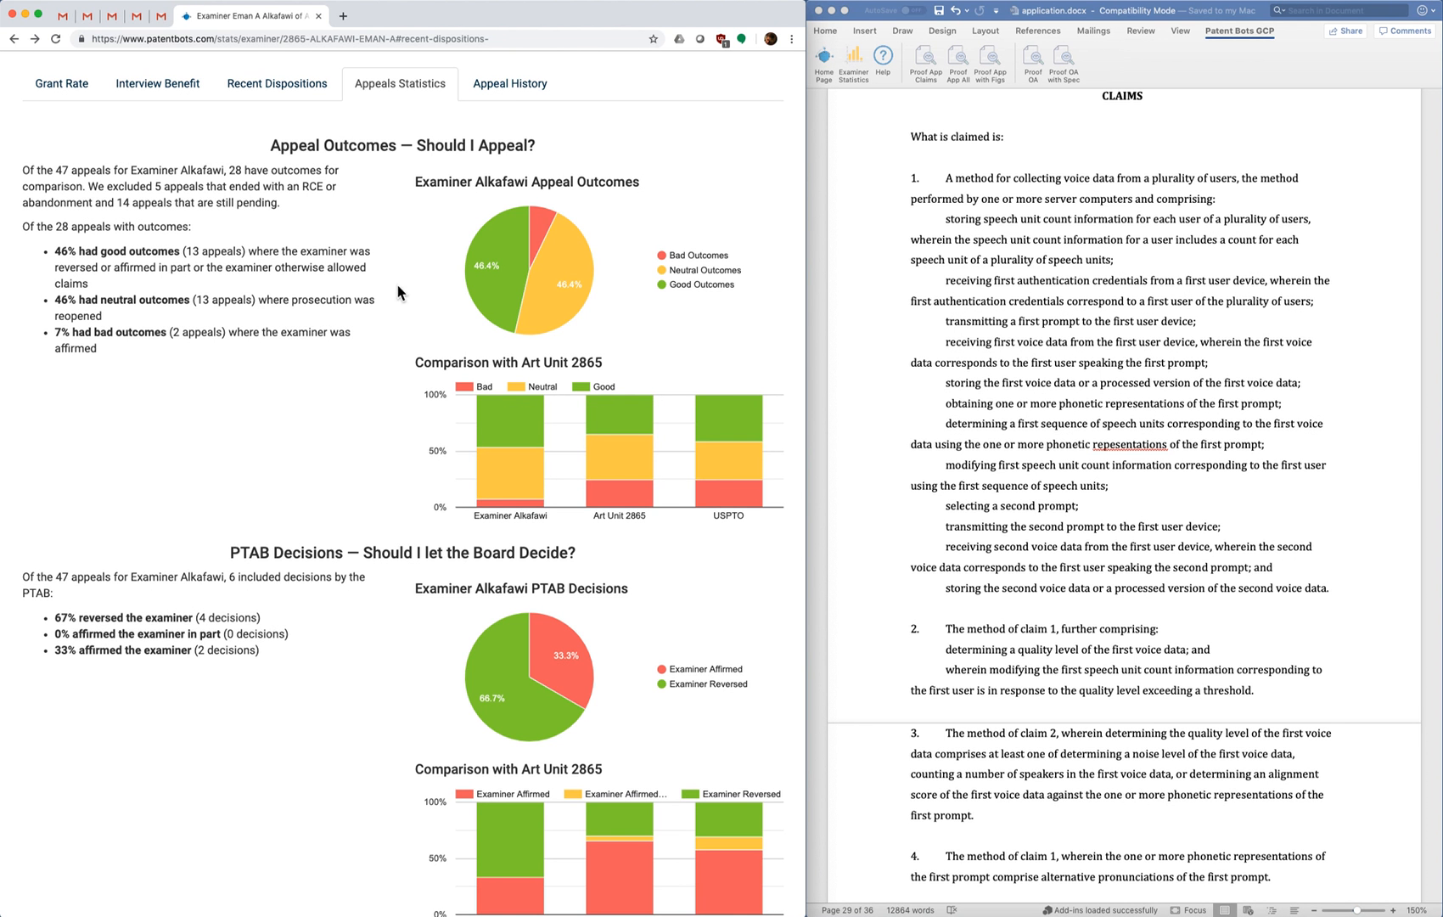
mouse_move(495, 262)
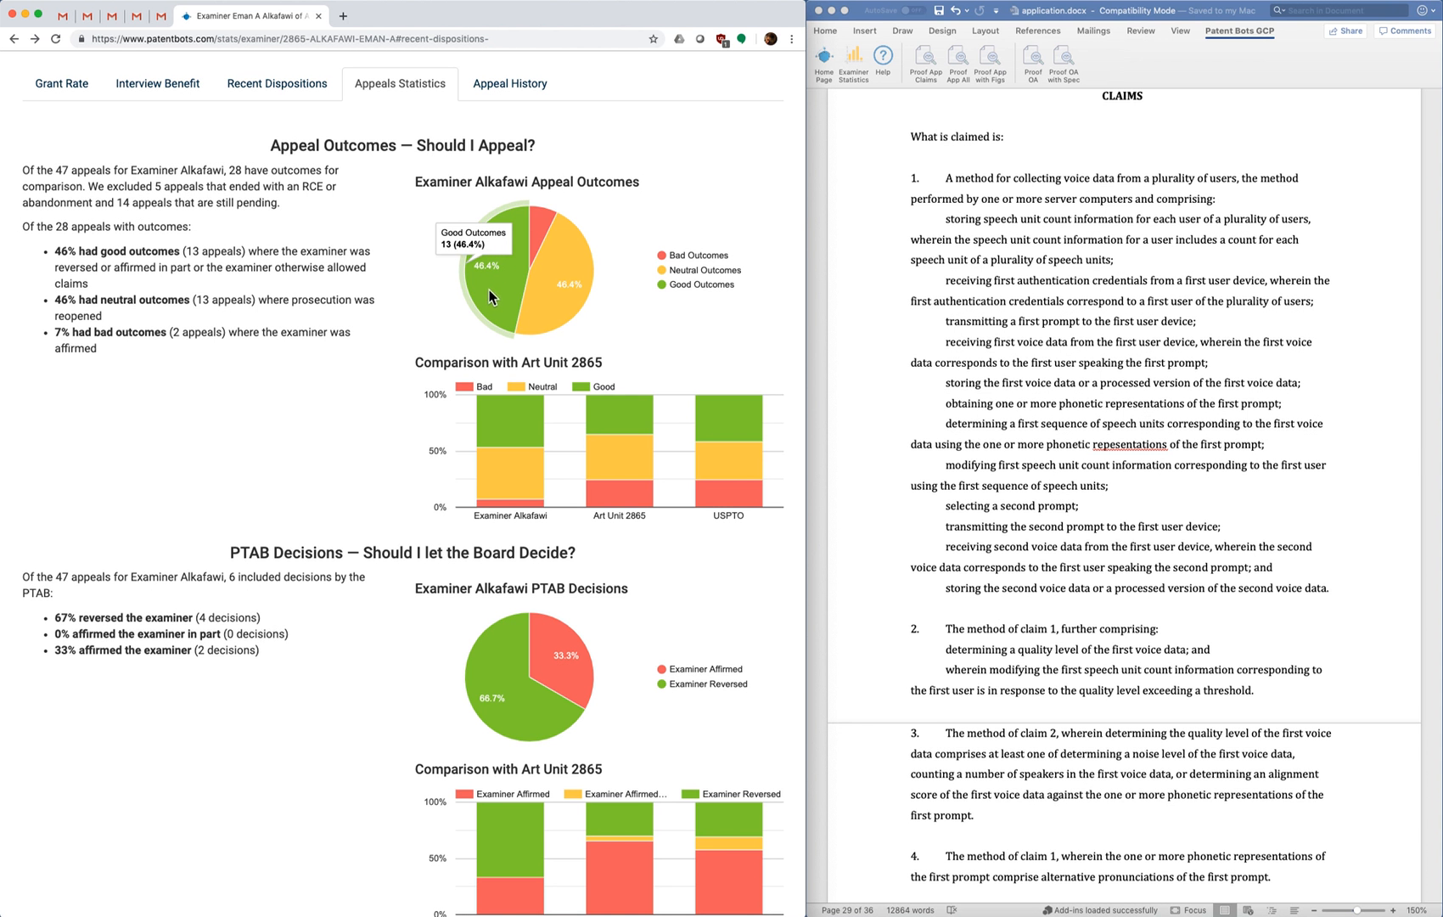
mouse_move(486, 290)
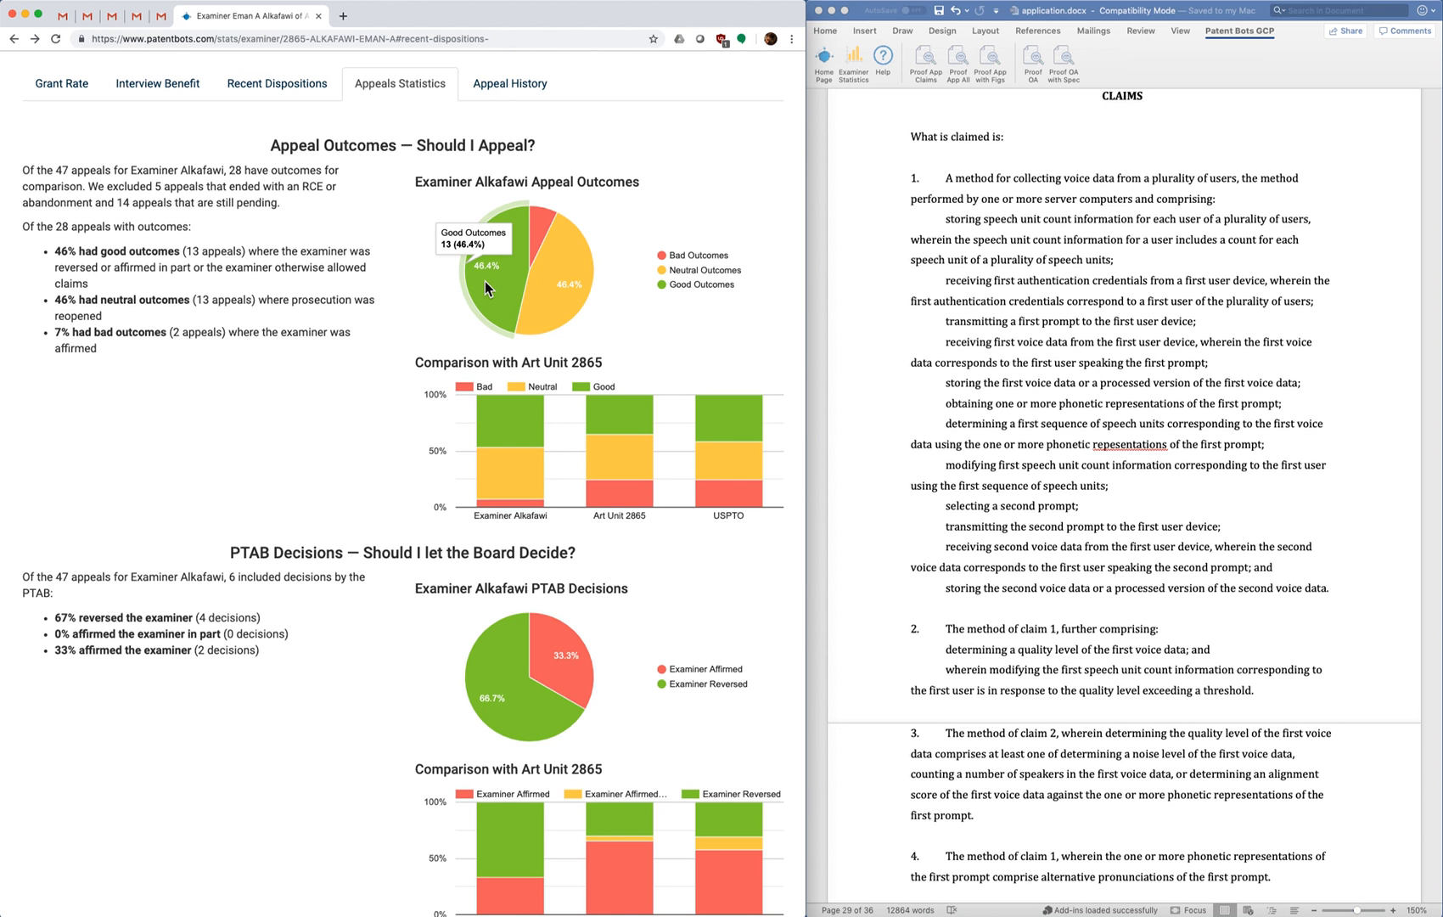
mouse_move(417, 313)
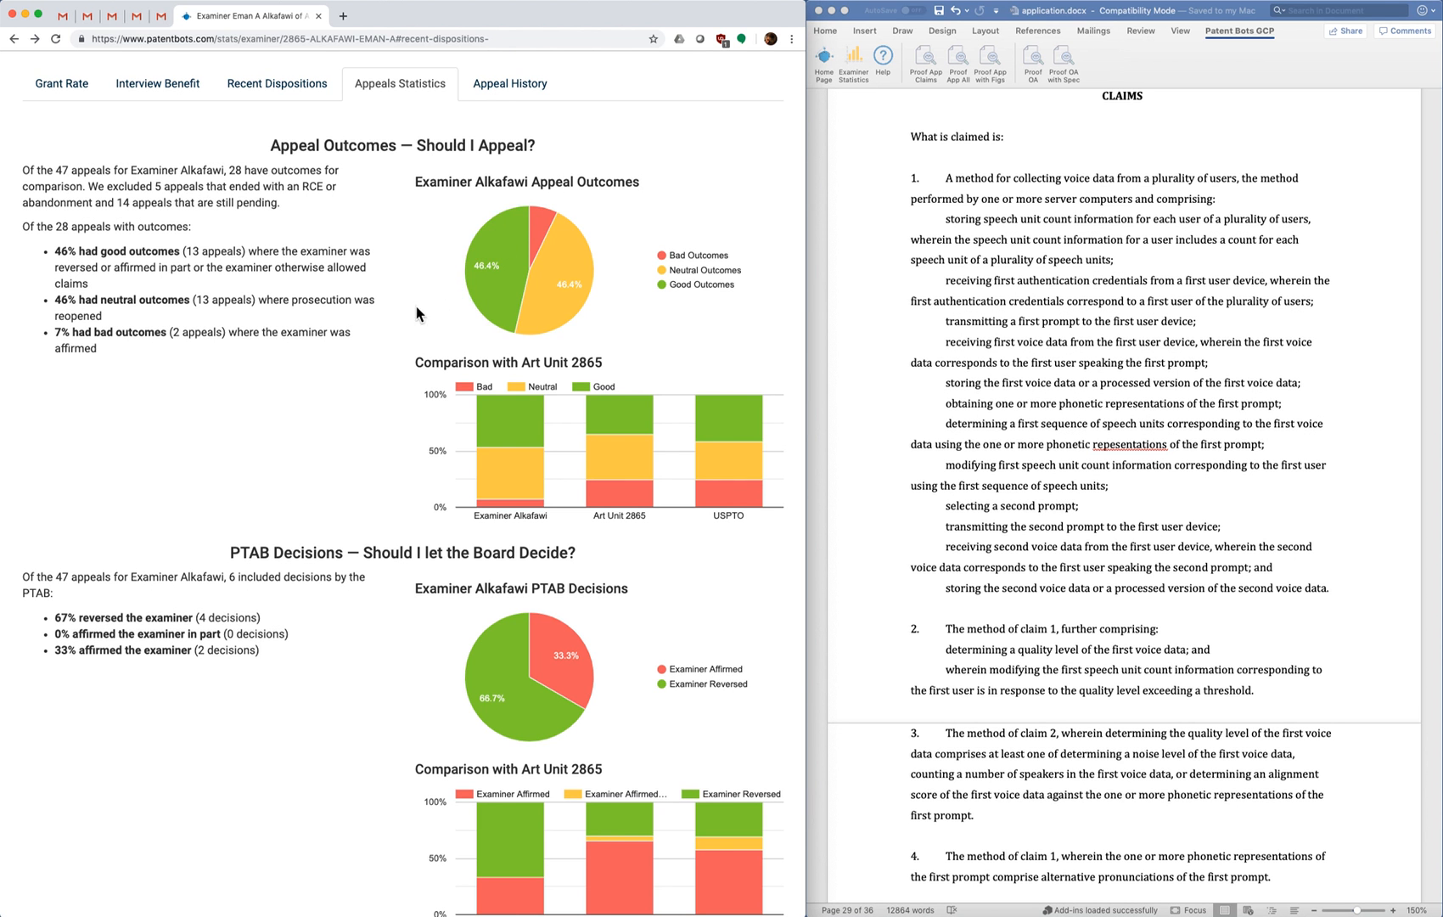
scroll("down", 3)
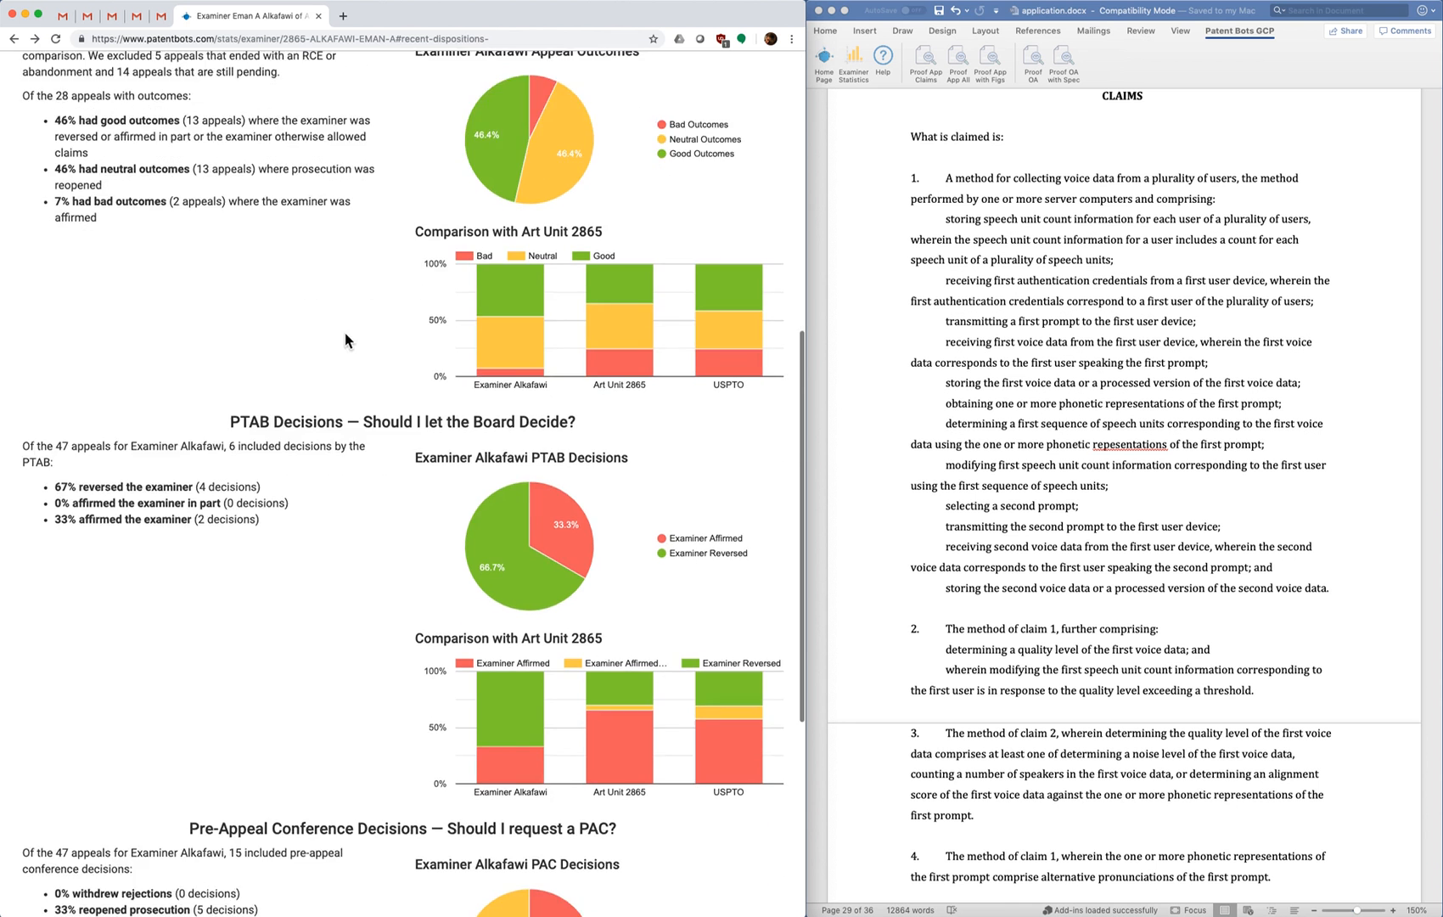
scroll("down", 3)
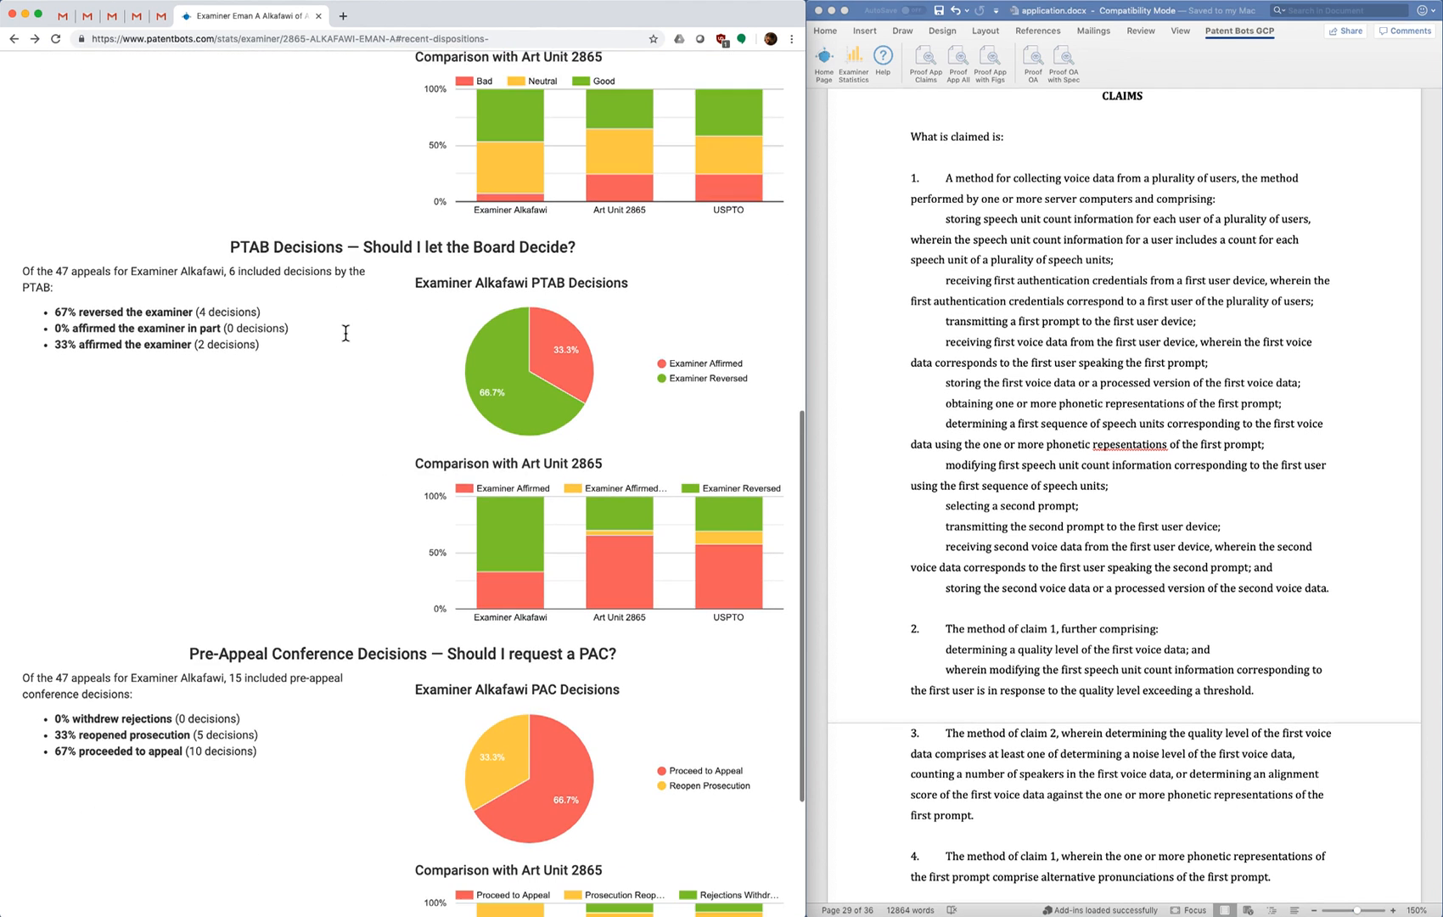
scroll("down", 3)
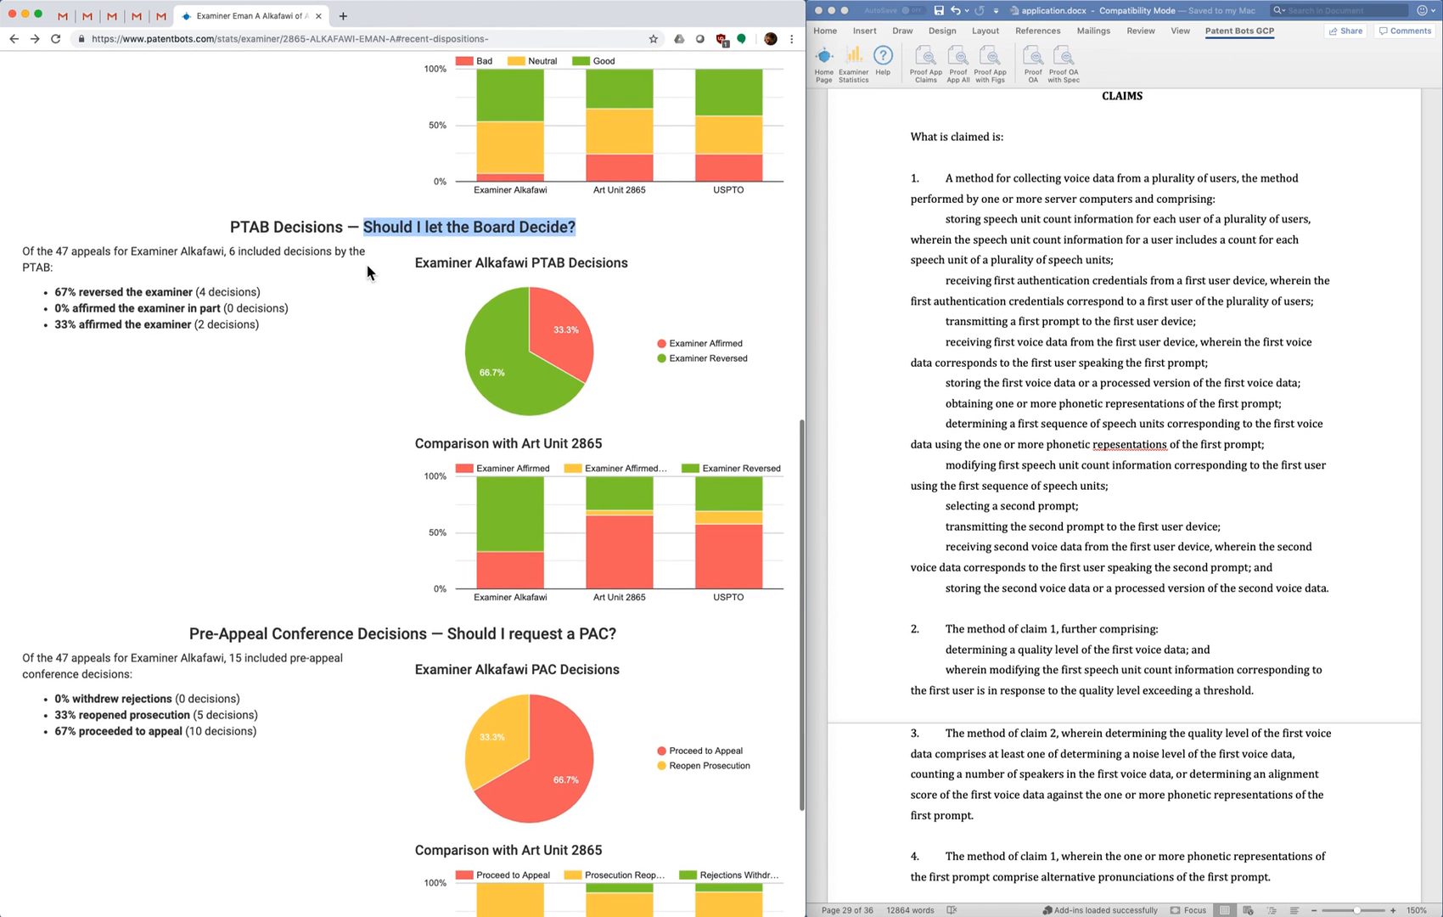
scroll("down", 3)
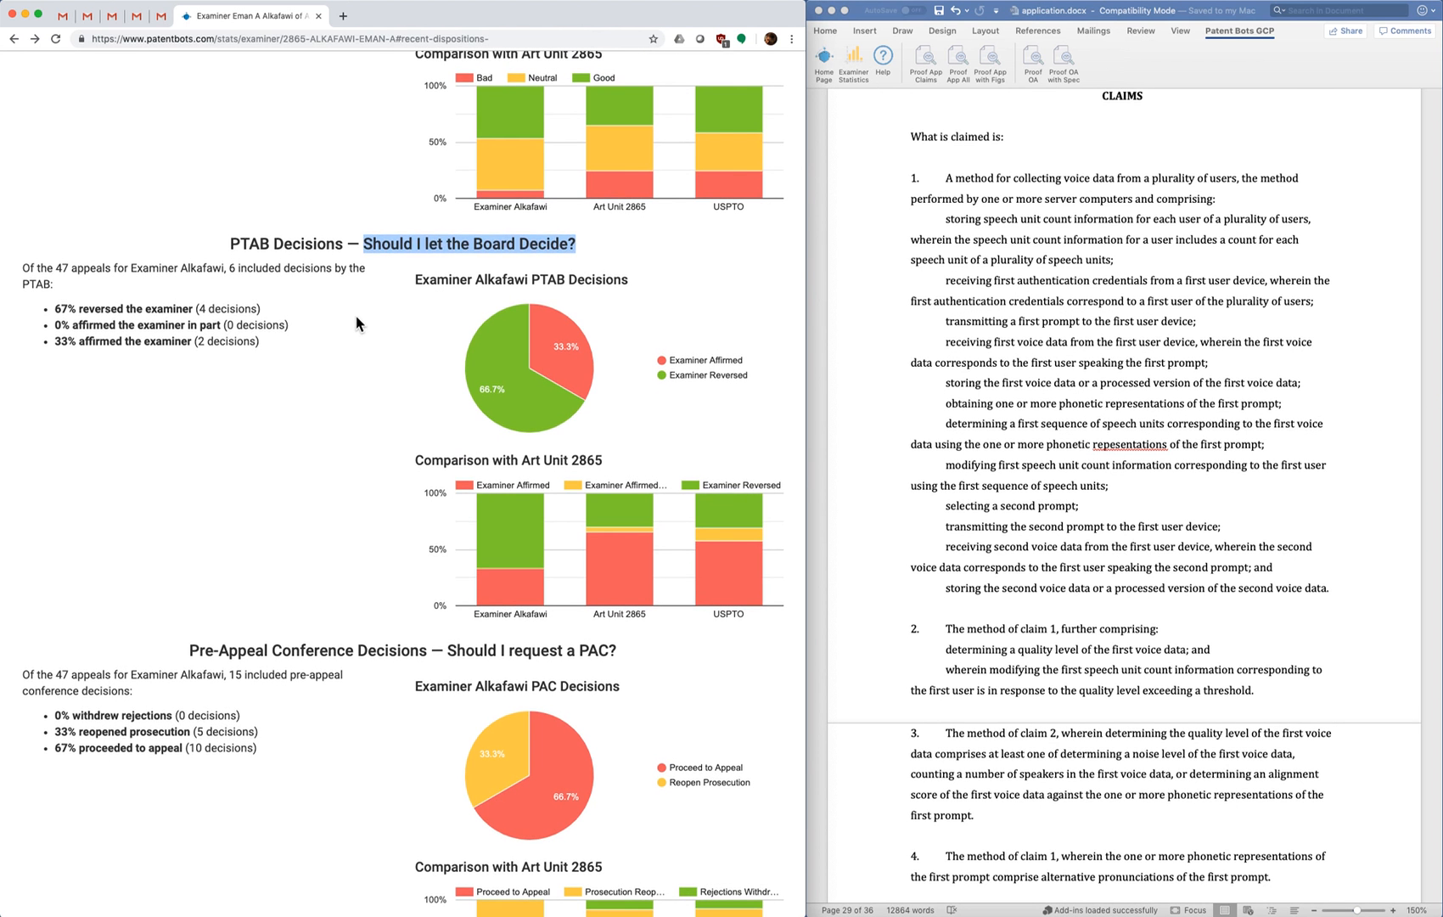
mouse_move(420, 400)
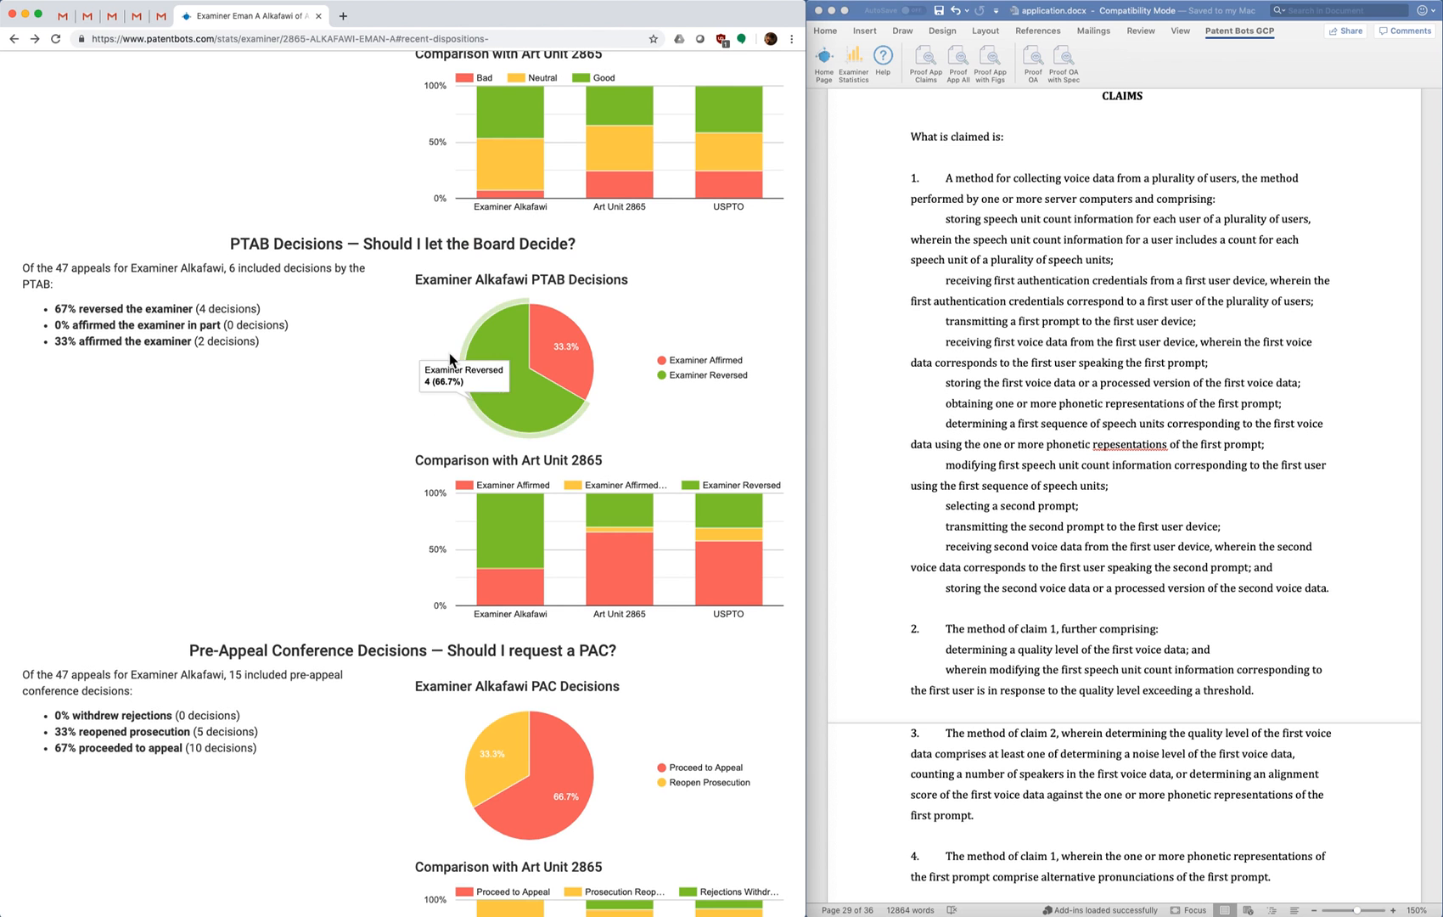
mouse_move(509, 352)
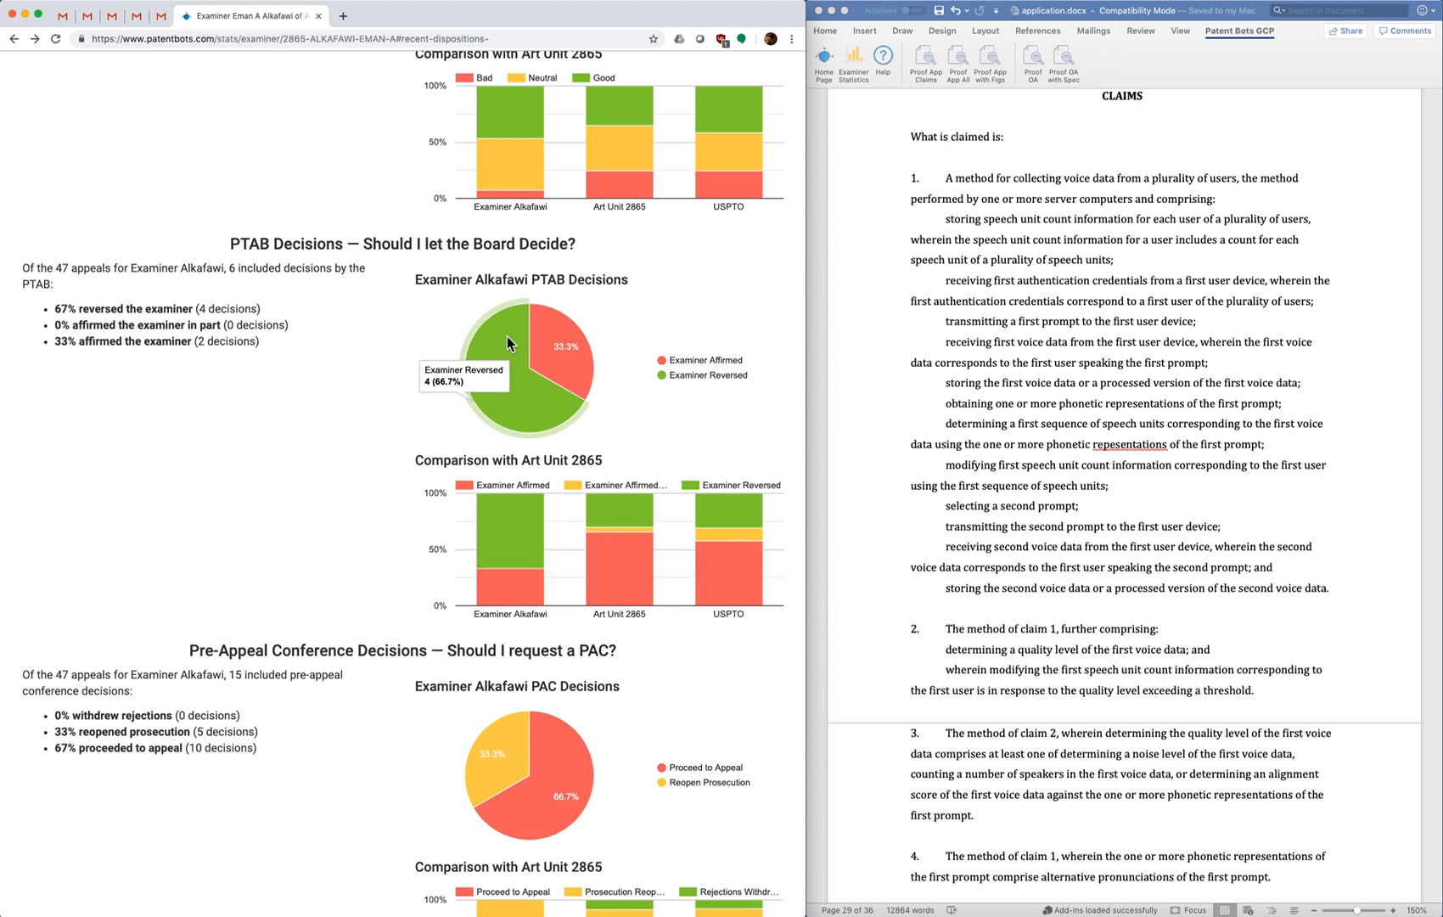
mouse_move(548, 336)
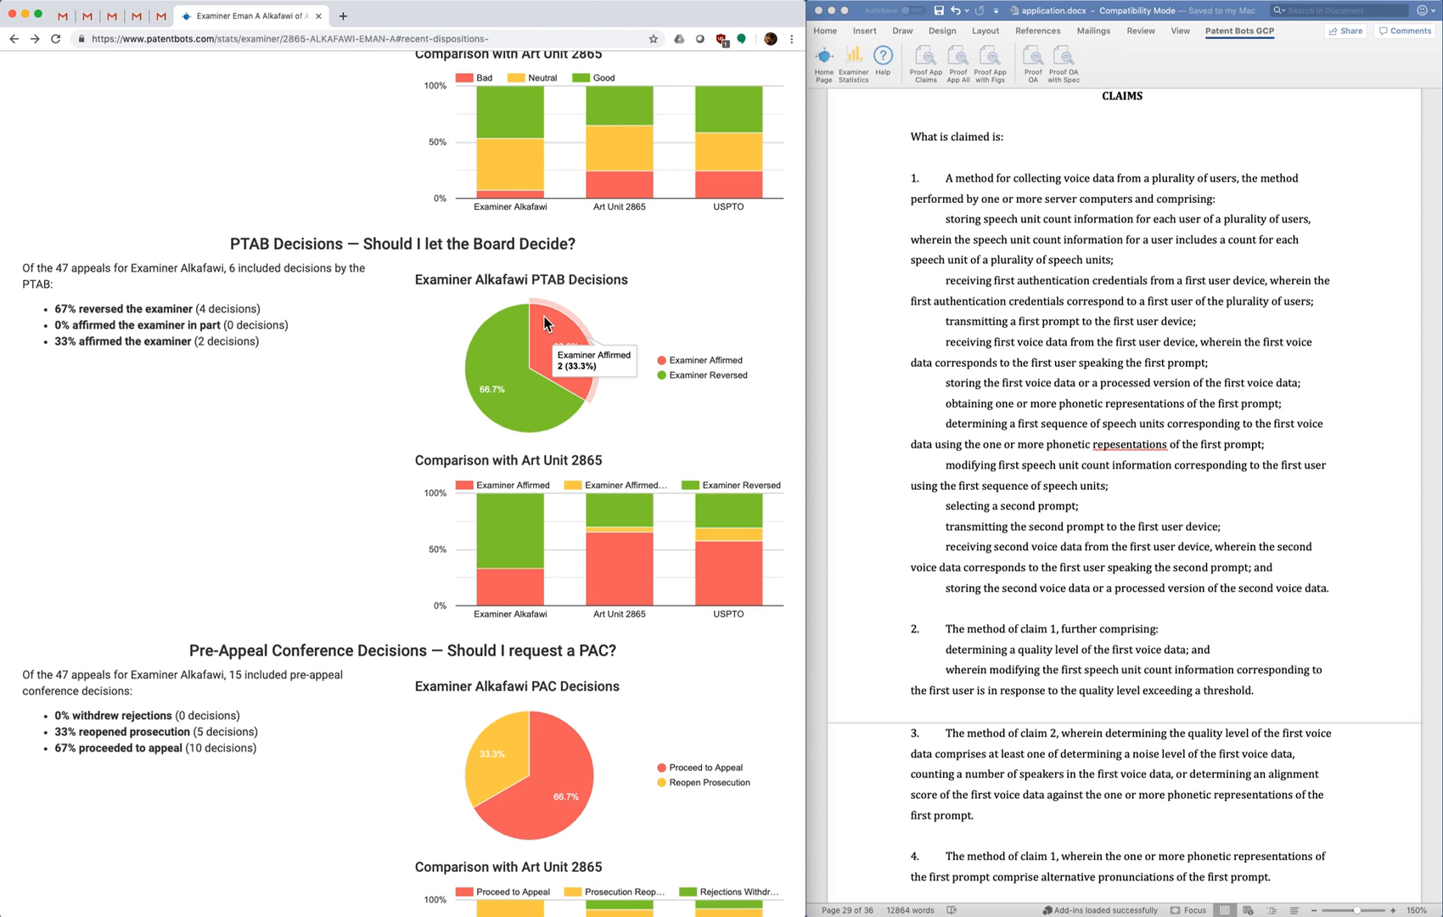
mouse_move(572, 394)
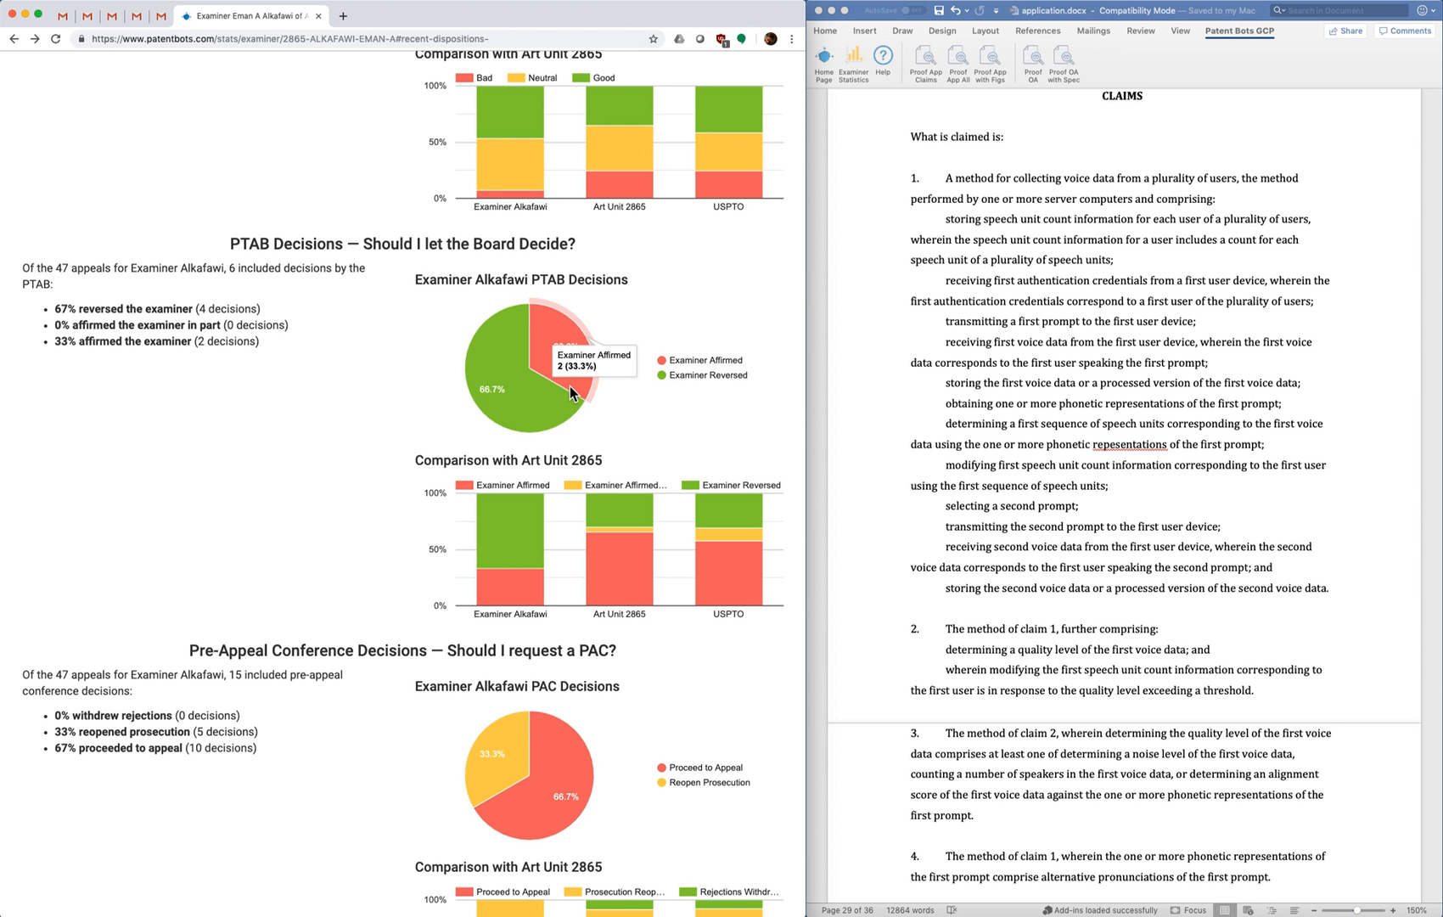
mouse_move(586, 403)
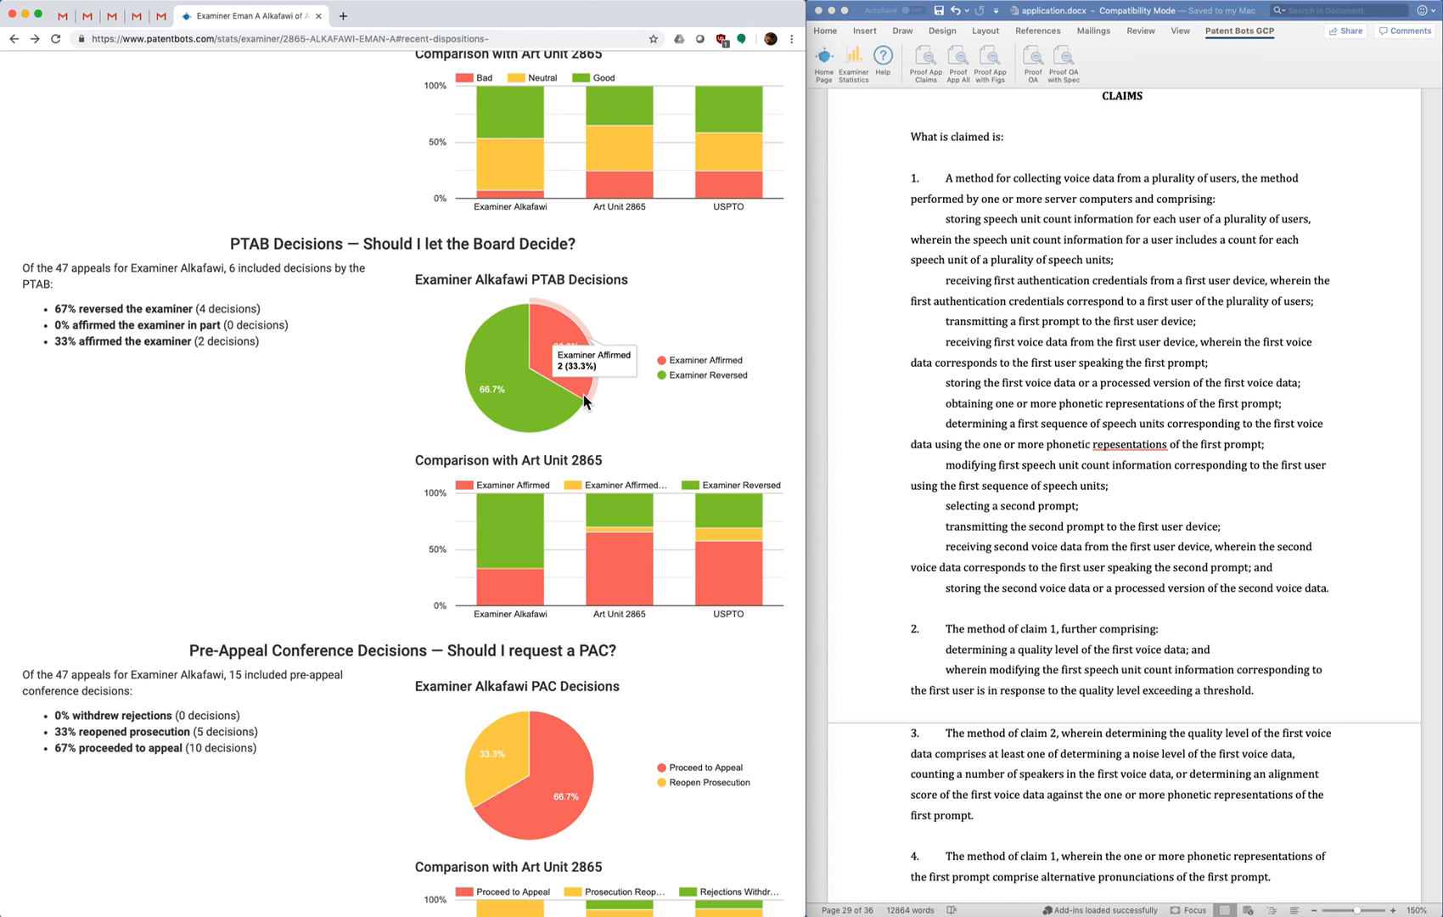
mouse_move(608, 404)
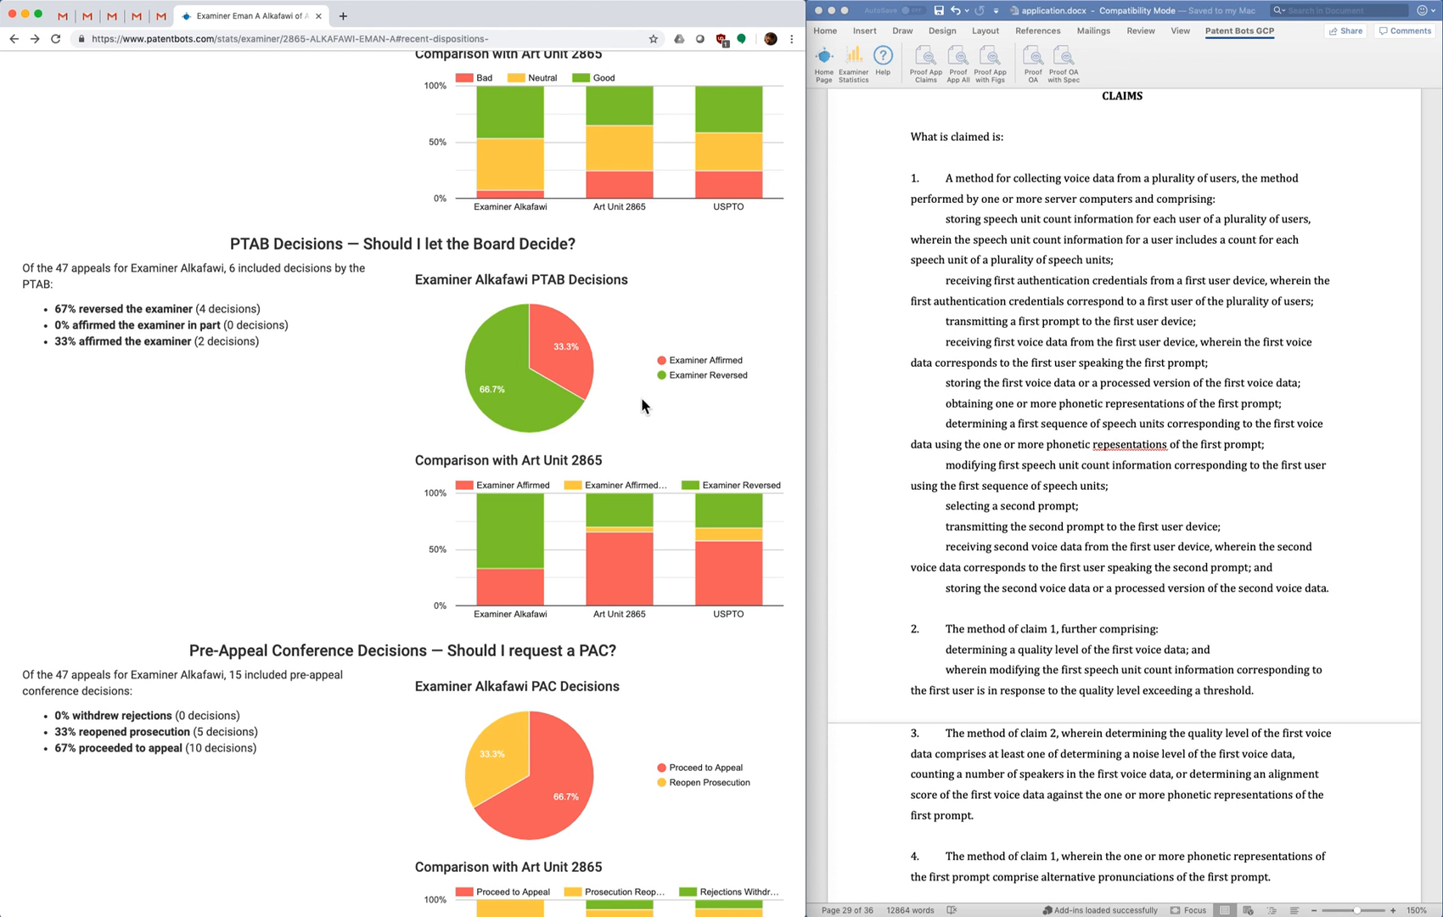
mouse_move(575, 504)
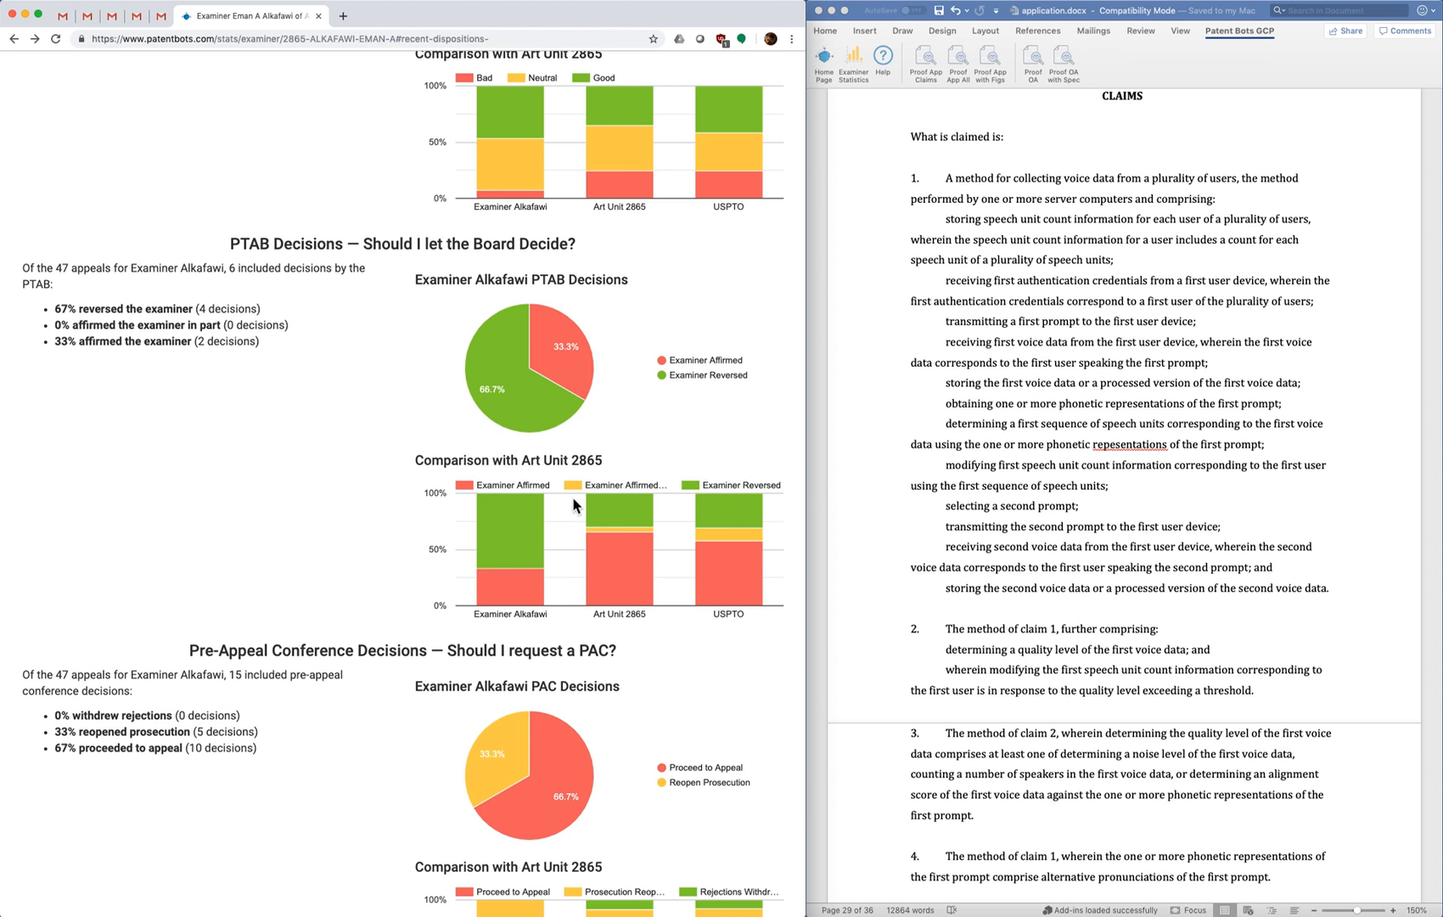
mouse_move(619, 620)
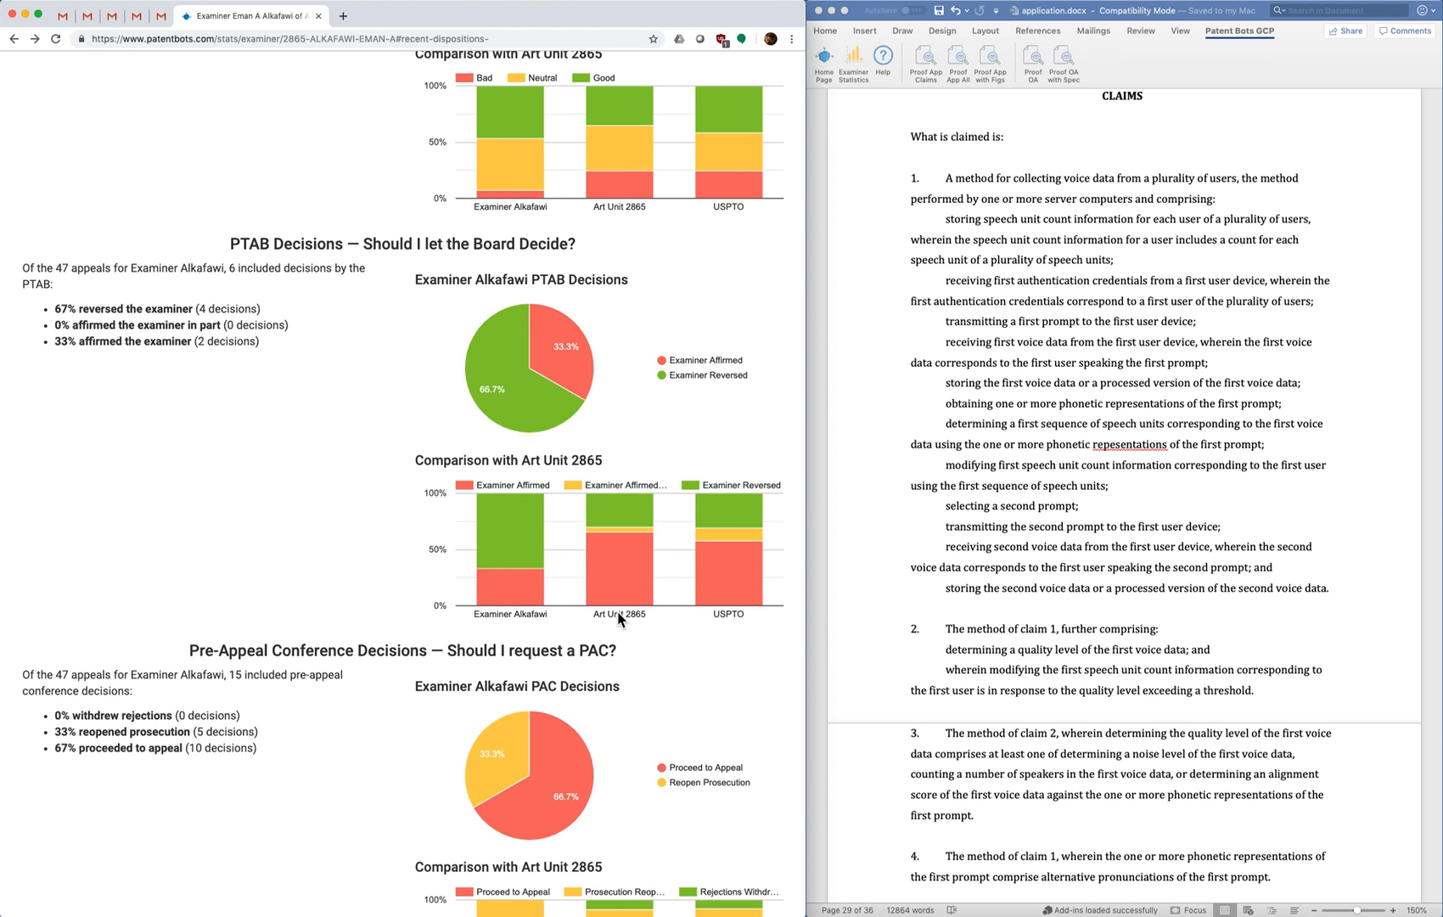
mouse_move(658, 576)
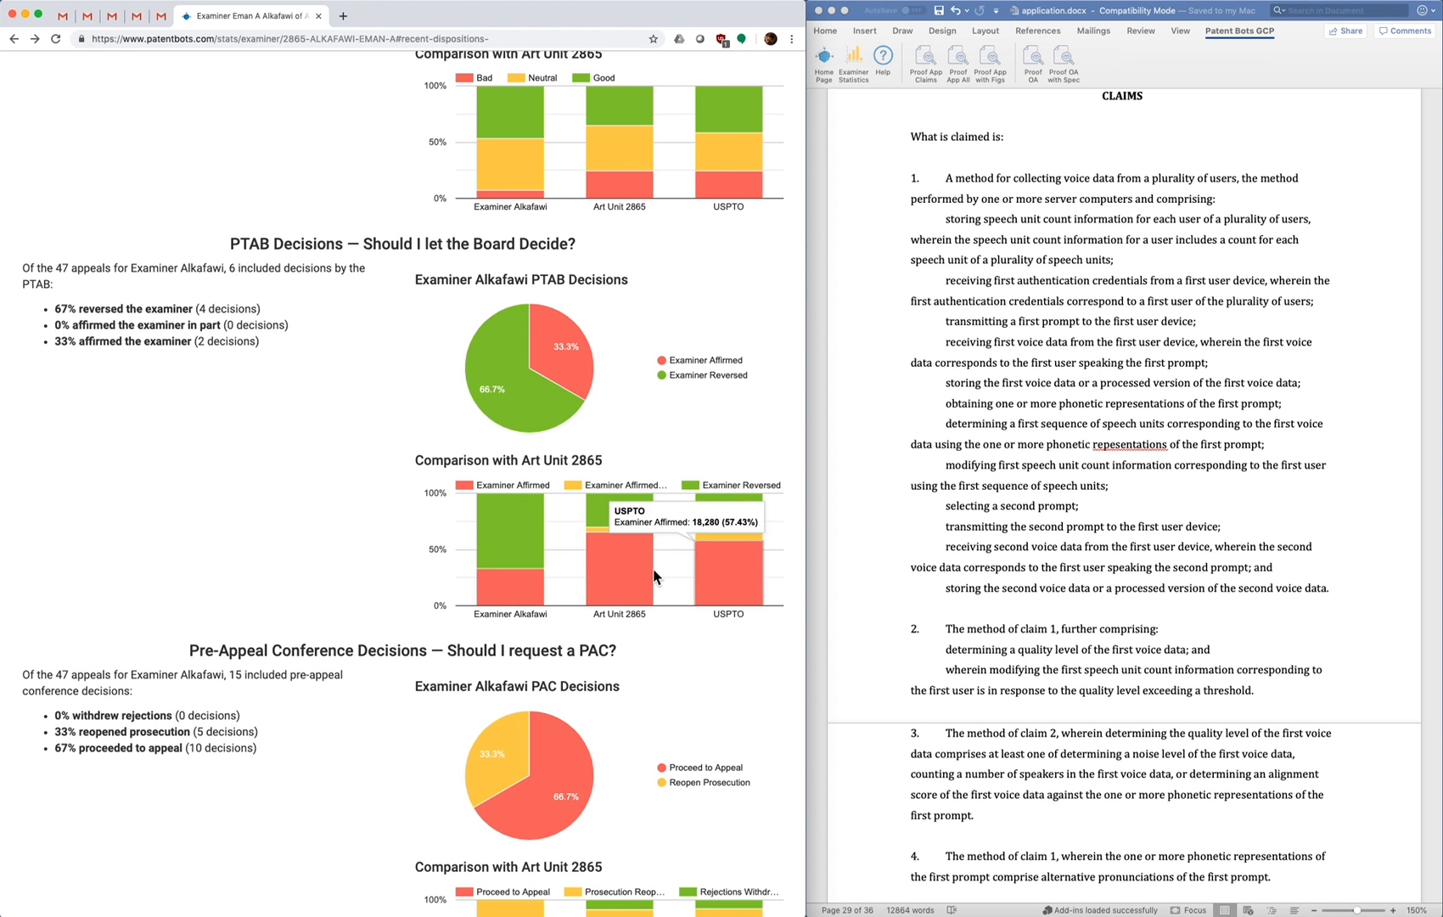
mouse_move(513, 553)
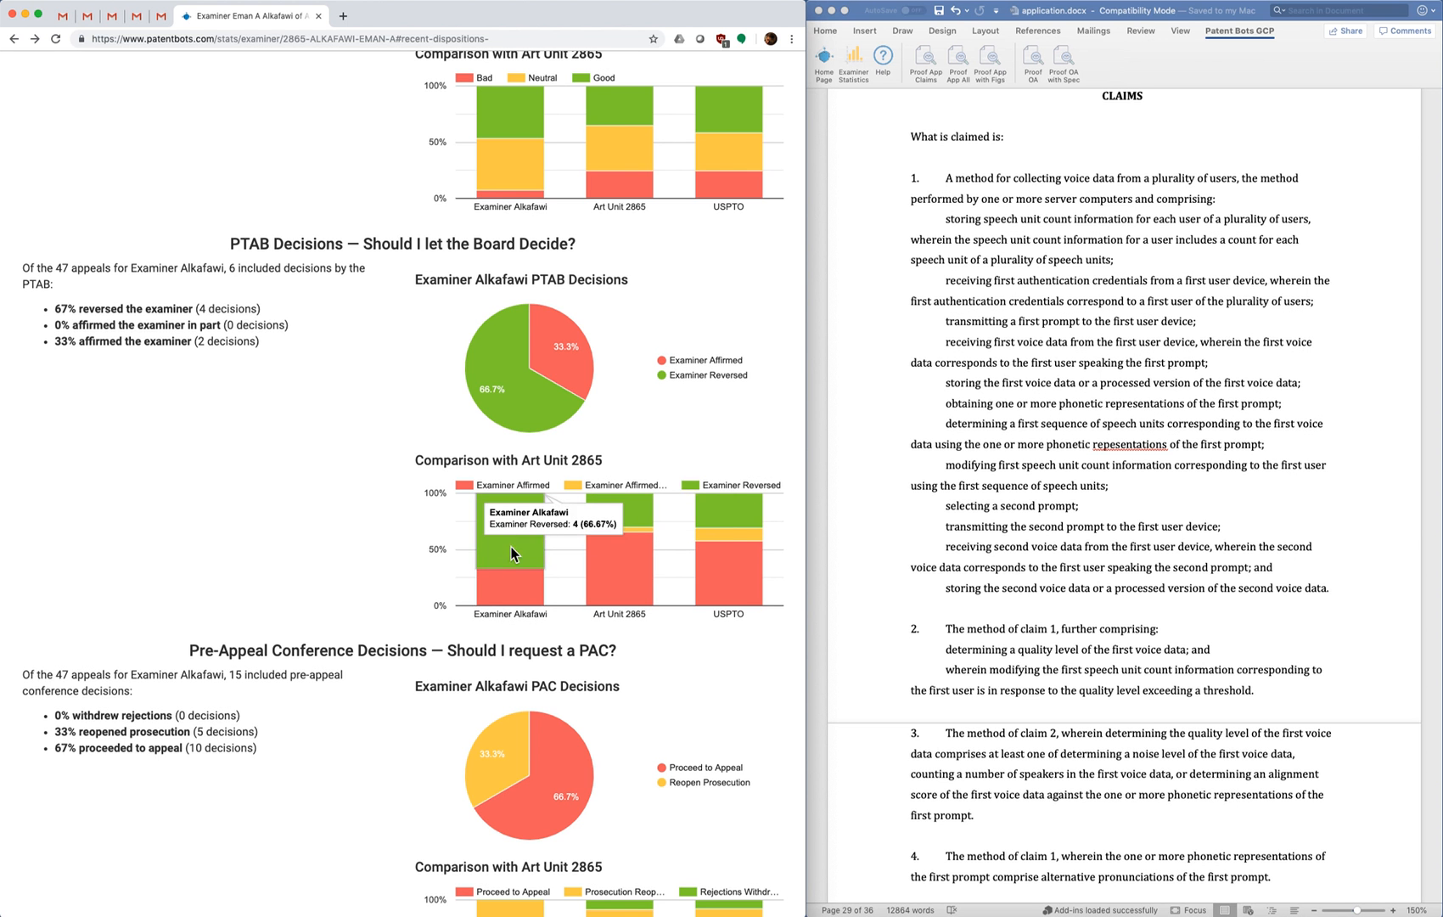
mouse_move(370, 460)
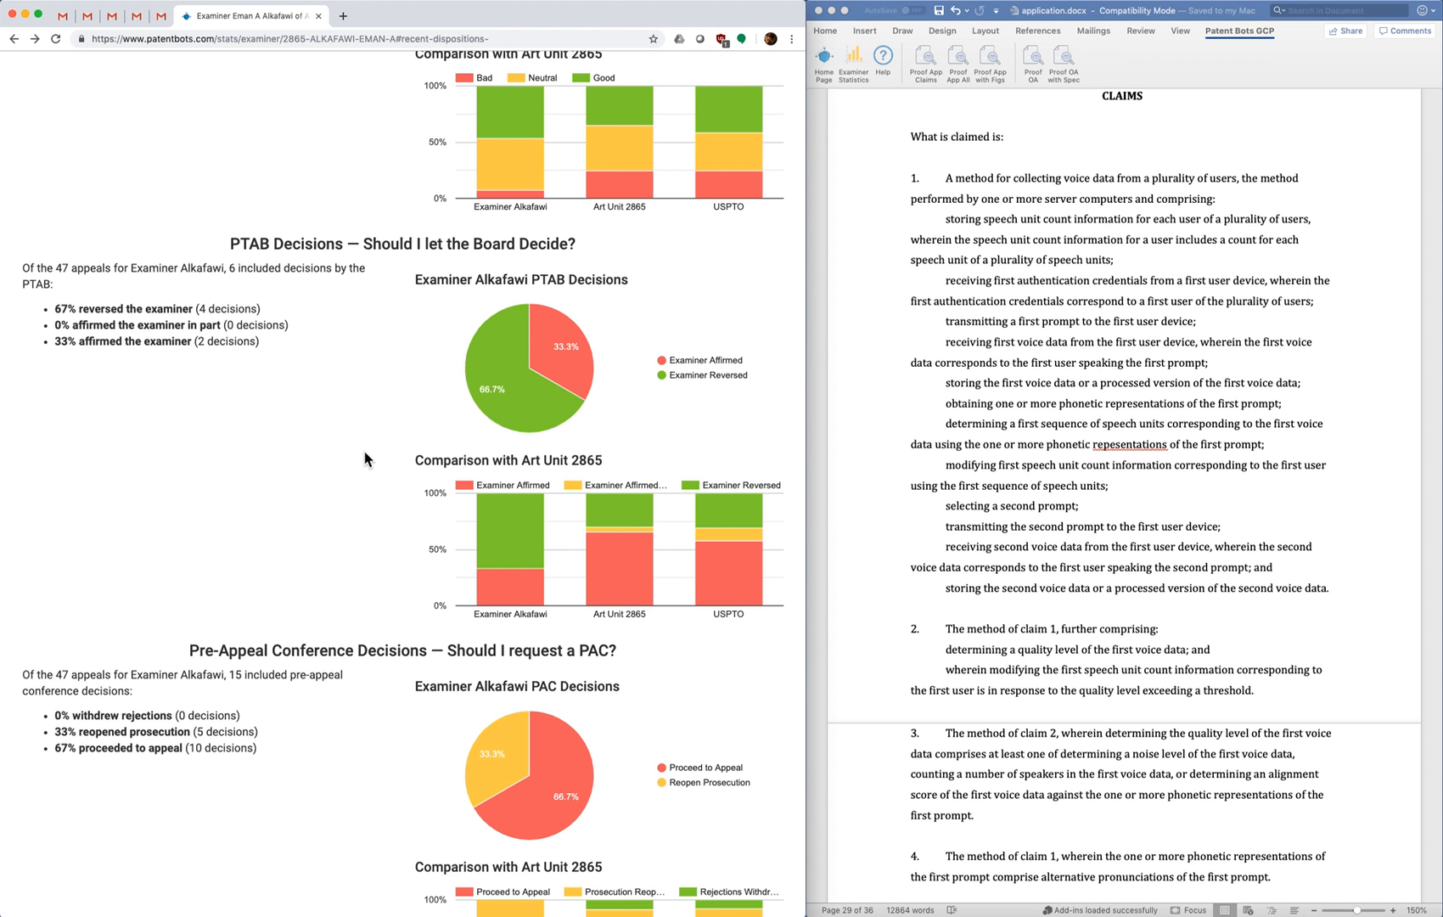
mouse_move(361, 458)
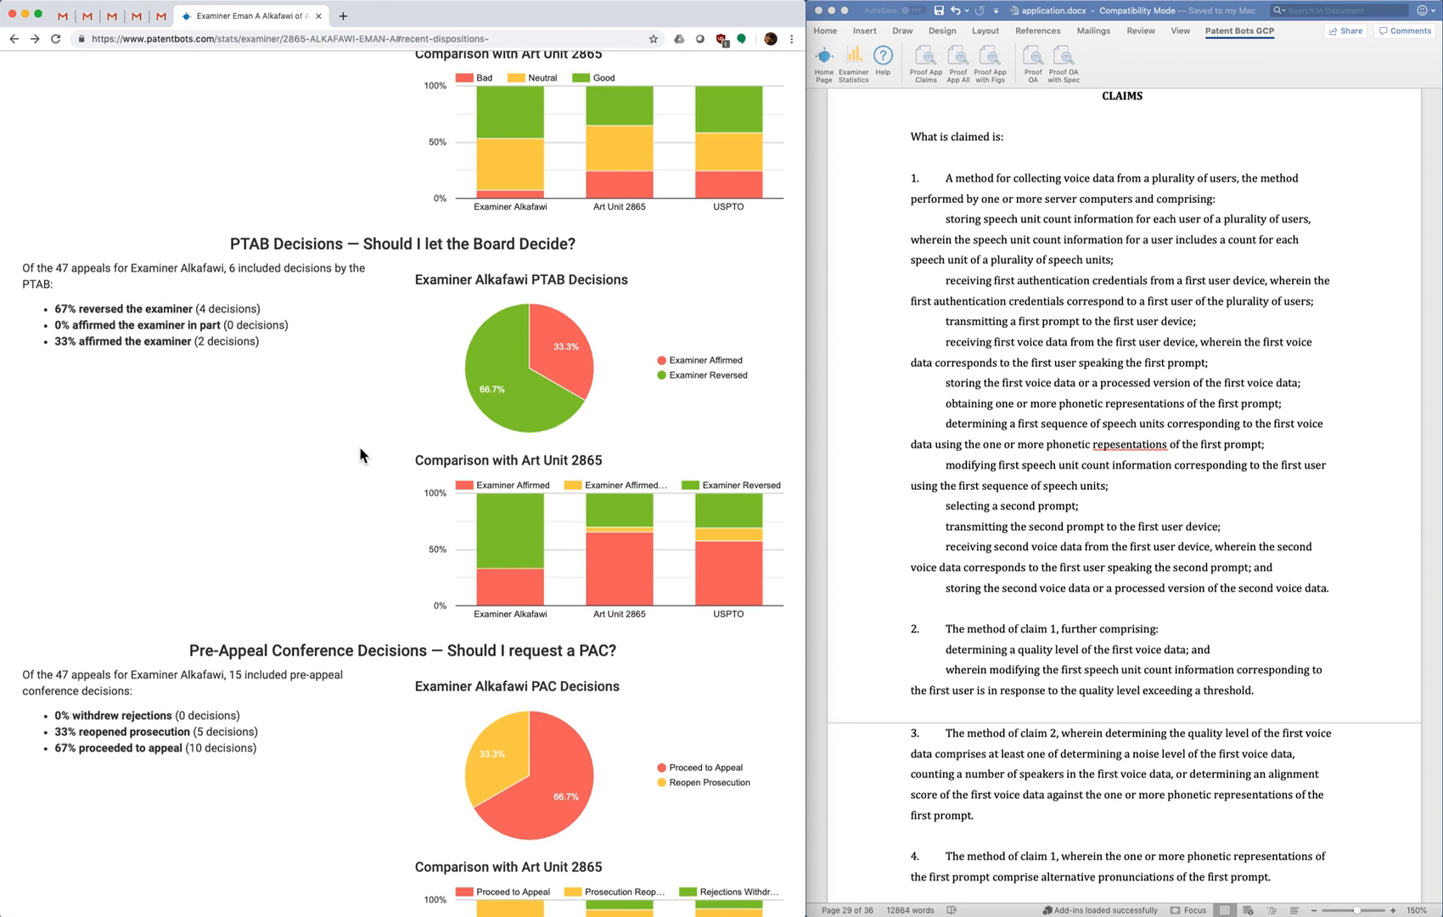
- Scroll down to the Pre-Appeal Conference Decisions charts and inspect the comparison chart
scroll("down", 3)
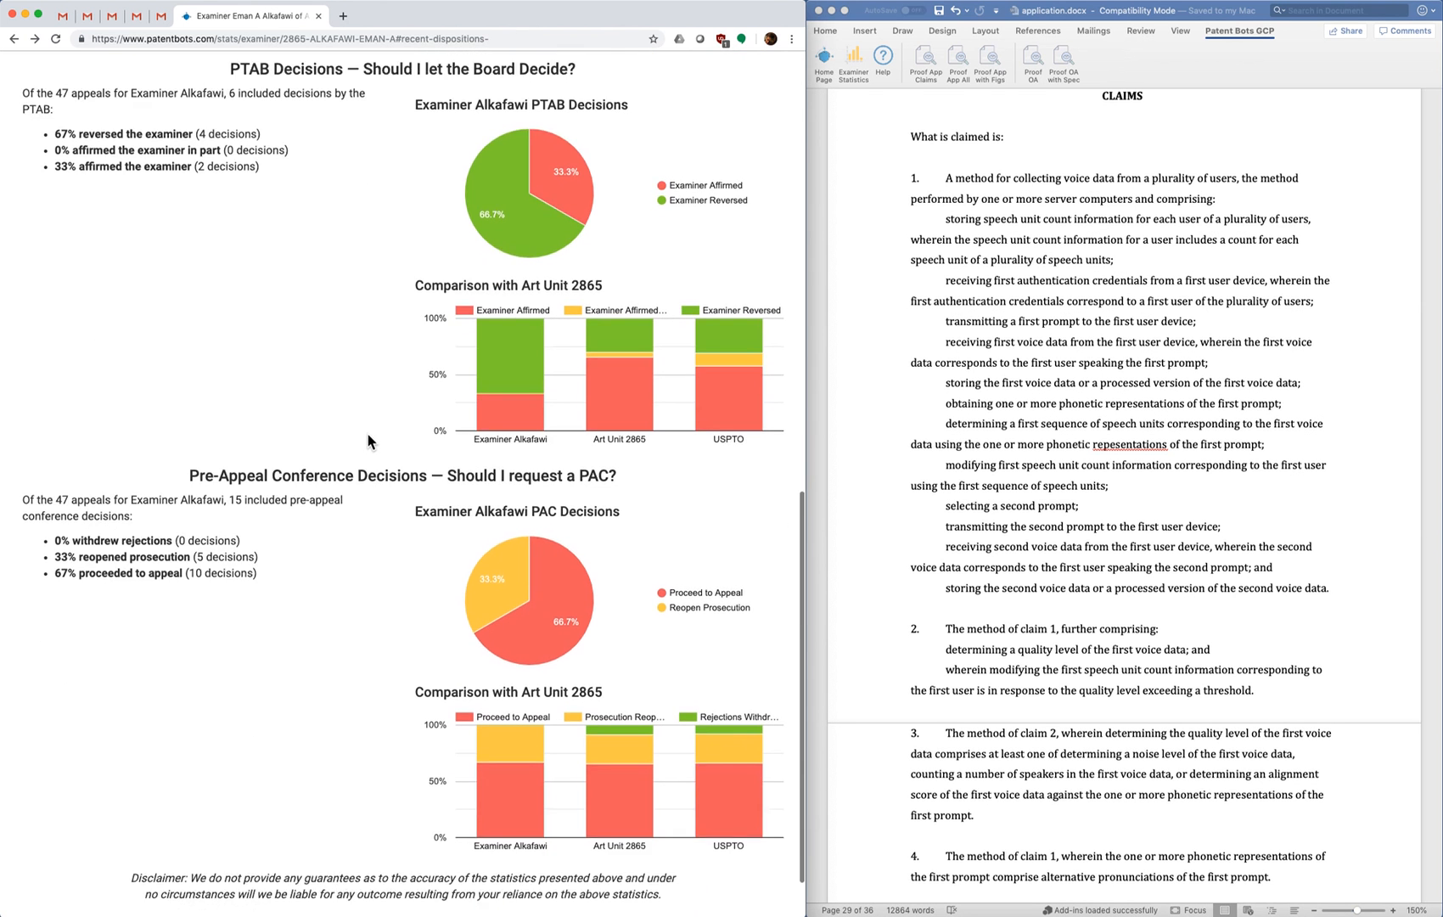
scroll("down", 3)
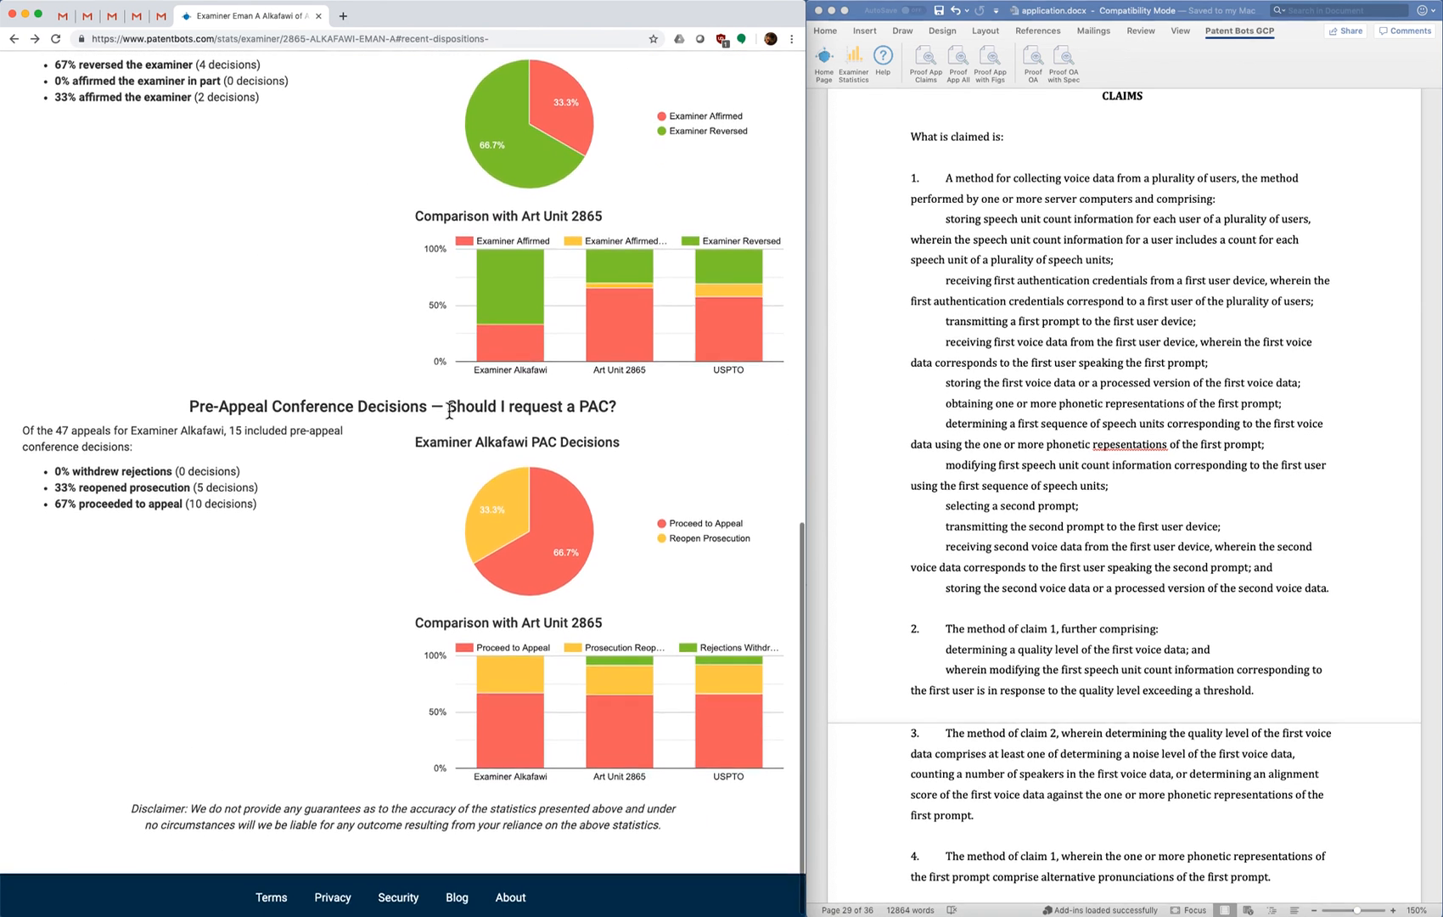
left_click_drag(441, 408, 617, 407)
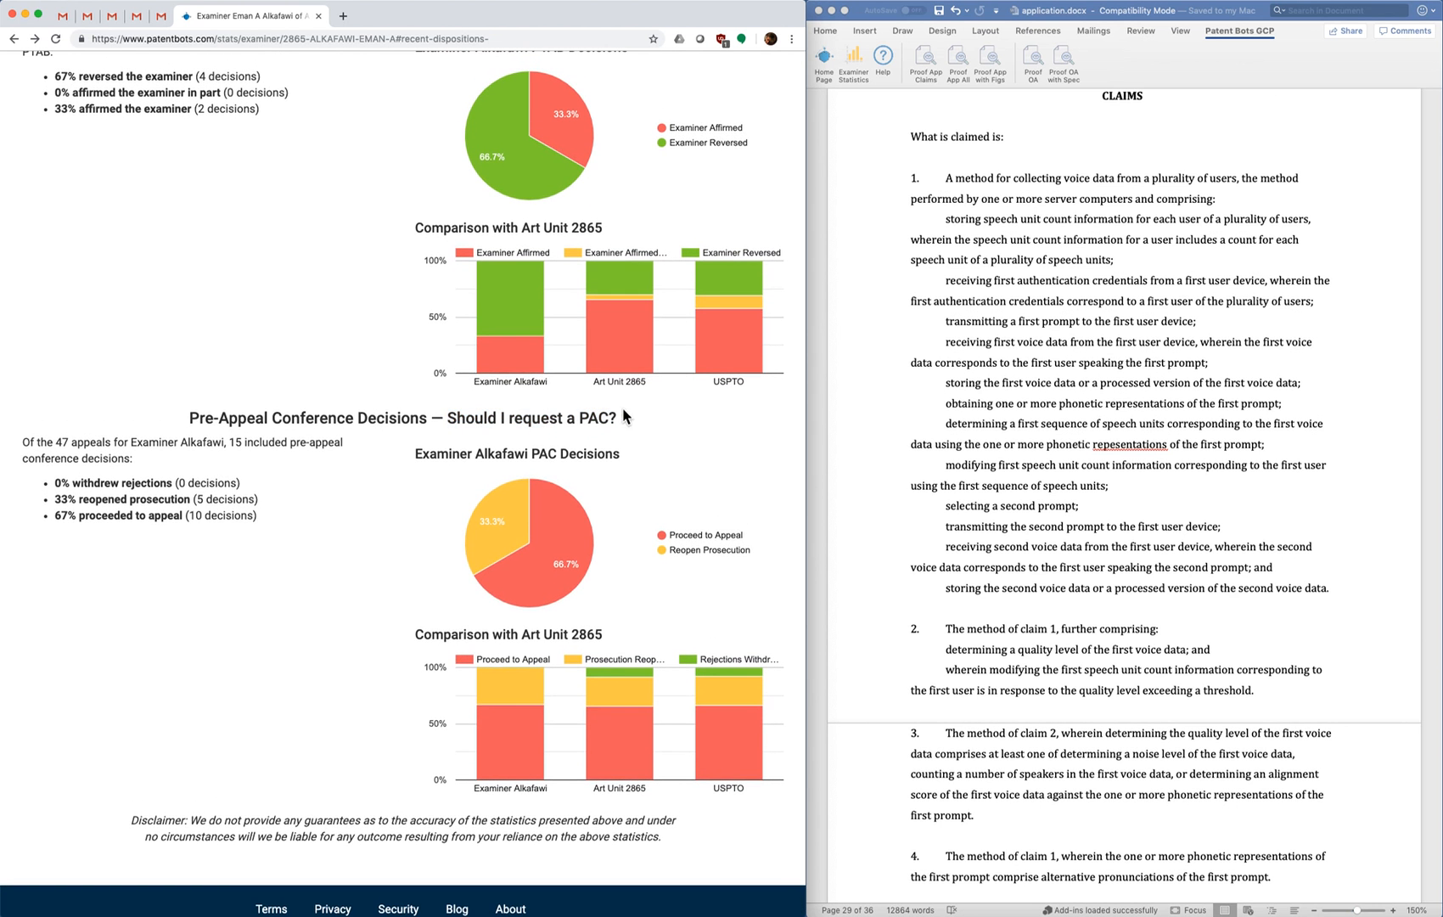
mouse_move(449, 417)
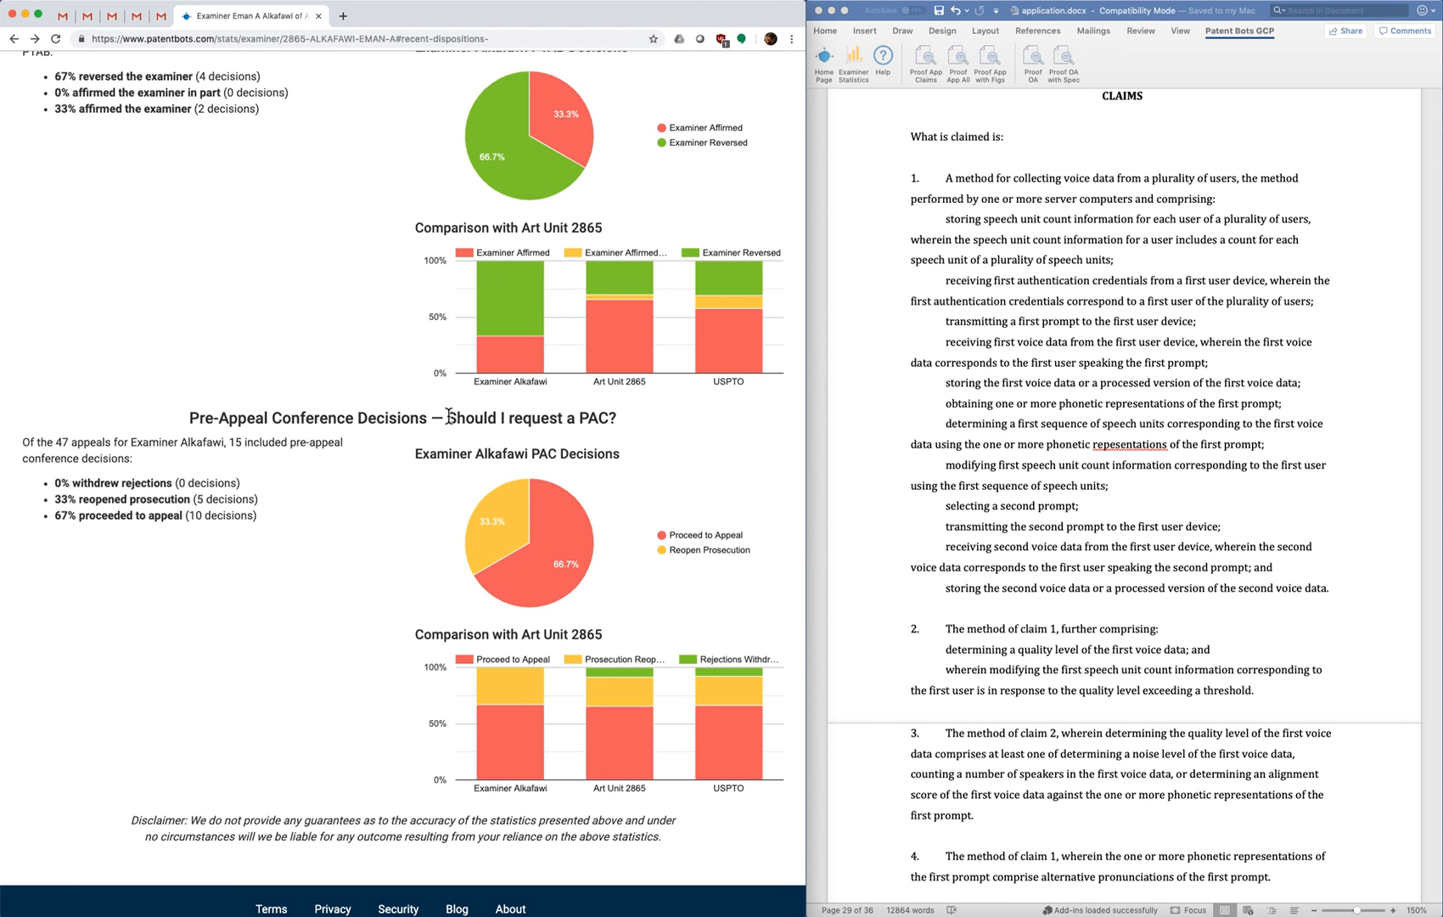
mouse_move(531, 415)
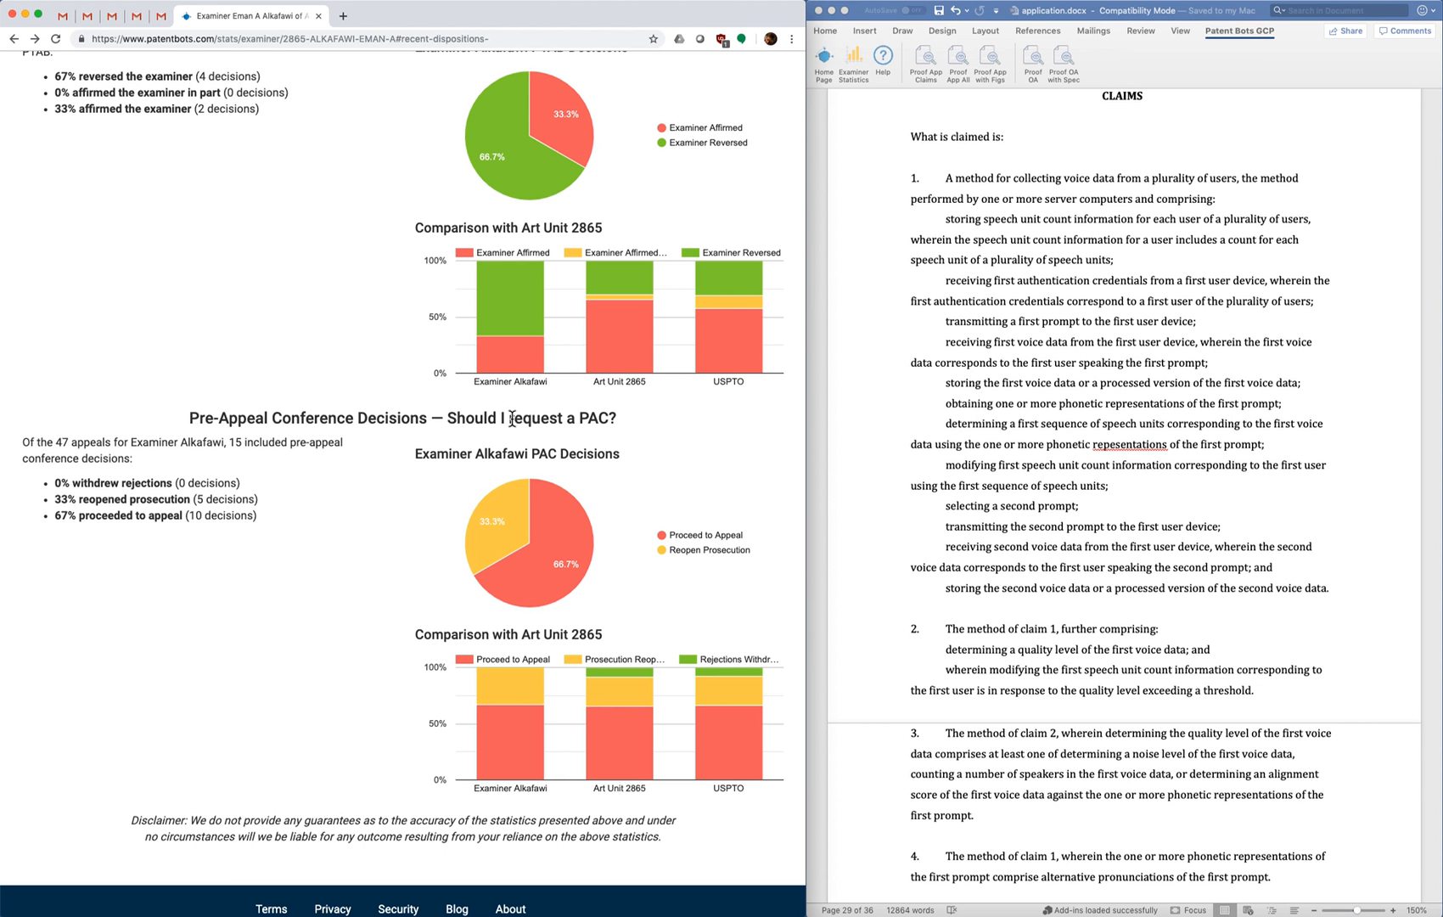
mouse_move(450, 419)
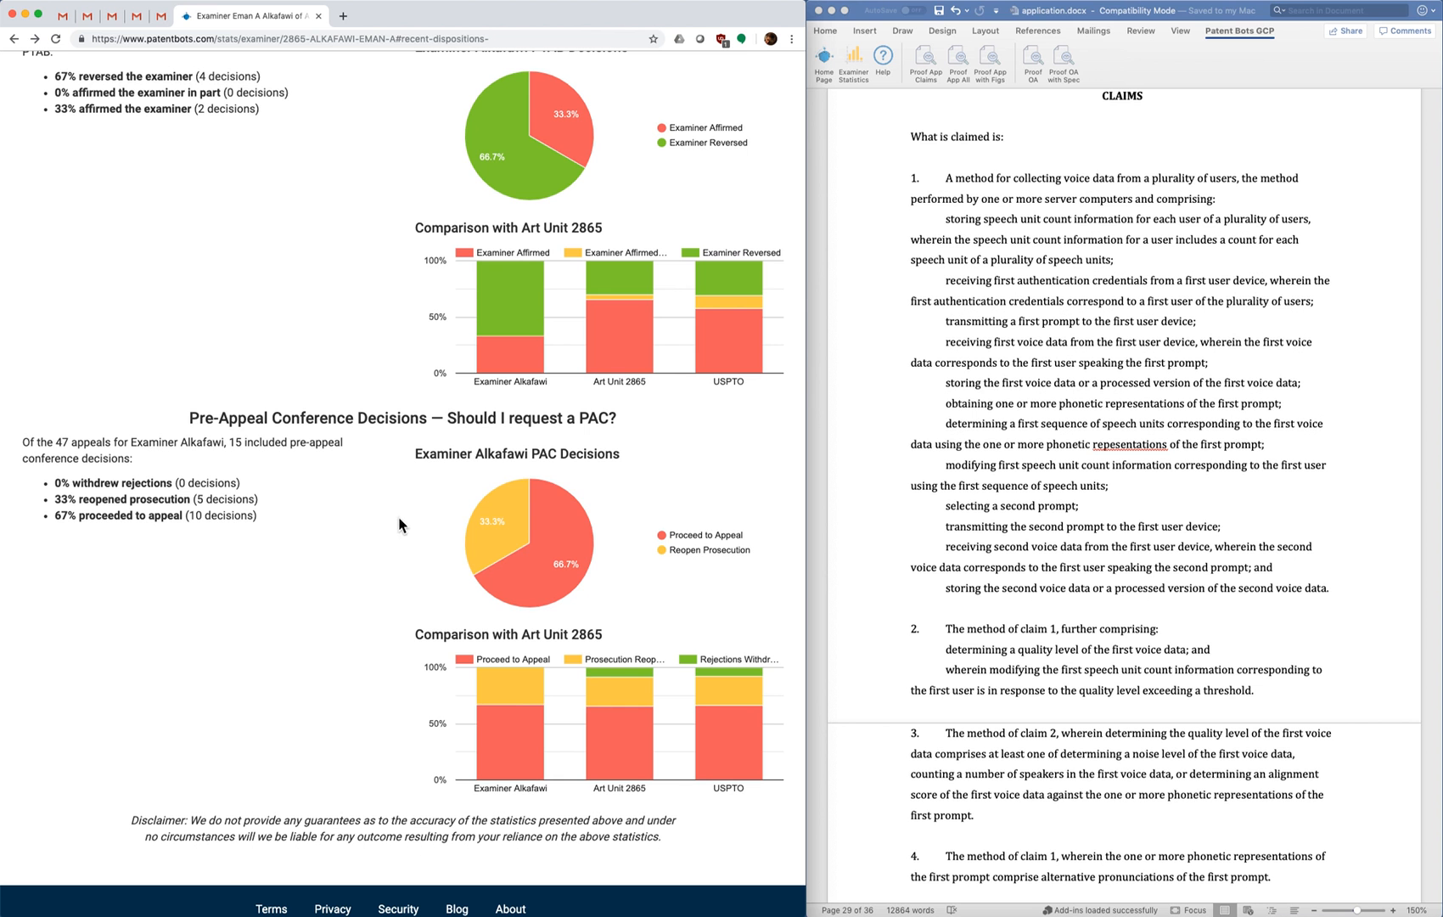
mouse_move(489, 557)
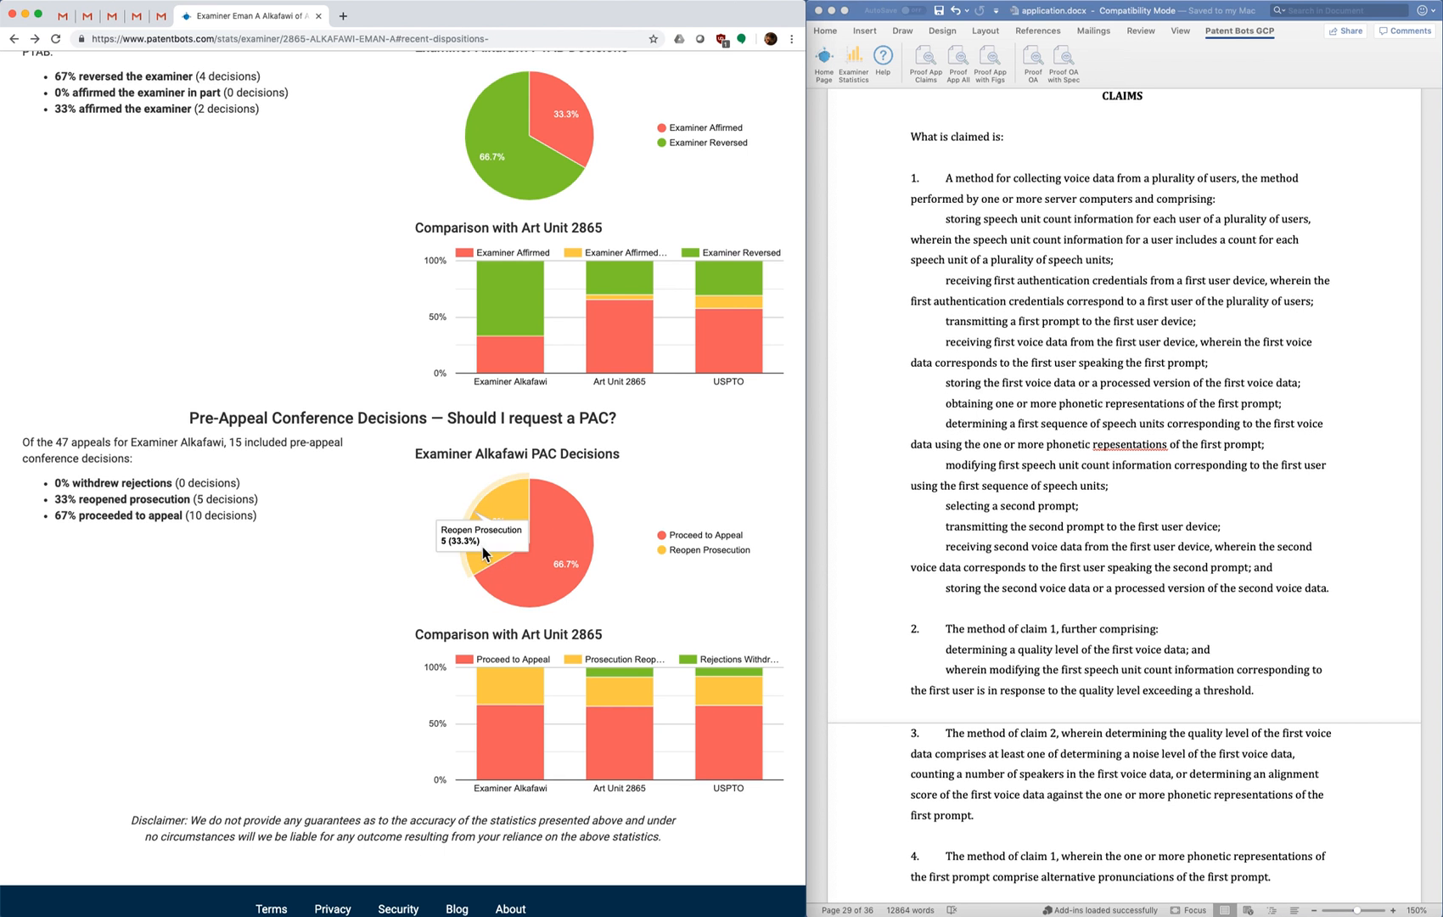
mouse_move(448, 517)
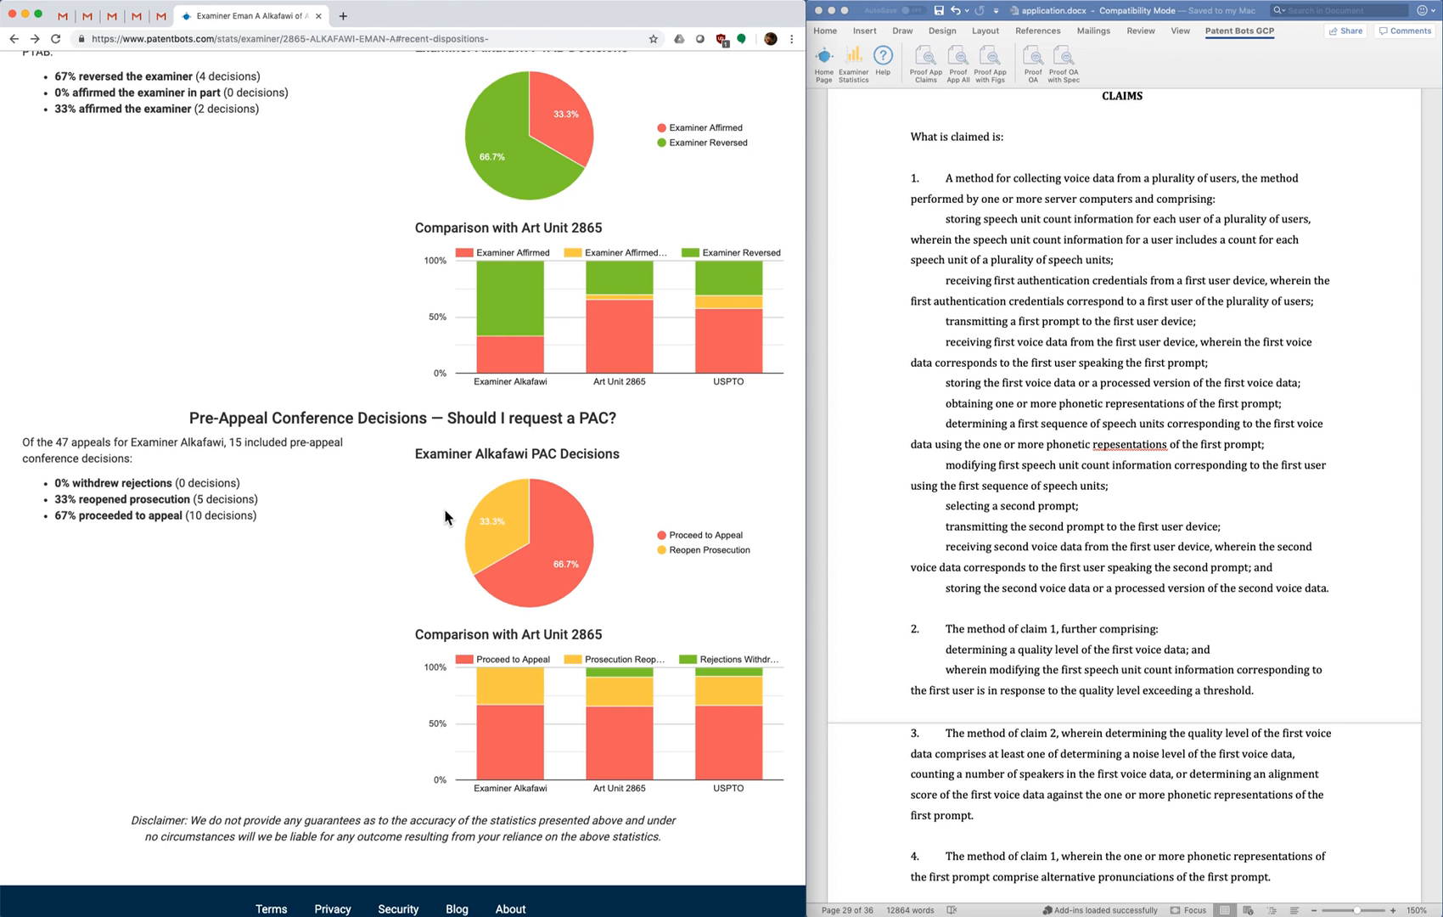
mouse_move(451, 511)
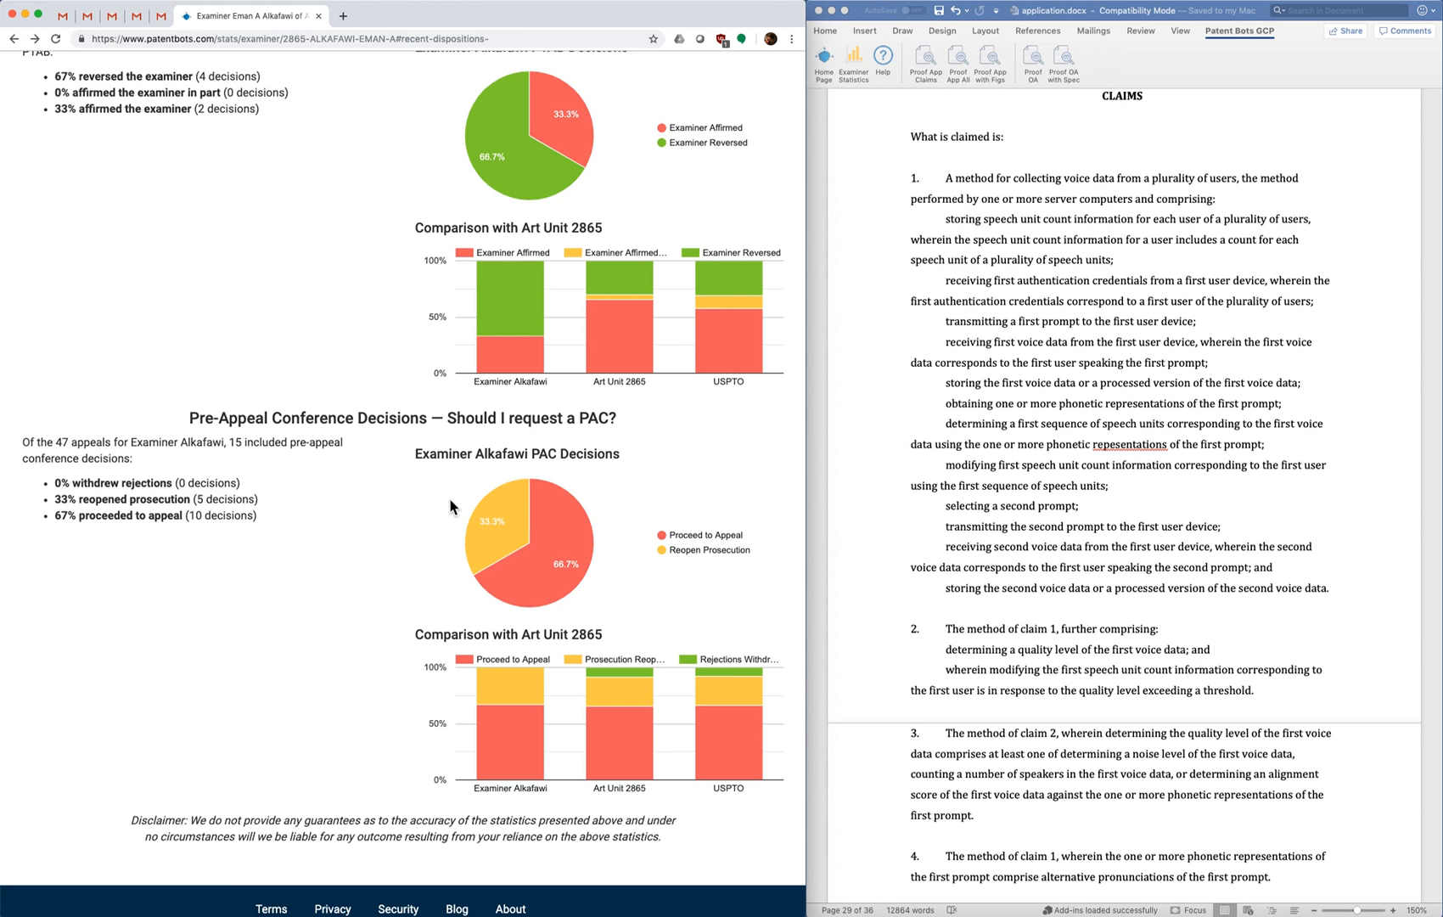
mouse_move(502, 539)
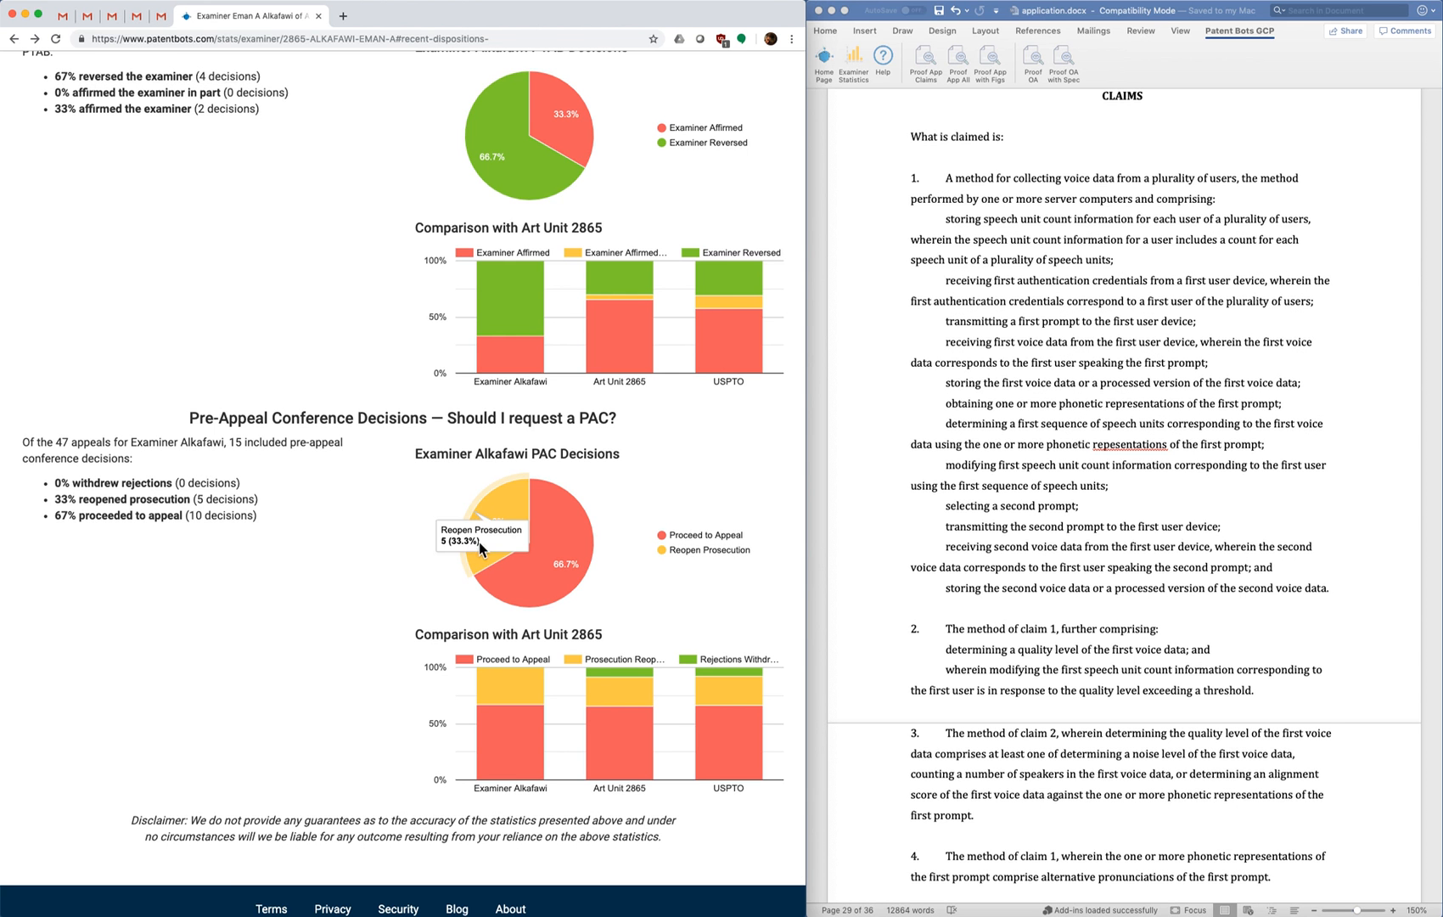
mouse_move(484, 561)
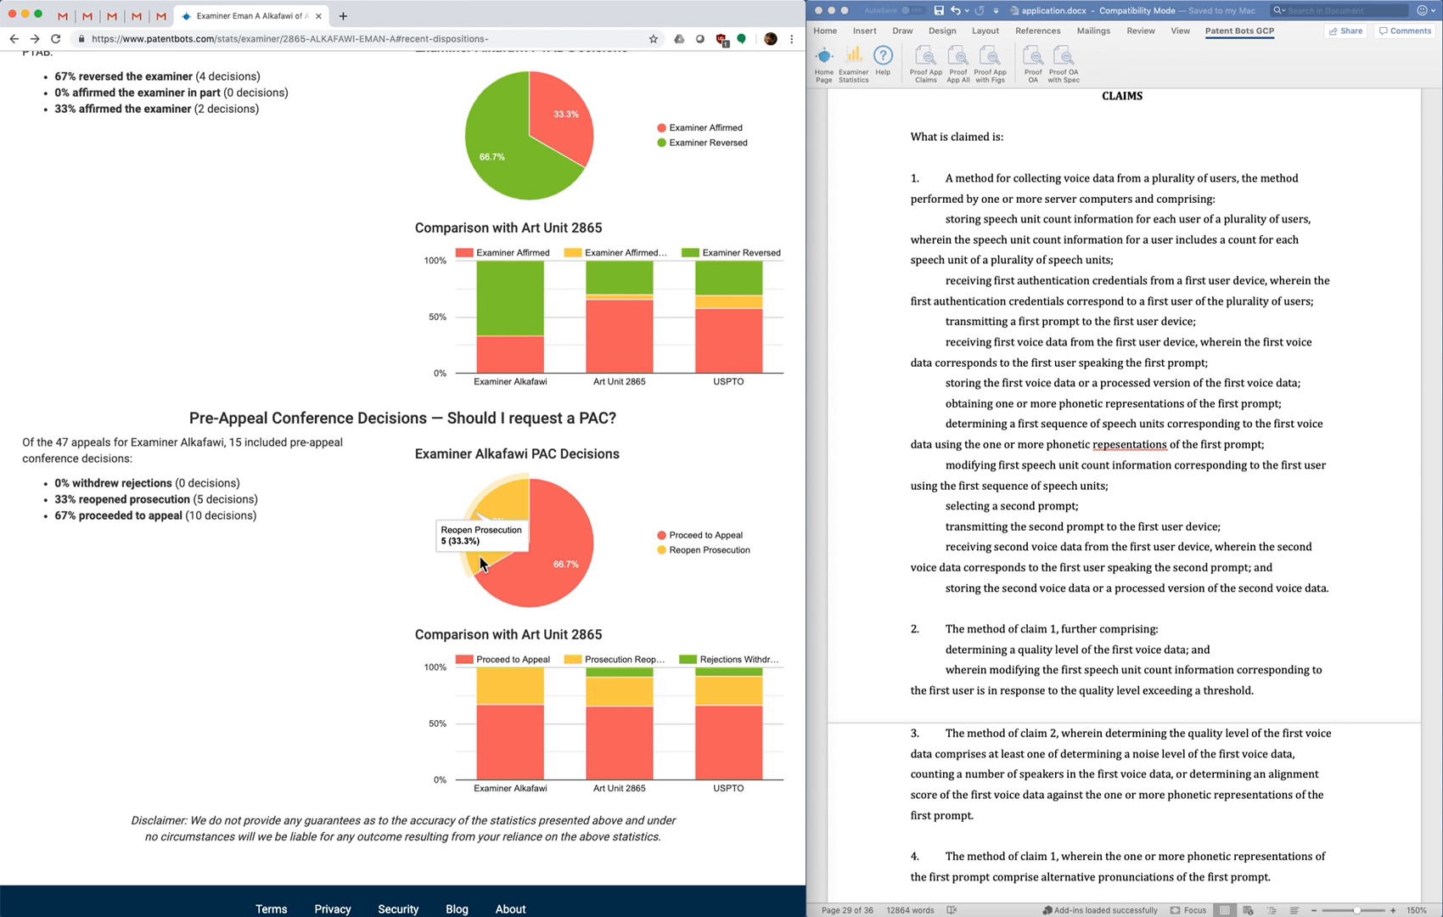
mouse_move(522, 587)
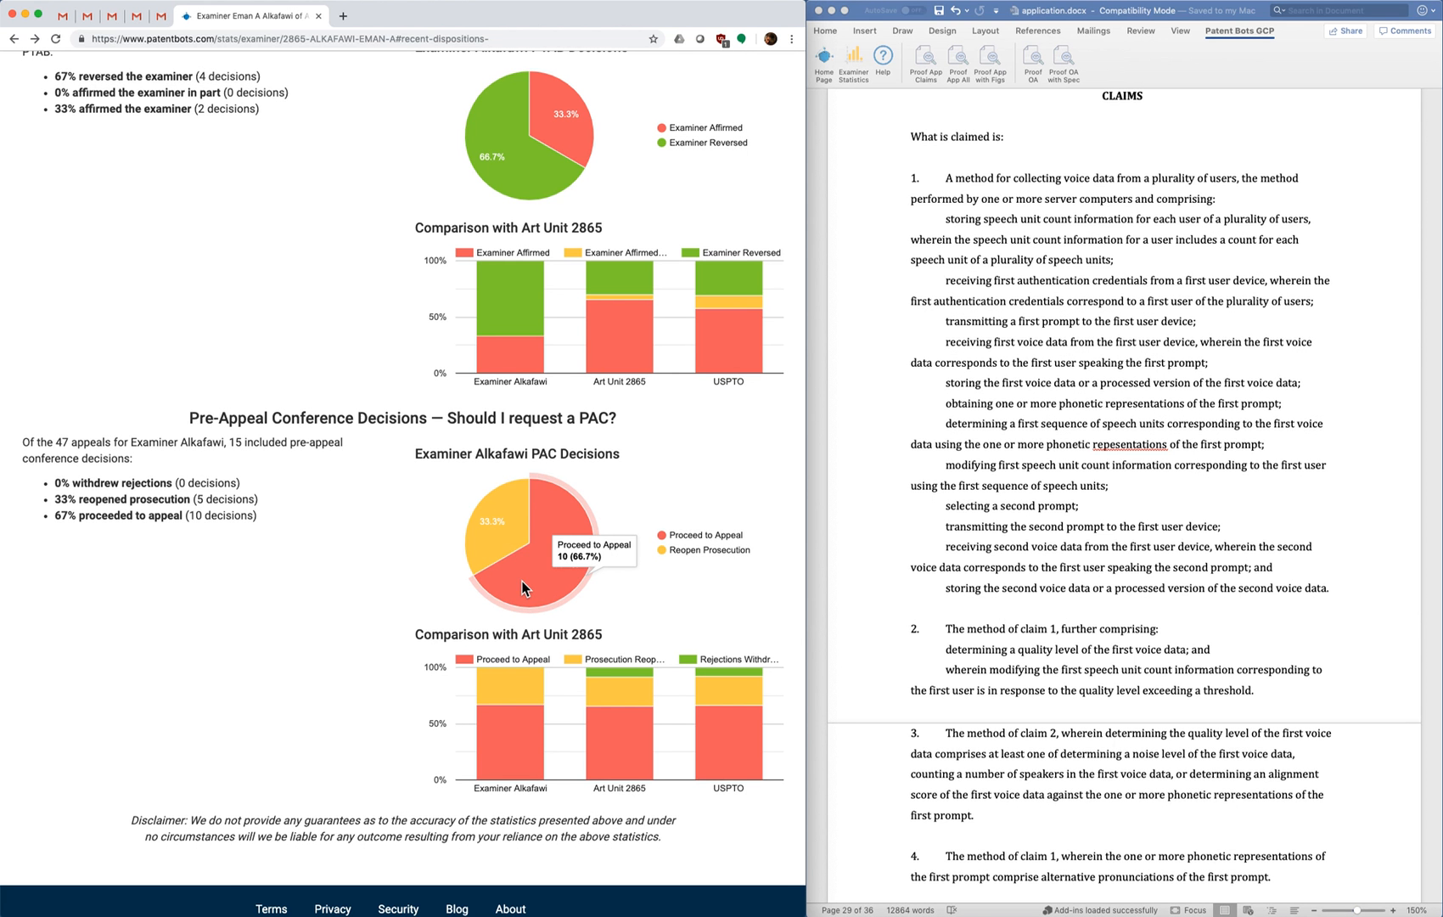
mouse_move(342, 709)
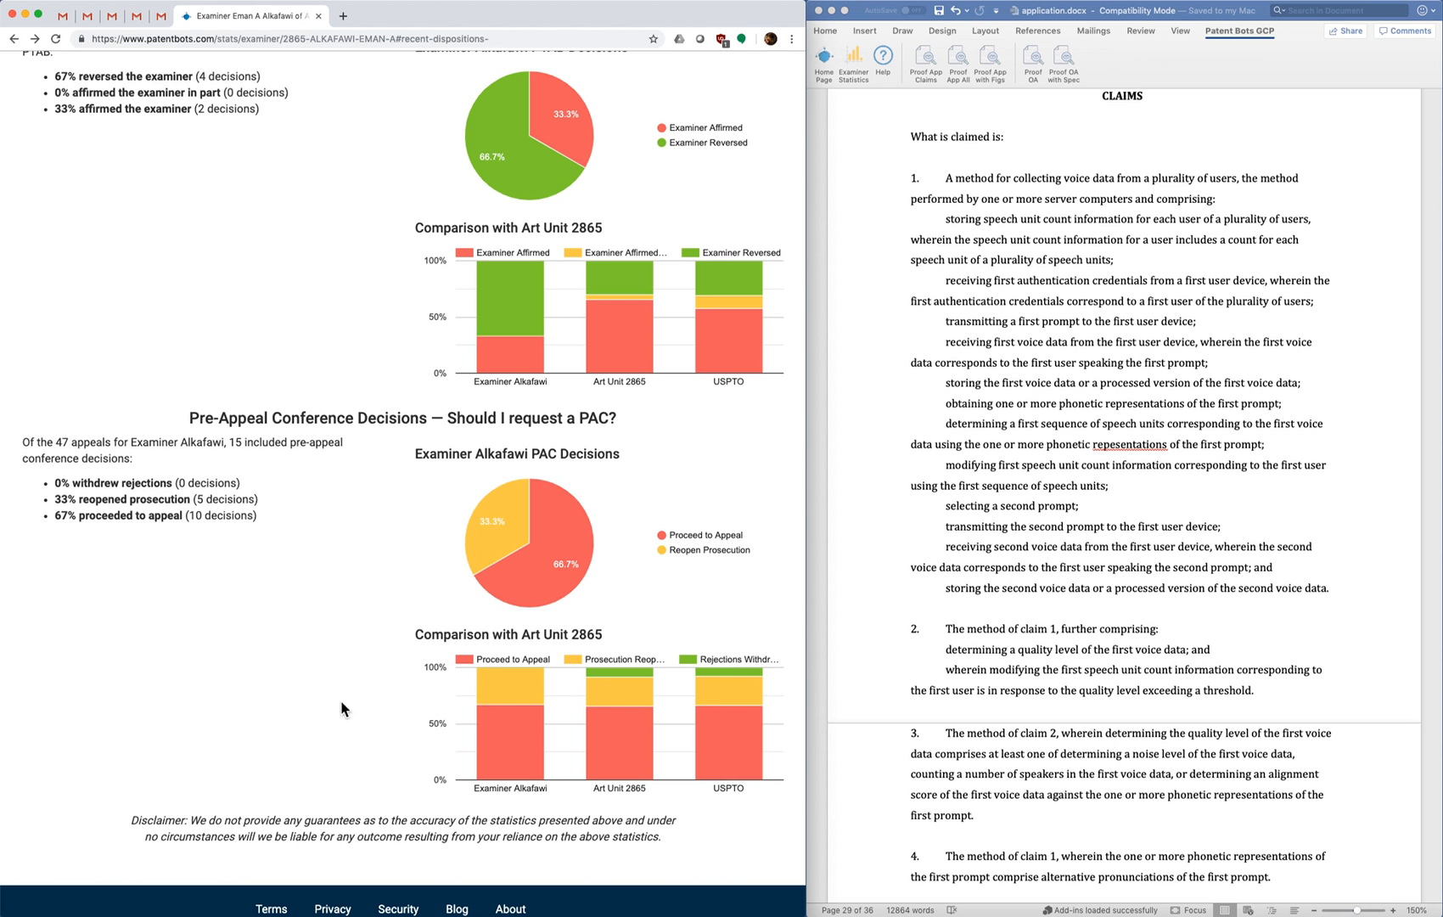
mouse_move(386, 642)
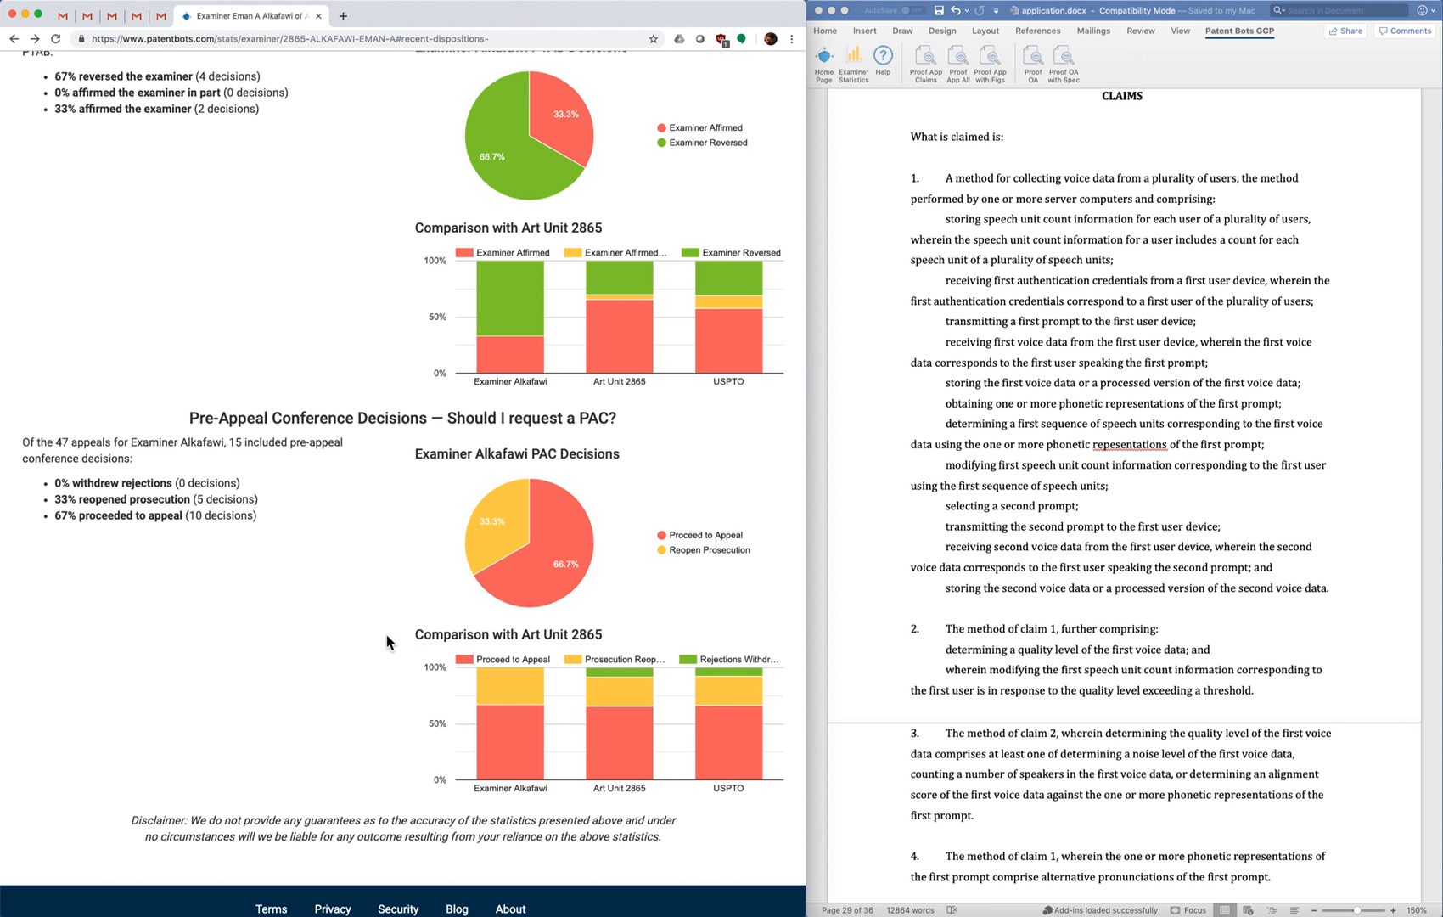
mouse_move(714, 743)
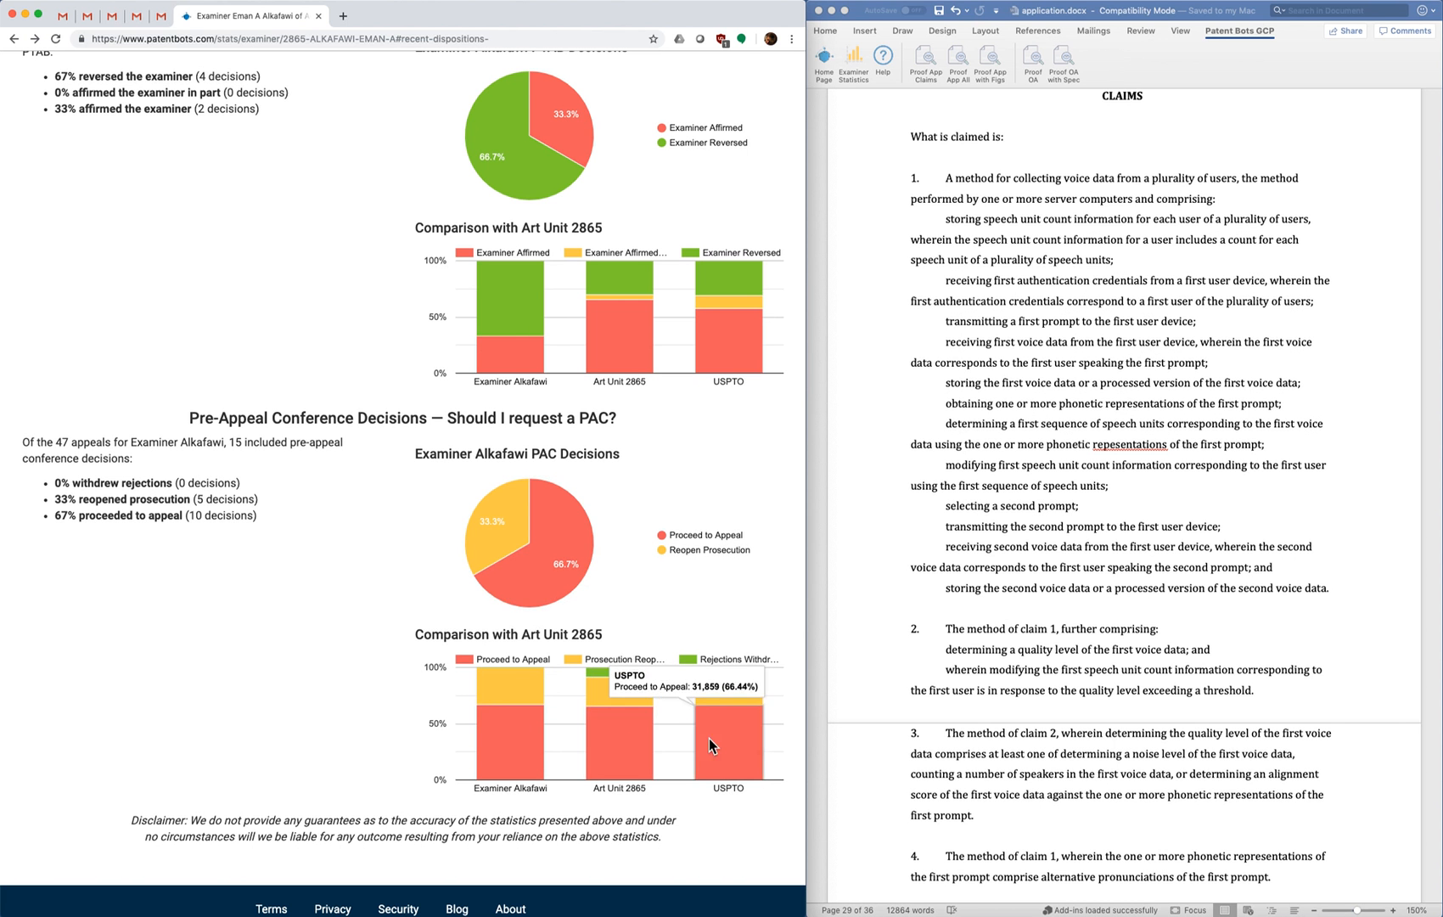
mouse_move(358, 610)
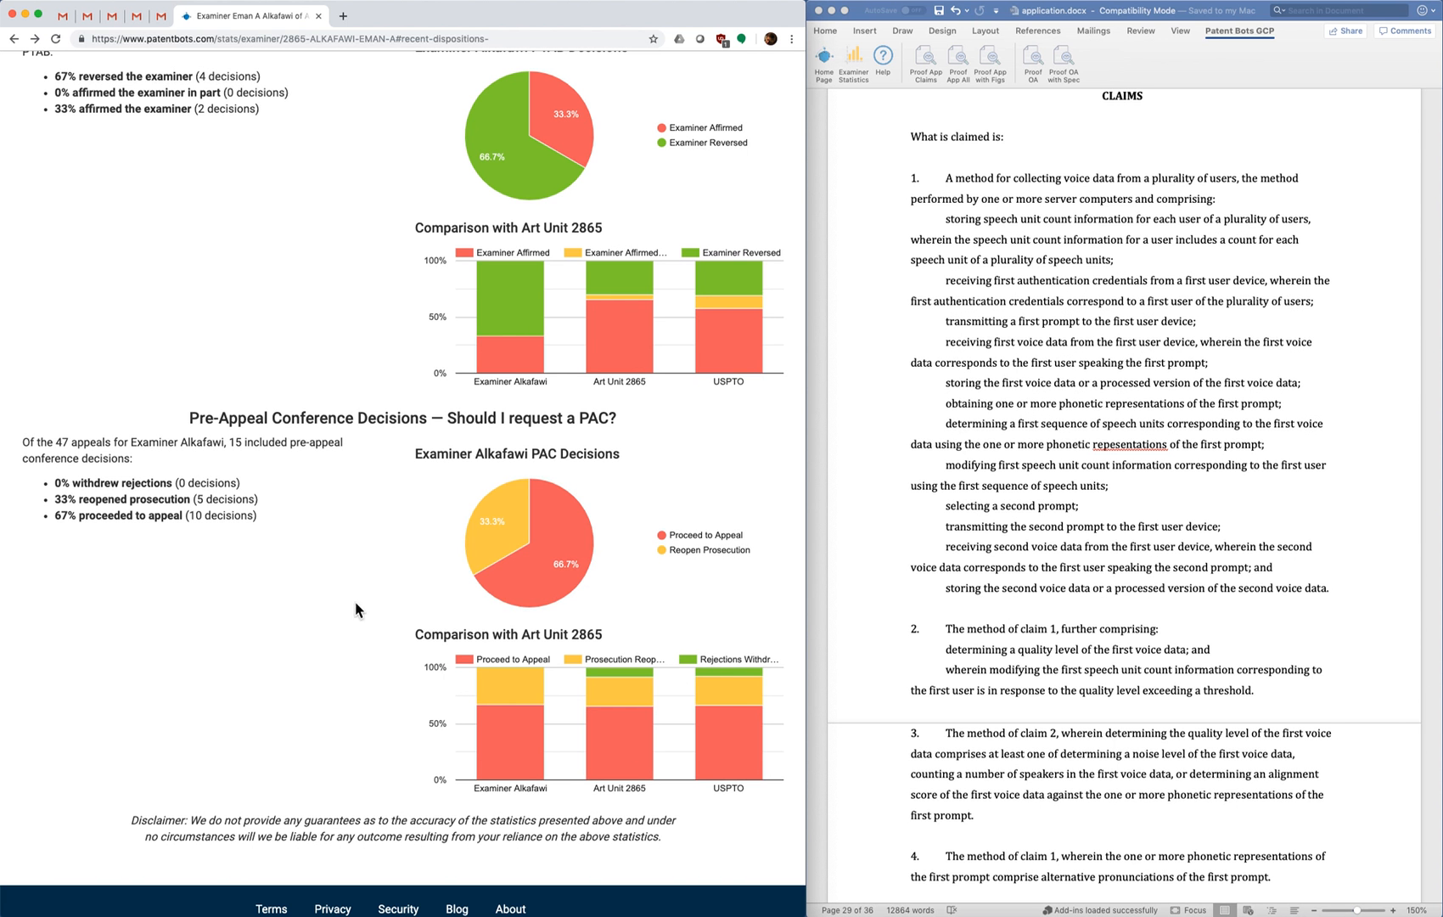
mouse_move(407, 538)
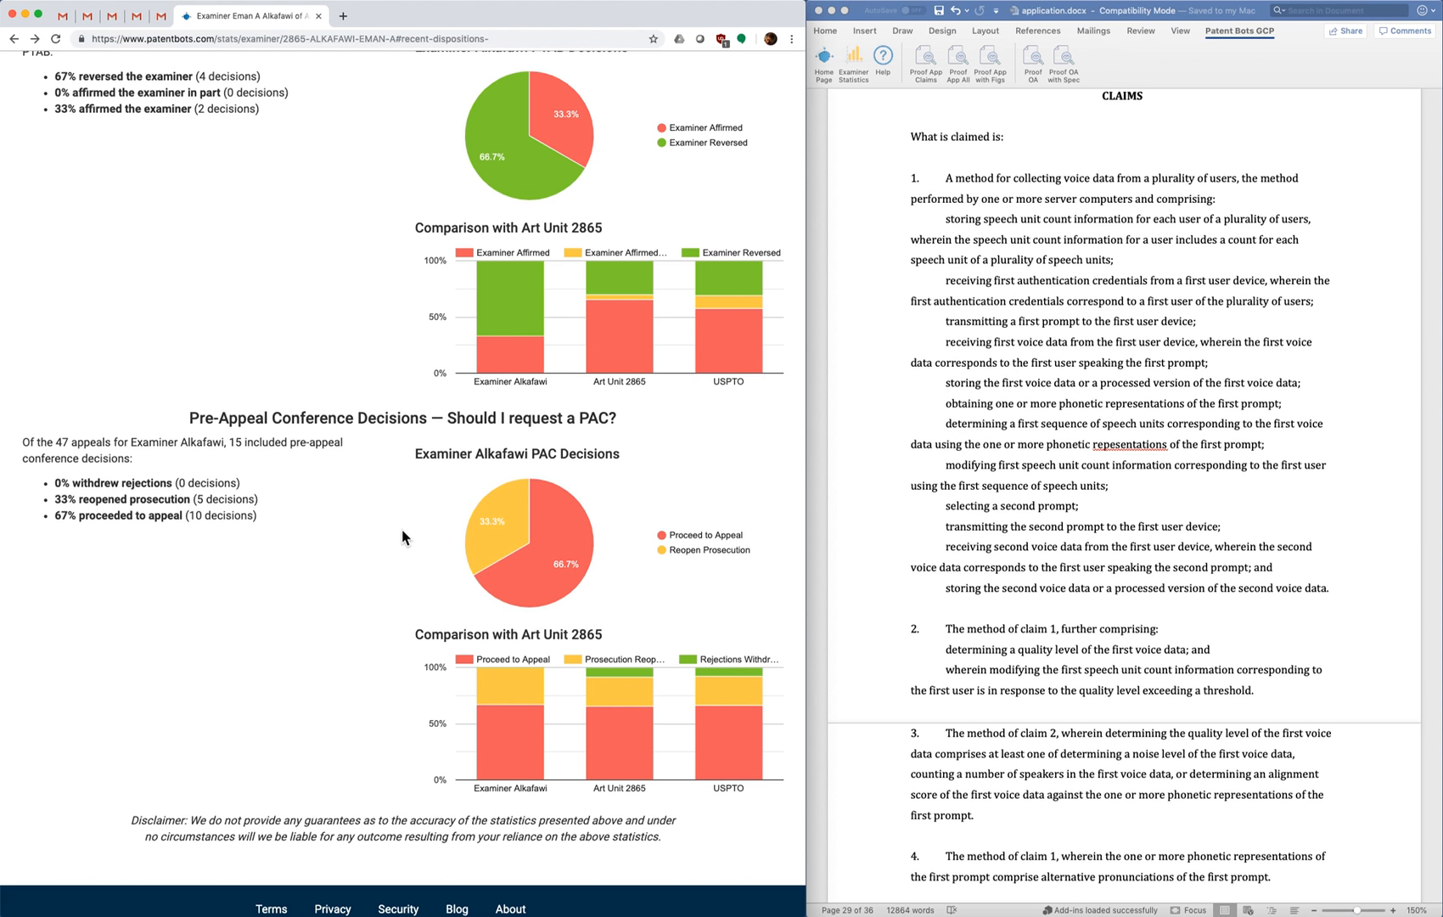
mouse_move(397, 508)
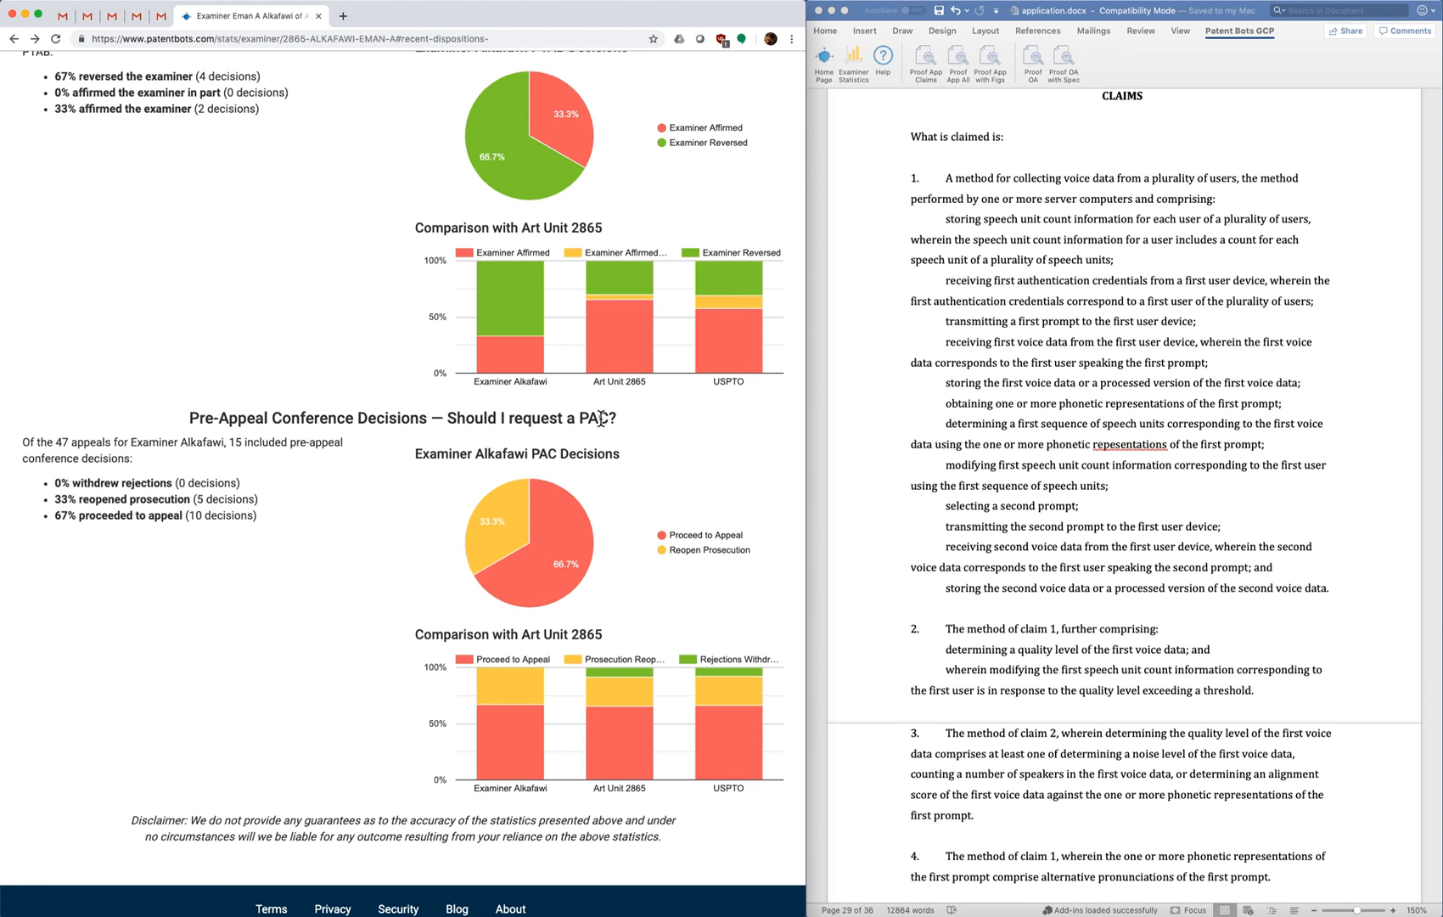
mouse_move(675, 476)
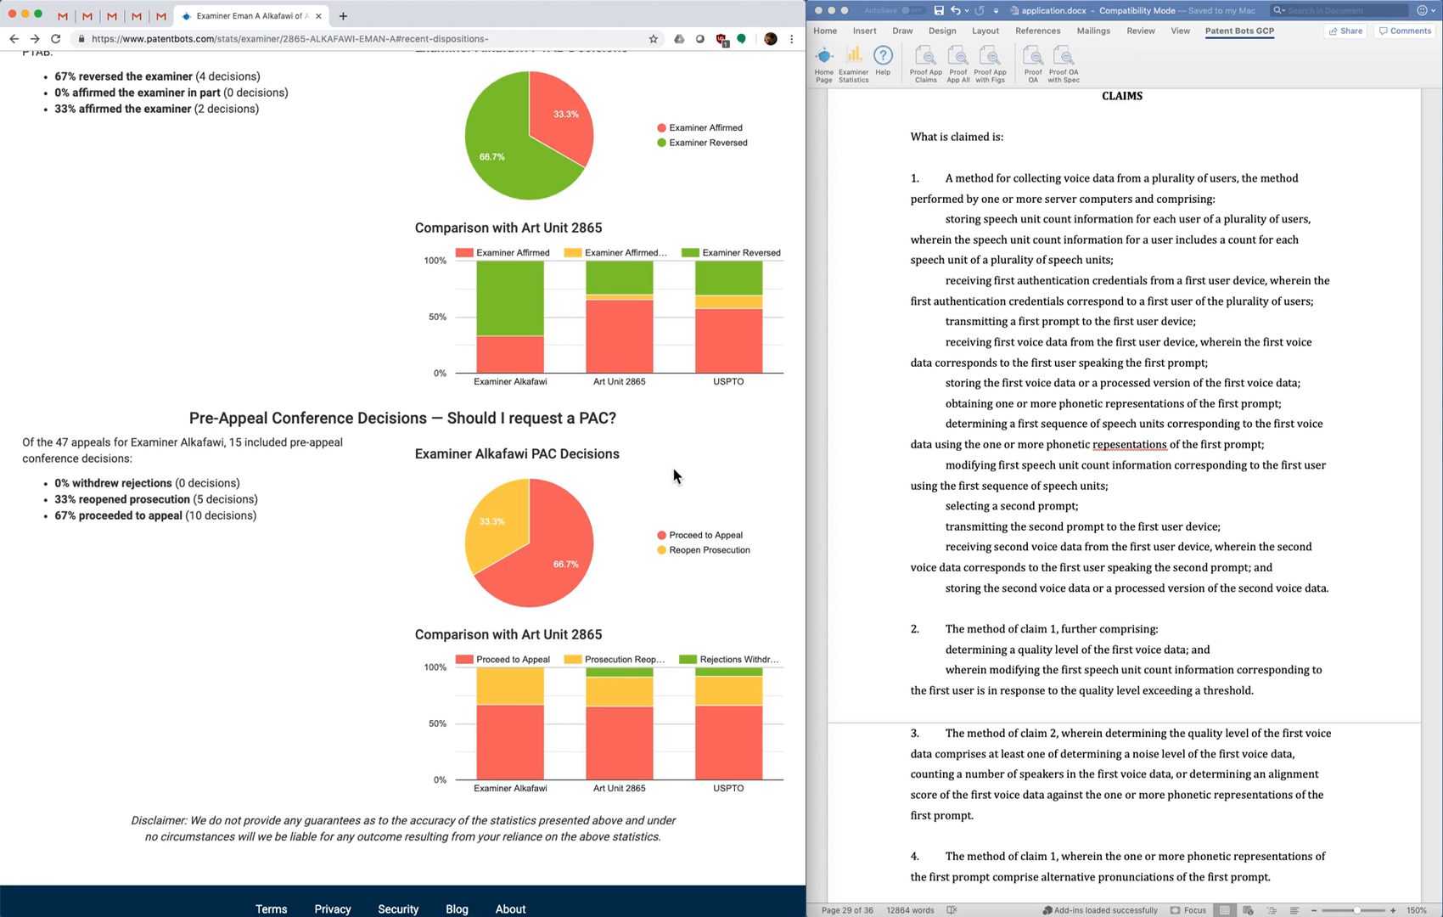
mouse_move(663, 480)
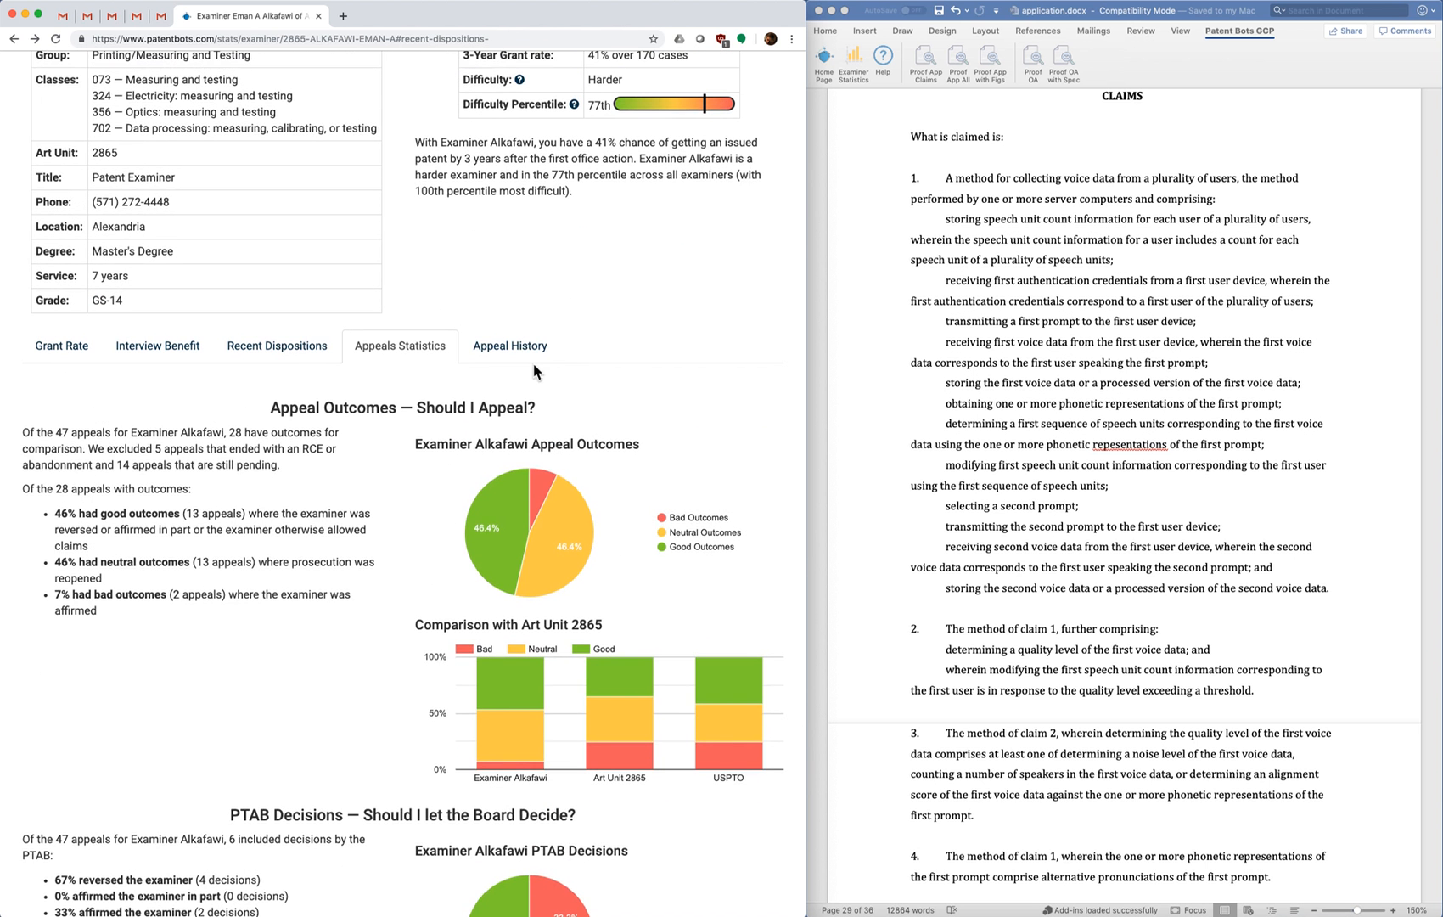
left_click(511, 345)
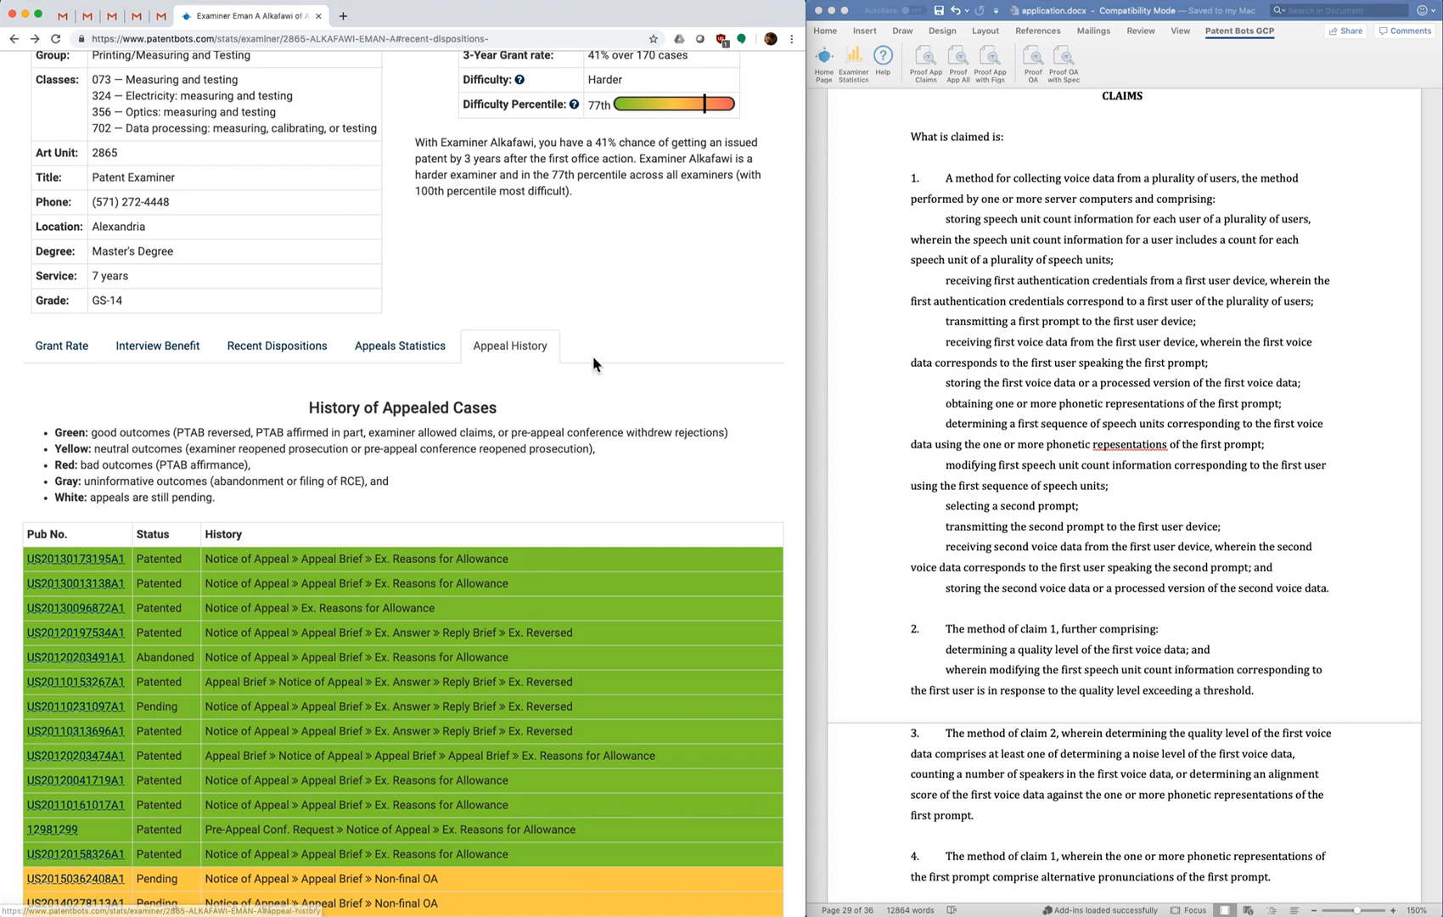
scroll("down", 3)
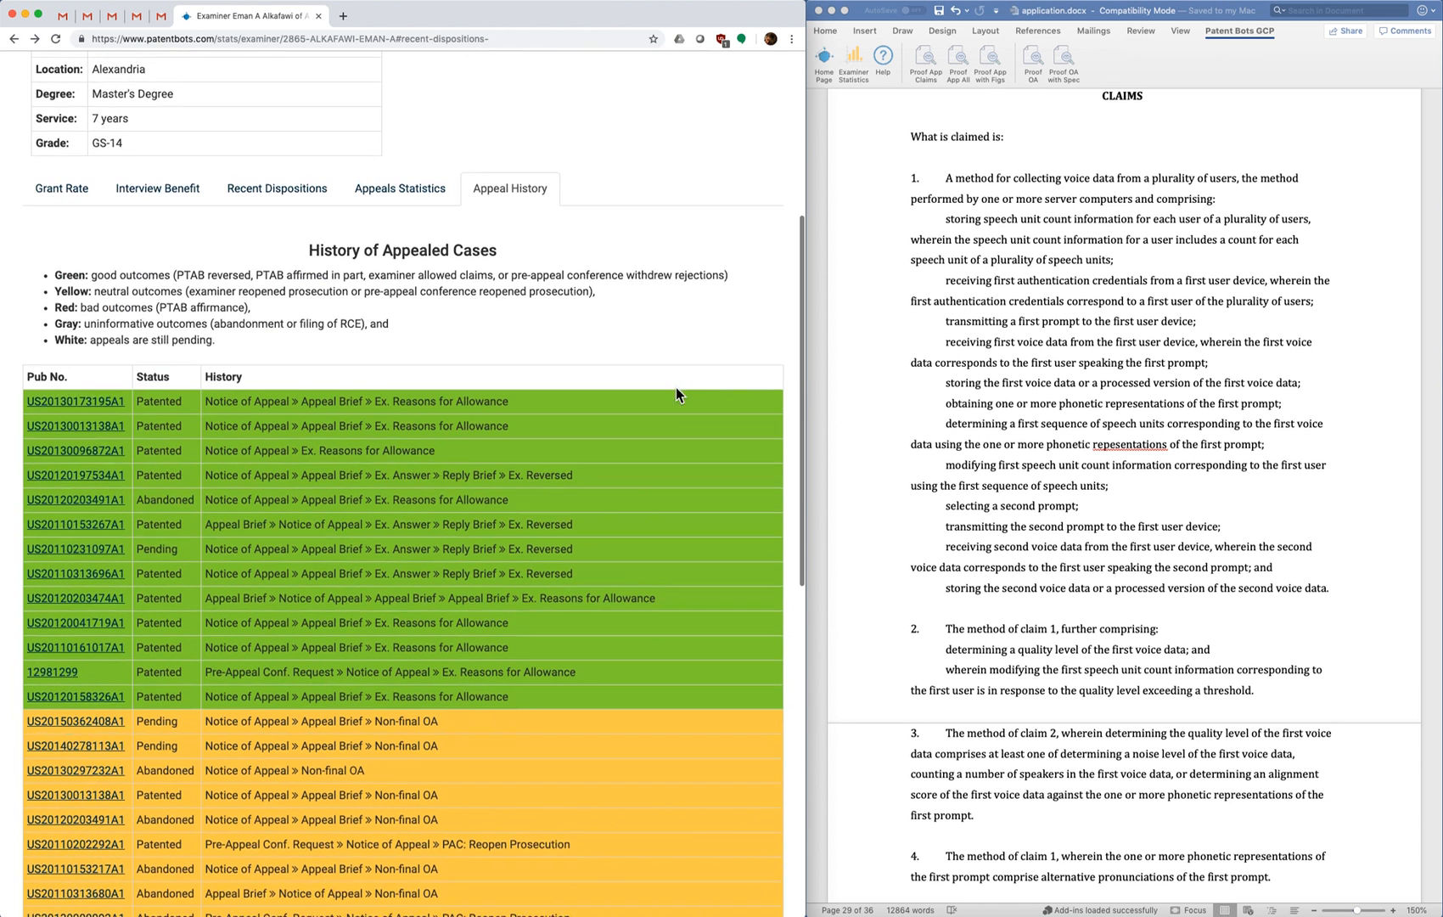
scroll("down", 3)
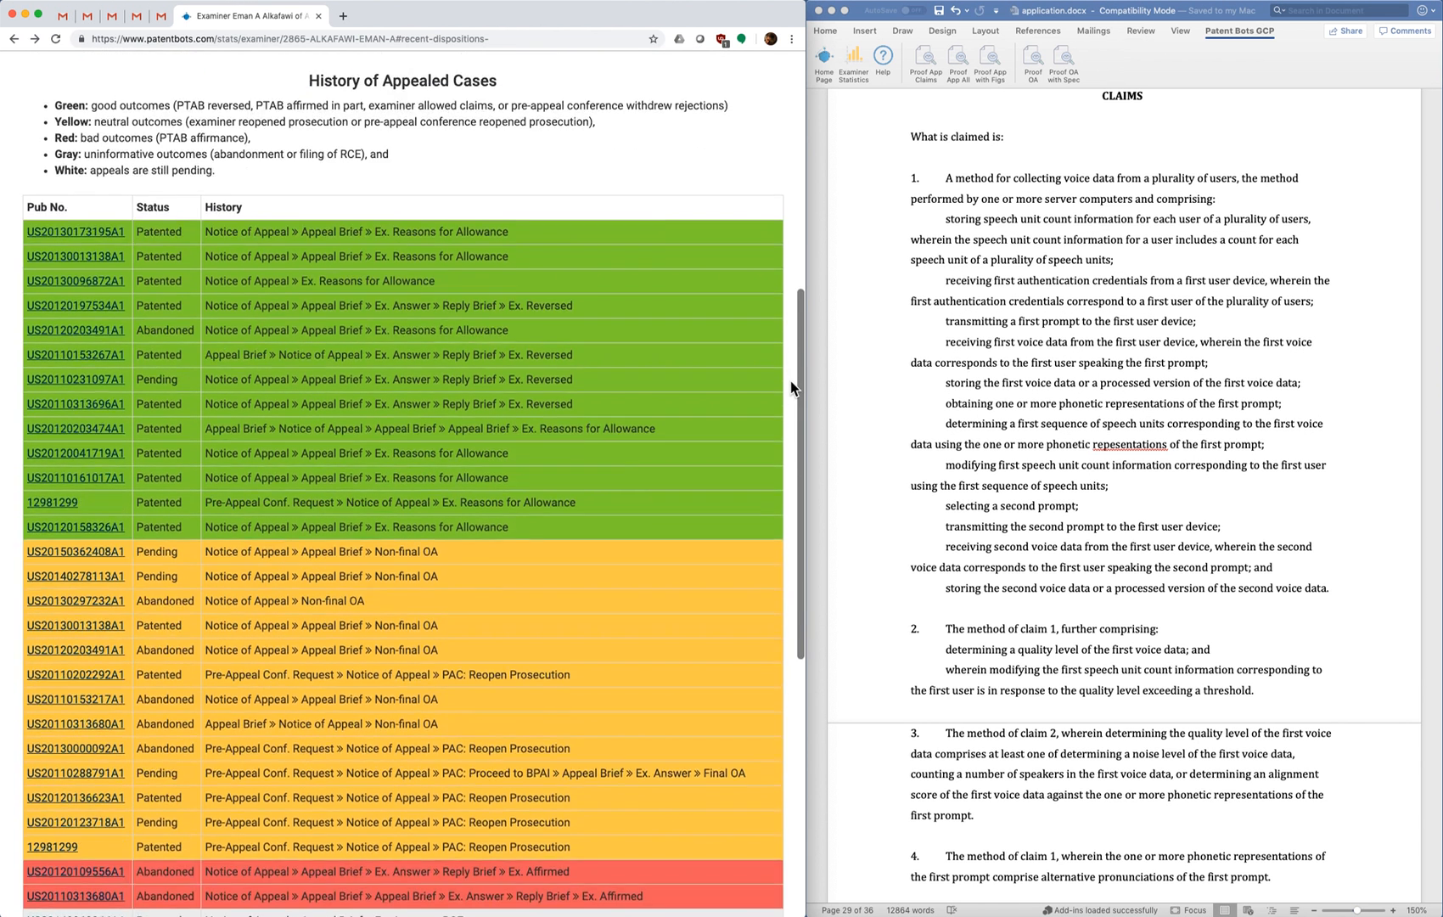
scroll("down", 3)
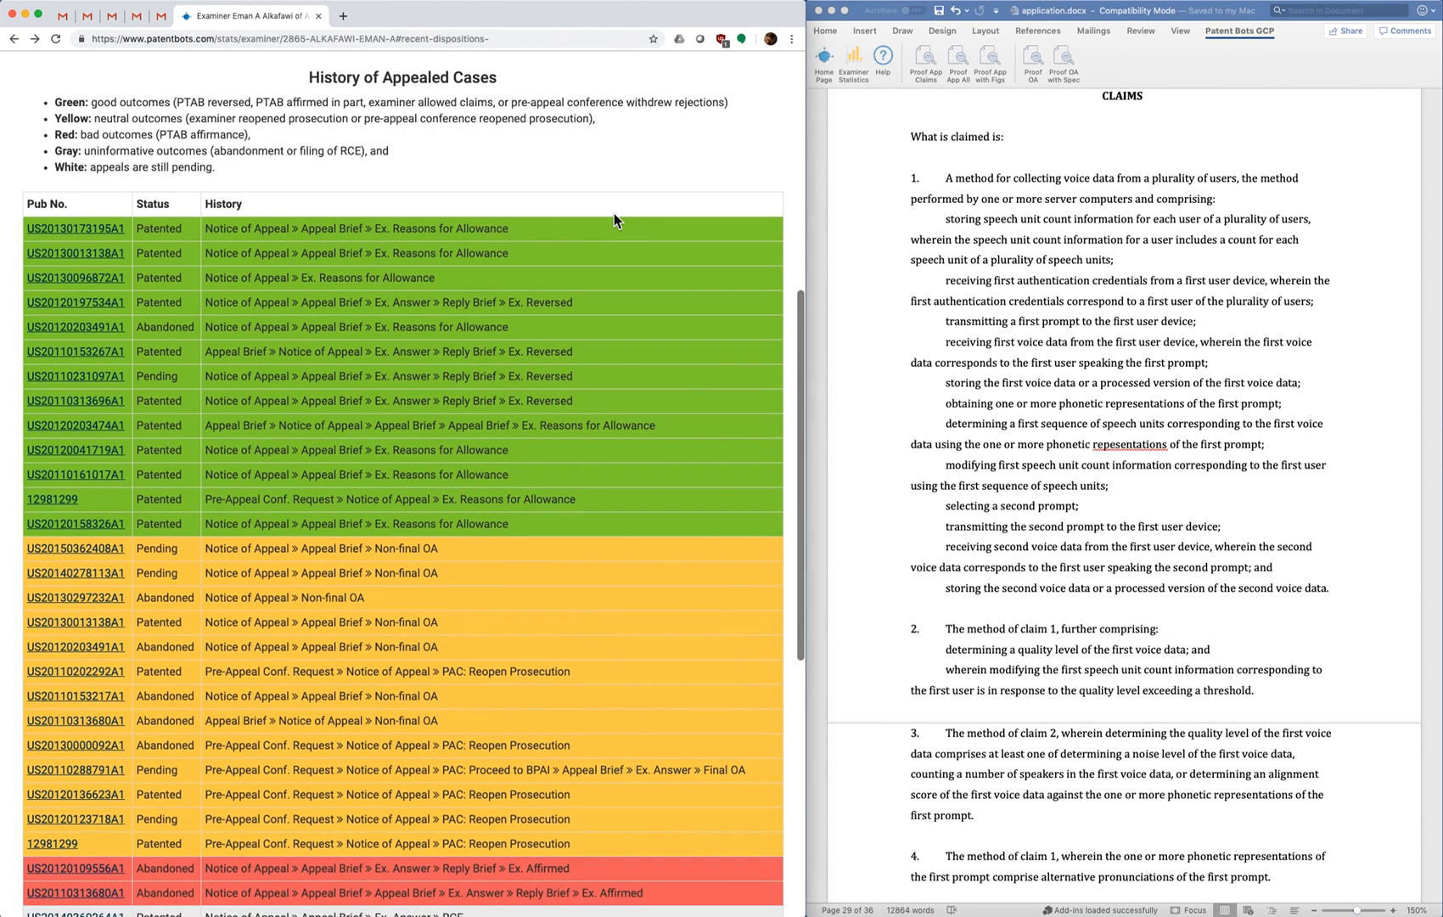
scroll("down", 3)
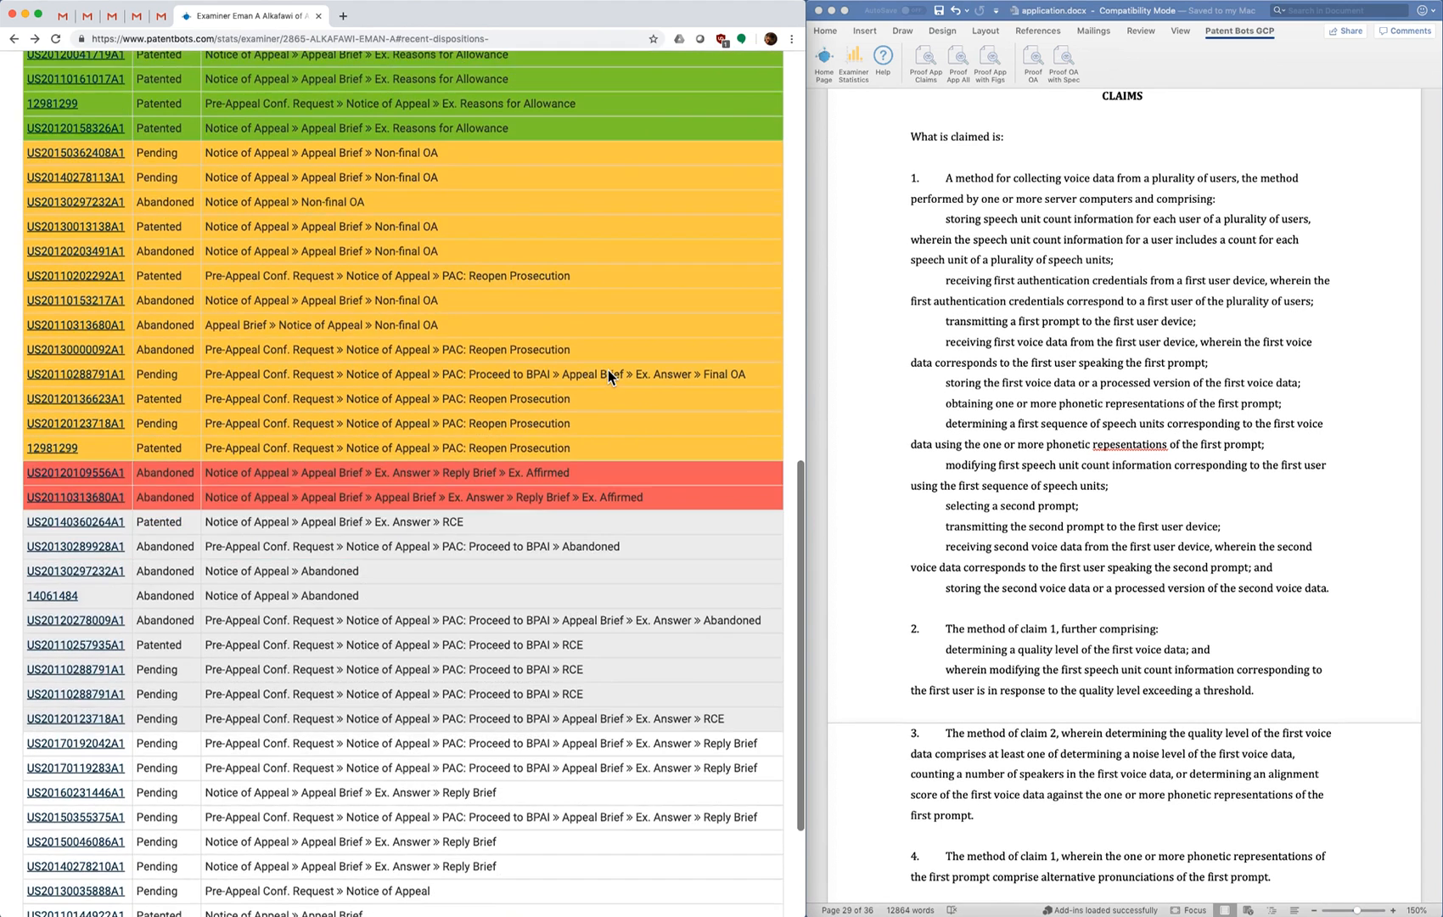
scroll("up", 3)
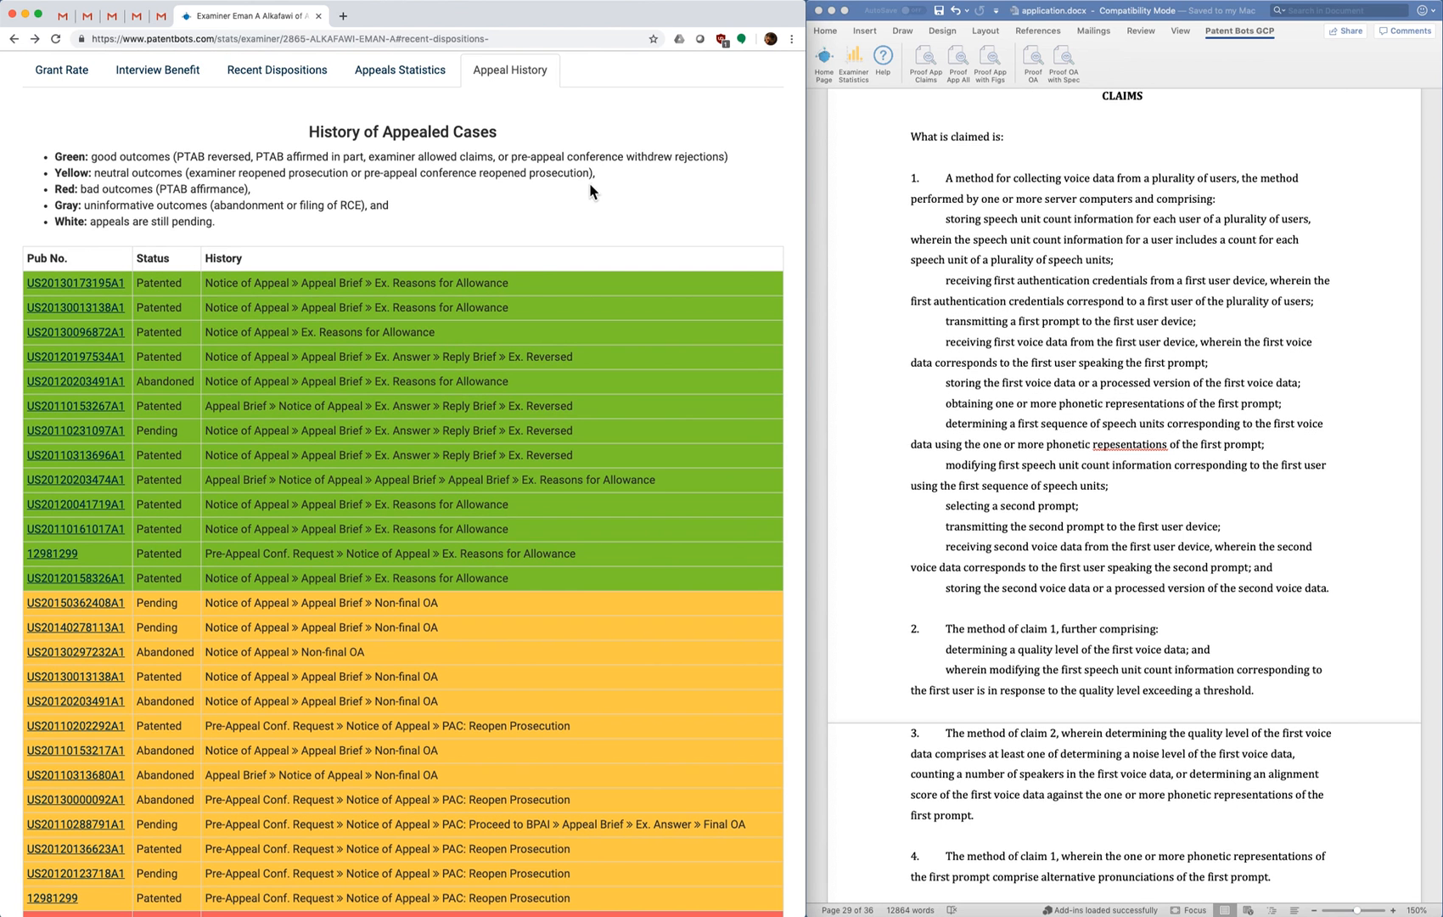
mouse_move(553, 206)
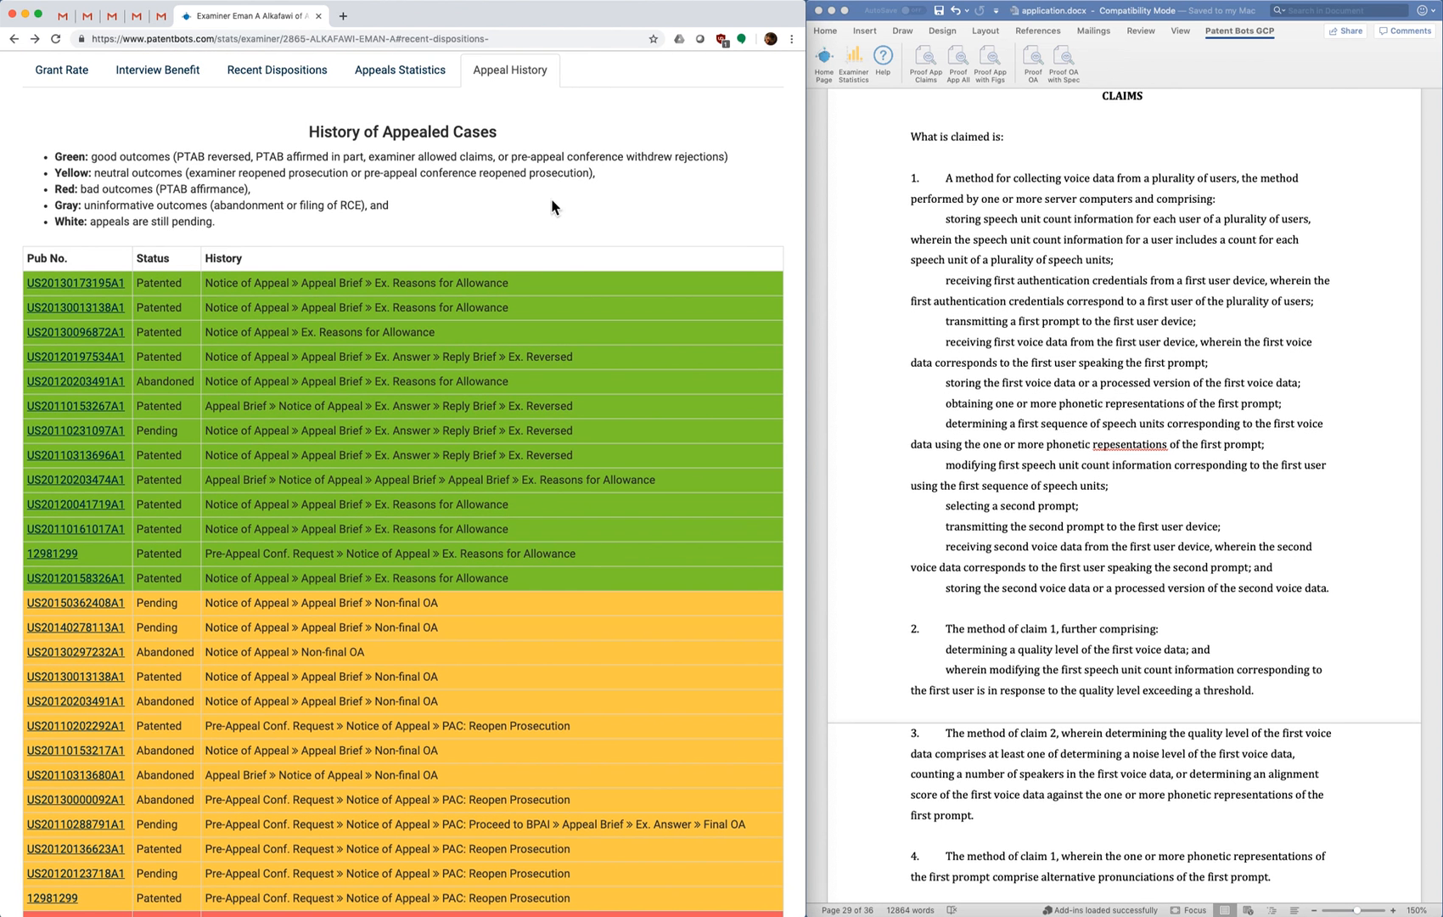
mouse_move(450, 266)
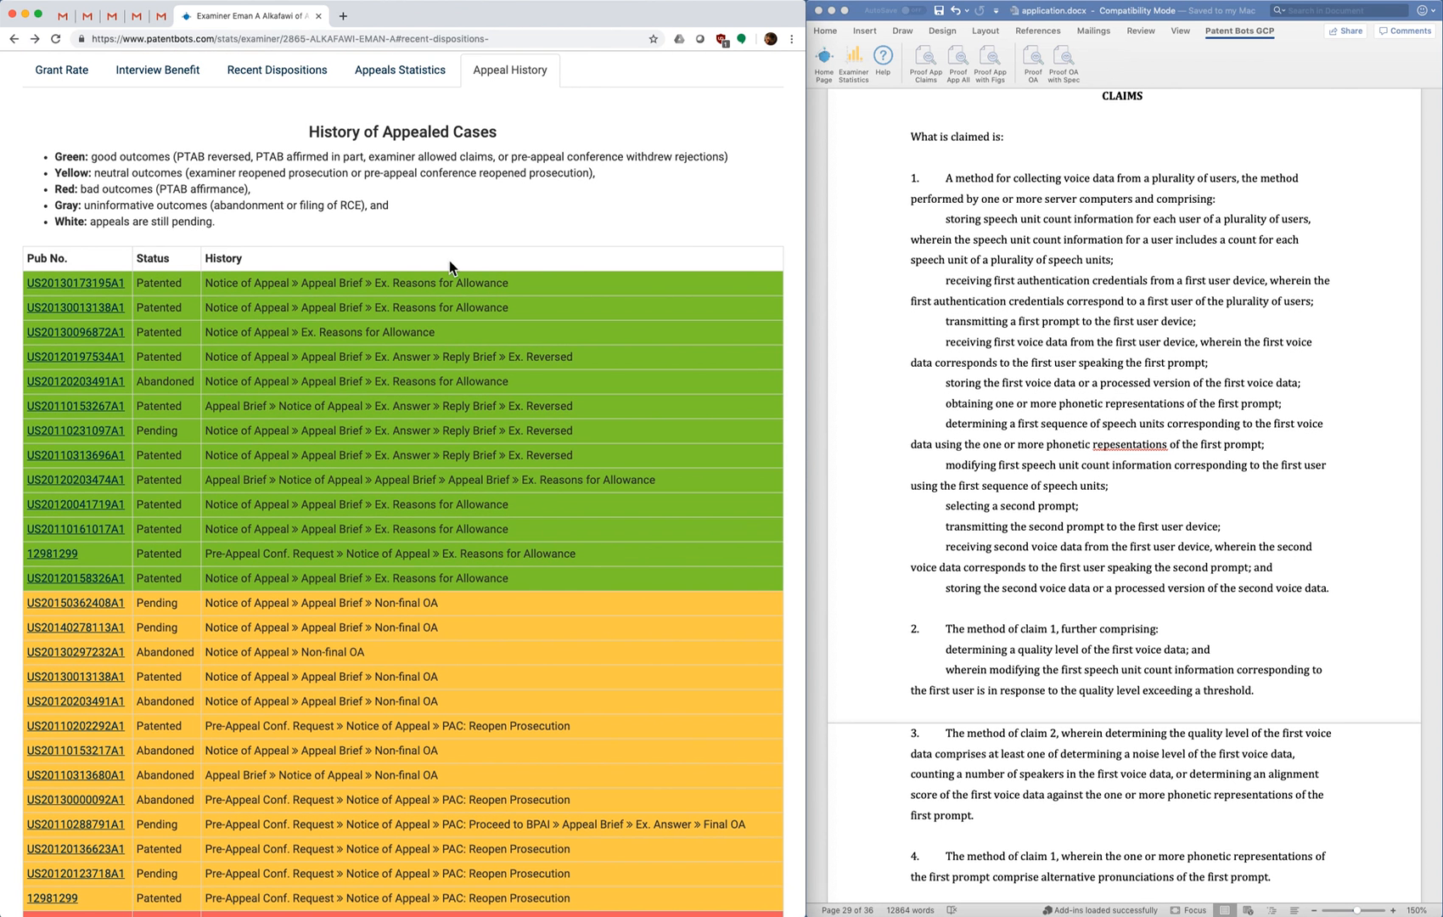
mouse_move(553, 280)
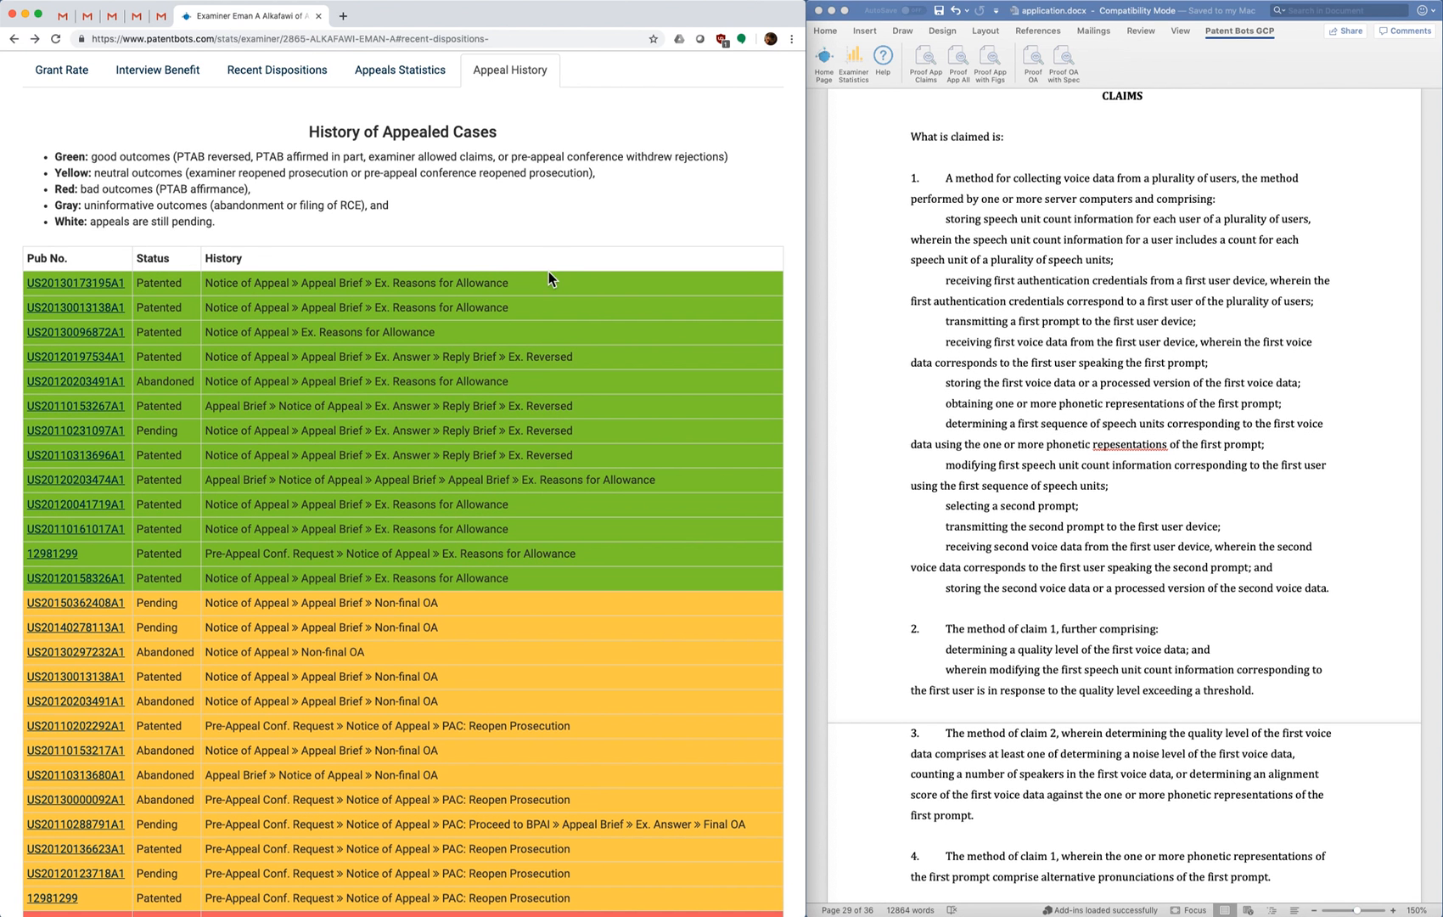
double_click(378, 283)
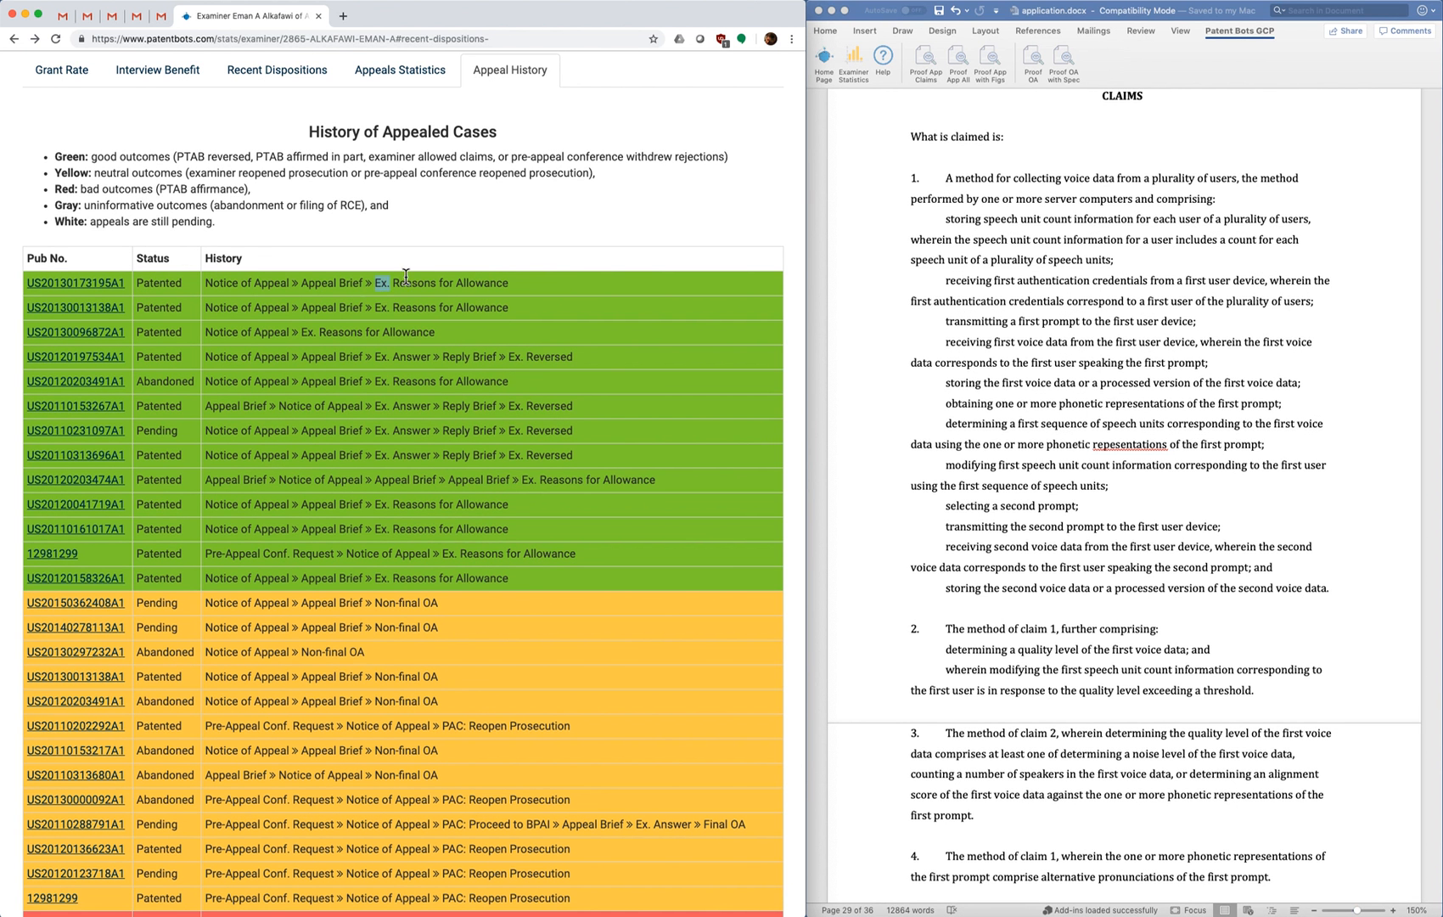
left_click_drag(378, 282, 504, 283)
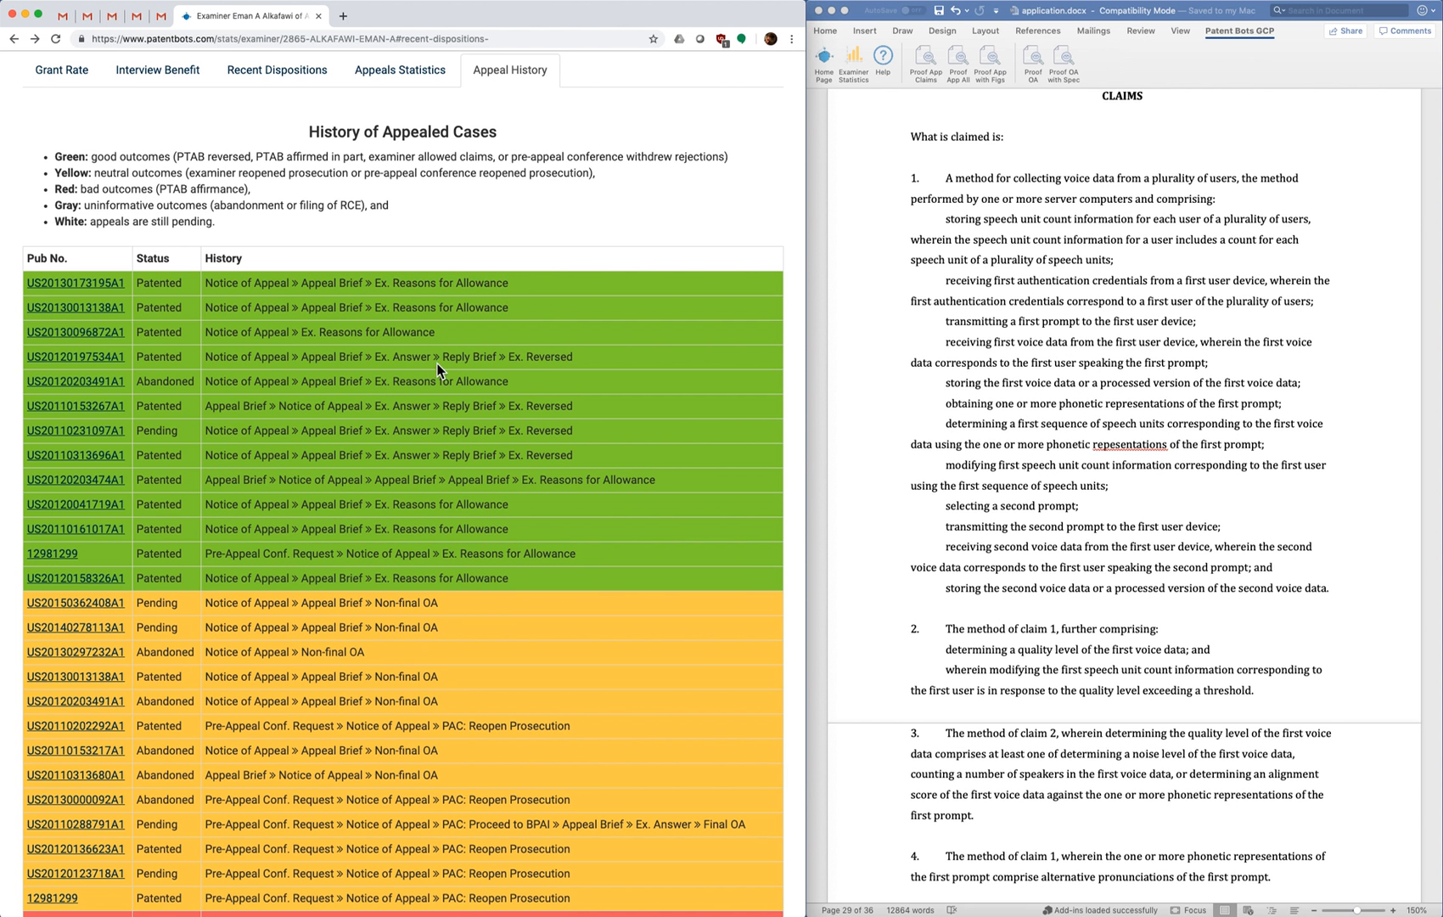
double_click(539, 405)
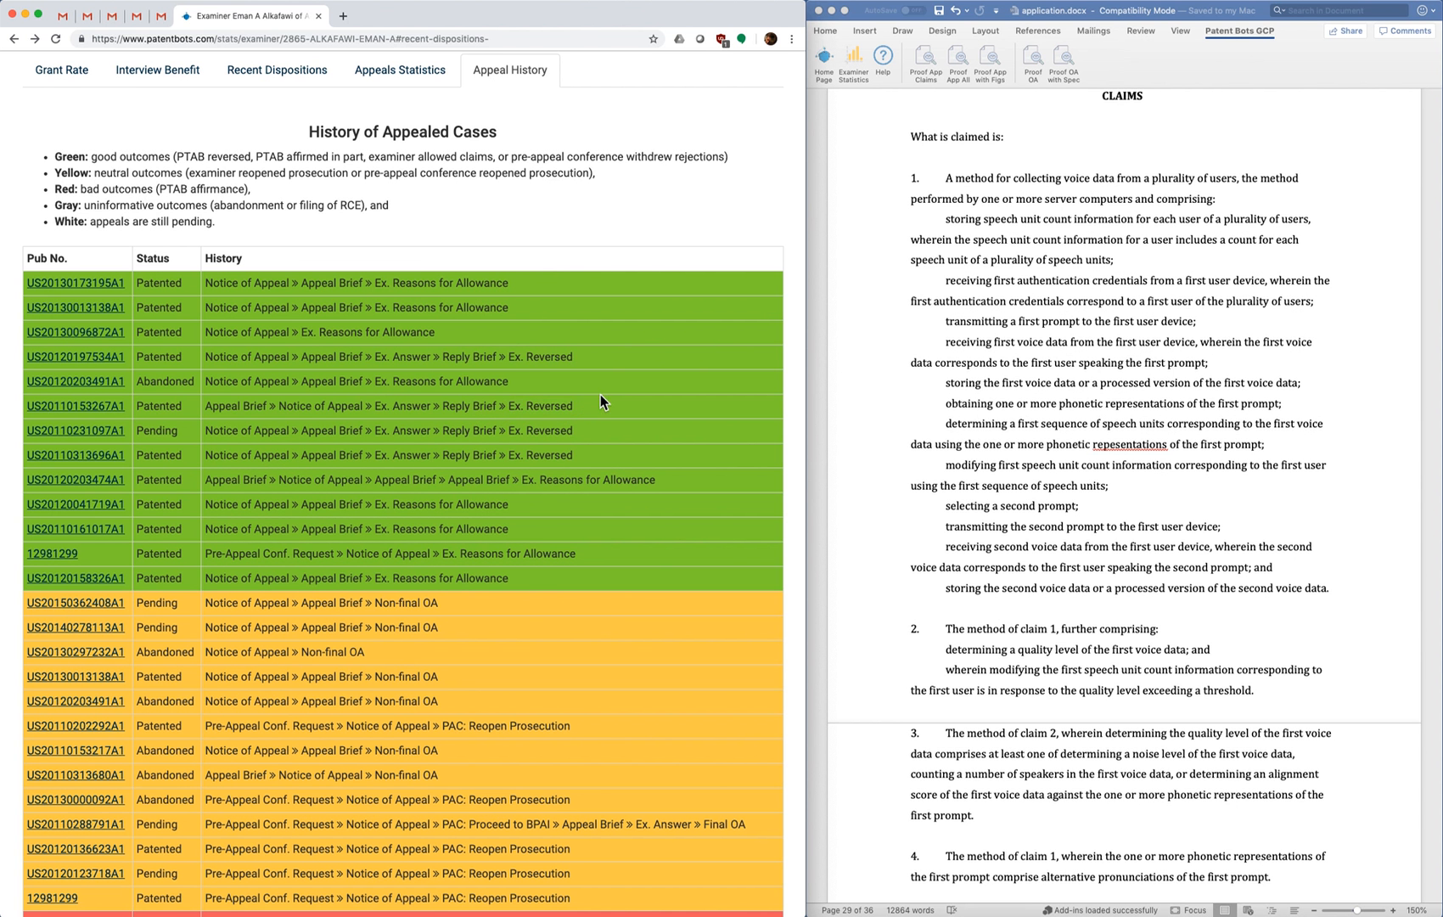
mouse_move(554, 319)
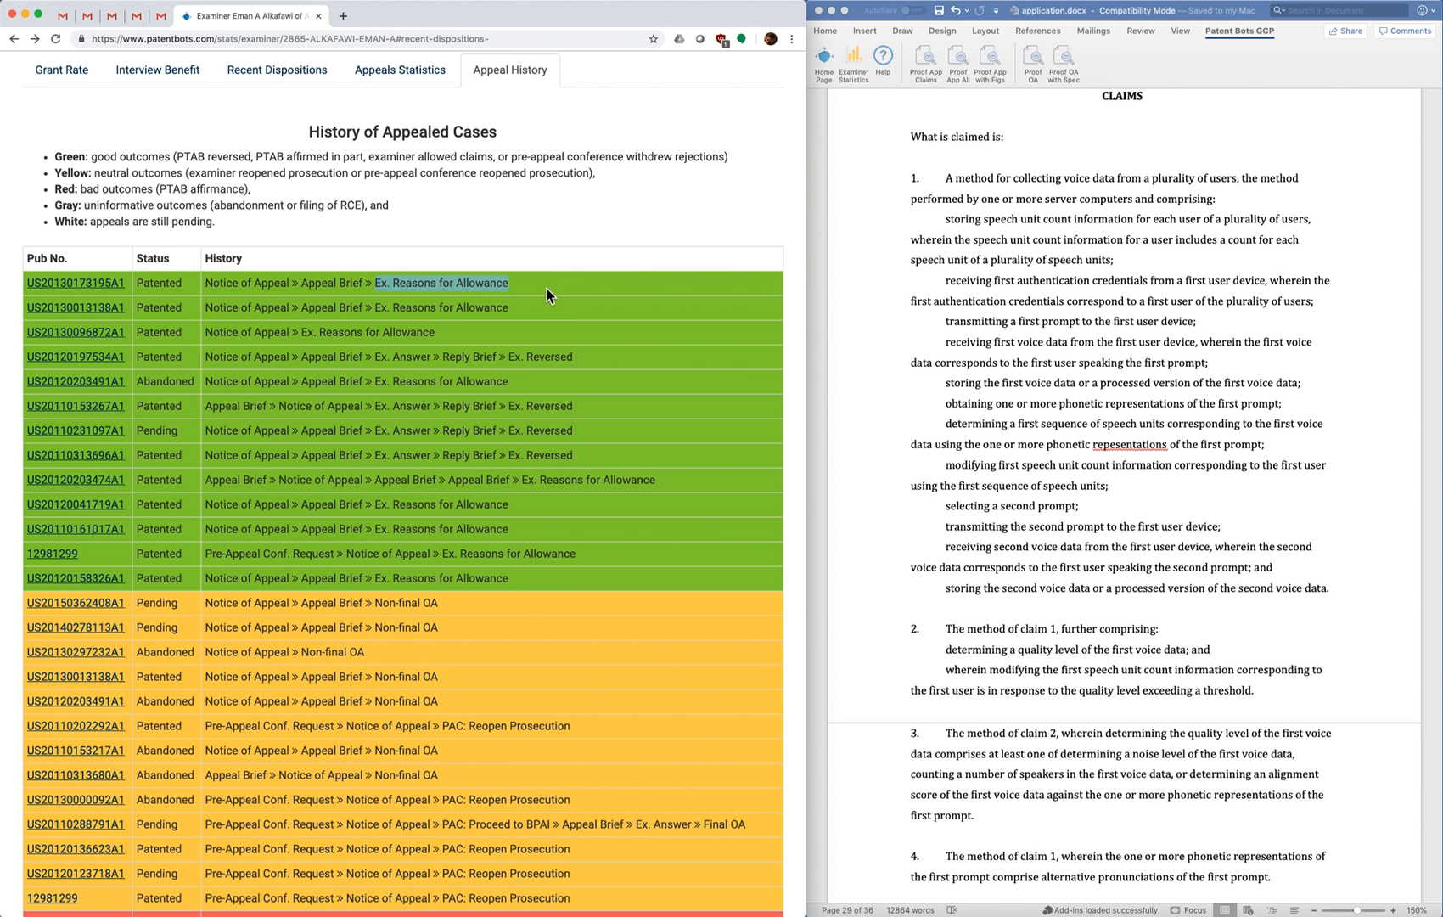
mouse_move(383, 375)
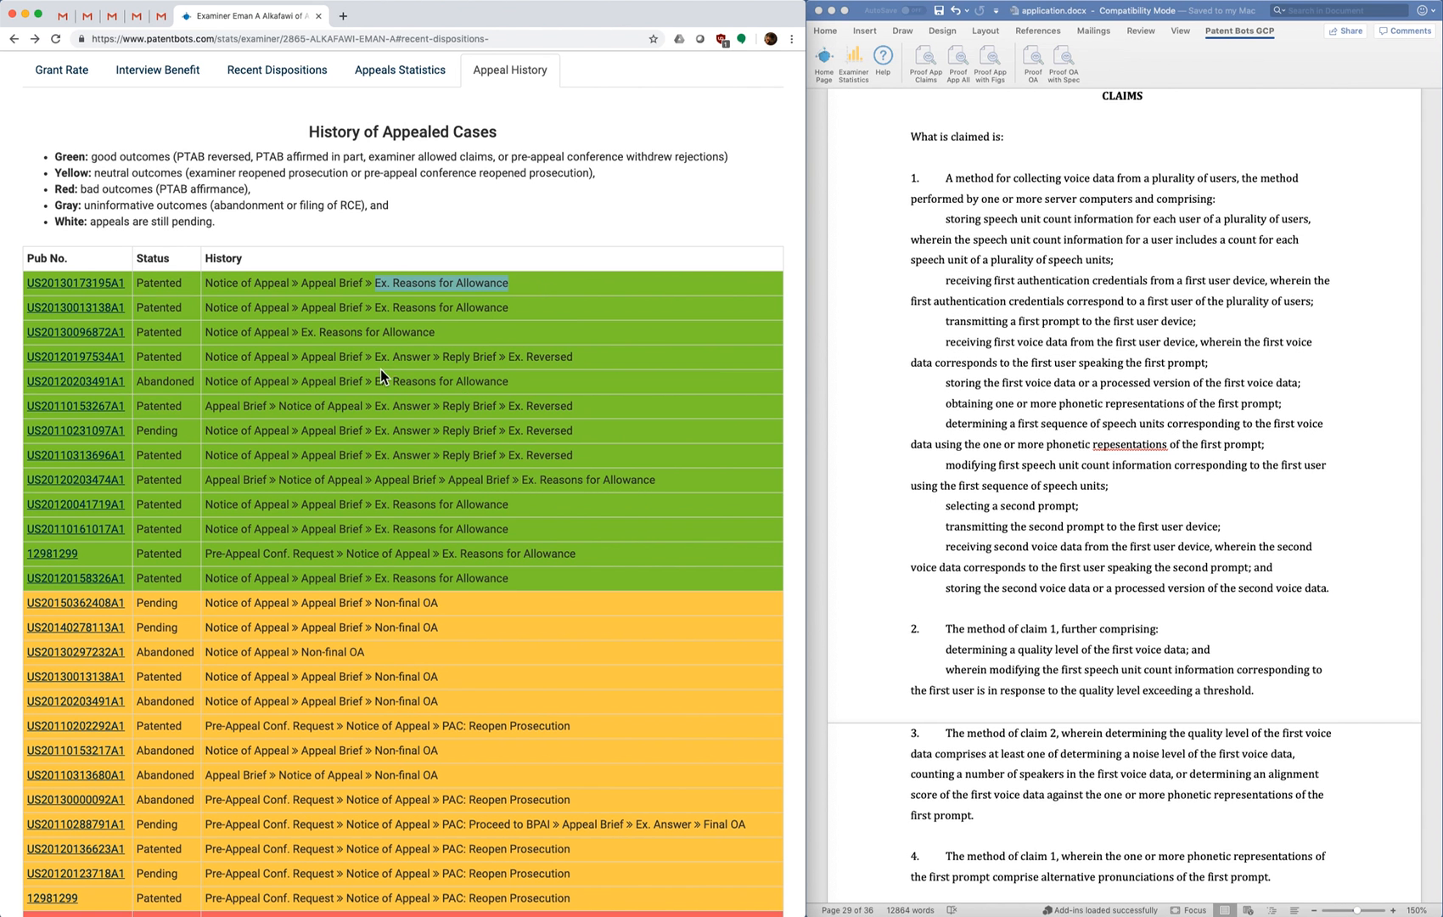
mouse_move(573, 368)
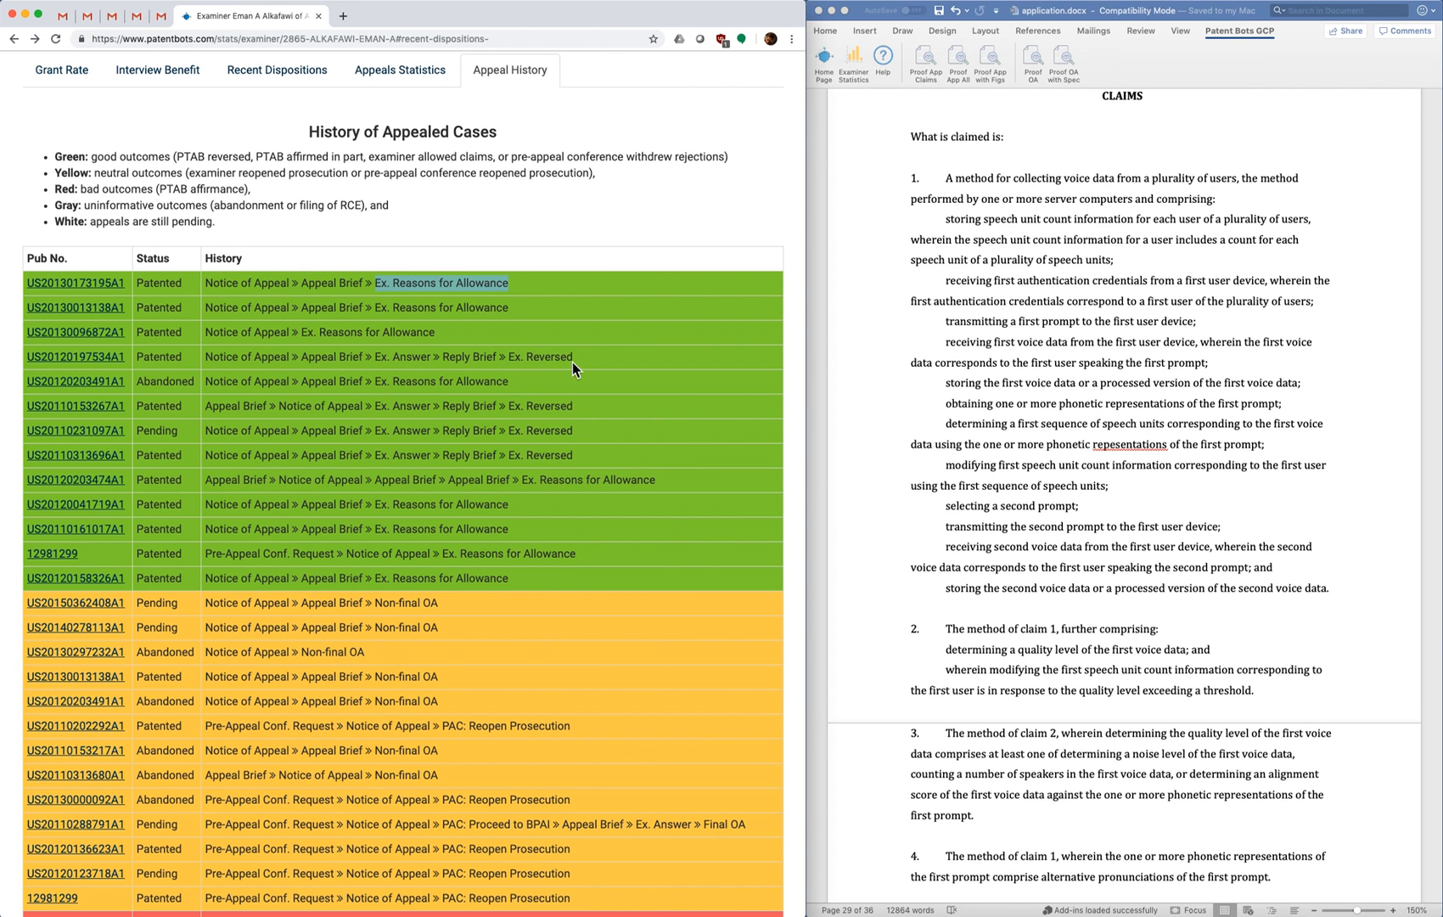
- Scroll through yellow, red and gray appealed cases, highlighting 'Non-final OA' and 'PAC: Reopen Prosecution'
scroll("down", 3)
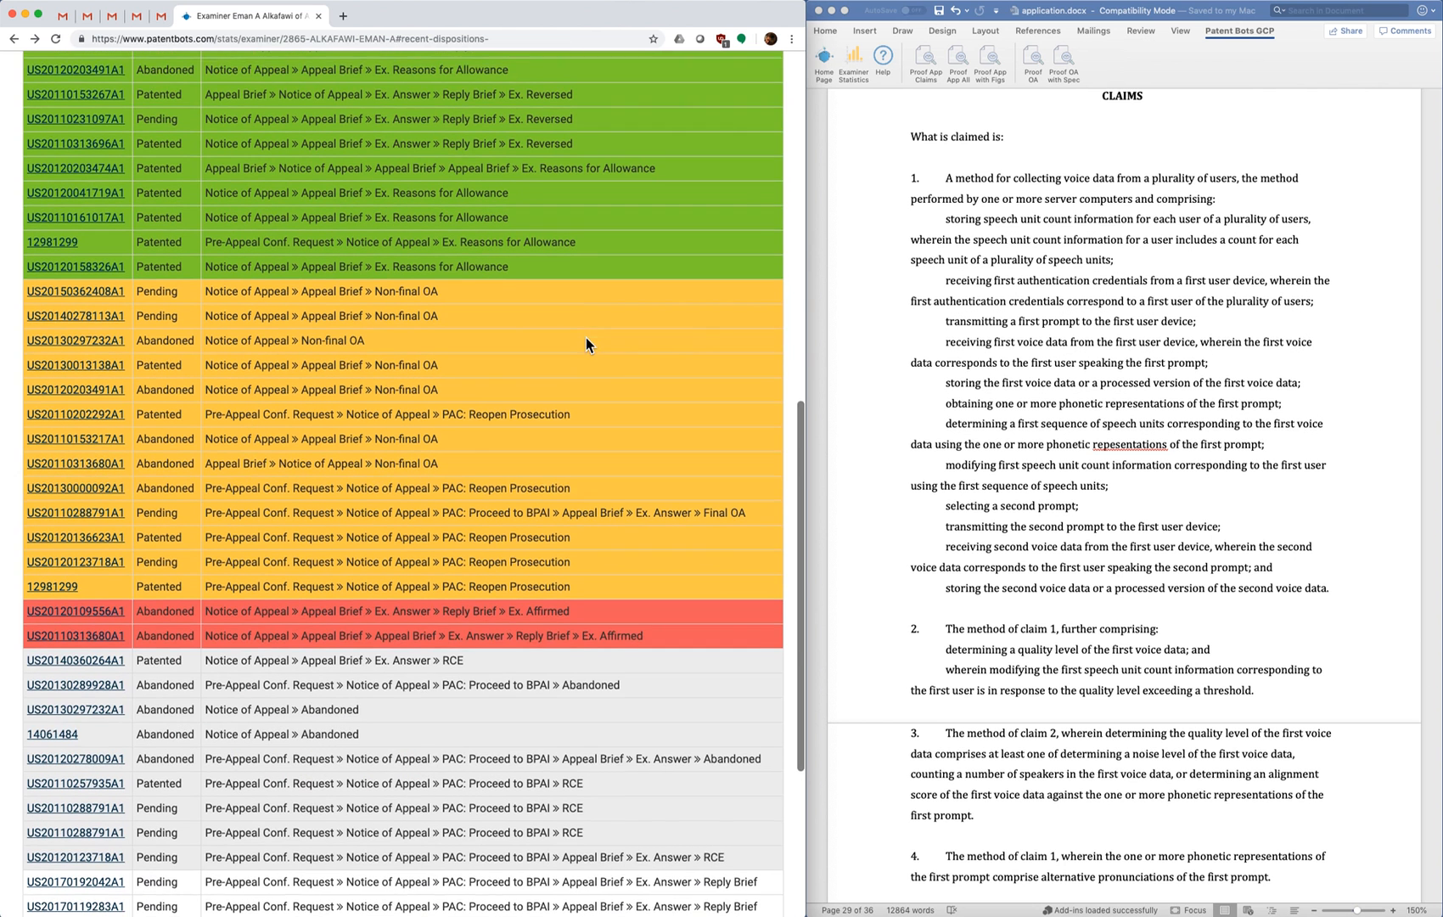
scroll("down", 3)
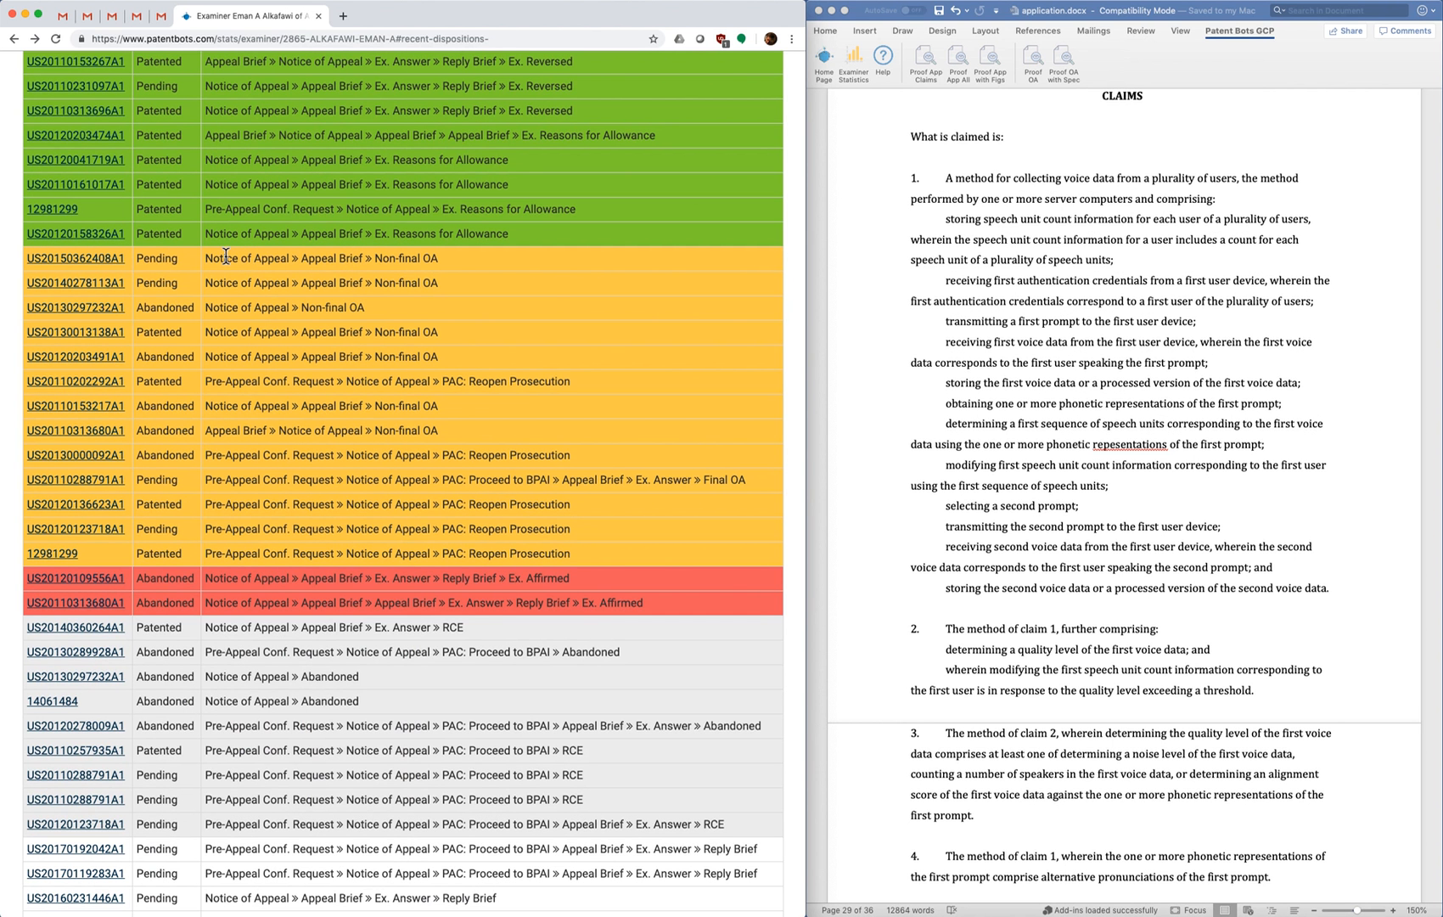
mouse_move(372, 260)
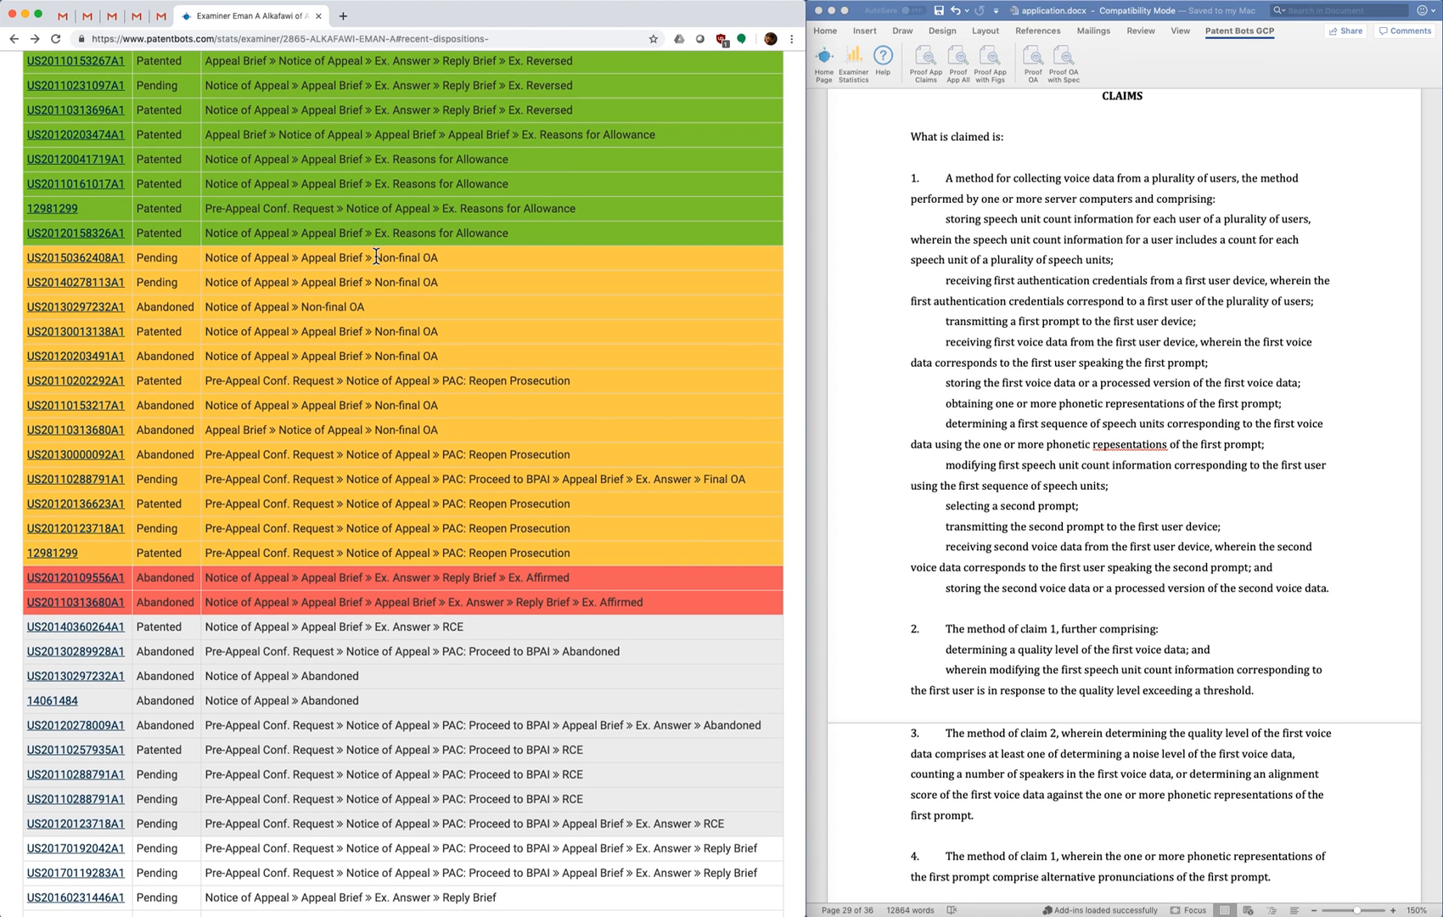
double_click(407, 258)
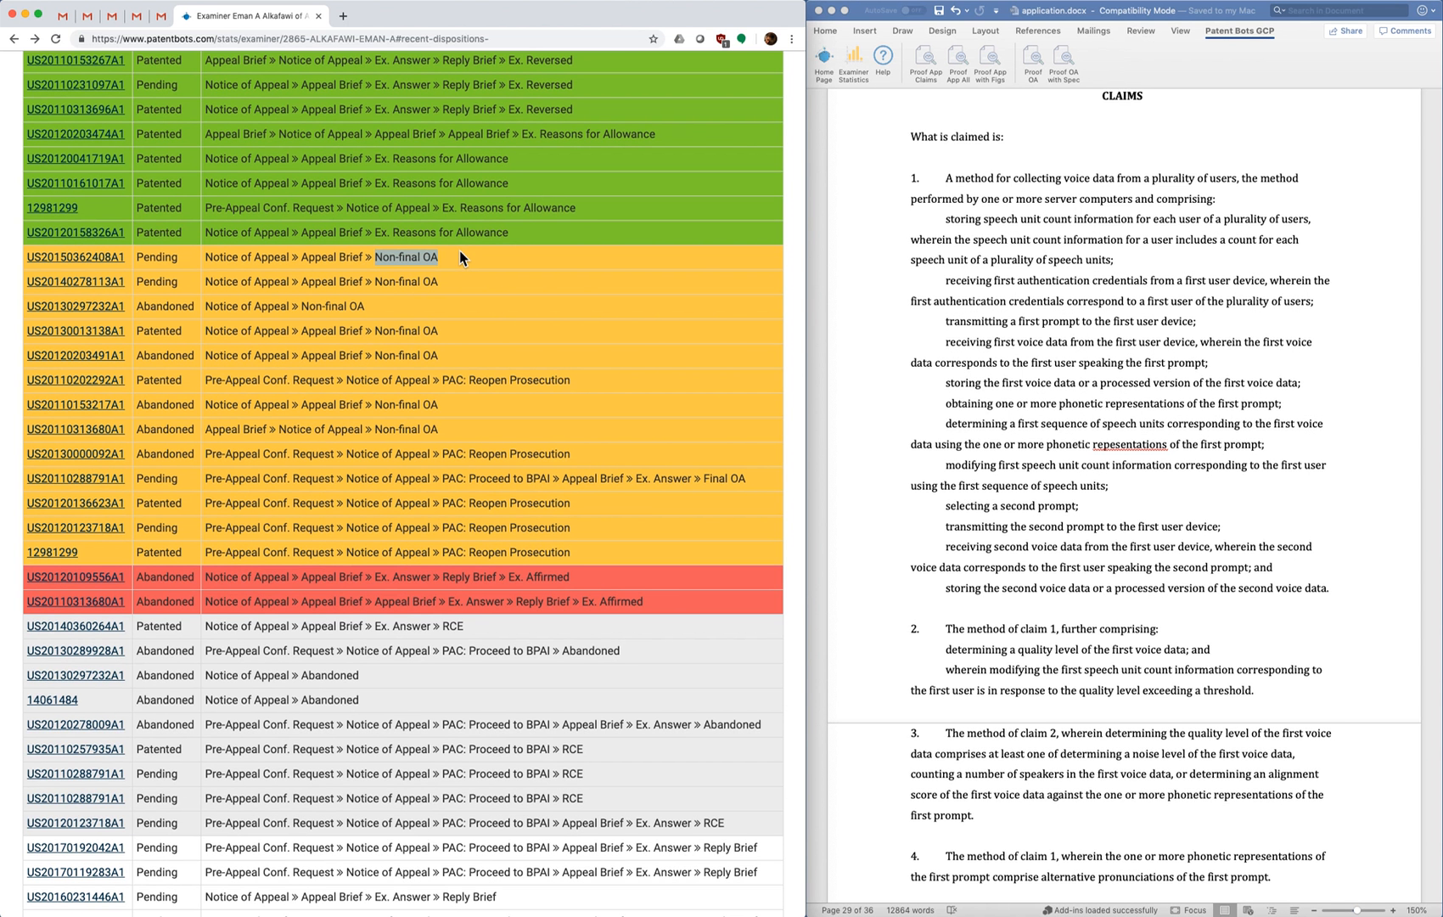
mouse_move(467, 268)
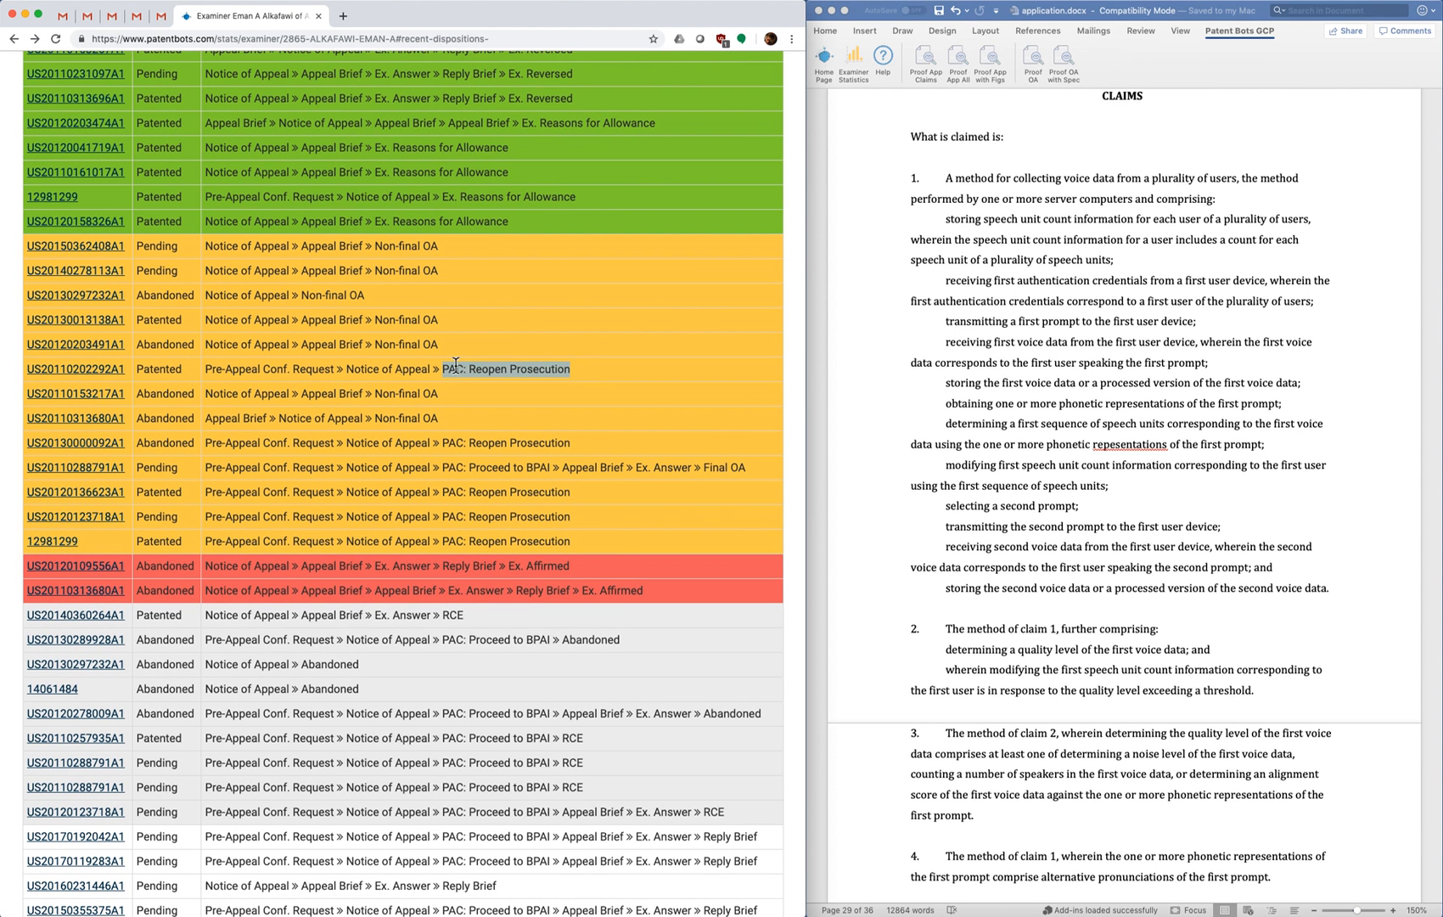
mouse_move(578, 372)
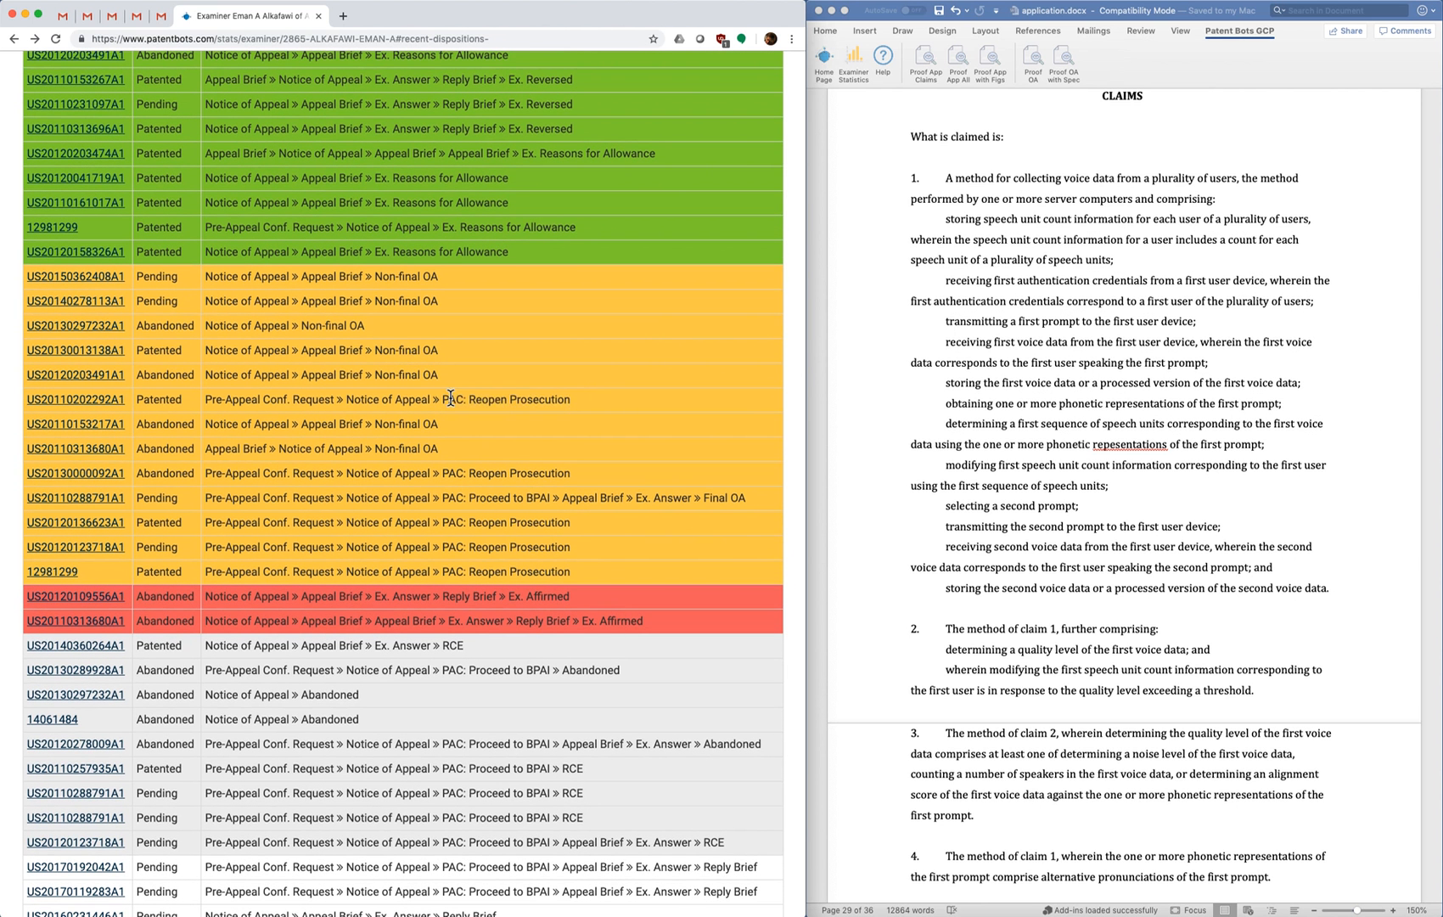
double_click(505, 399)
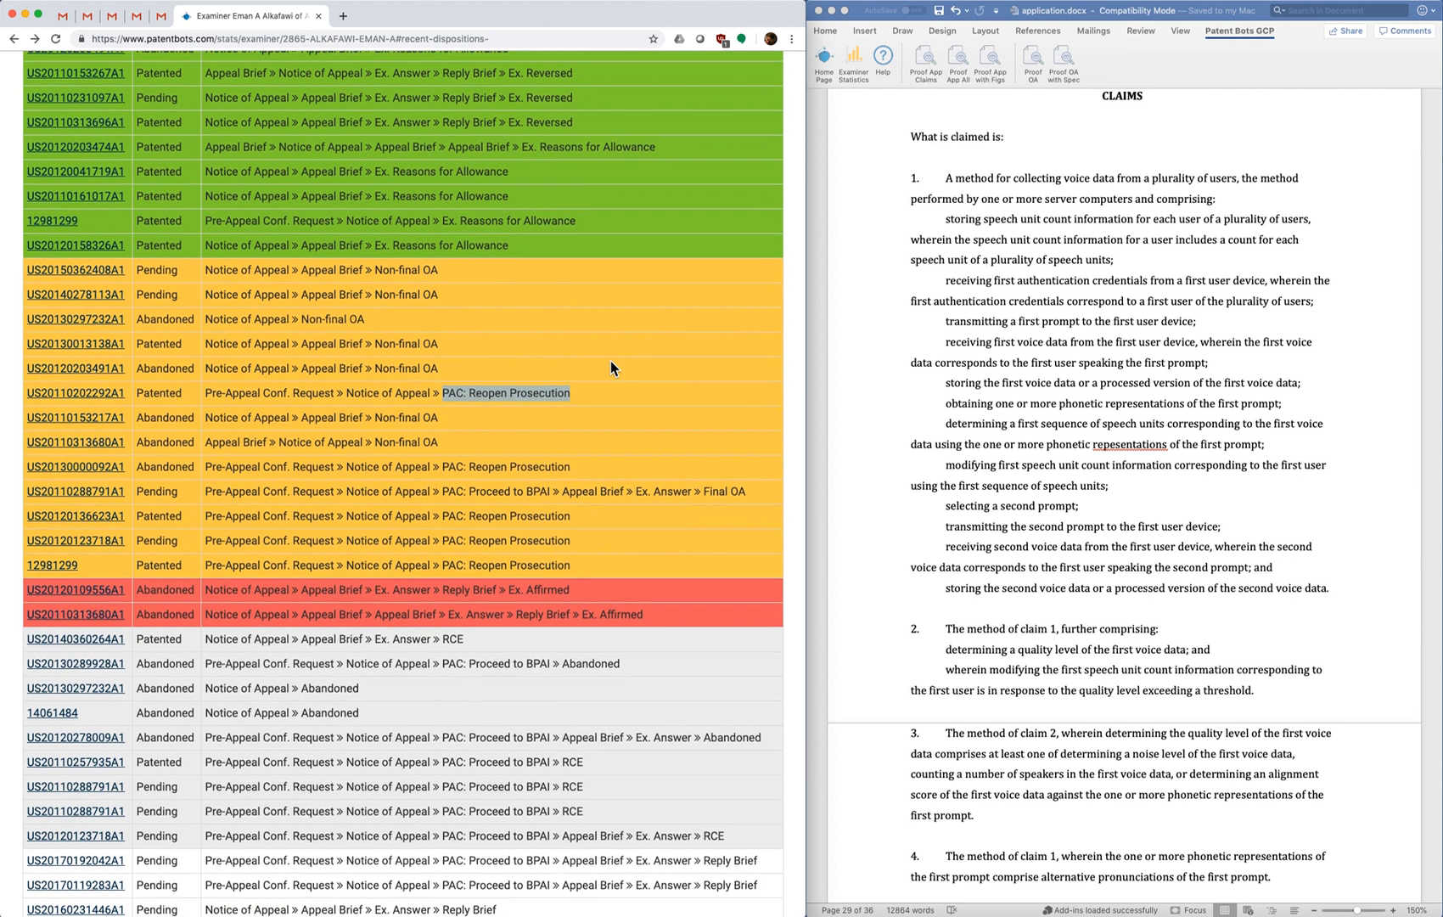
scroll("down", 3)
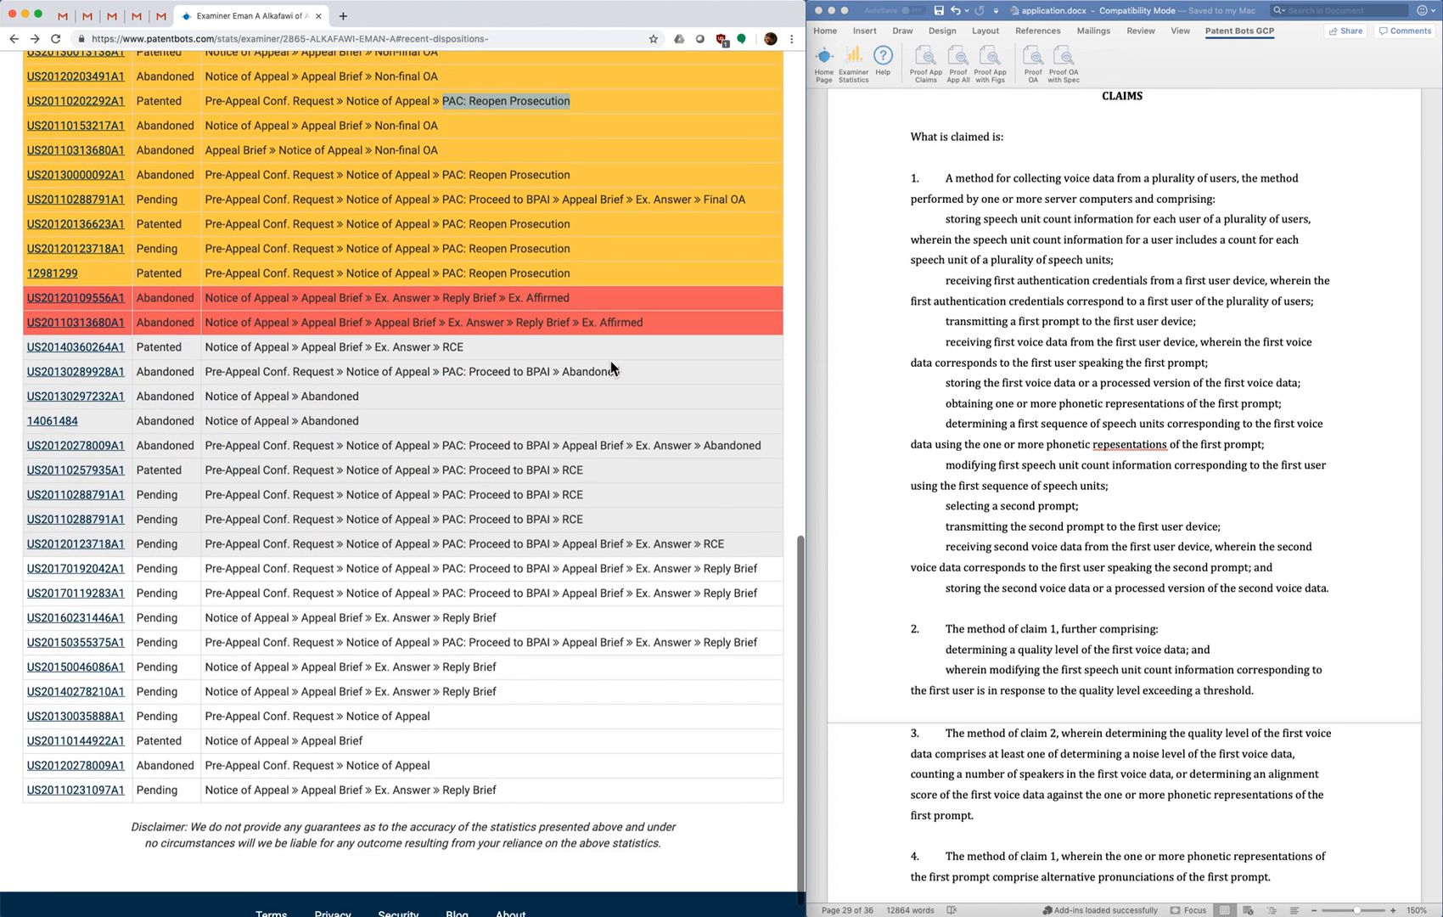
- Scroll the appealed cases table back to its color legend and green allowed cases
scroll("down", 3)
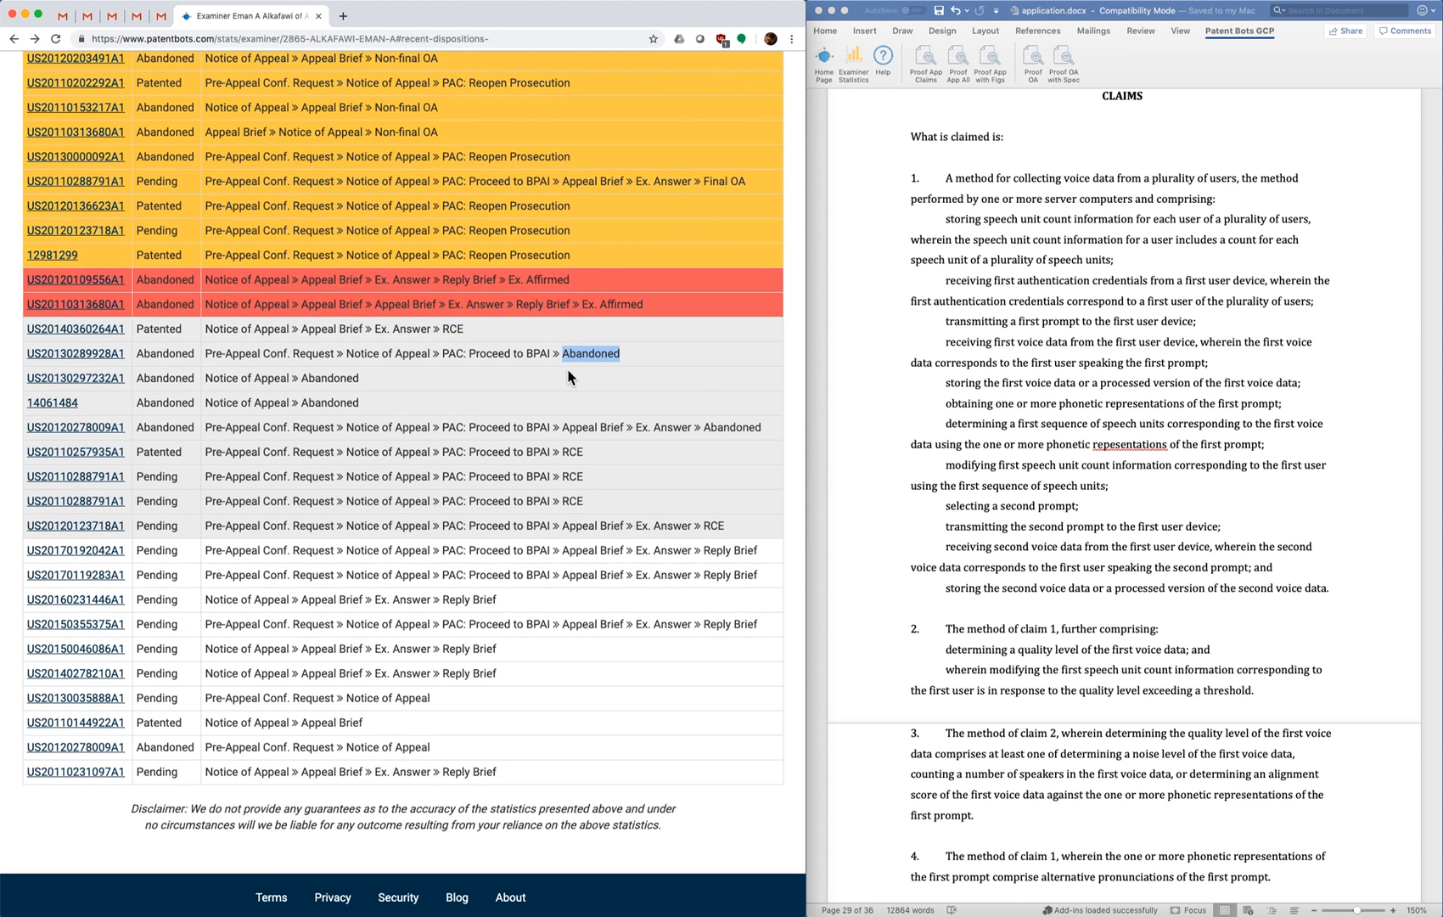
mouse_move(700, 424)
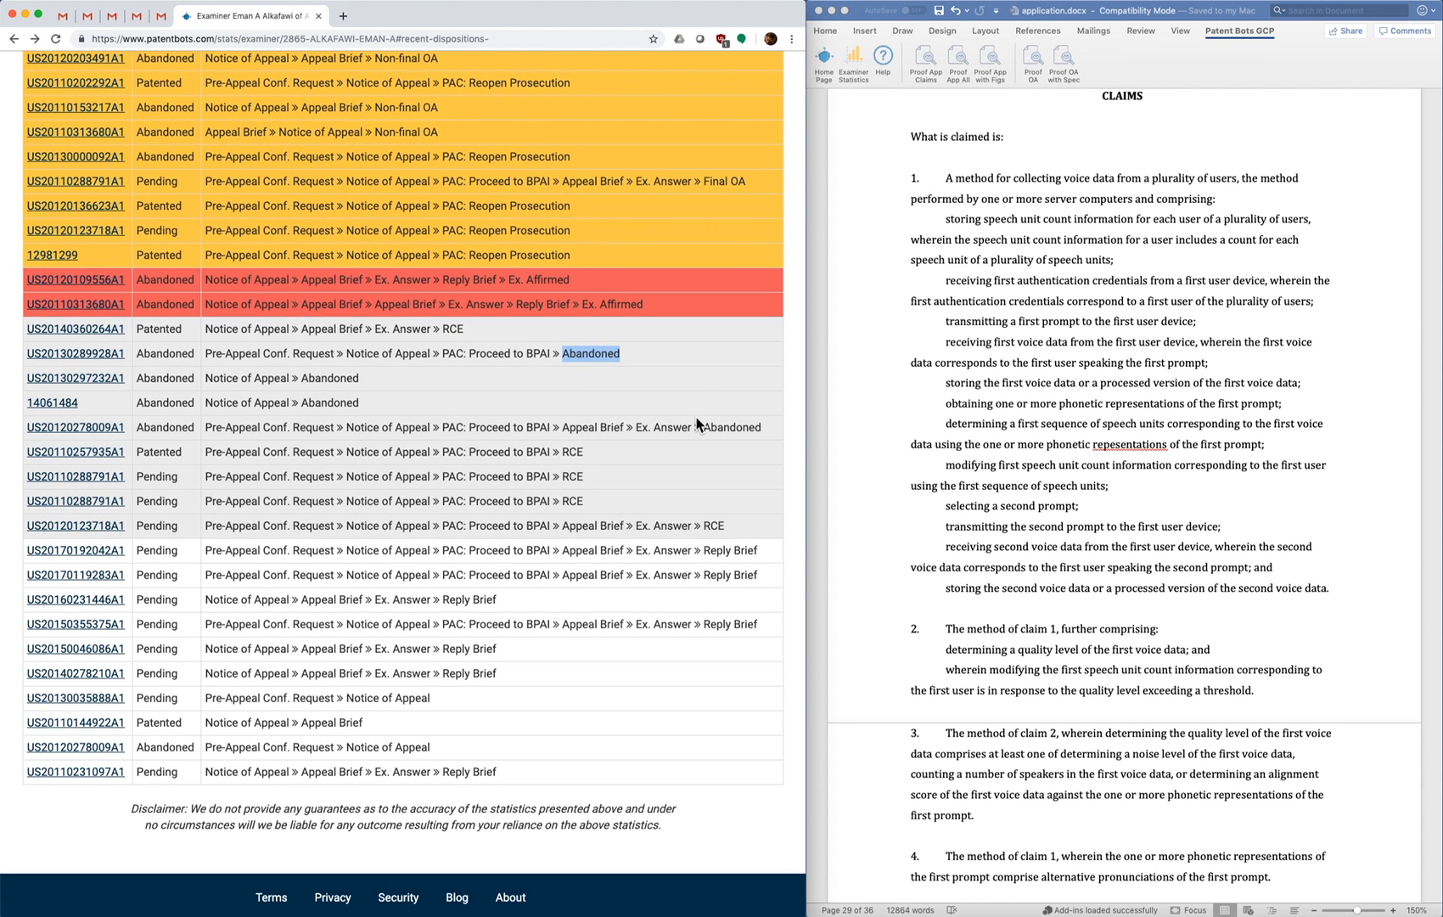
mouse_move(701, 424)
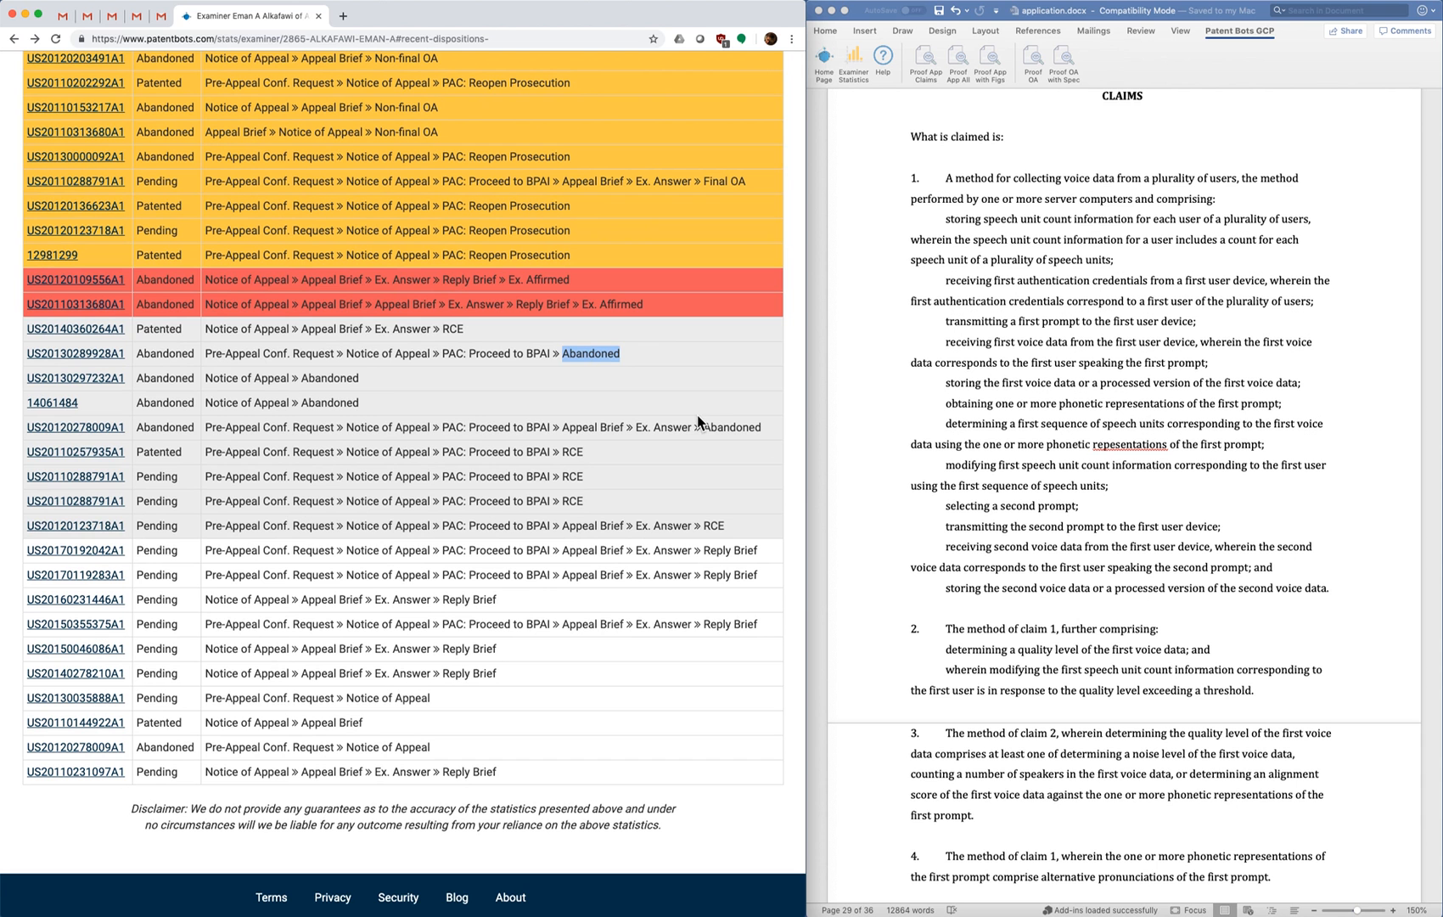
mouse_move(386, 374)
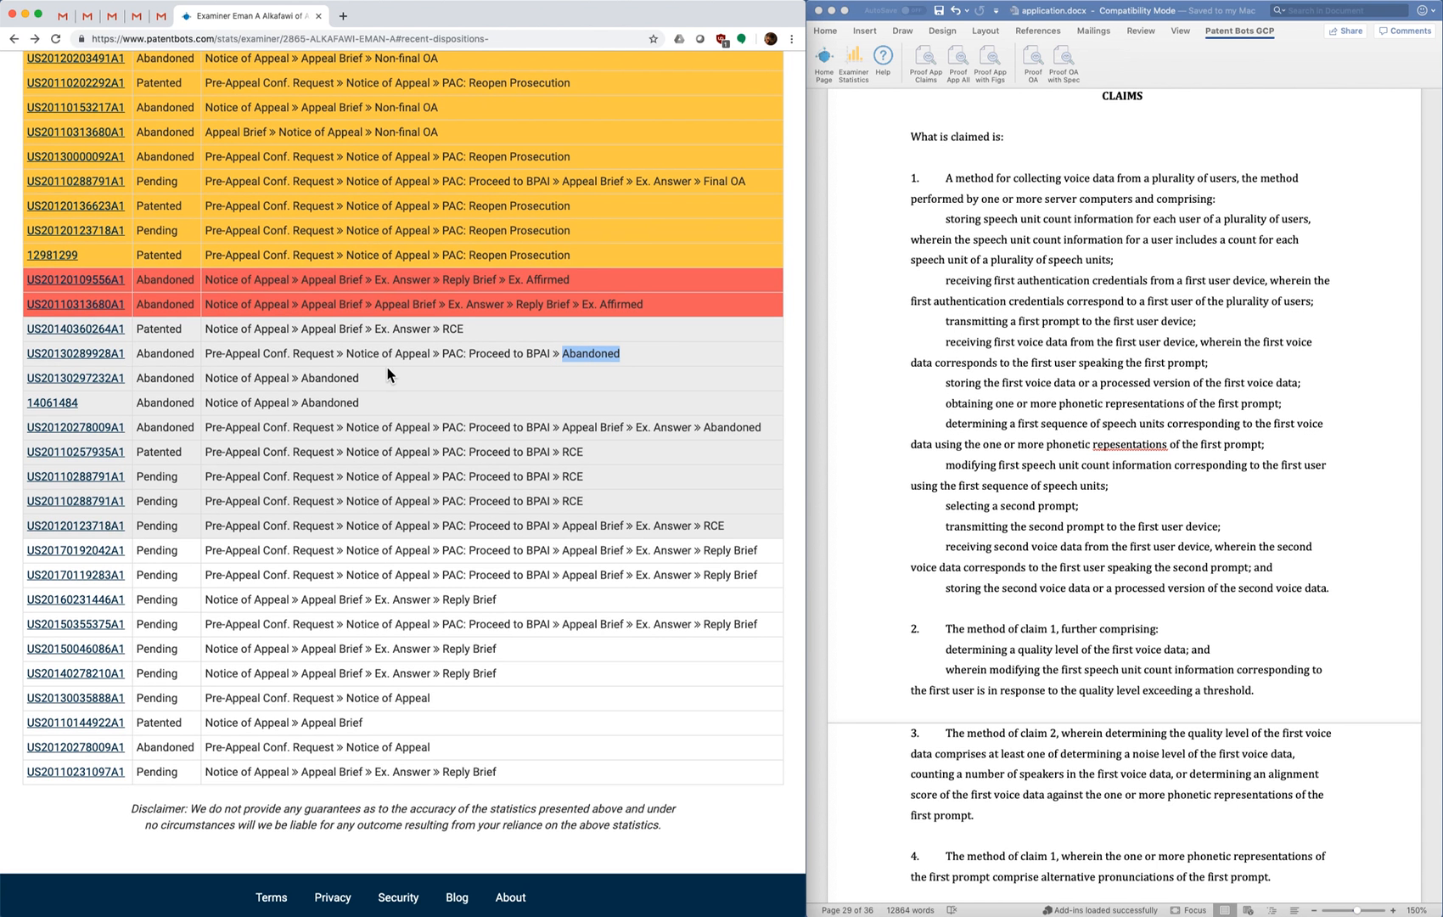
mouse_move(494, 349)
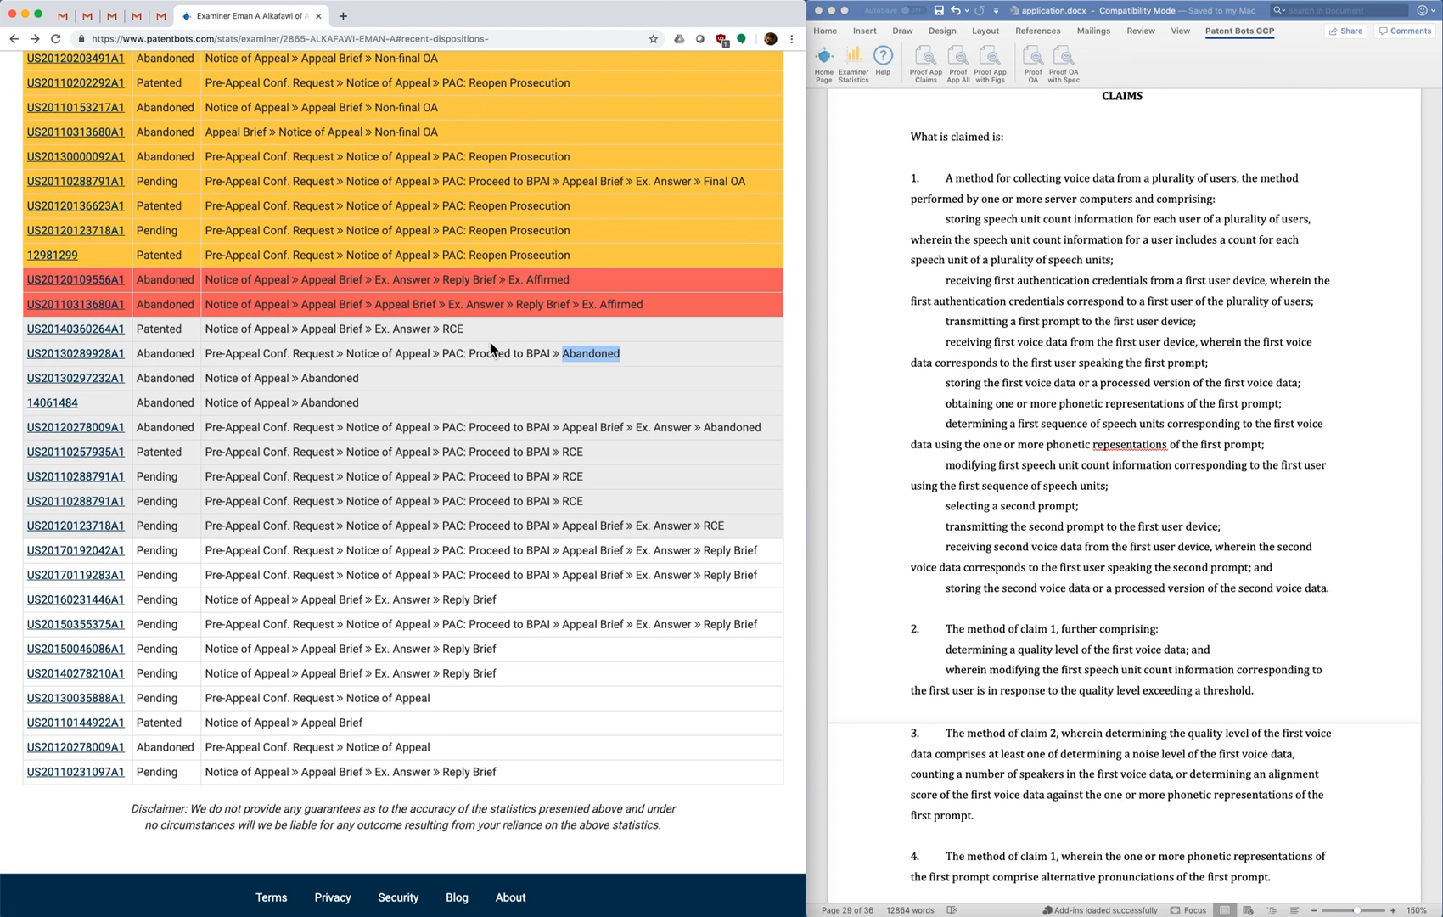
mouse_move(658, 378)
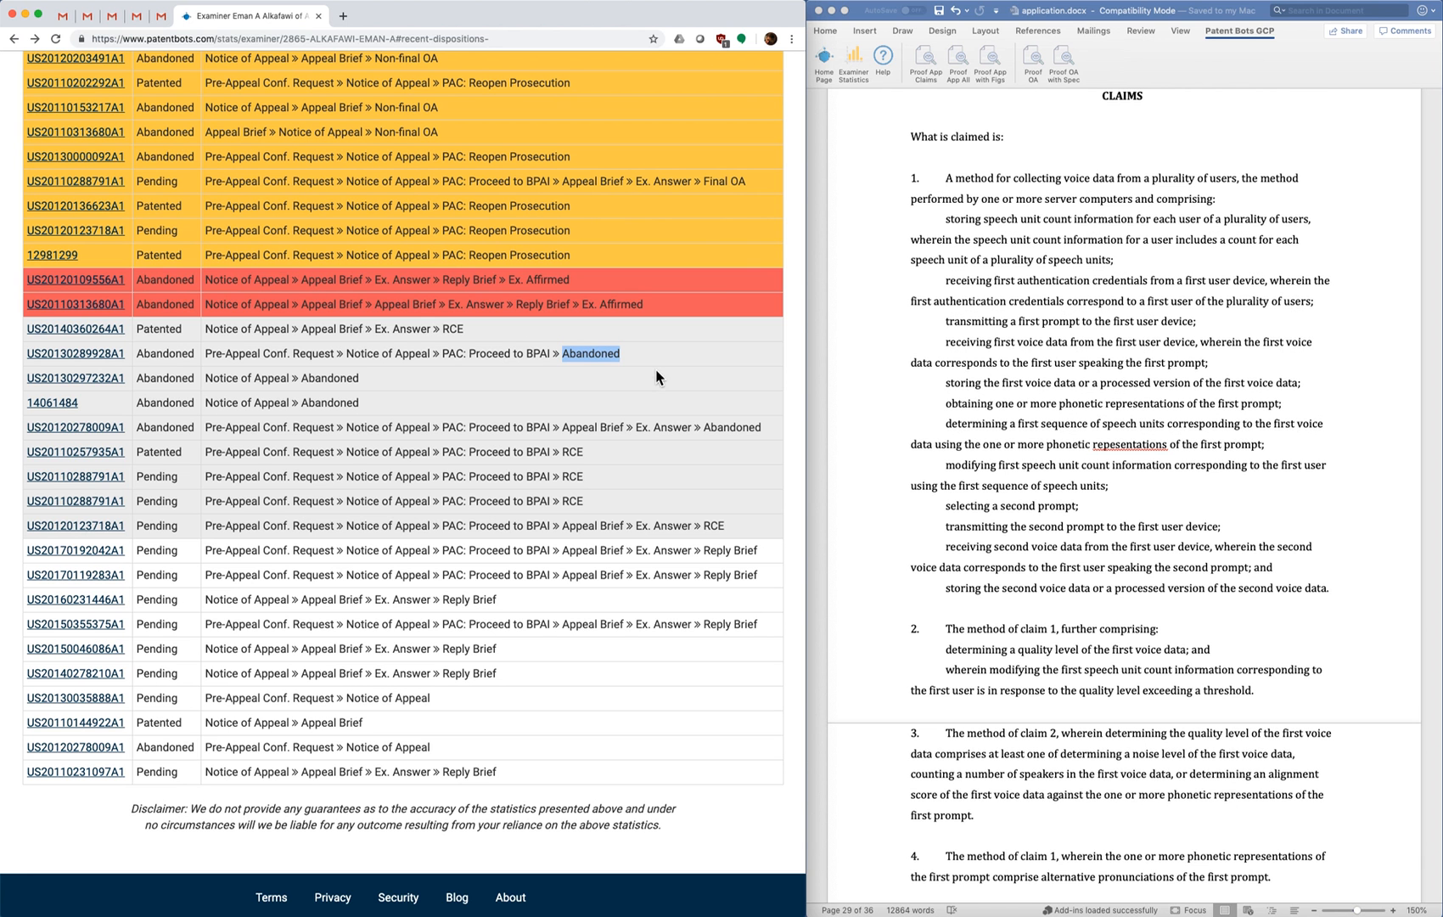
mouse_move(644, 415)
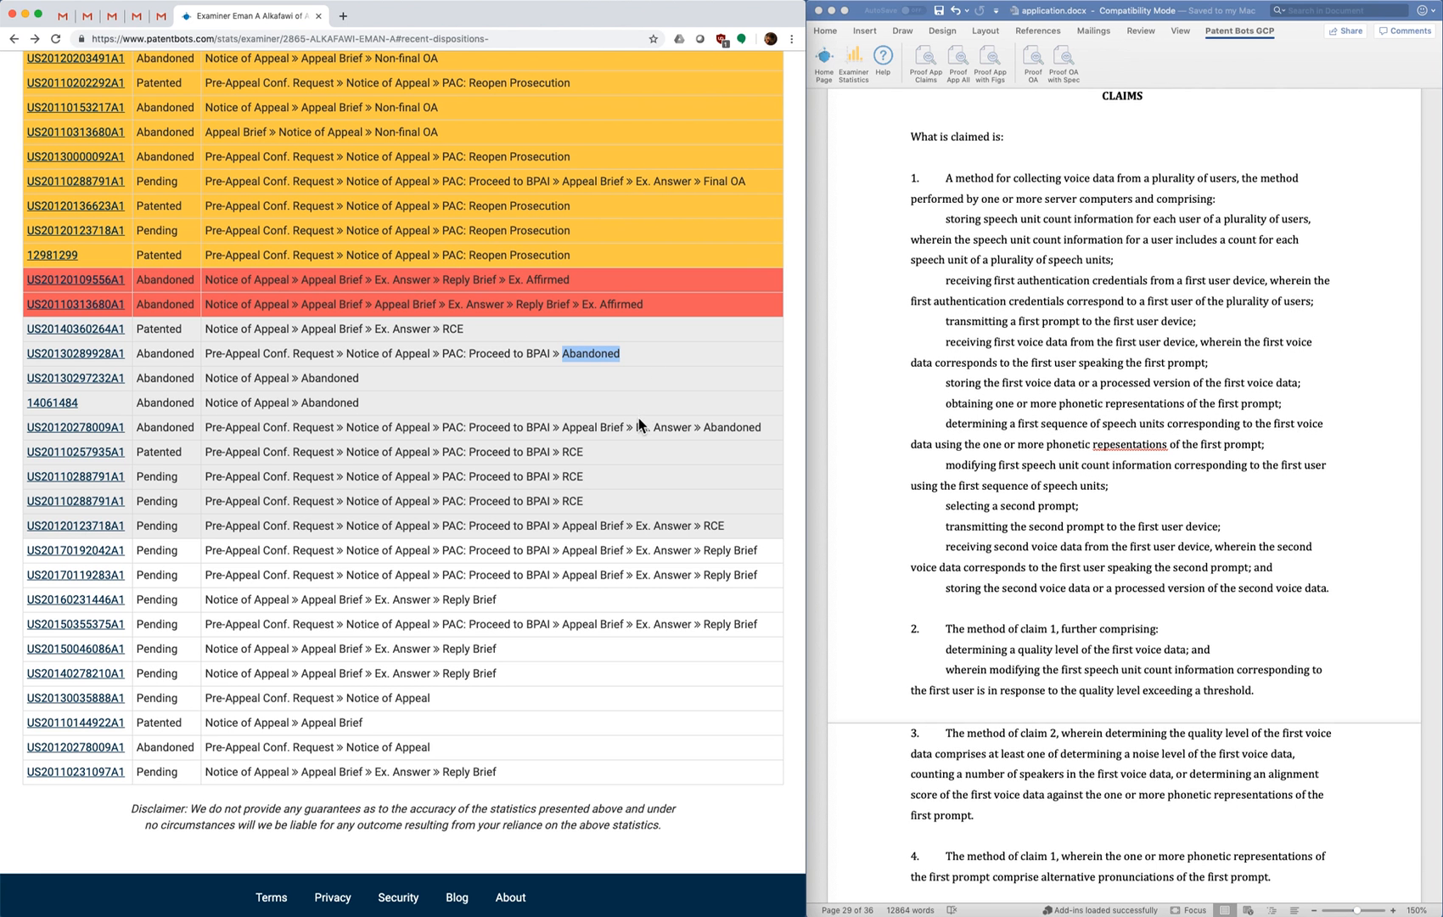
scroll("down", 3)
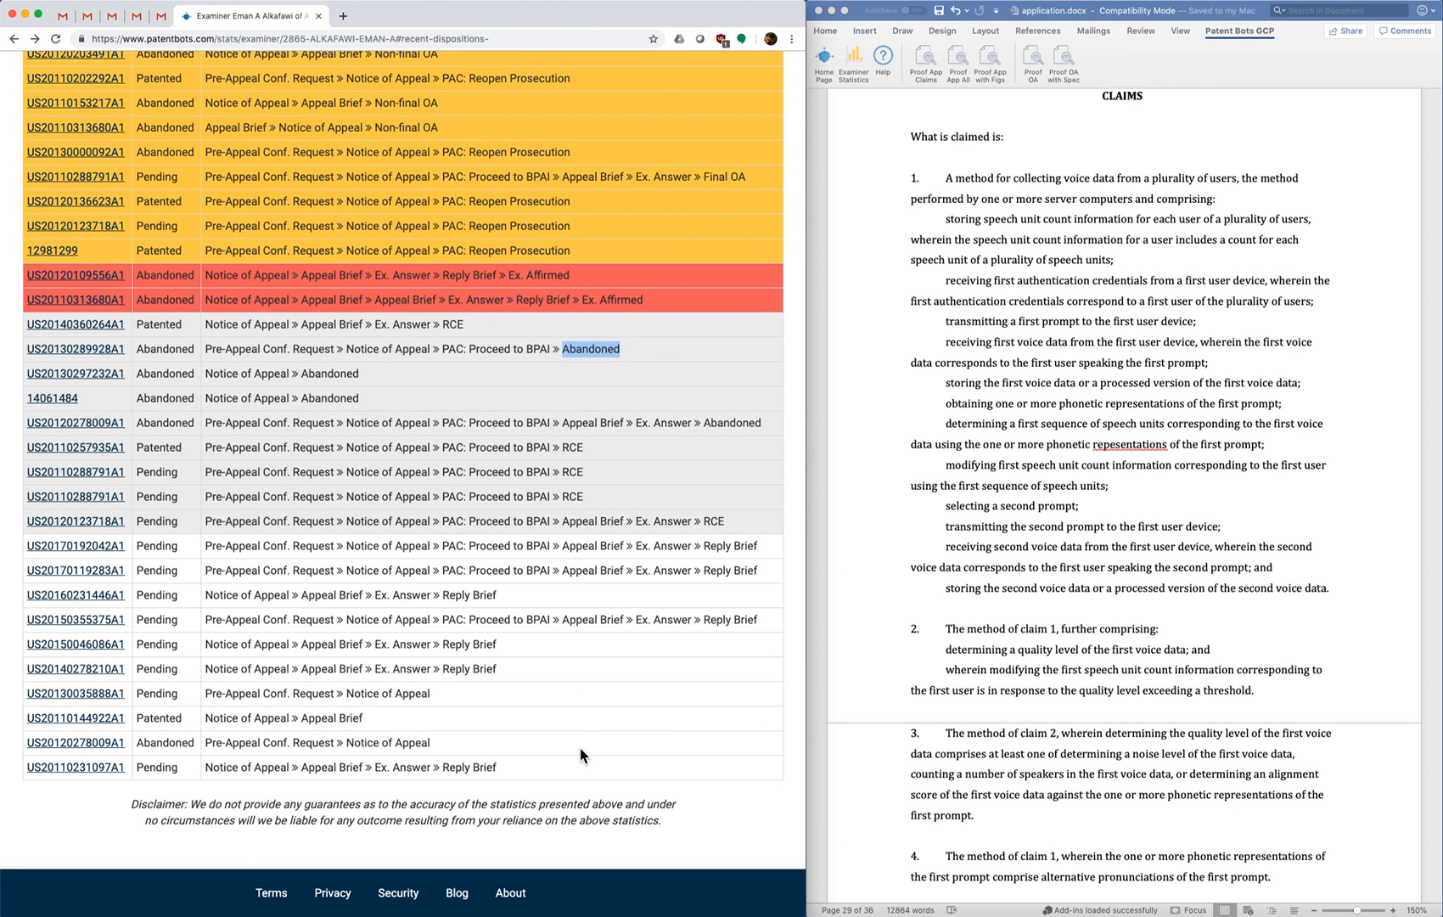
mouse_move(516, 648)
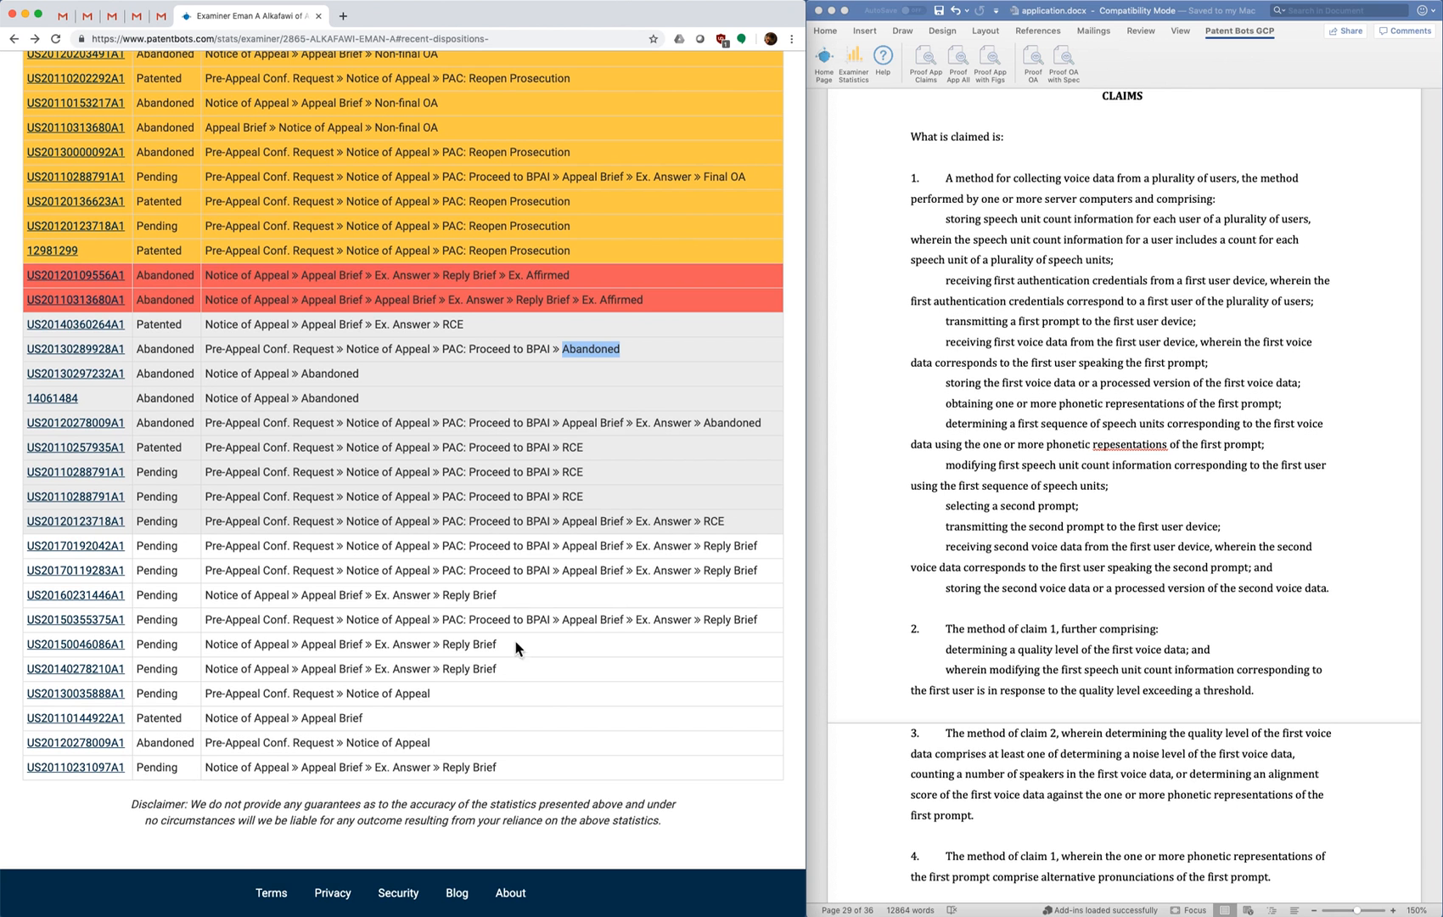
scroll("down", 3)
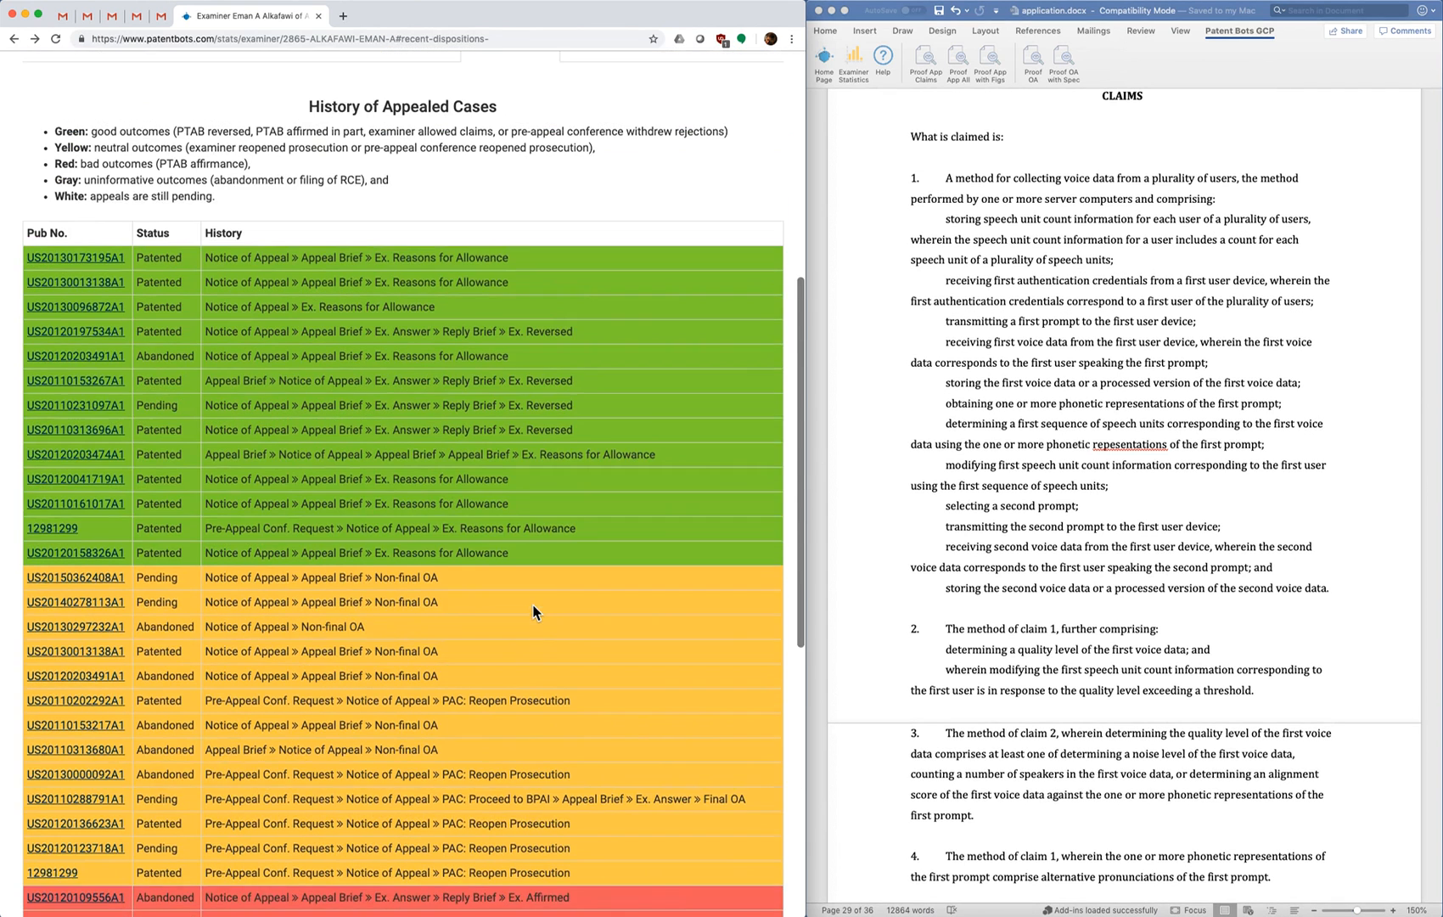
scroll("down", 3)
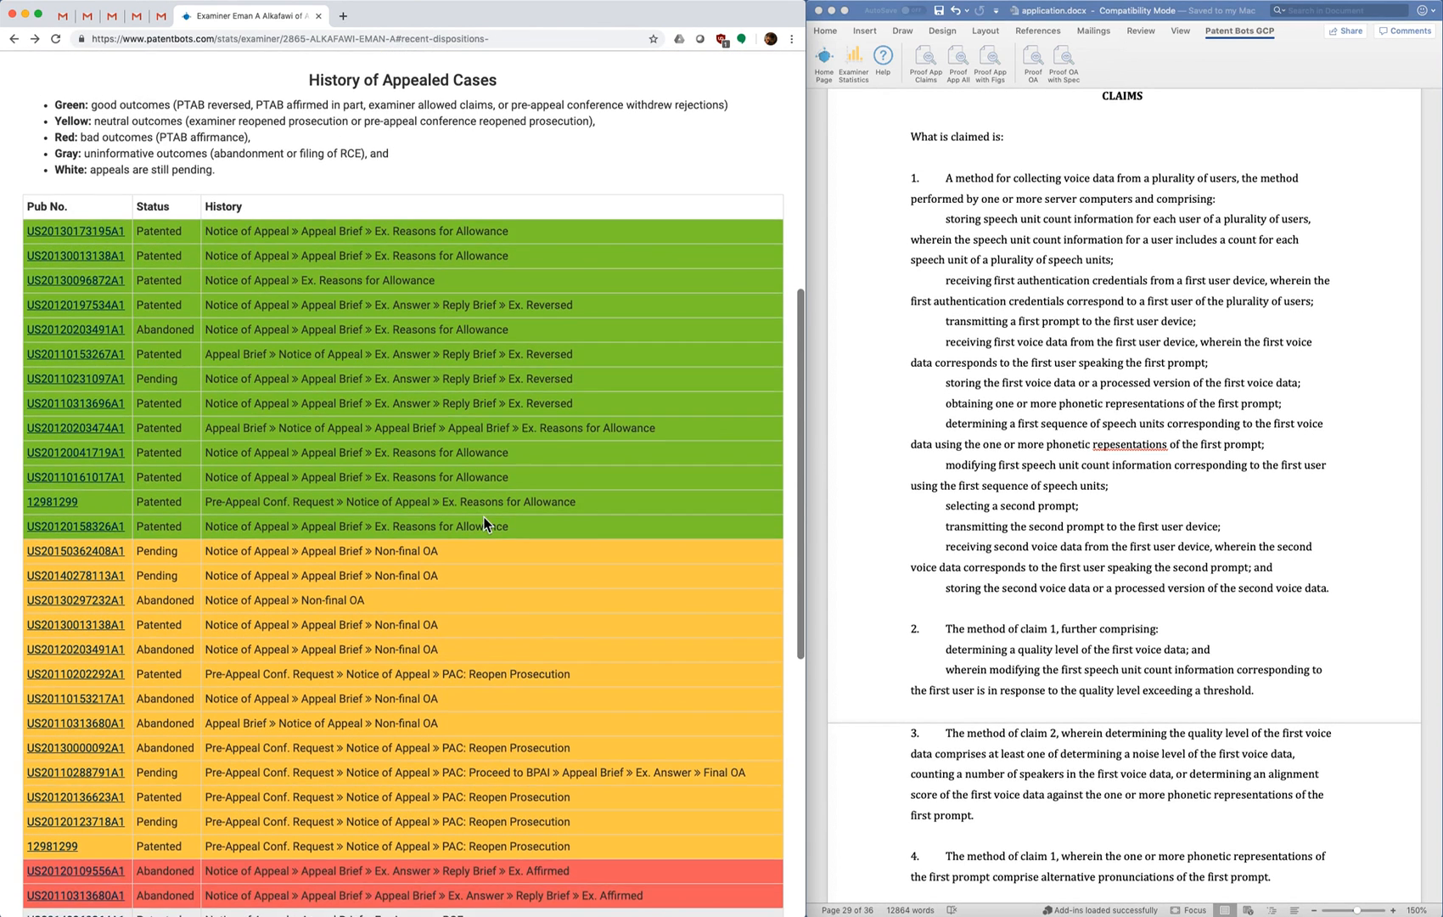
scroll("down", 3)
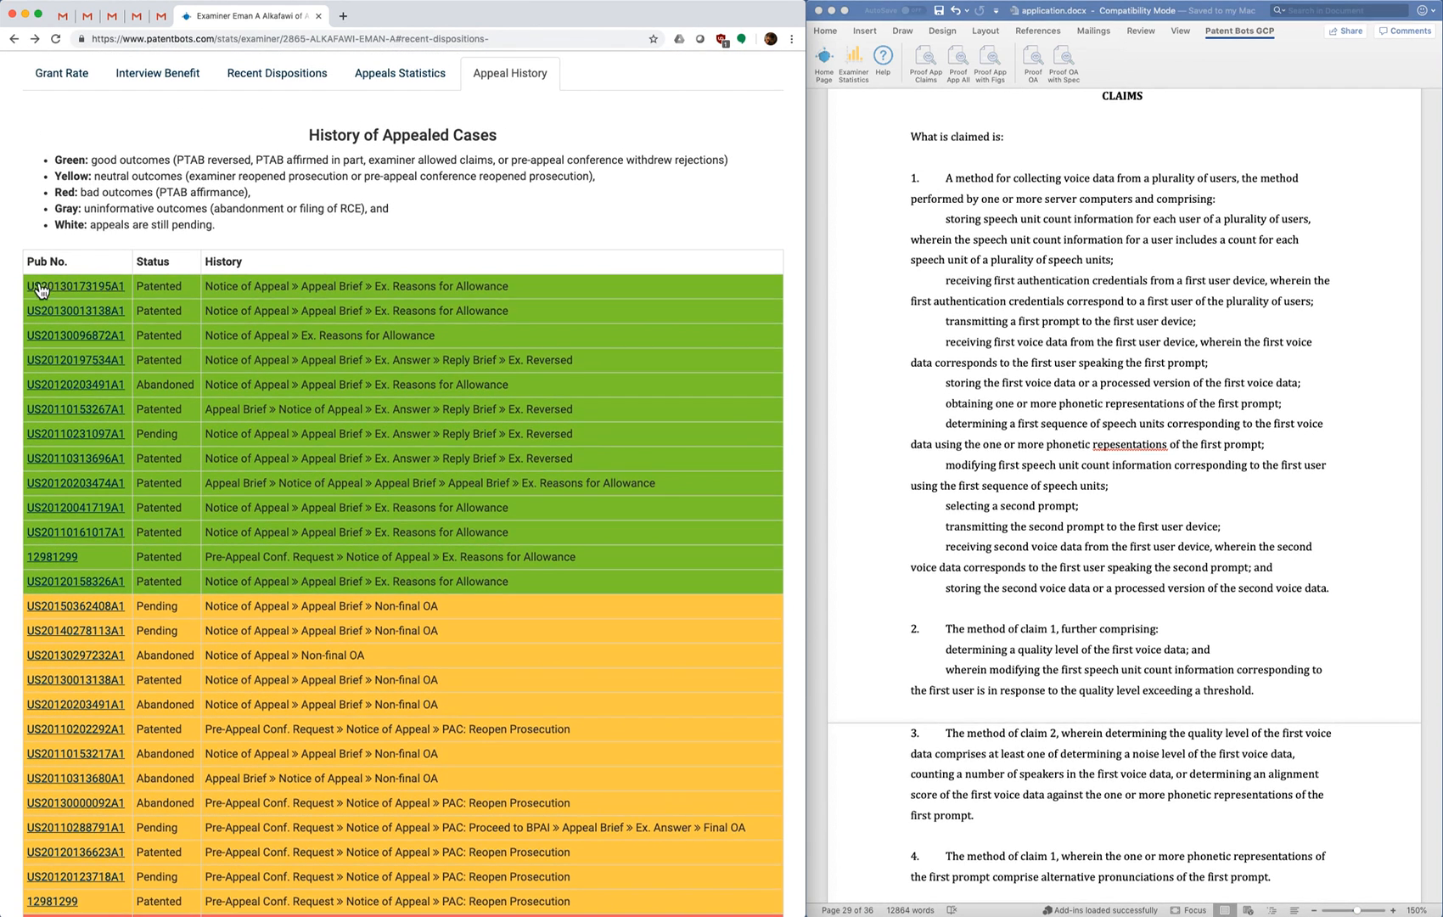
mouse_move(58, 287)
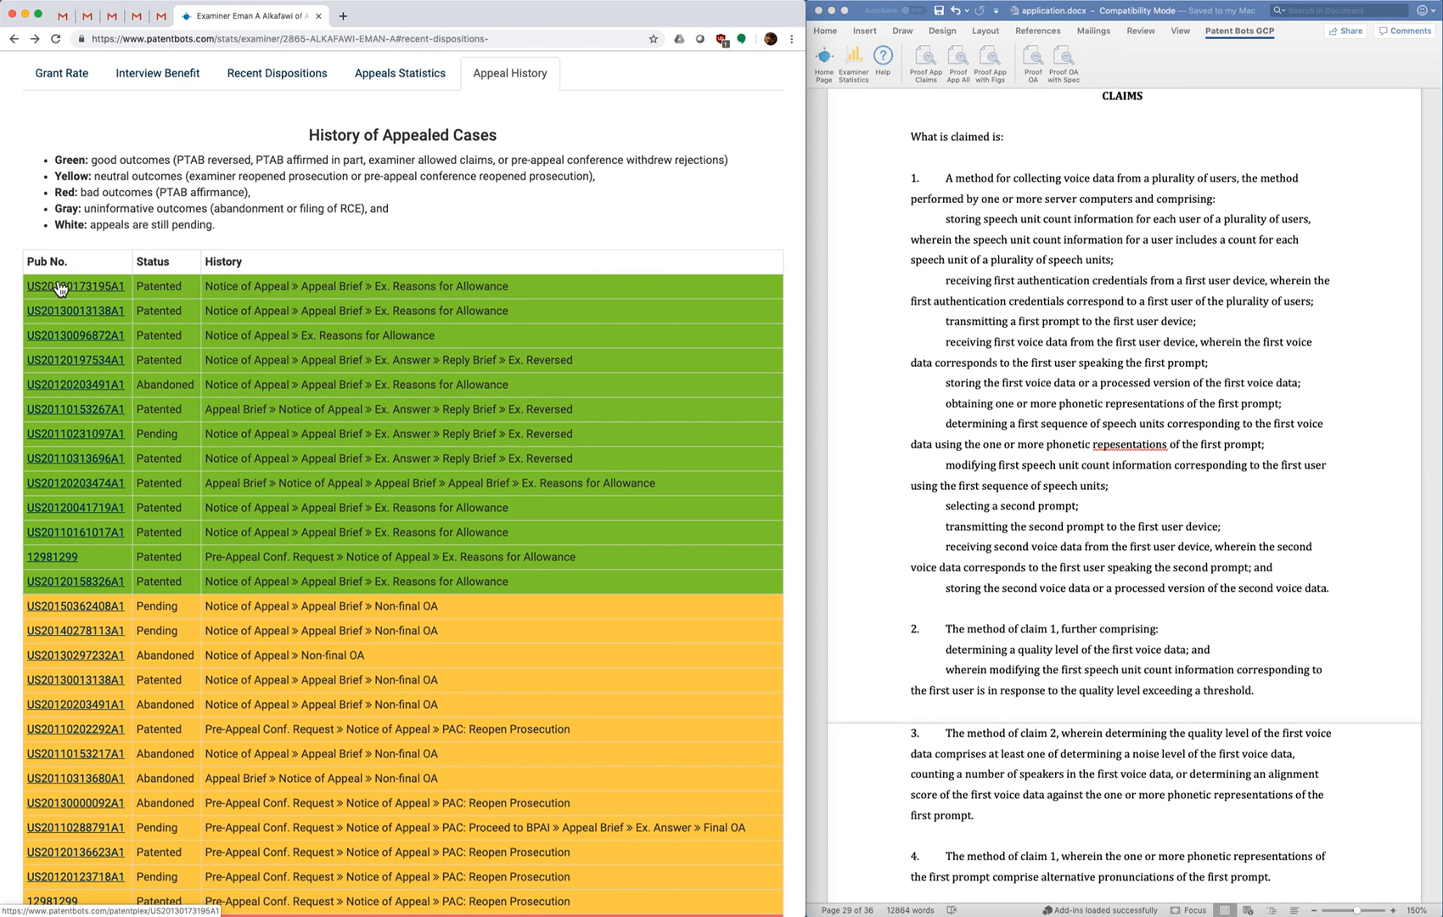
mouse_move(104, 291)
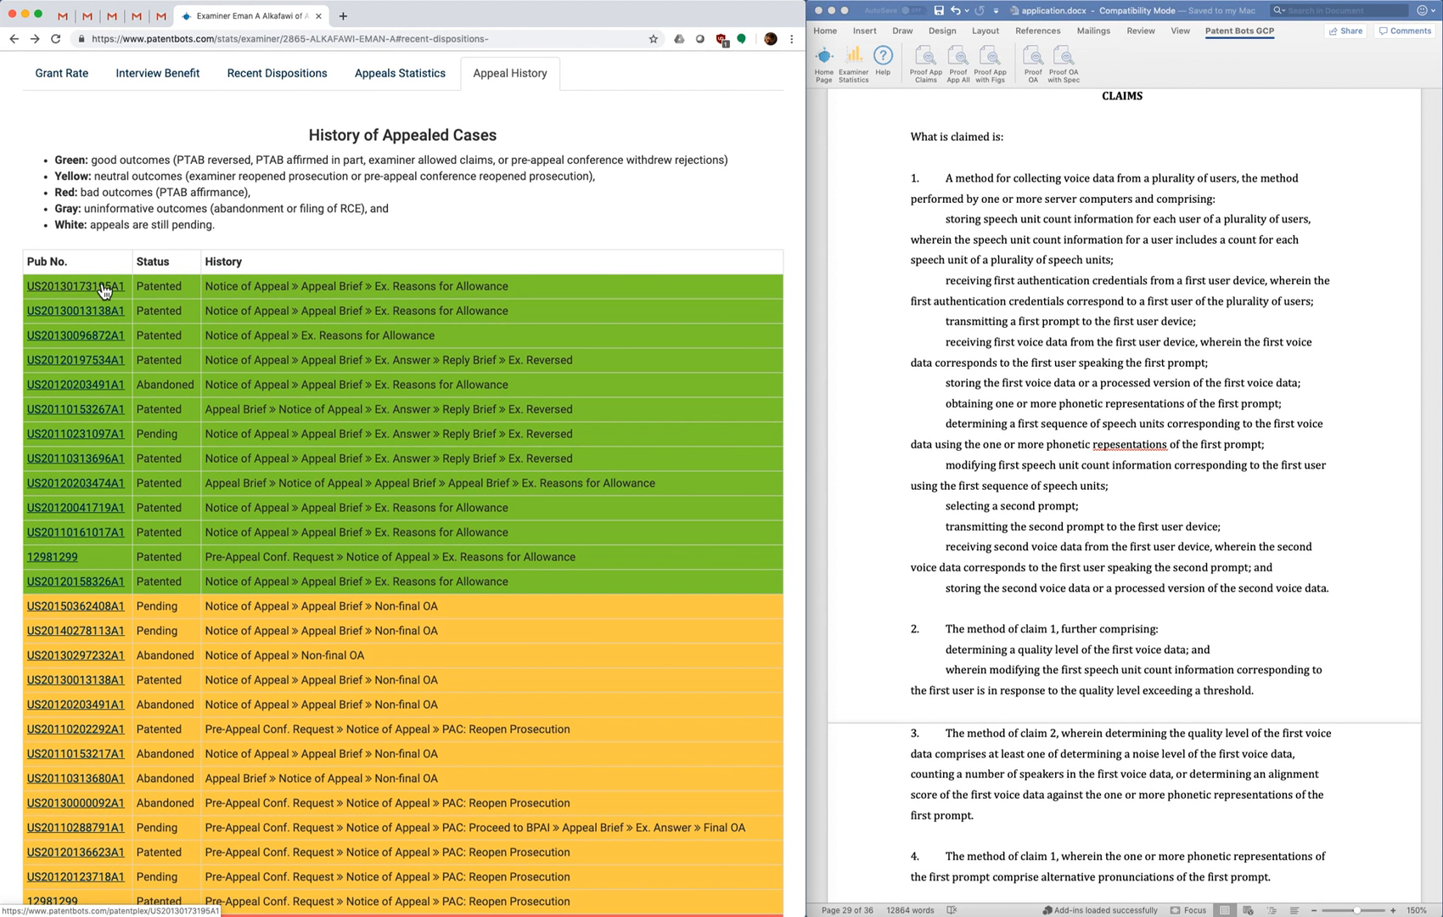